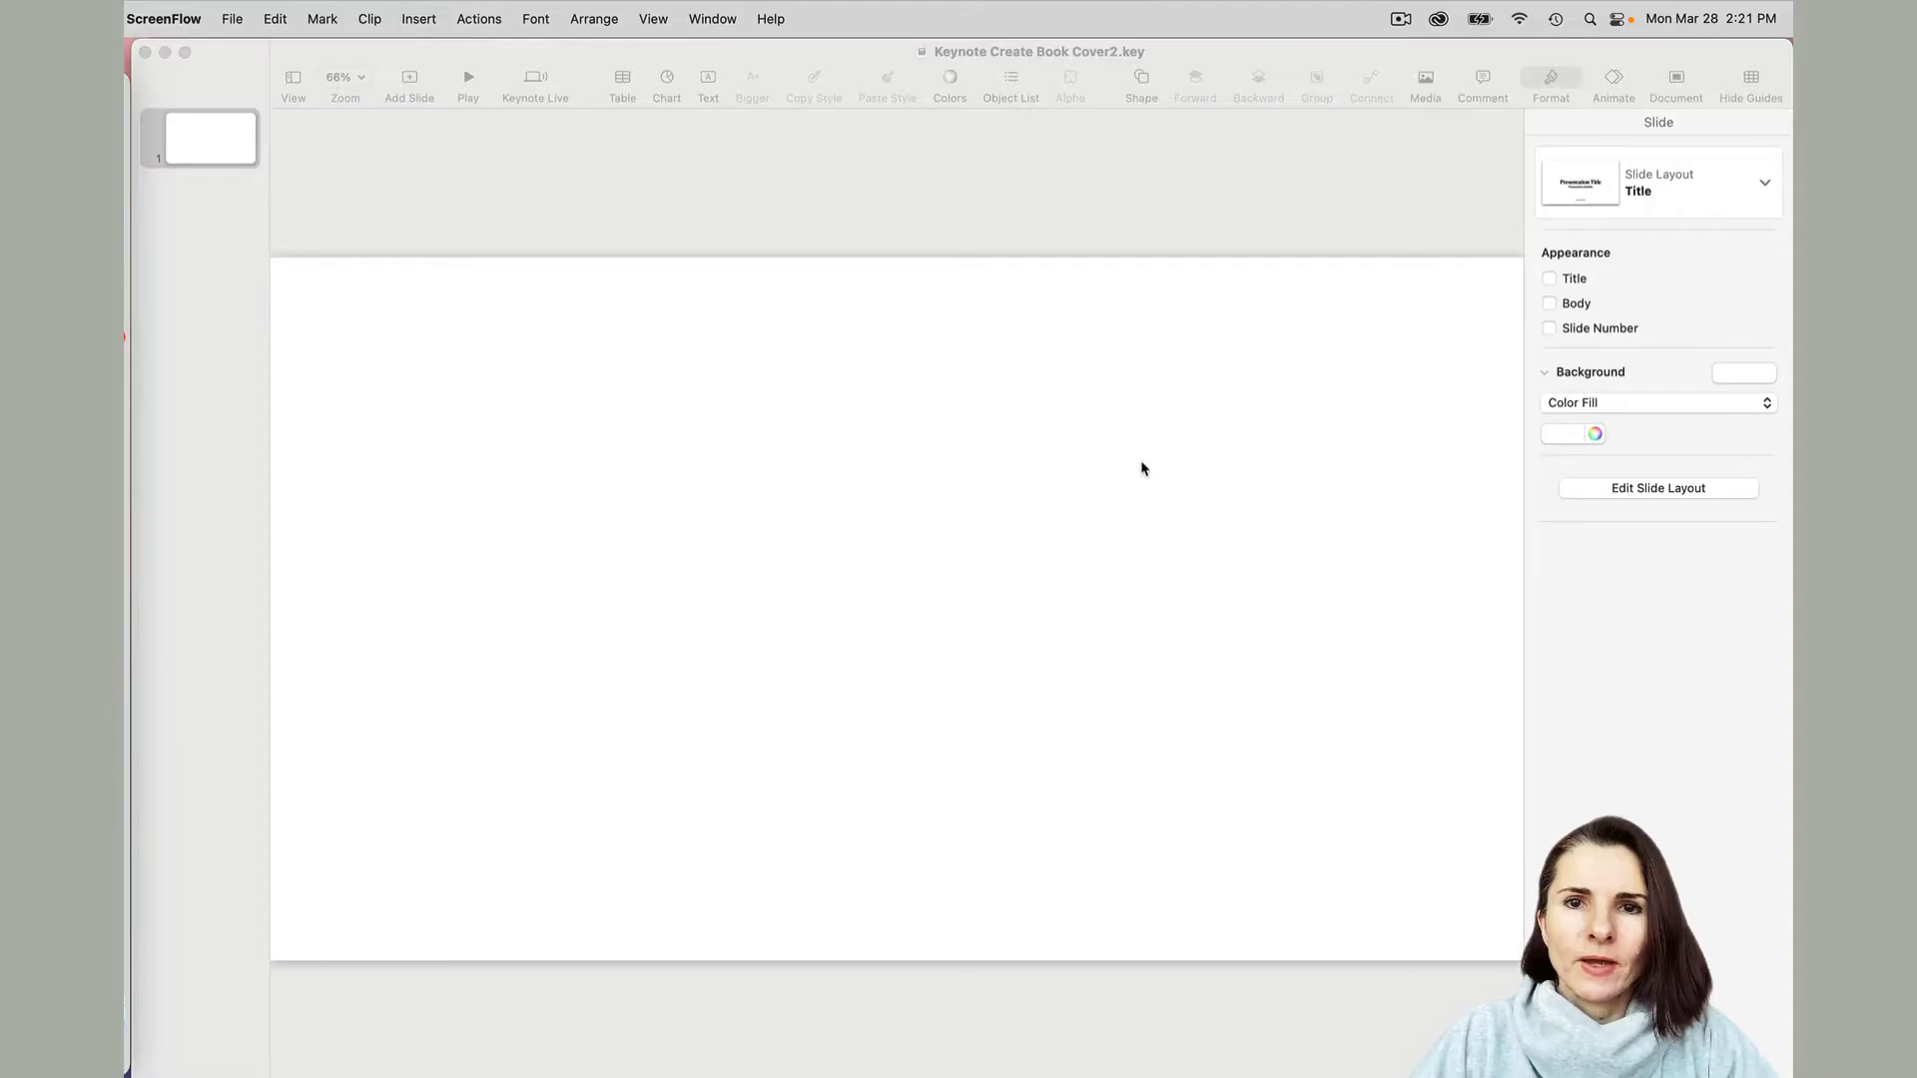
mouse_move(849, 355)
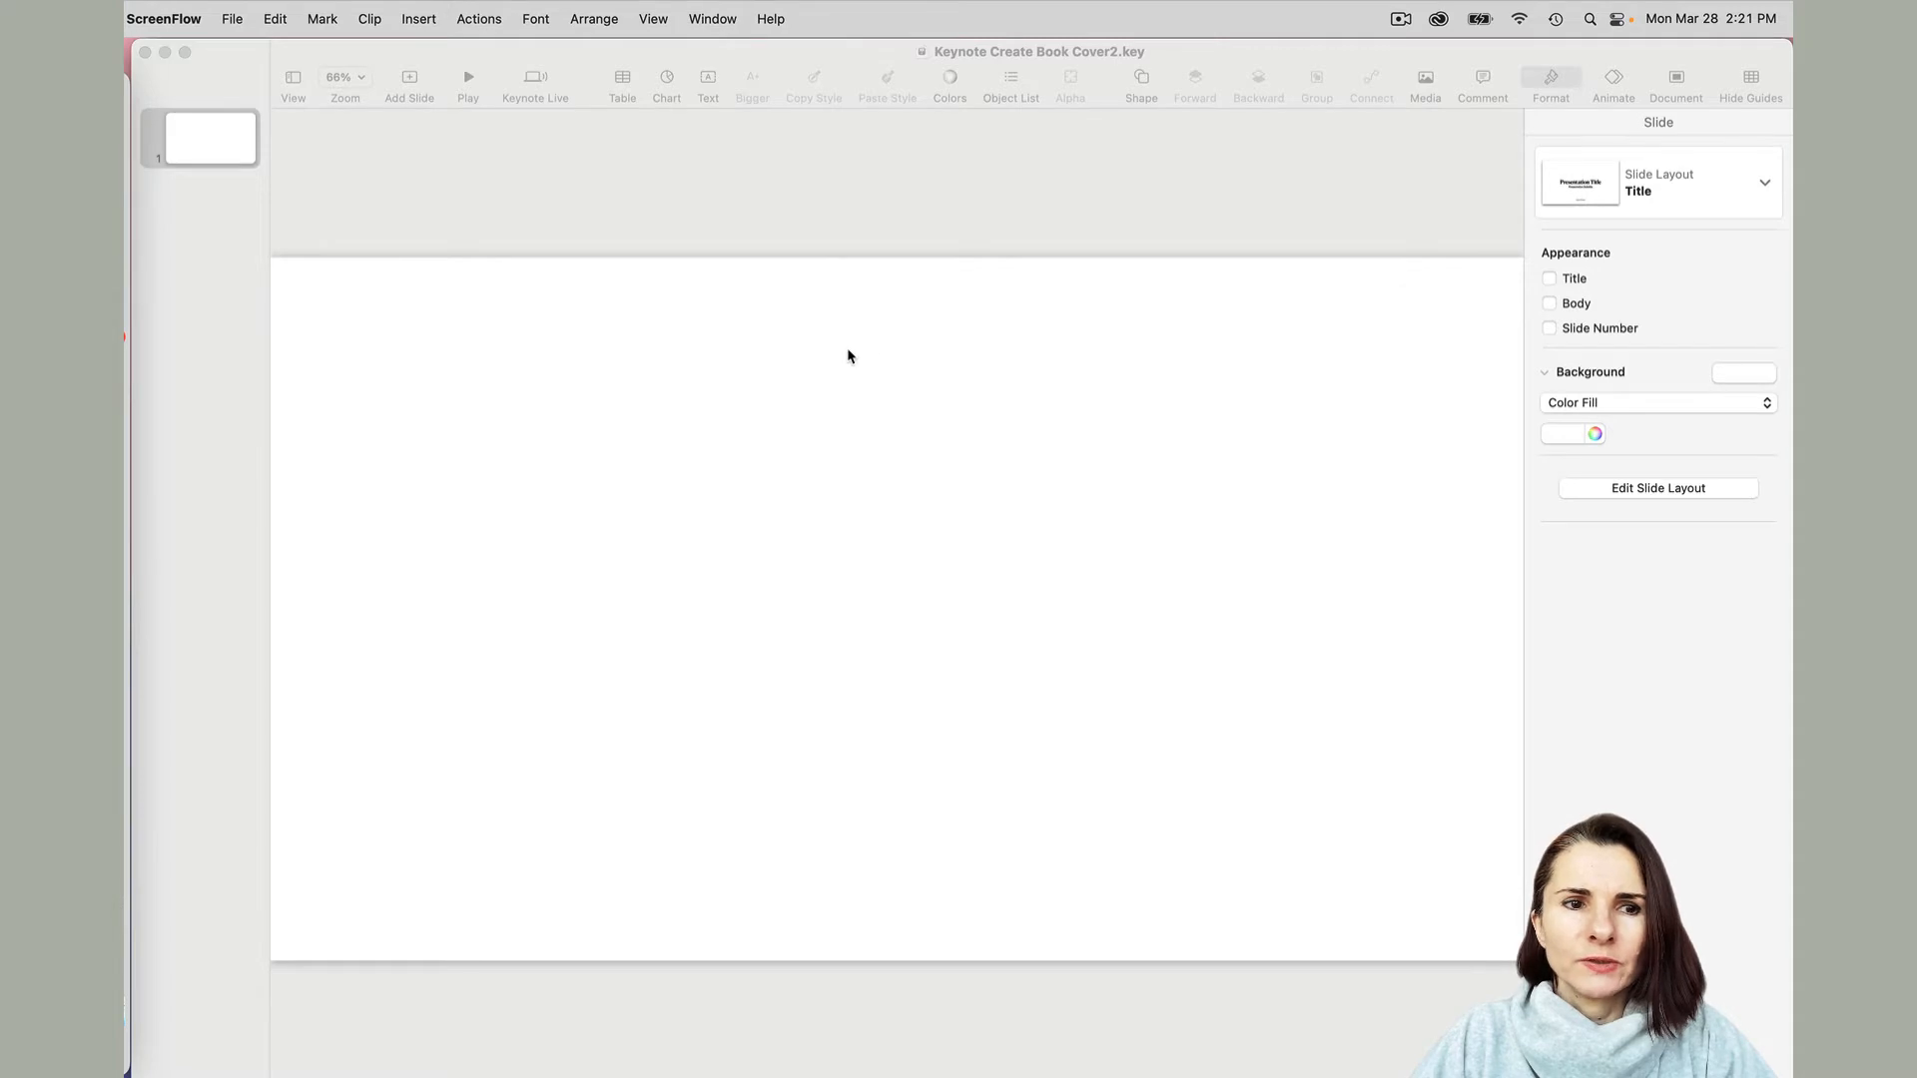
mouse_move(920, 510)
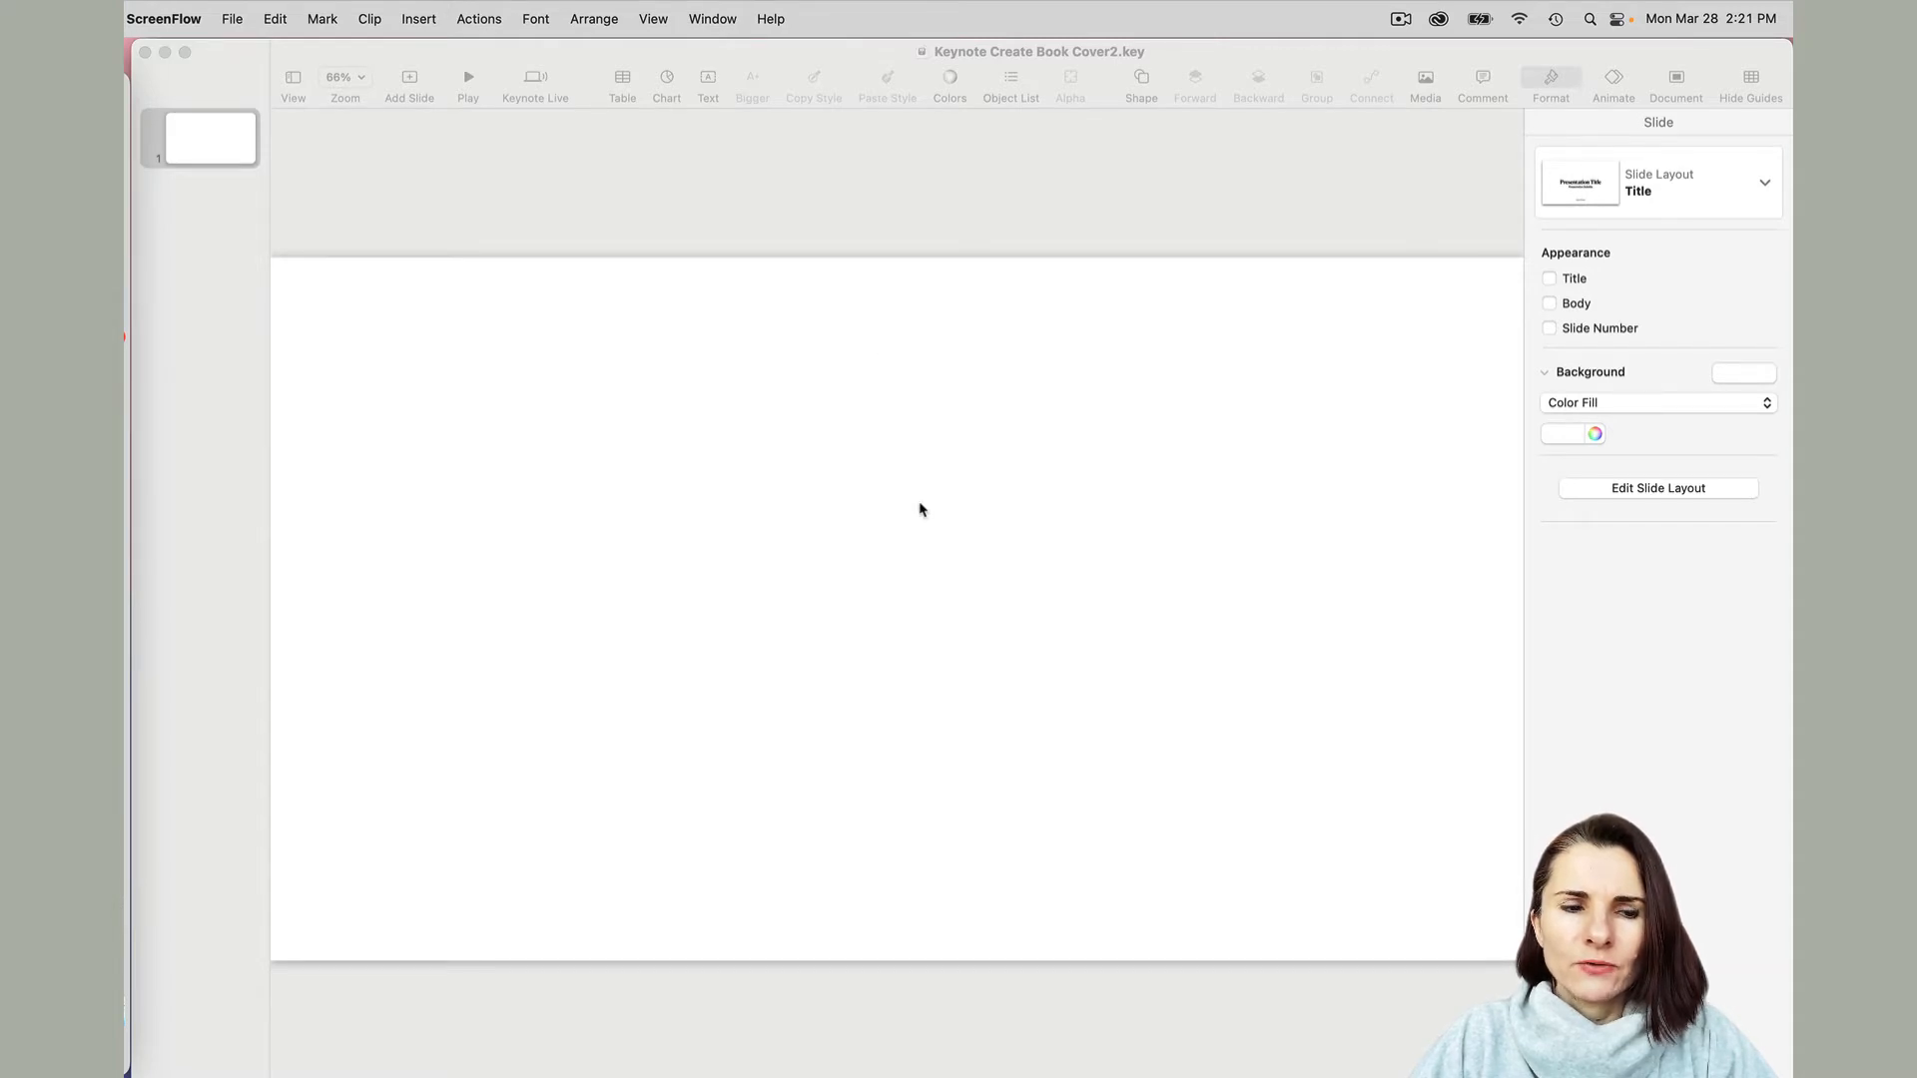
mouse_move(610, 426)
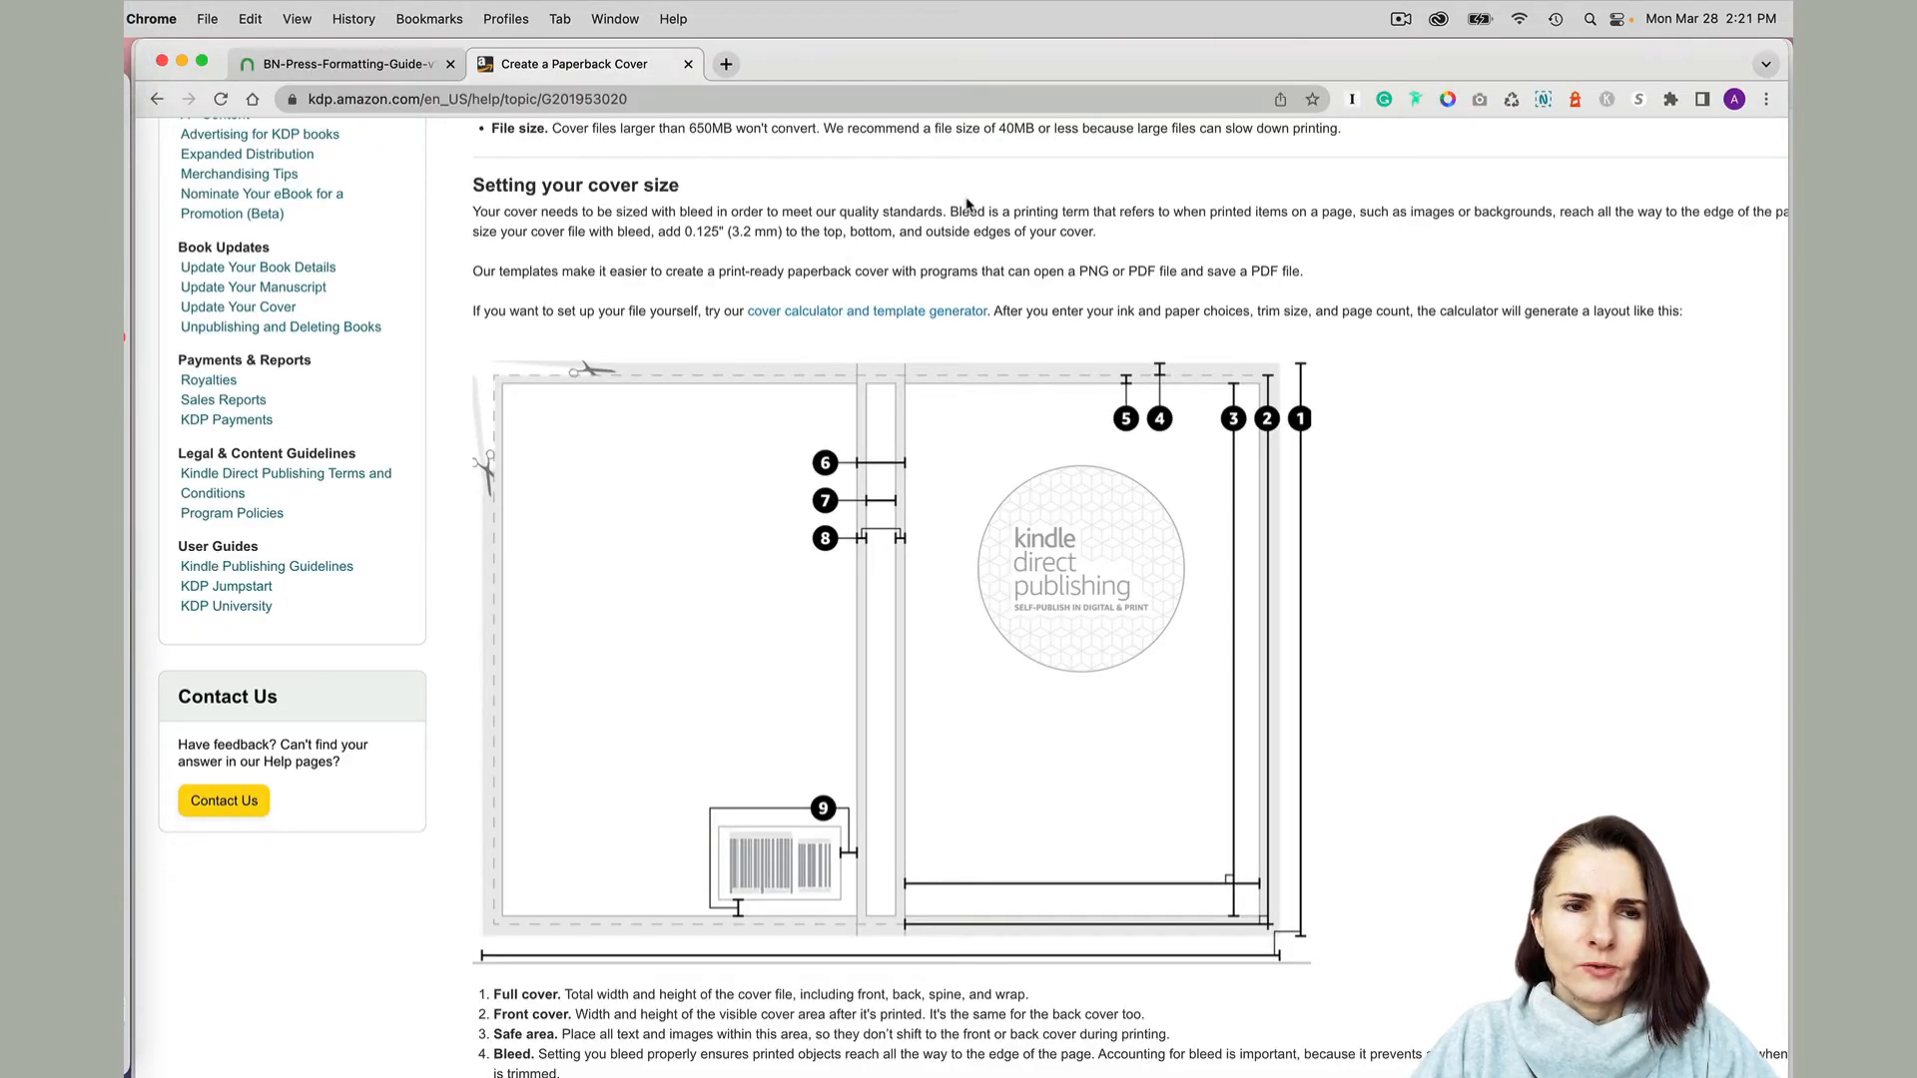
mouse_move(878, 203)
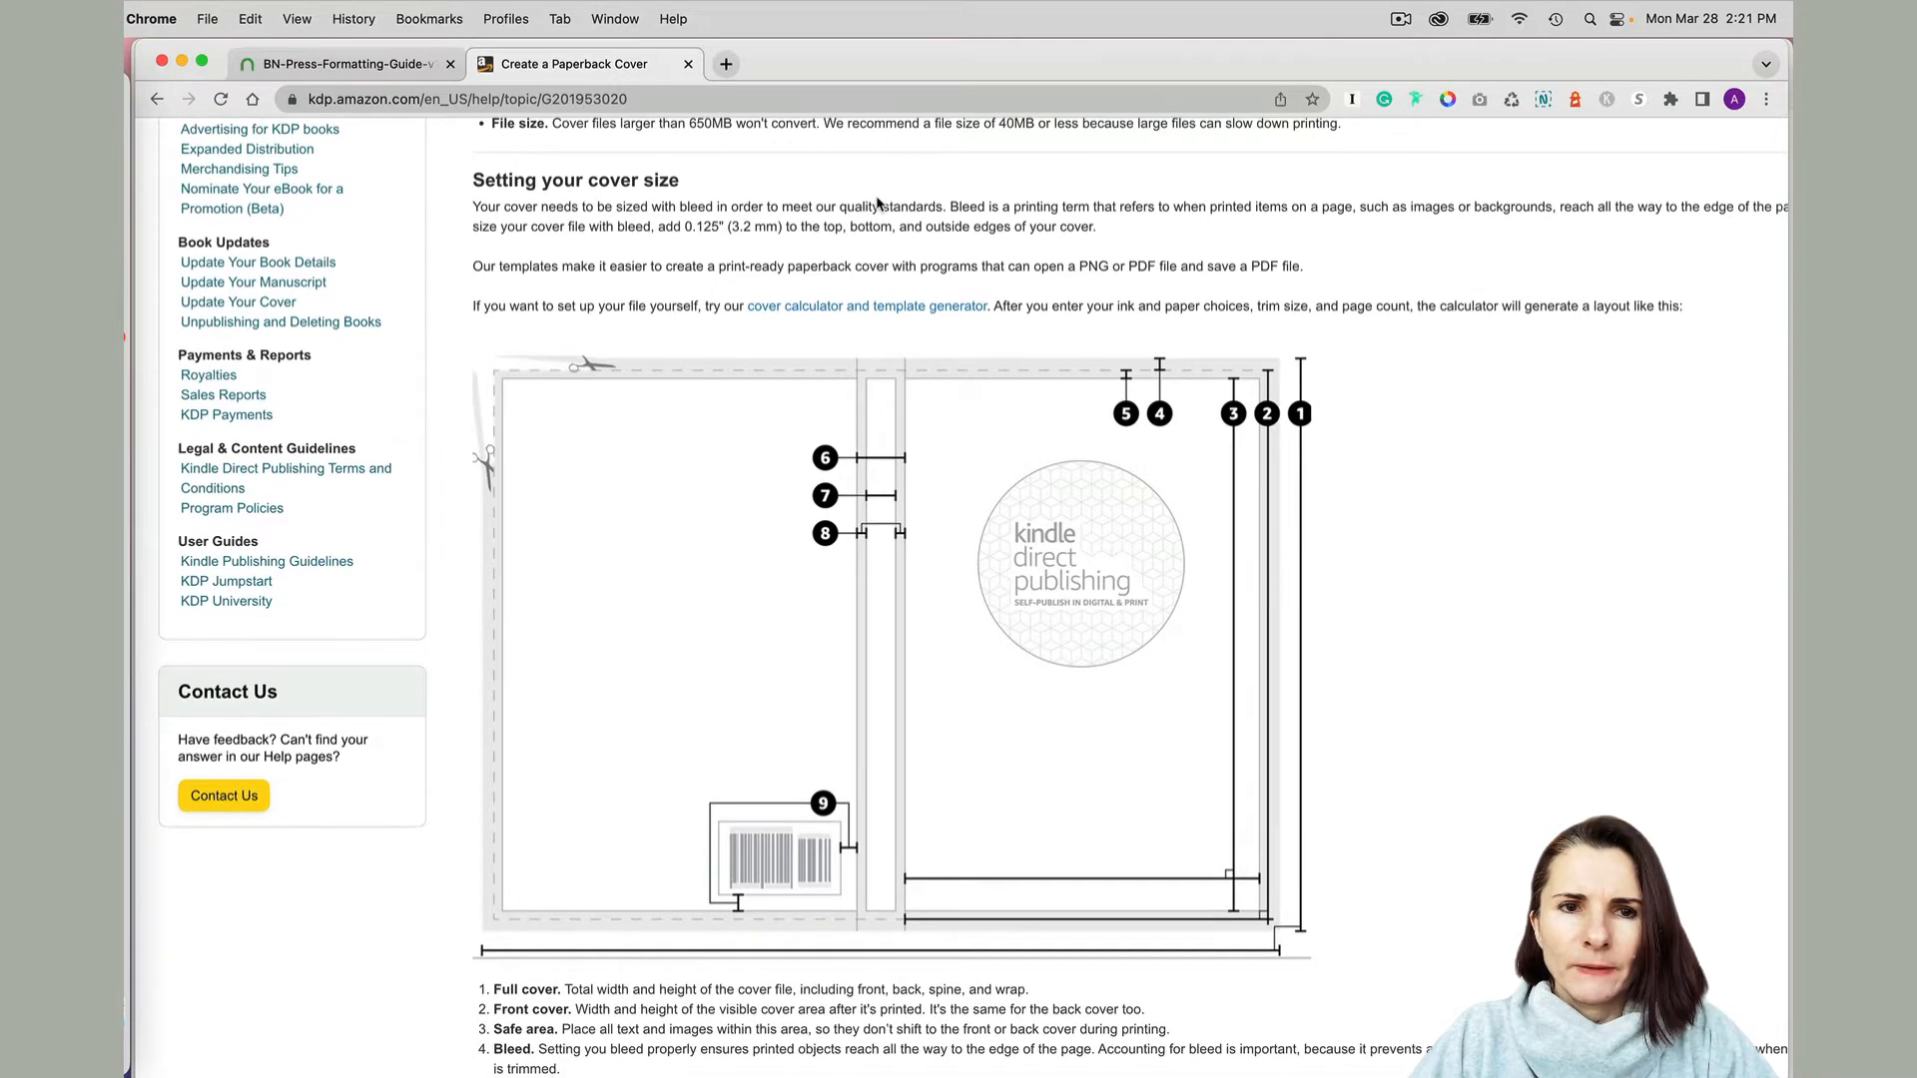
Scroll the BN Press guide to page 25, 'Generating a Print-Ready File'.
scroll("down", 3)
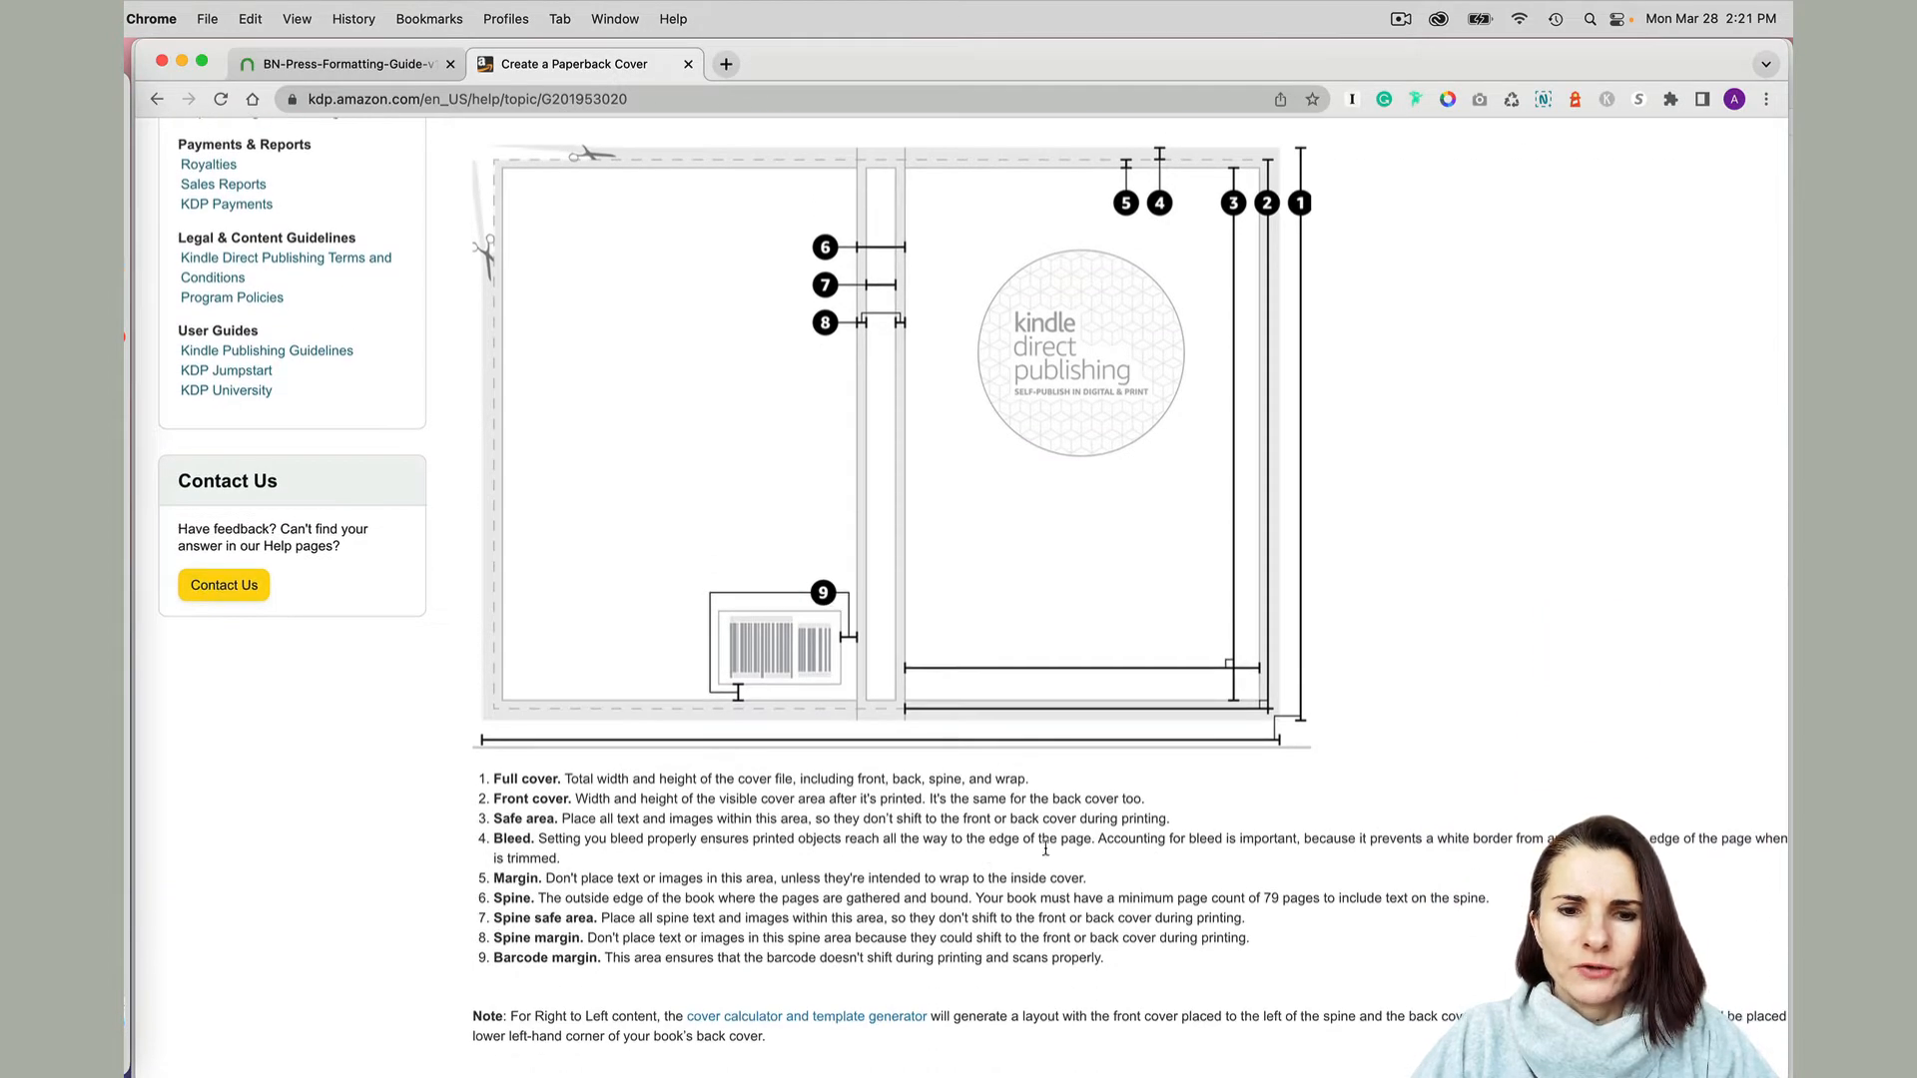
mouse_move(1059, 861)
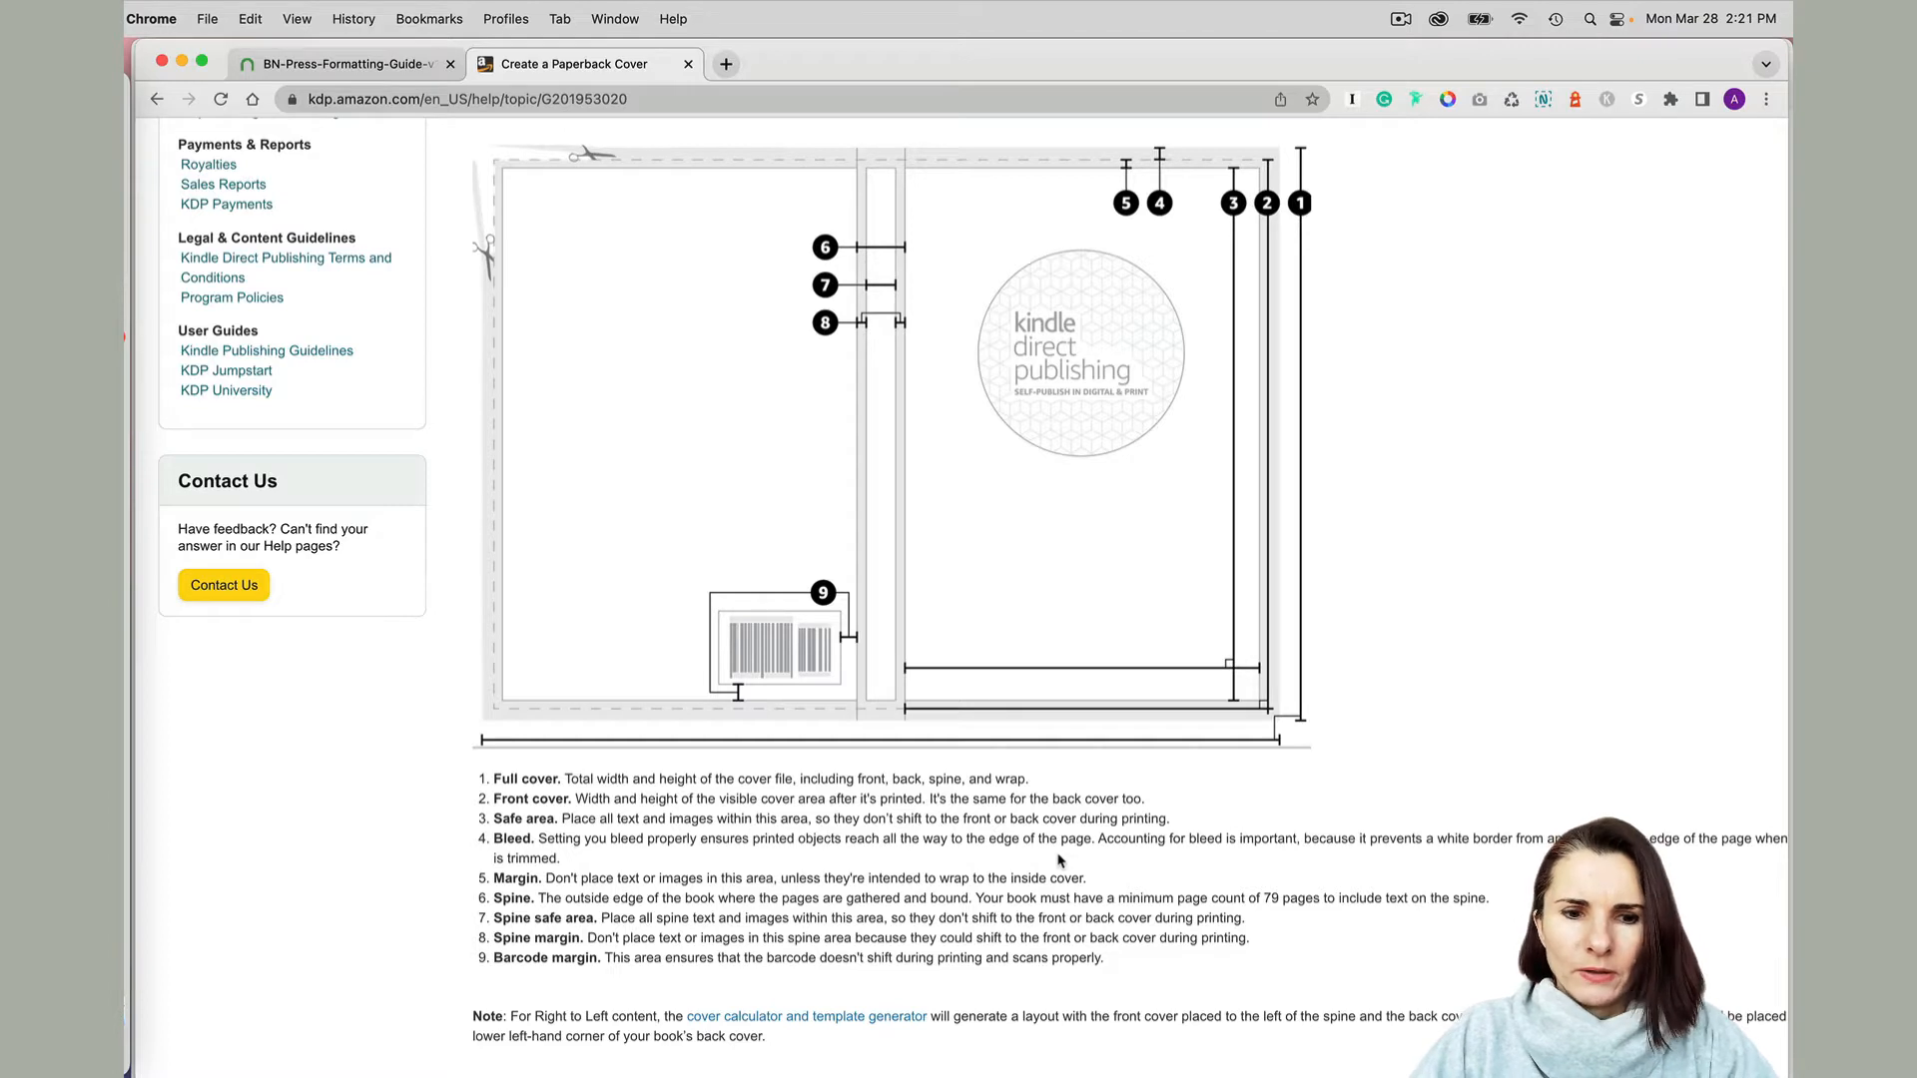
scroll("down", 3)
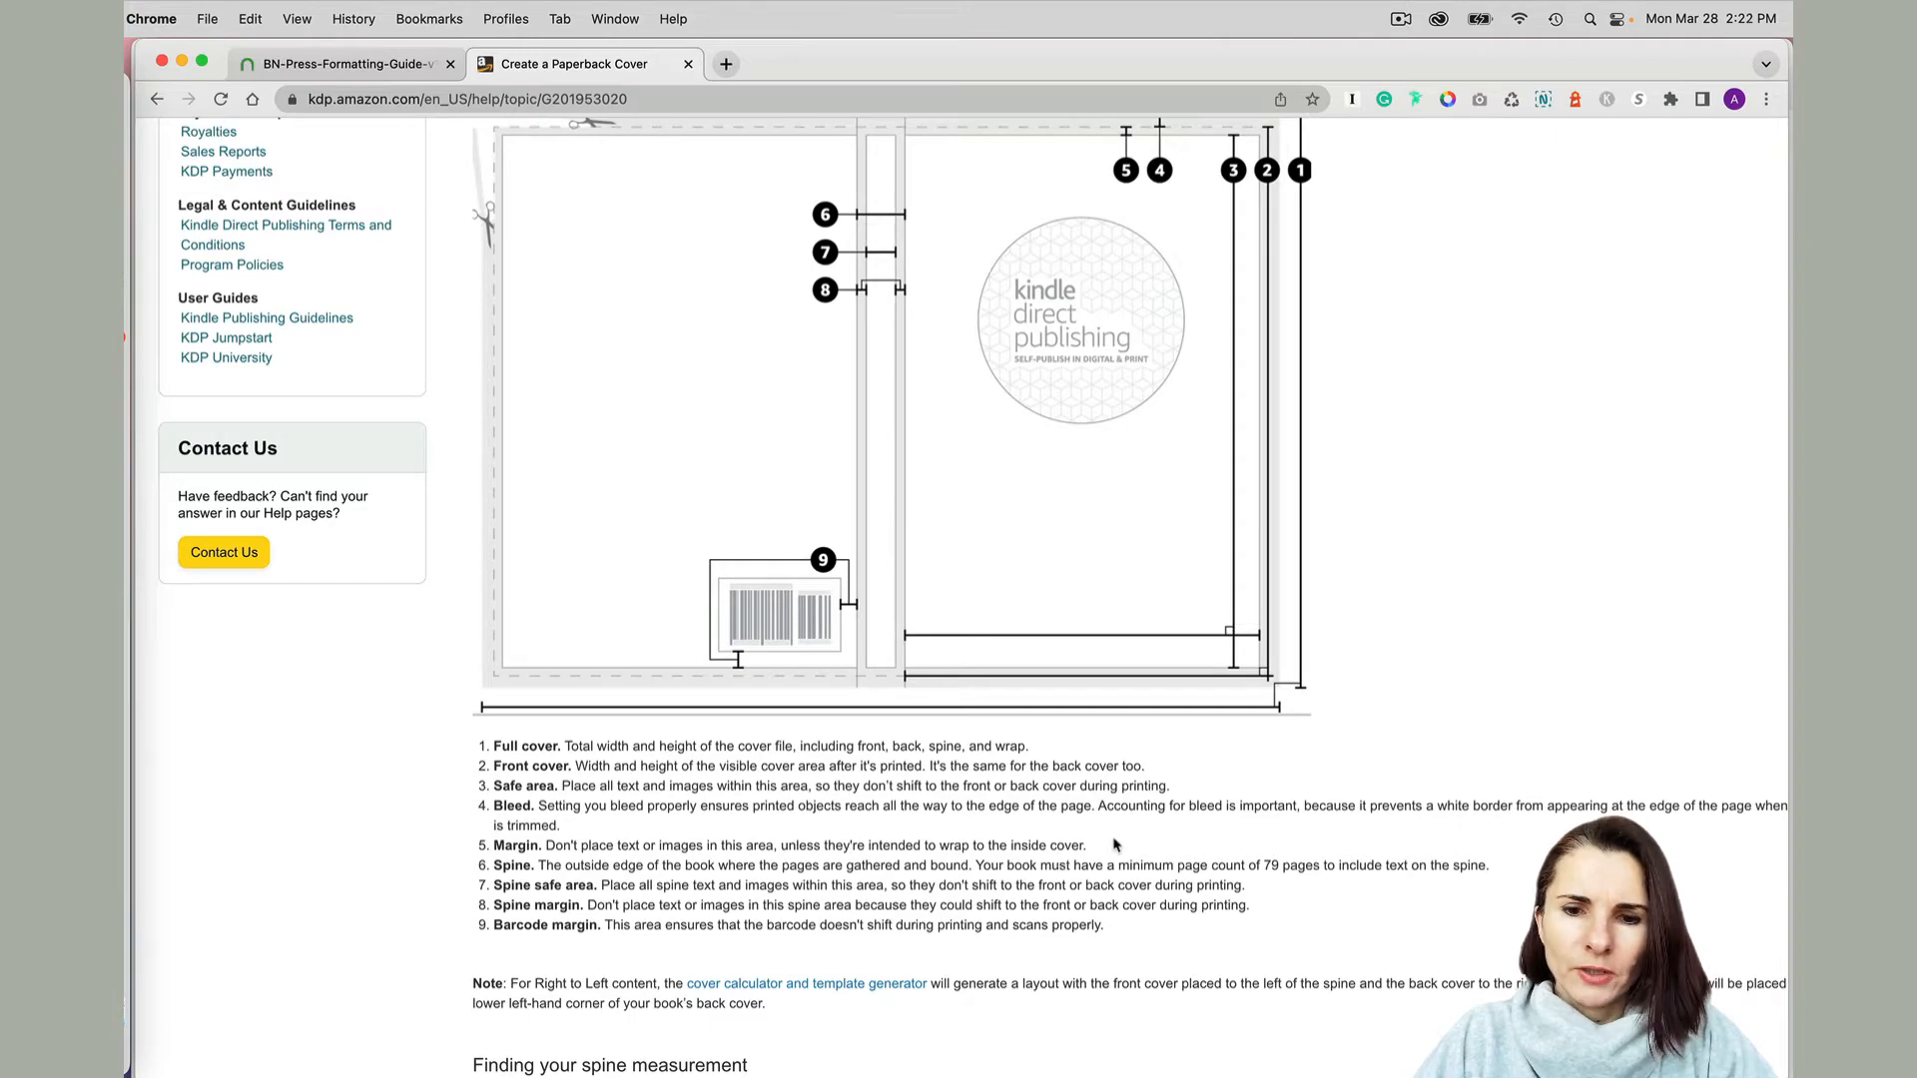
scroll("down", 3)
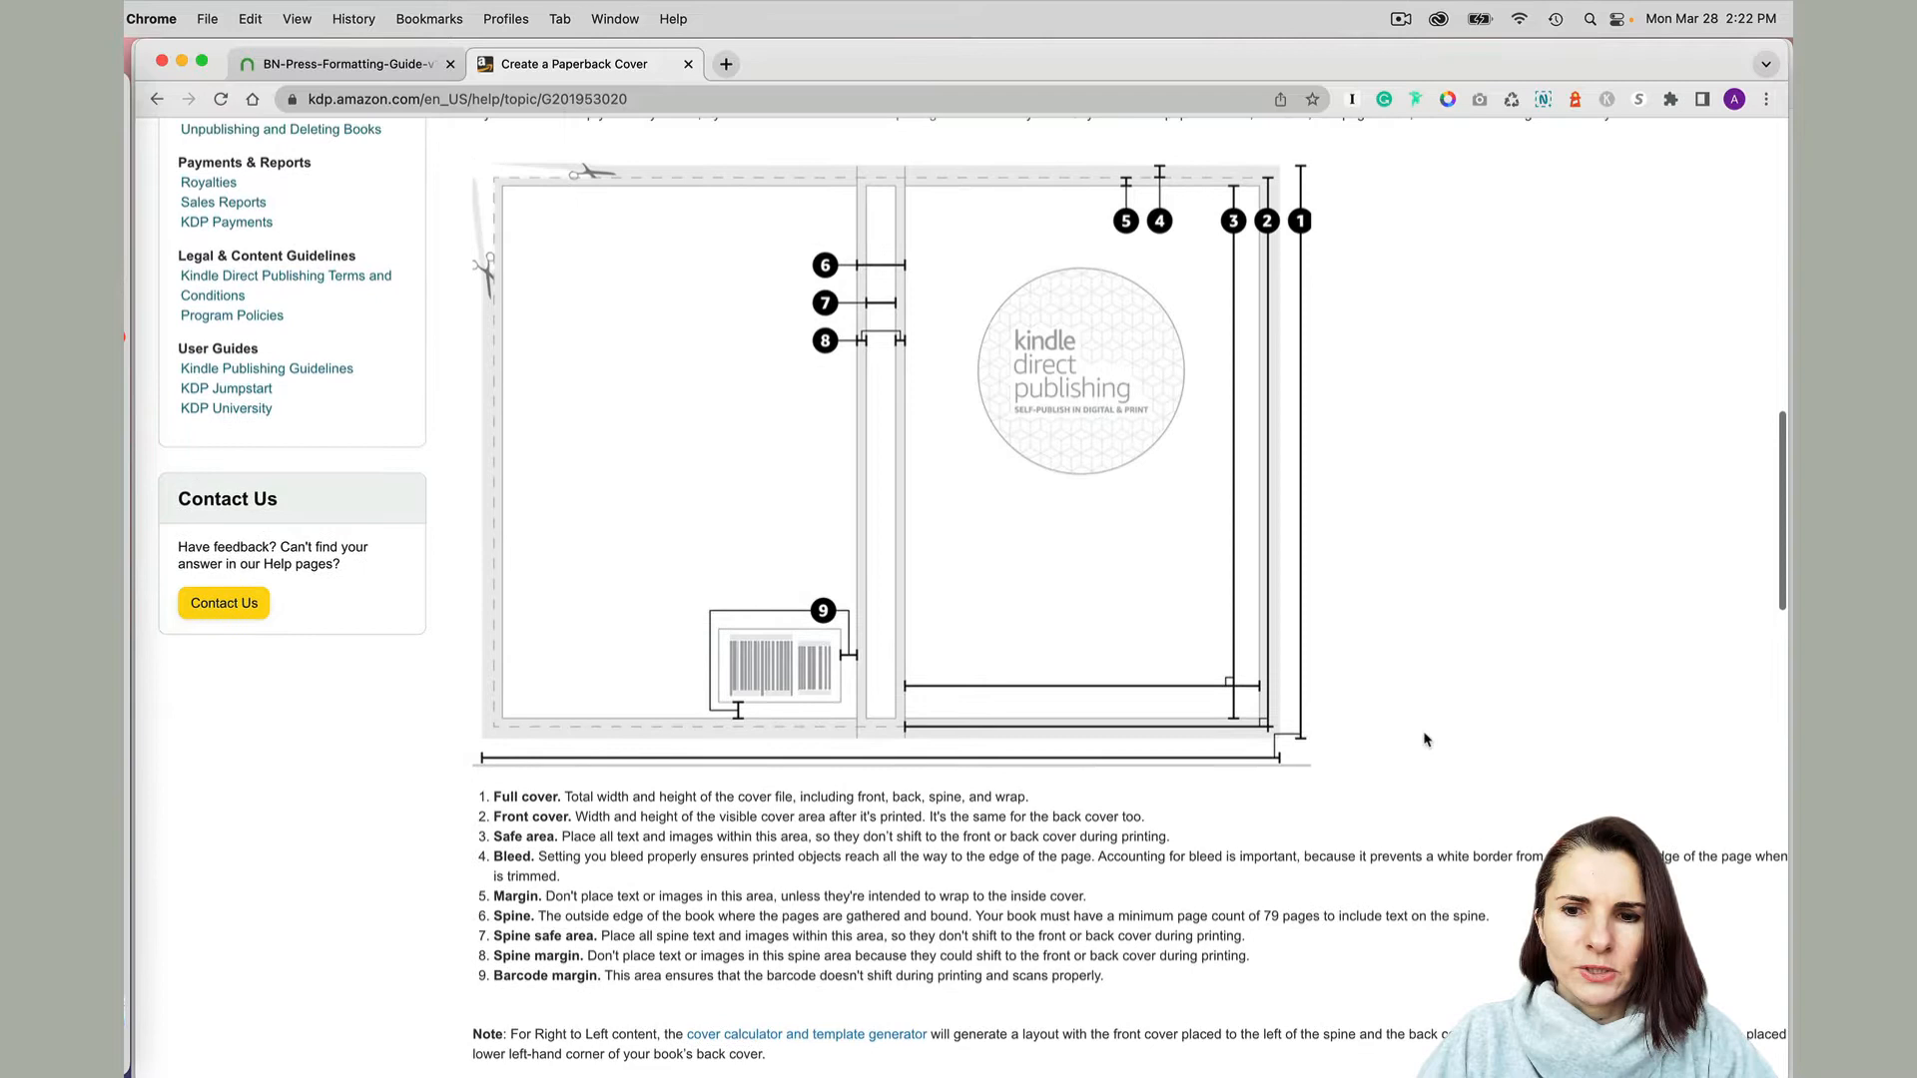
mouse_move(1479, 767)
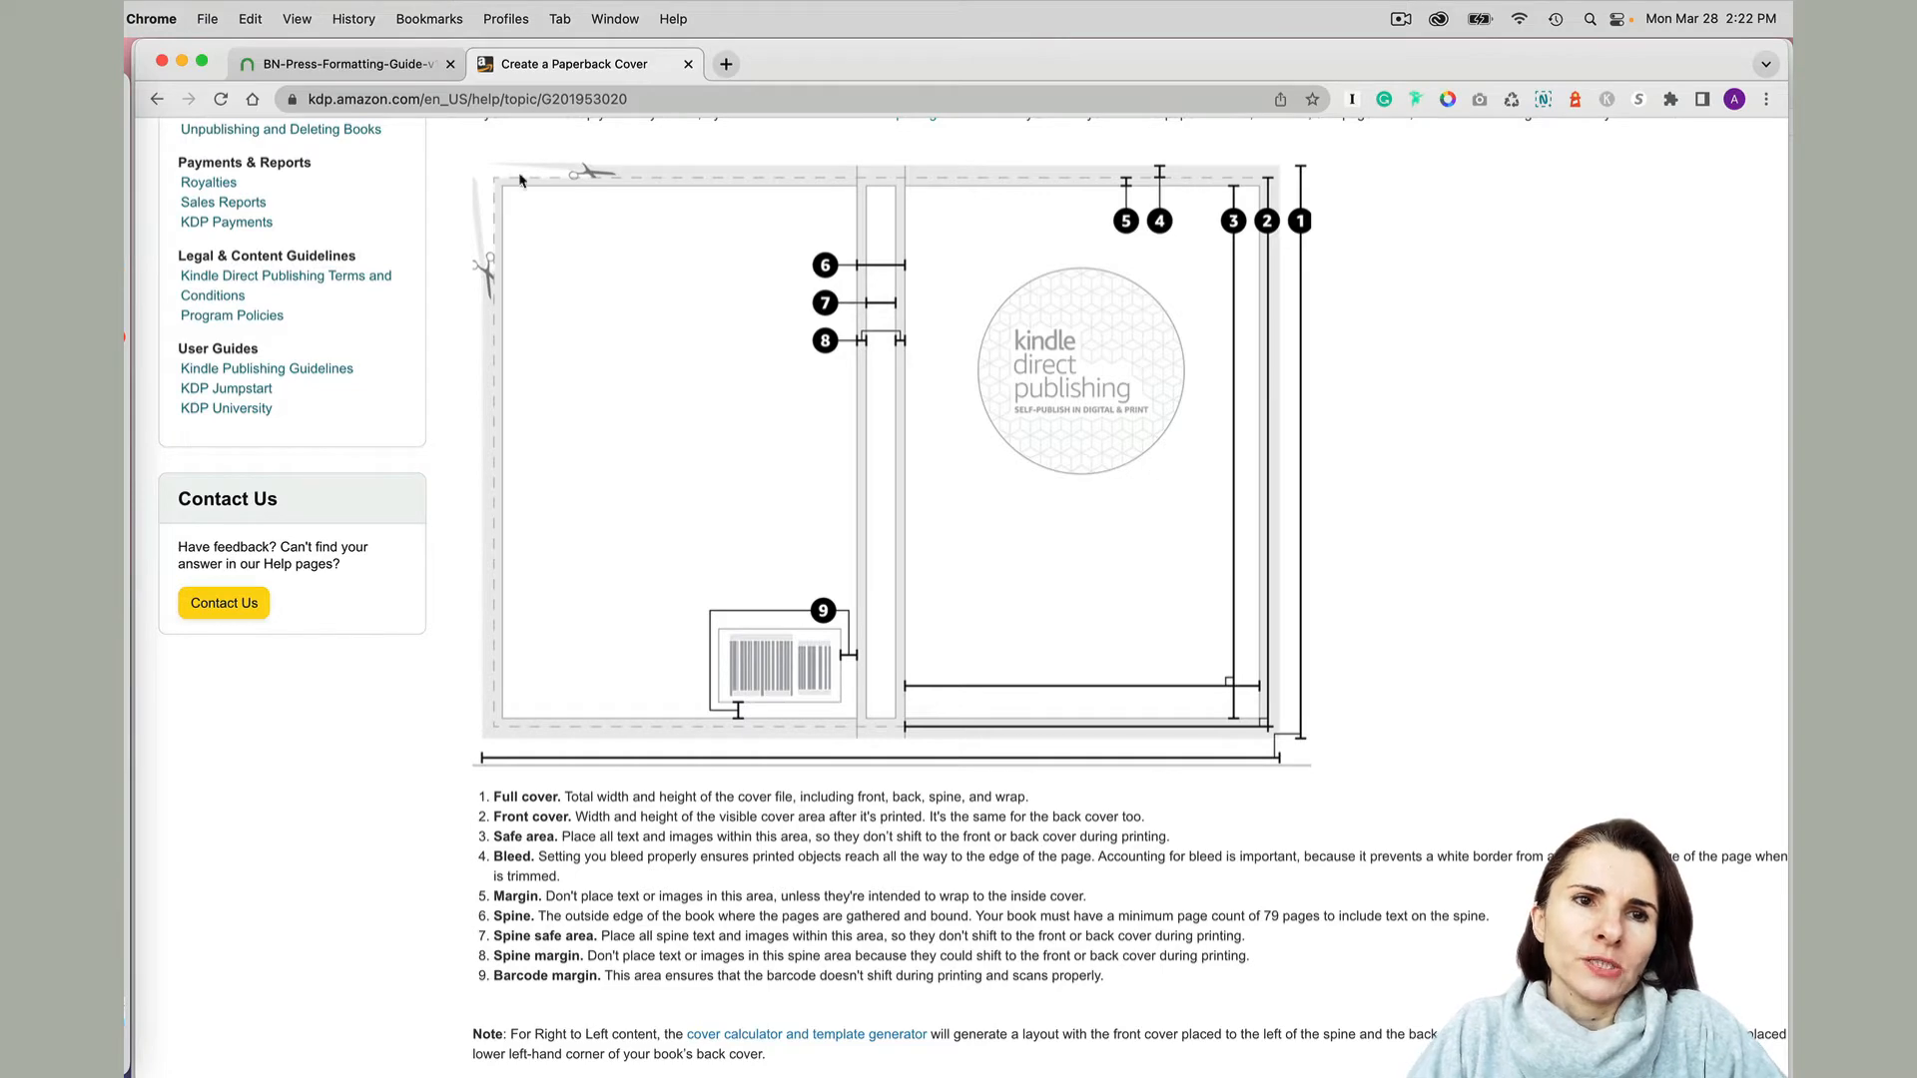
left_click(342, 64)
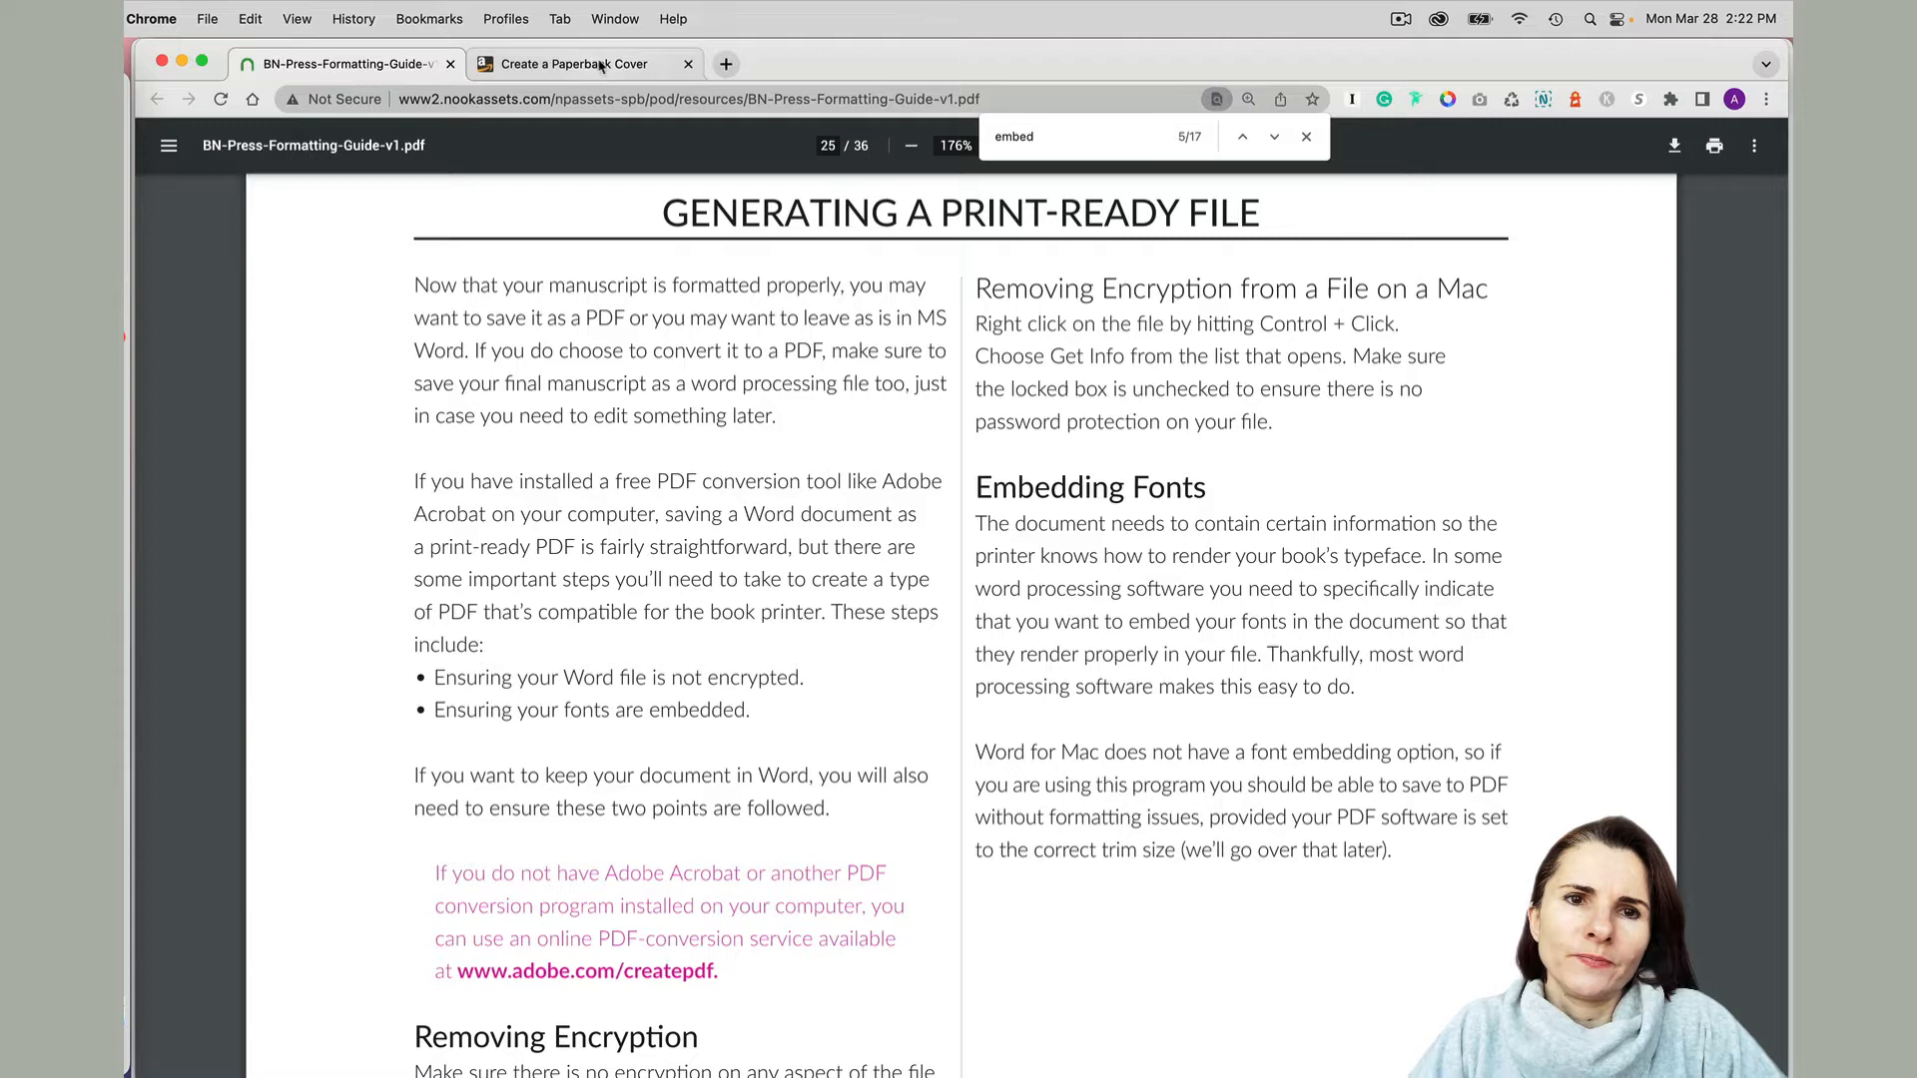
mouse_move(571, 64)
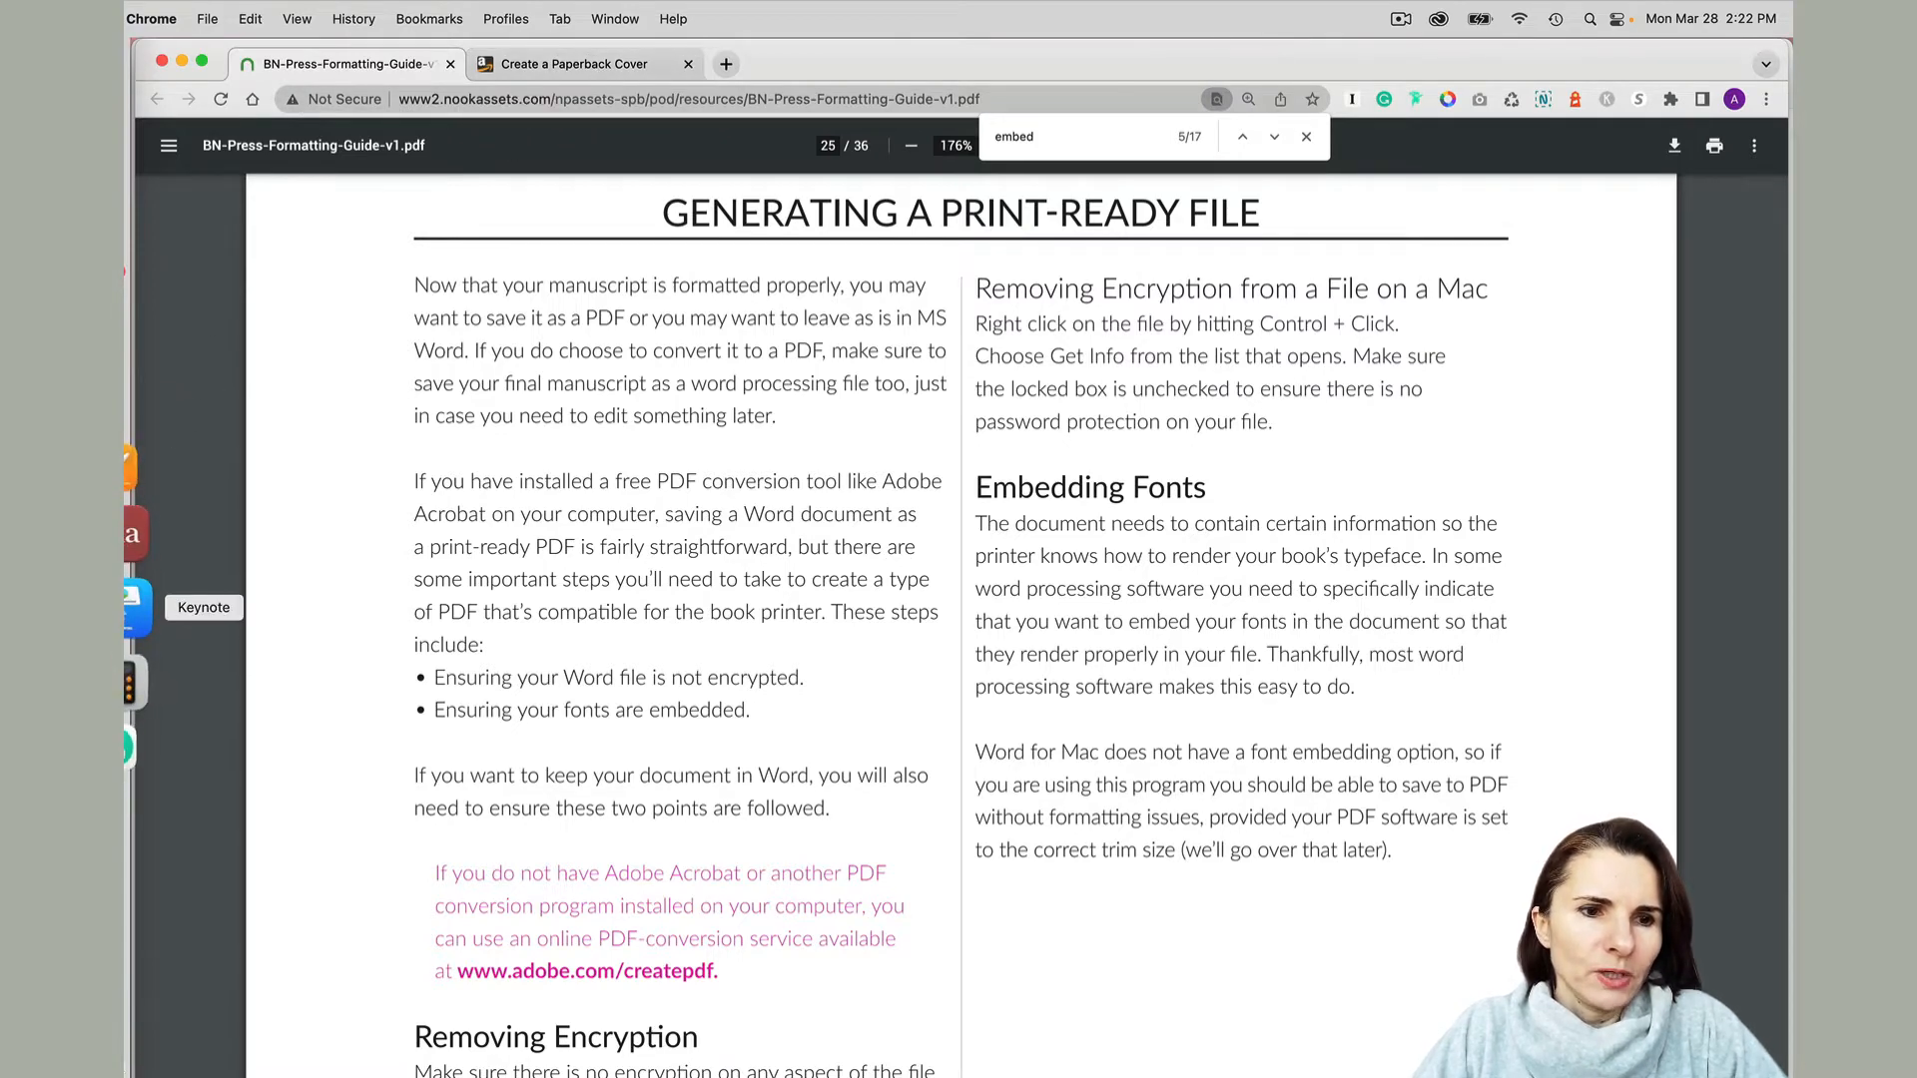
Return to the blank Keynote Create Book Cover2 presentation from the Dock.
left_click(135, 608)
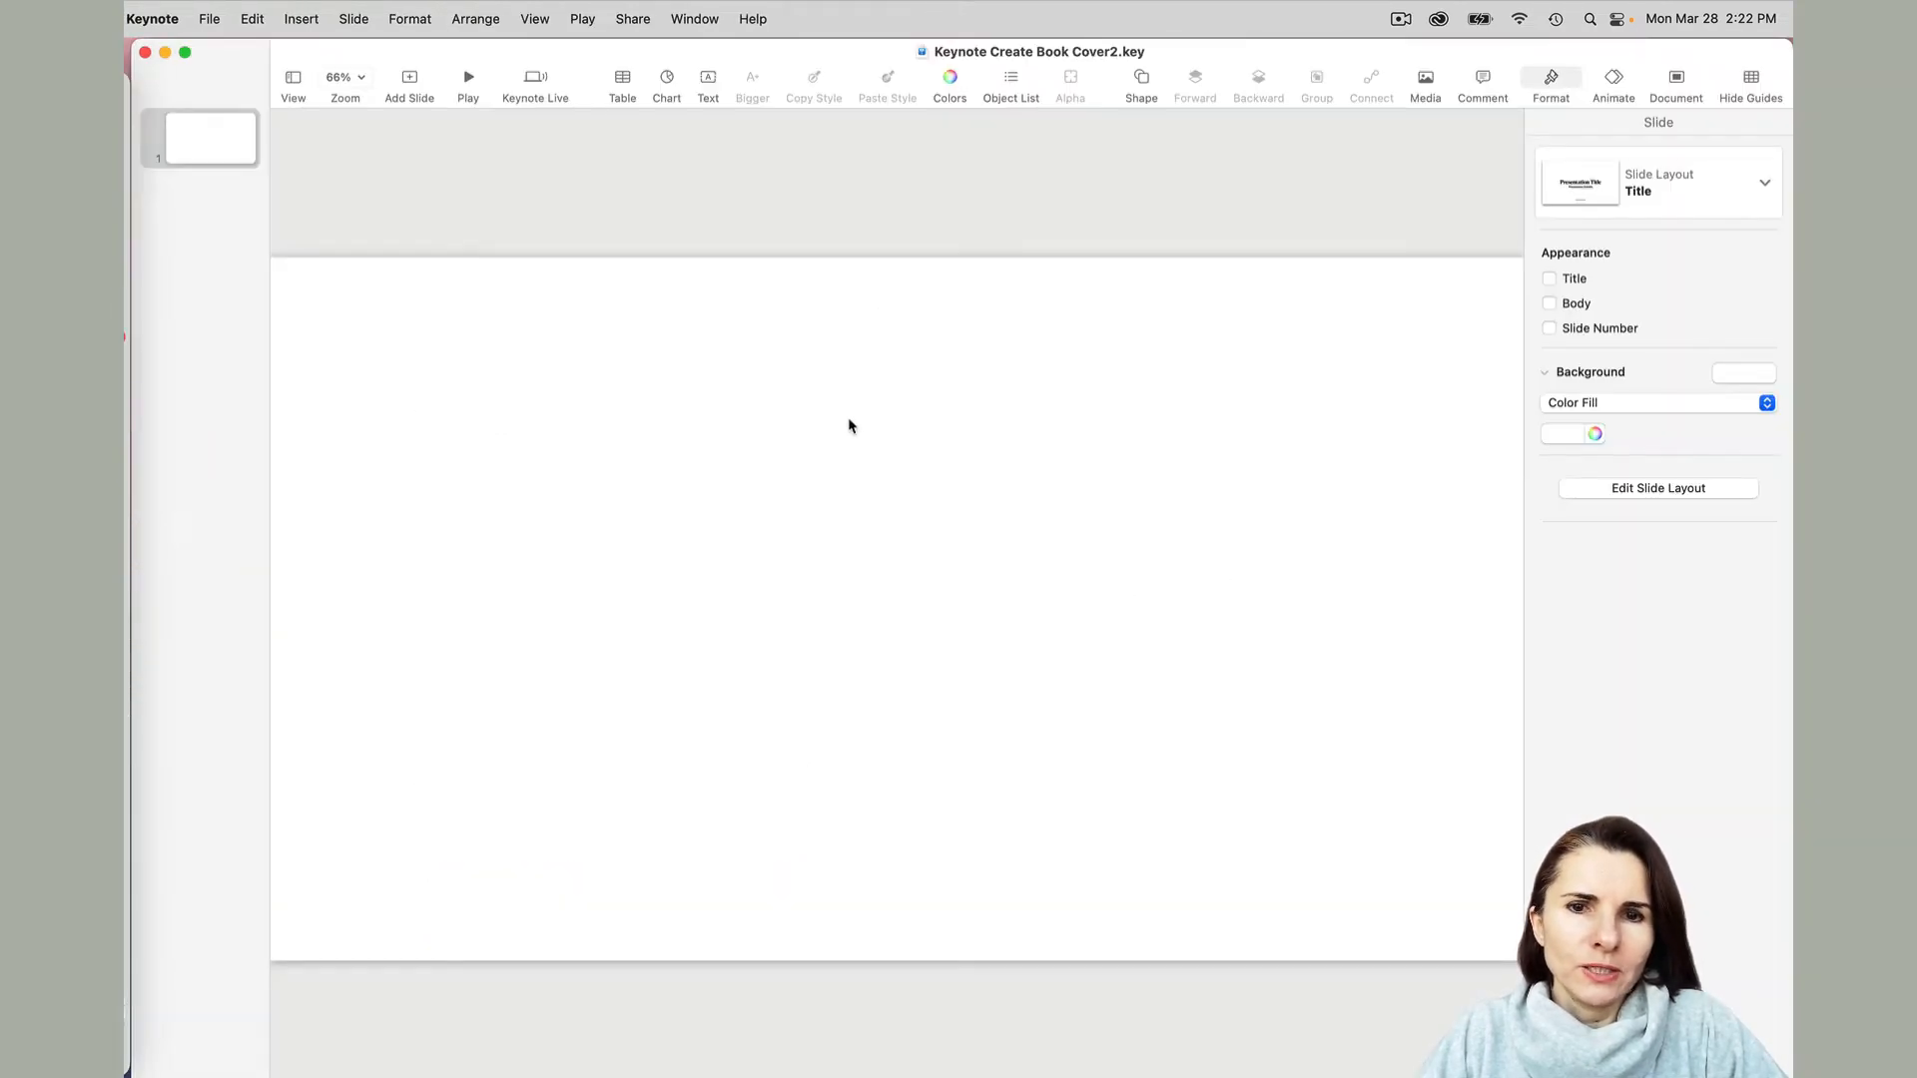
mouse_move(1153, 305)
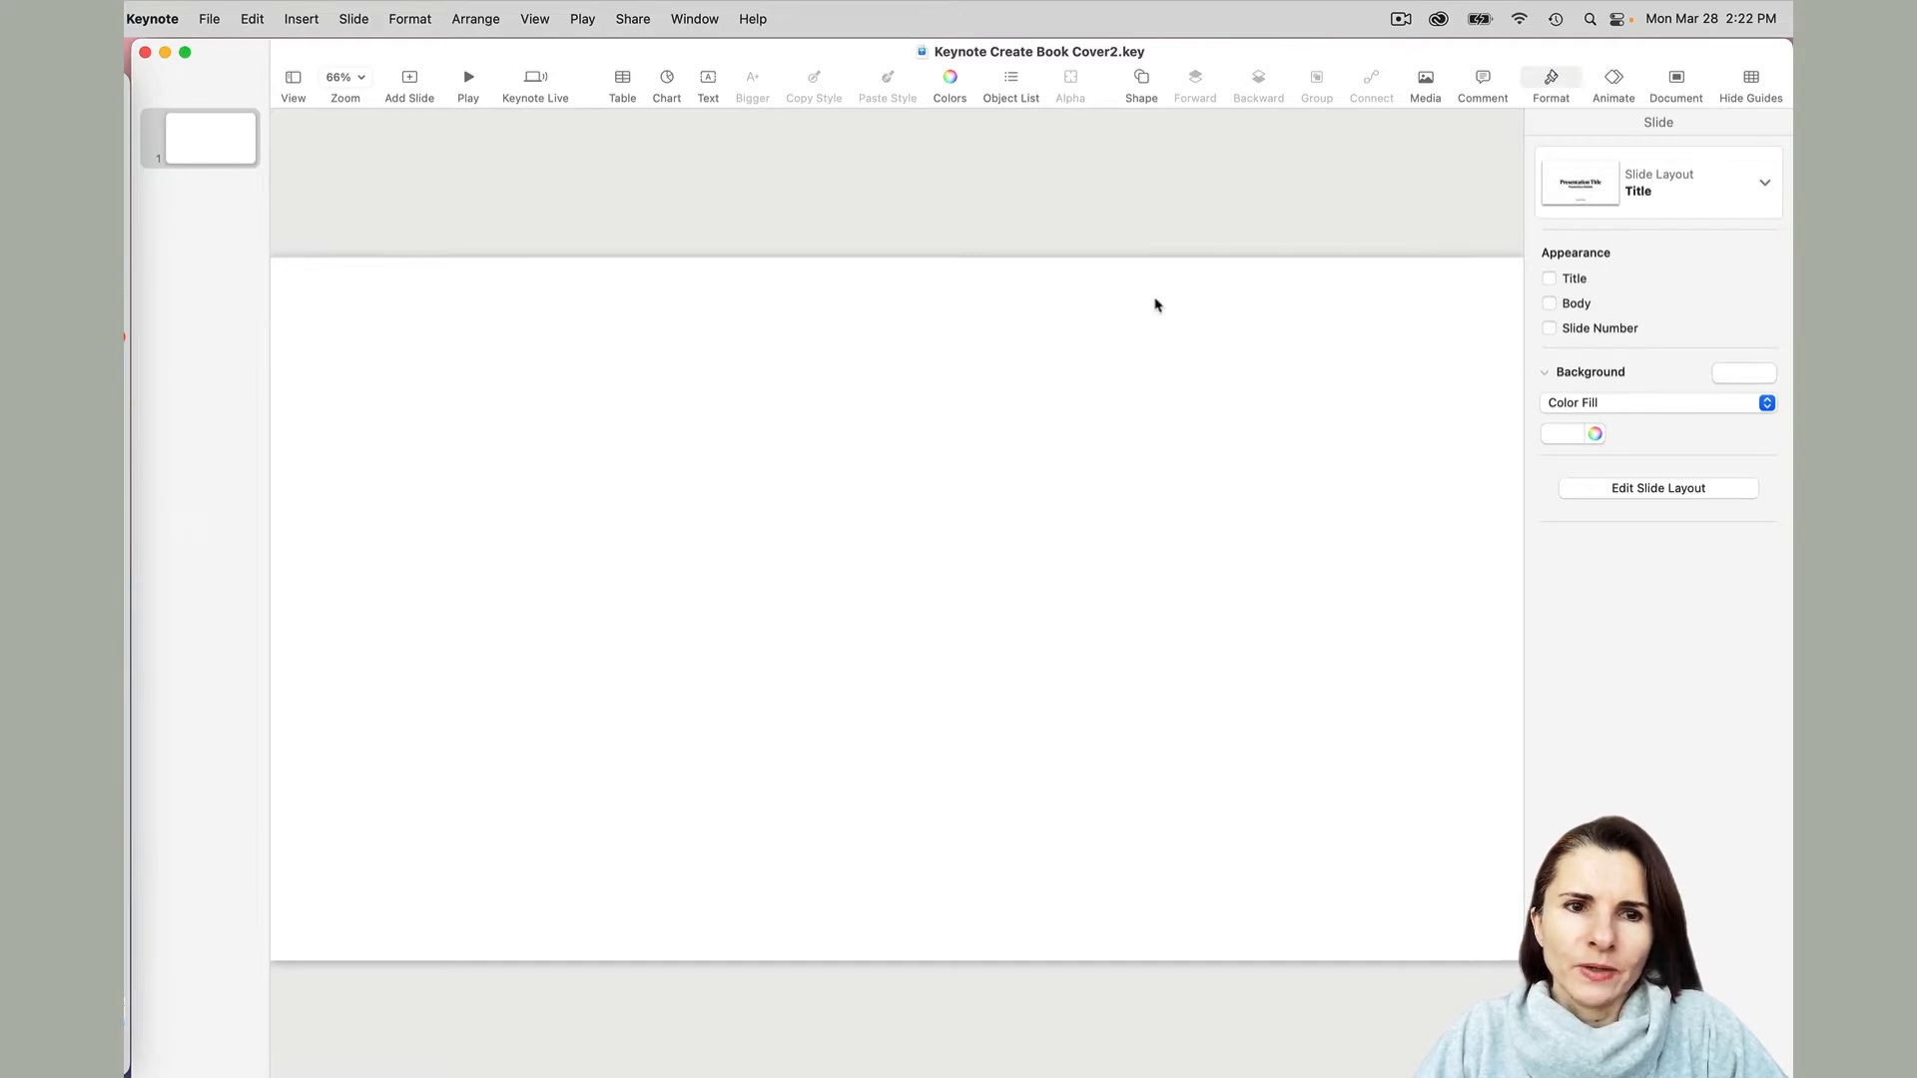
mouse_move(577, 274)
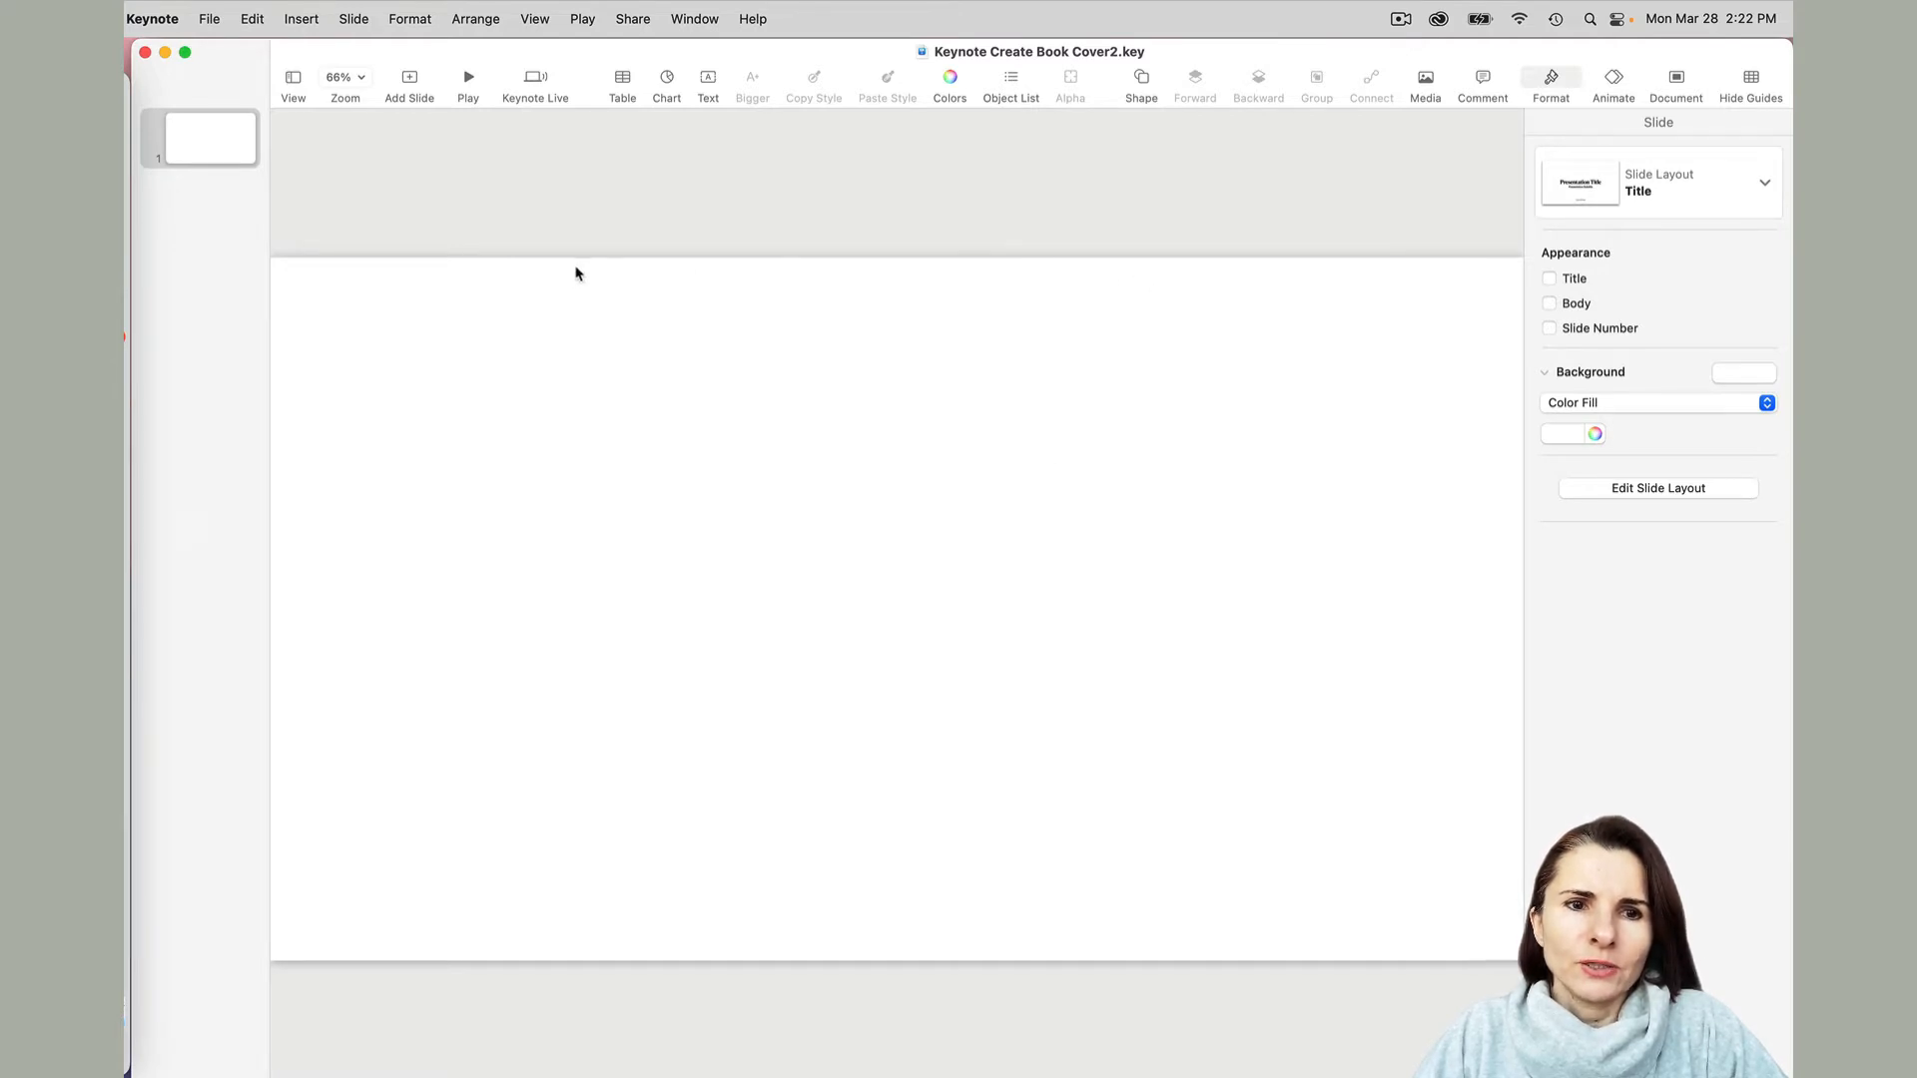
mouse_move(1334, 748)
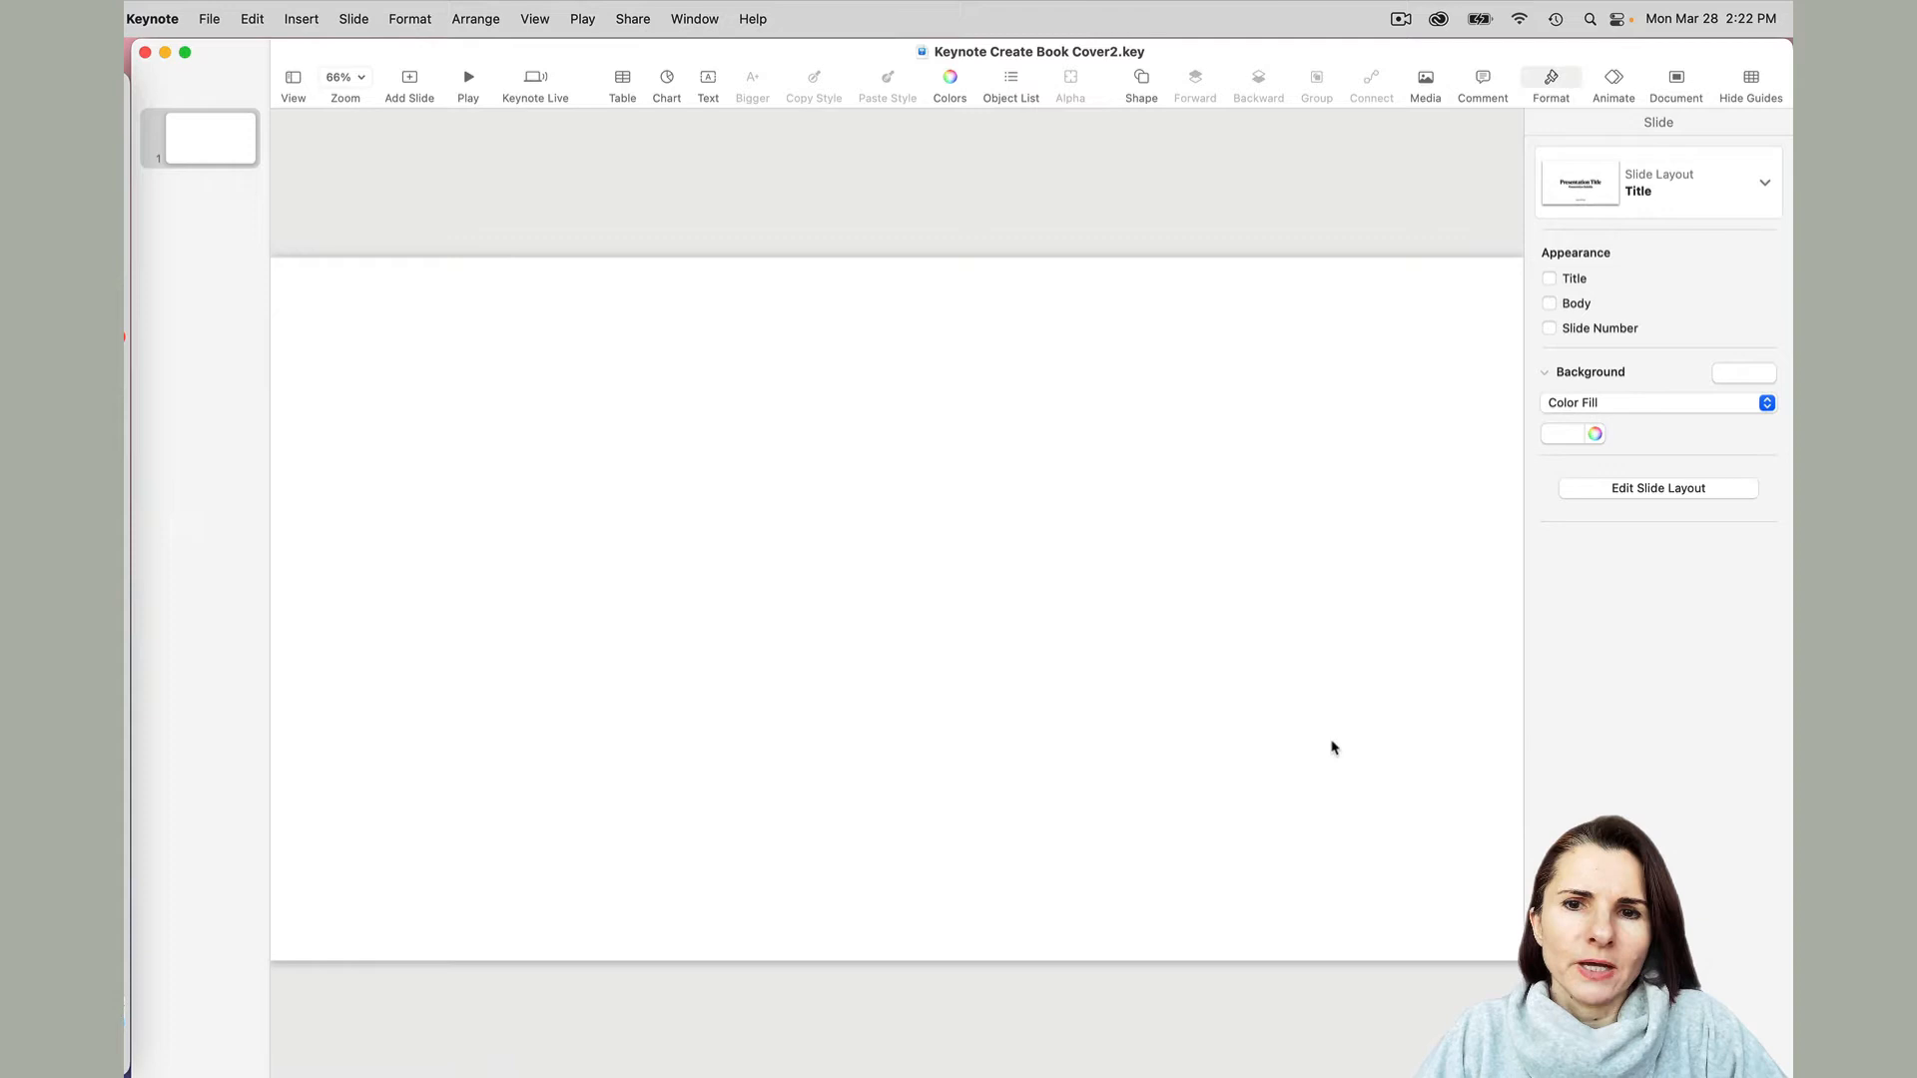
mouse_move(1331, 305)
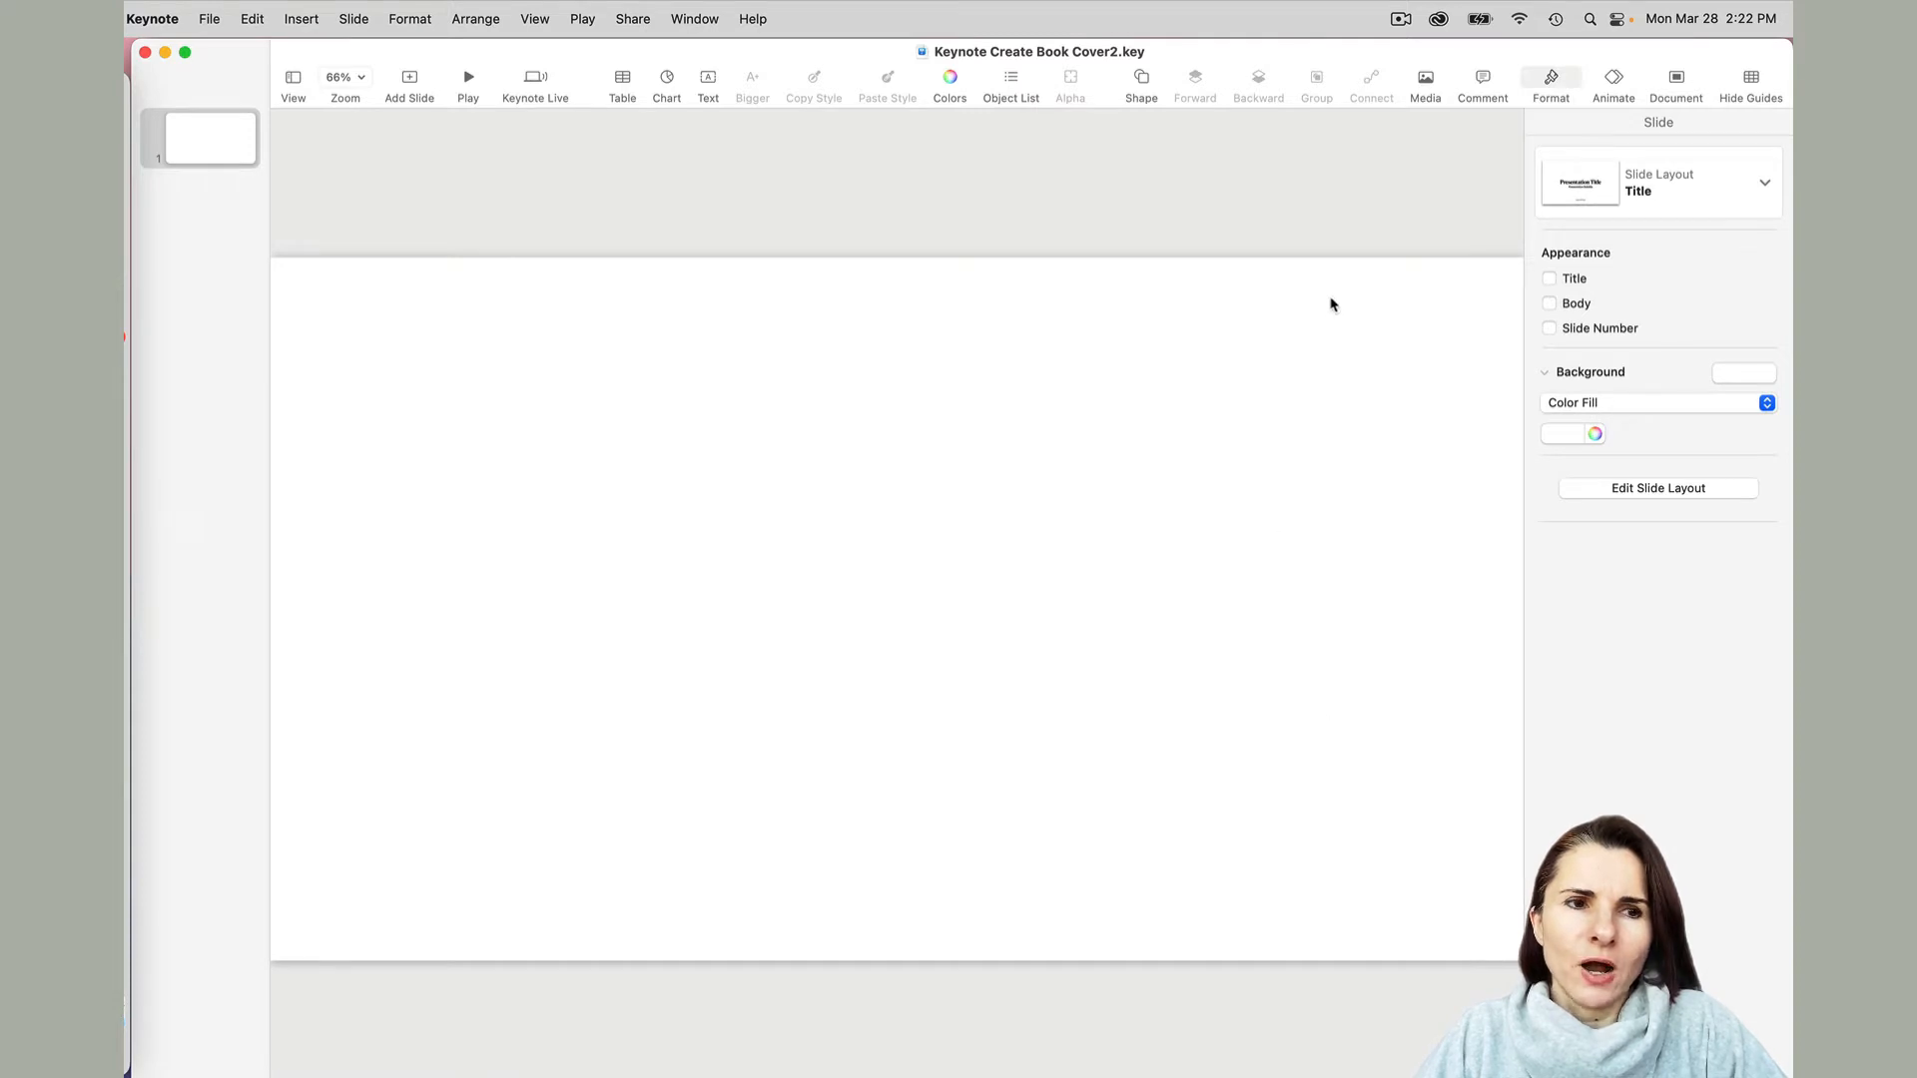
mouse_move(132, 131)
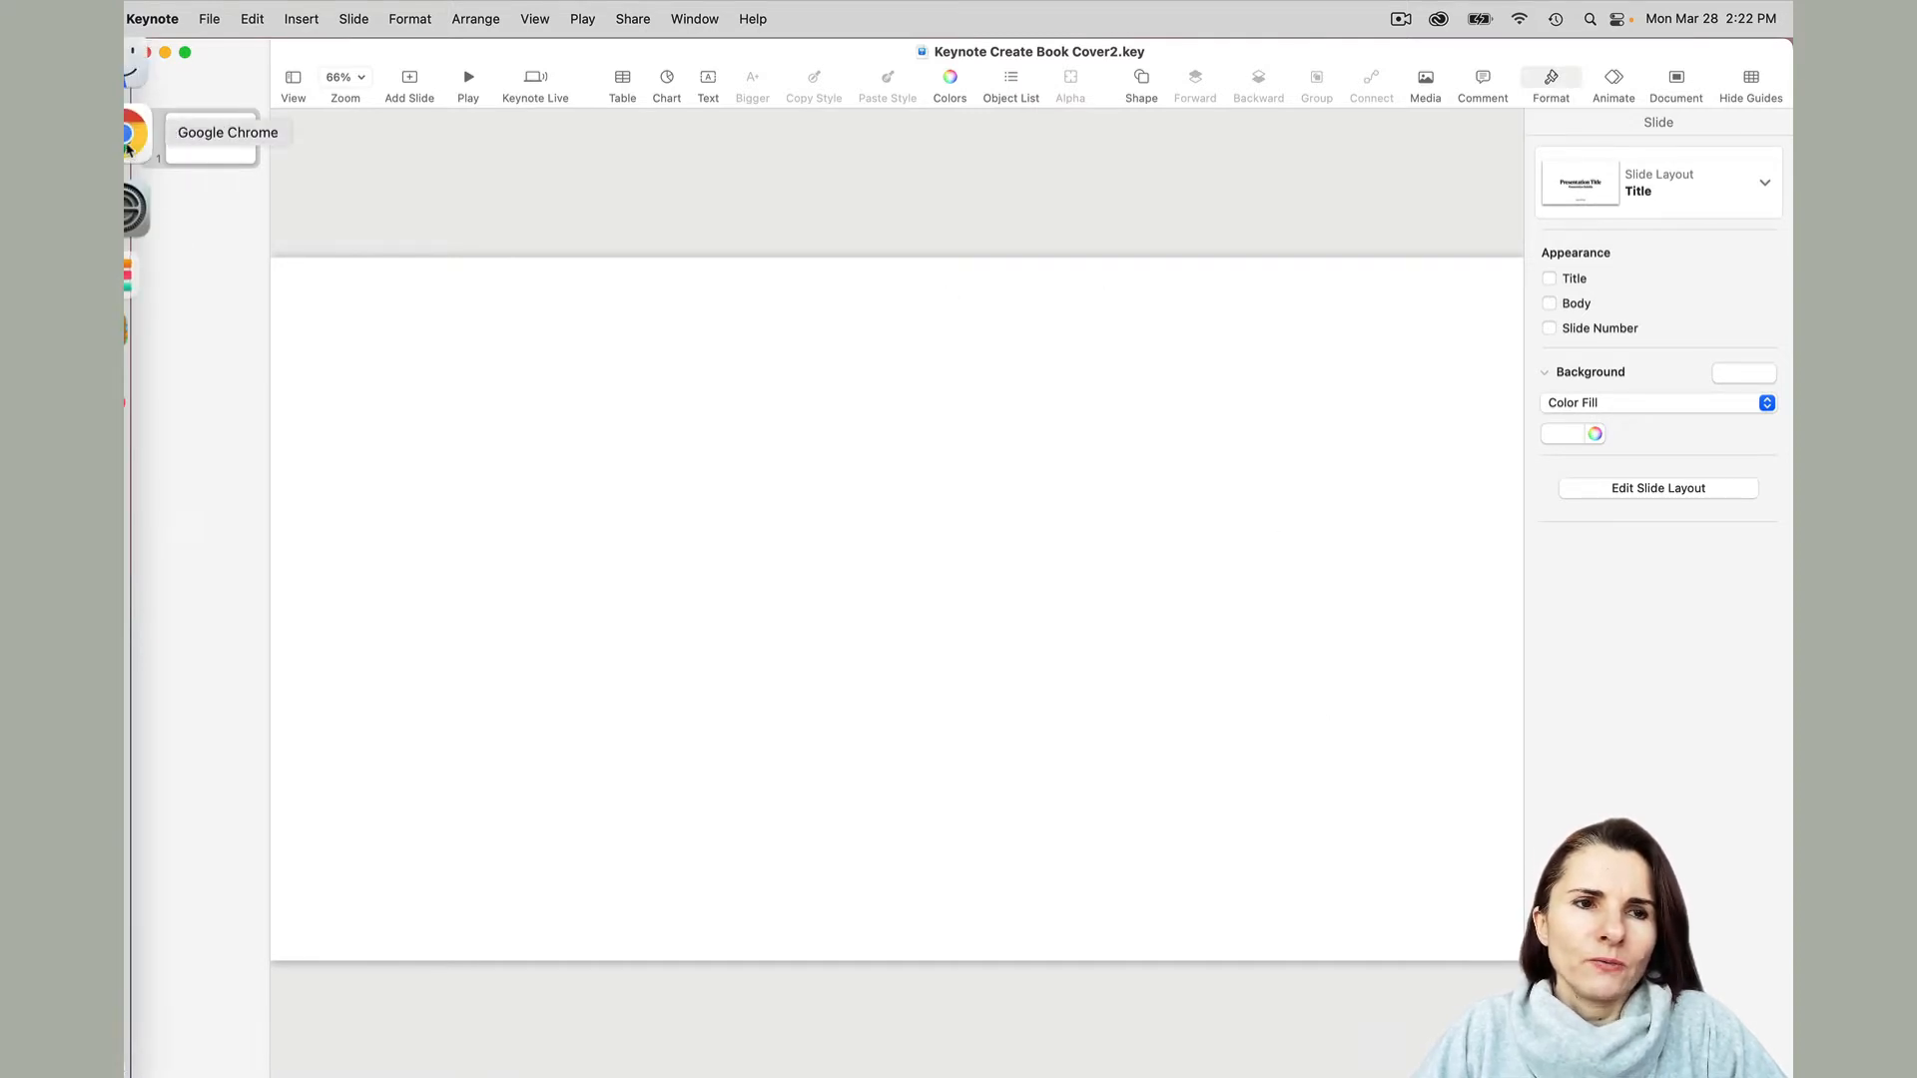
Open the KDP cover calculator and template generator from the help page and scroll its form.
left_click(129, 135)
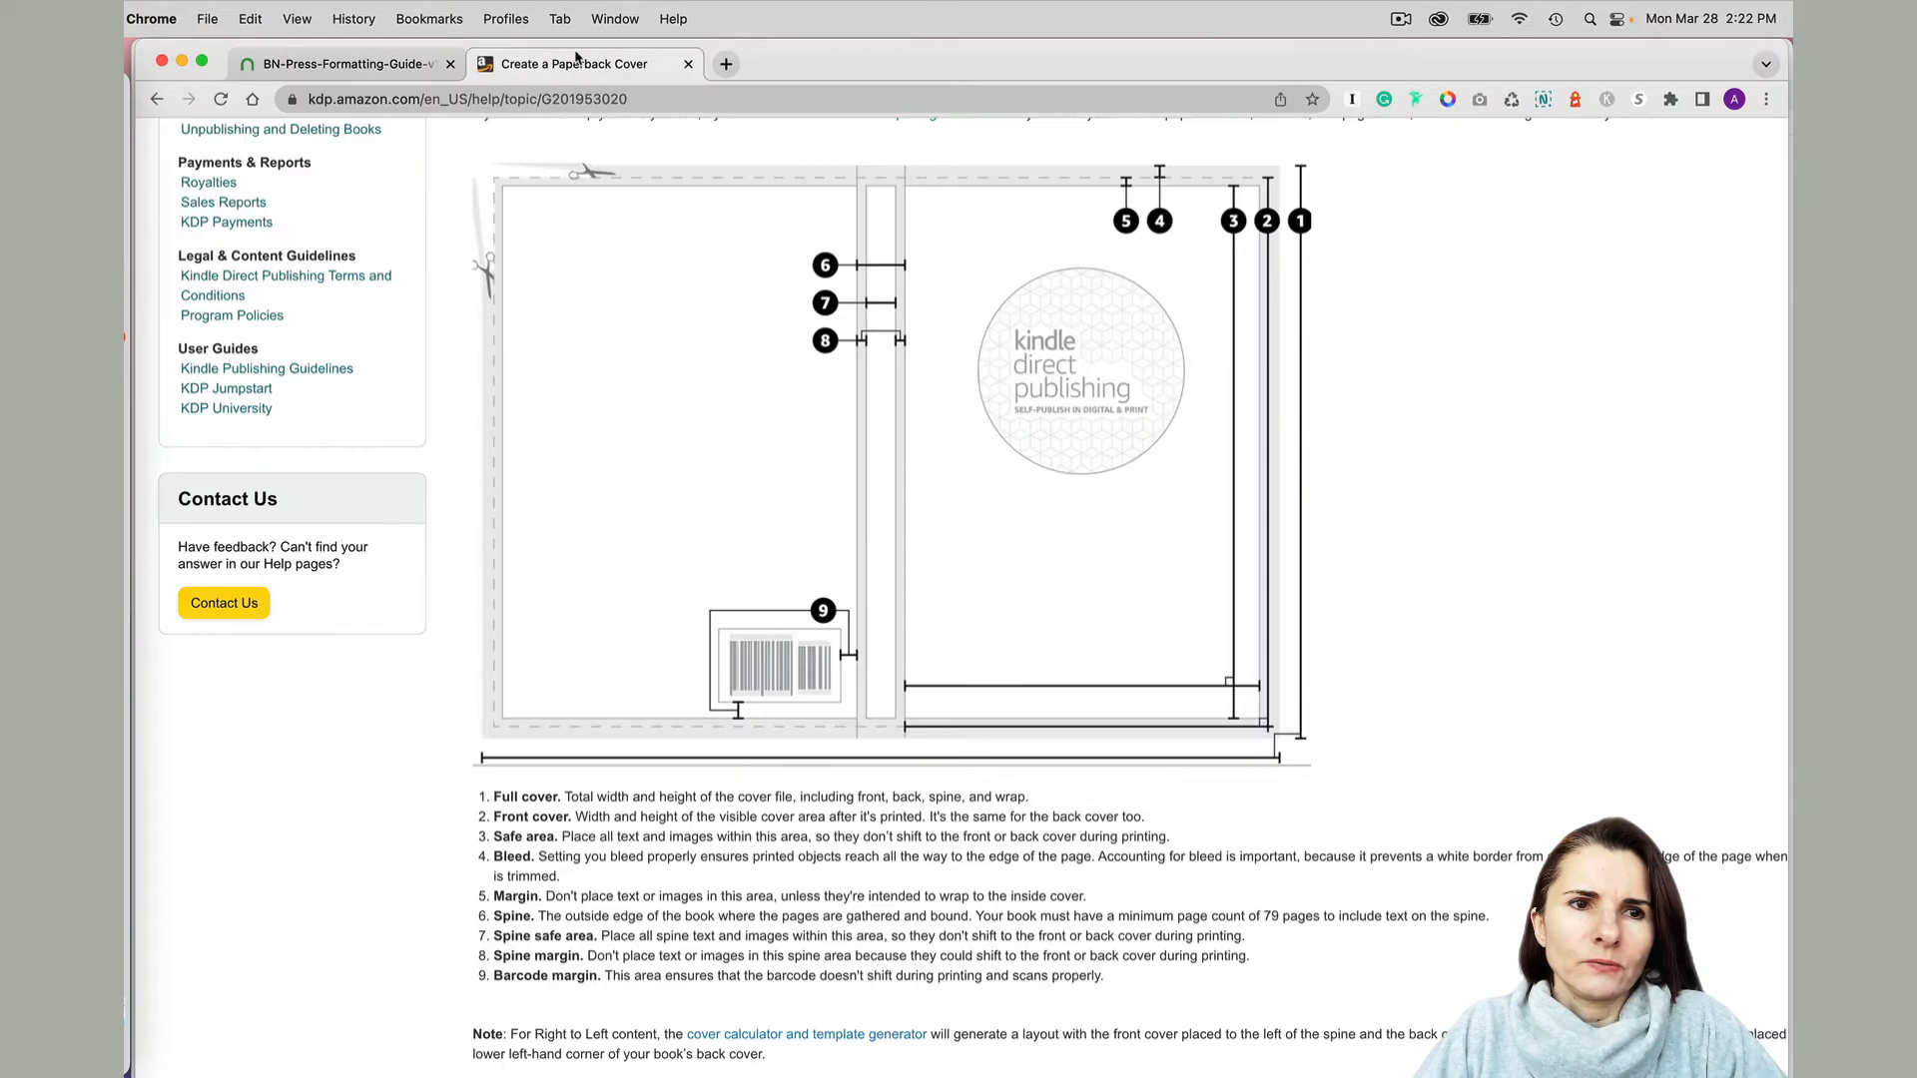
mouse_move(758, 152)
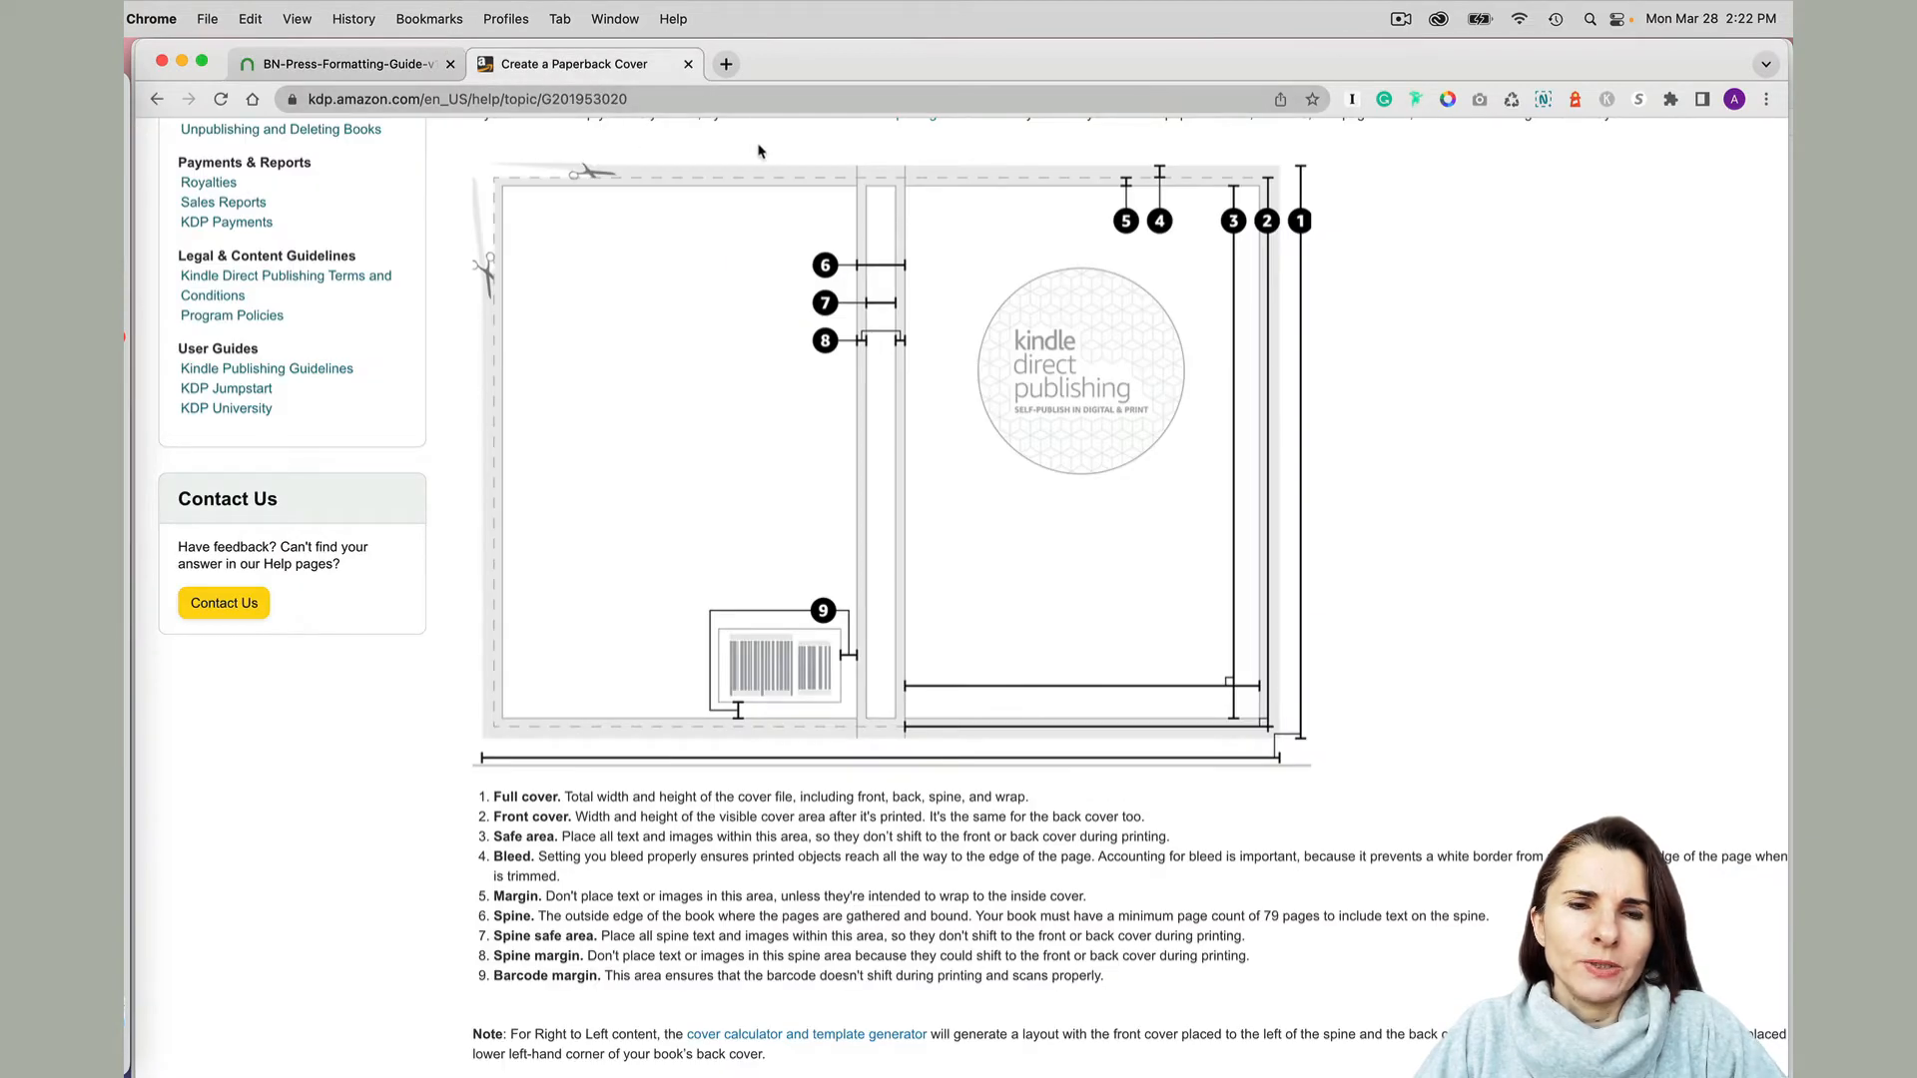
scroll("up", 3)
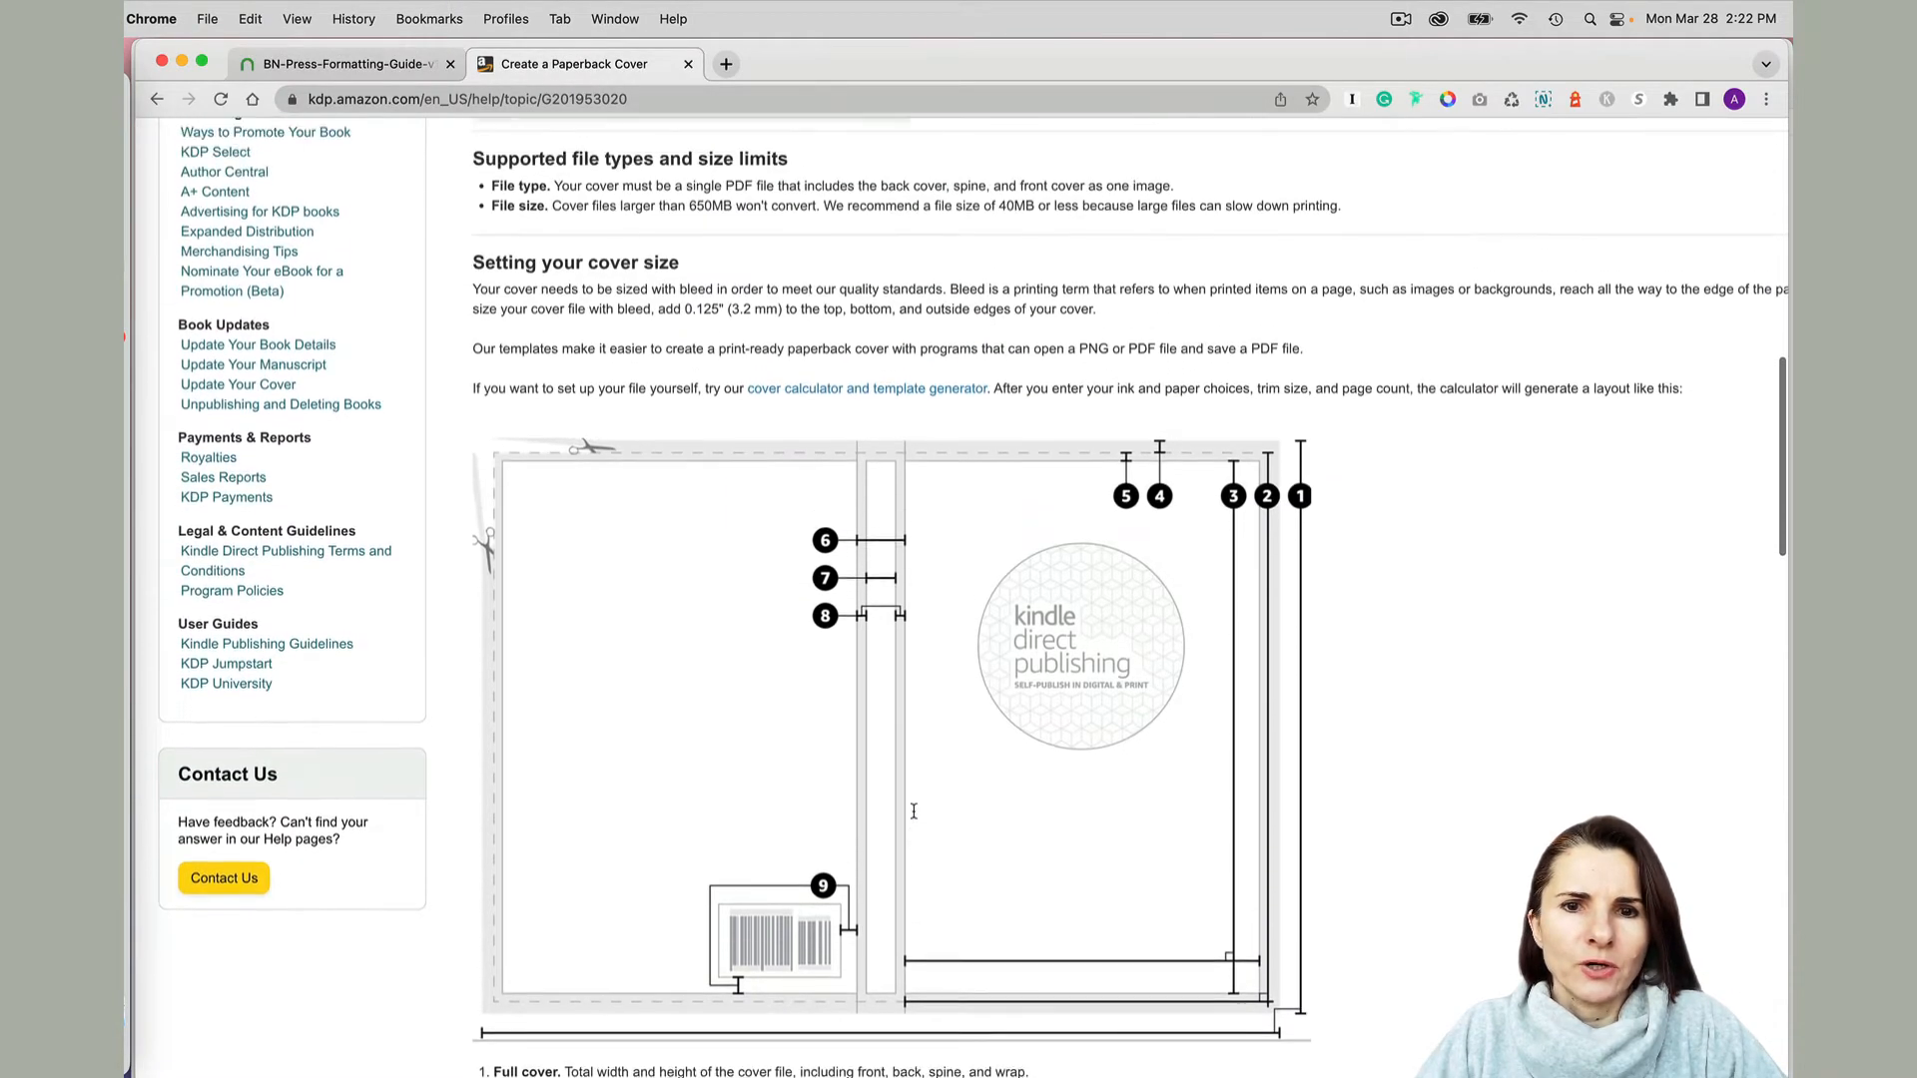
scroll("up", 3)
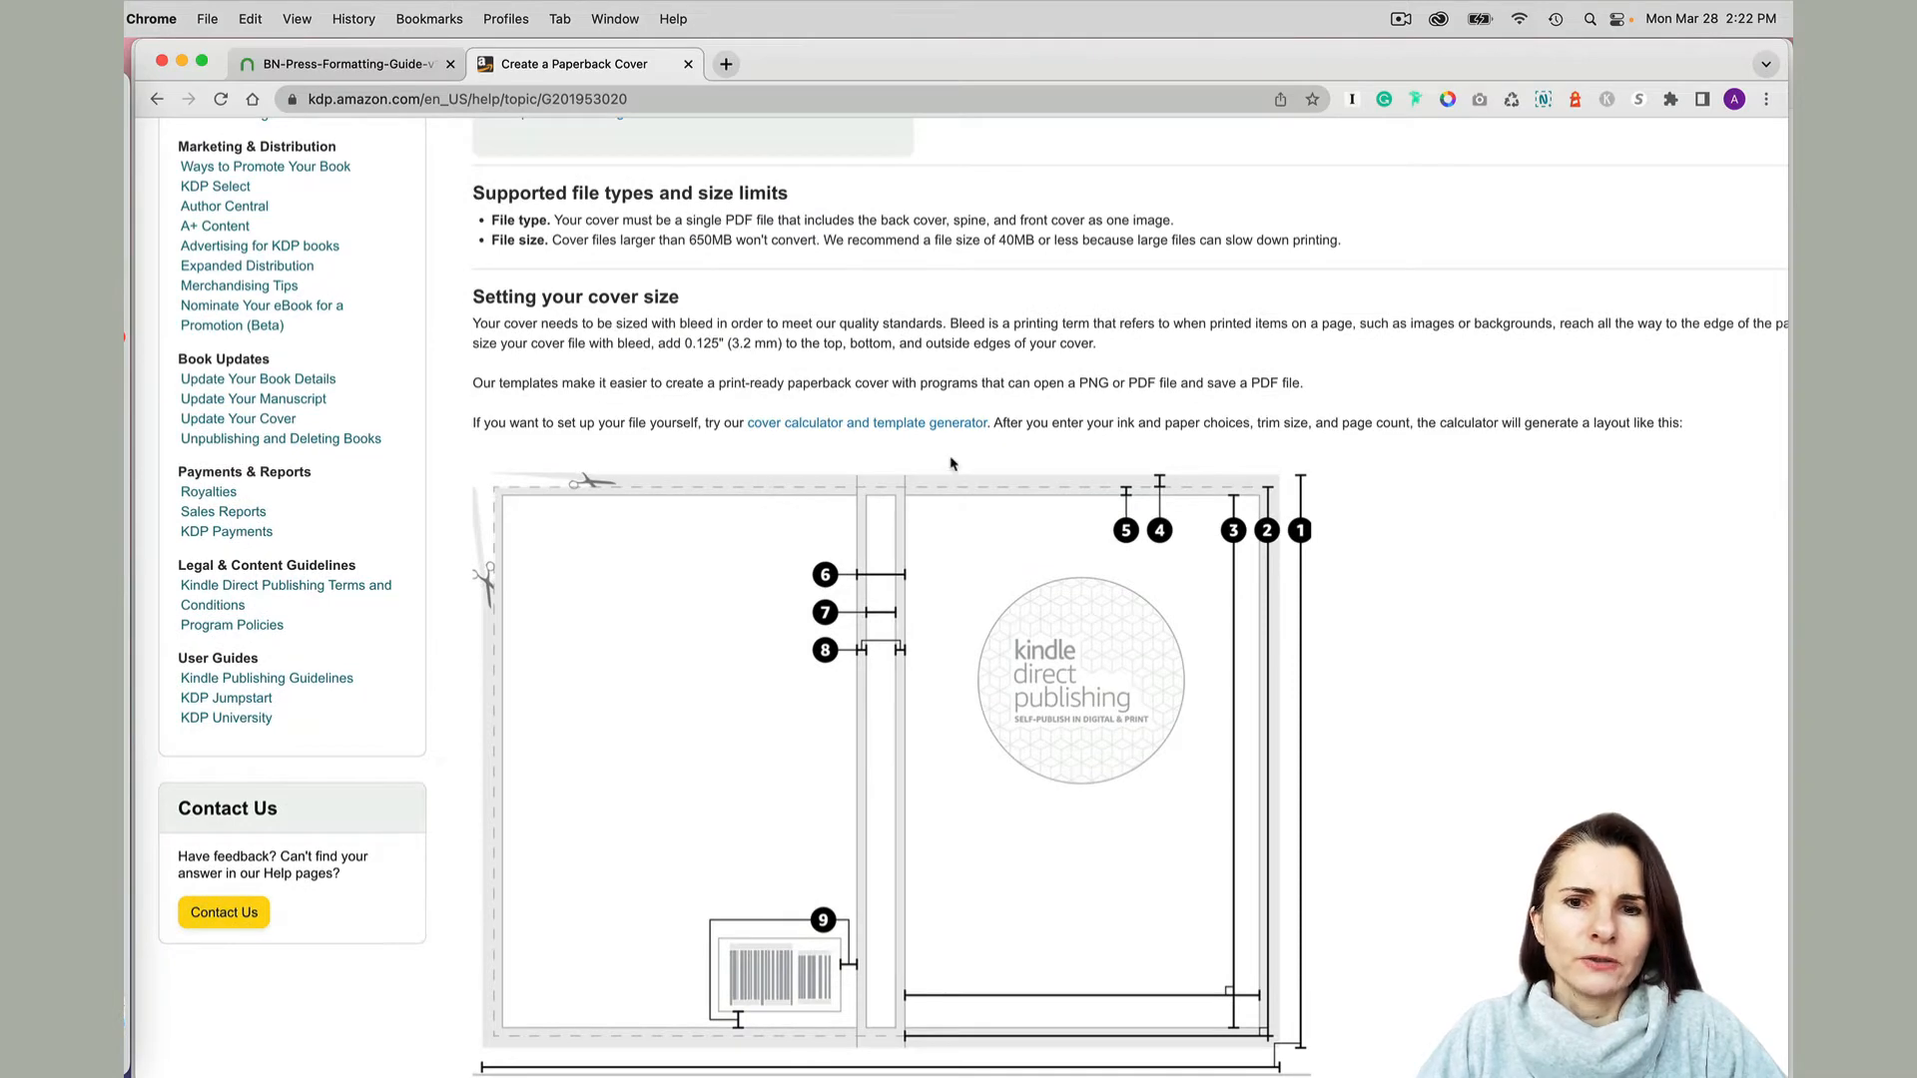
left_click(865, 422)
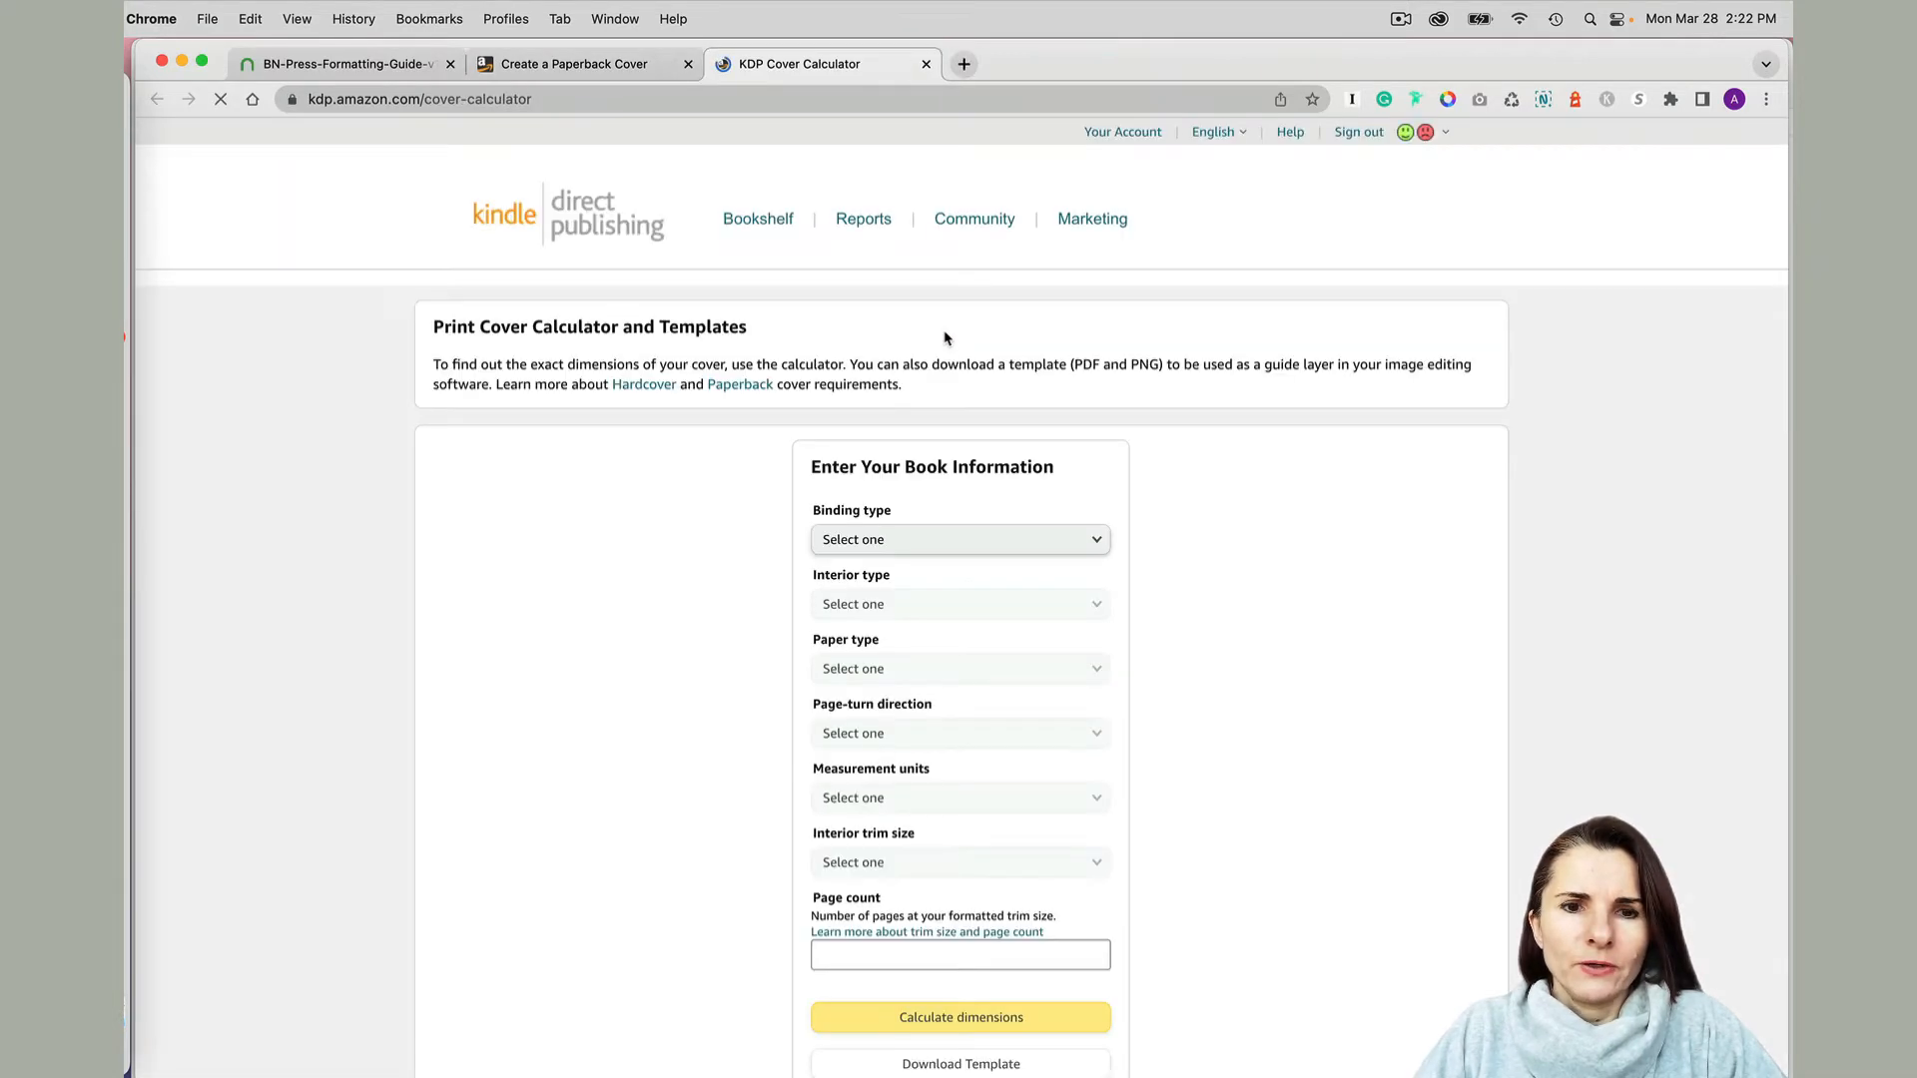
scroll("down", 3)
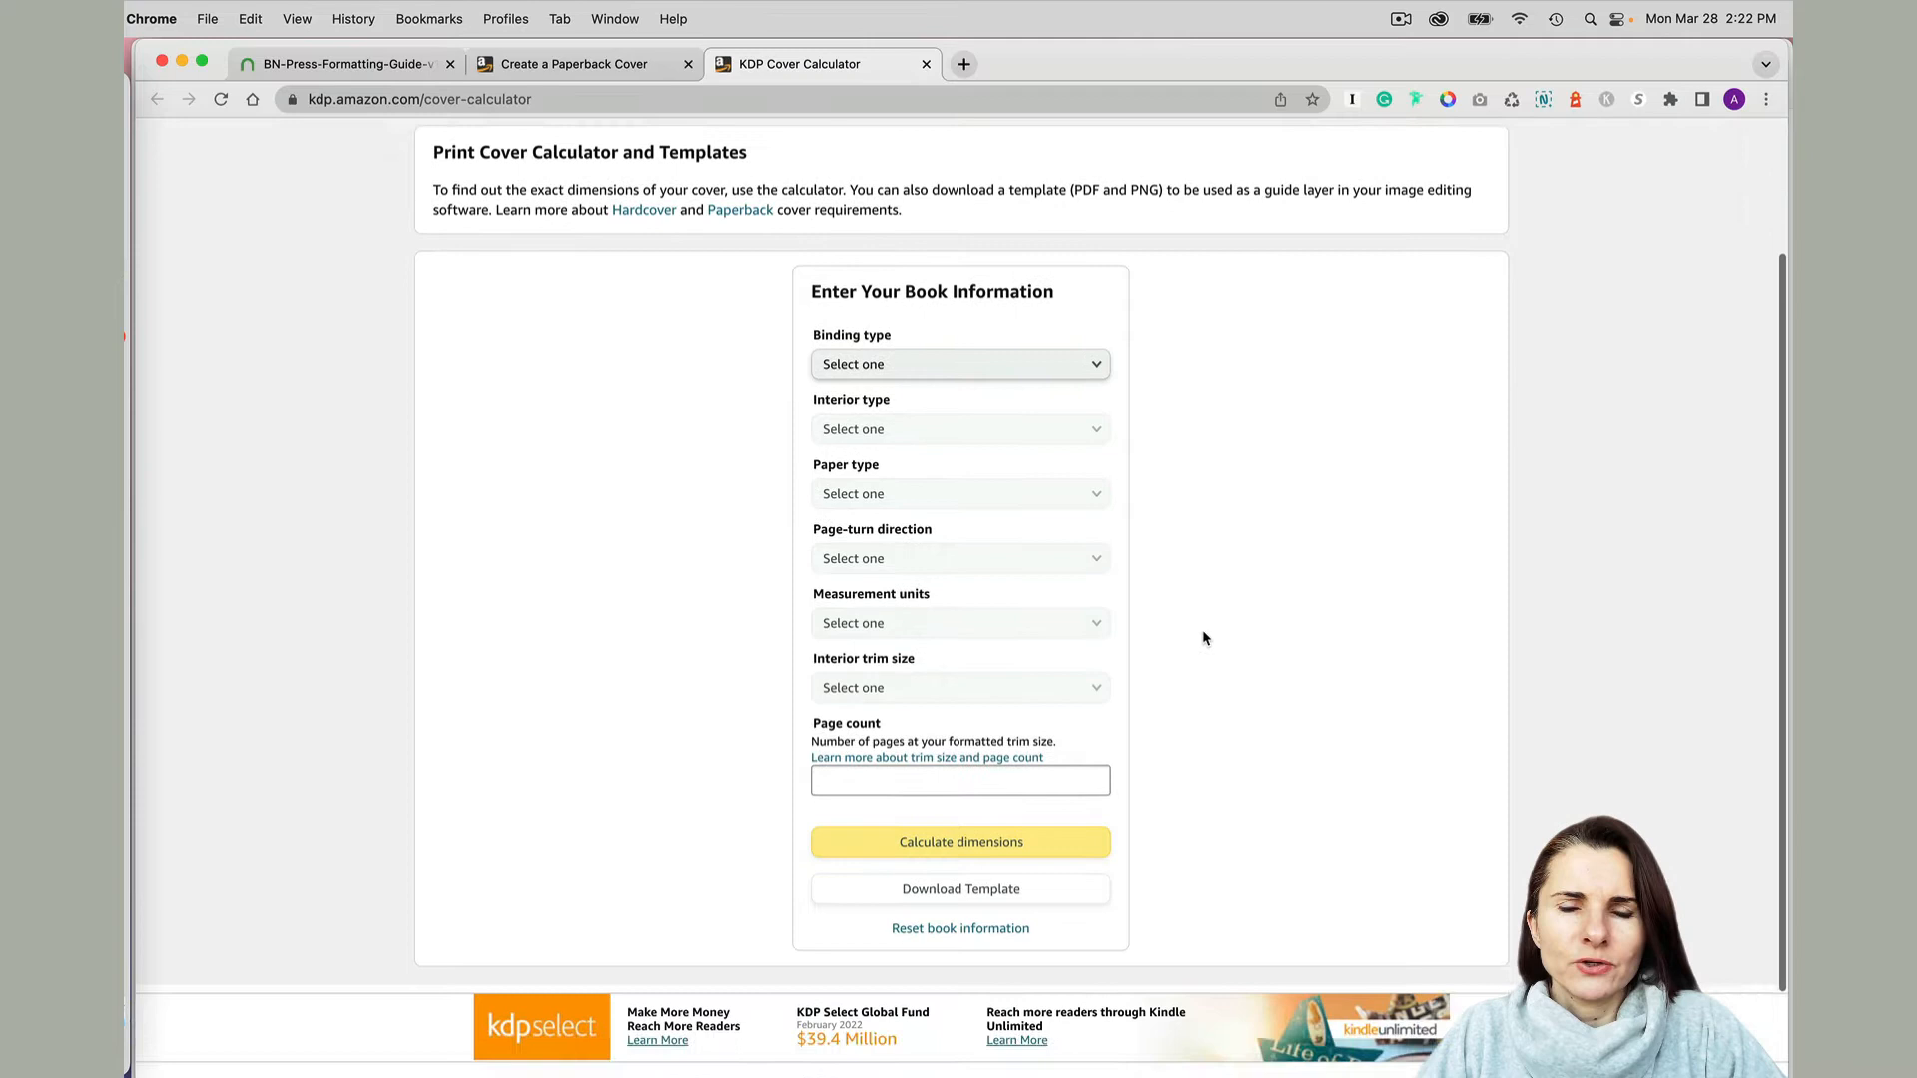
scroll("down", 3)
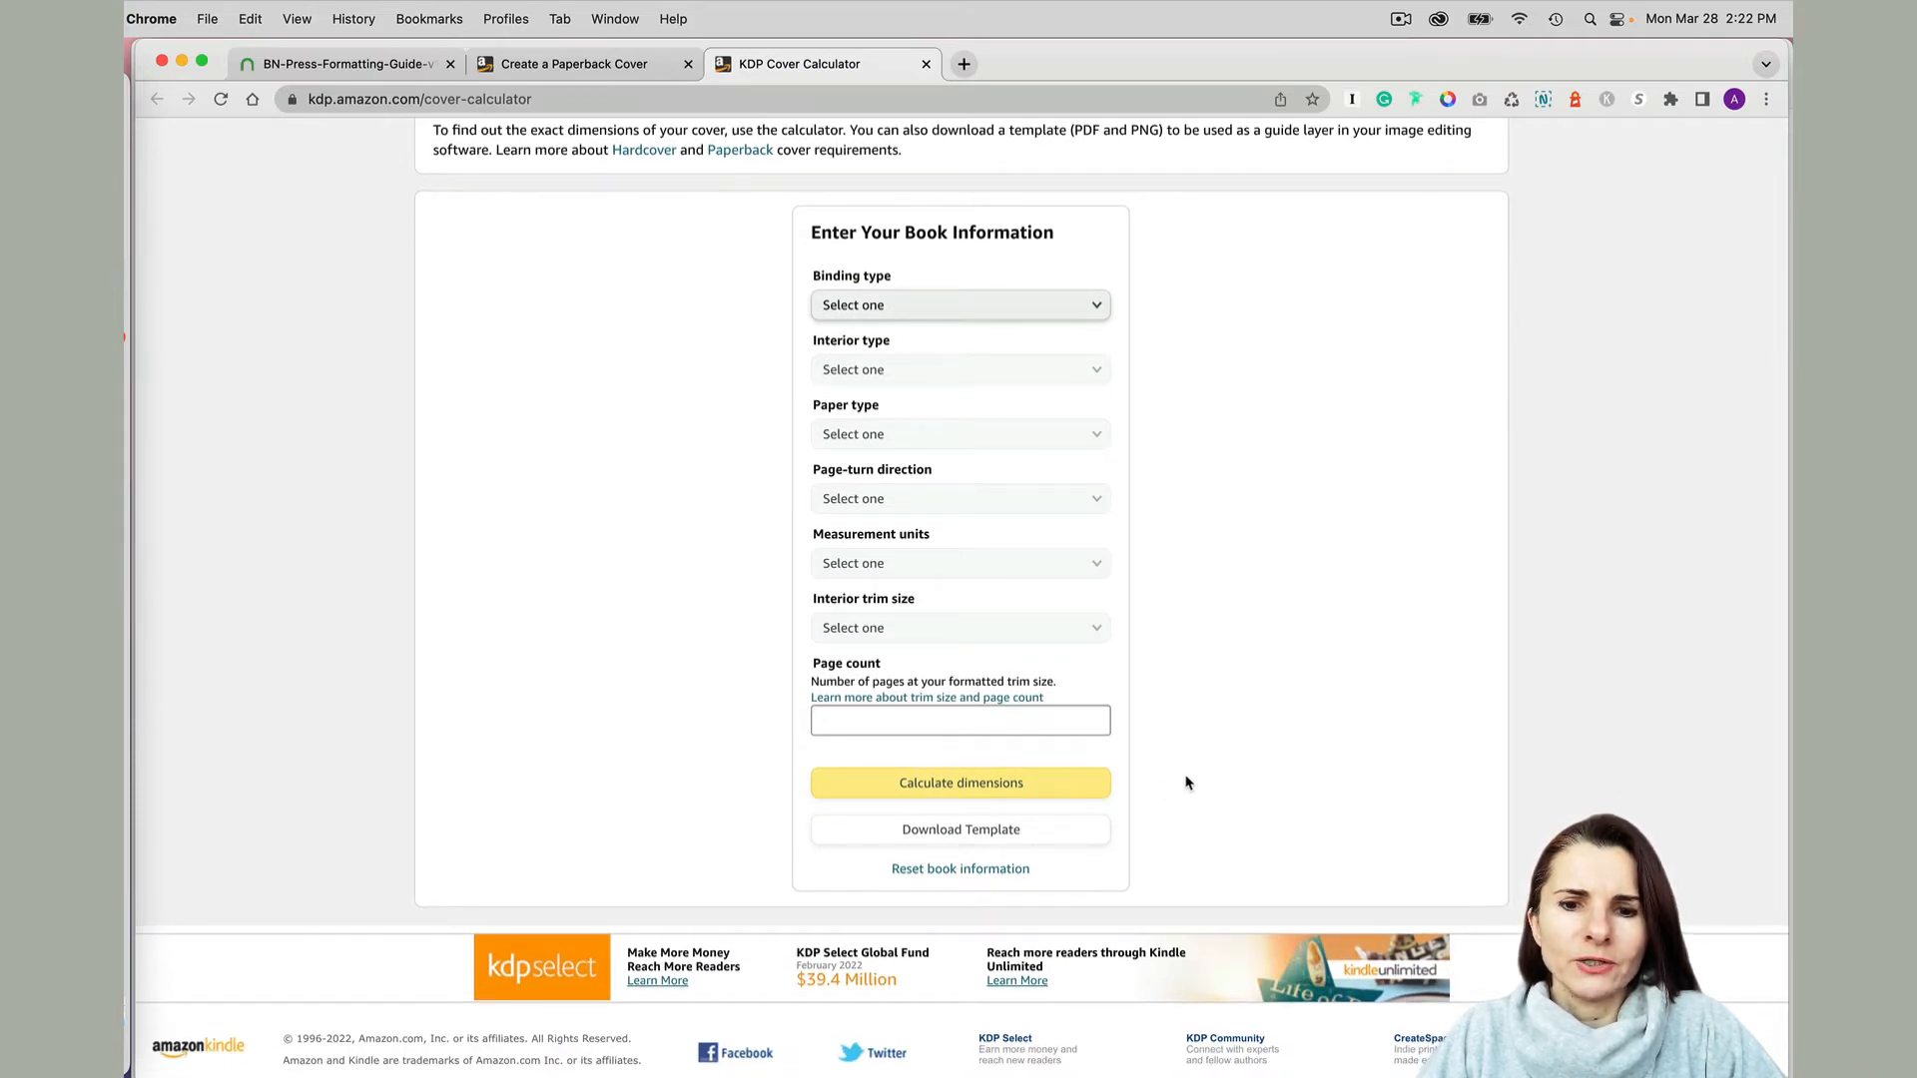
mouse_move(290, 593)
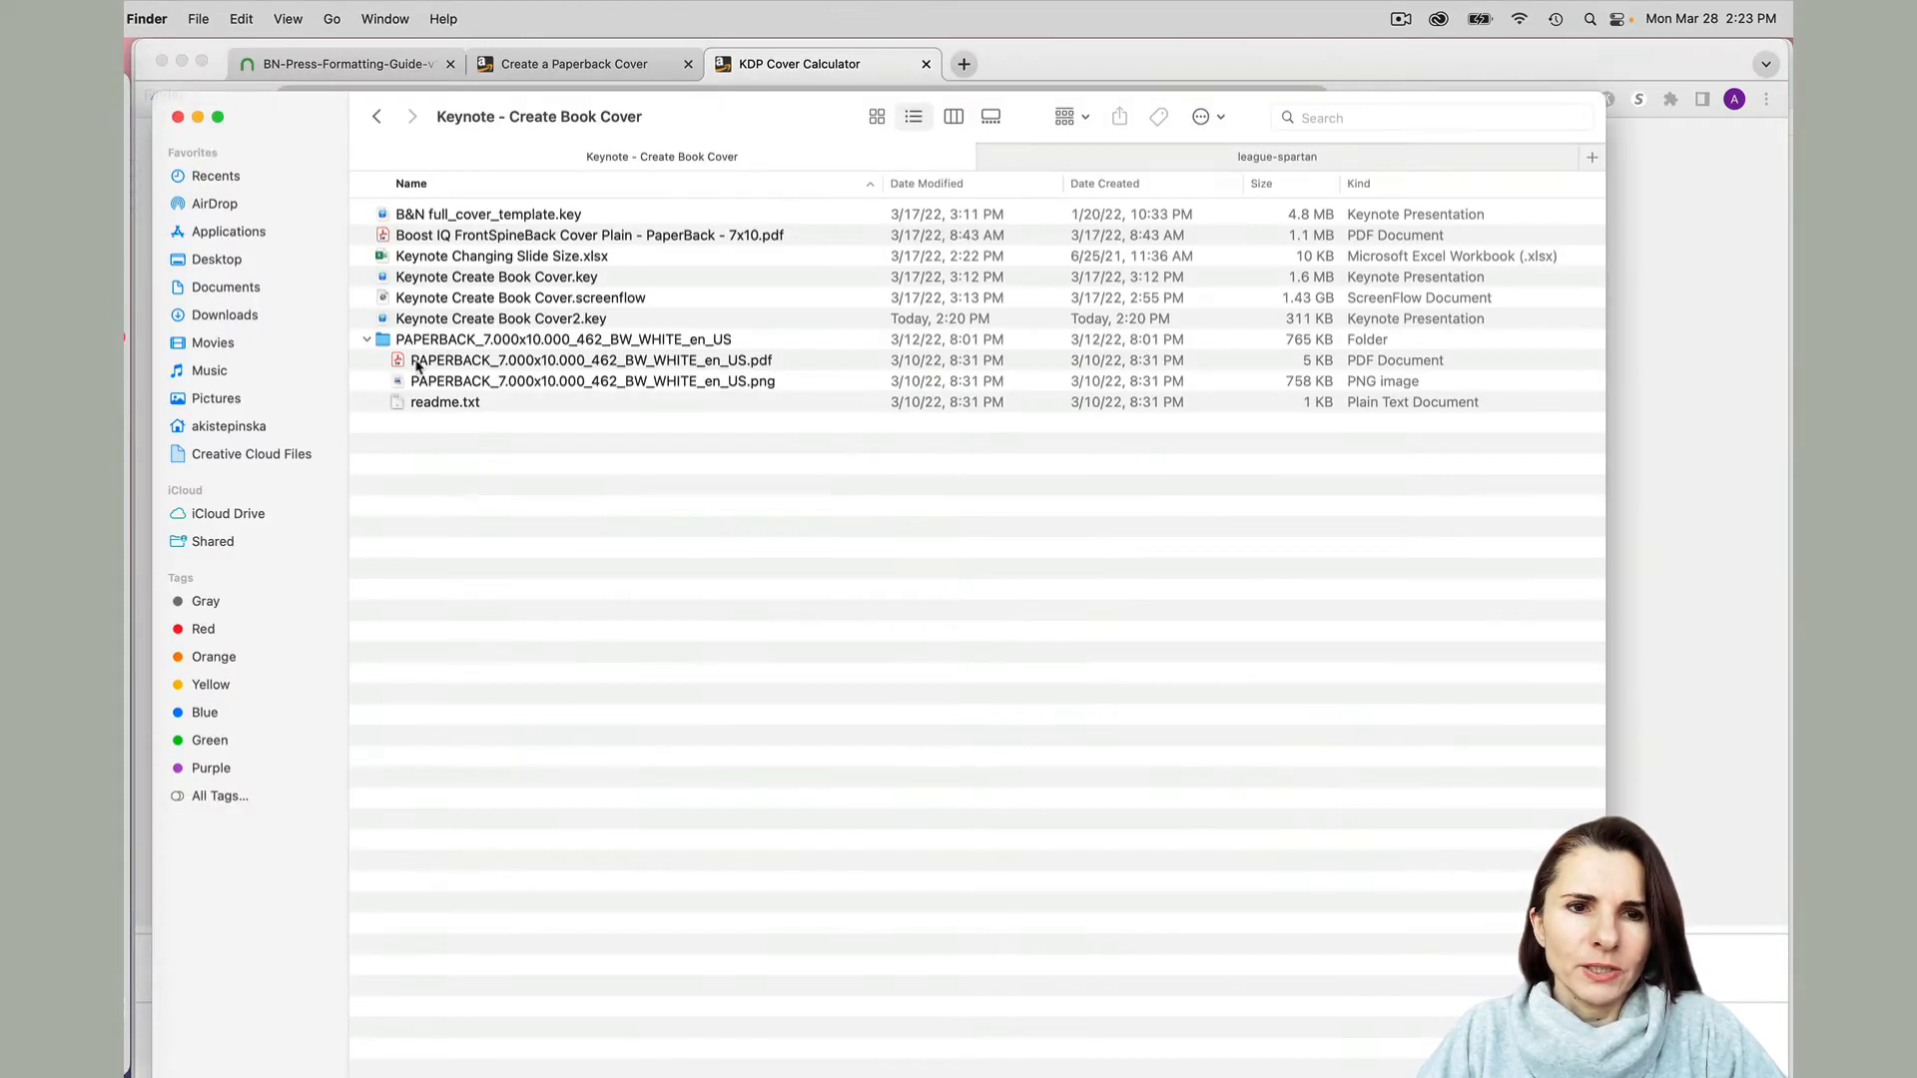
mouse_move(129, 906)
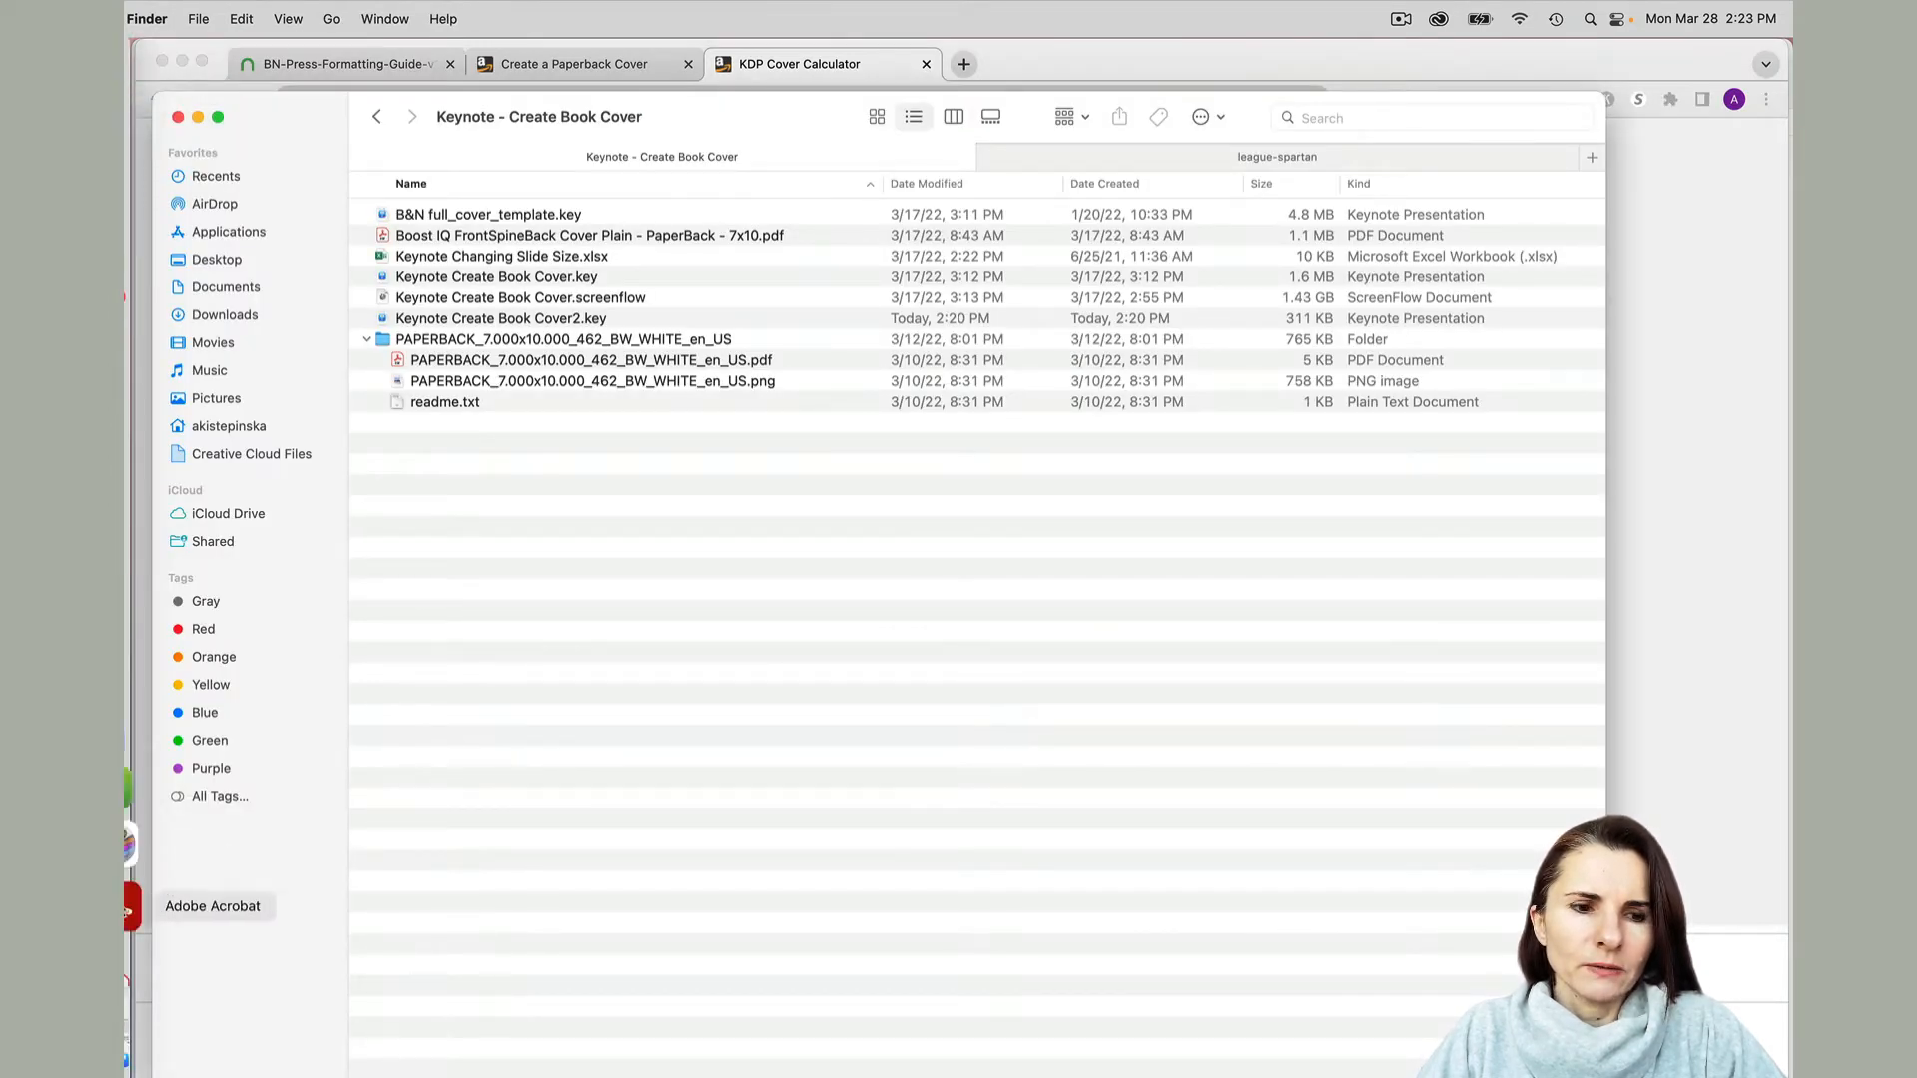
Open the 7x10 paperback template PDF and select its 15.290" x 10.250" Overall Dimensions line.
double_click(590, 359)
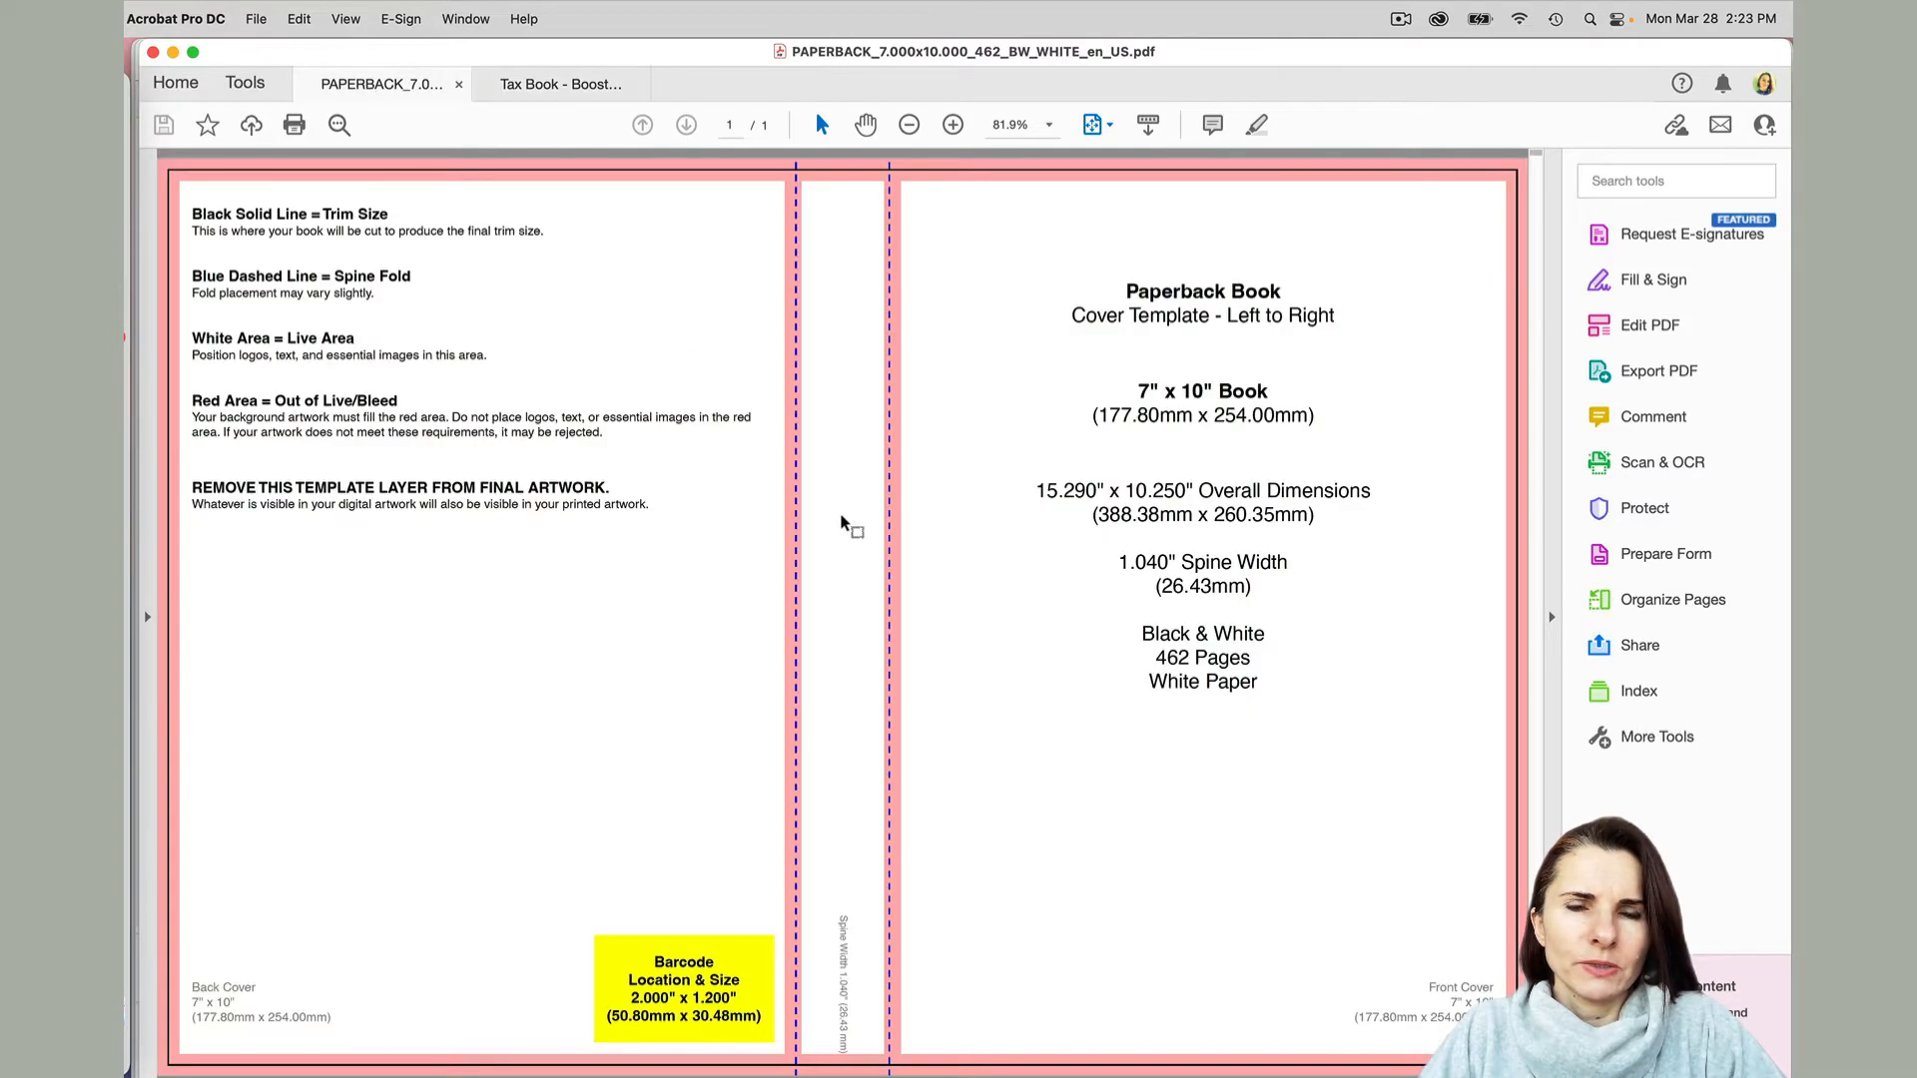
mouse_move(218, 59)
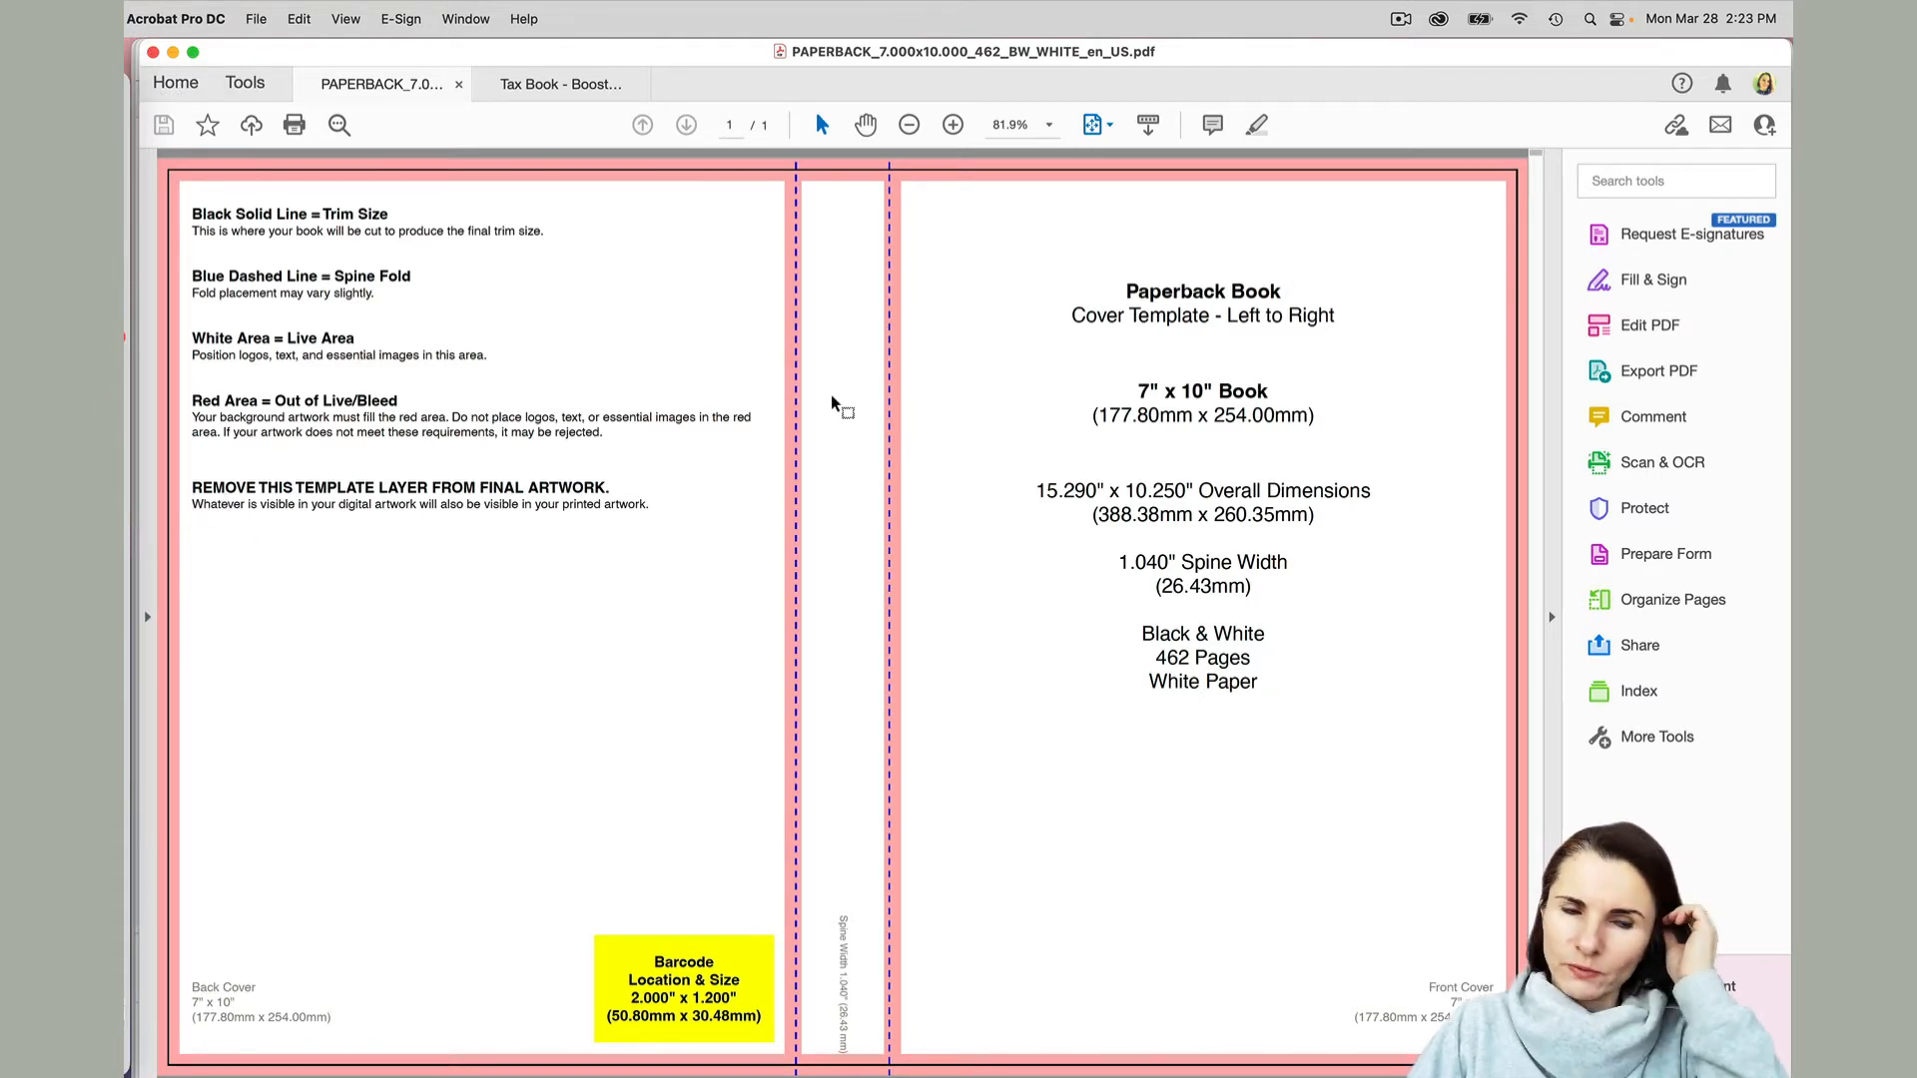
mouse_move(984, 462)
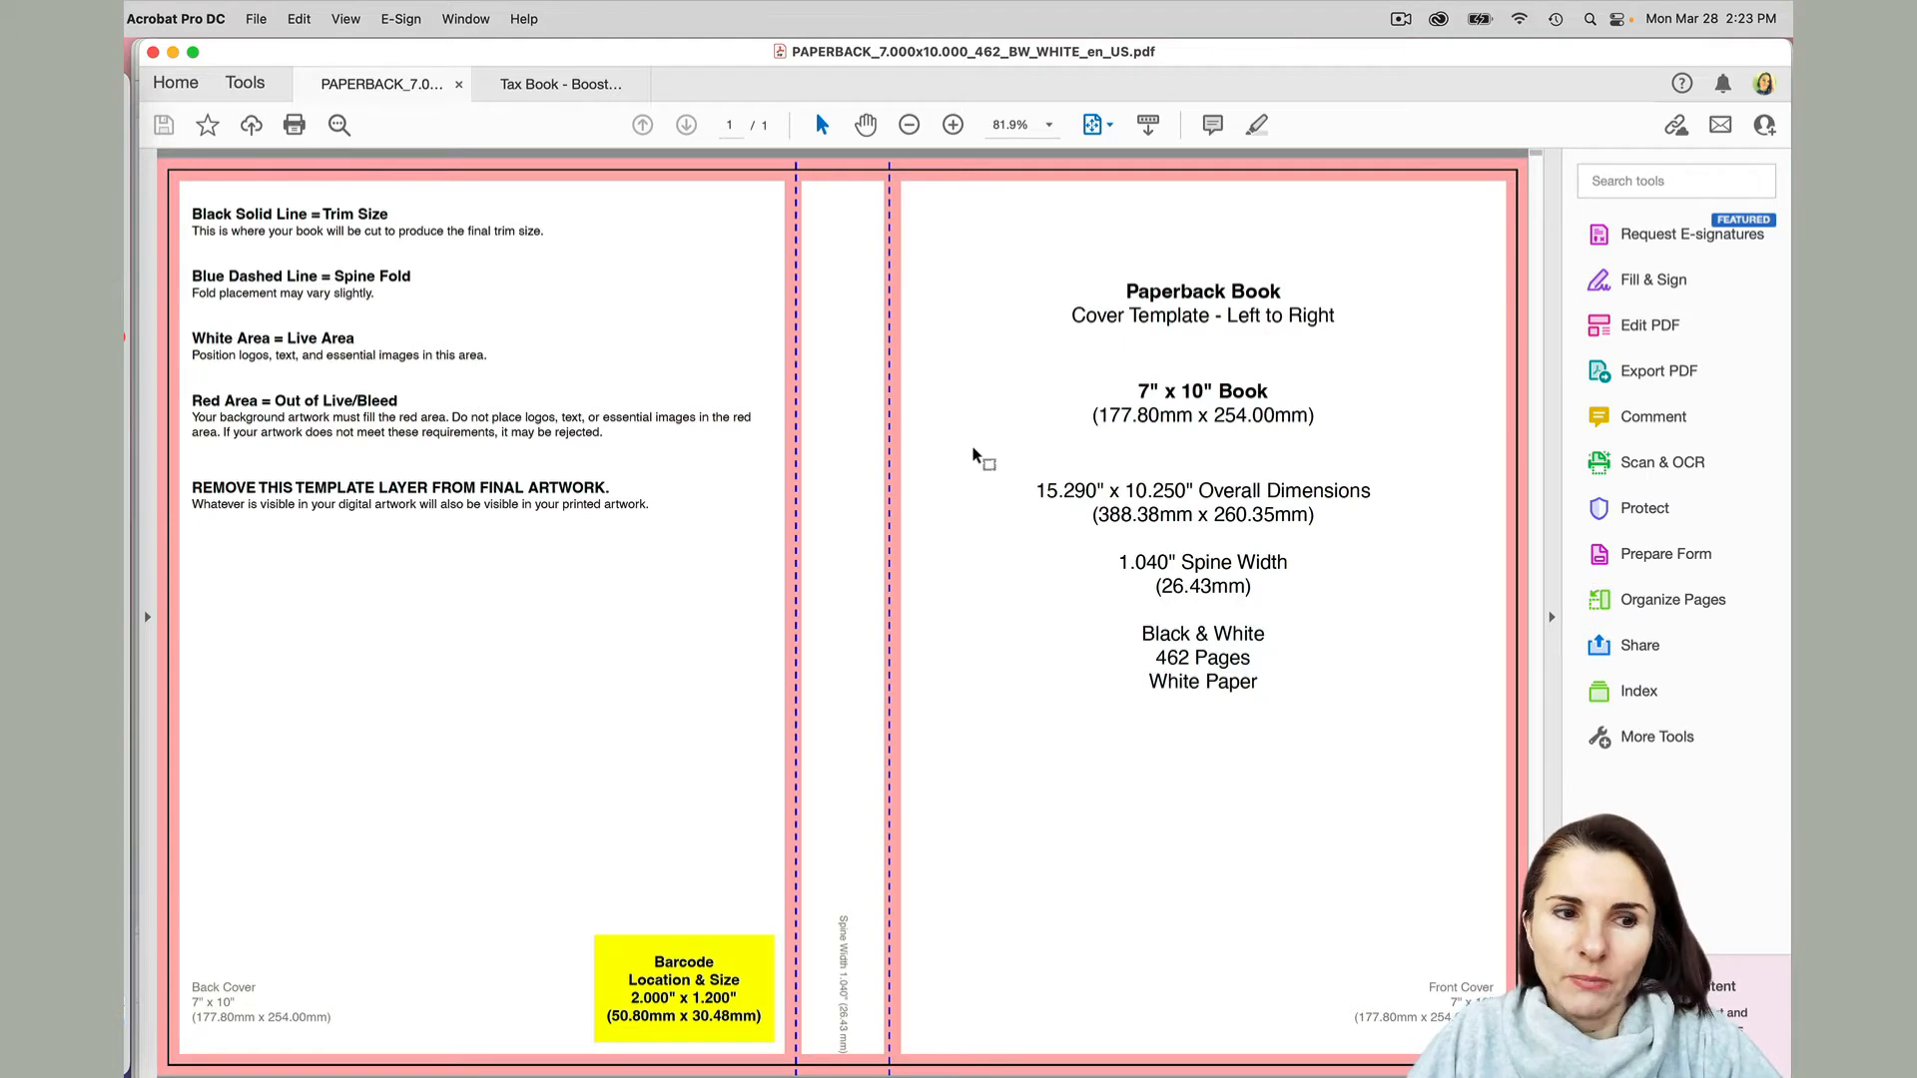
mouse_move(1126, 376)
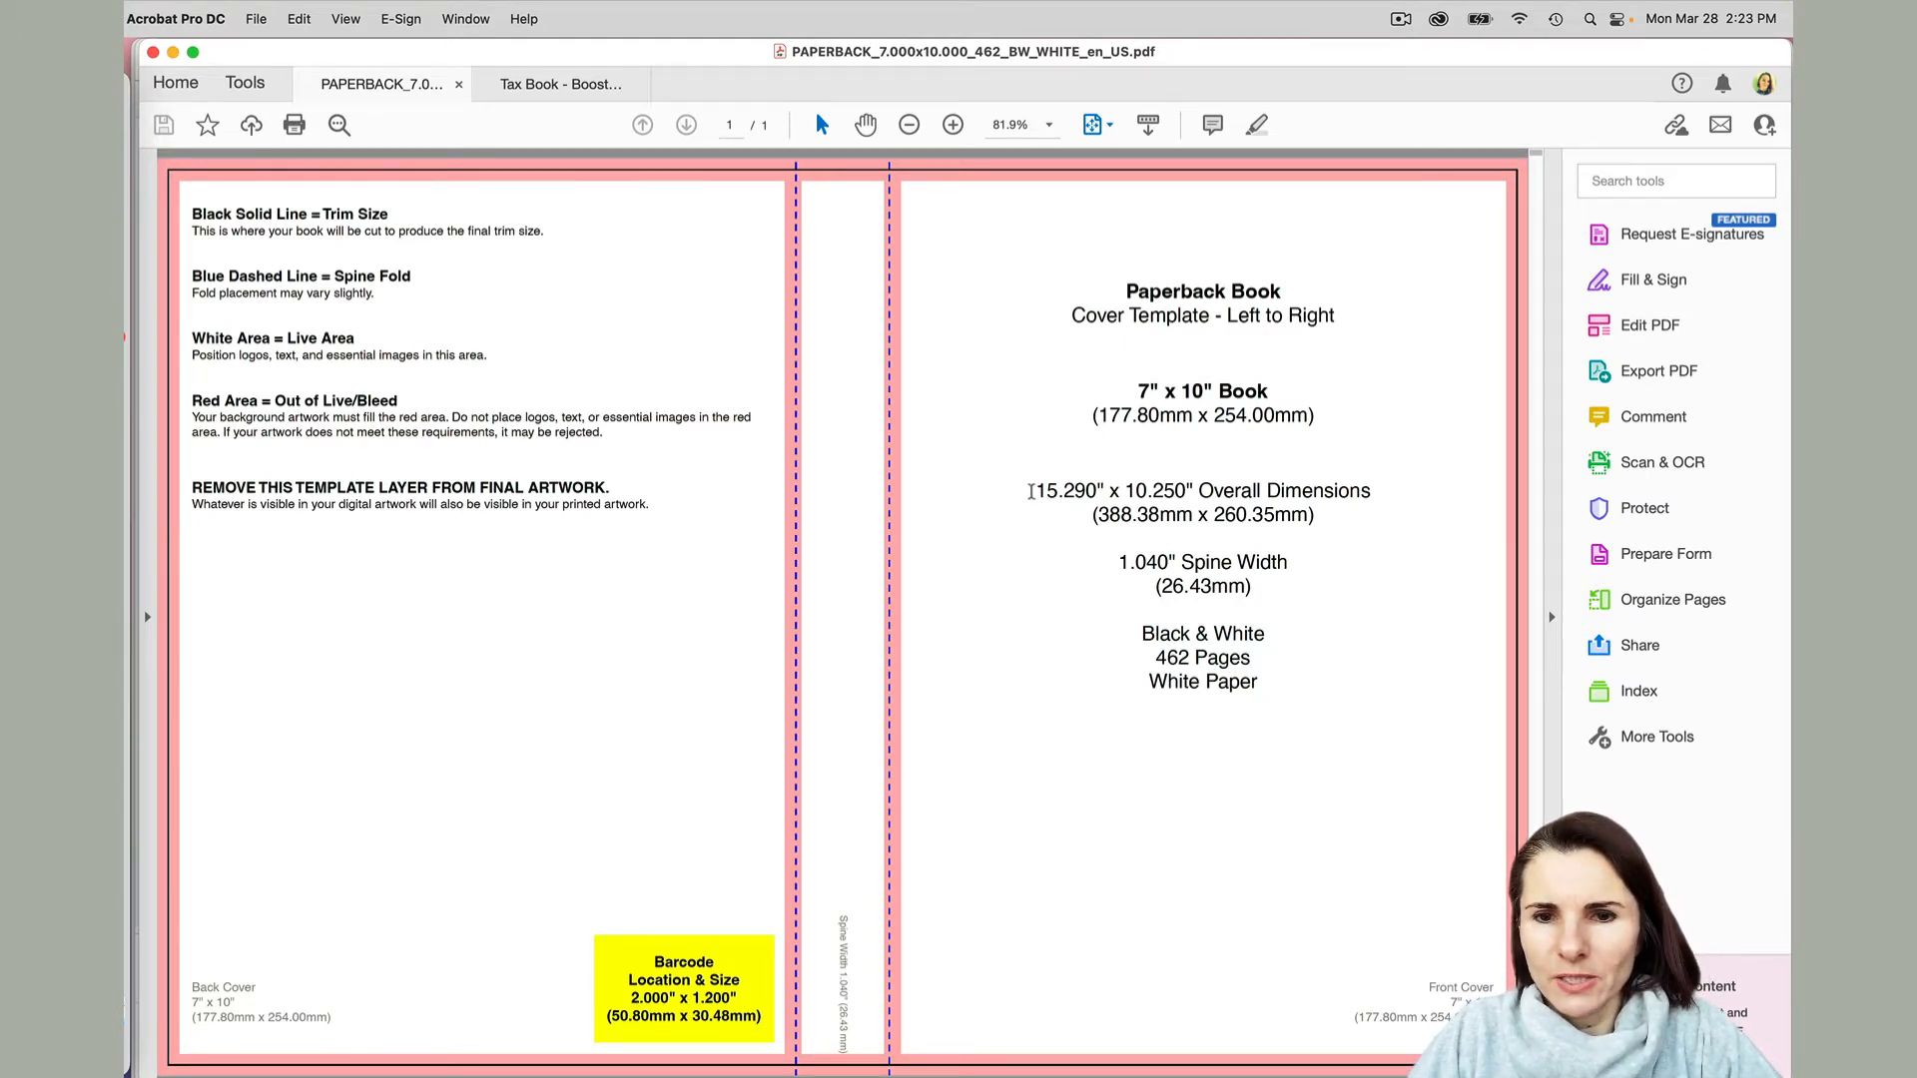
triple_click(1202, 491)
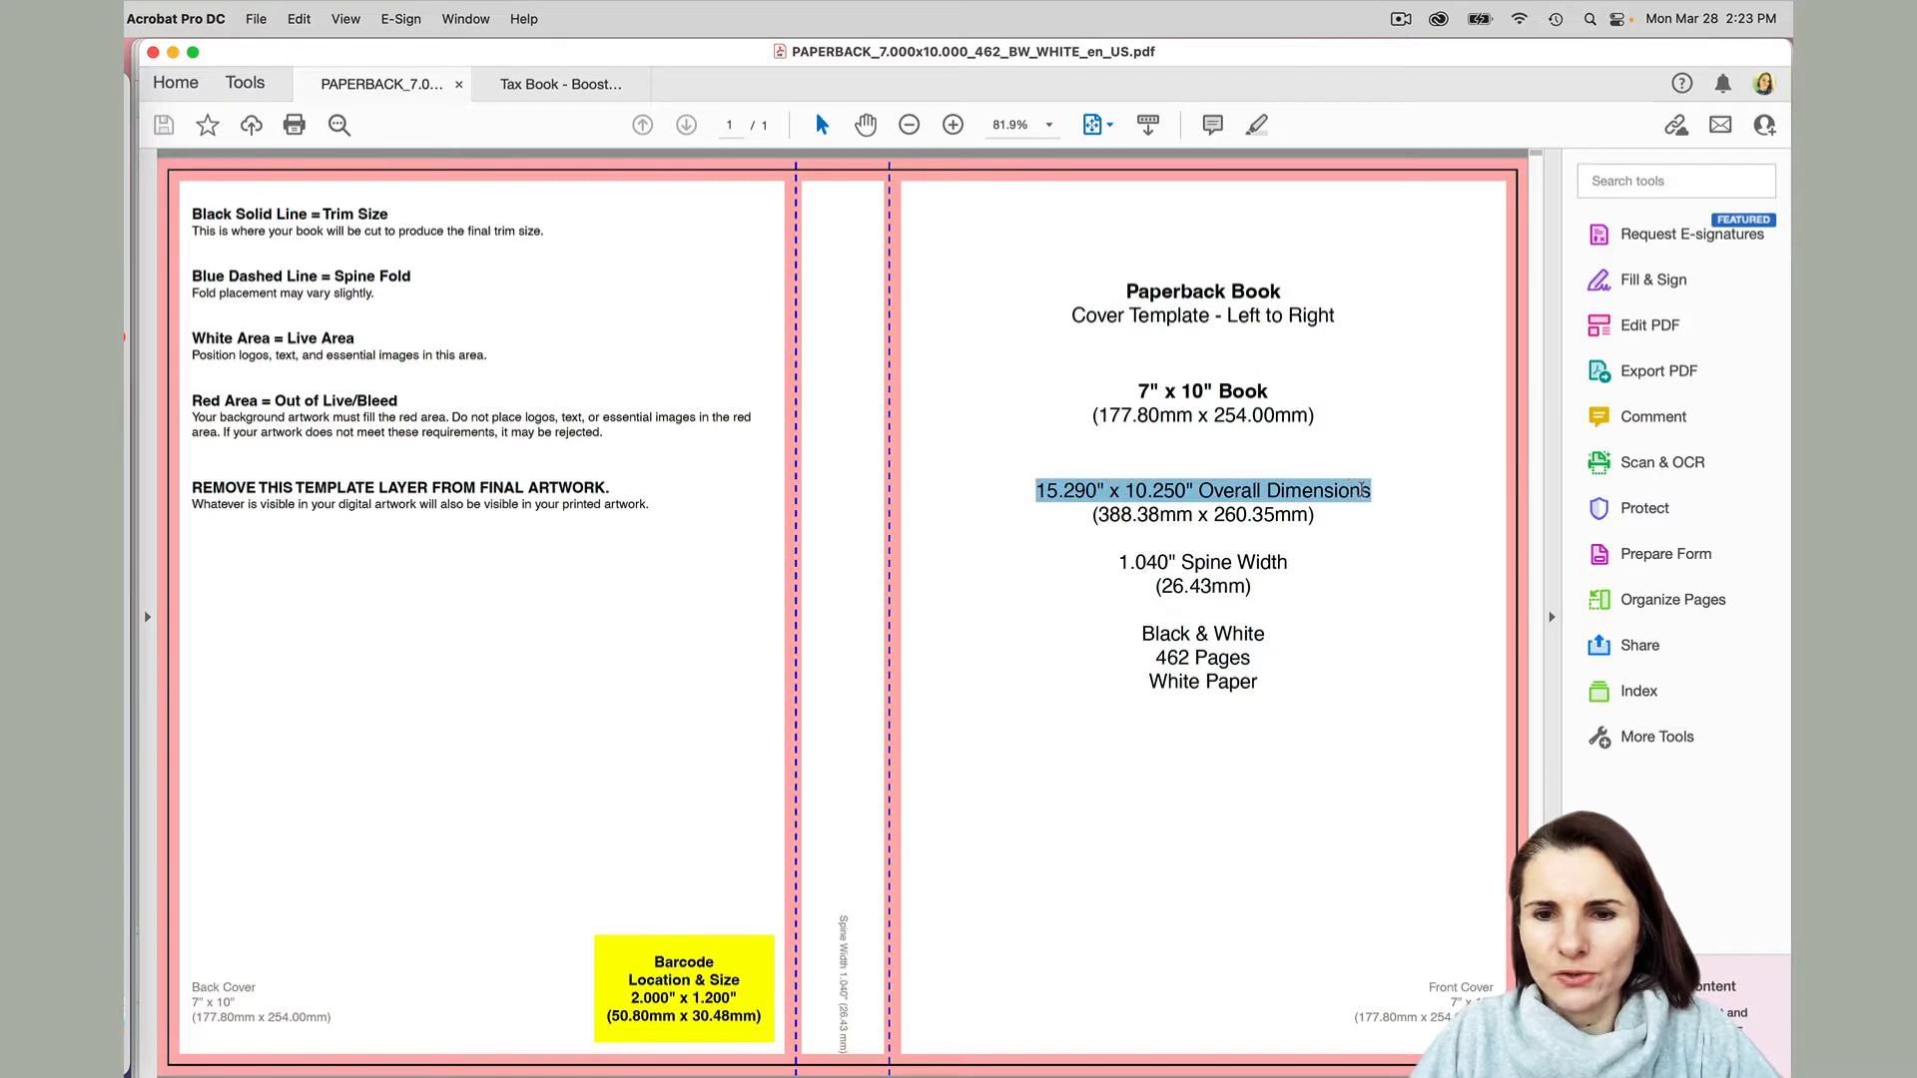
left_click(1203, 490)
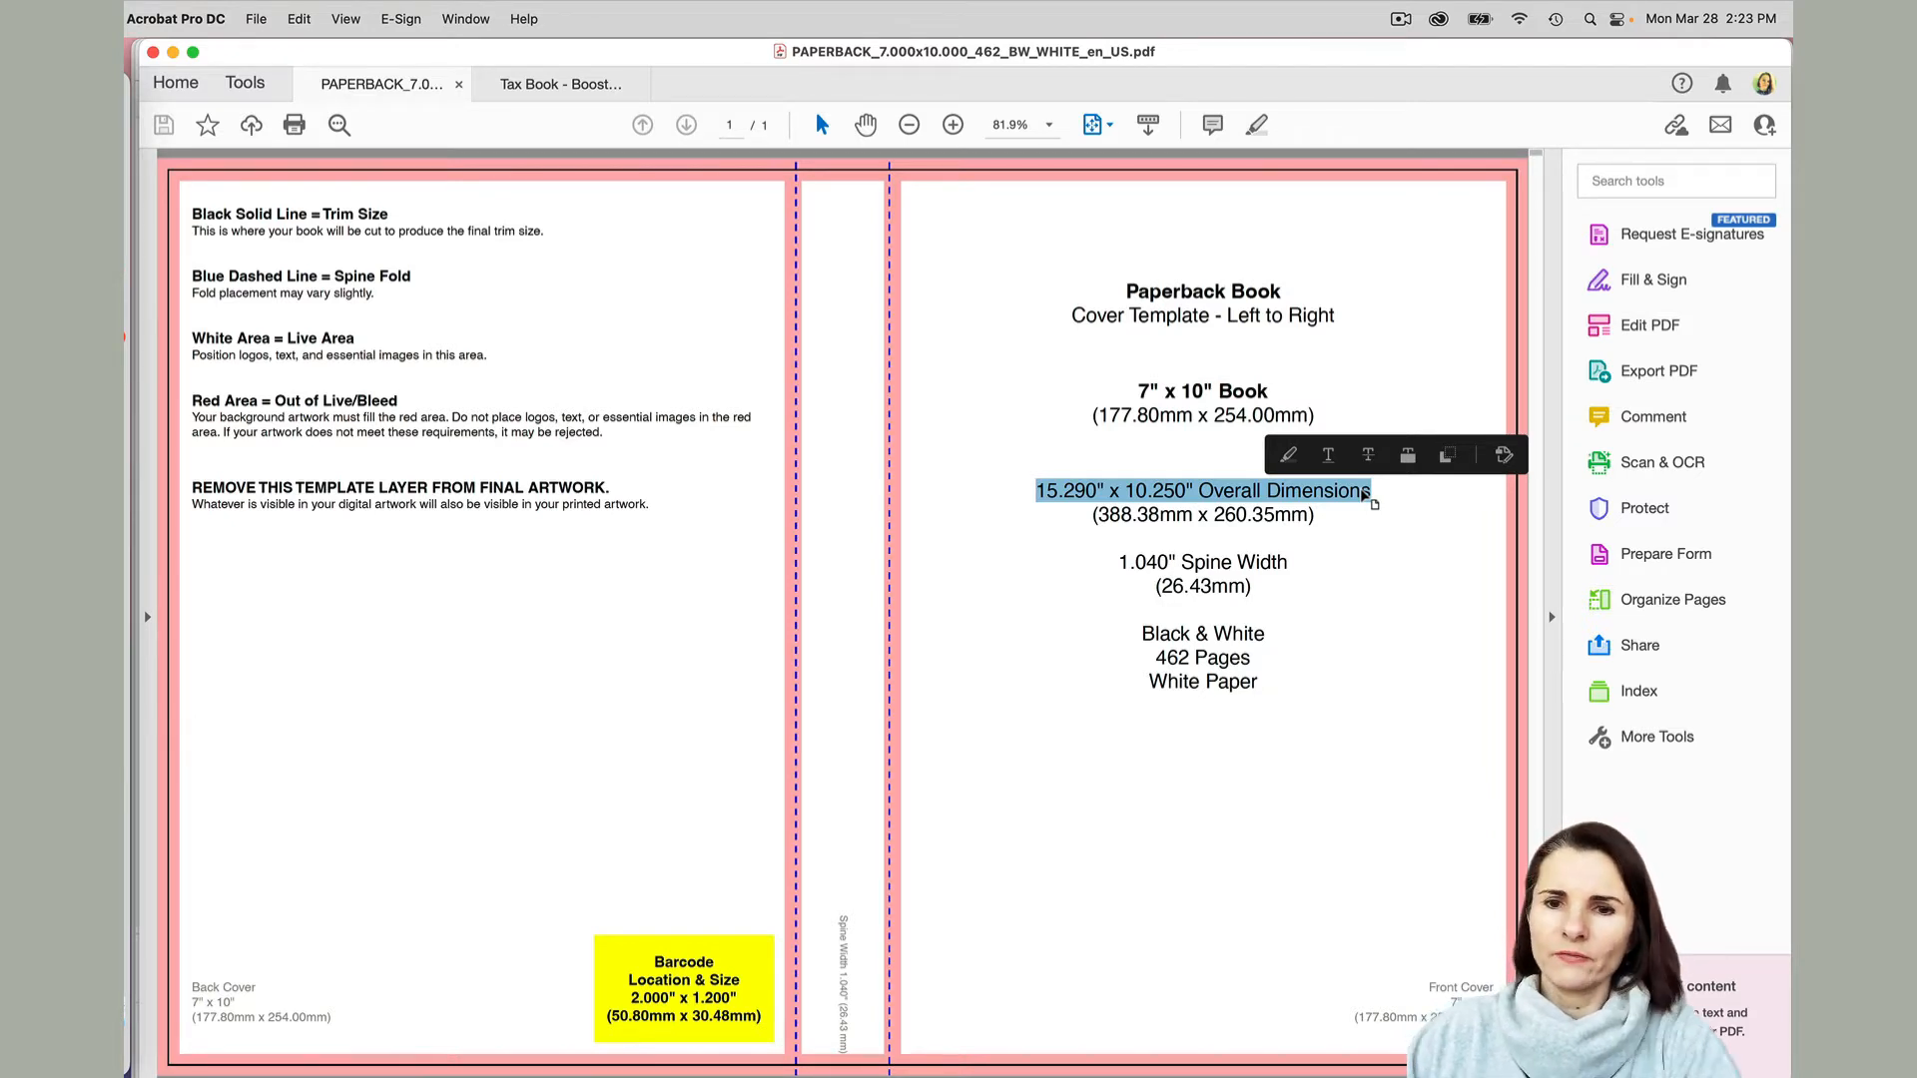
mouse_move(1040, 333)
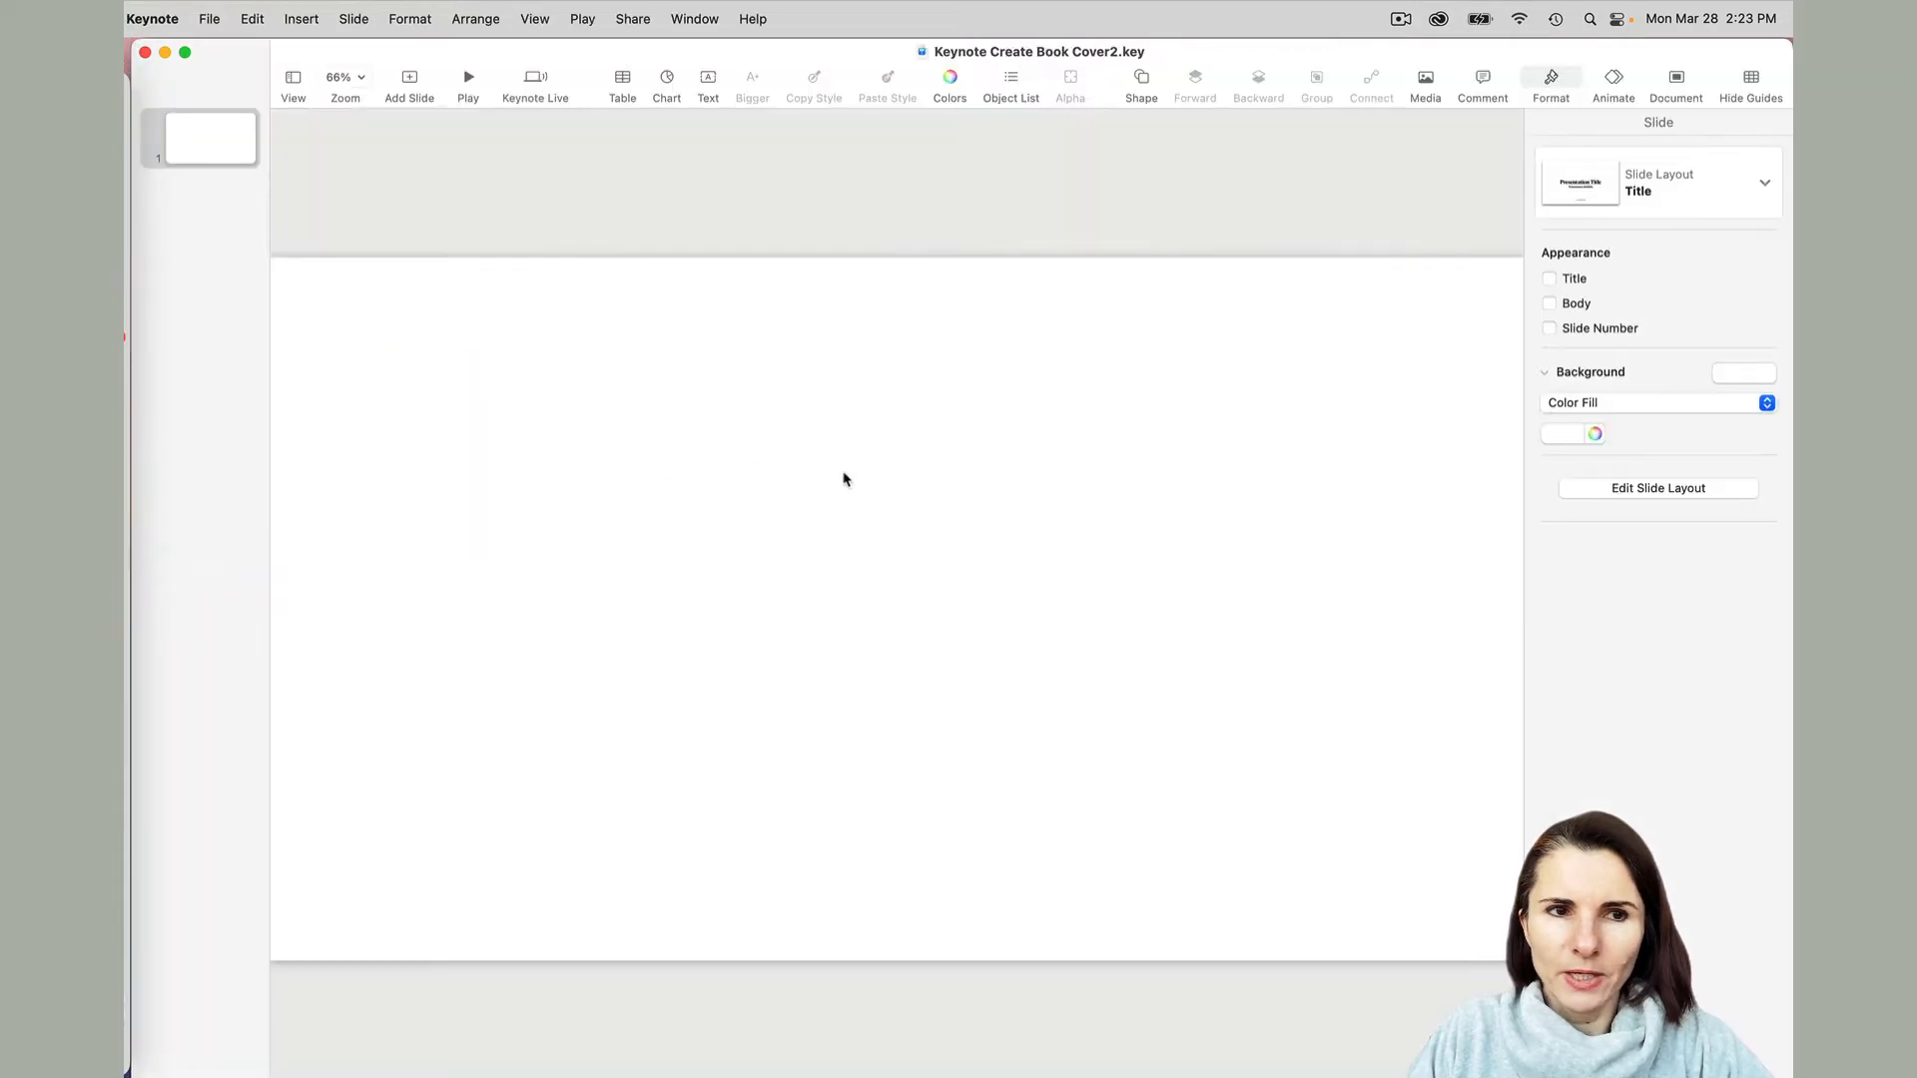
mouse_move(1219, 500)
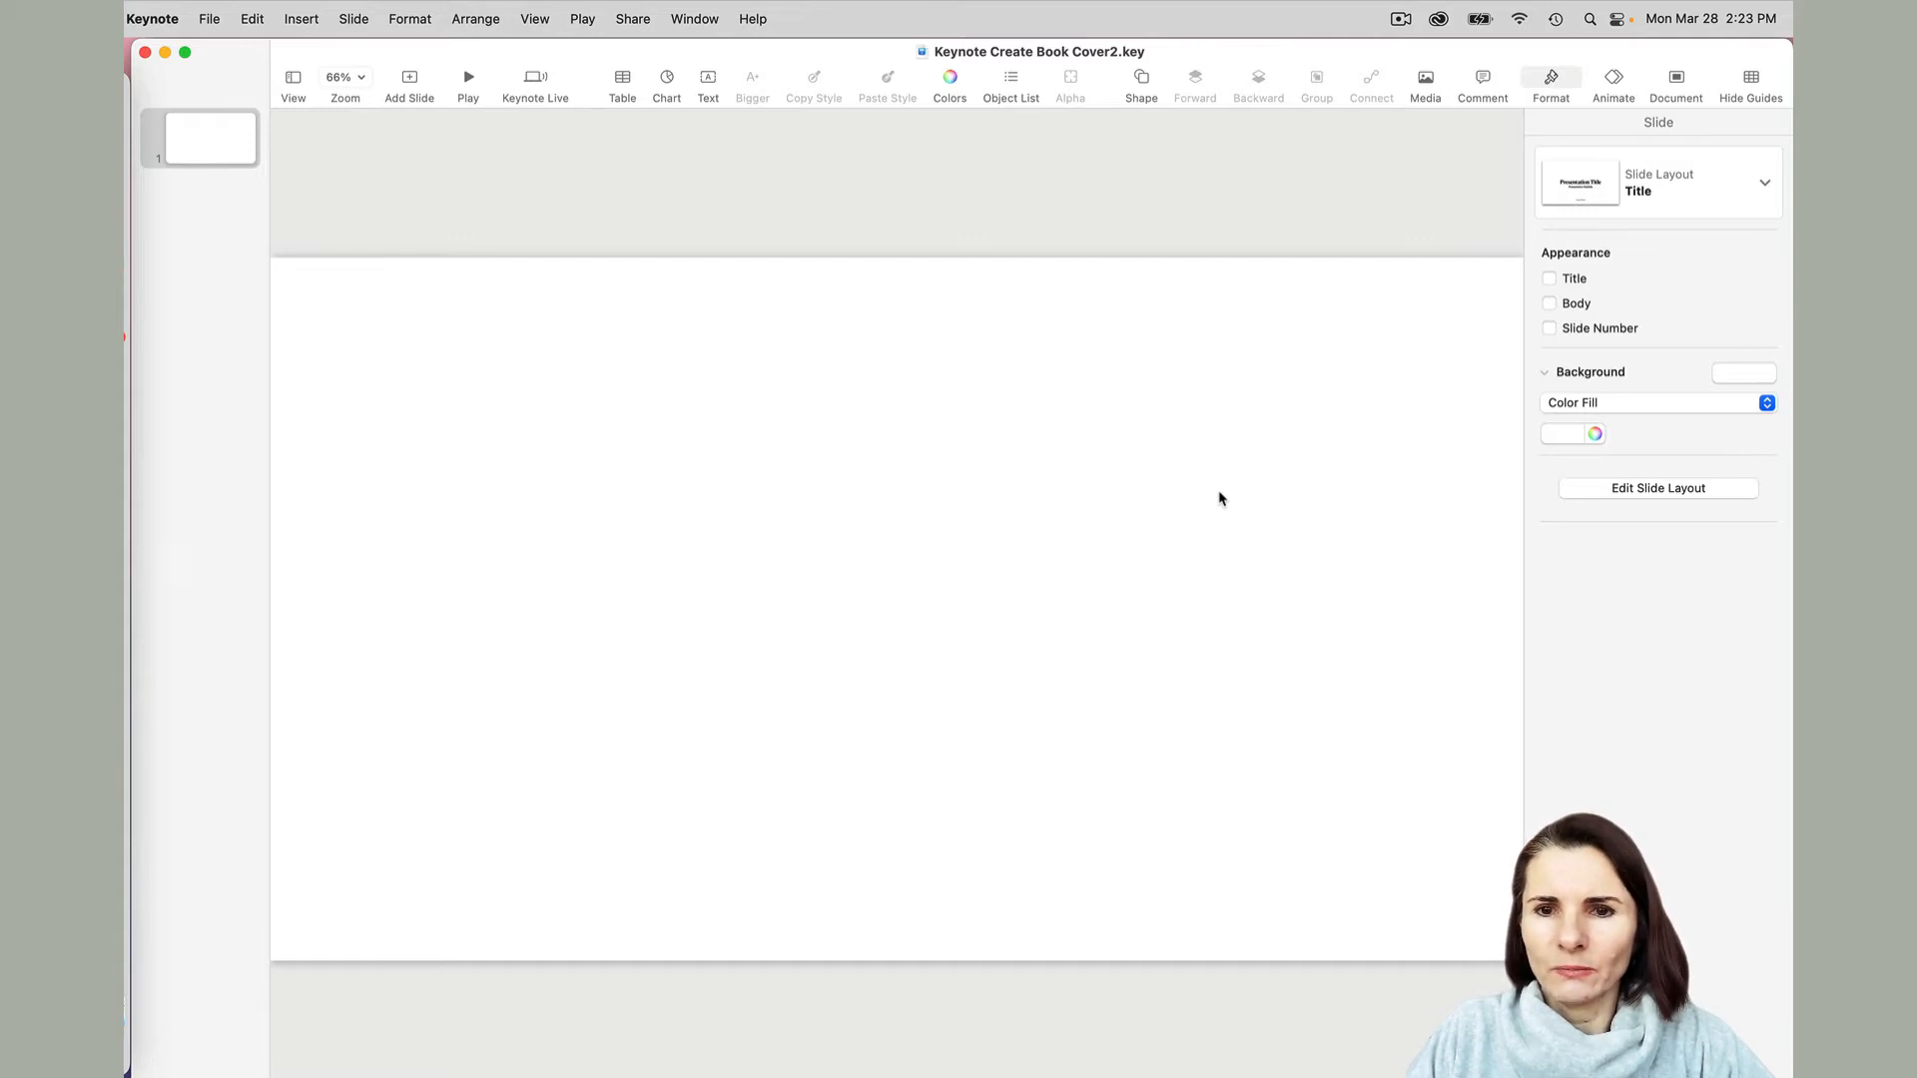
mouse_move(1294, 468)
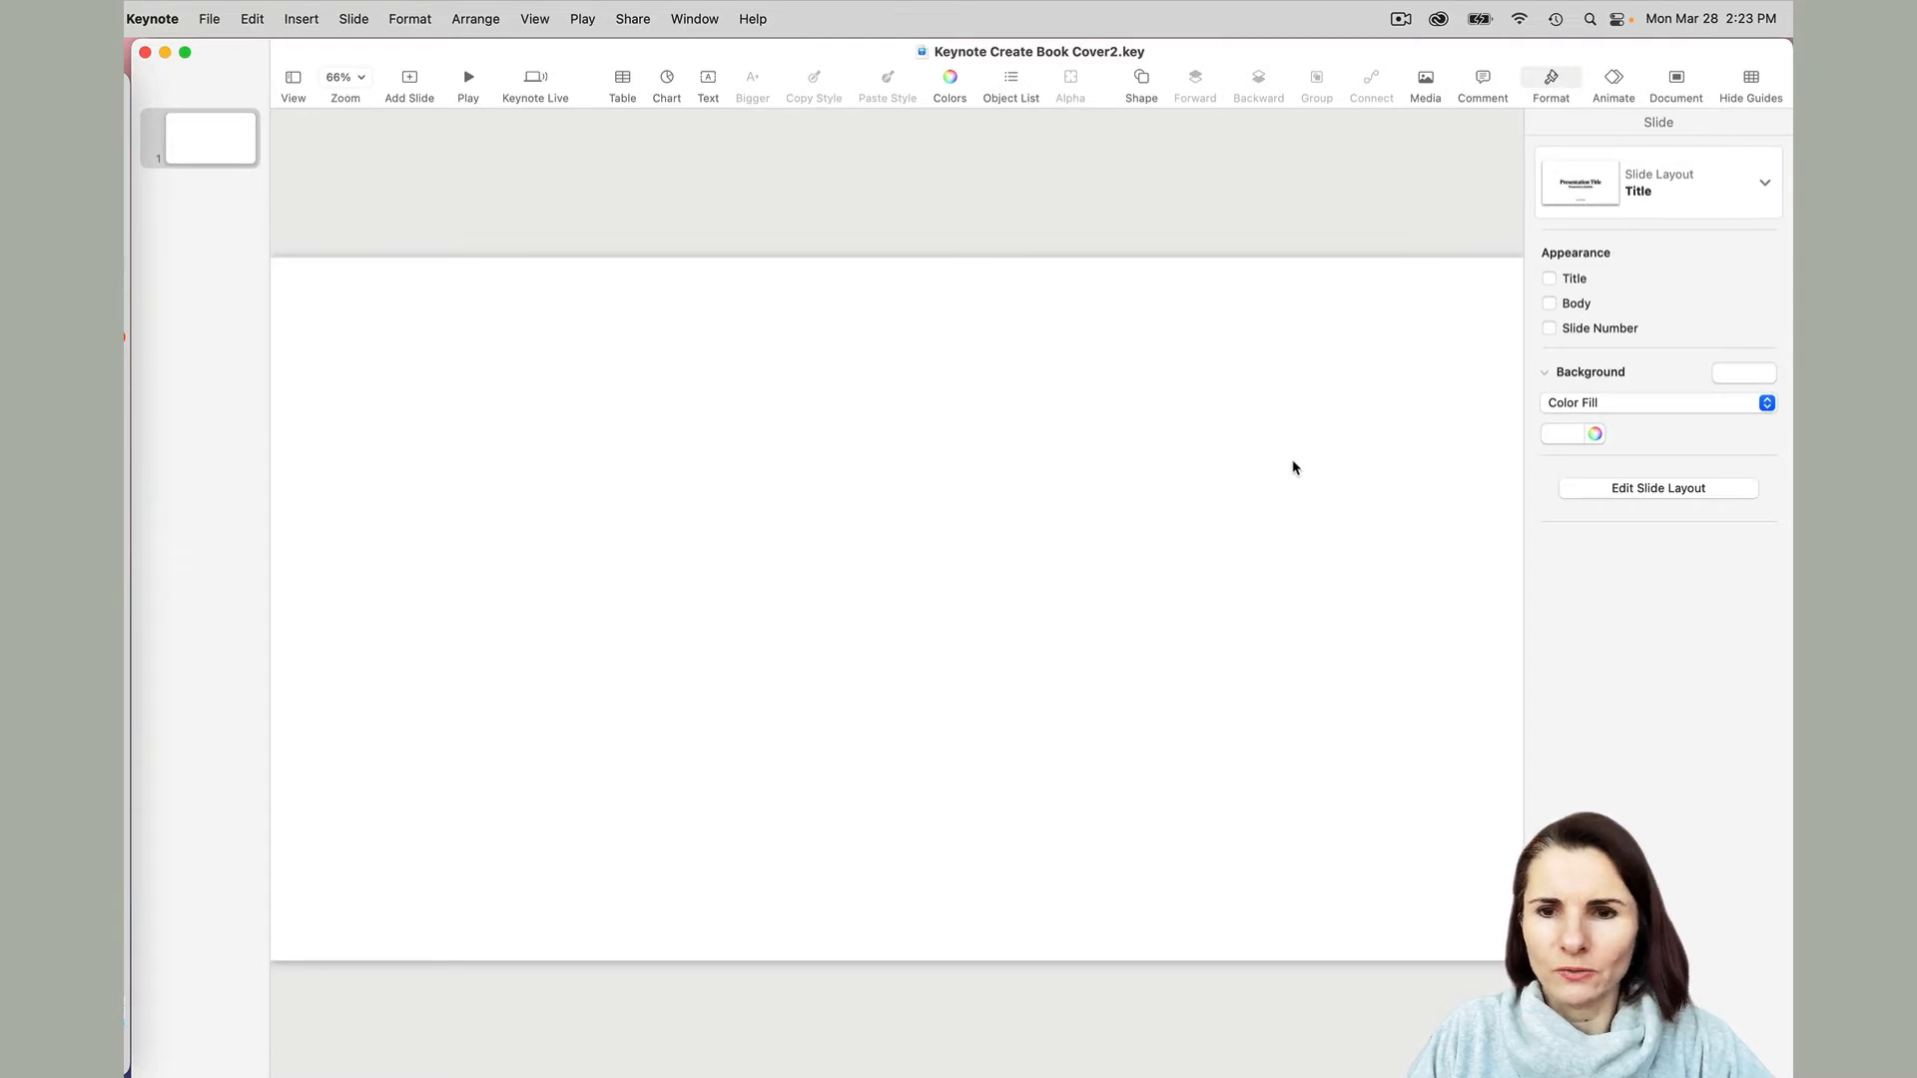
mouse_move(1753, 306)
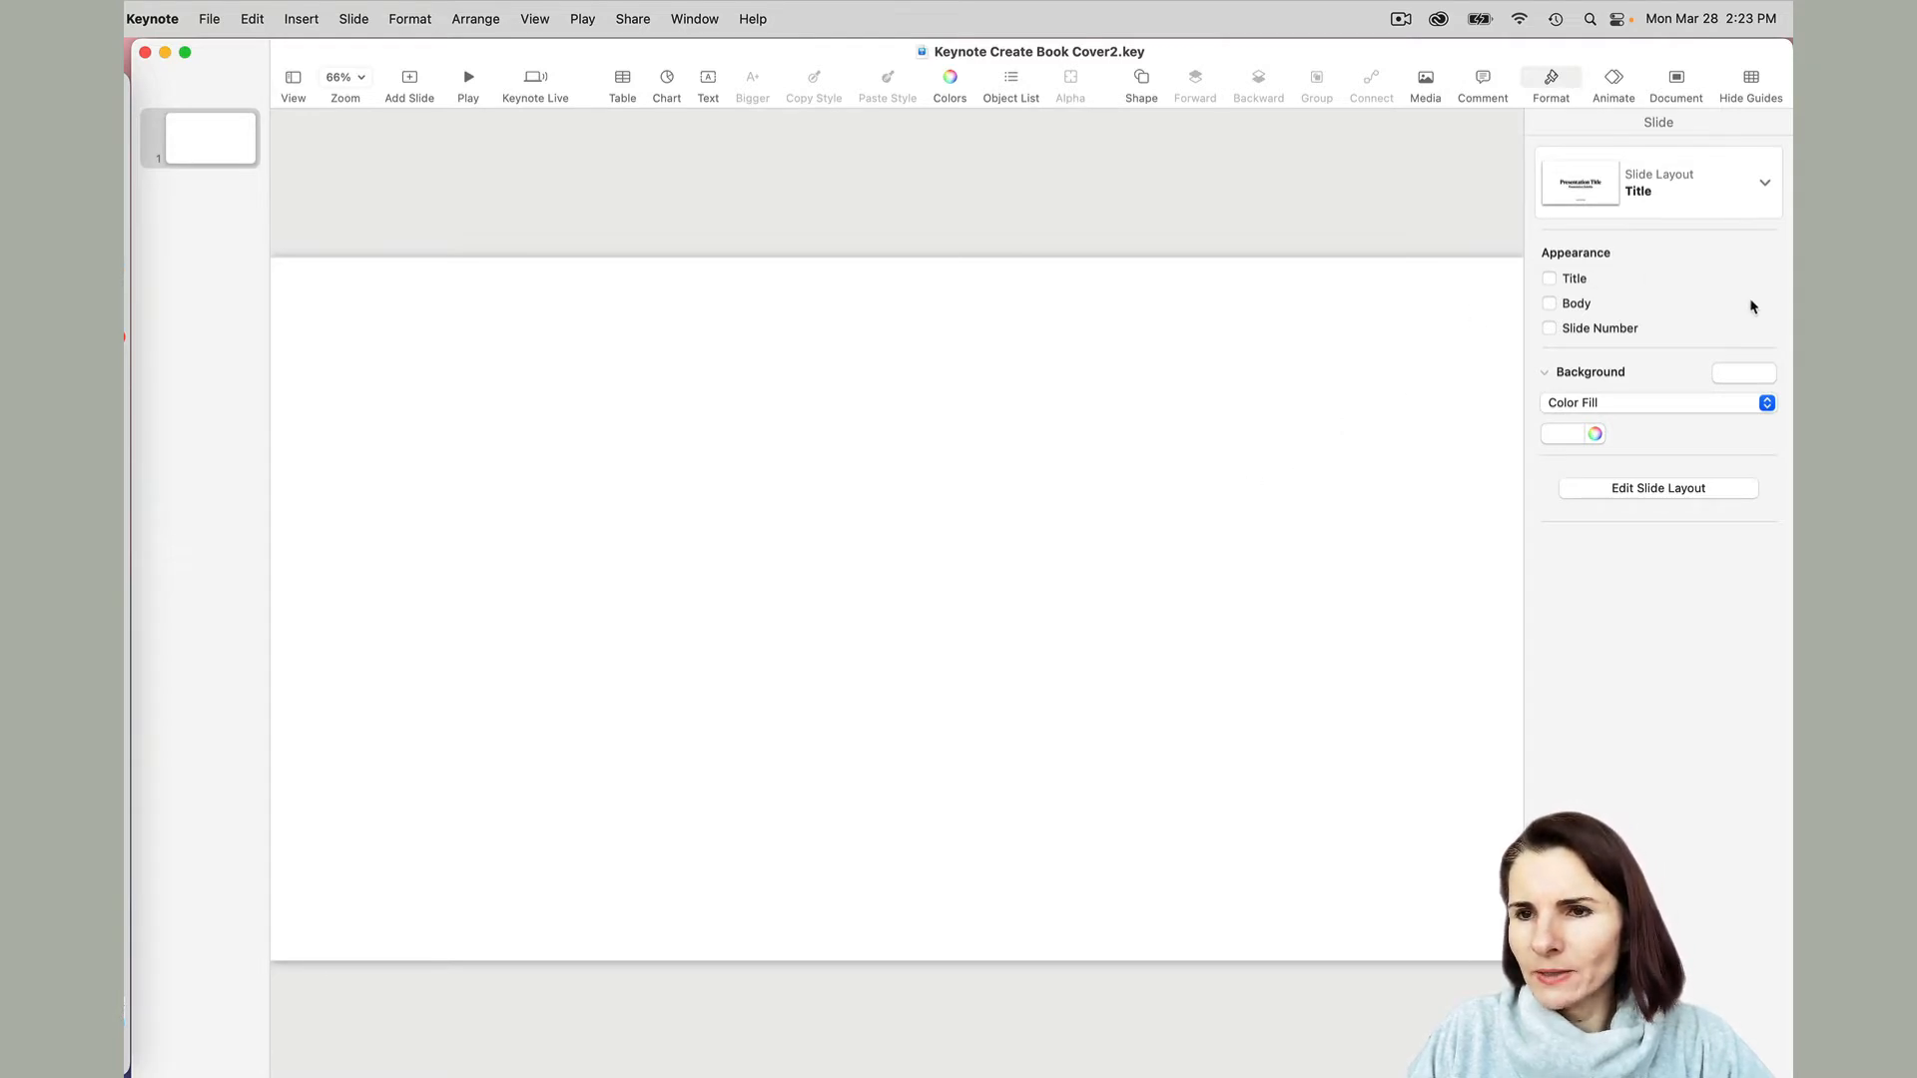
Toggle the Format sidebar and show the Document inspector with Classic White, Widescreen 16:9.
left_click(1550, 80)
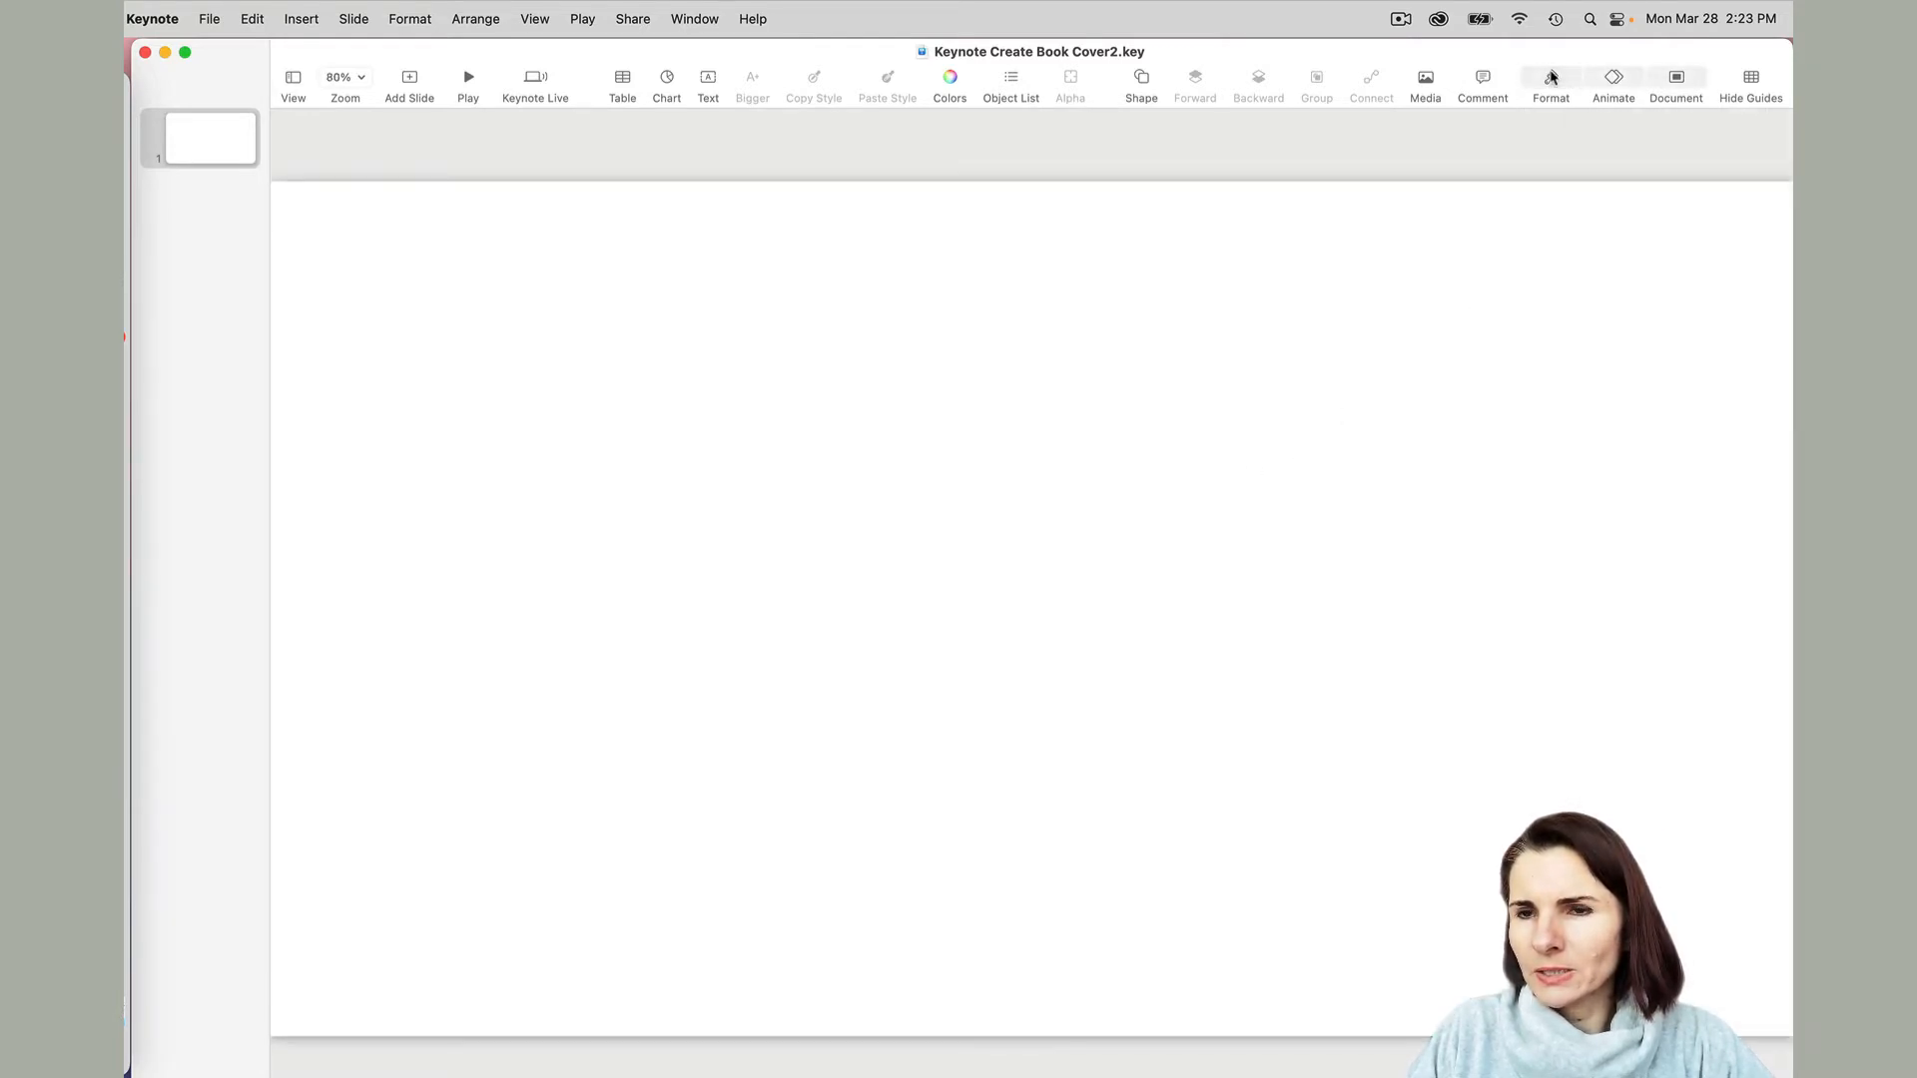
left_click(1551, 82)
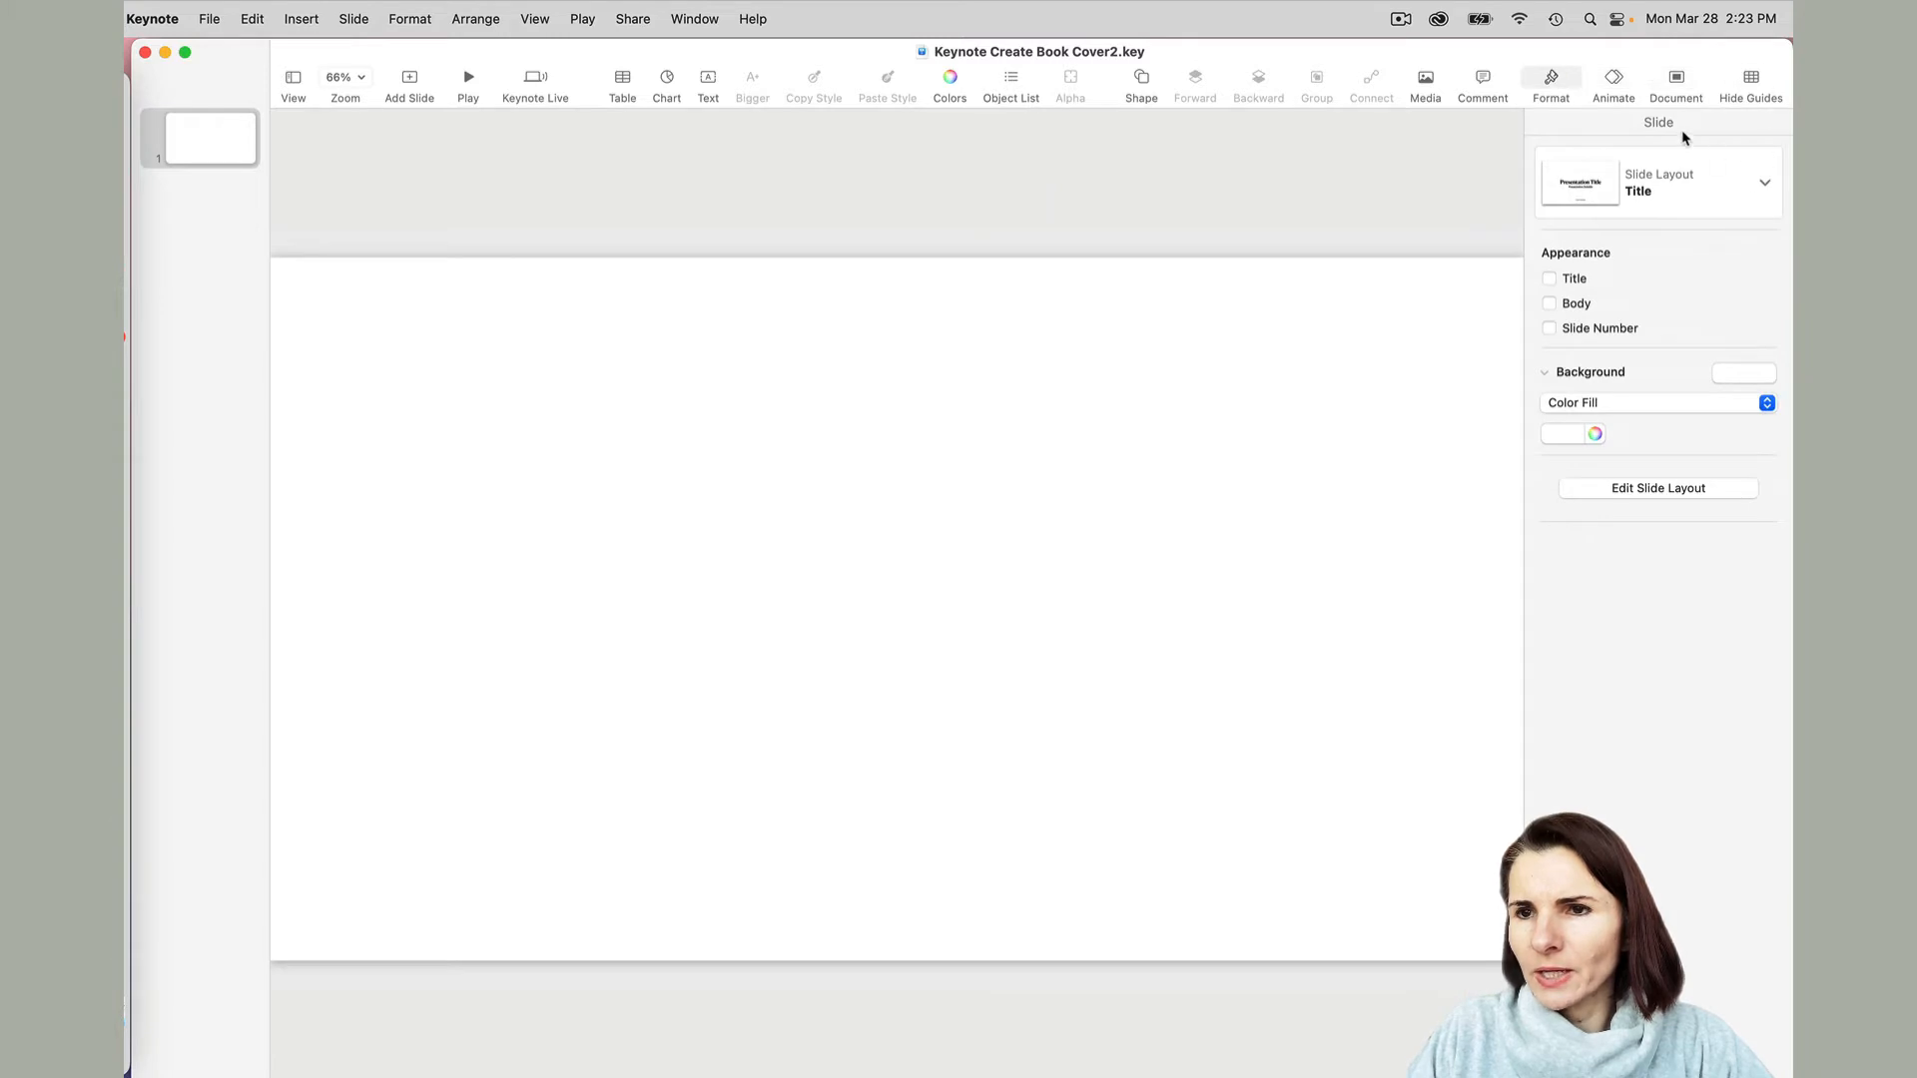
mouse_move(1680, 416)
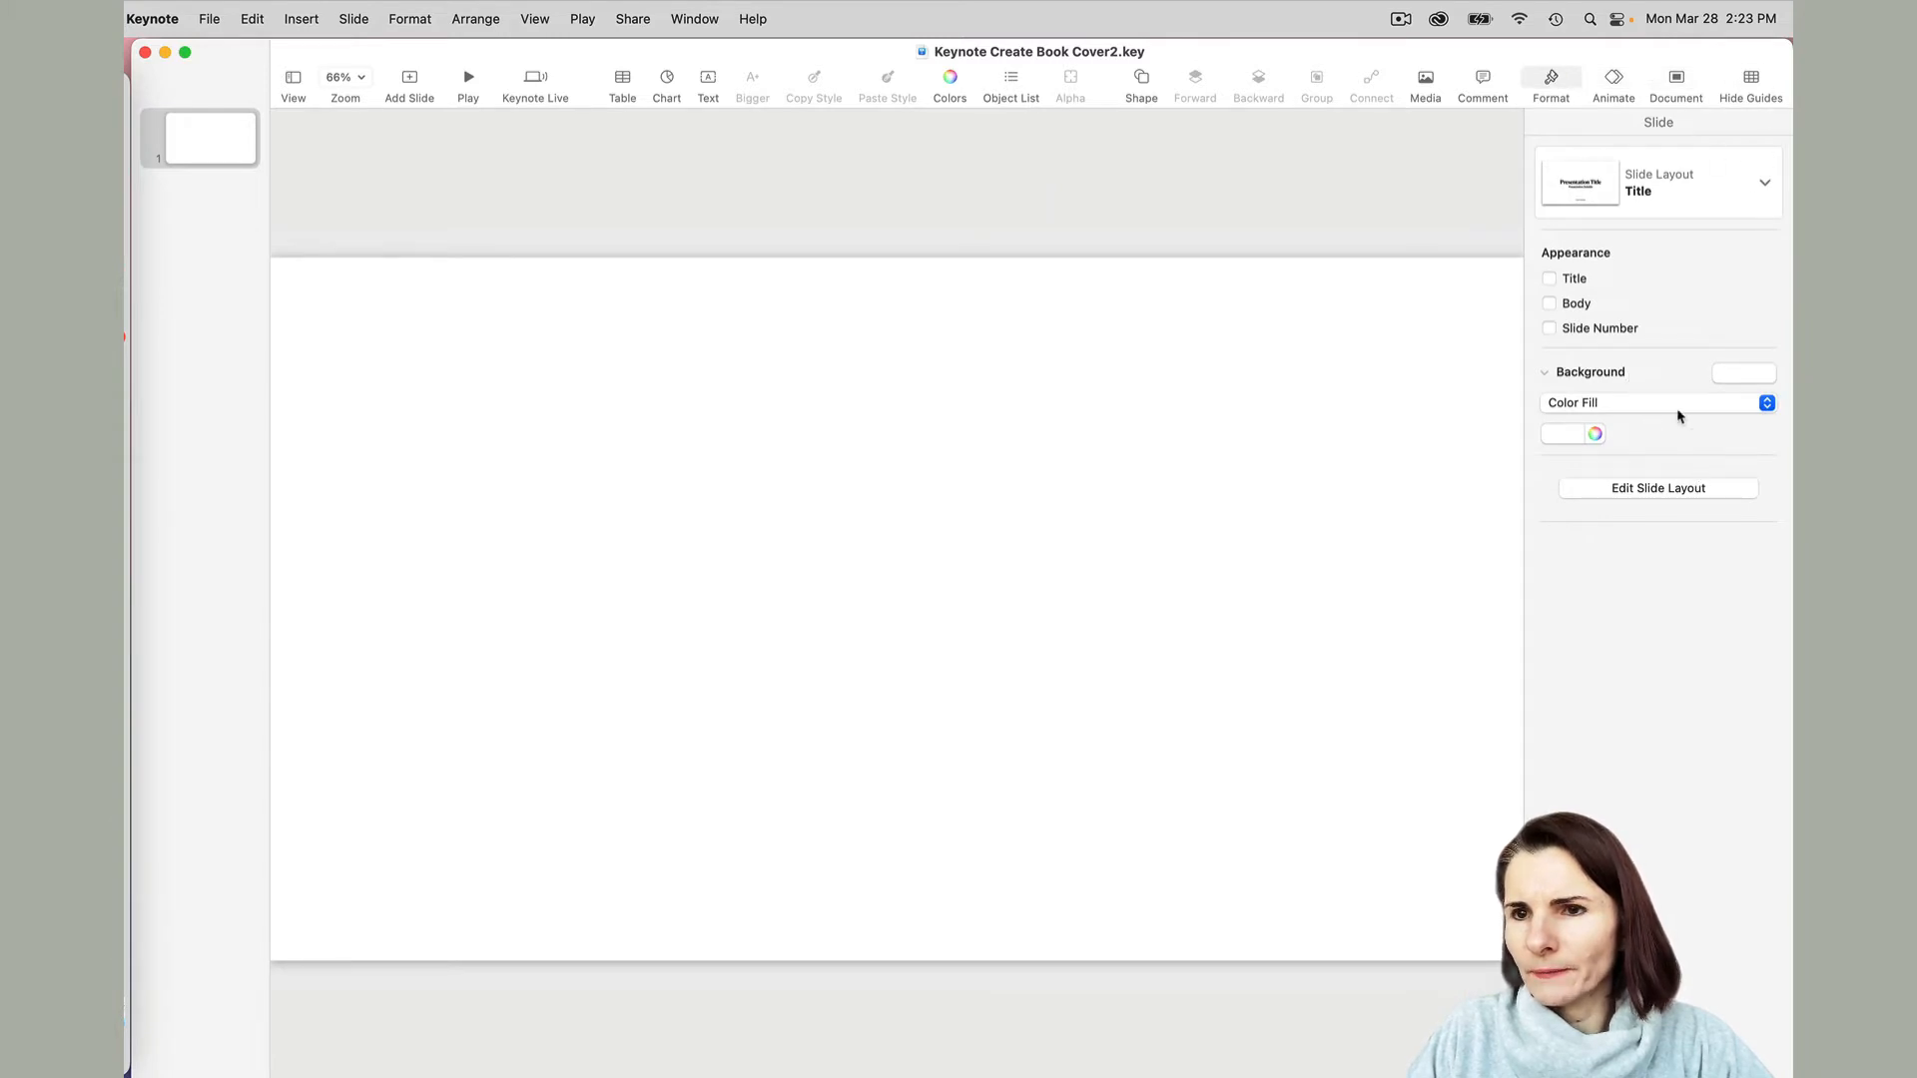
left_click(1676, 77)
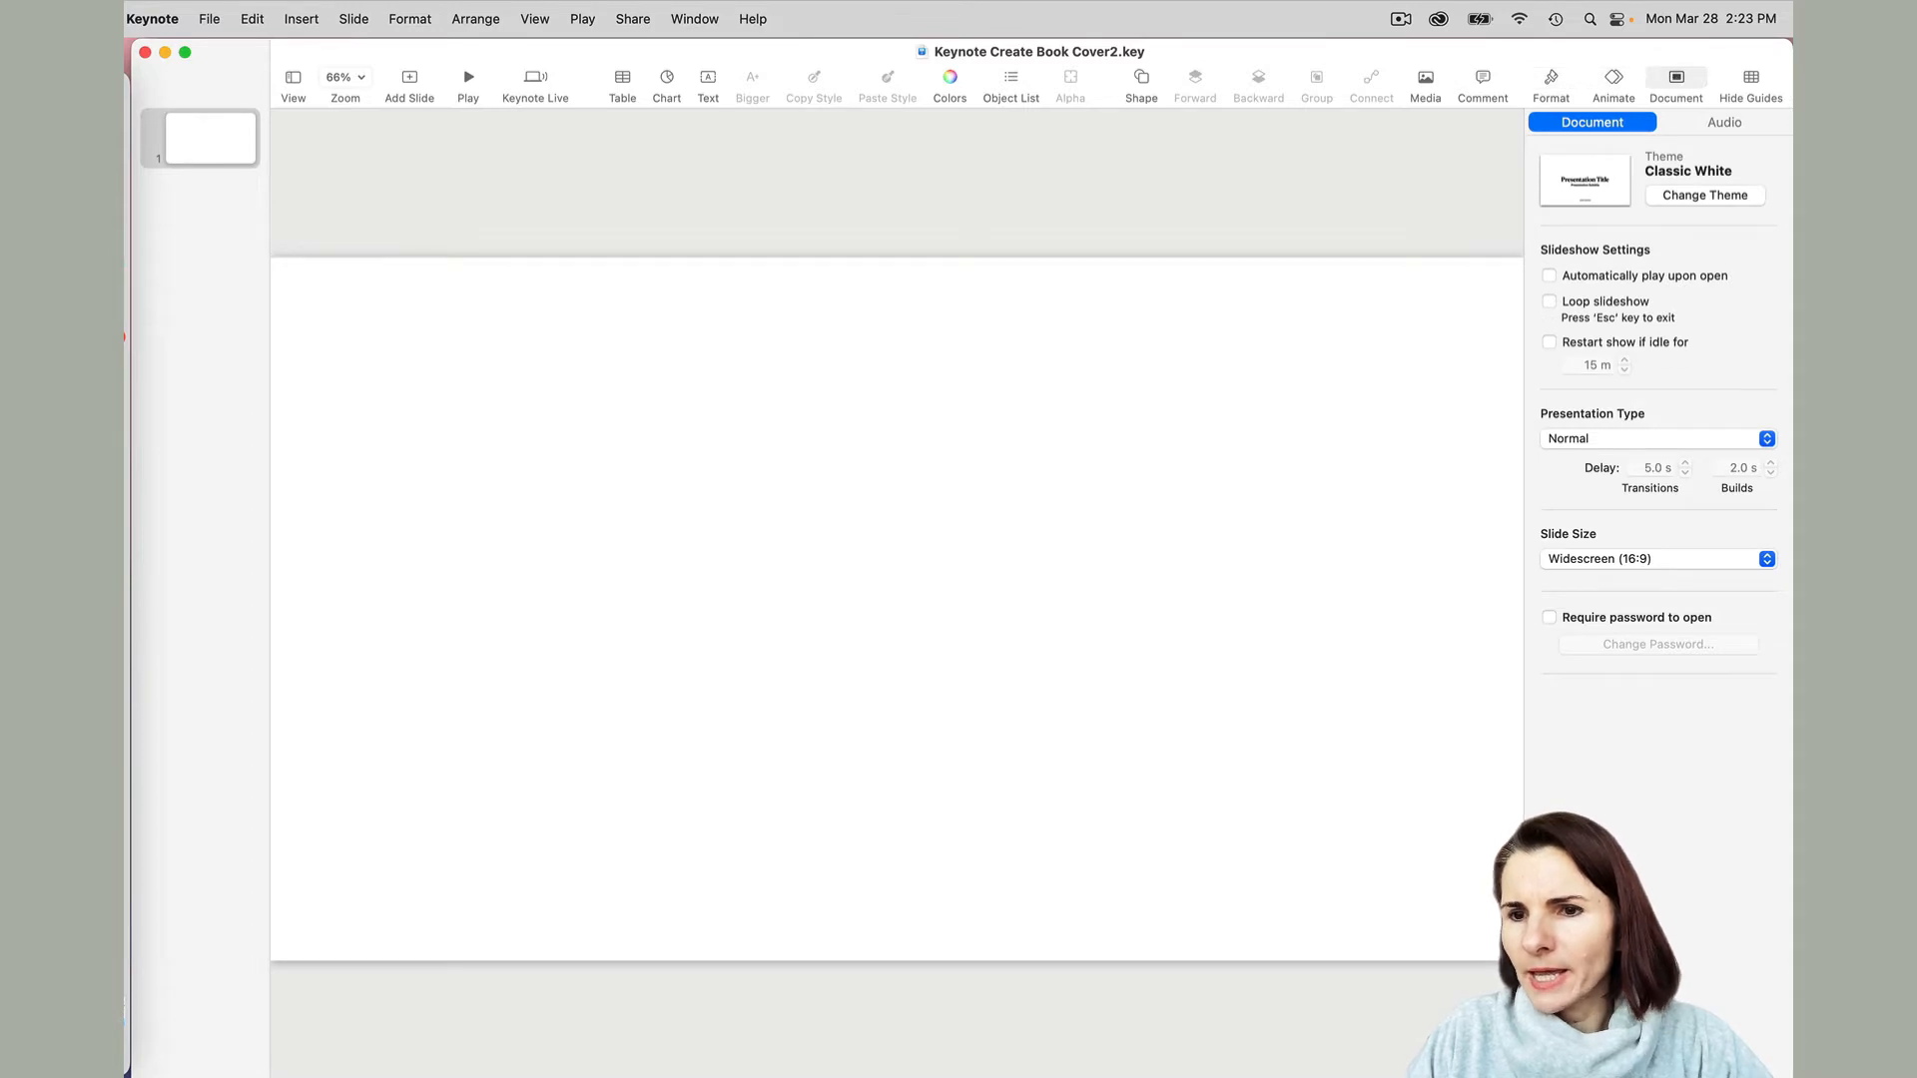
mouse_move(1658, 538)
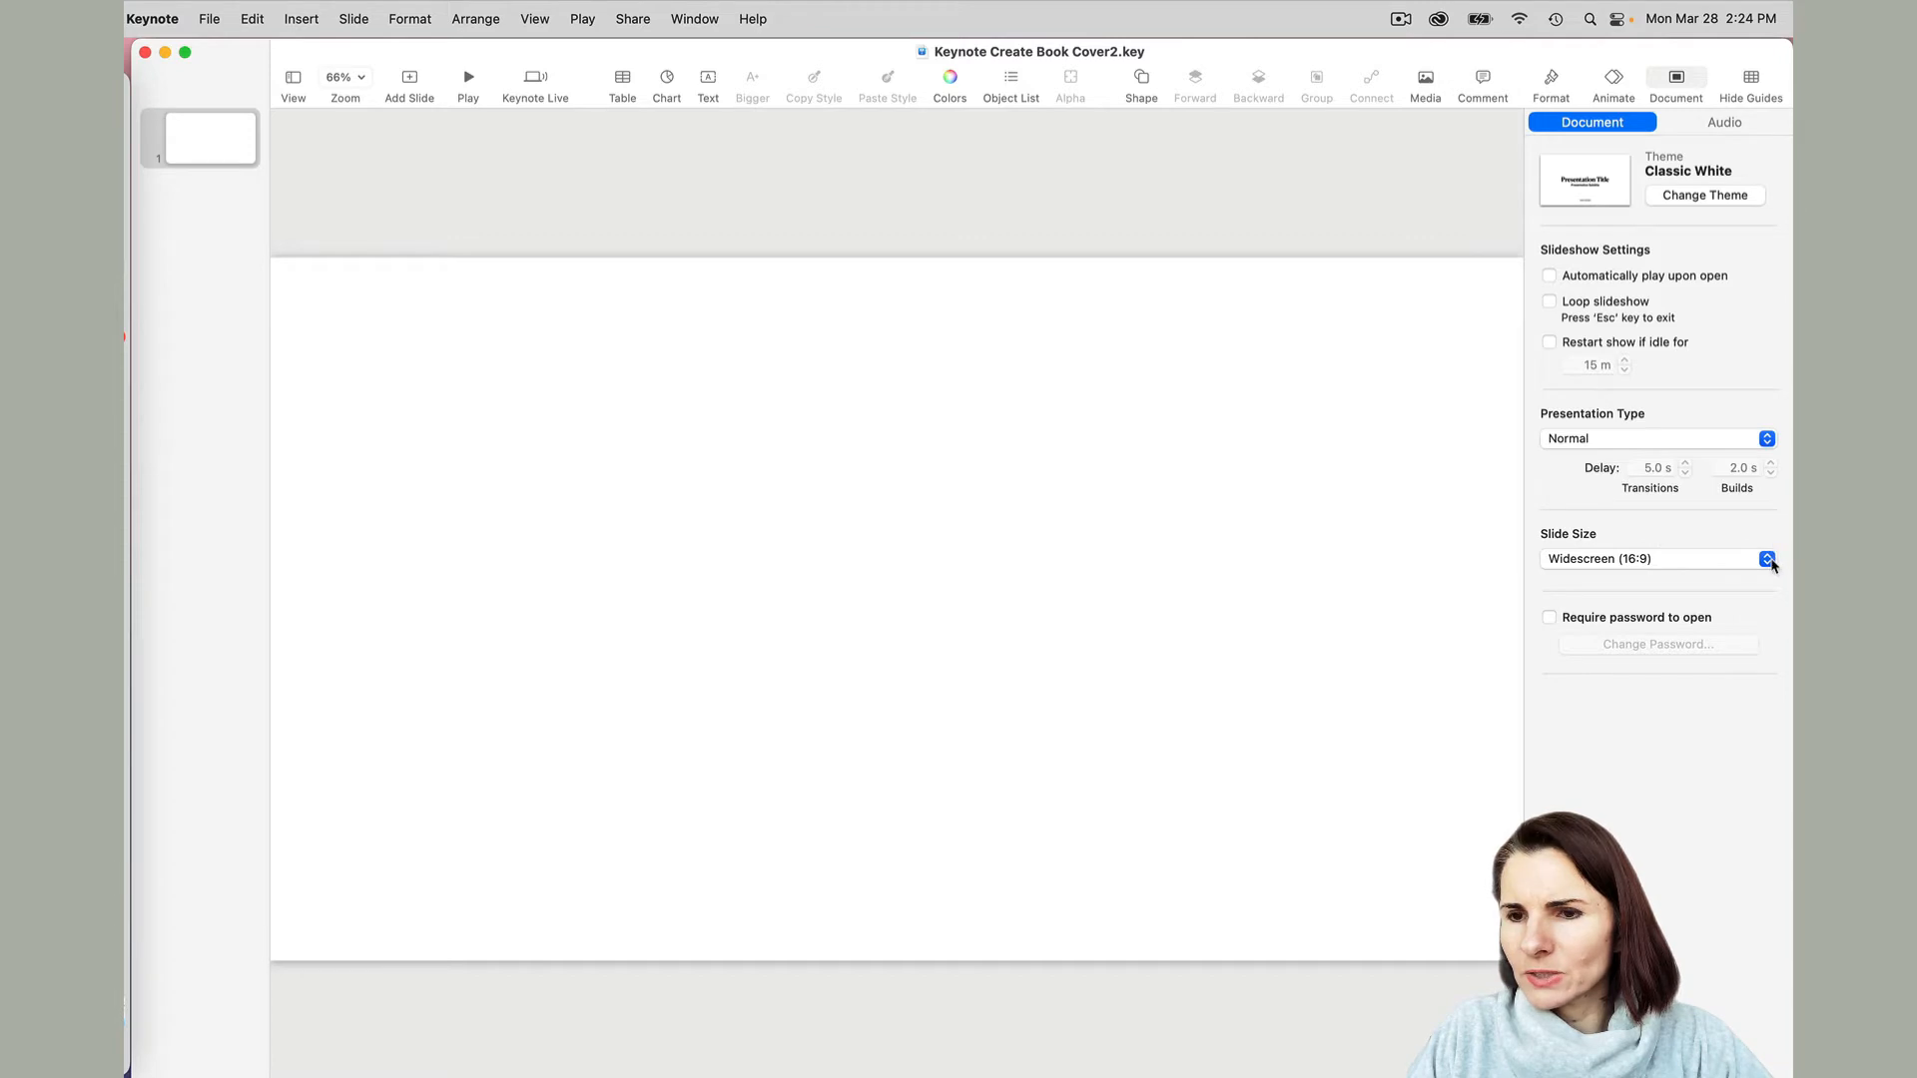
Choose Custom Slide Size… from the Document inspector's Slide Size pop-up.
left_click(1766, 559)
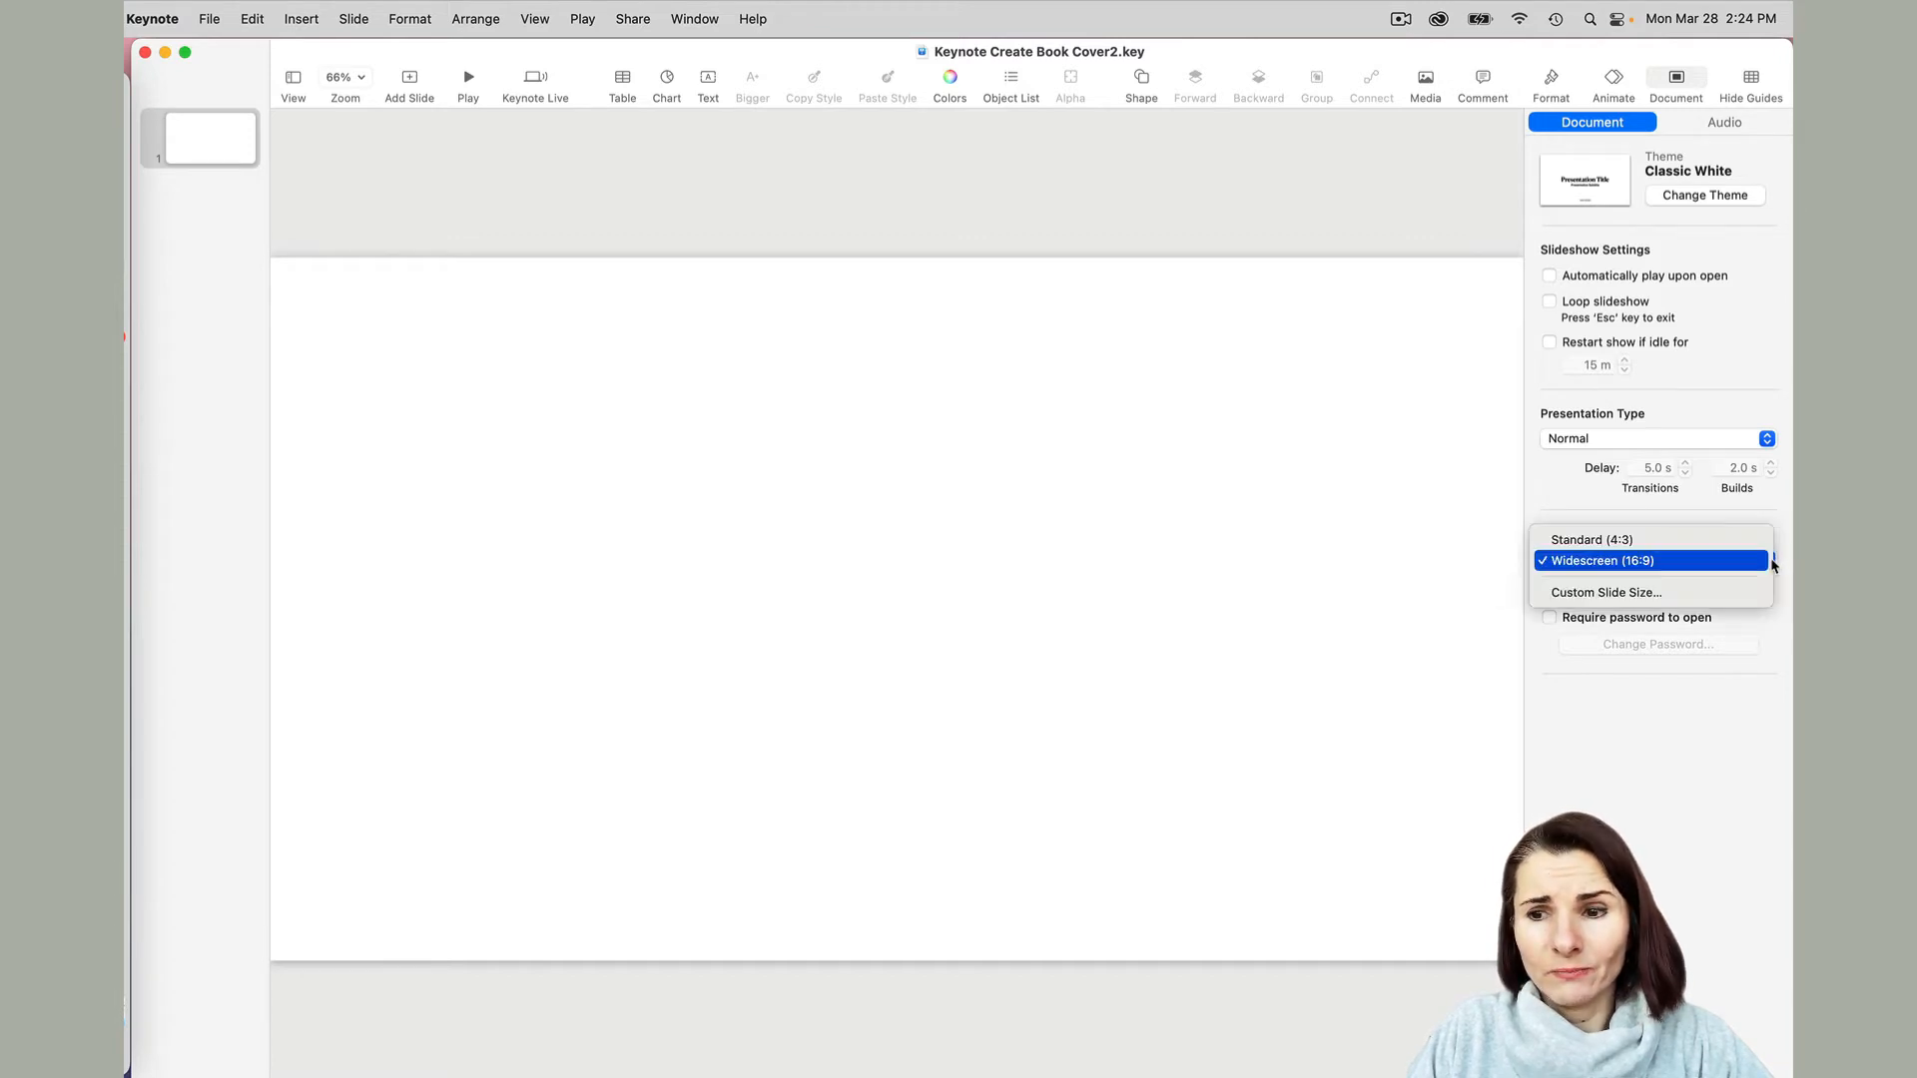
mouse_move(1606, 592)
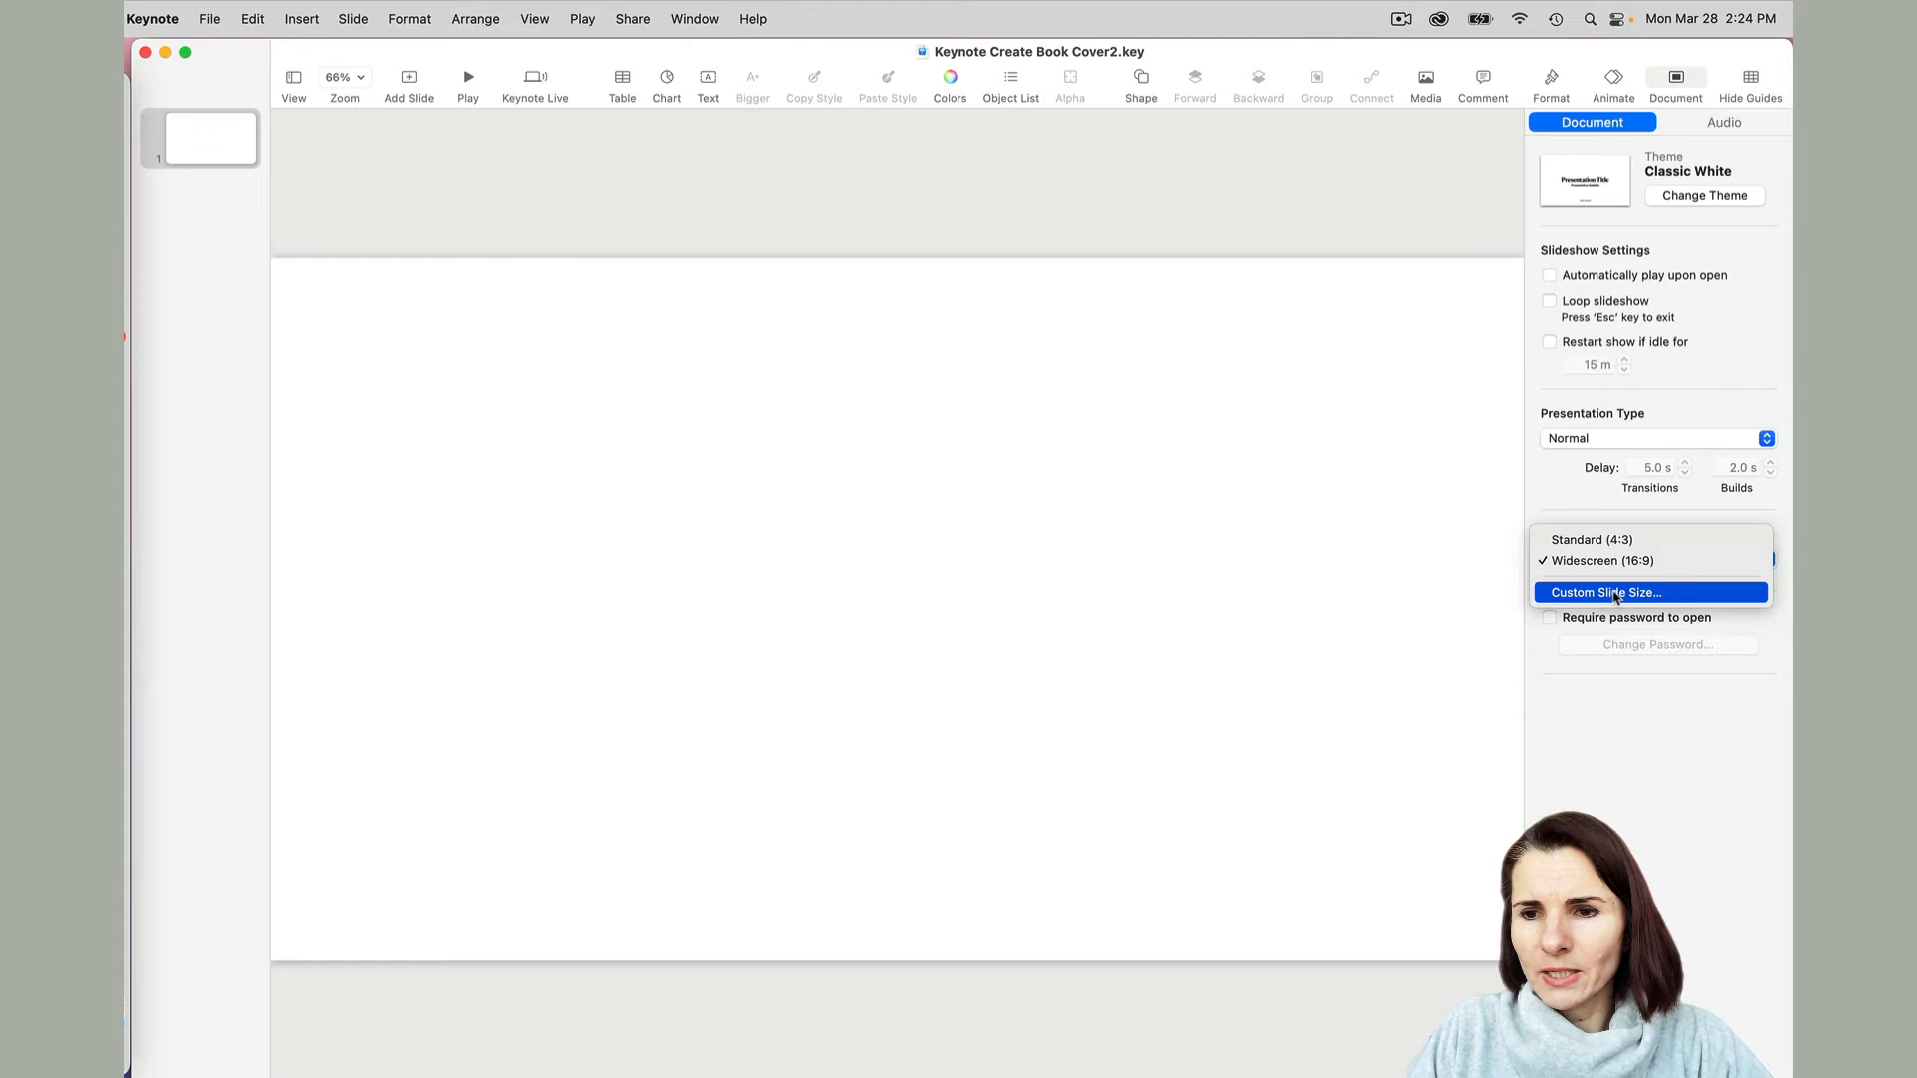
left_click(1606, 592)
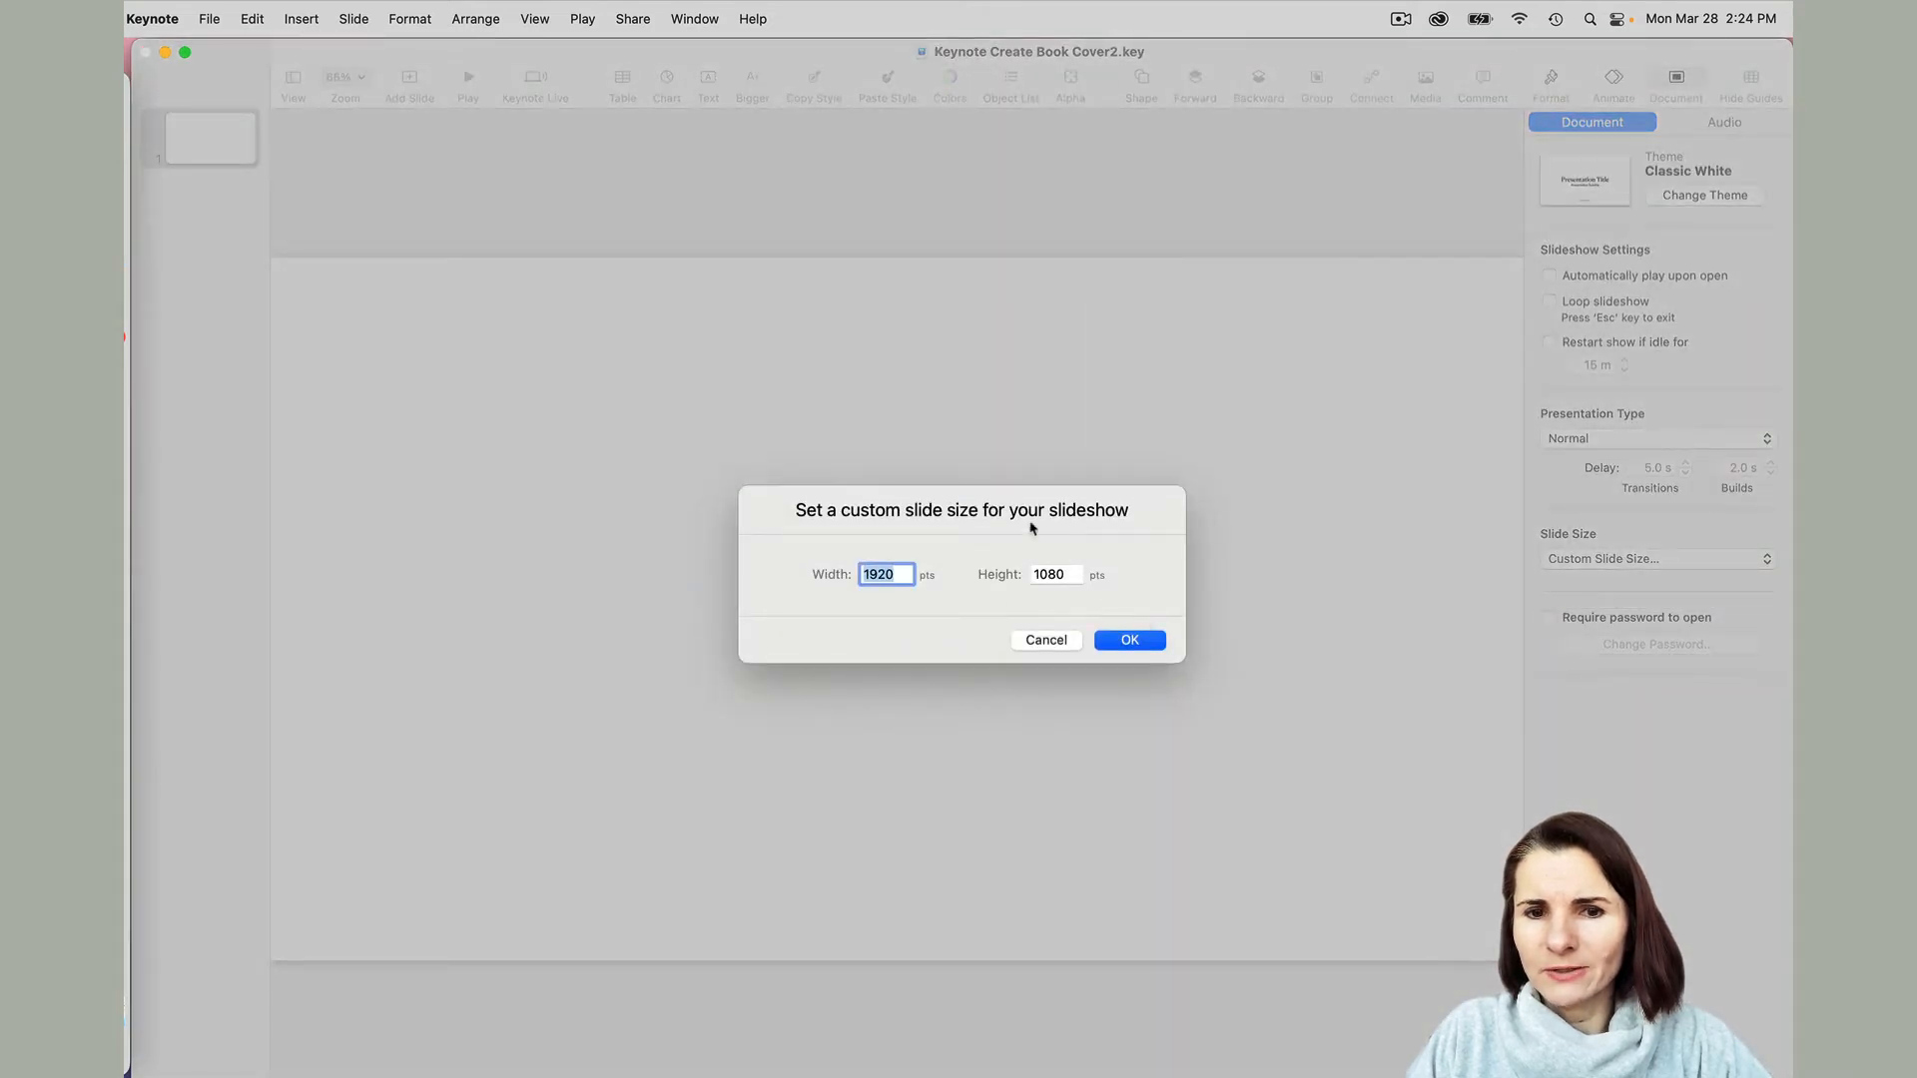
mouse_move(950, 562)
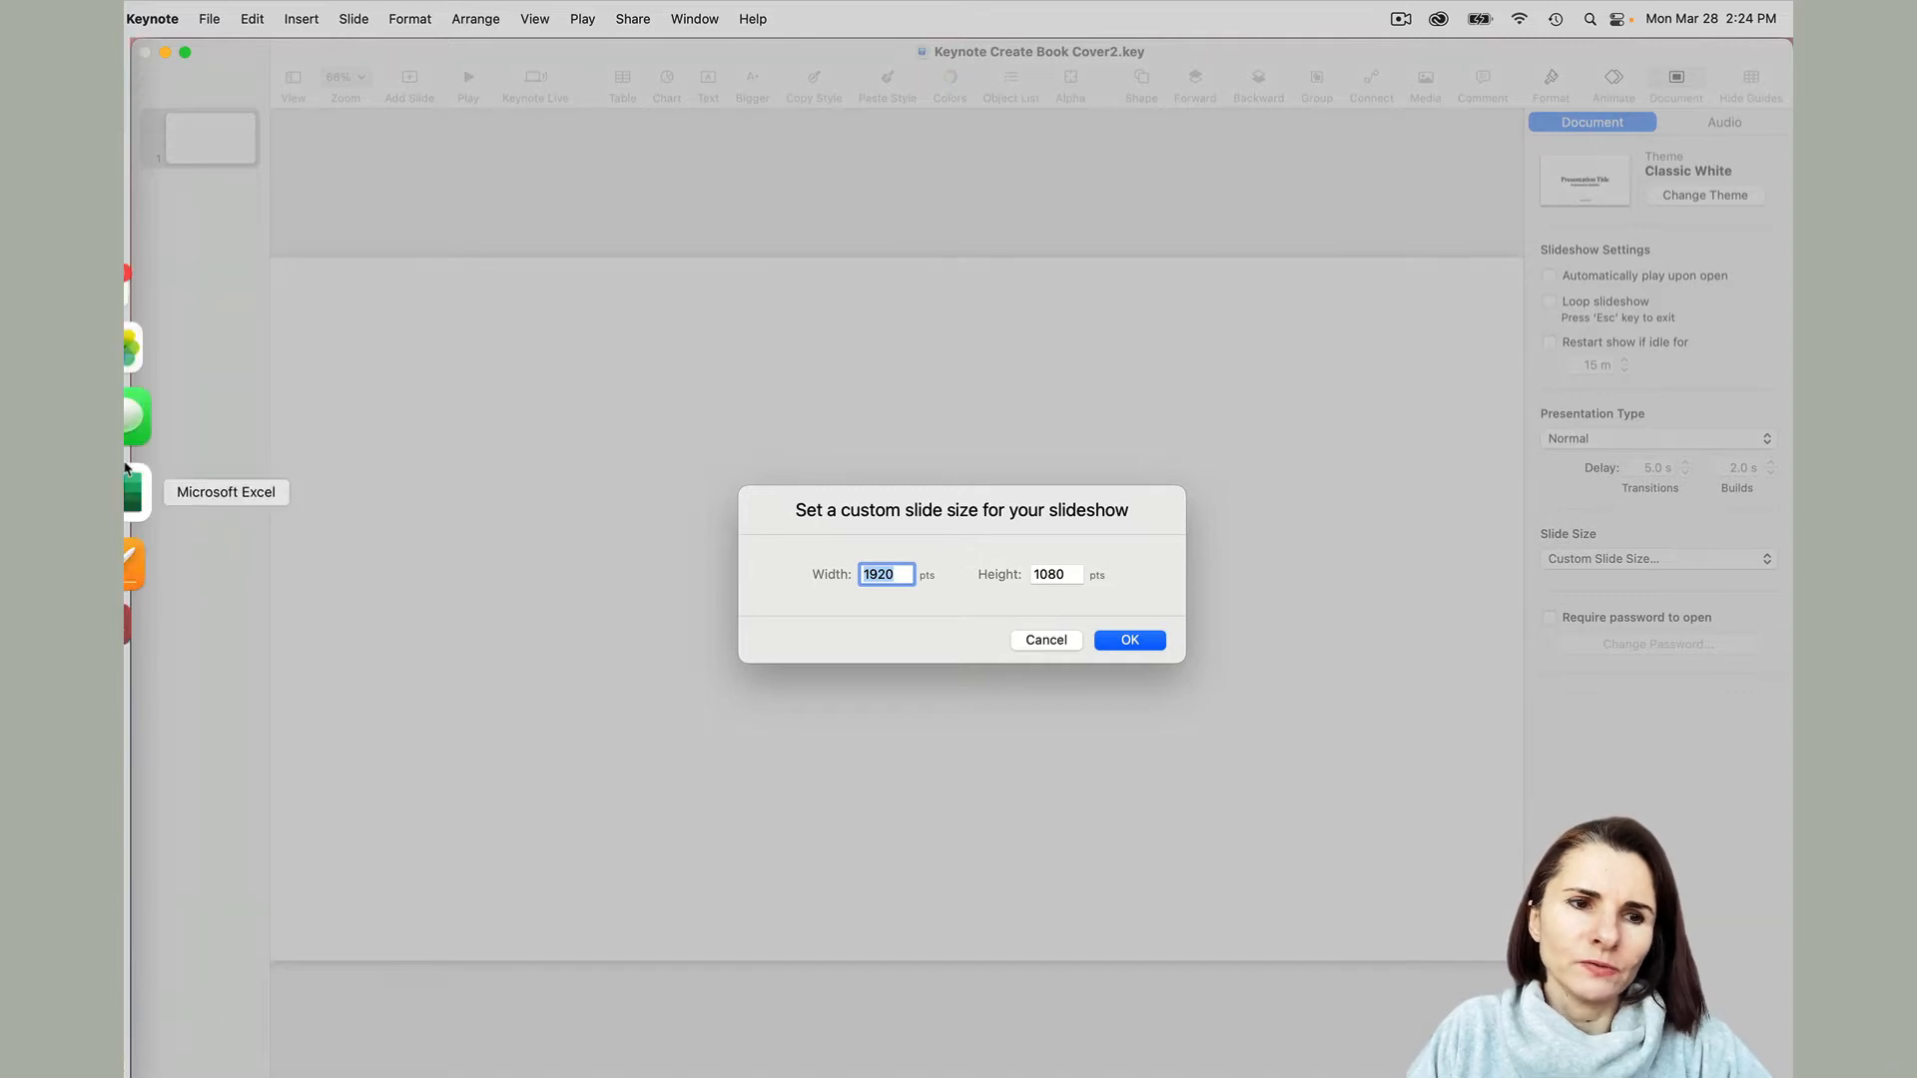
Enter 15.29 by 10.250 inches in Excel's Your Size row, yielding 1100.88 points.
left_click(128, 492)
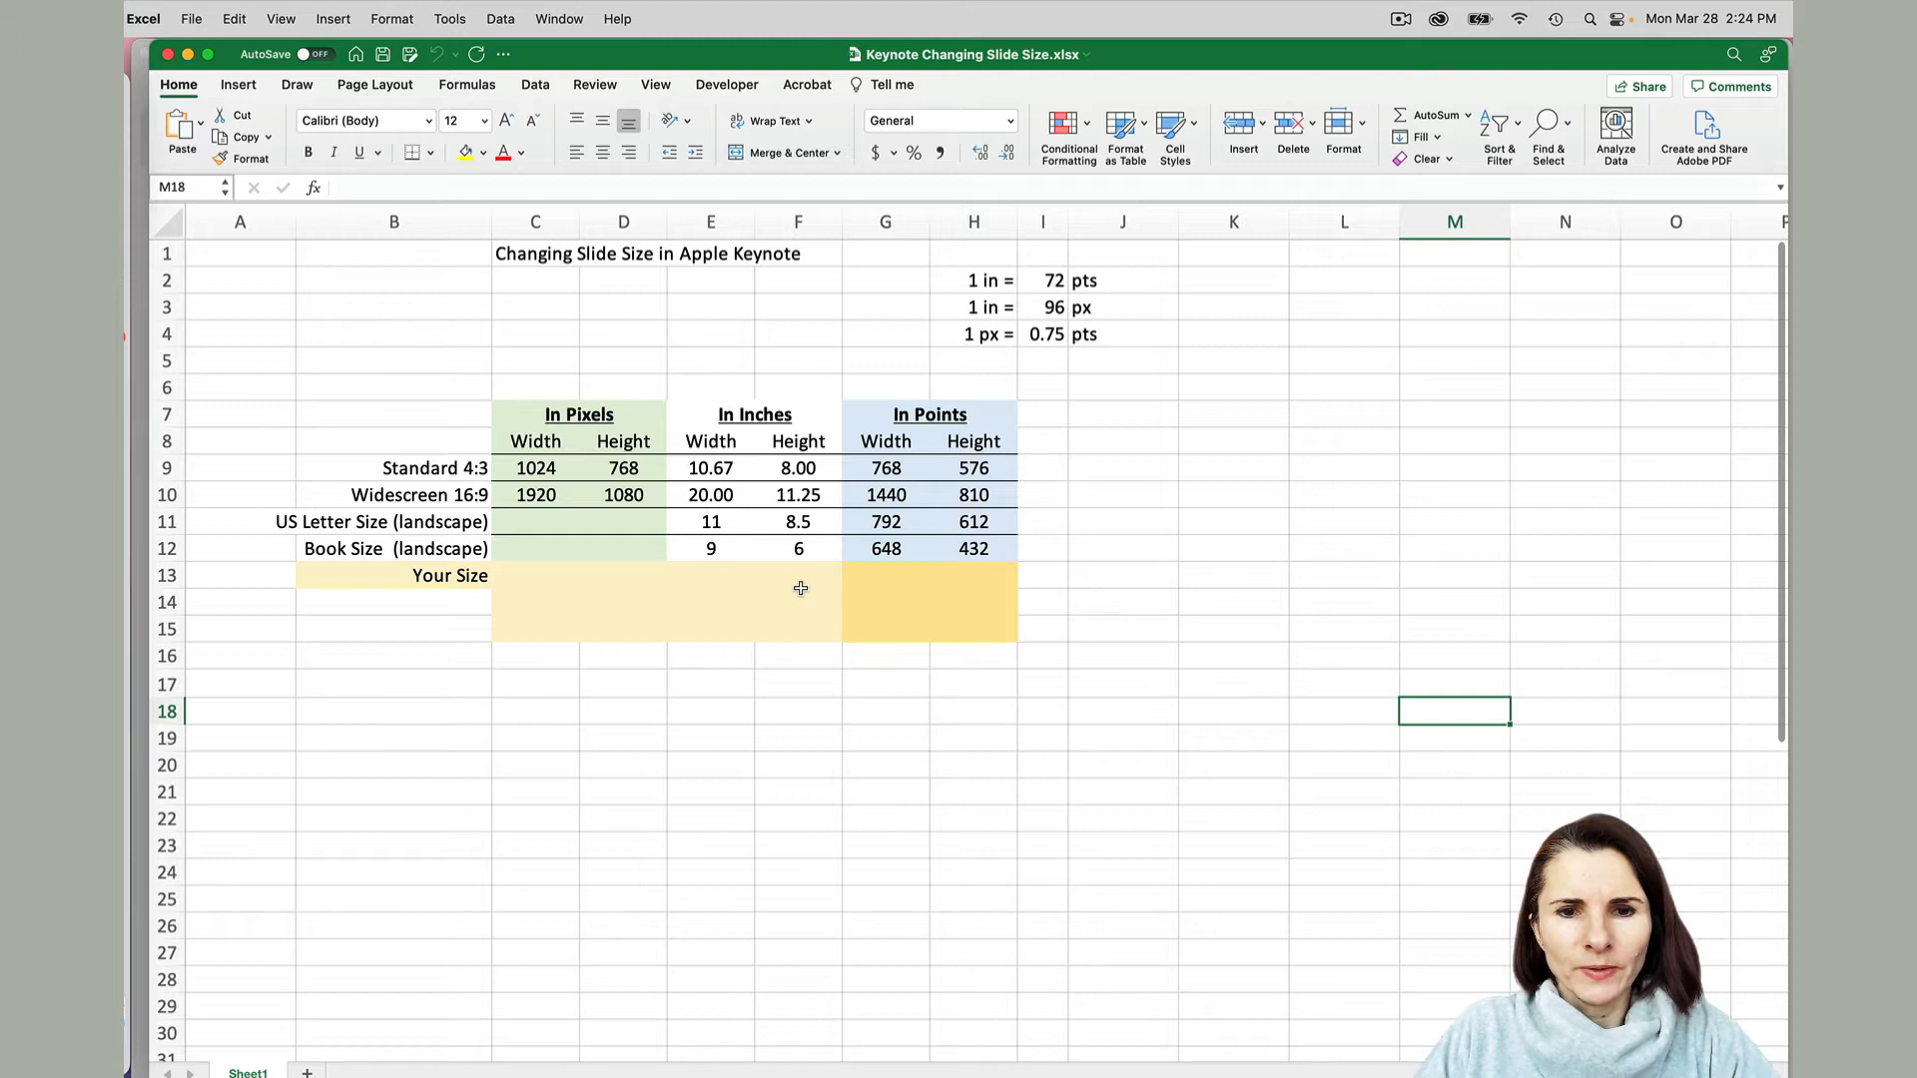
mouse_move(712, 572)
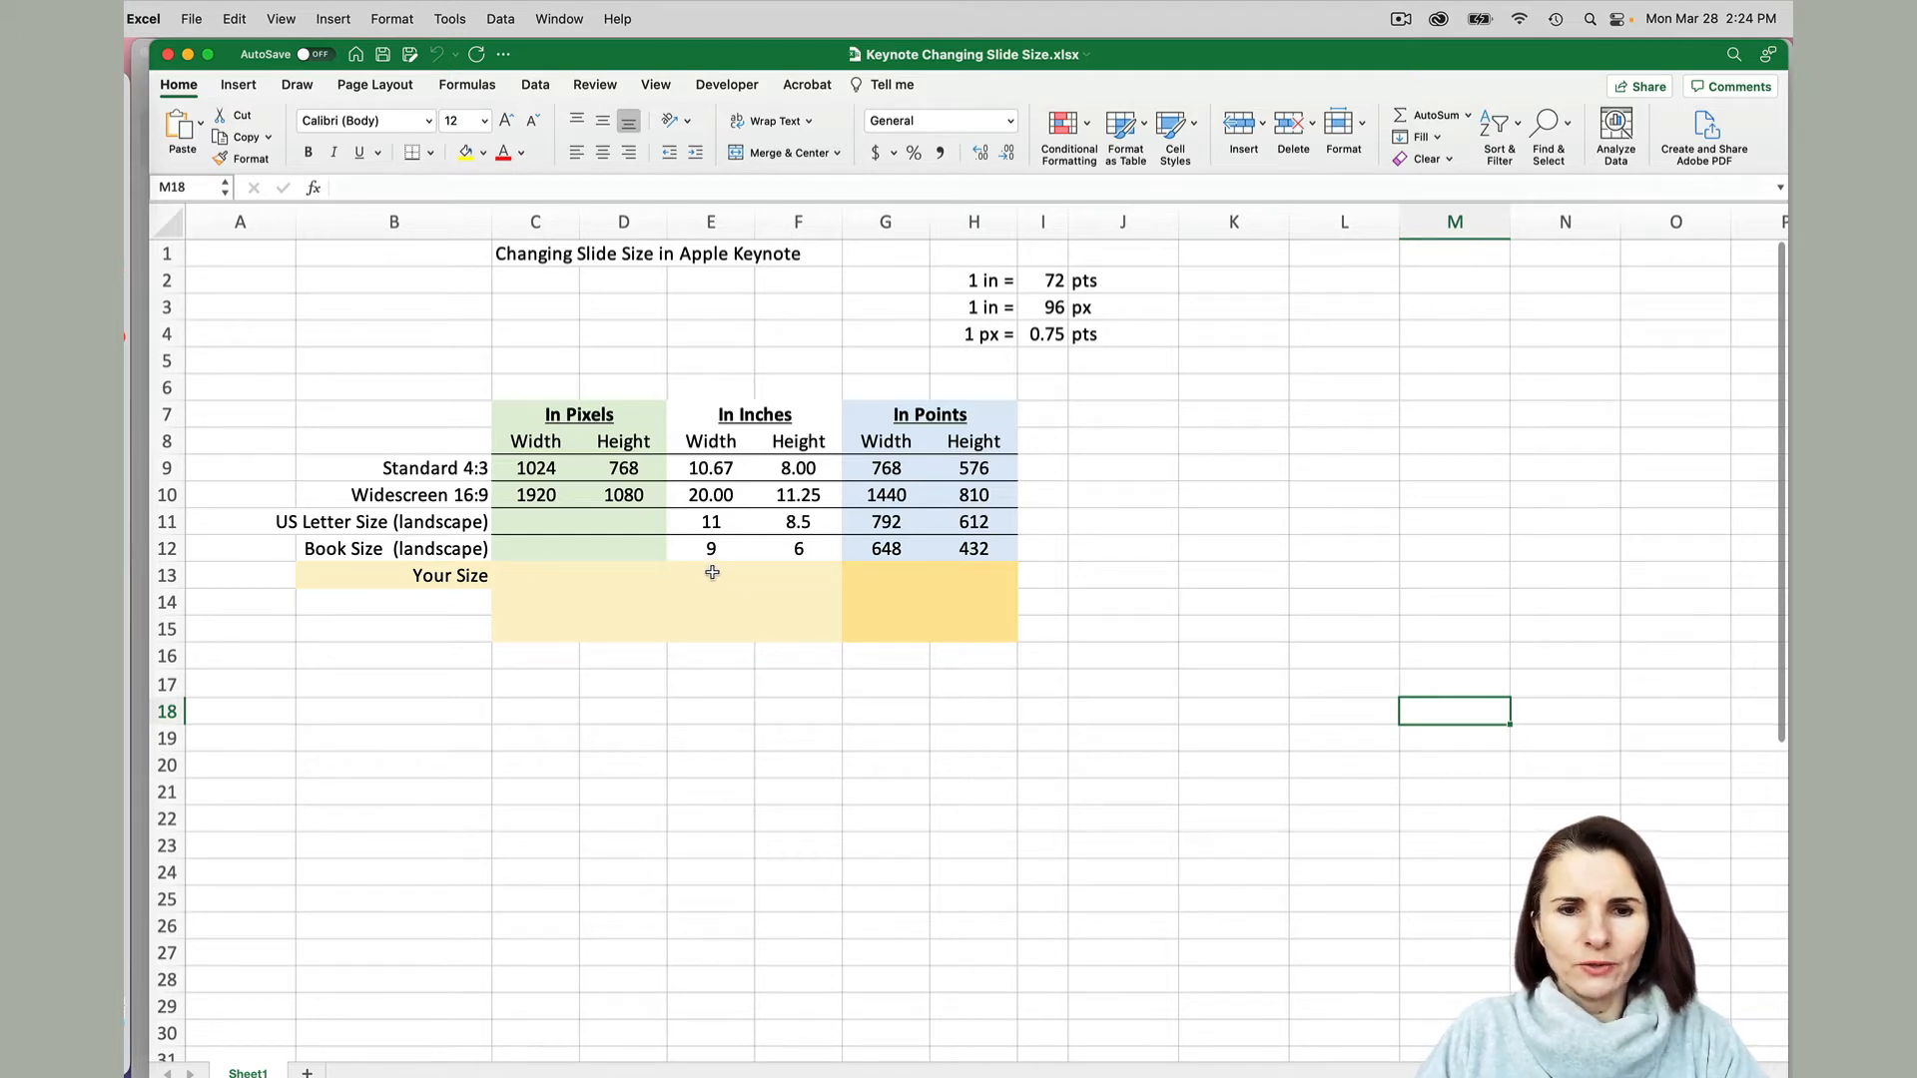
left_click(710, 576)
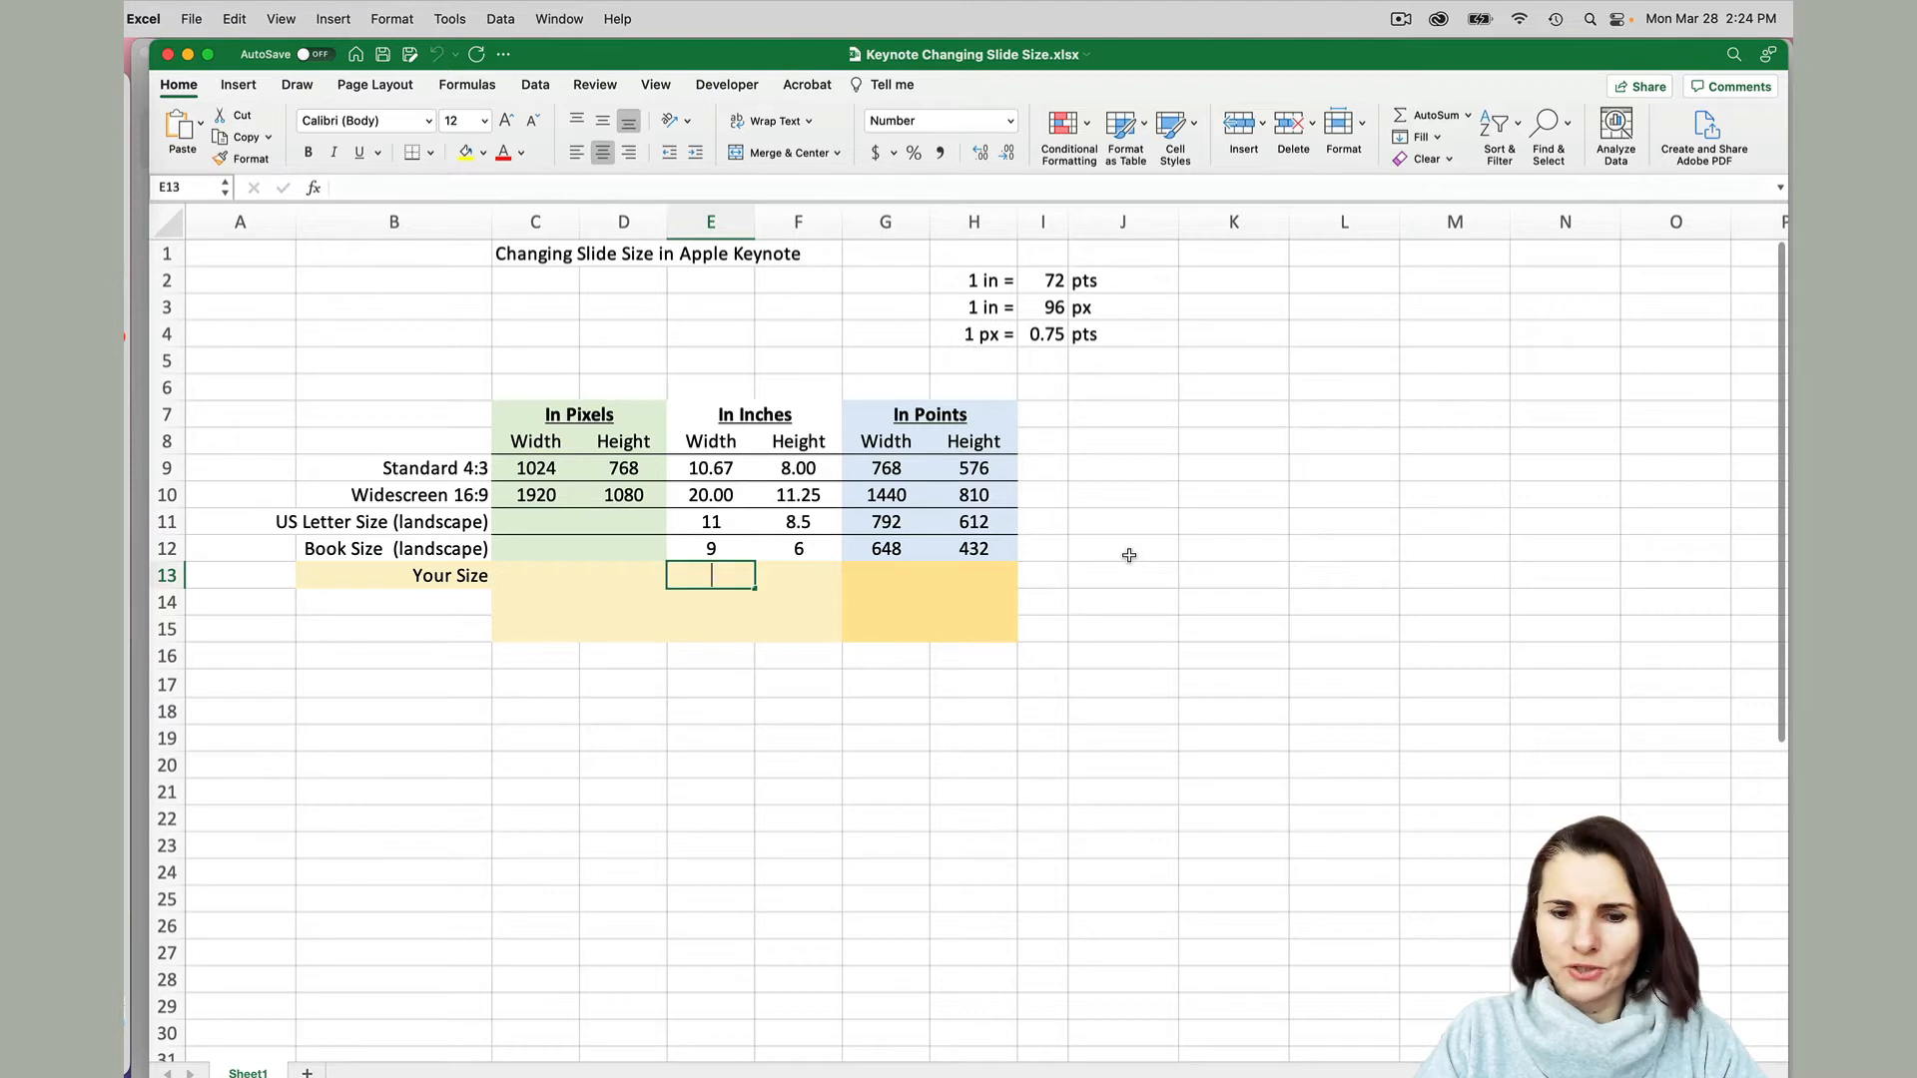
type("15.29")
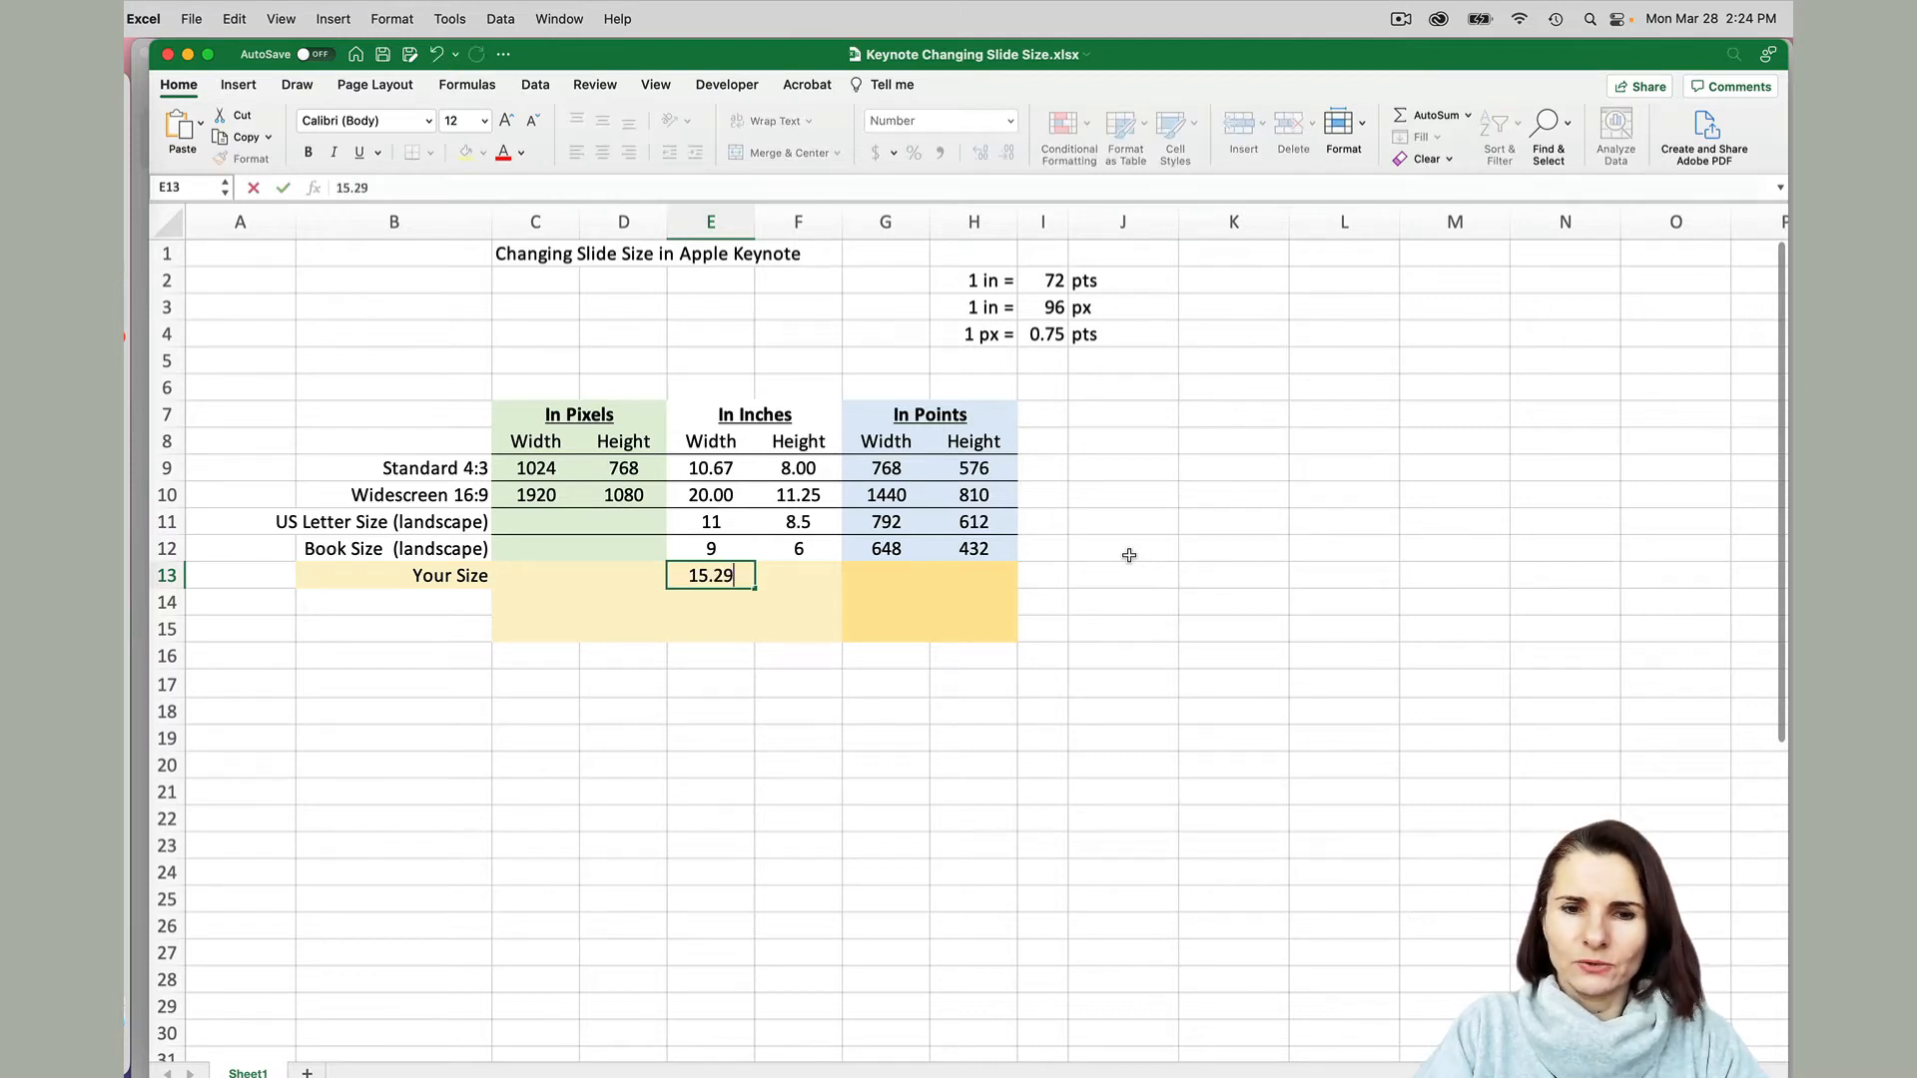
type("0")
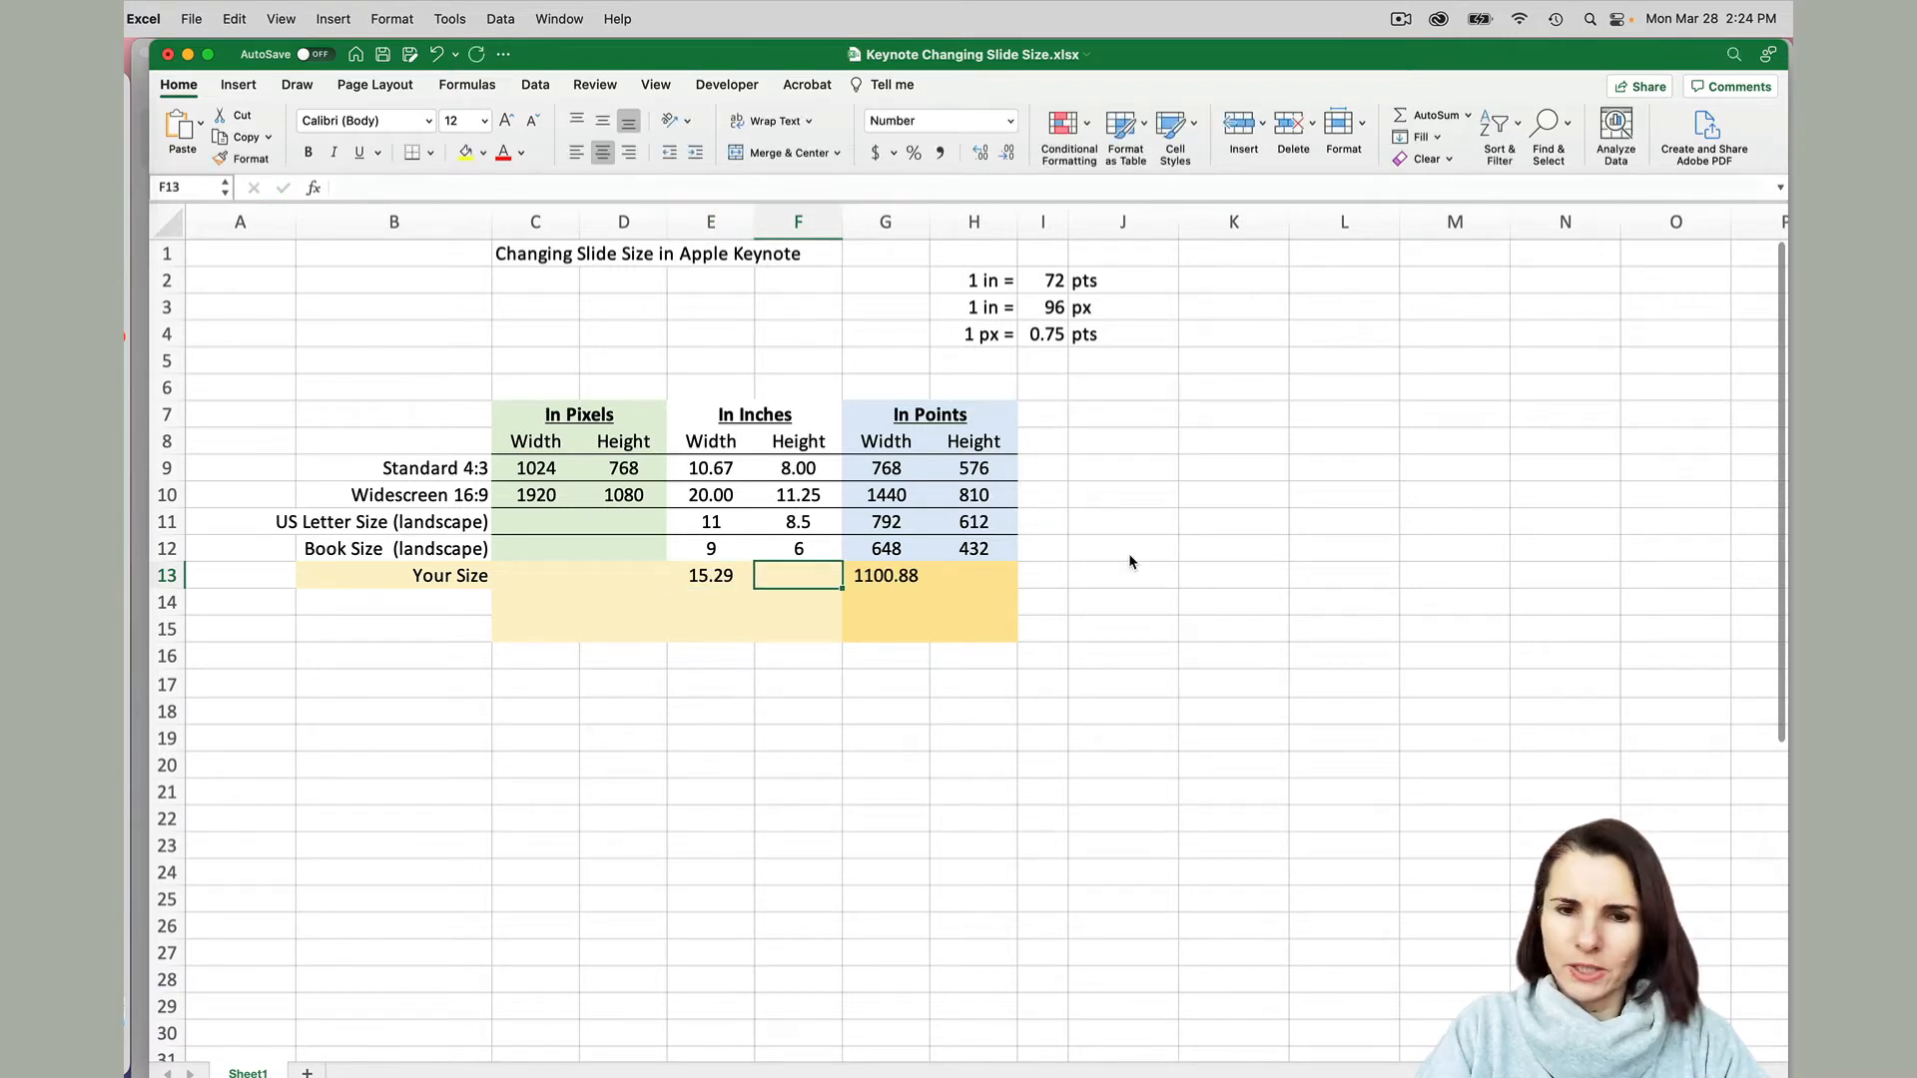
type("10.250")
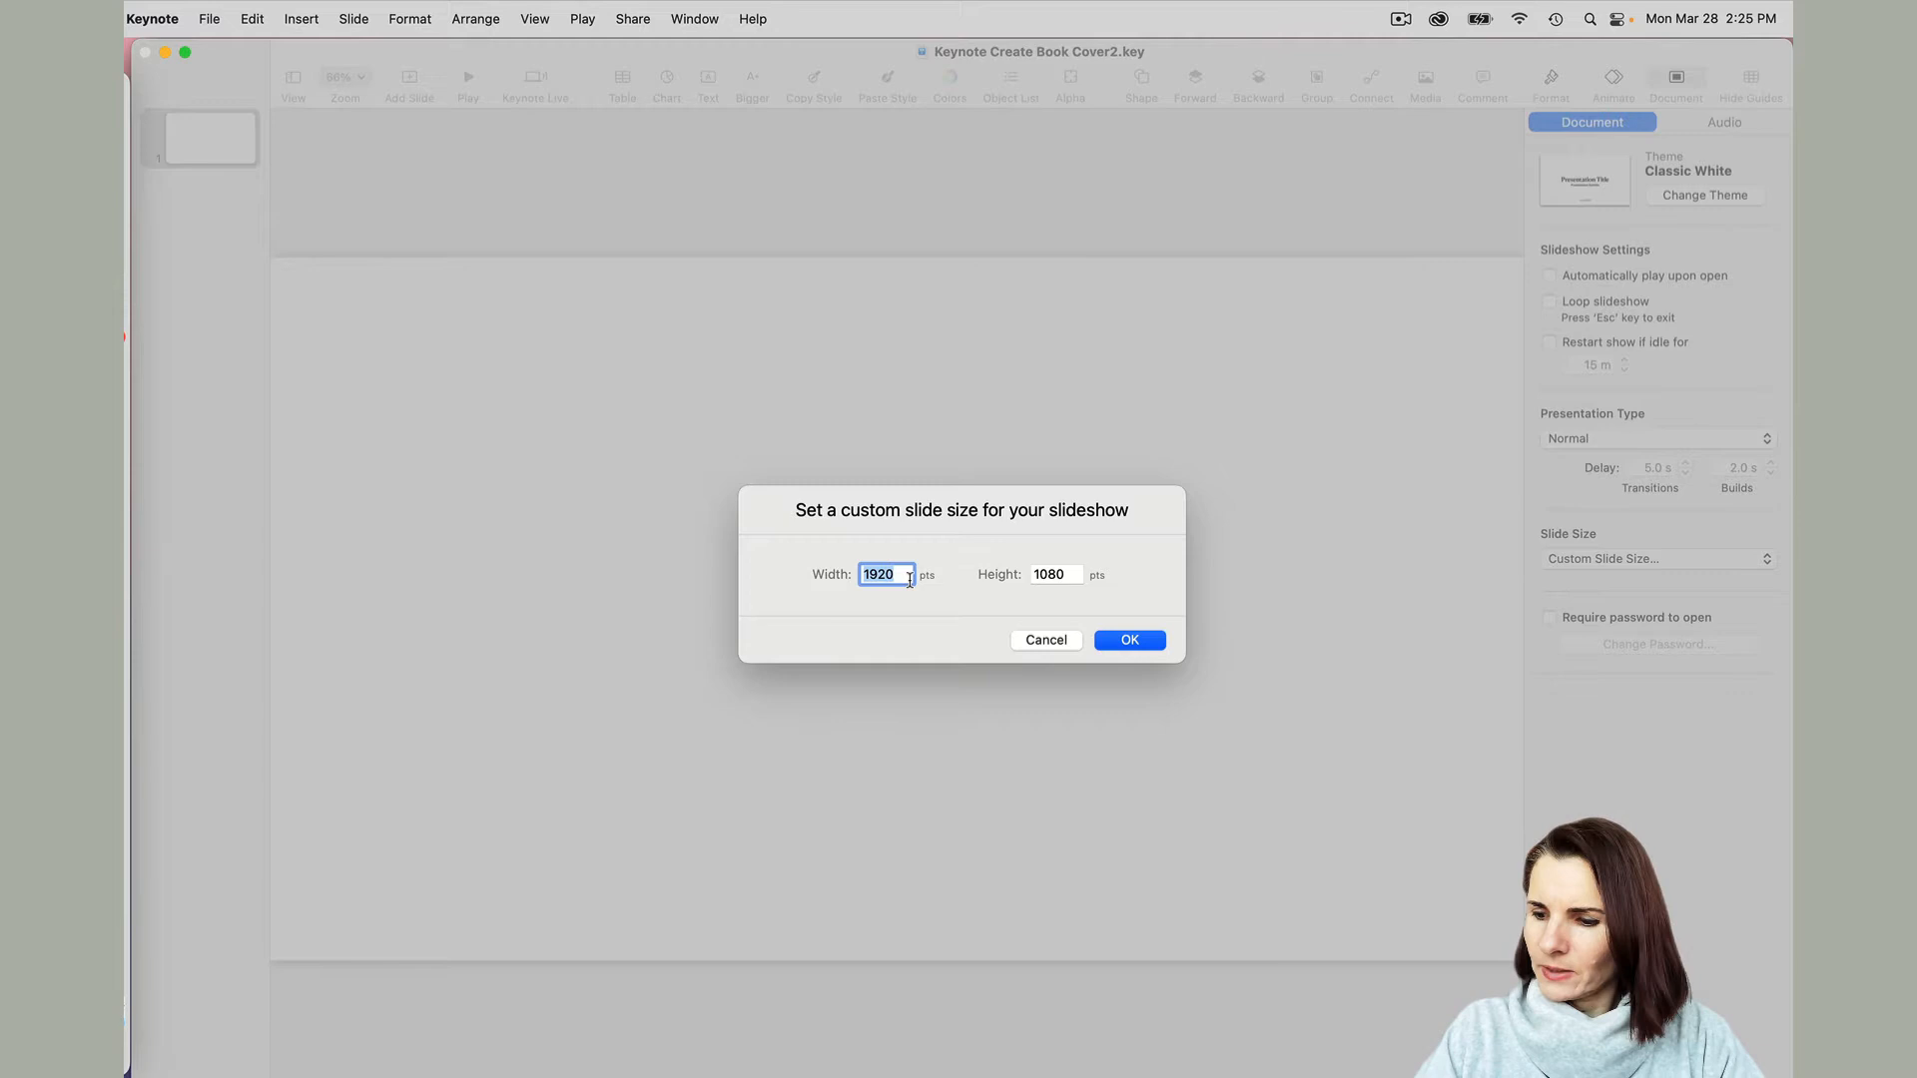
Set the custom slide size to width 1100.8 and height 738 points, then confirm.
type("1100.8")
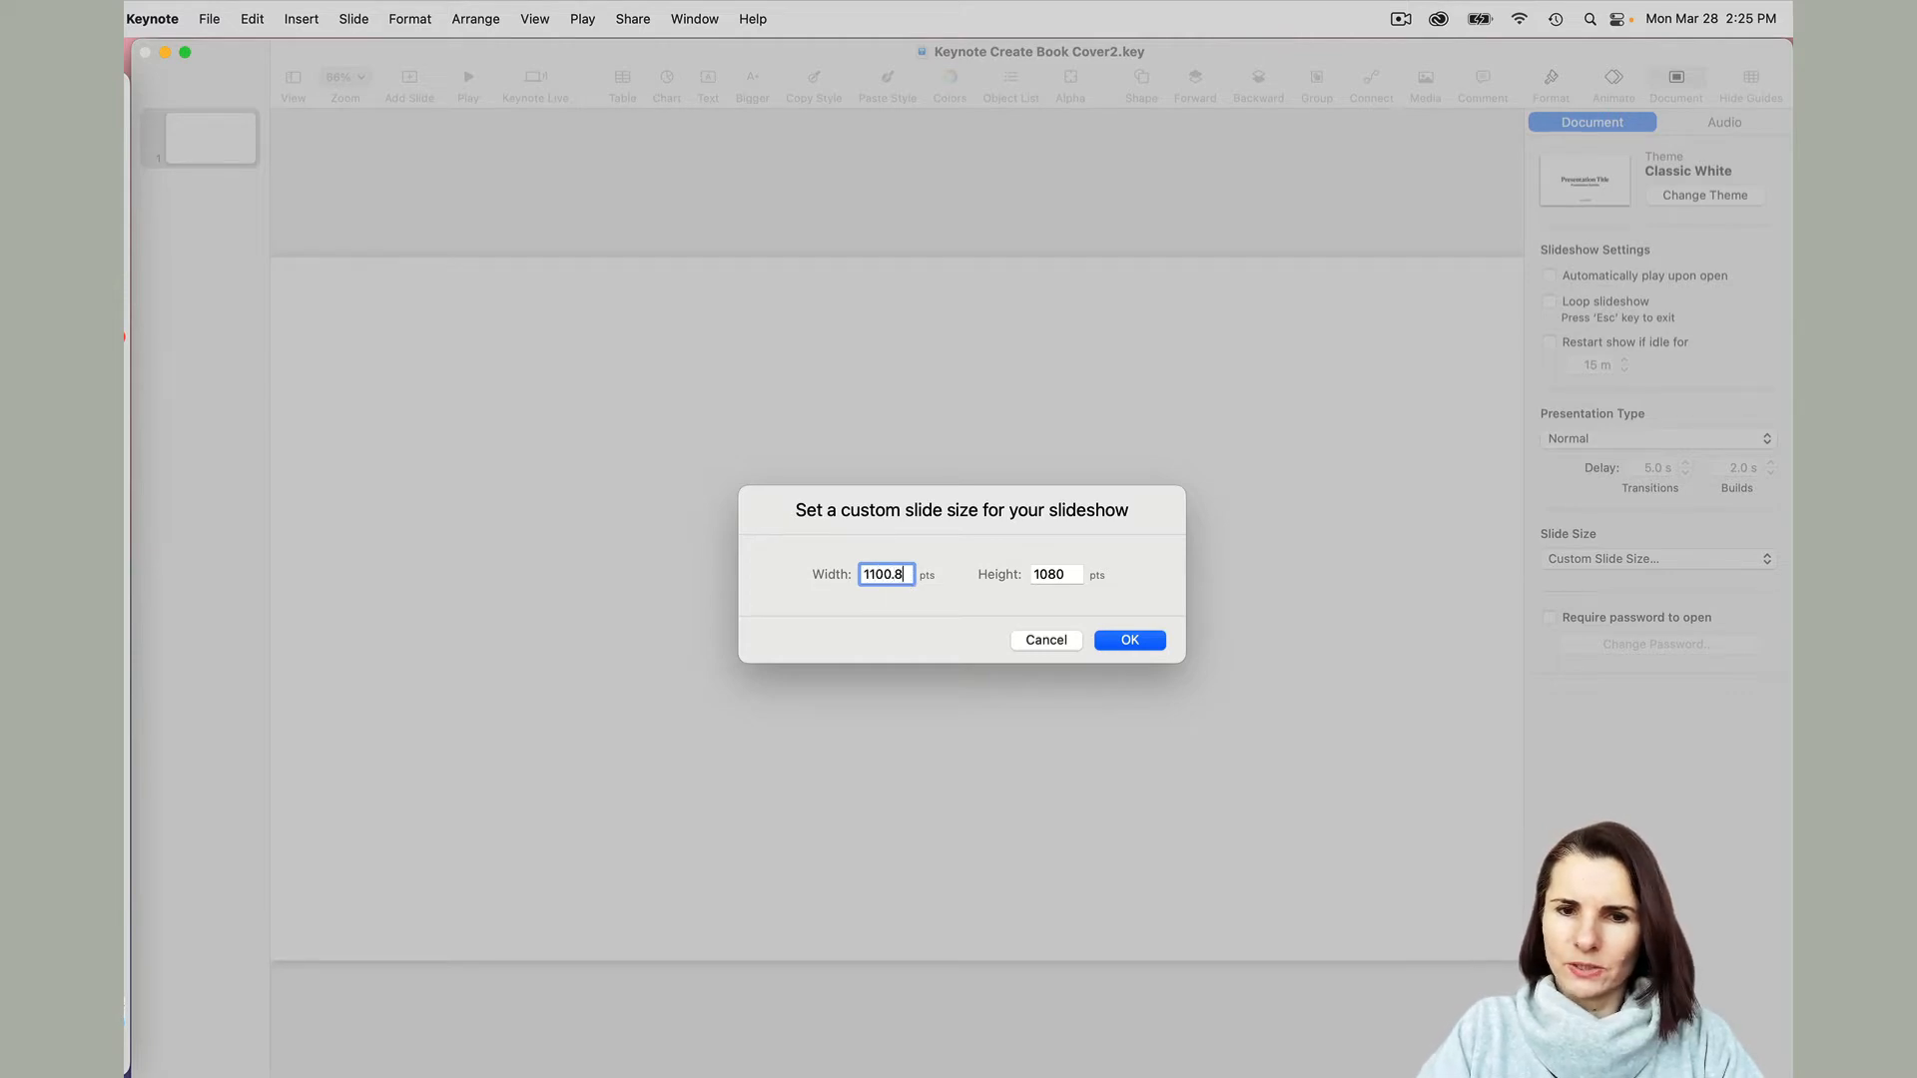
left_click(1056, 575)
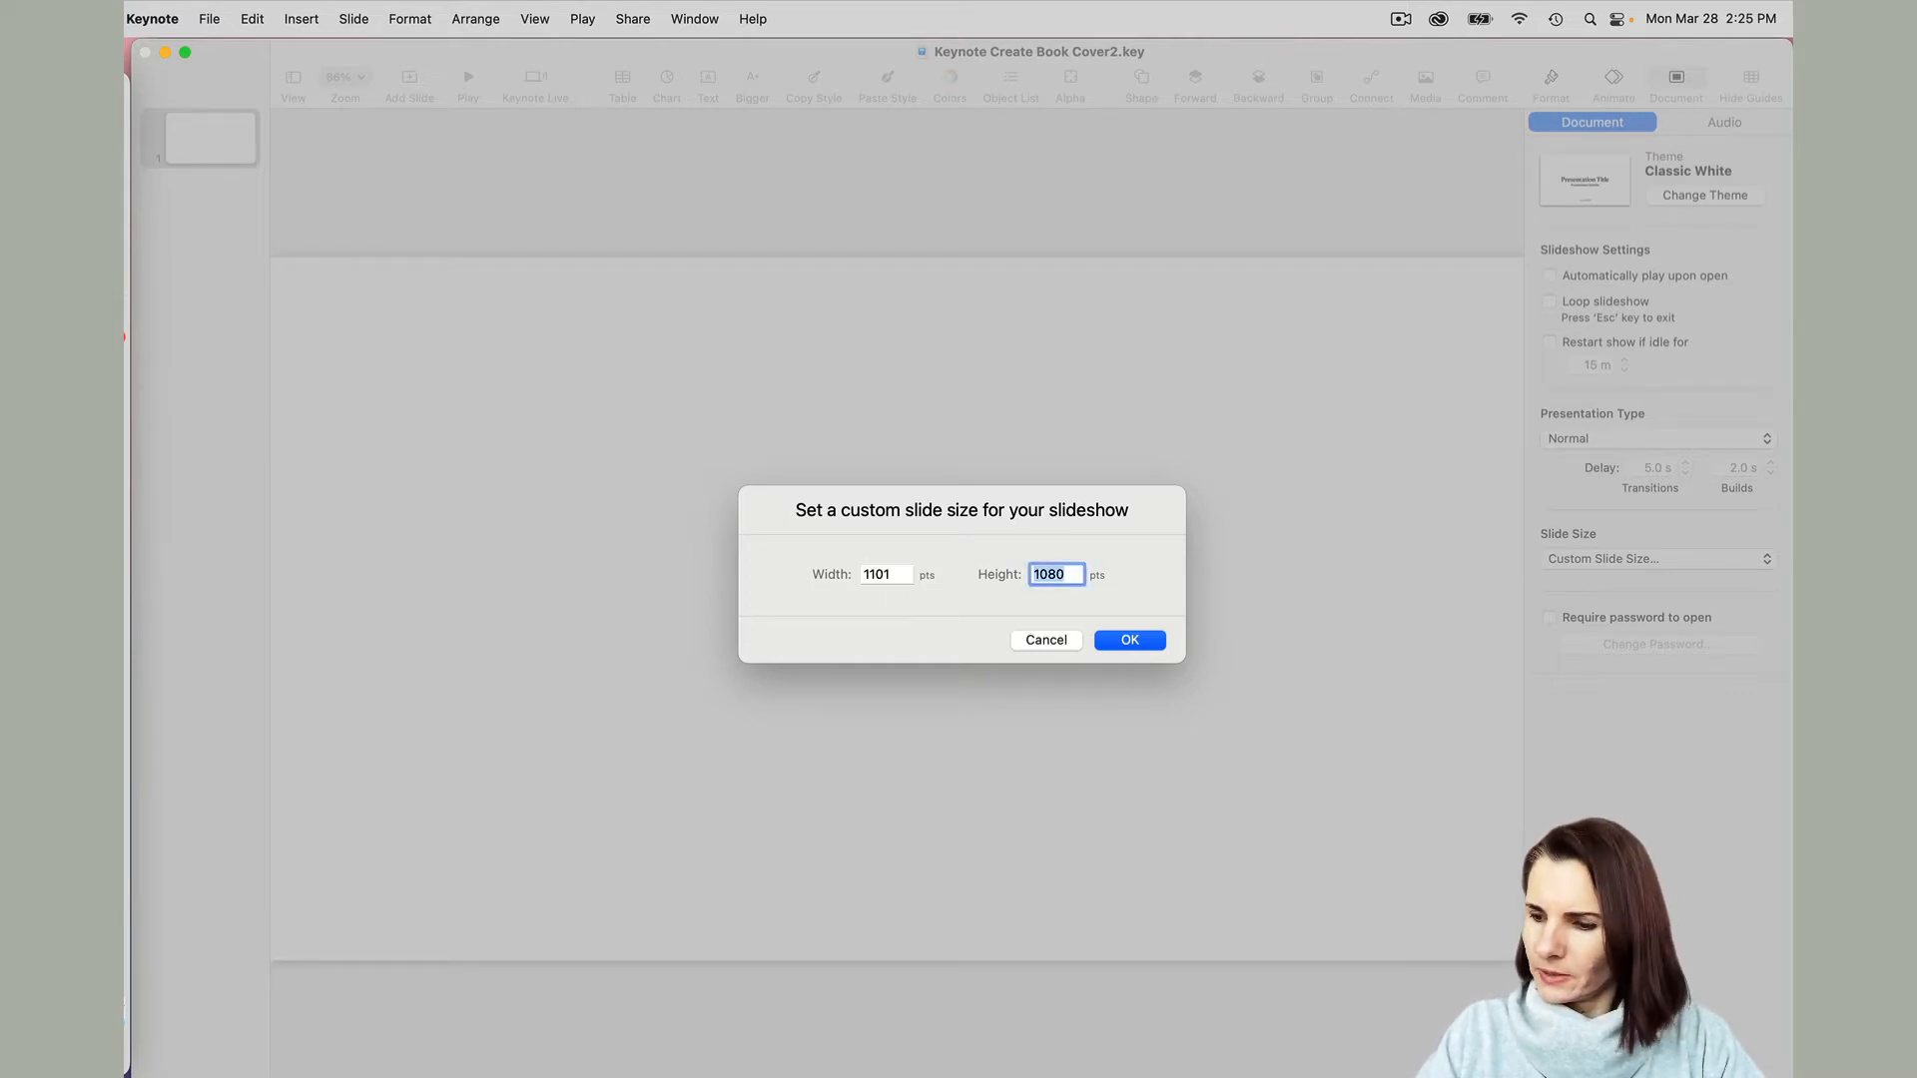
type("738")
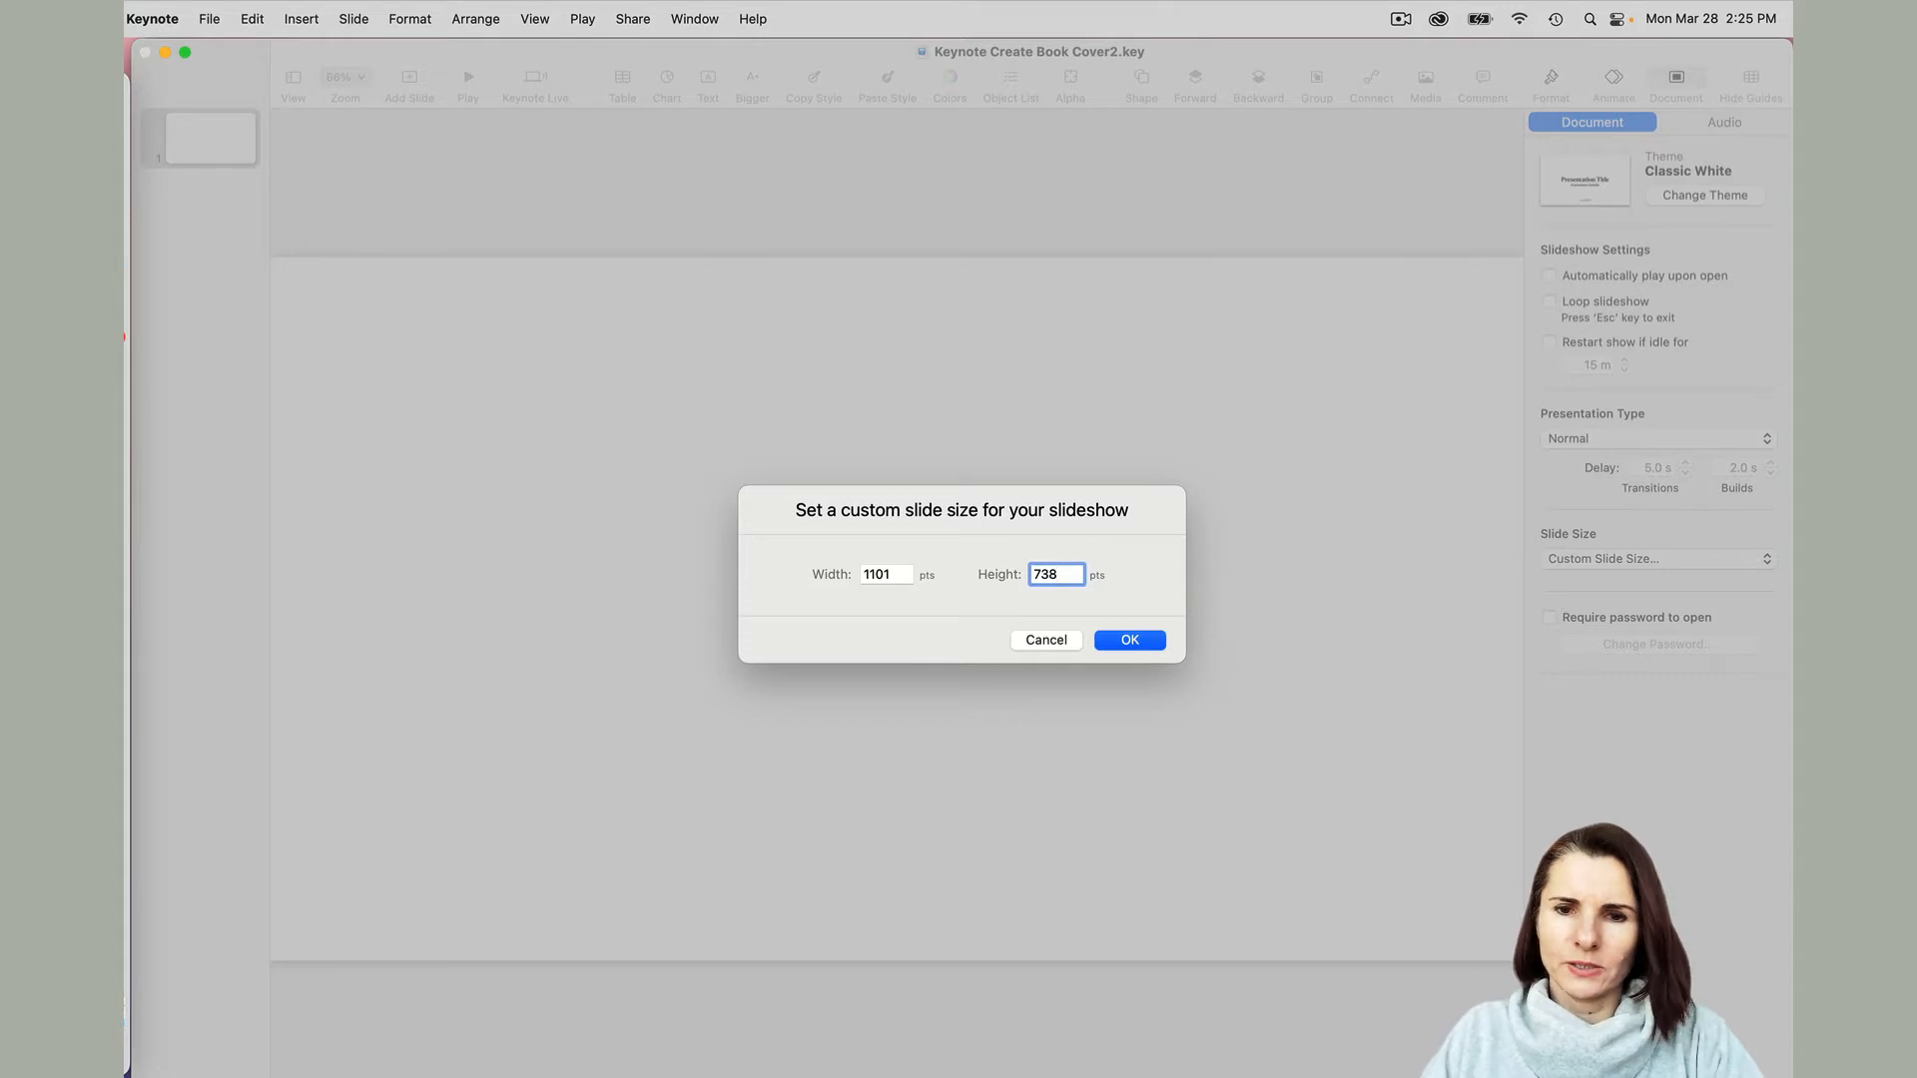
left_click(1129, 639)
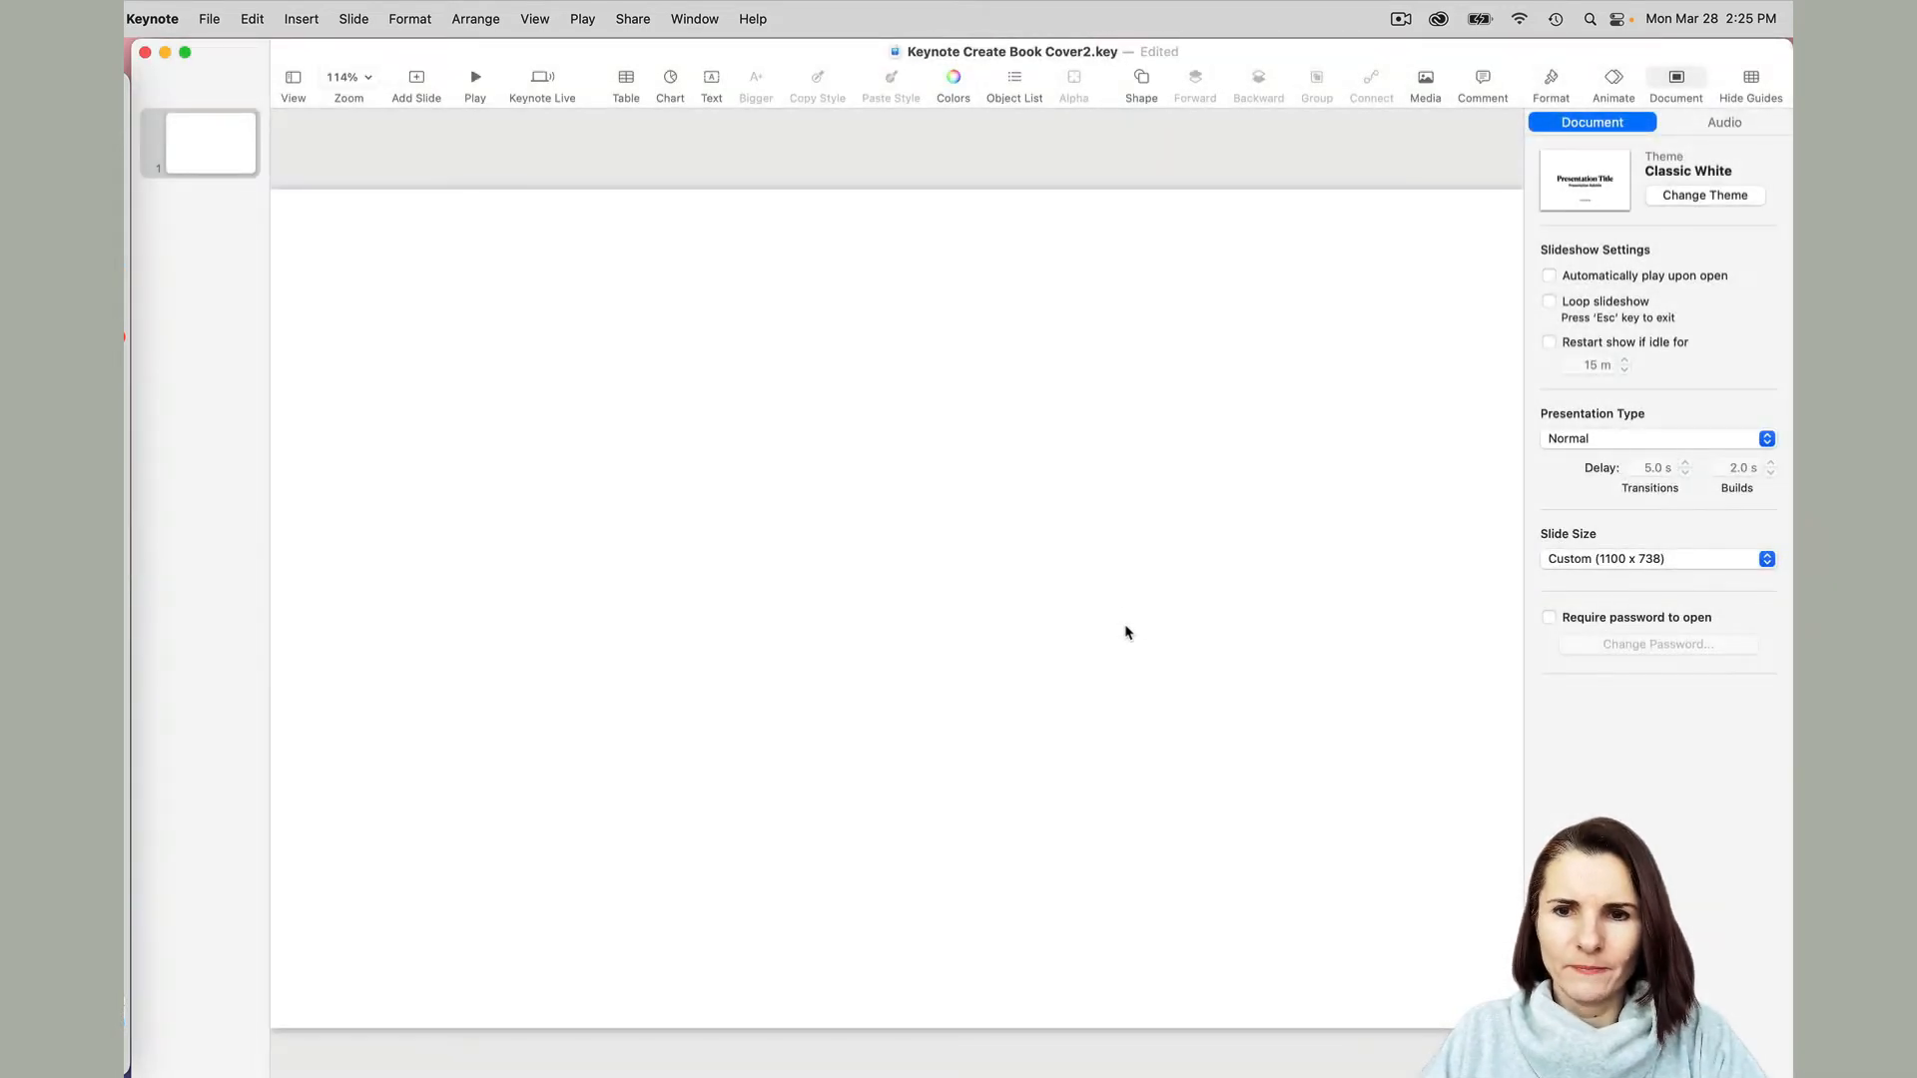
mouse_move(957, 395)
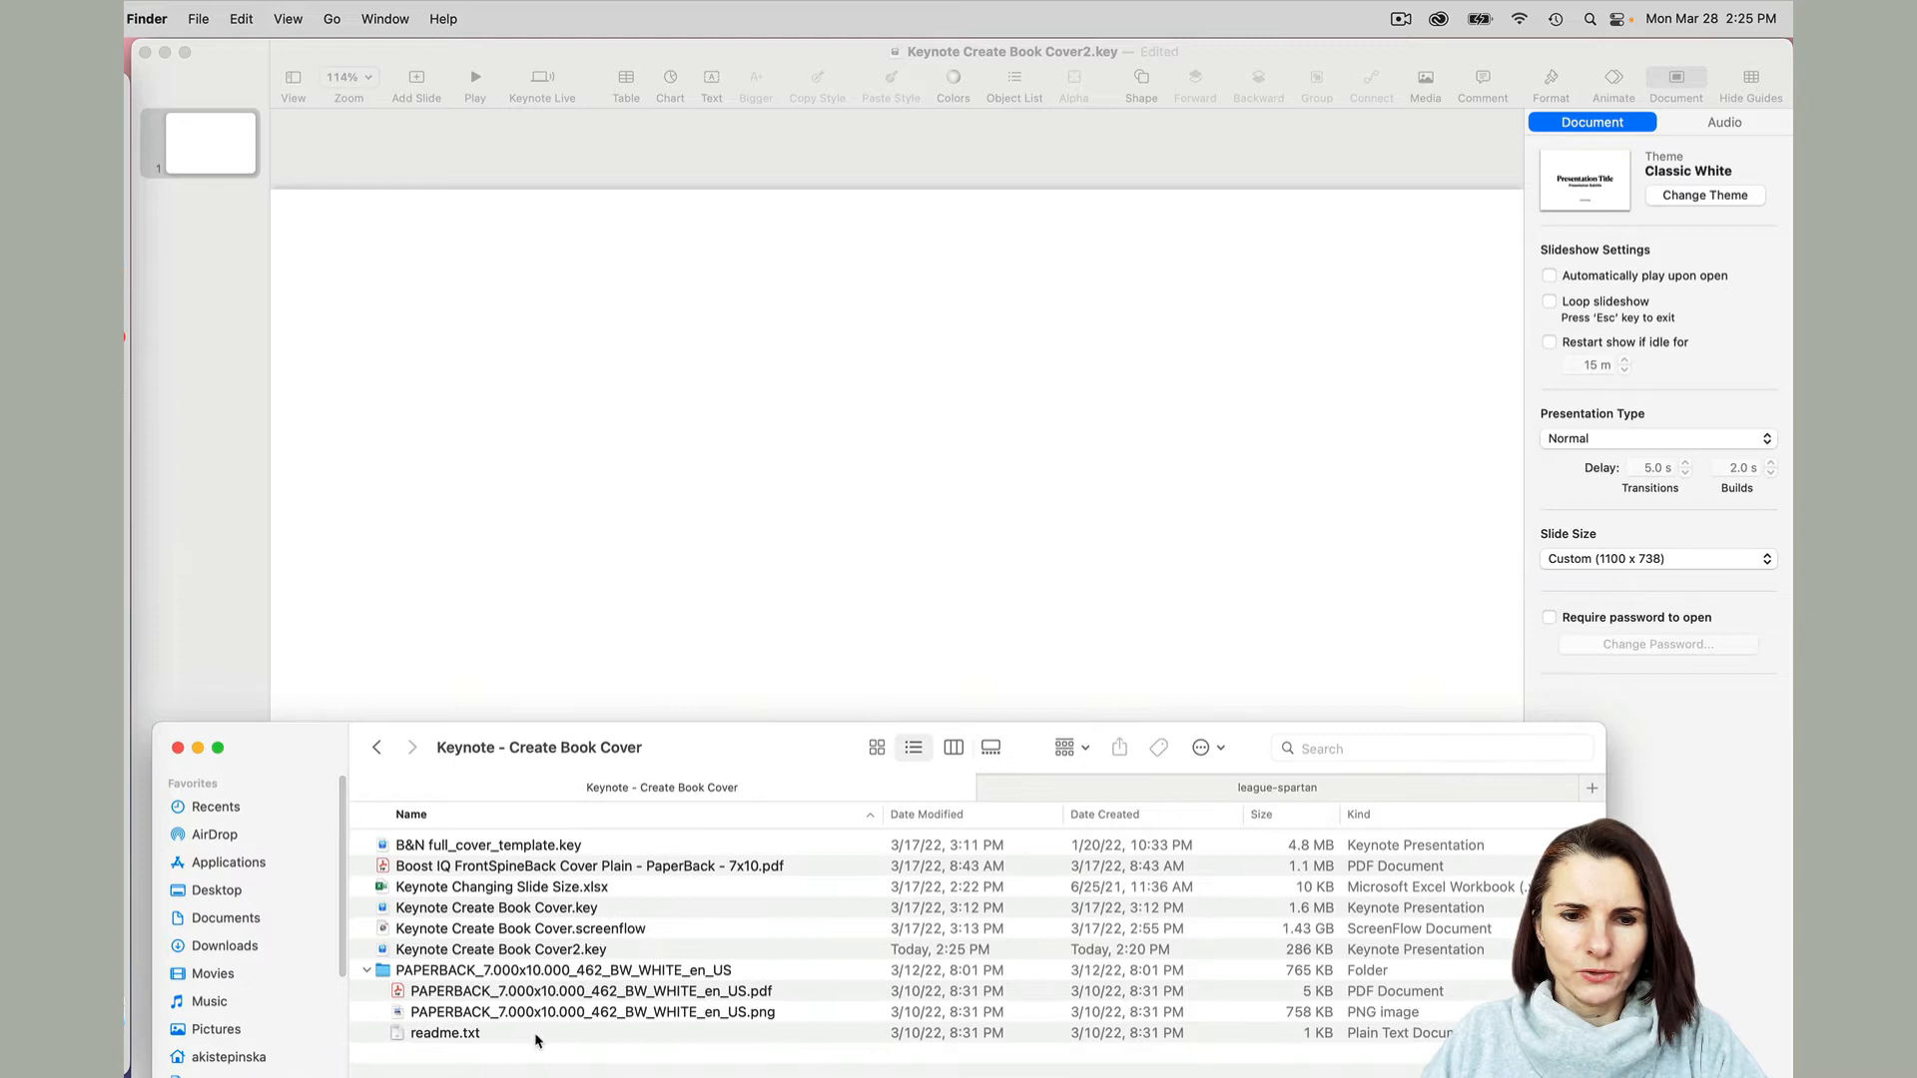
mouse_move(400, 1001)
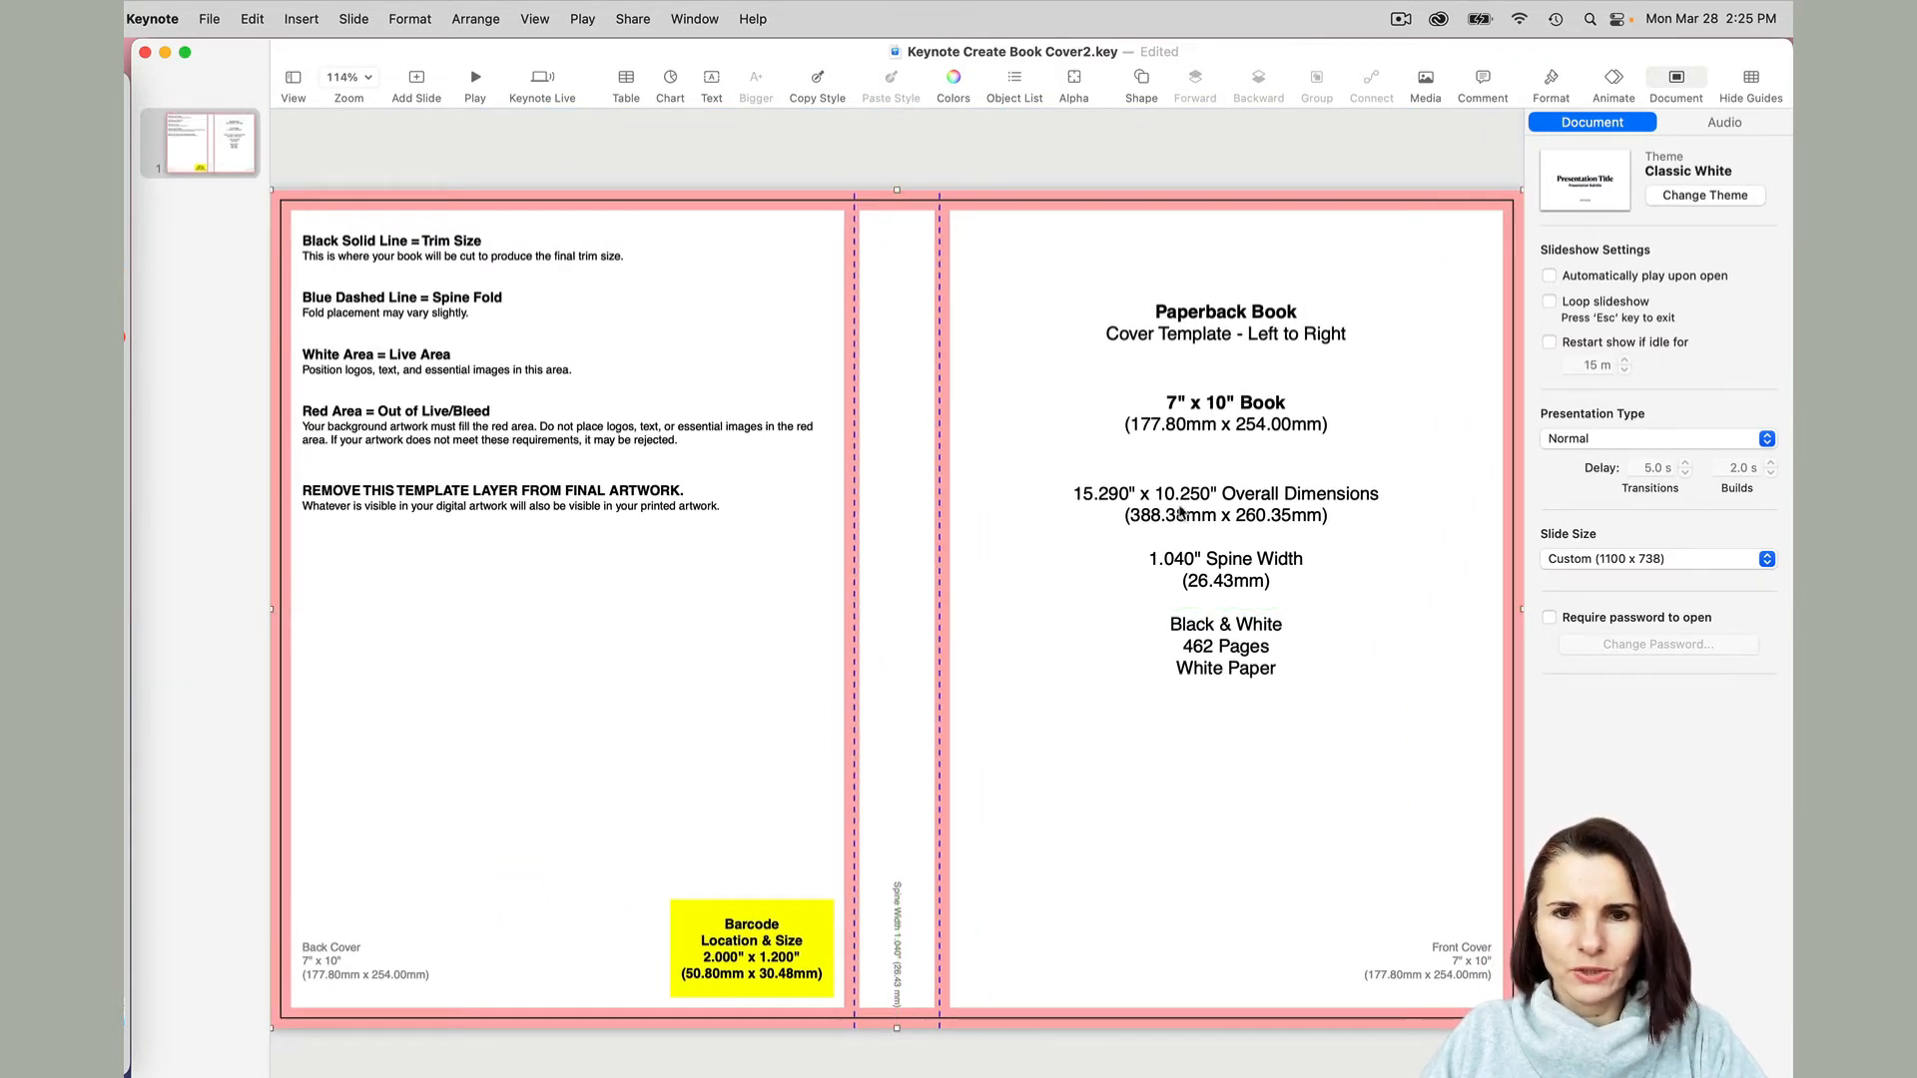
mouse_move(1048, 581)
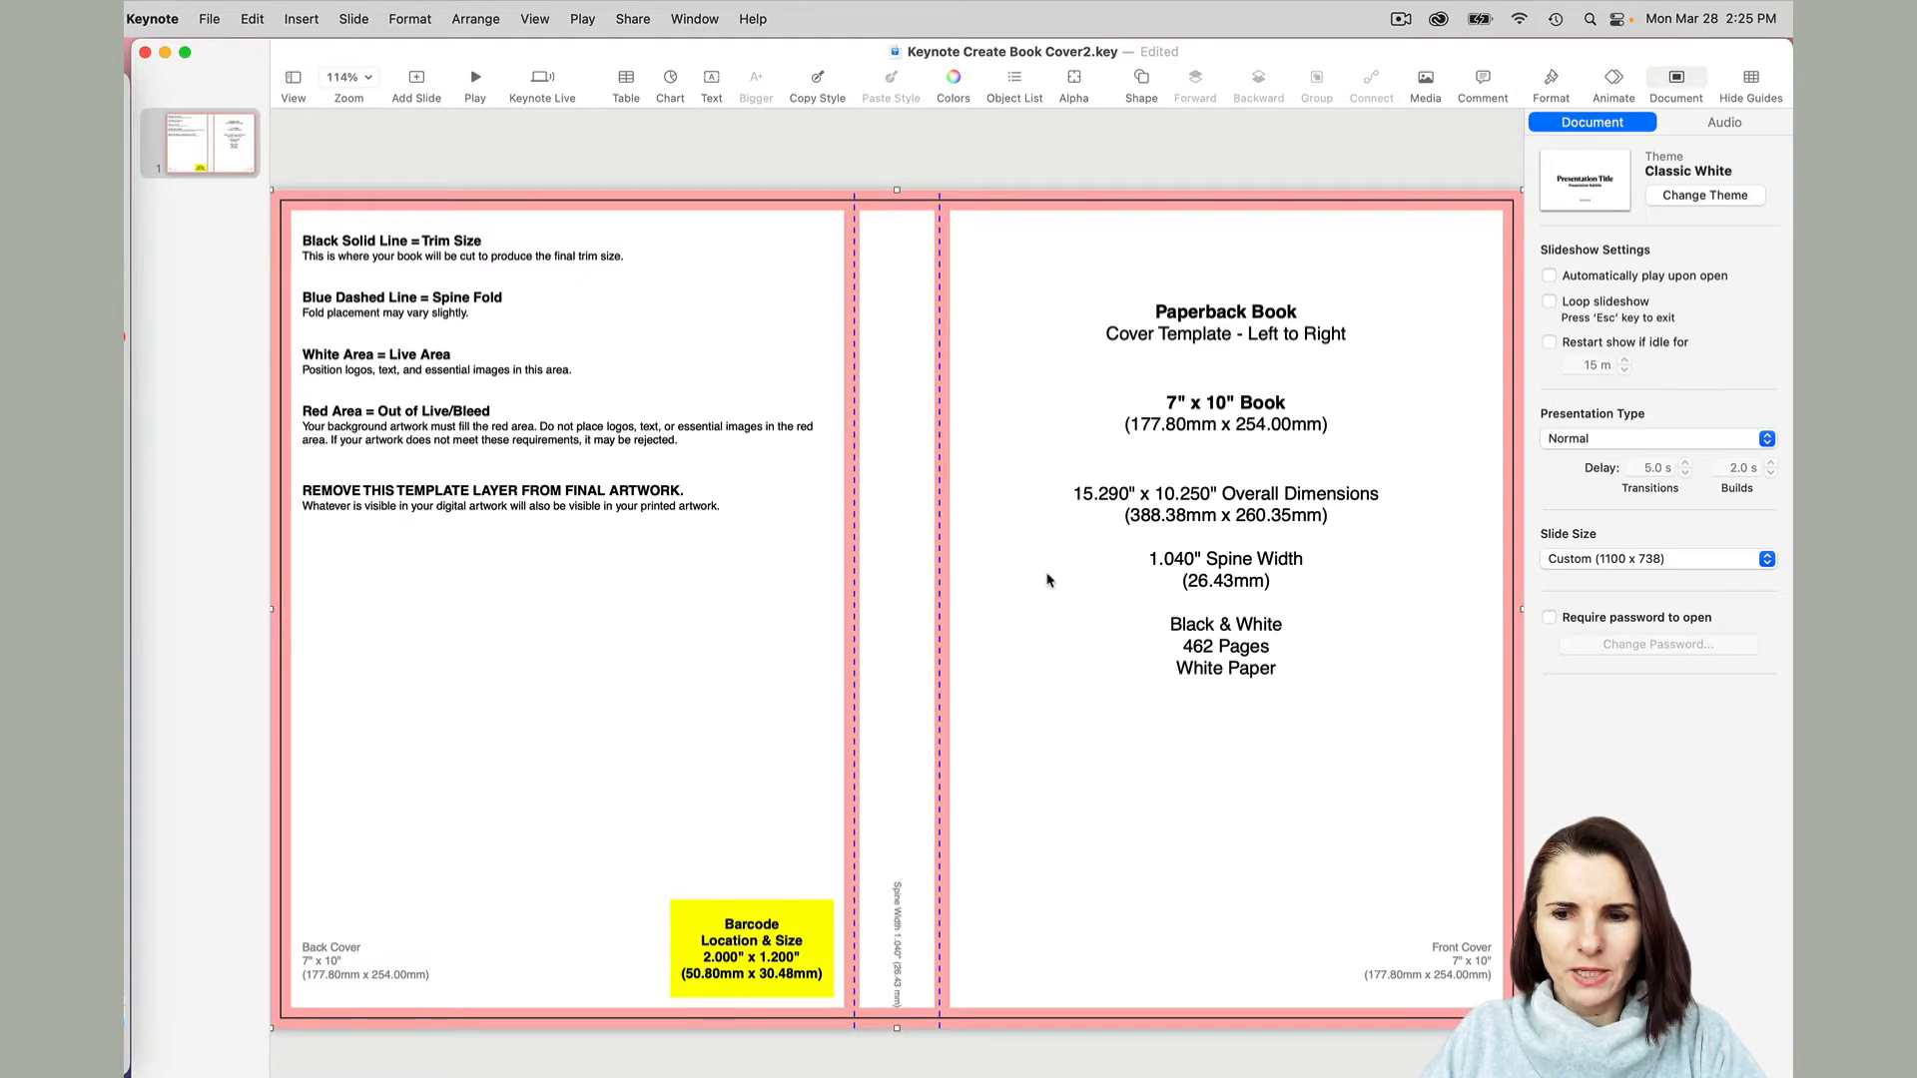
mouse_move(1101, 501)
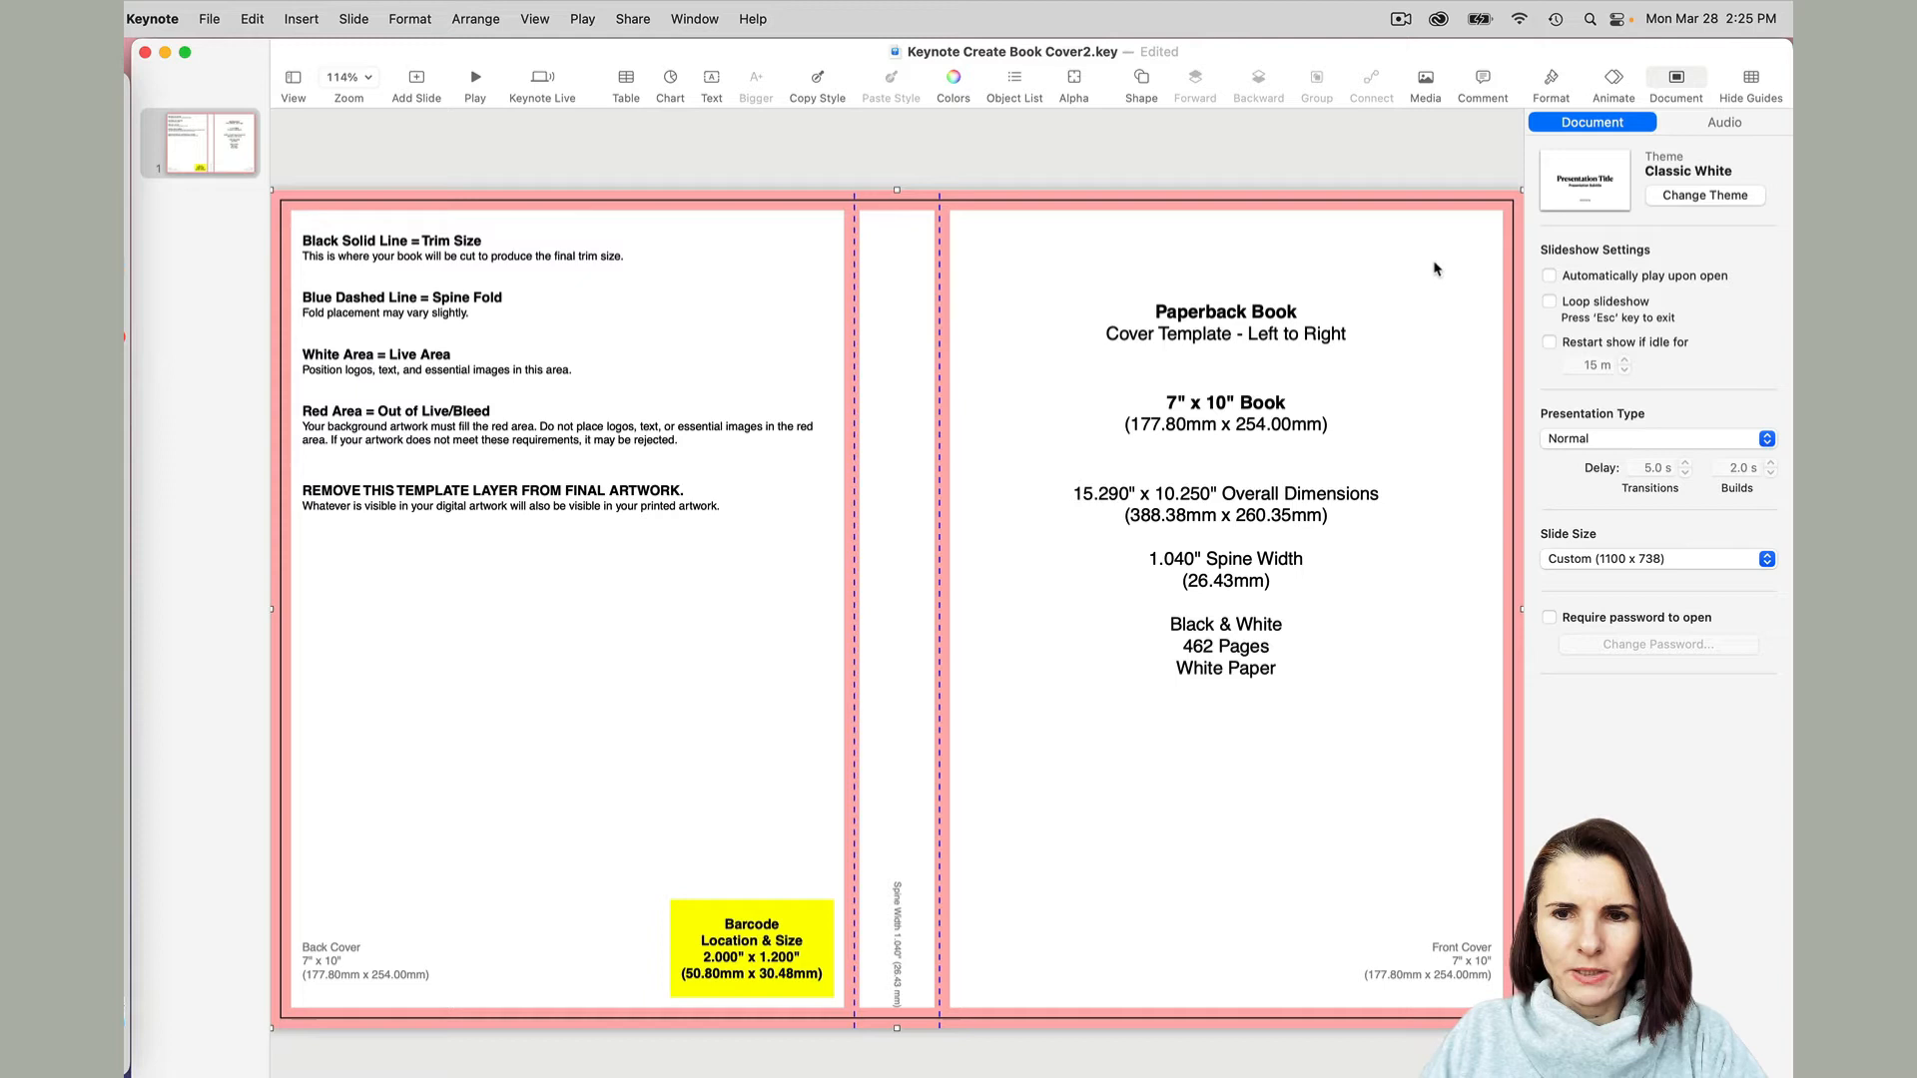
mouse_move(635, 302)
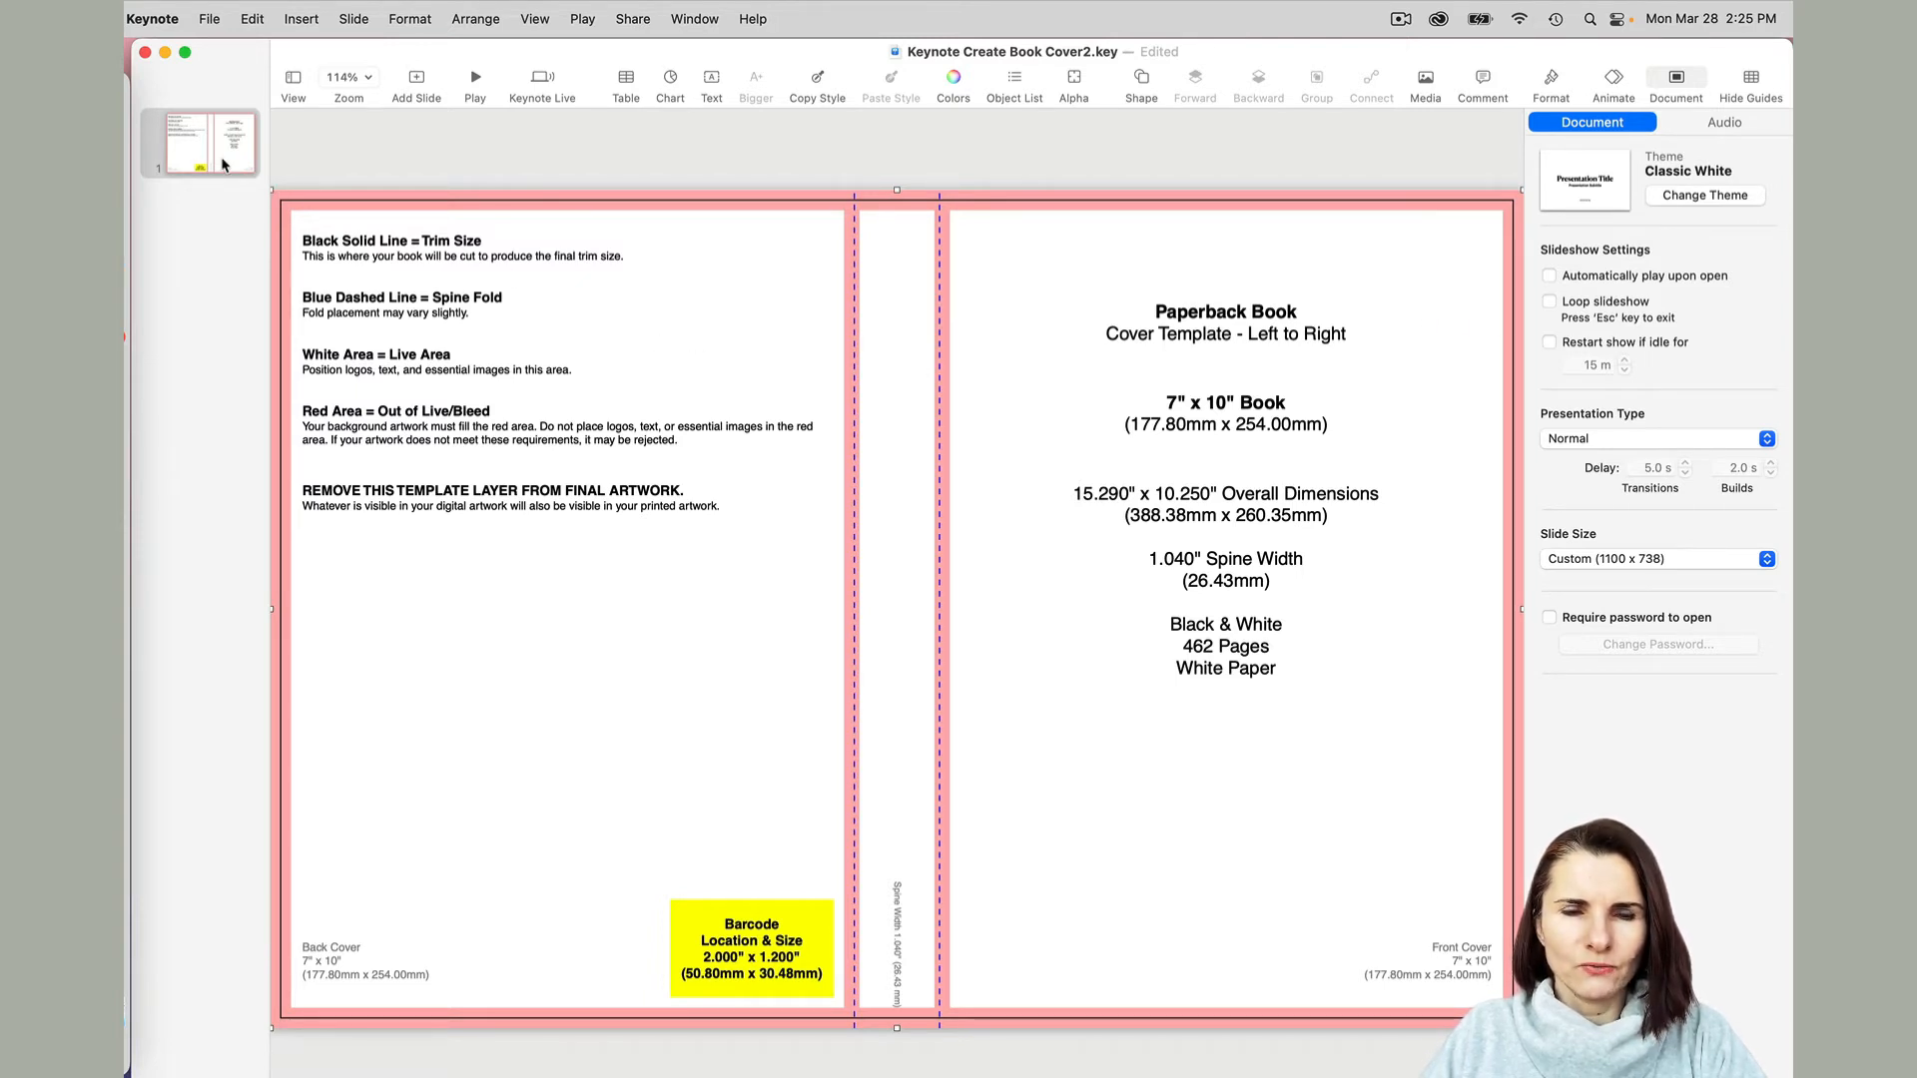
Duplicate the cover slide and lock the faded template image on slide 2.
right_click(198, 142)
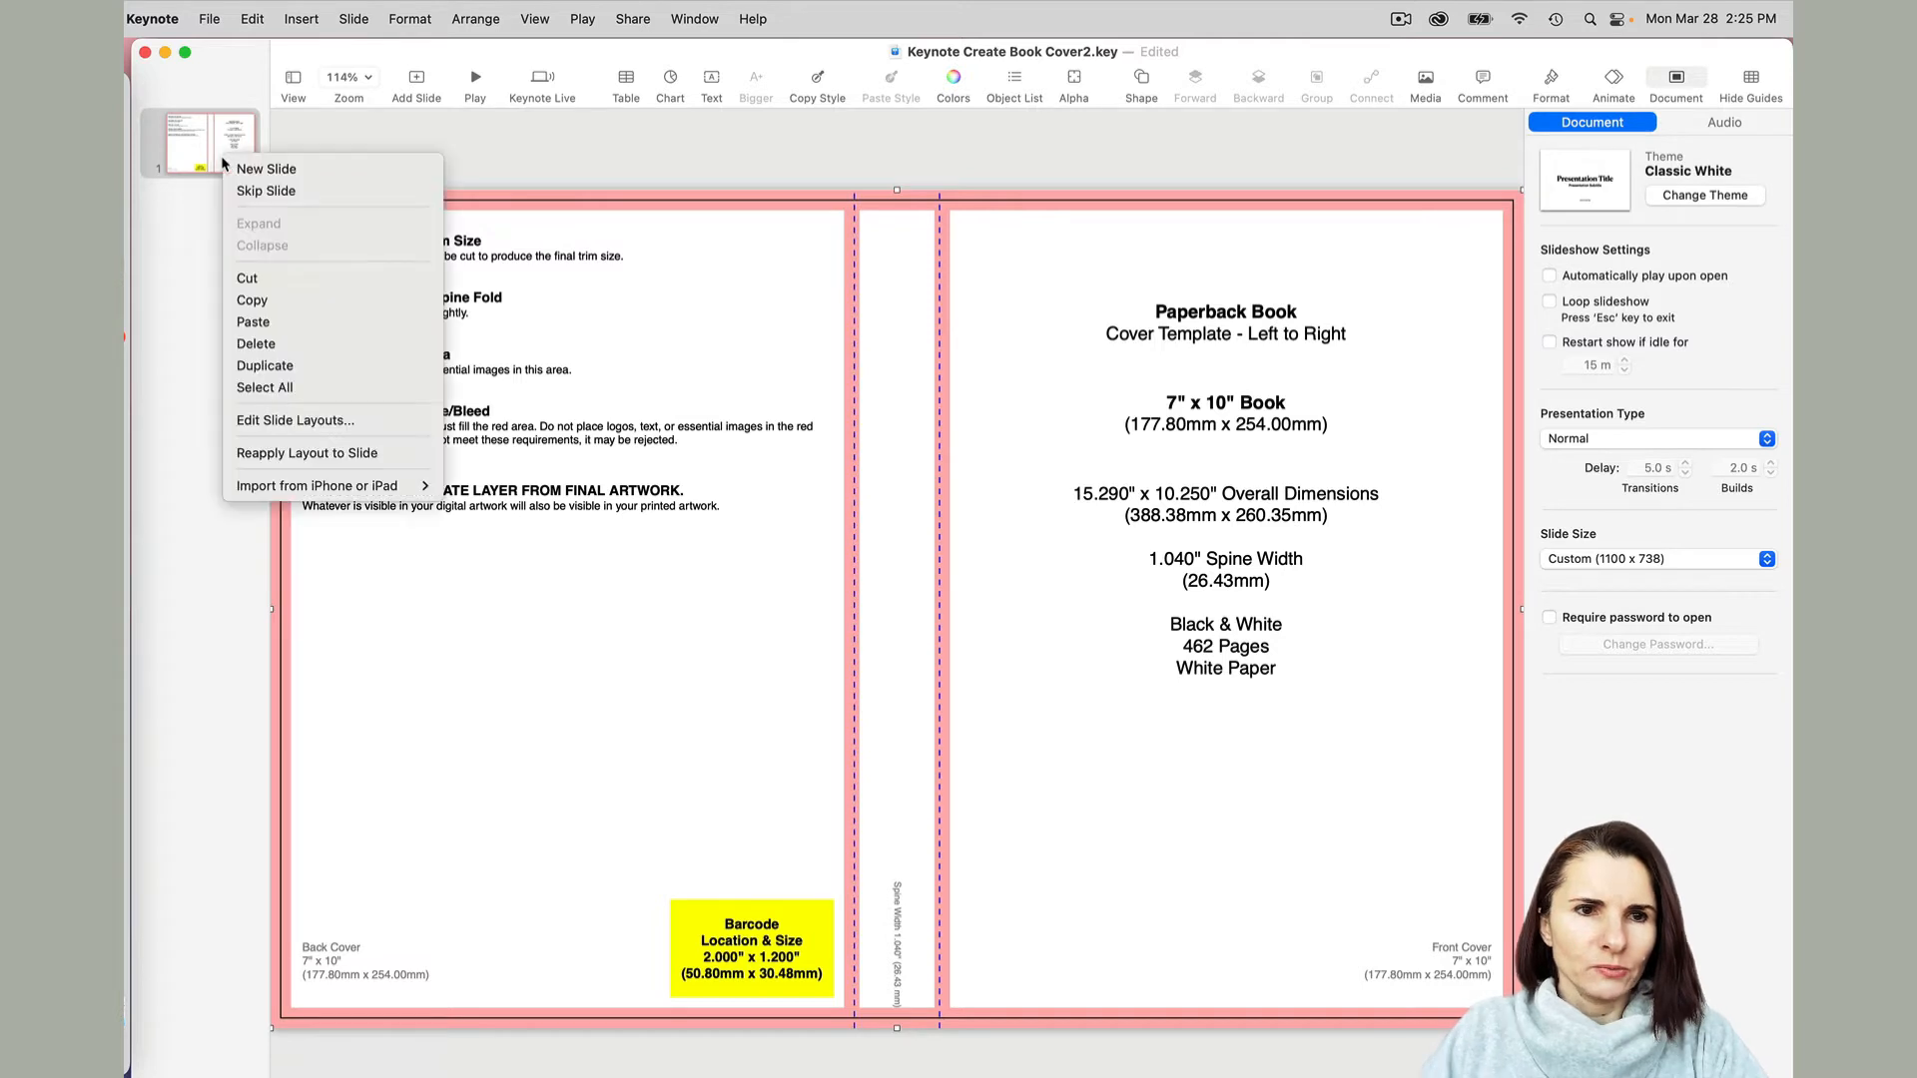
mouse_move(264, 365)
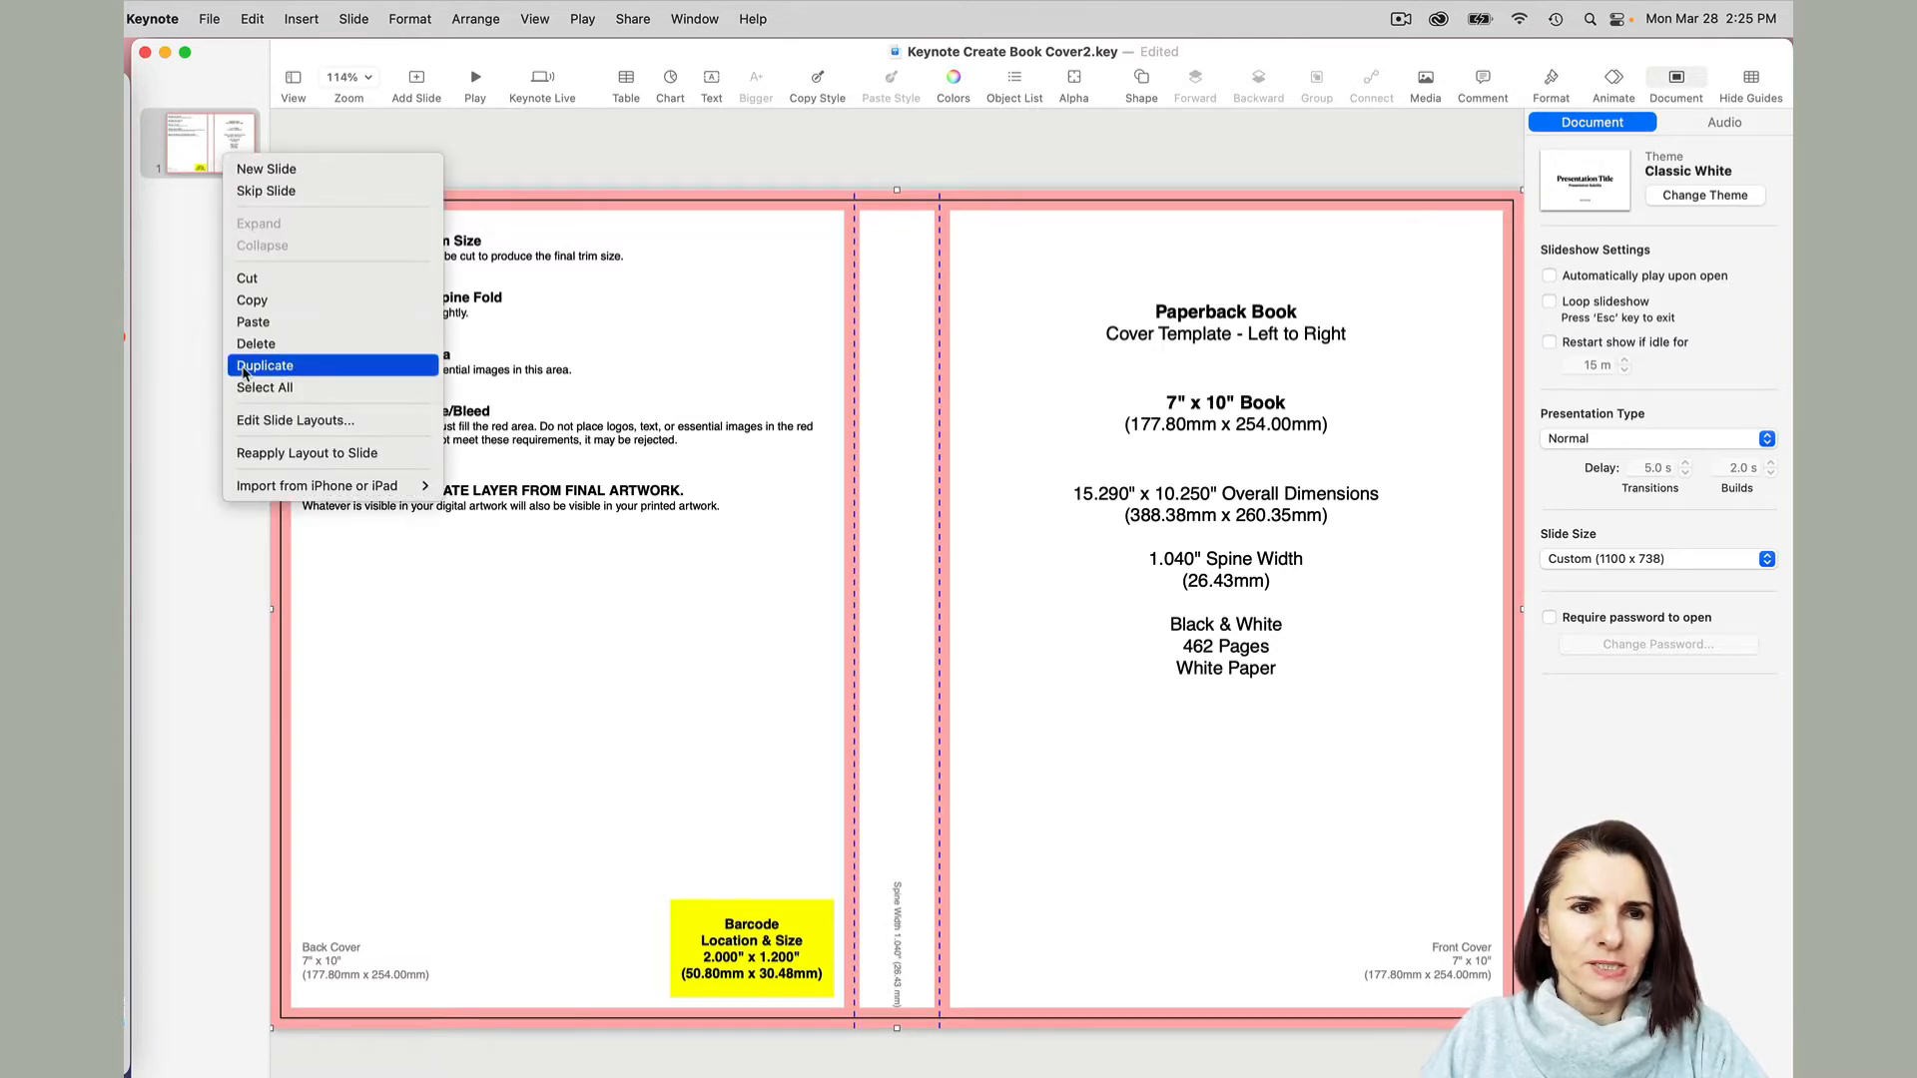
left_click(265, 364)
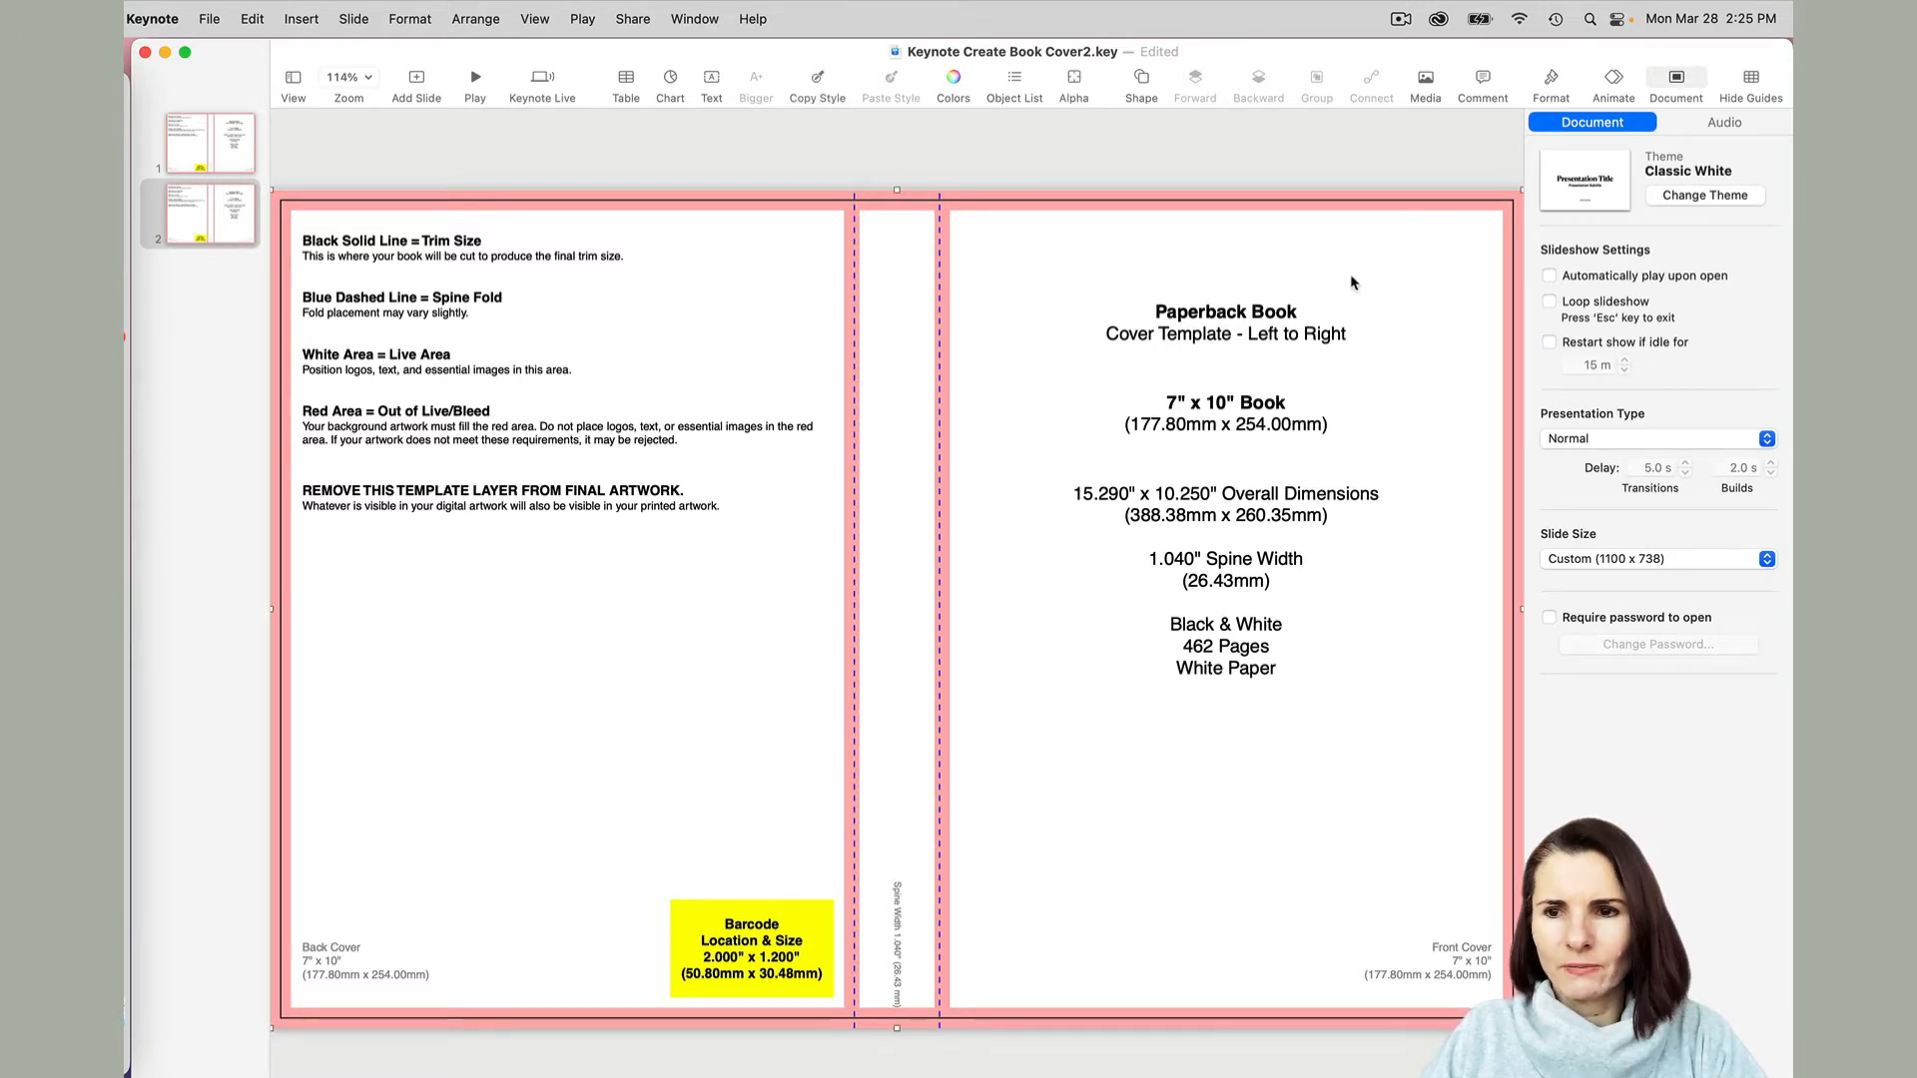
mouse_move(1406, 309)
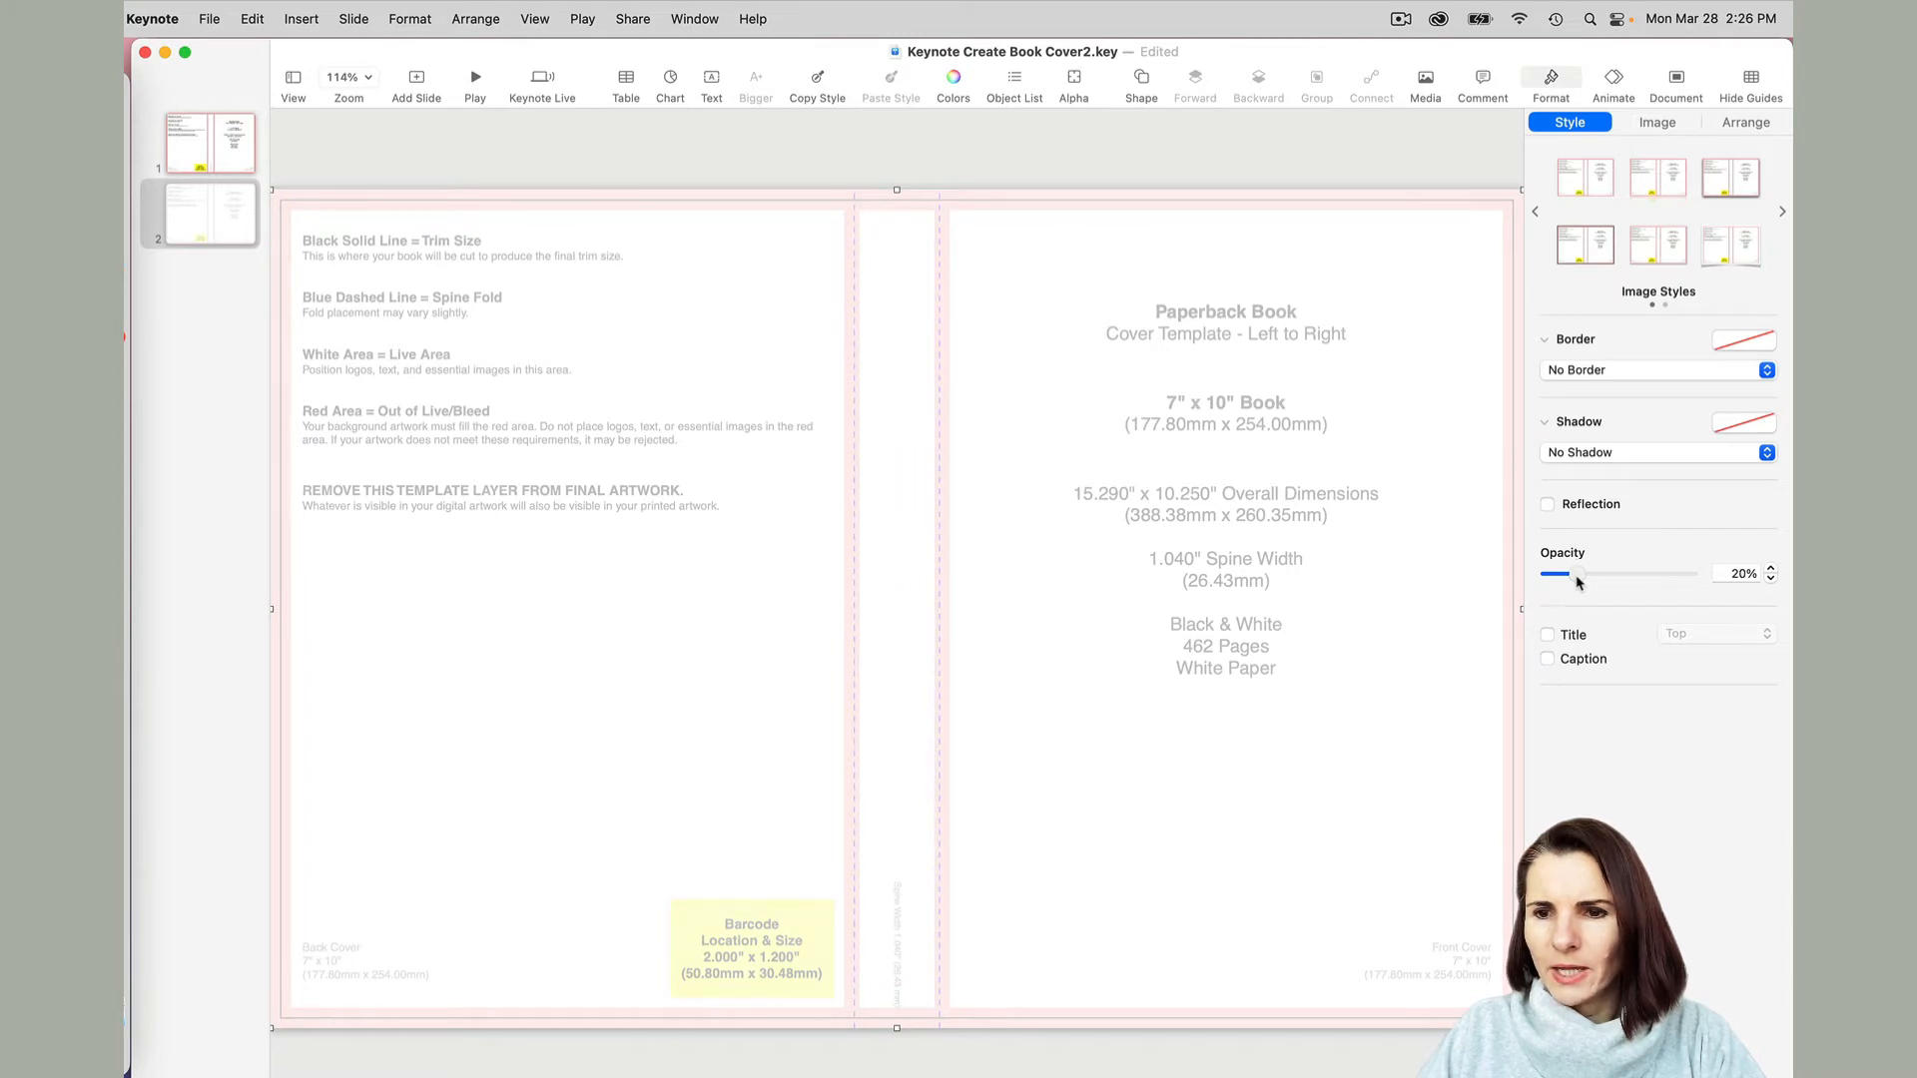
mouse_move(1320, 358)
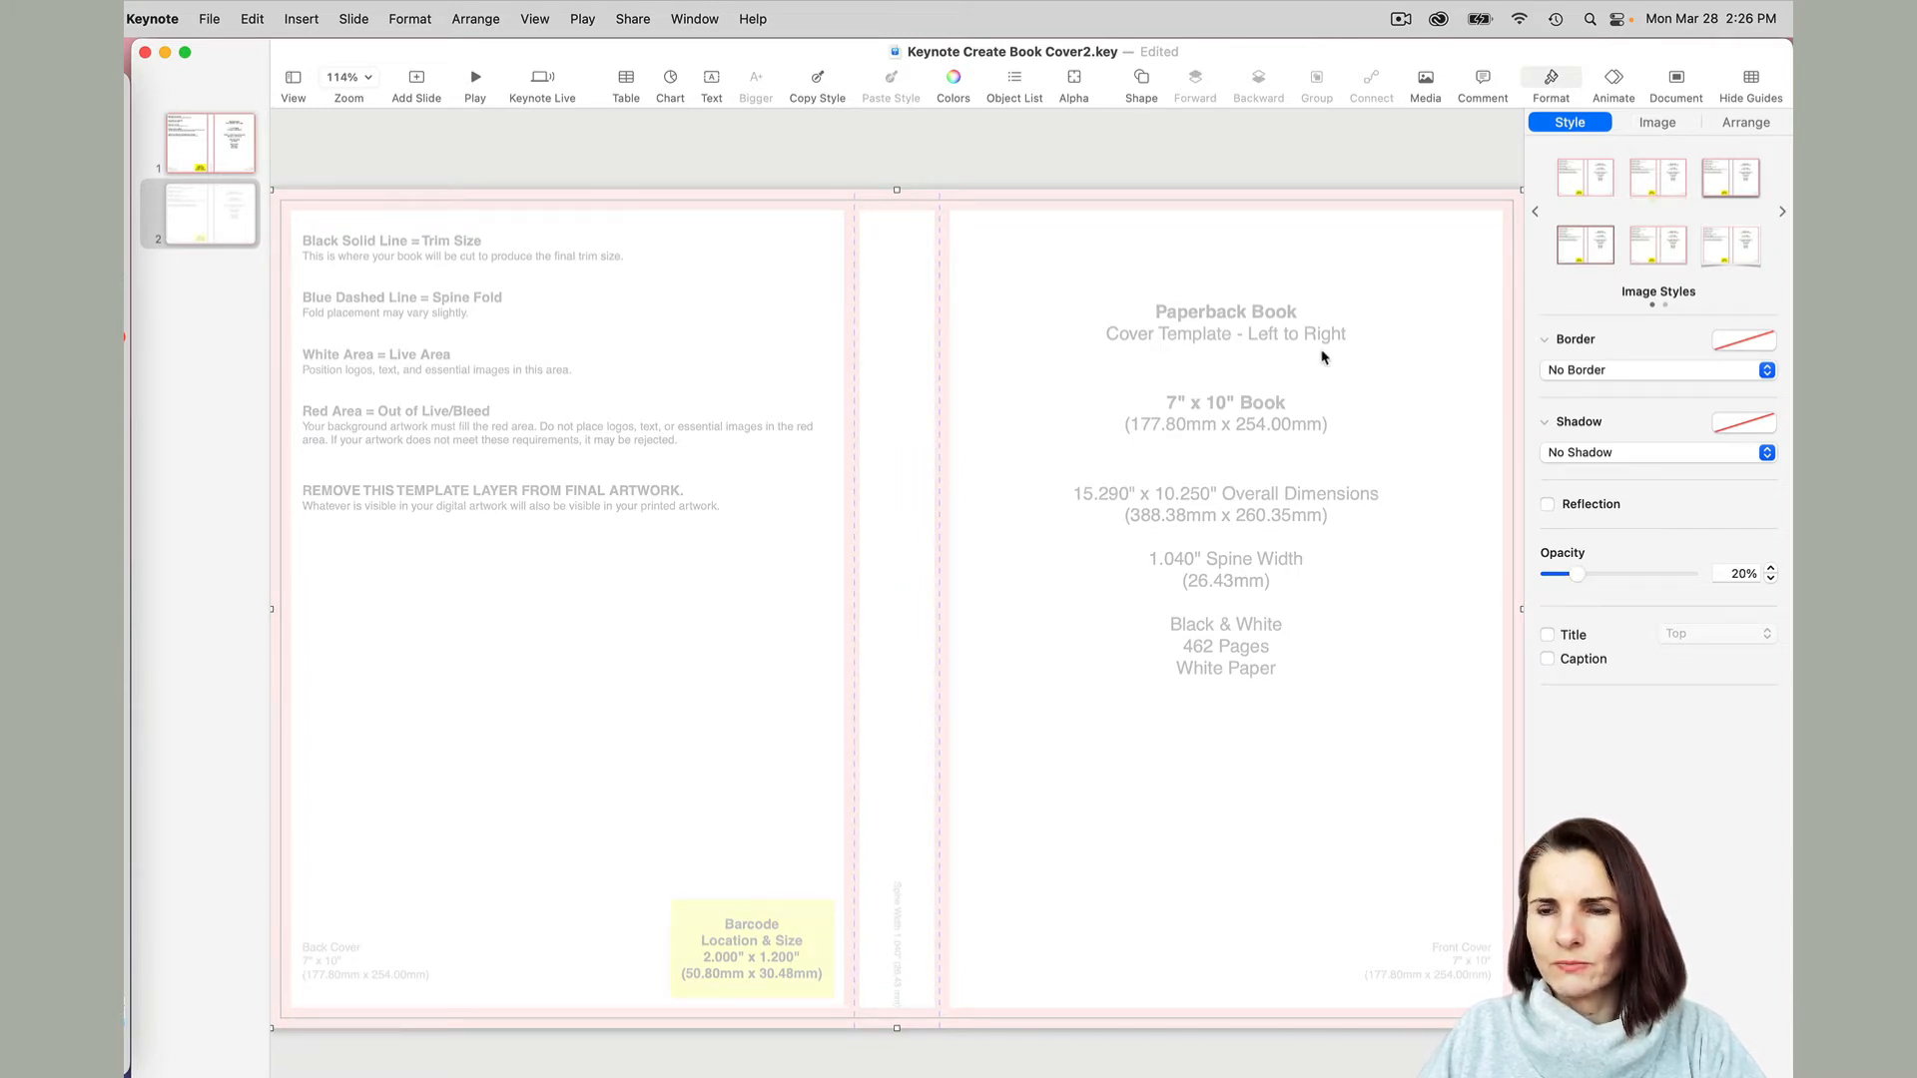
left_click(1744, 122)
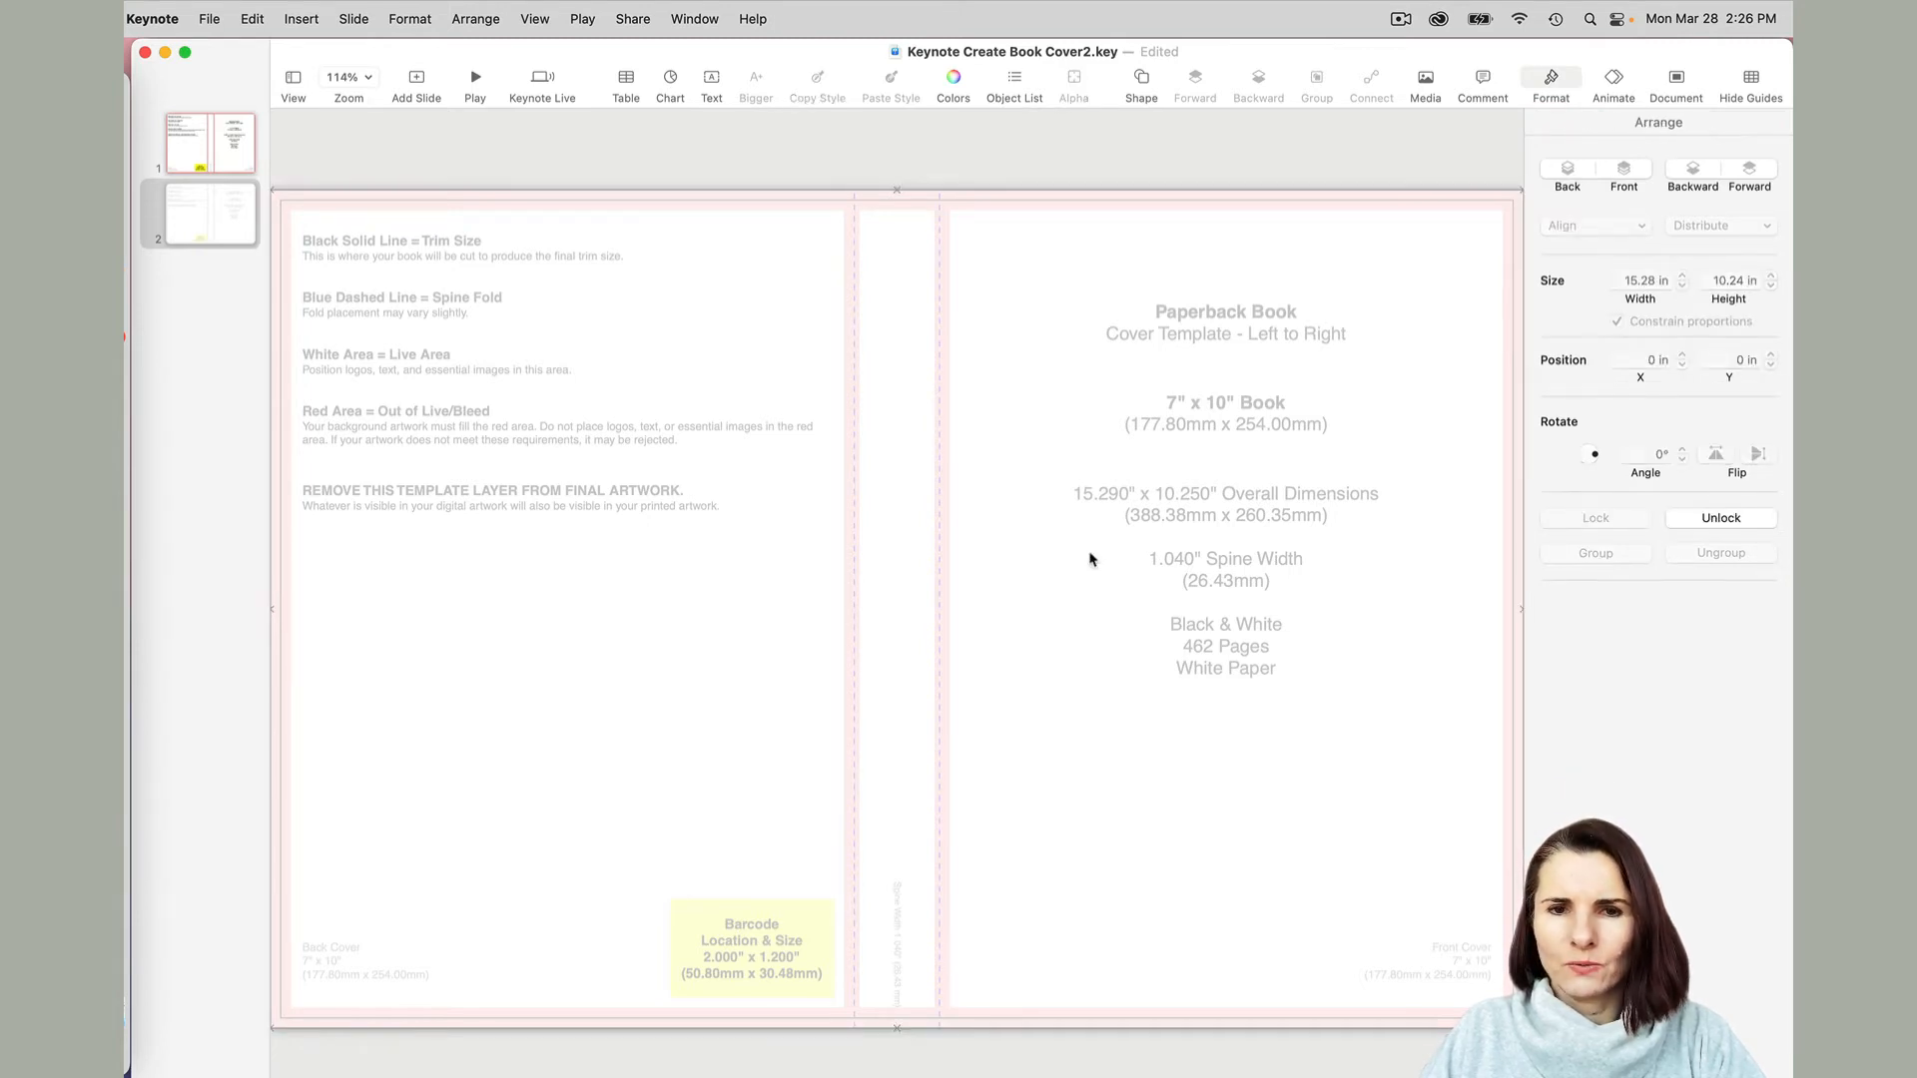
mouse_move(1119, 437)
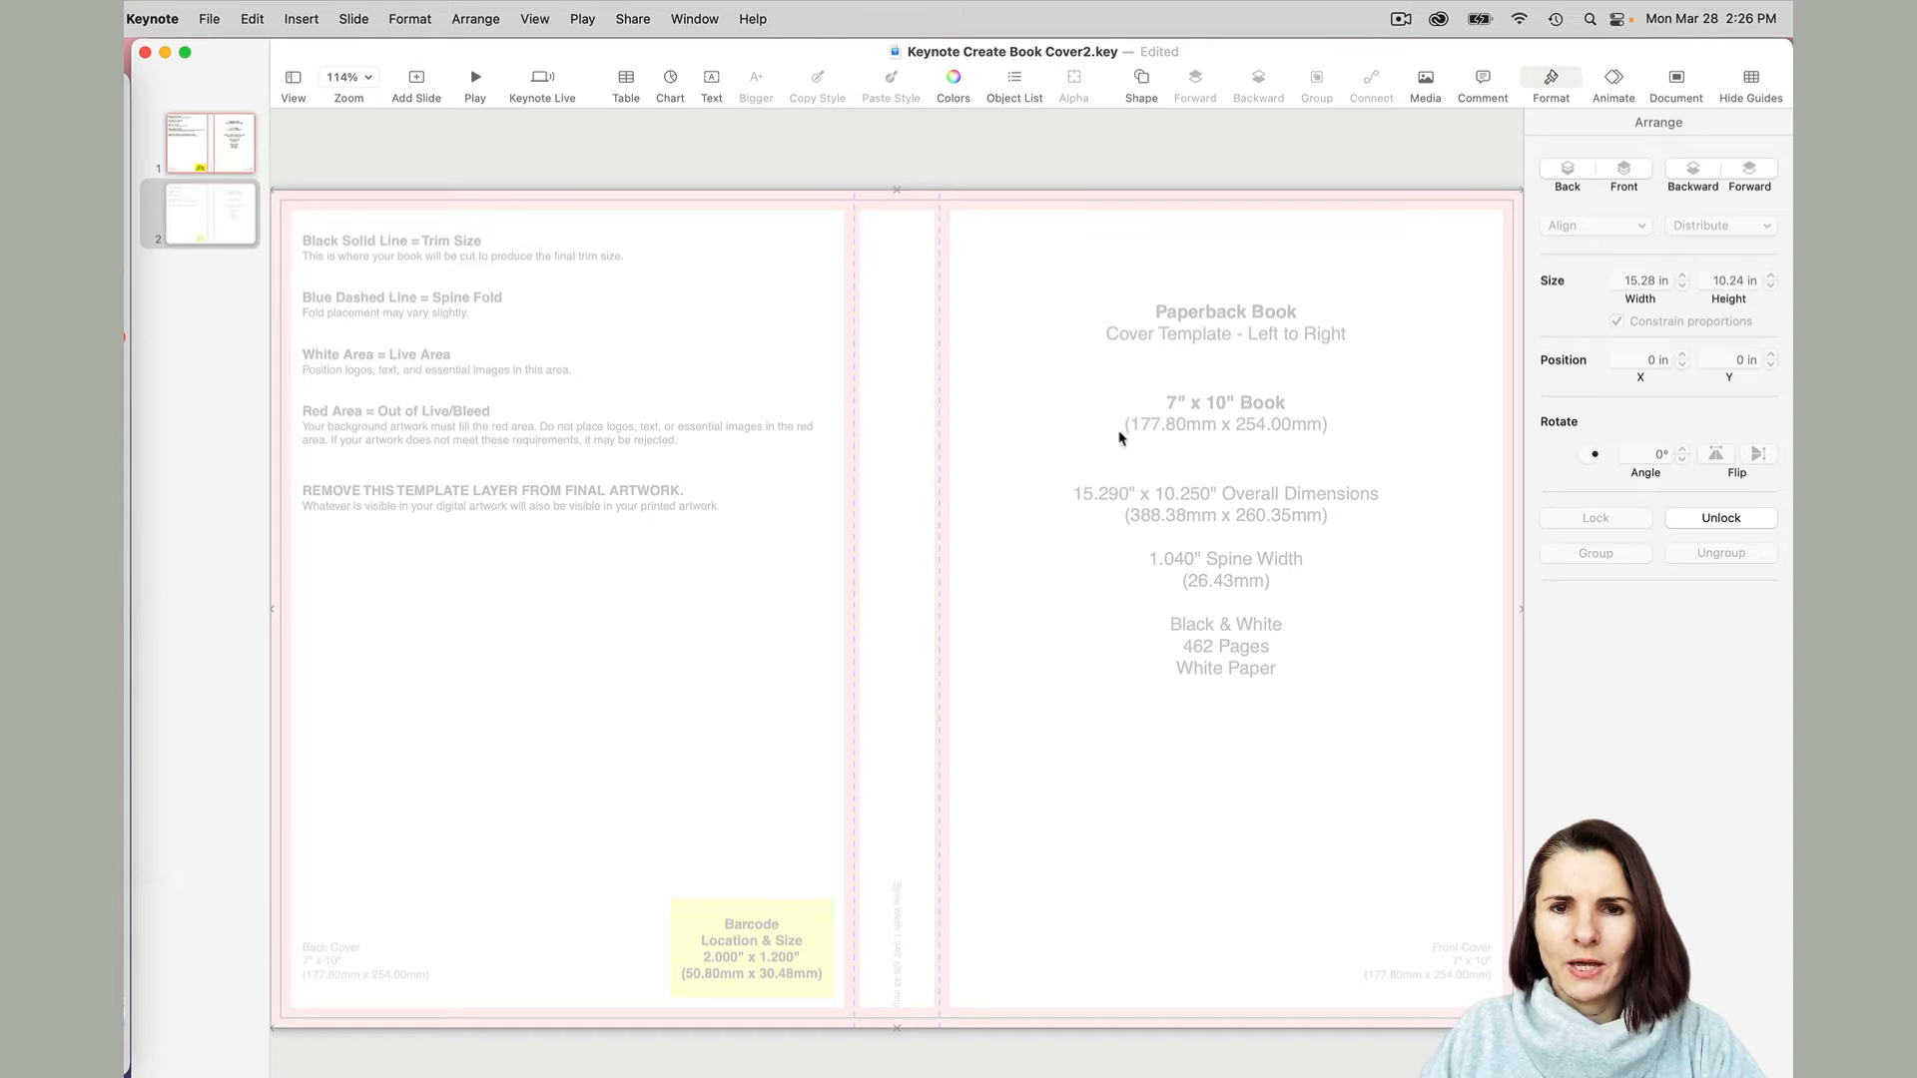
mouse_move(993, 343)
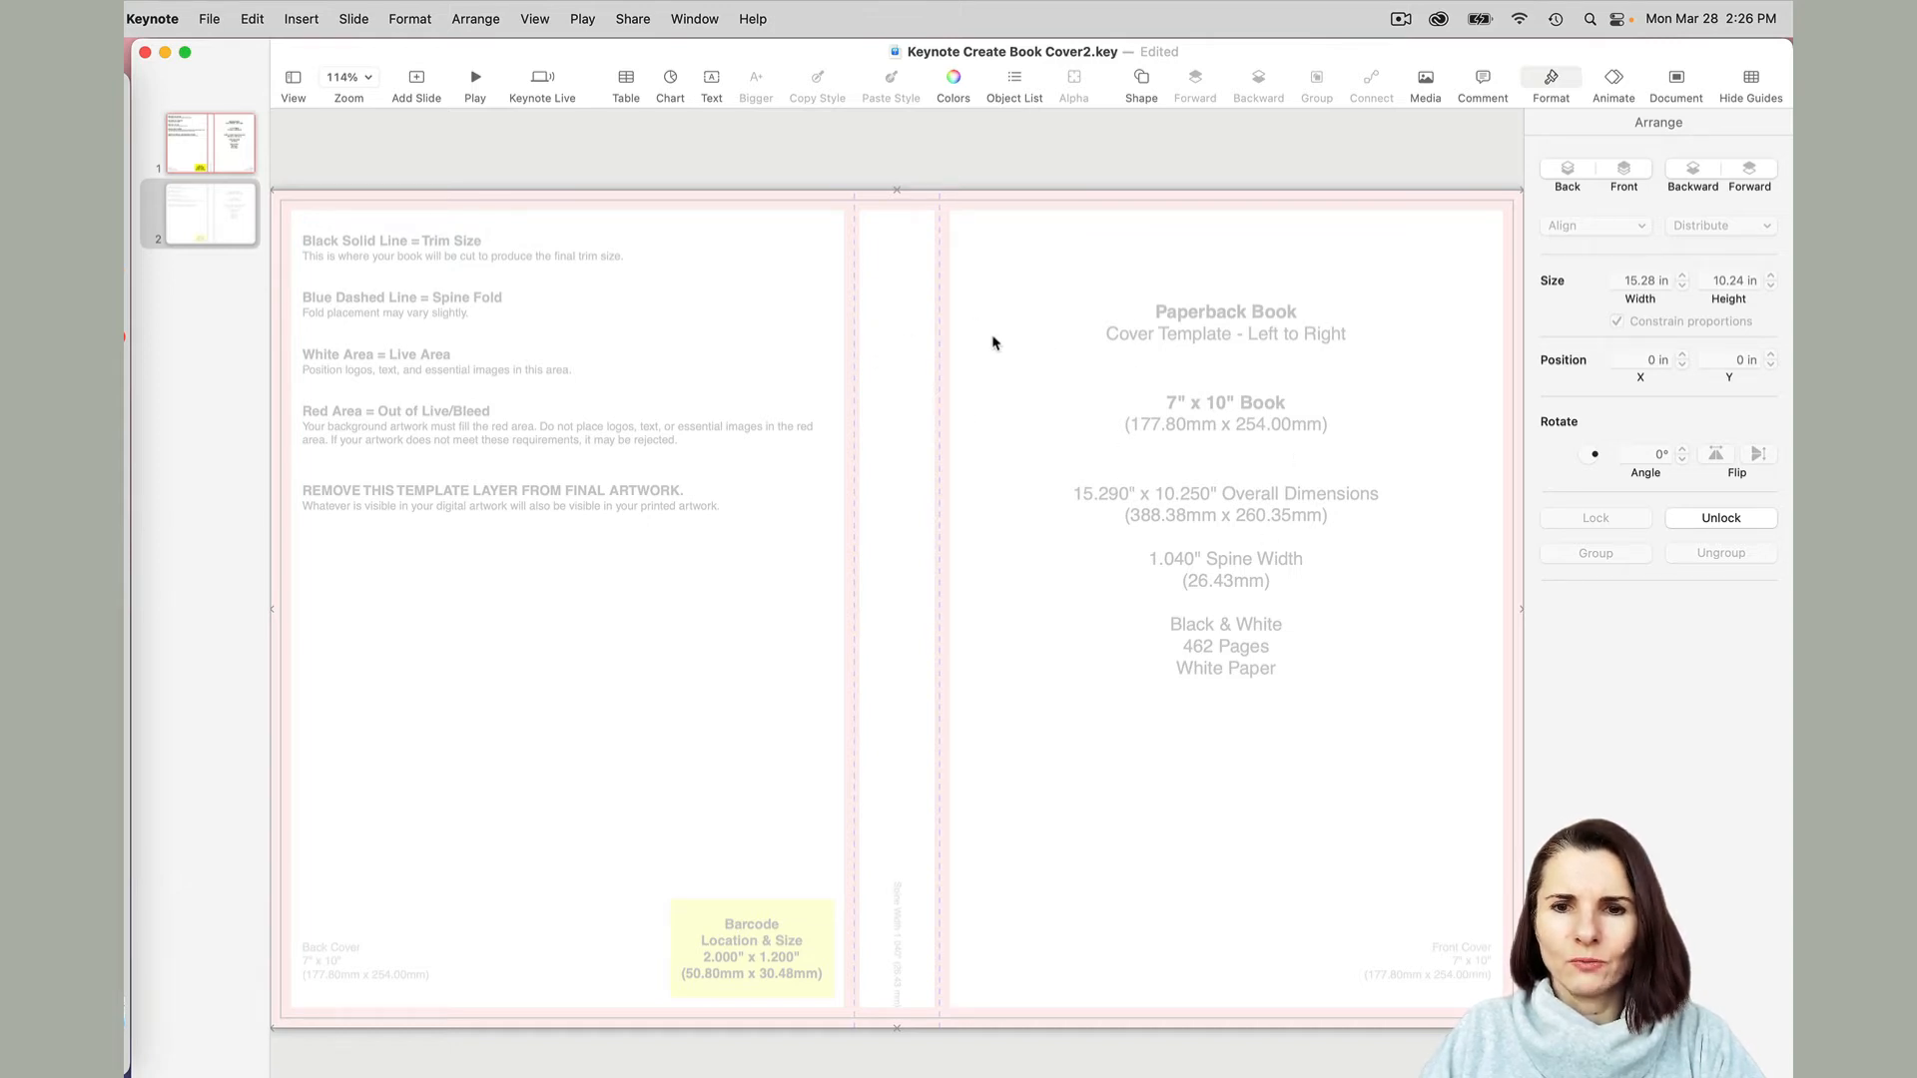
mouse_move(403, 269)
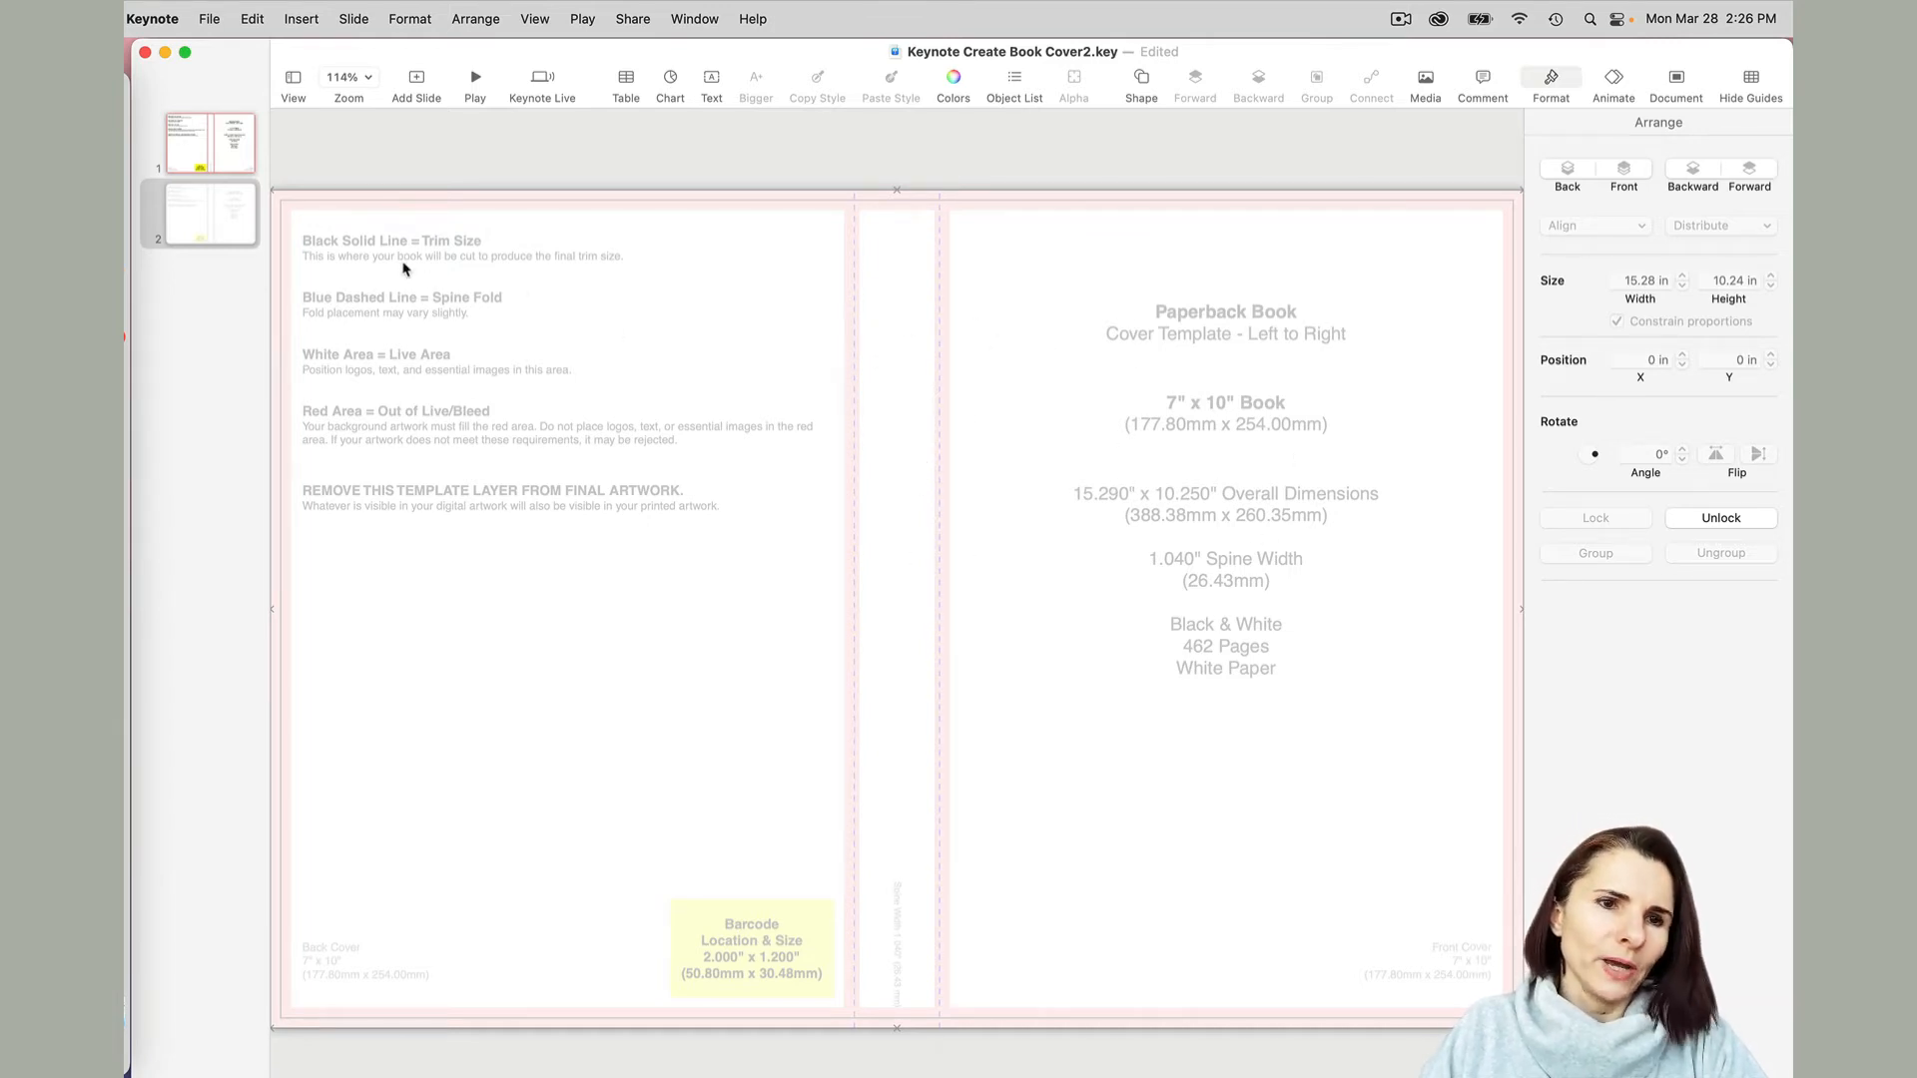
mouse_move(910, 425)
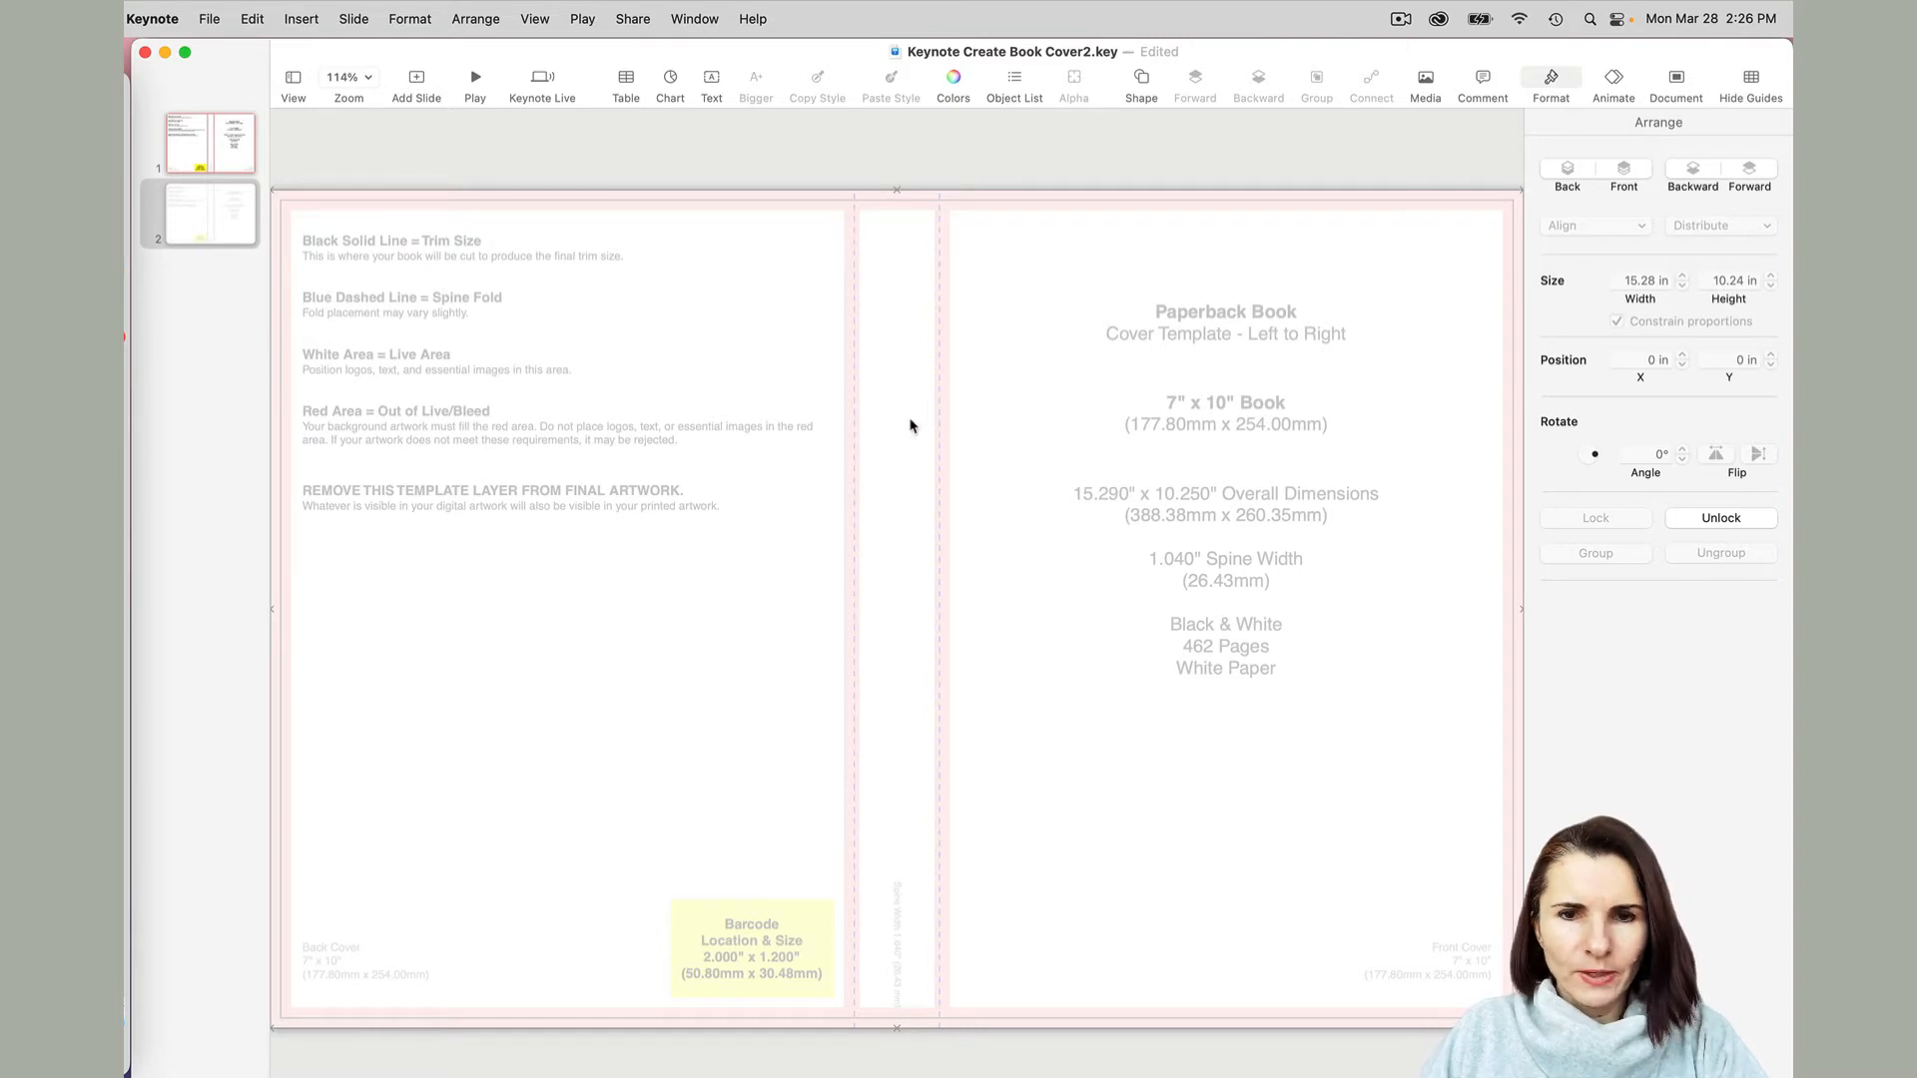
mouse_move(862, 437)
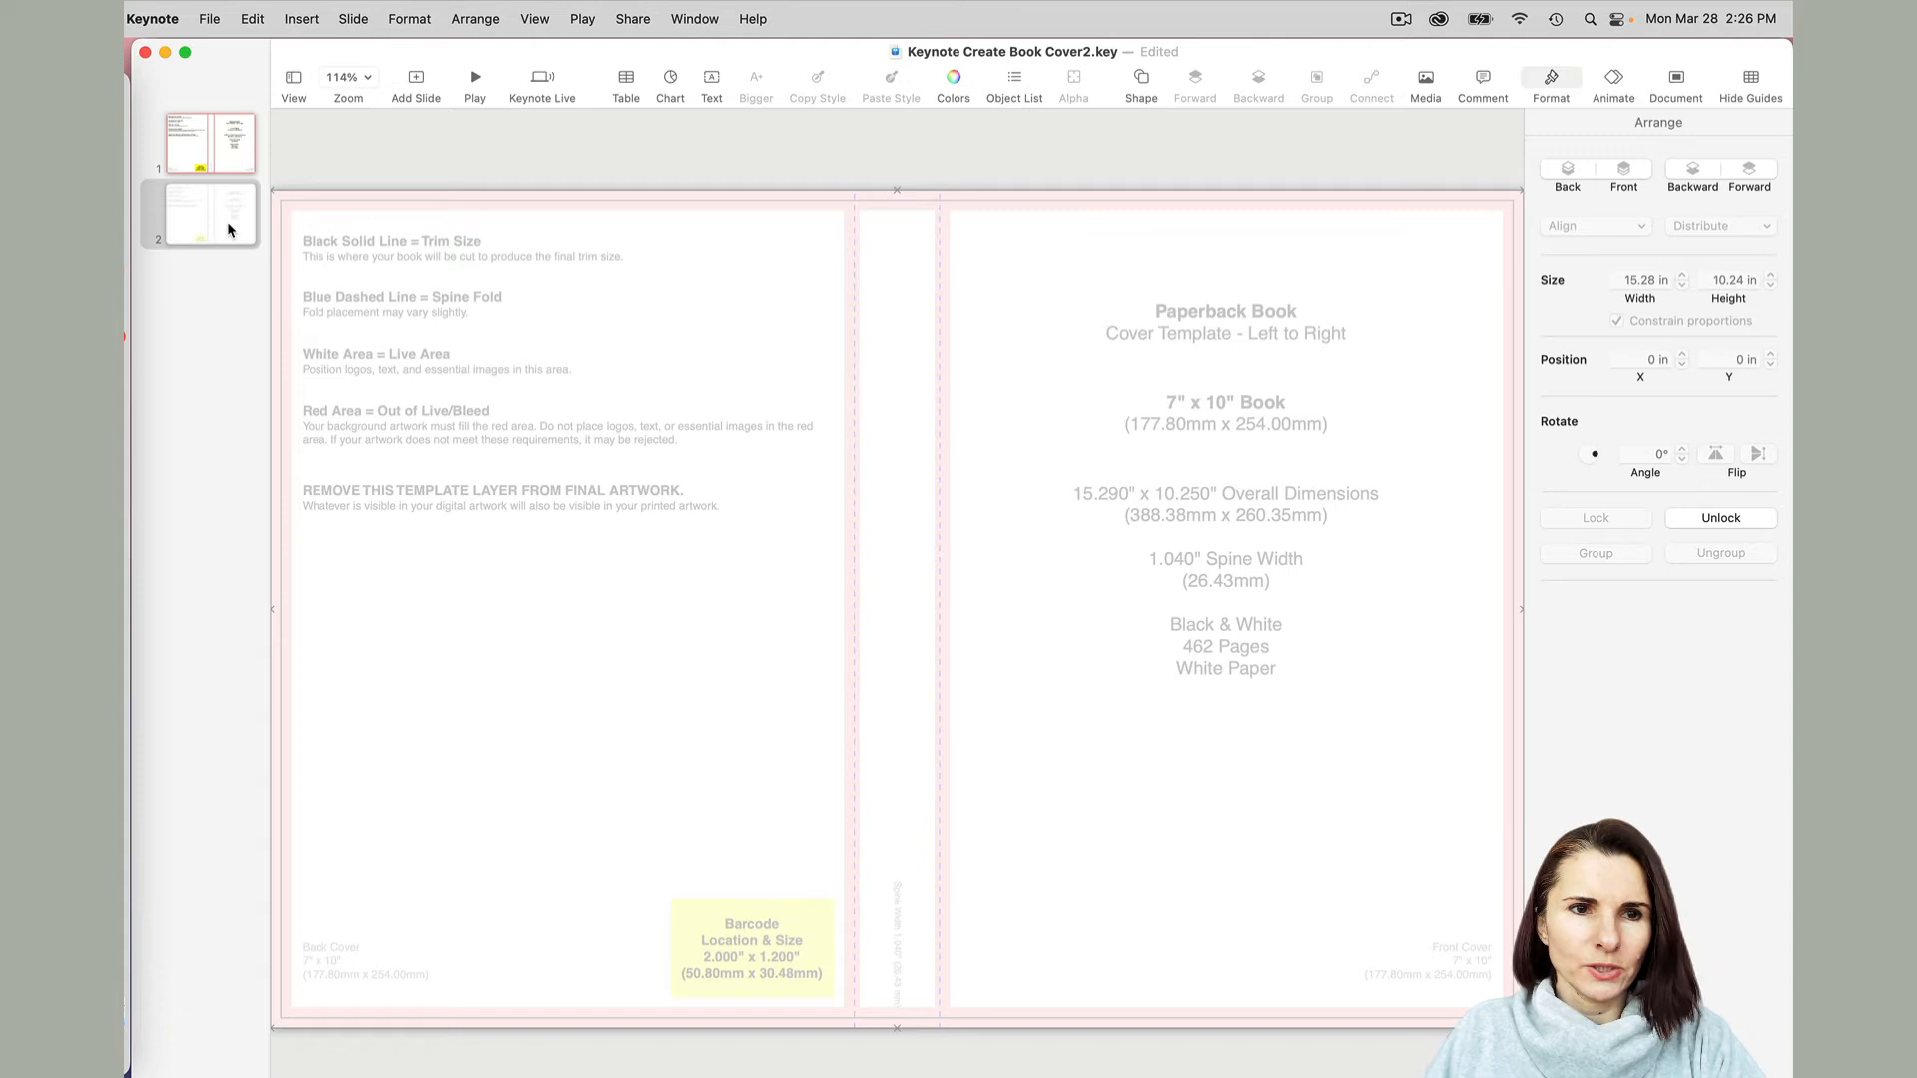
Duplicate slide 2 from the slide navigator's context menu.
right_click(208, 214)
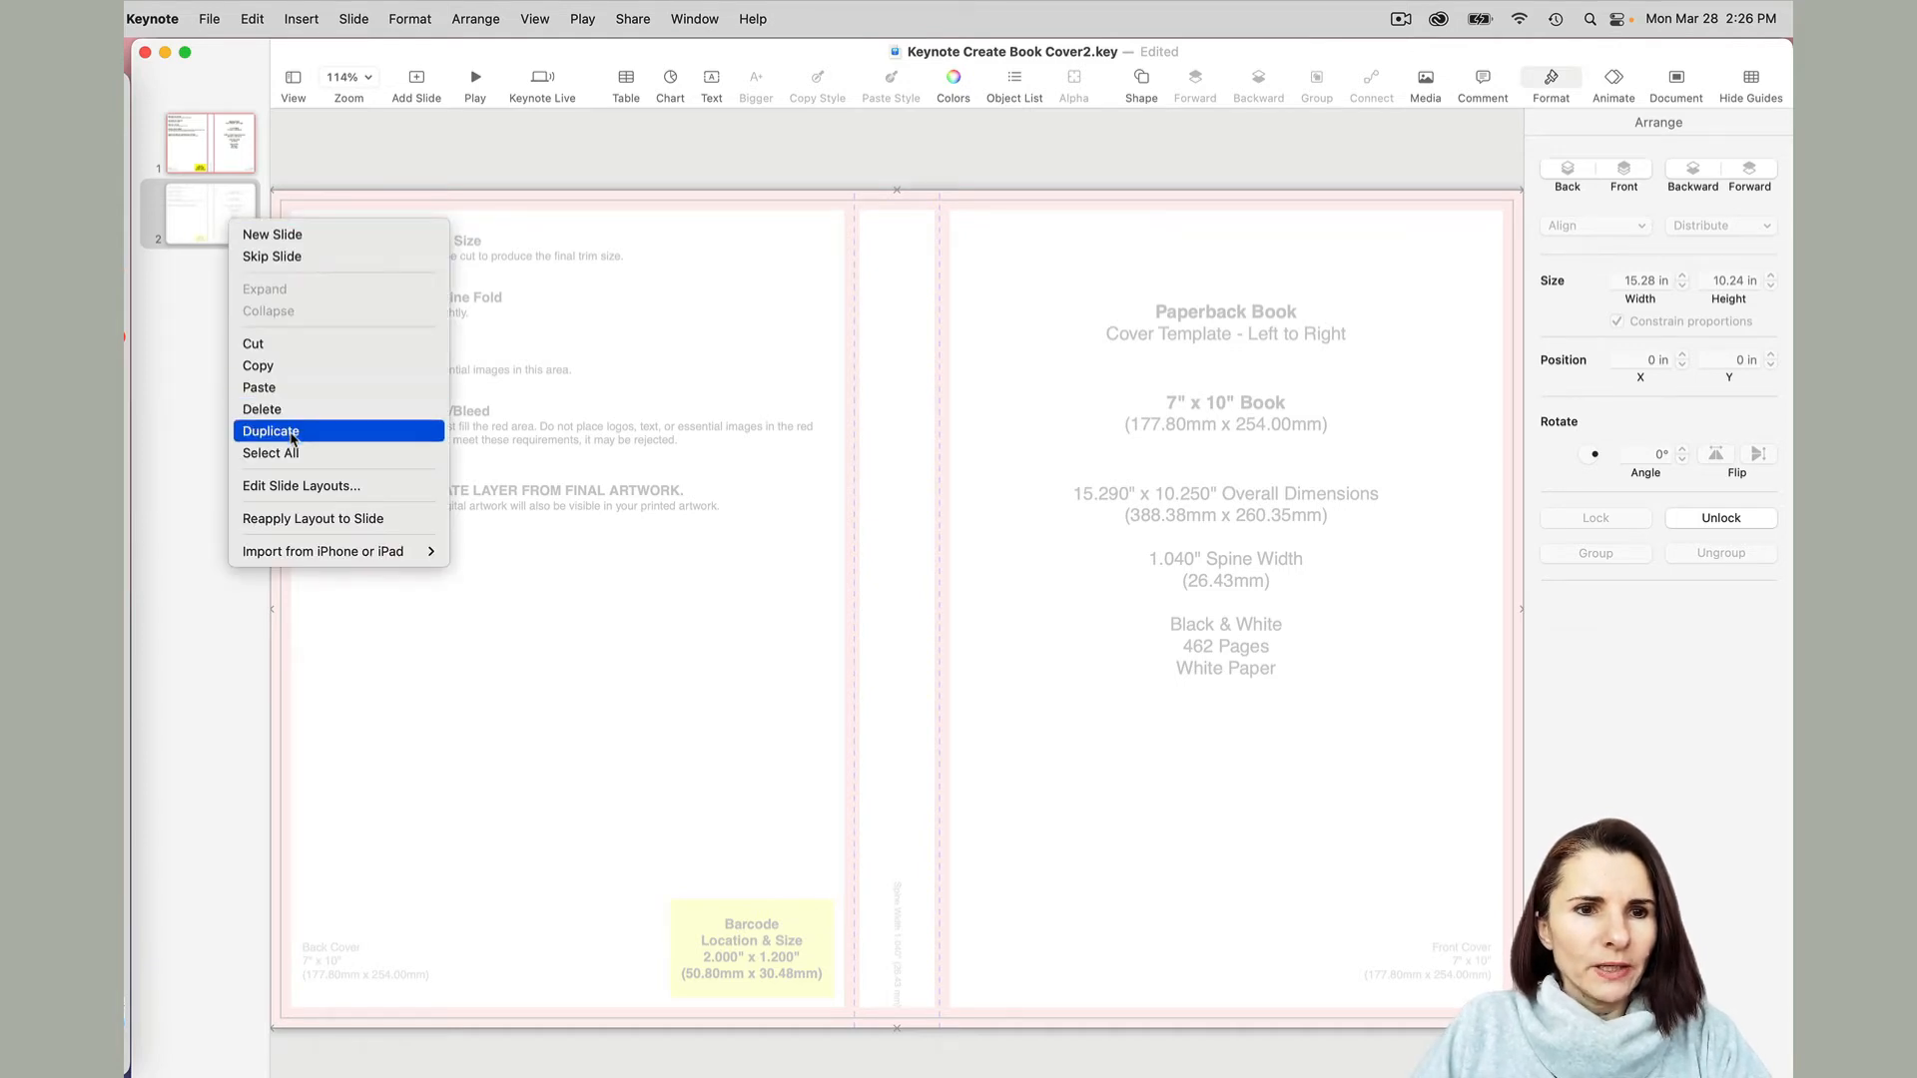
left_click(271, 430)
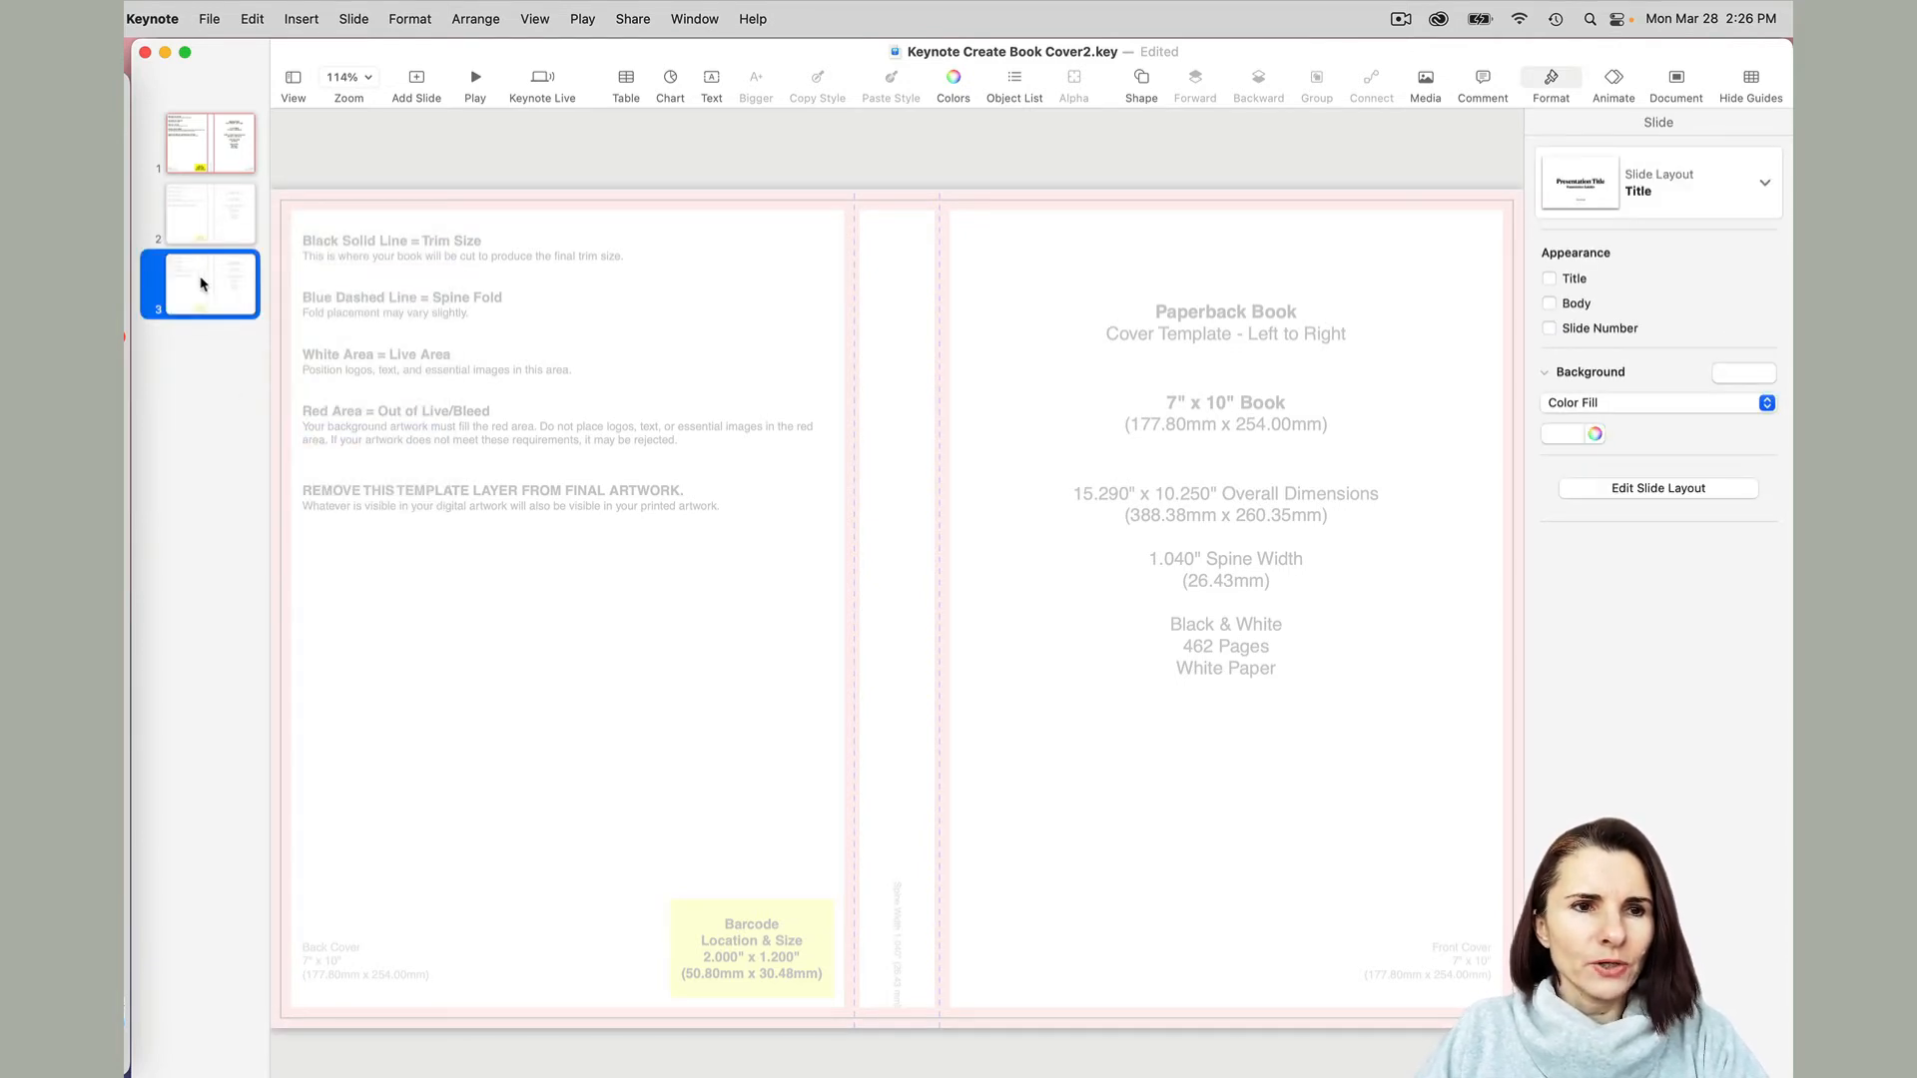
mouse_move(134, 921)
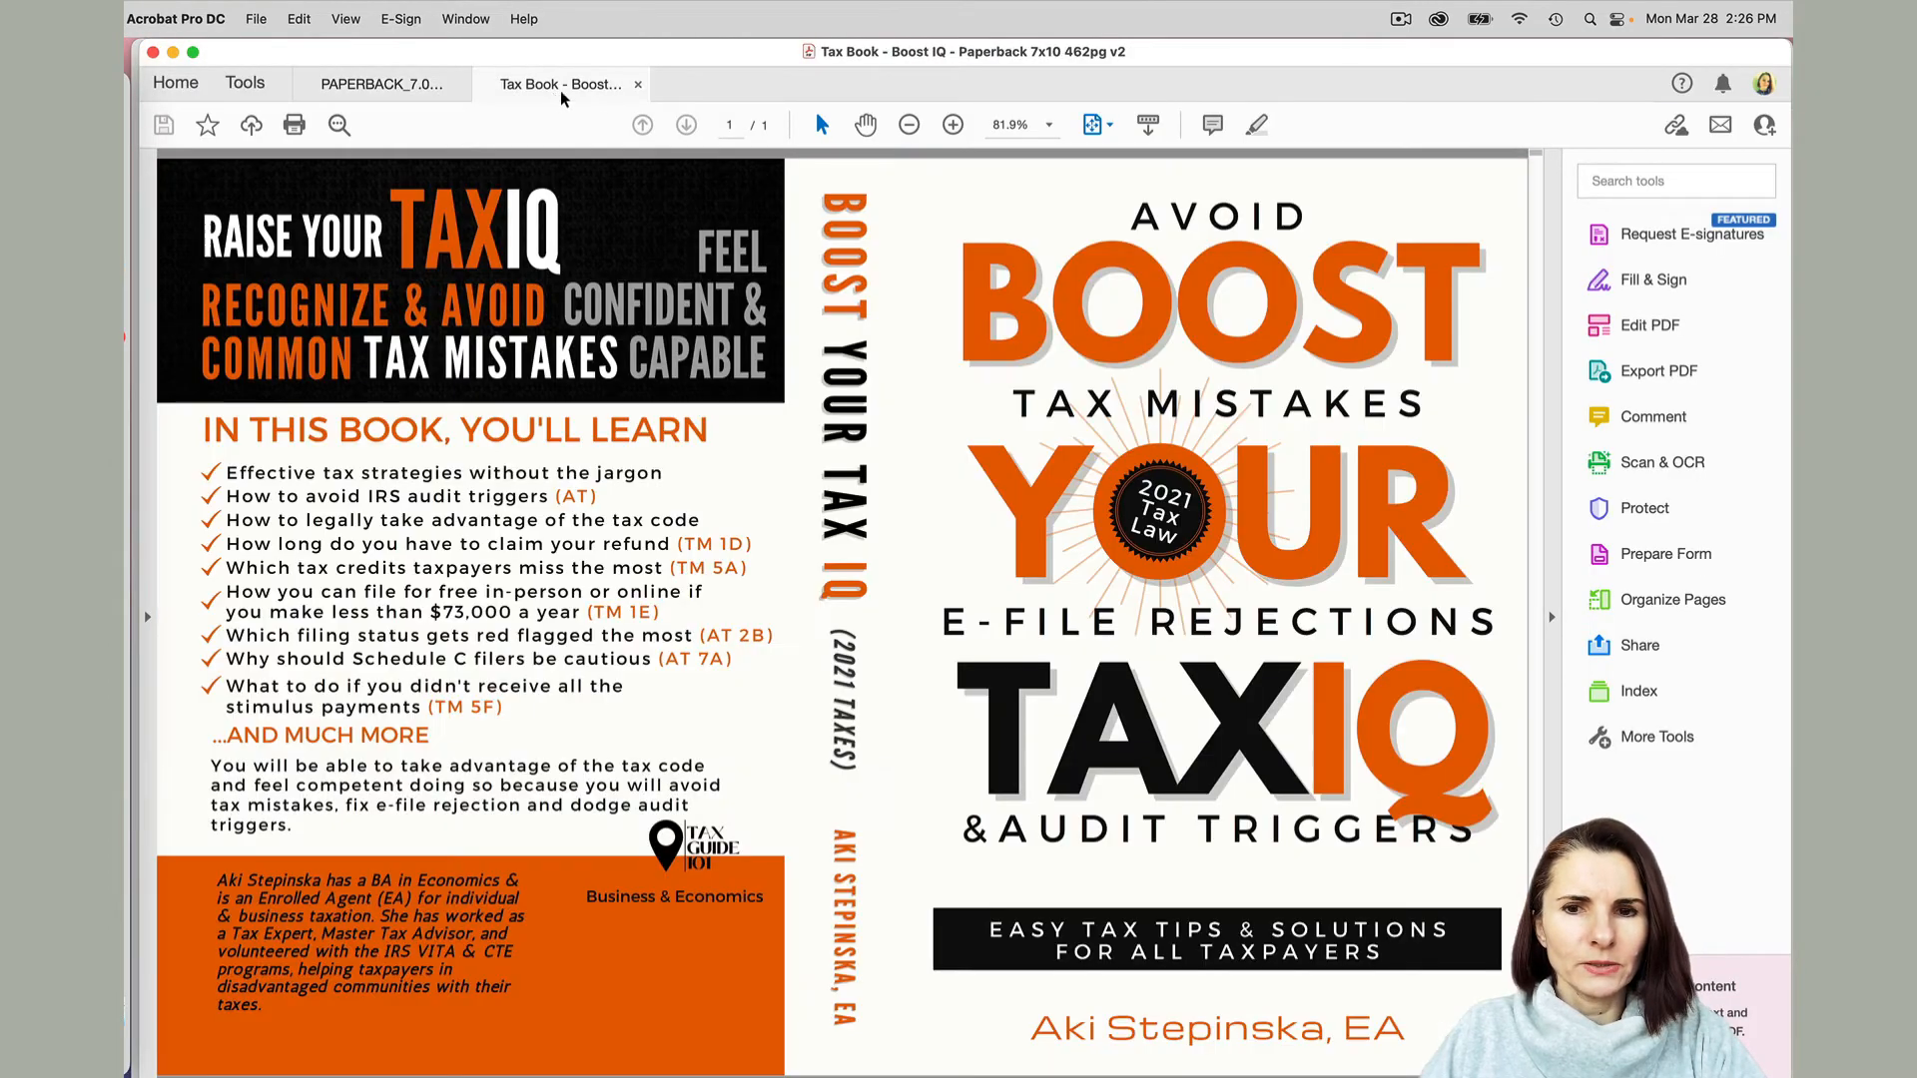
mouse_move(173, 53)
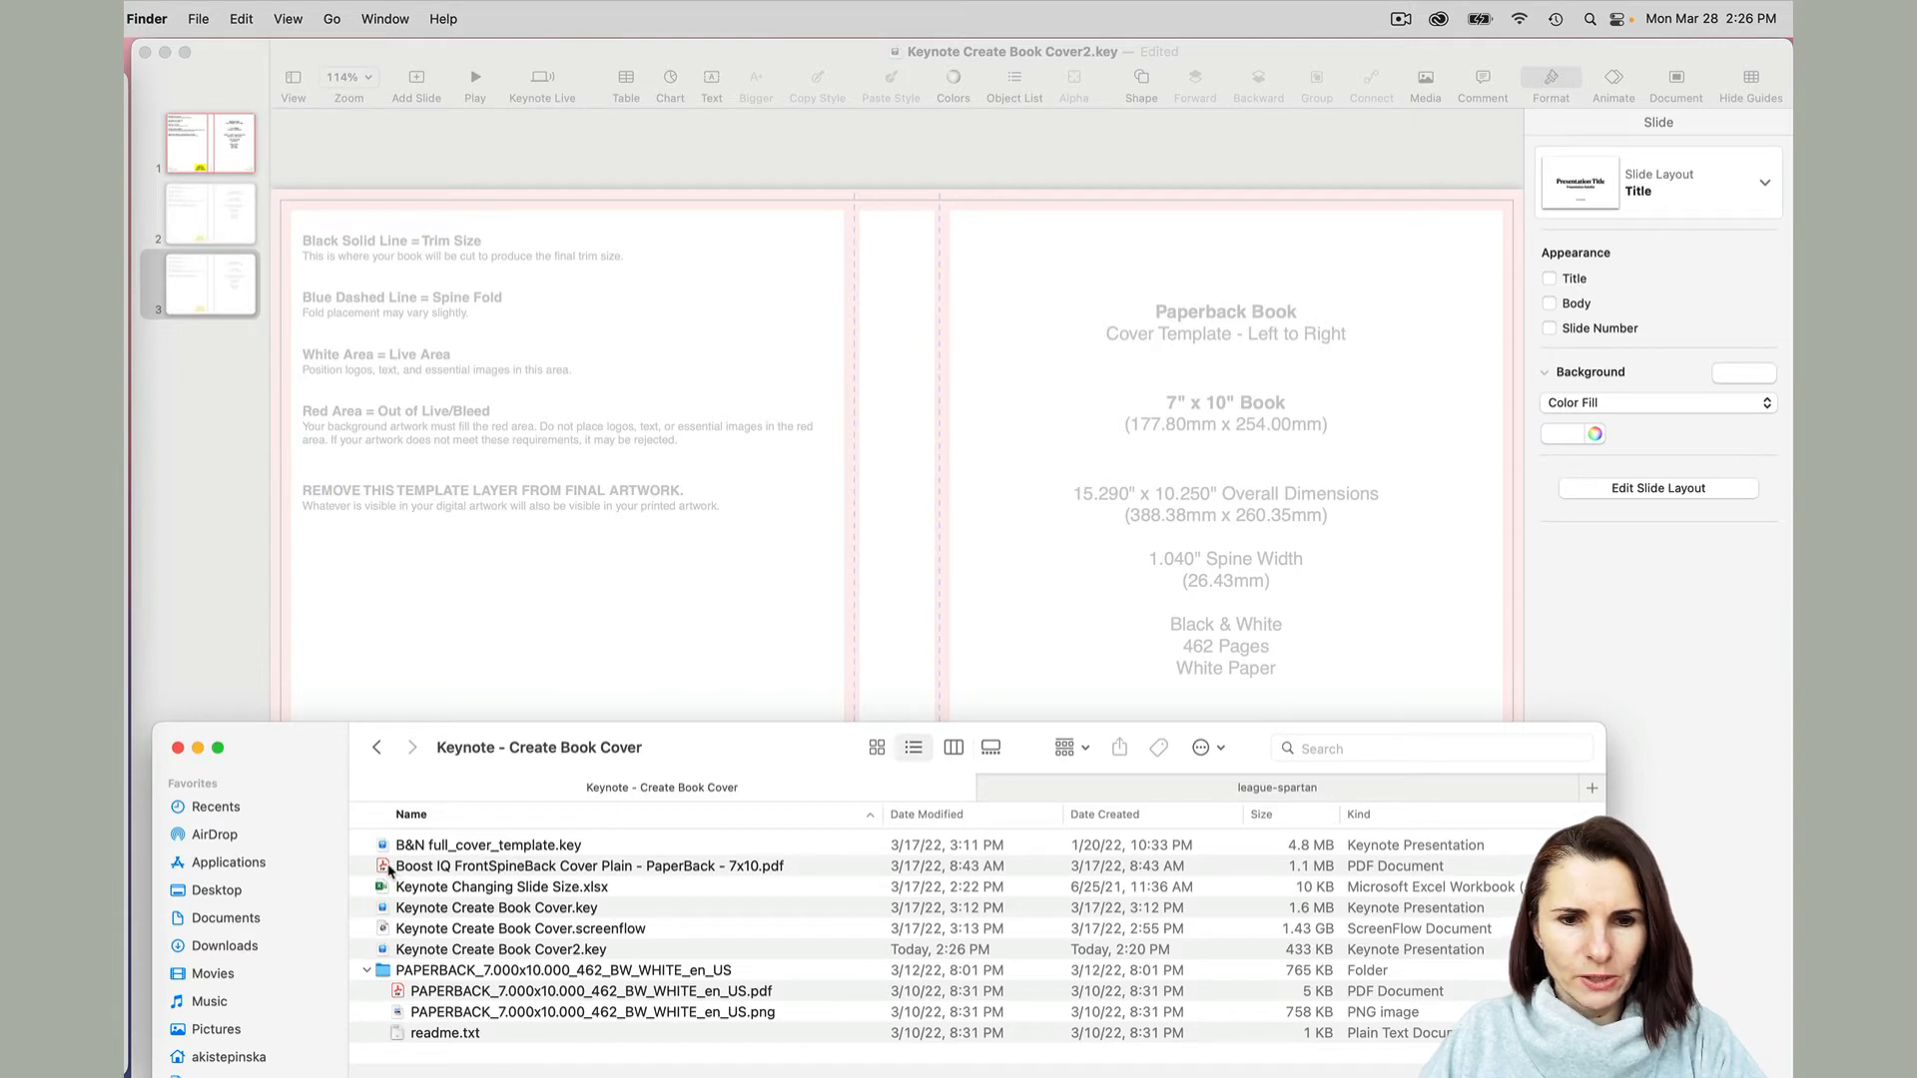
Place the Boost Your Tax IQ cover PDF on slide 3, fade it to 24% opacity, and lock it.
left_click(587, 866)
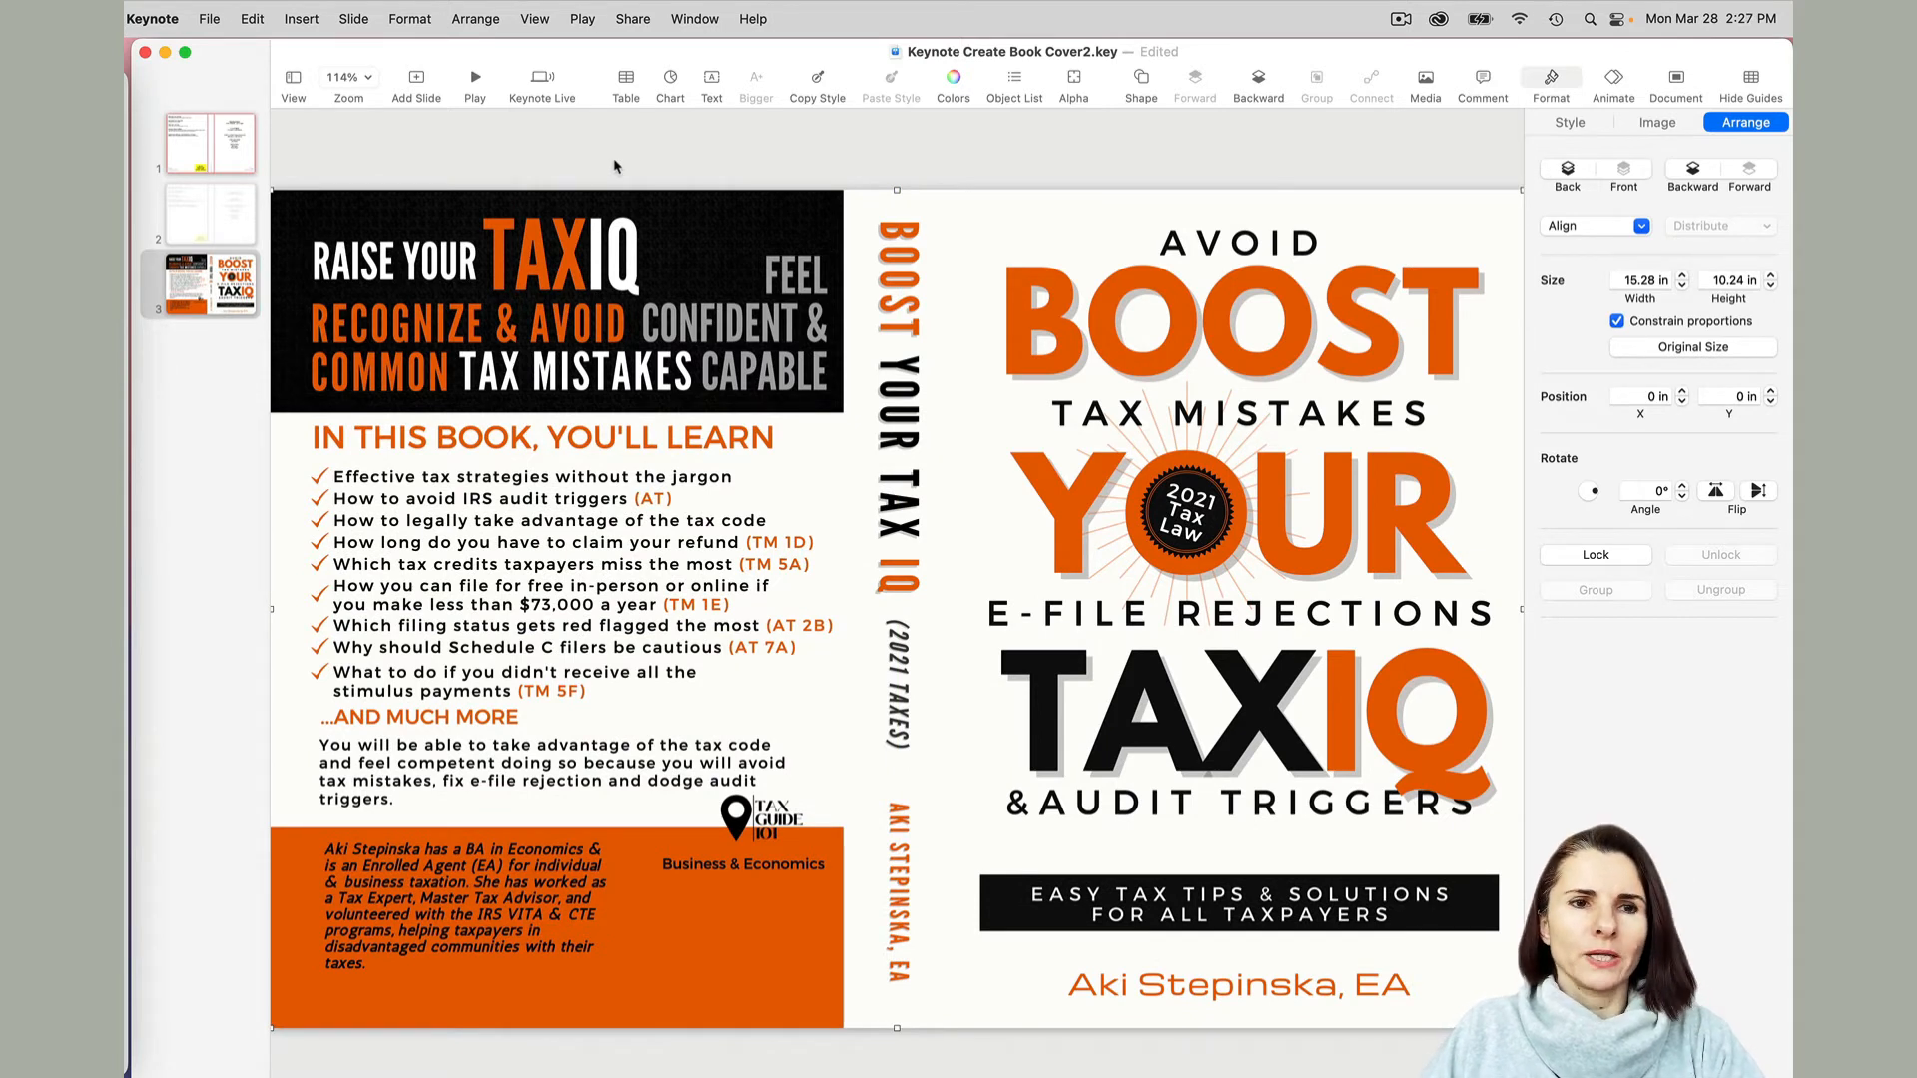
left_click(1025, 550)
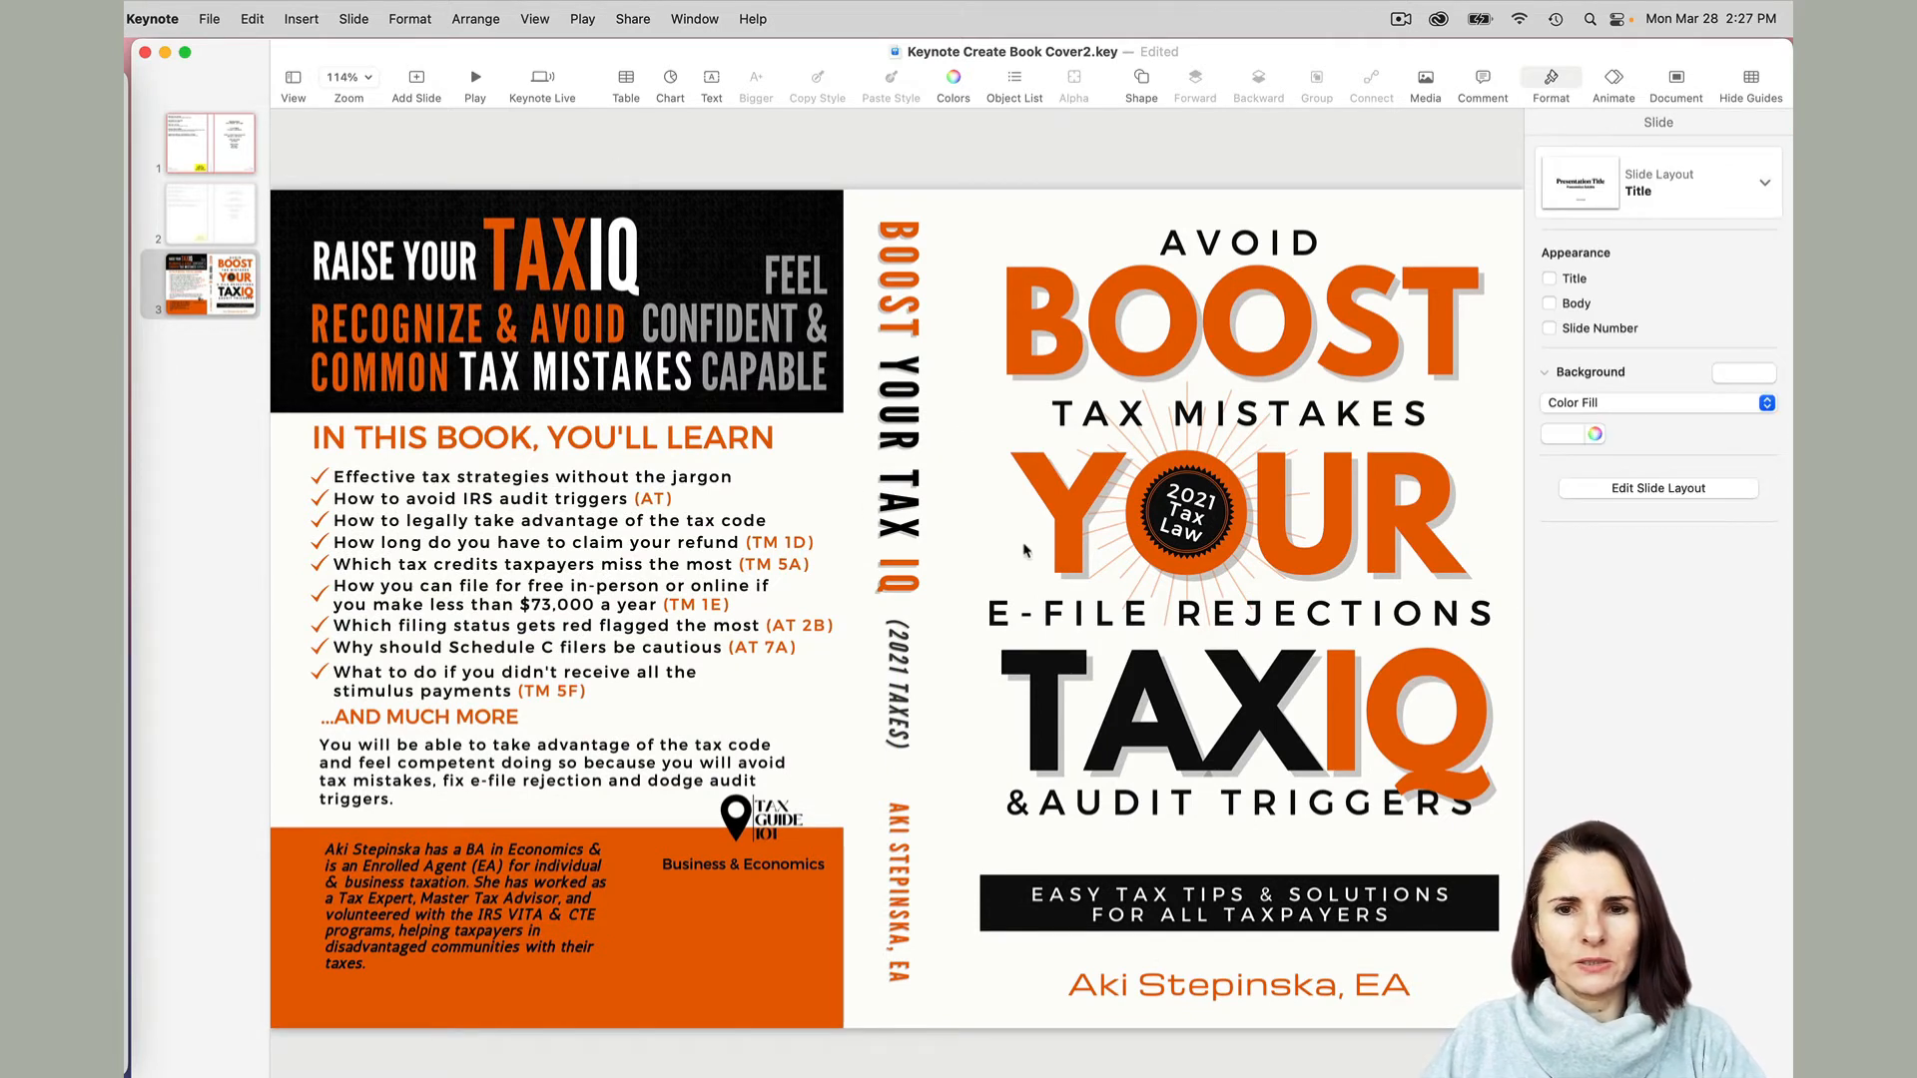
mouse_move(1035, 223)
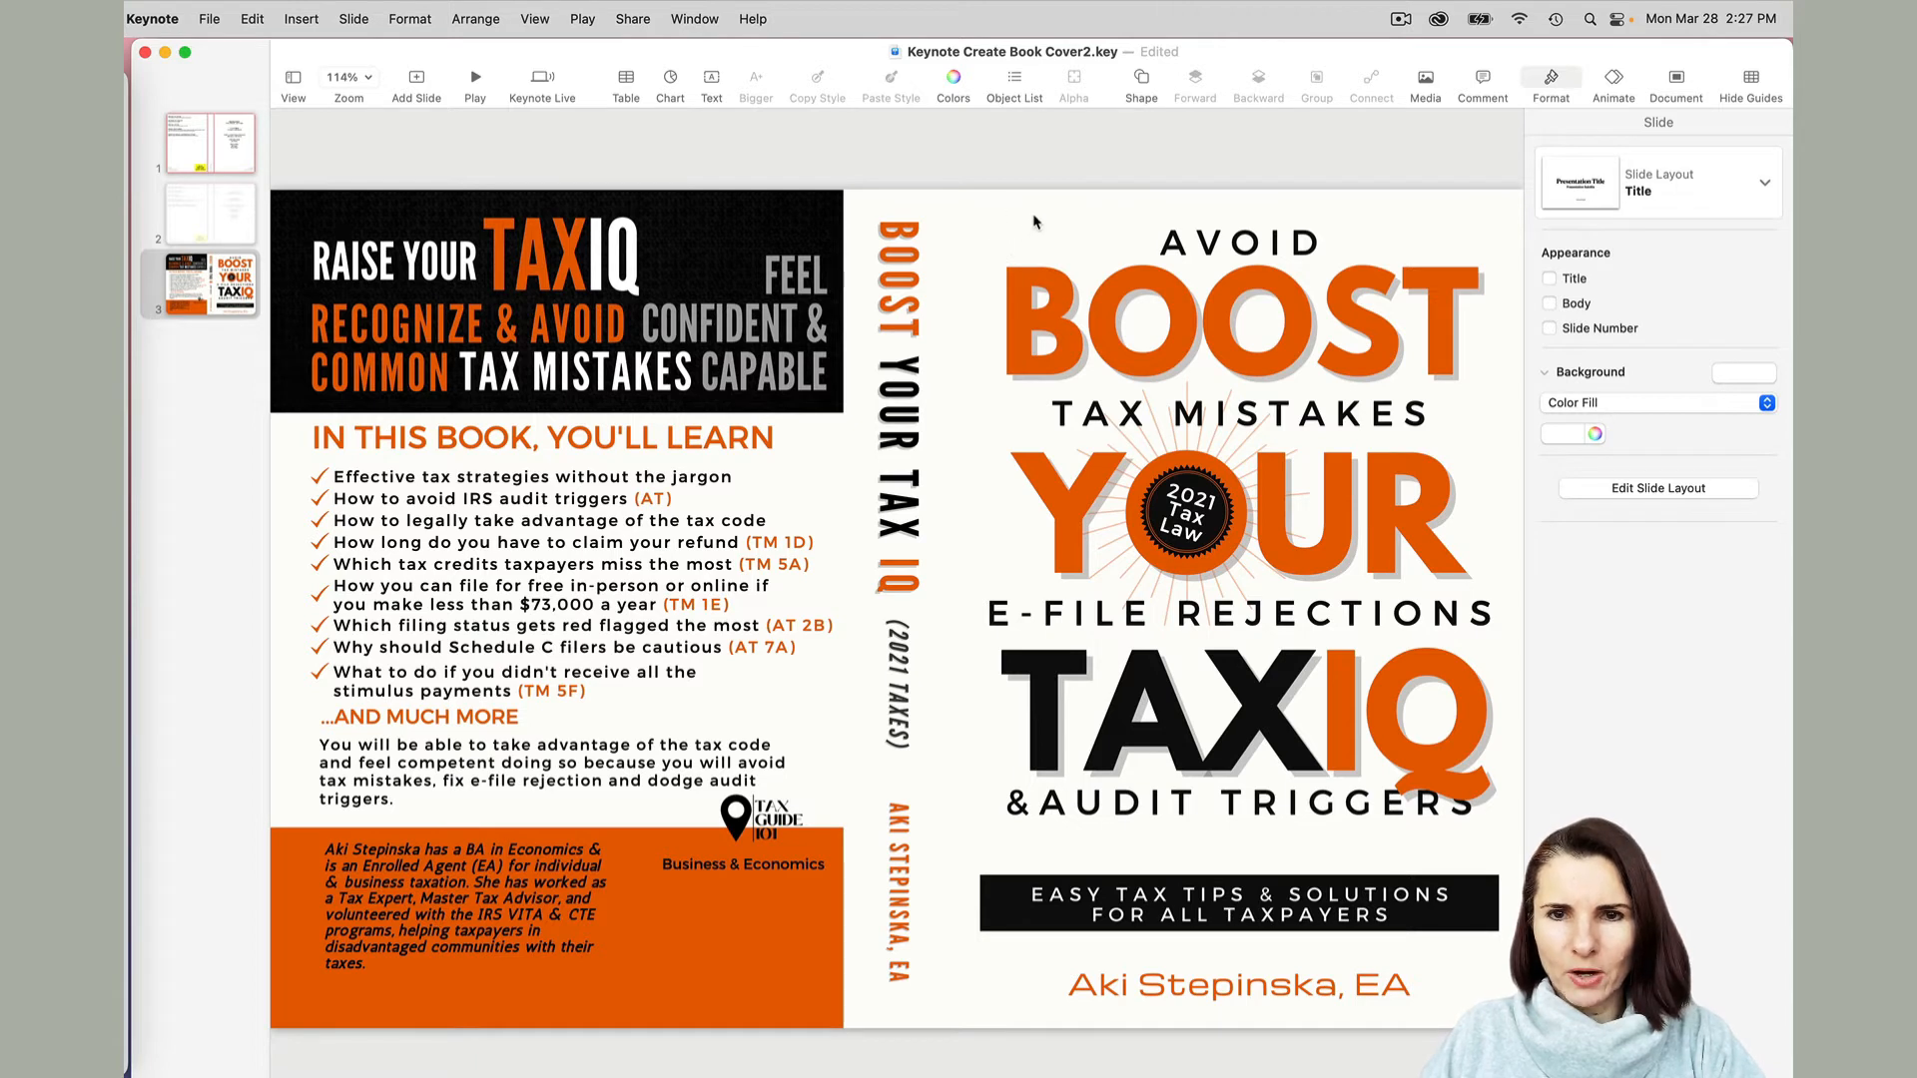
left_click(1238, 489)
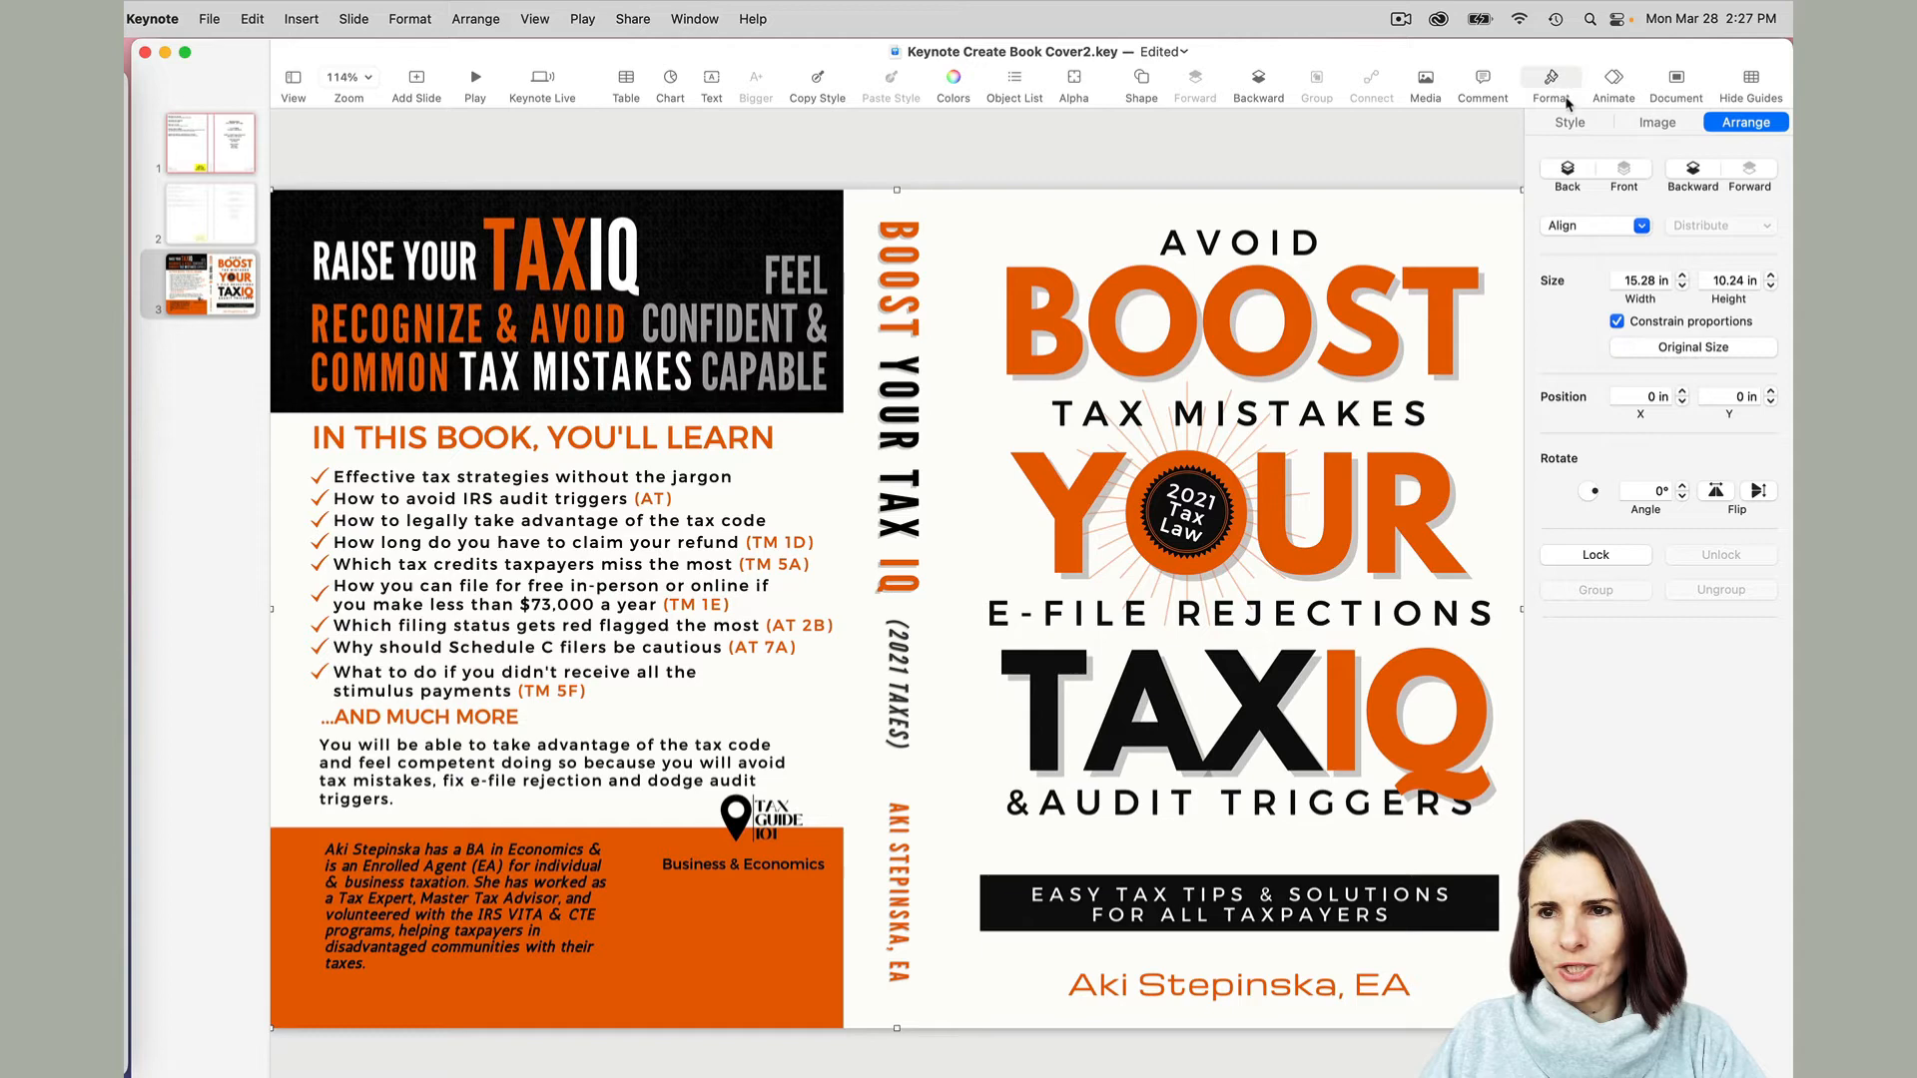
left_click(1570, 120)
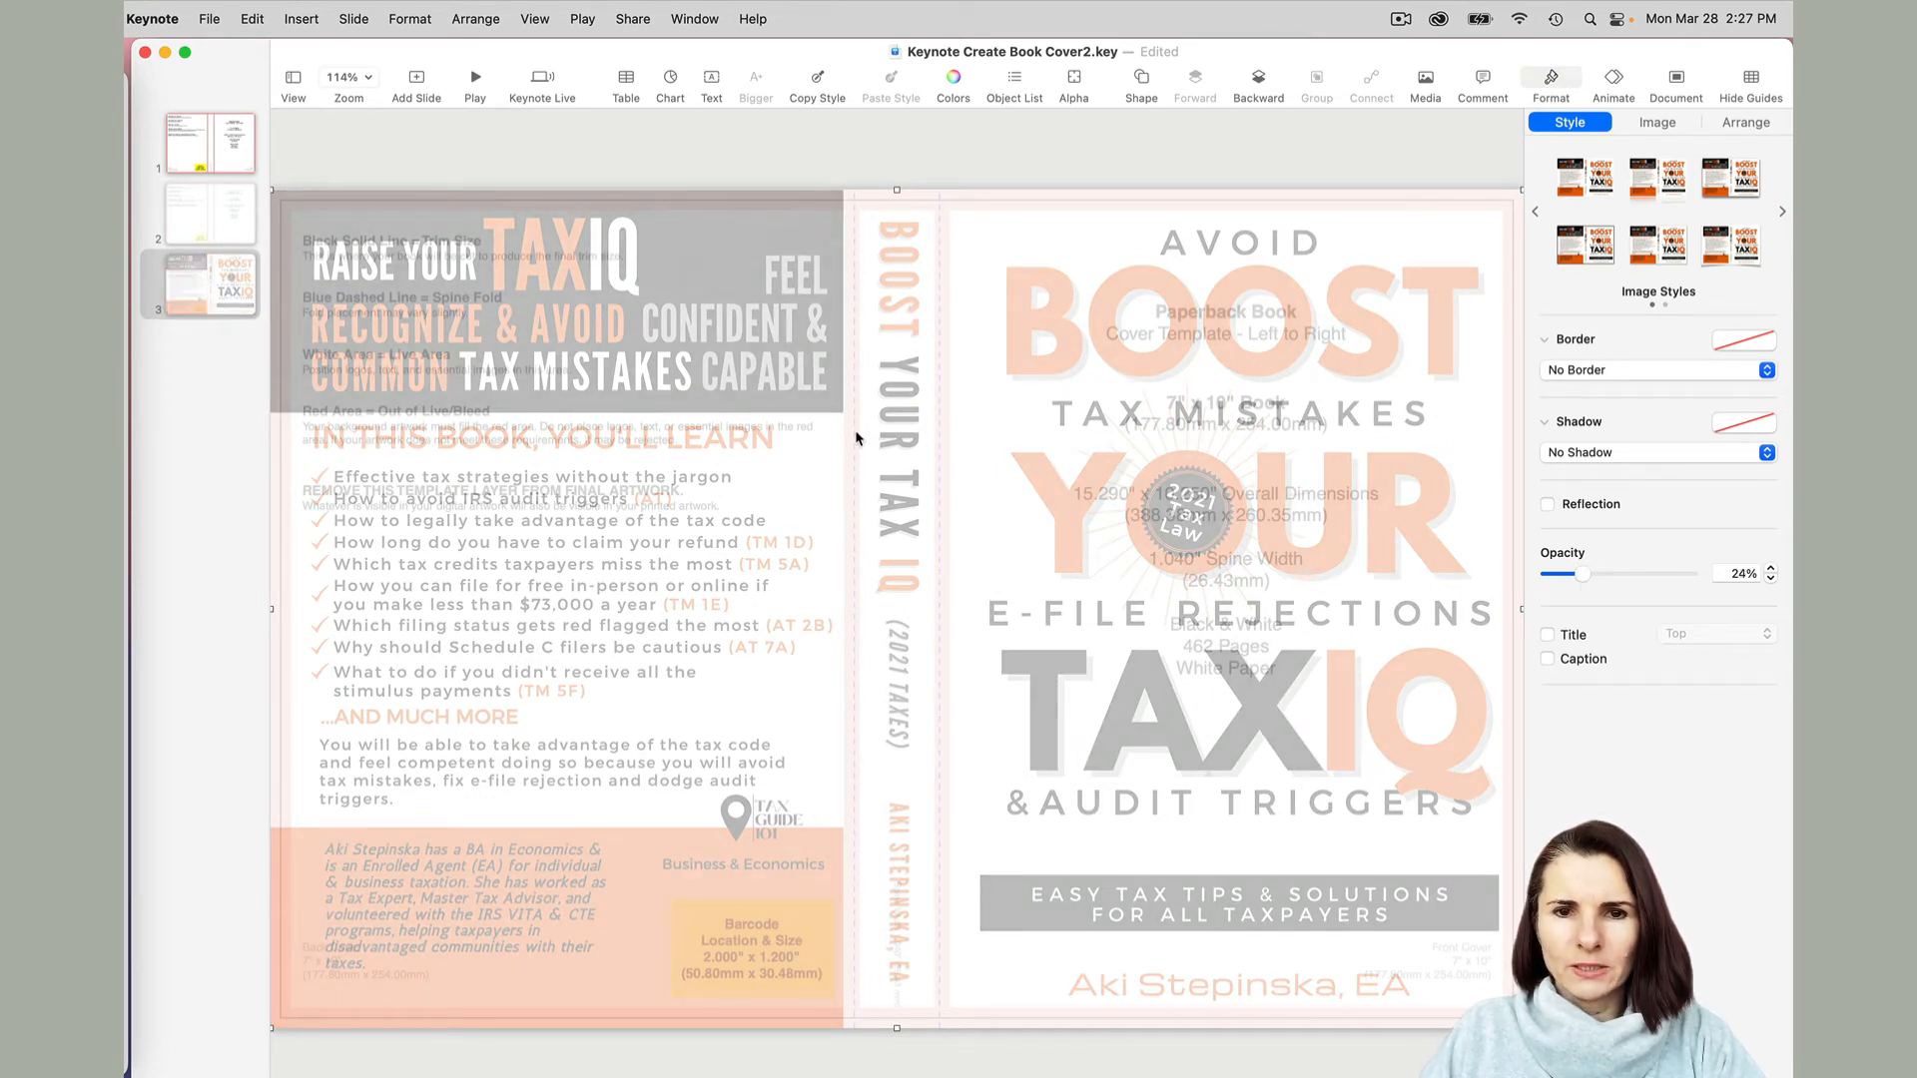
mouse_move(852, 871)
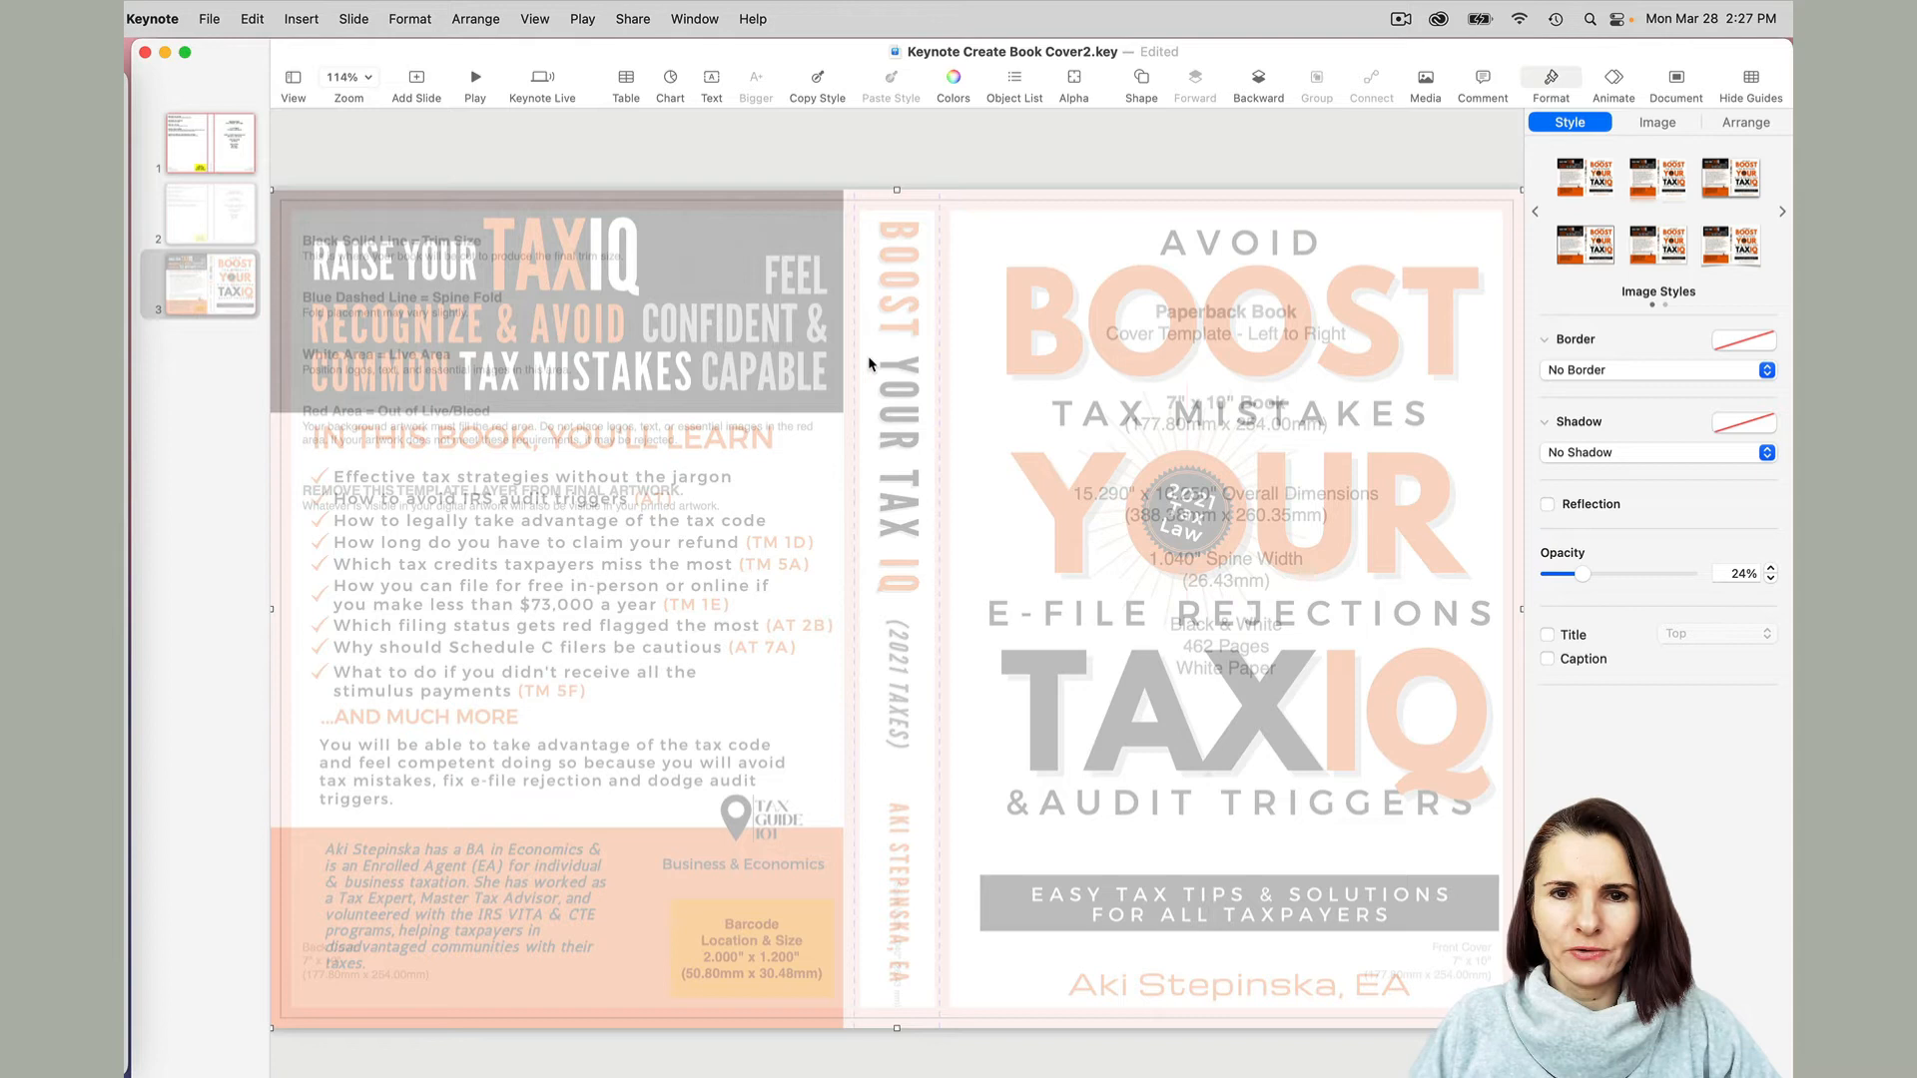
mouse_move(990, 203)
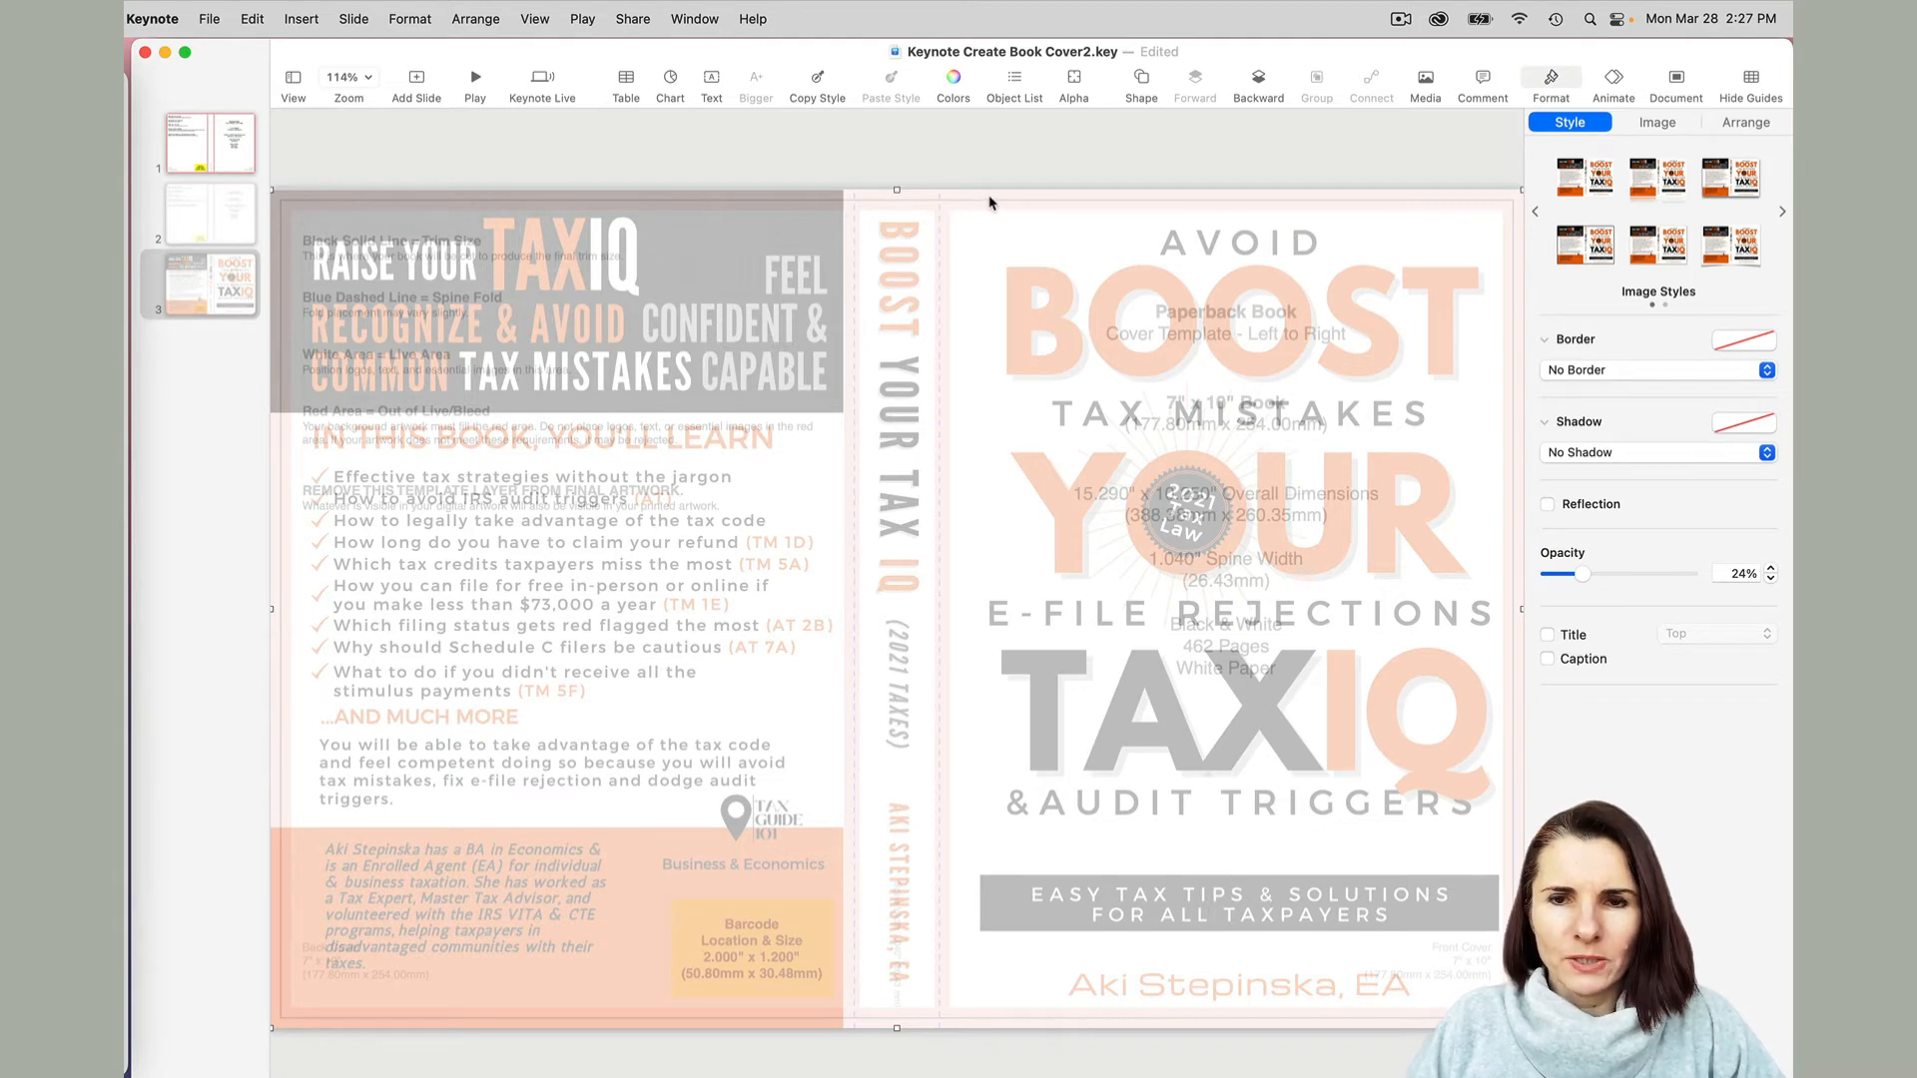
mouse_move(1083, 218)
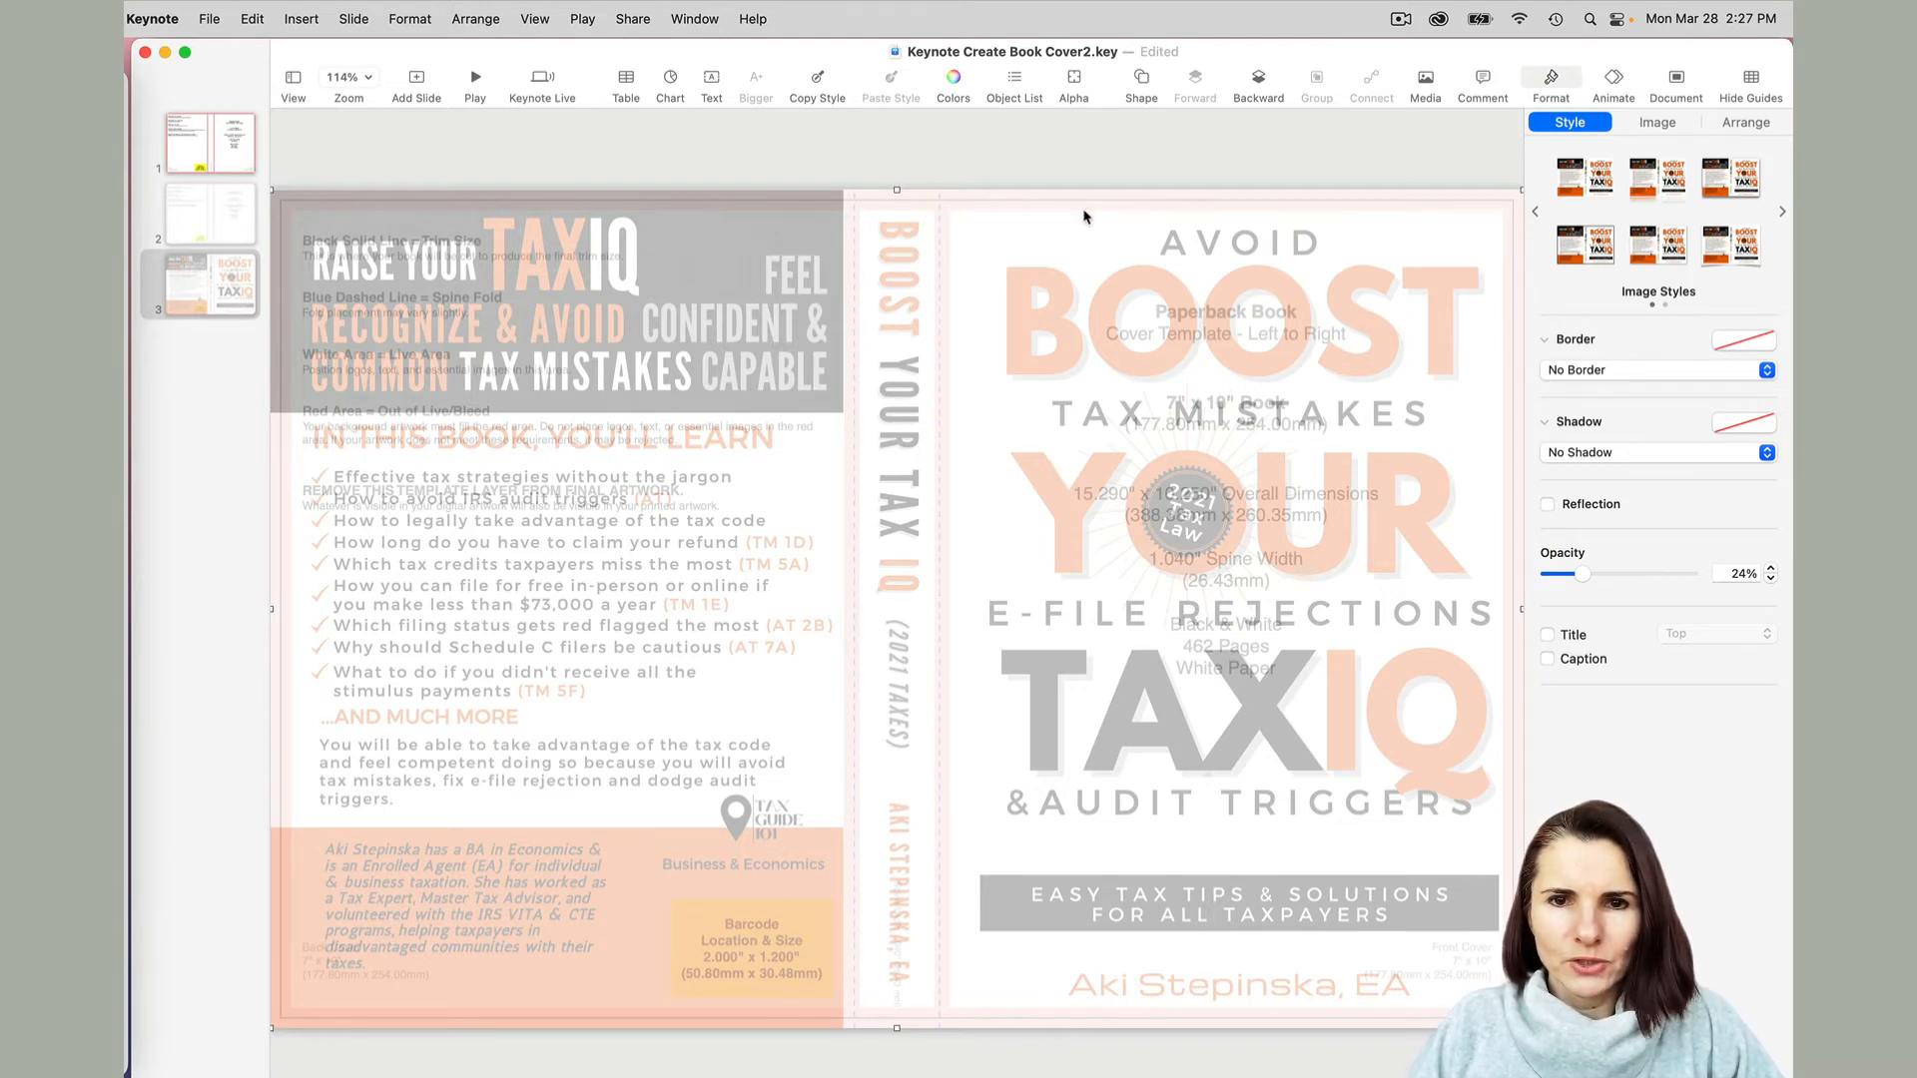
mouse_move(1341, 404)
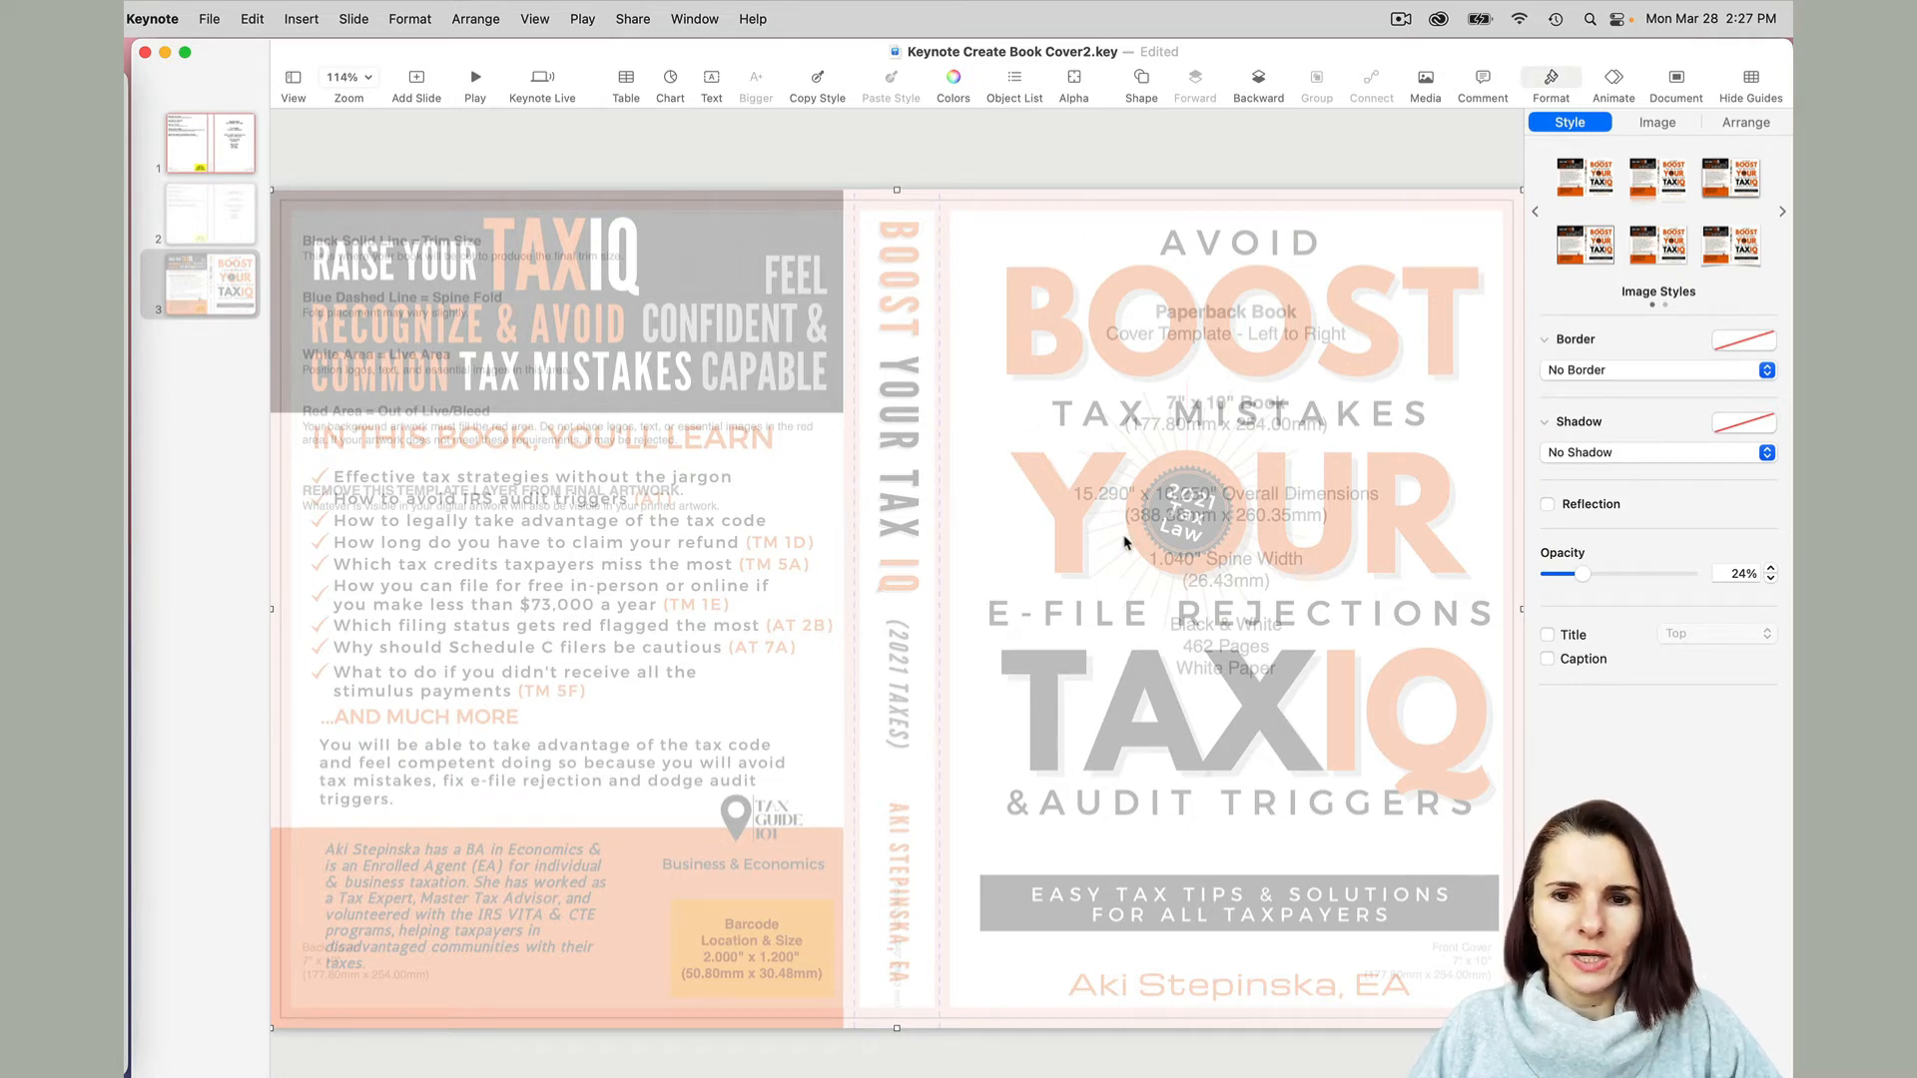
mouse_move(1223, 565)
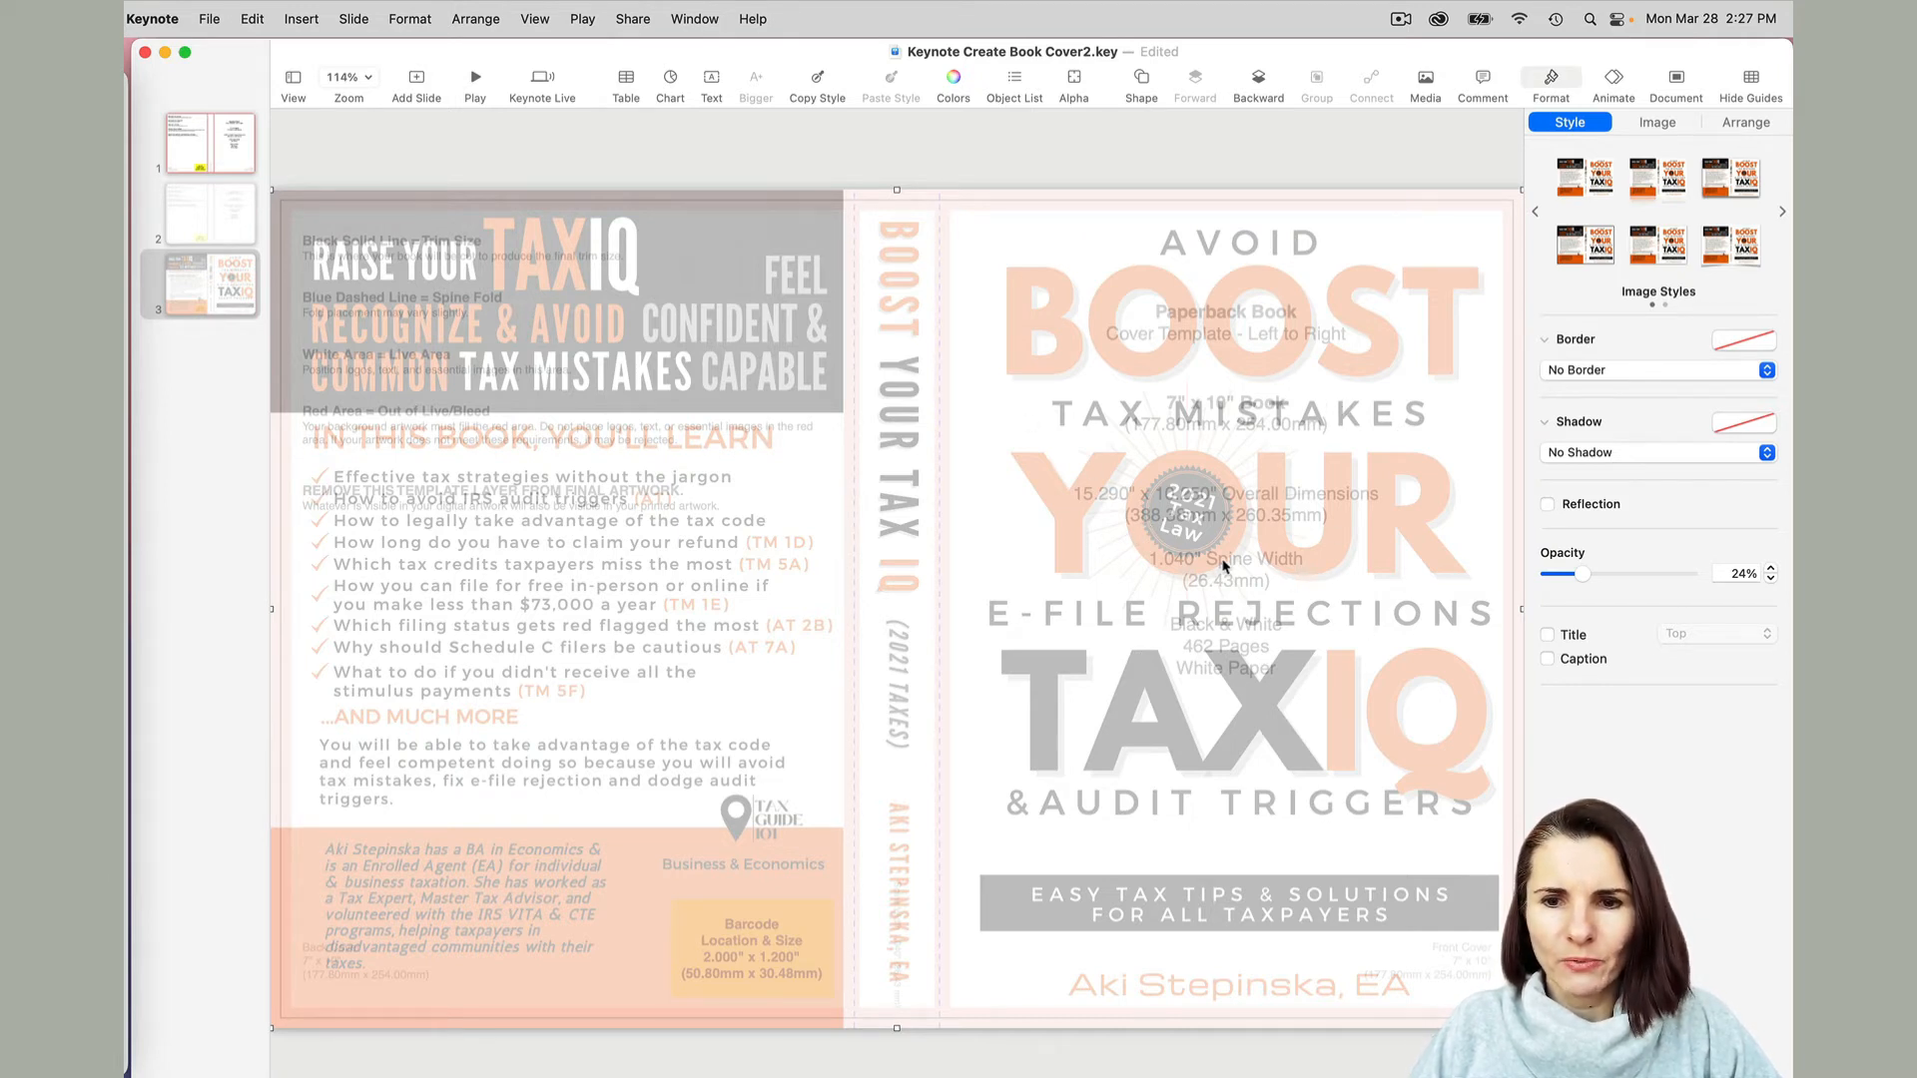
mouse_move(1663, 566)
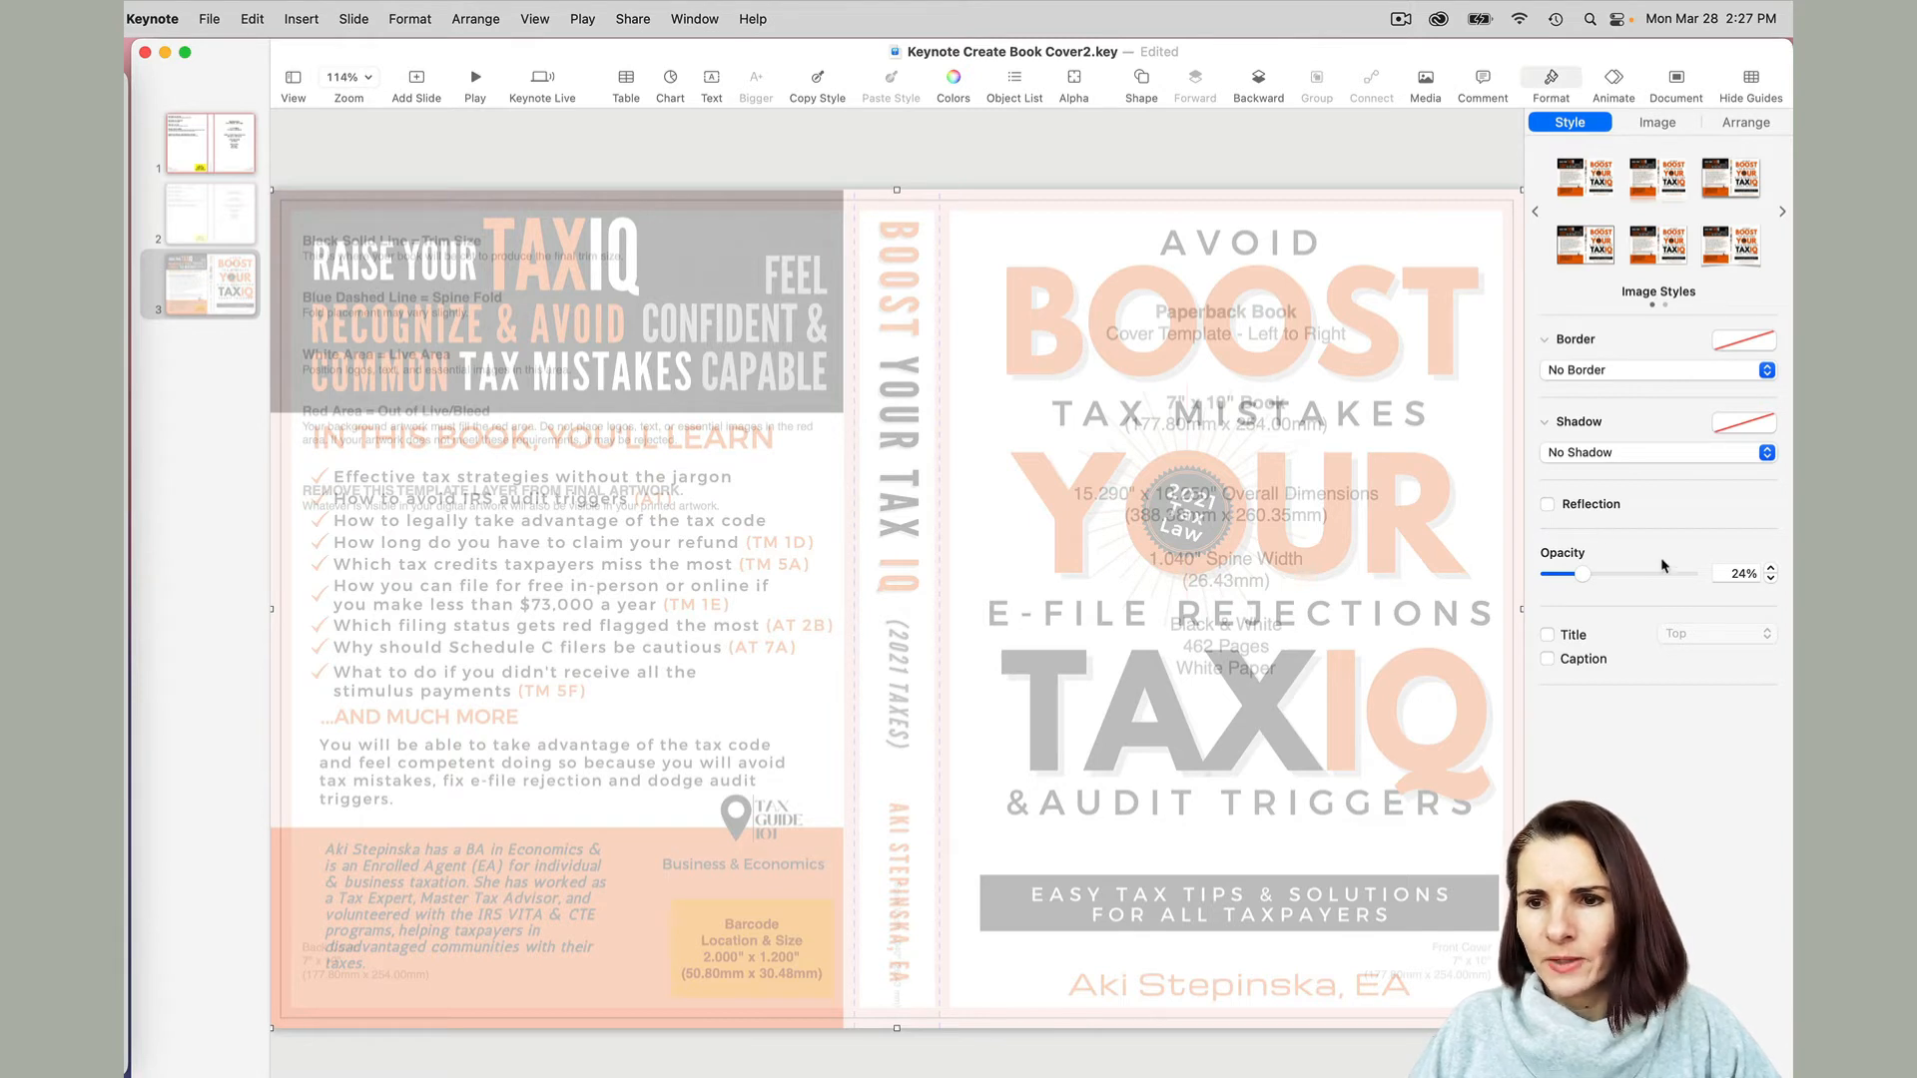
left_click(1744, 122)
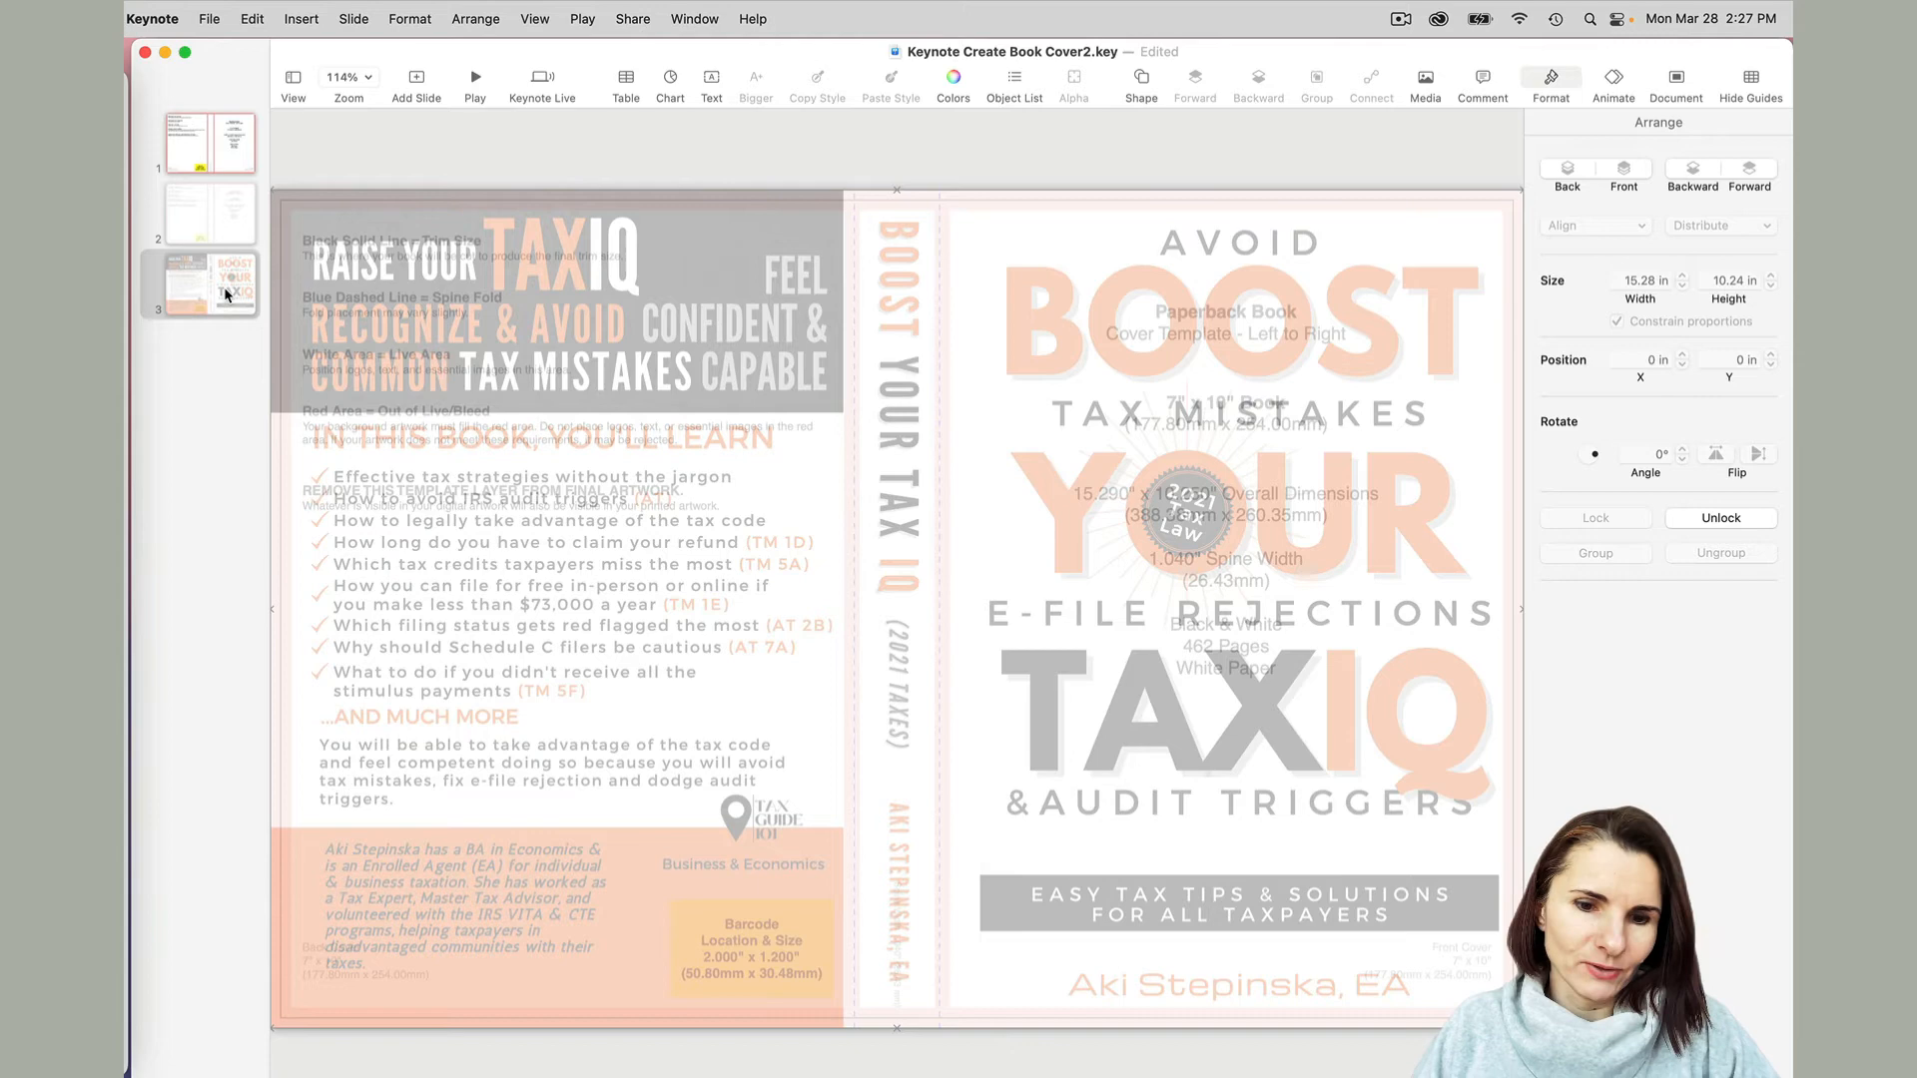
right_click(227, 284)
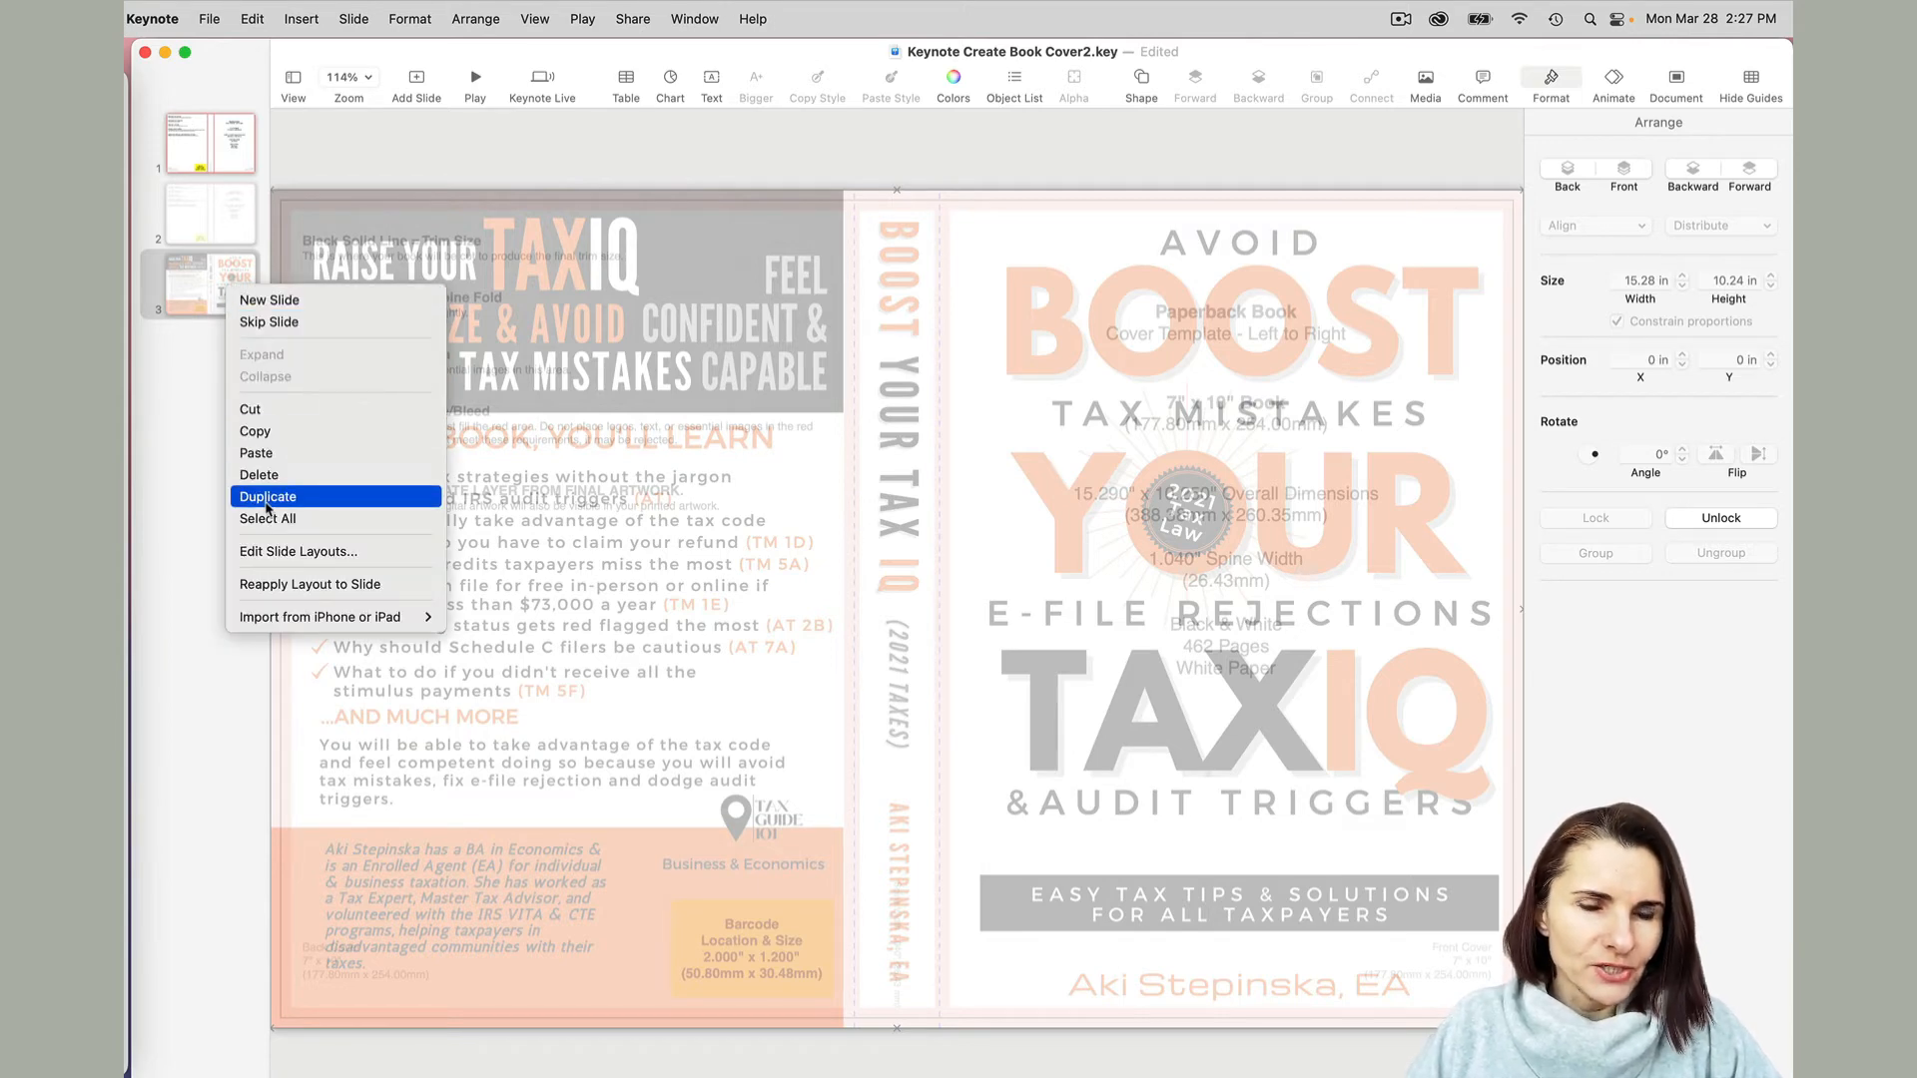
left_click(267, 495)
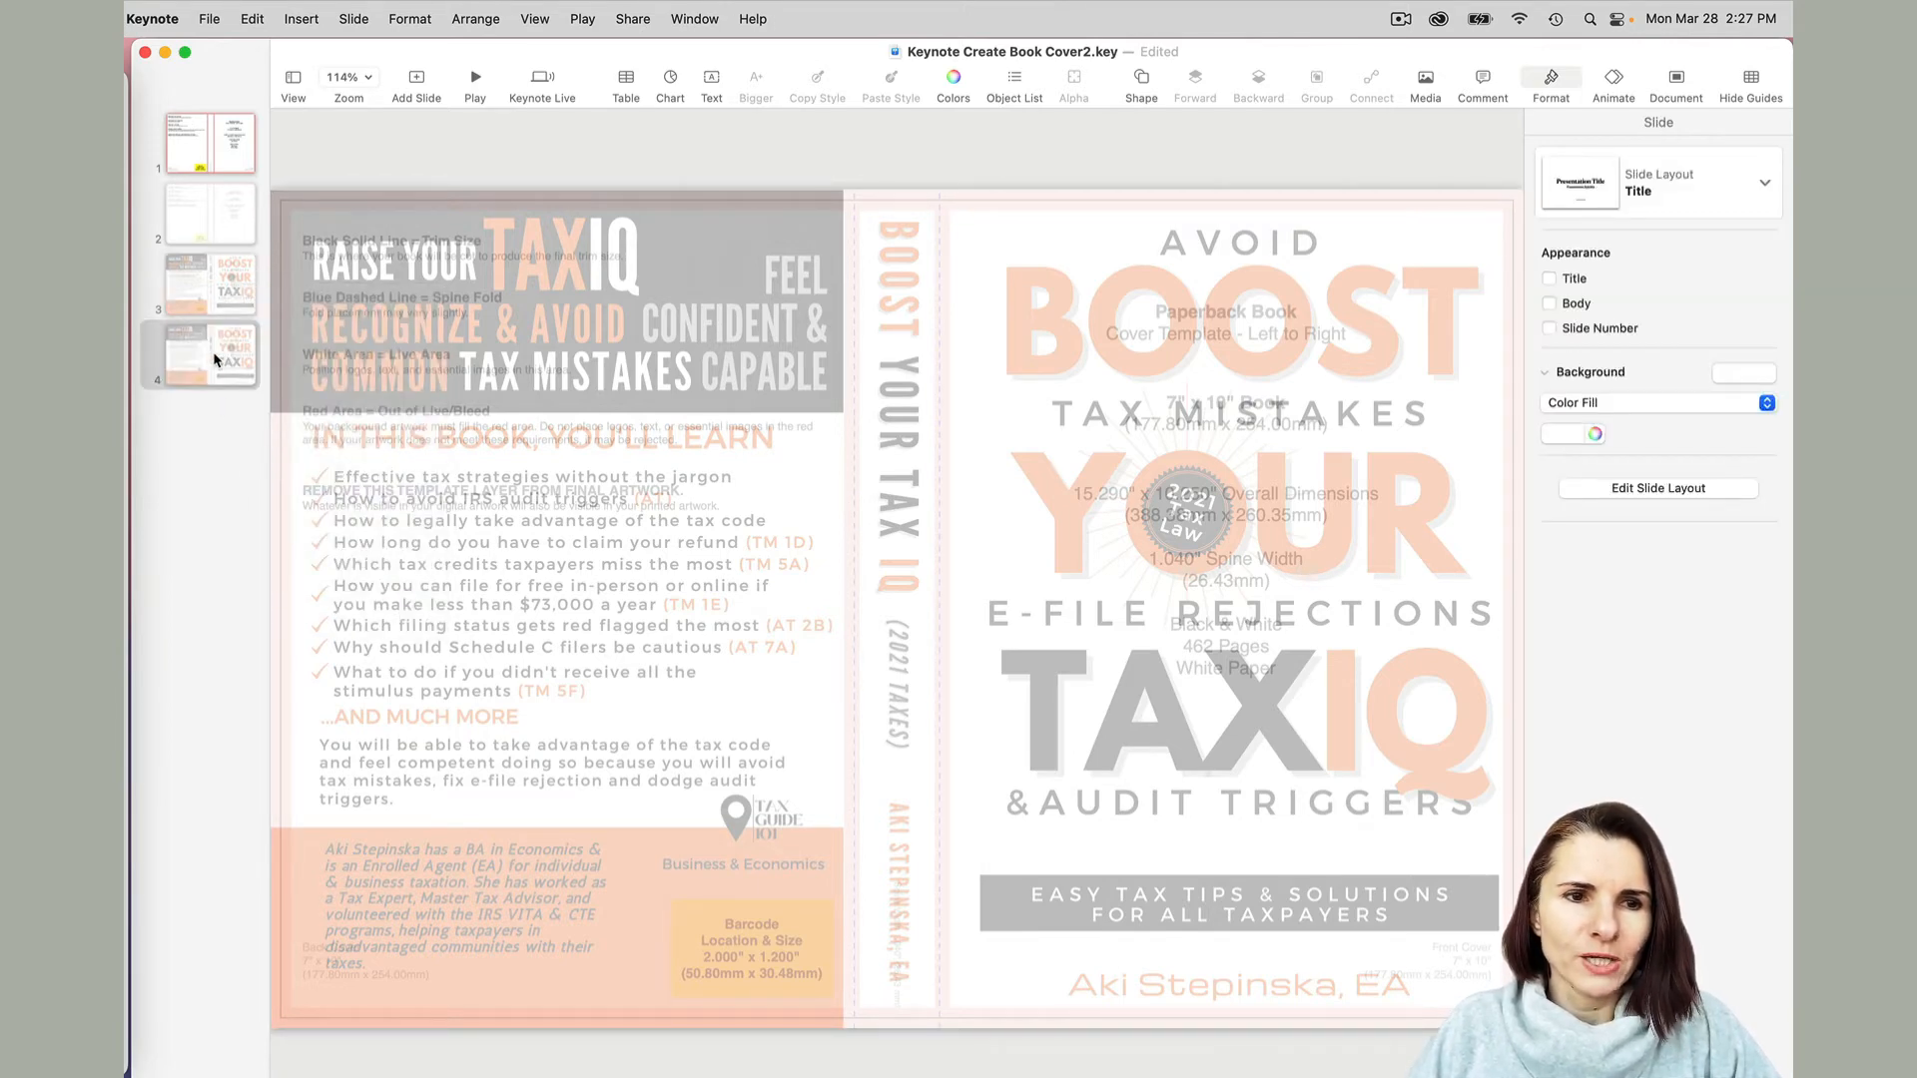
mouse_move(1056, 777)
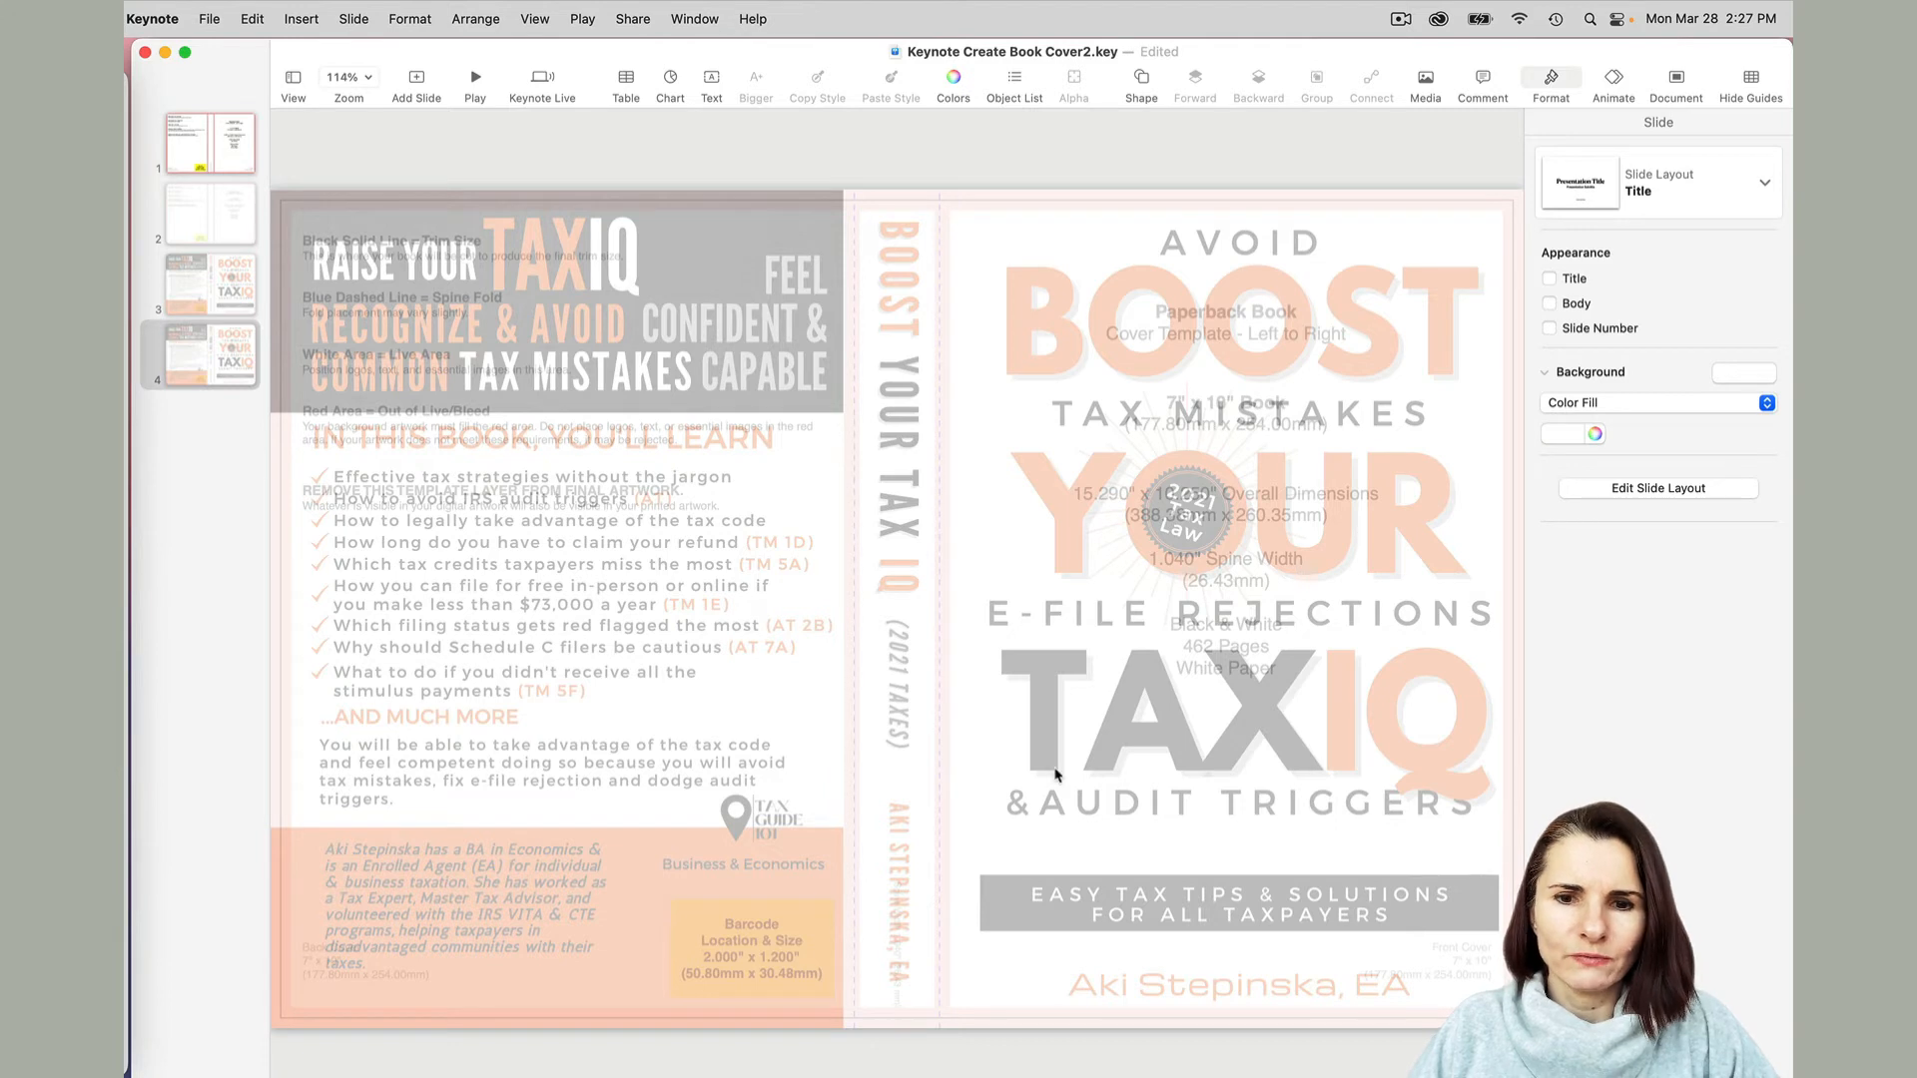
mouse_move(1241, 316)
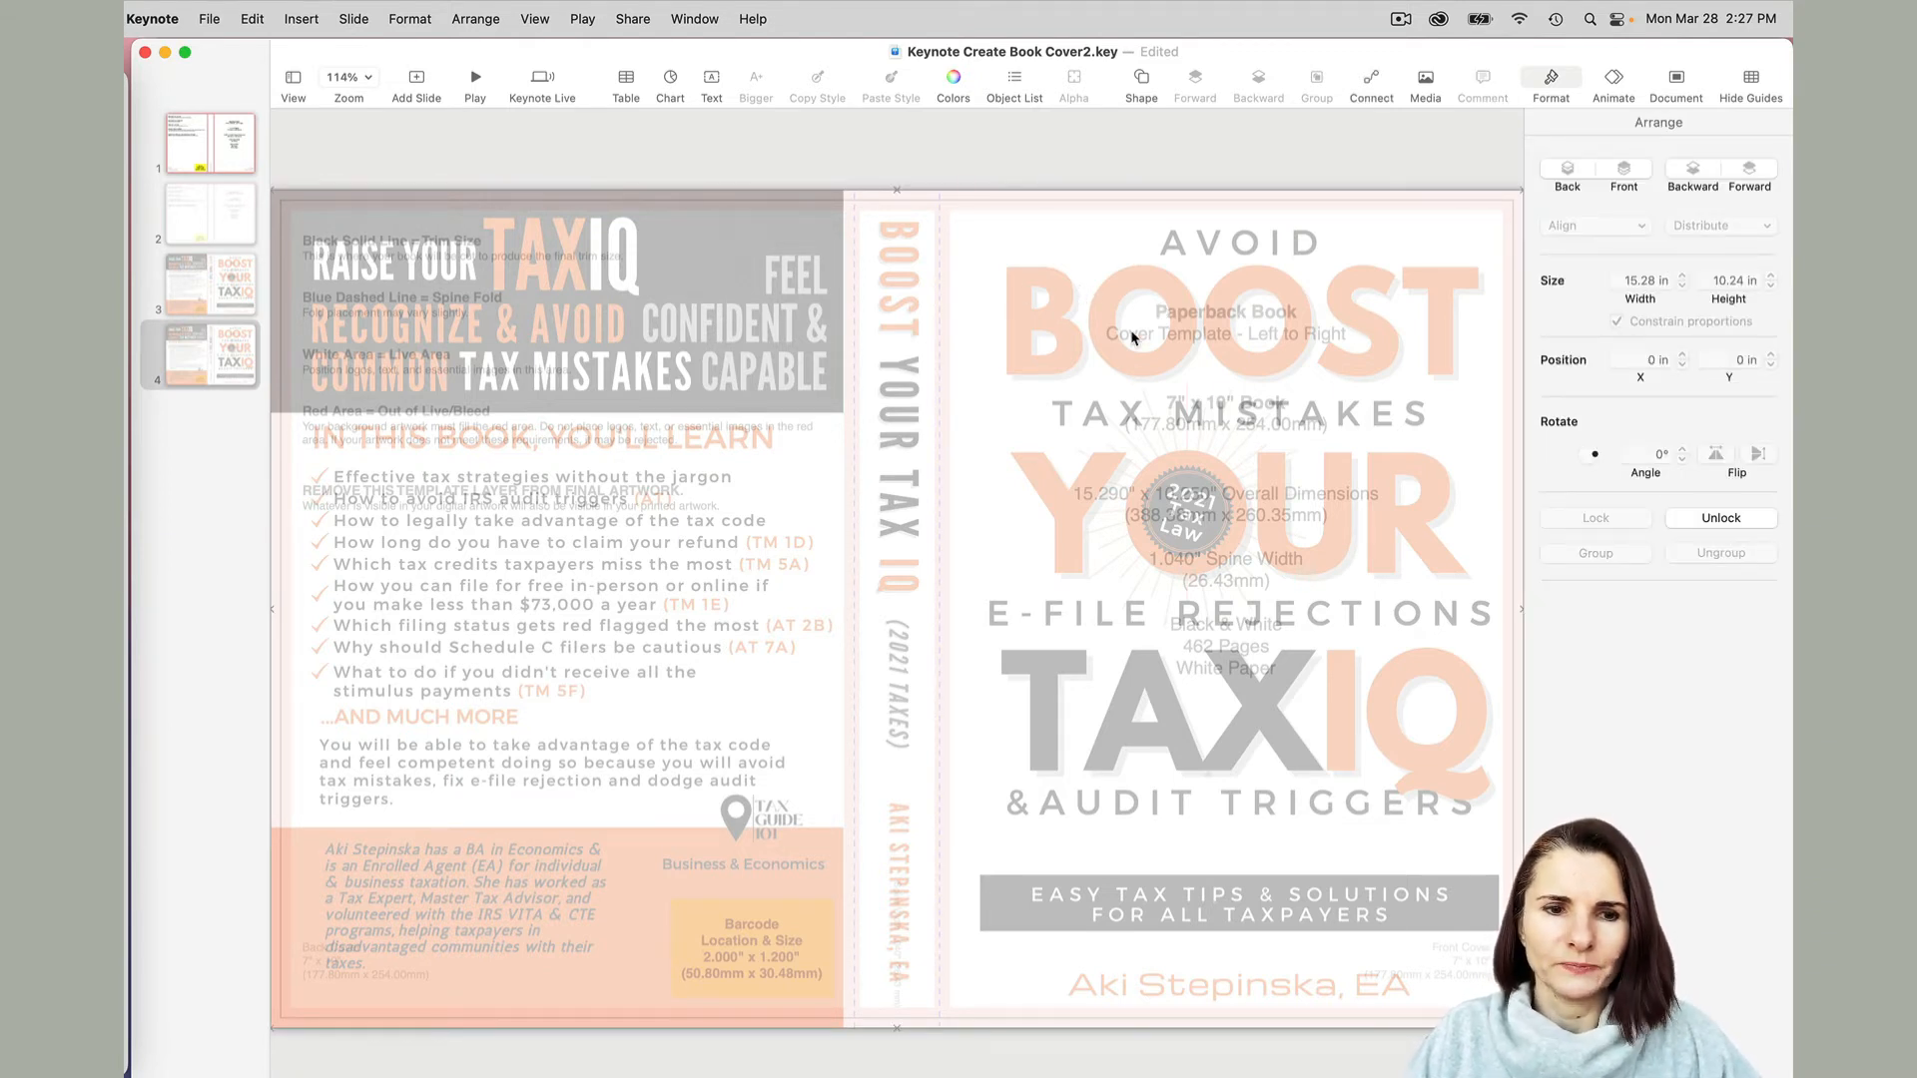
mouse_move(1061, 324)
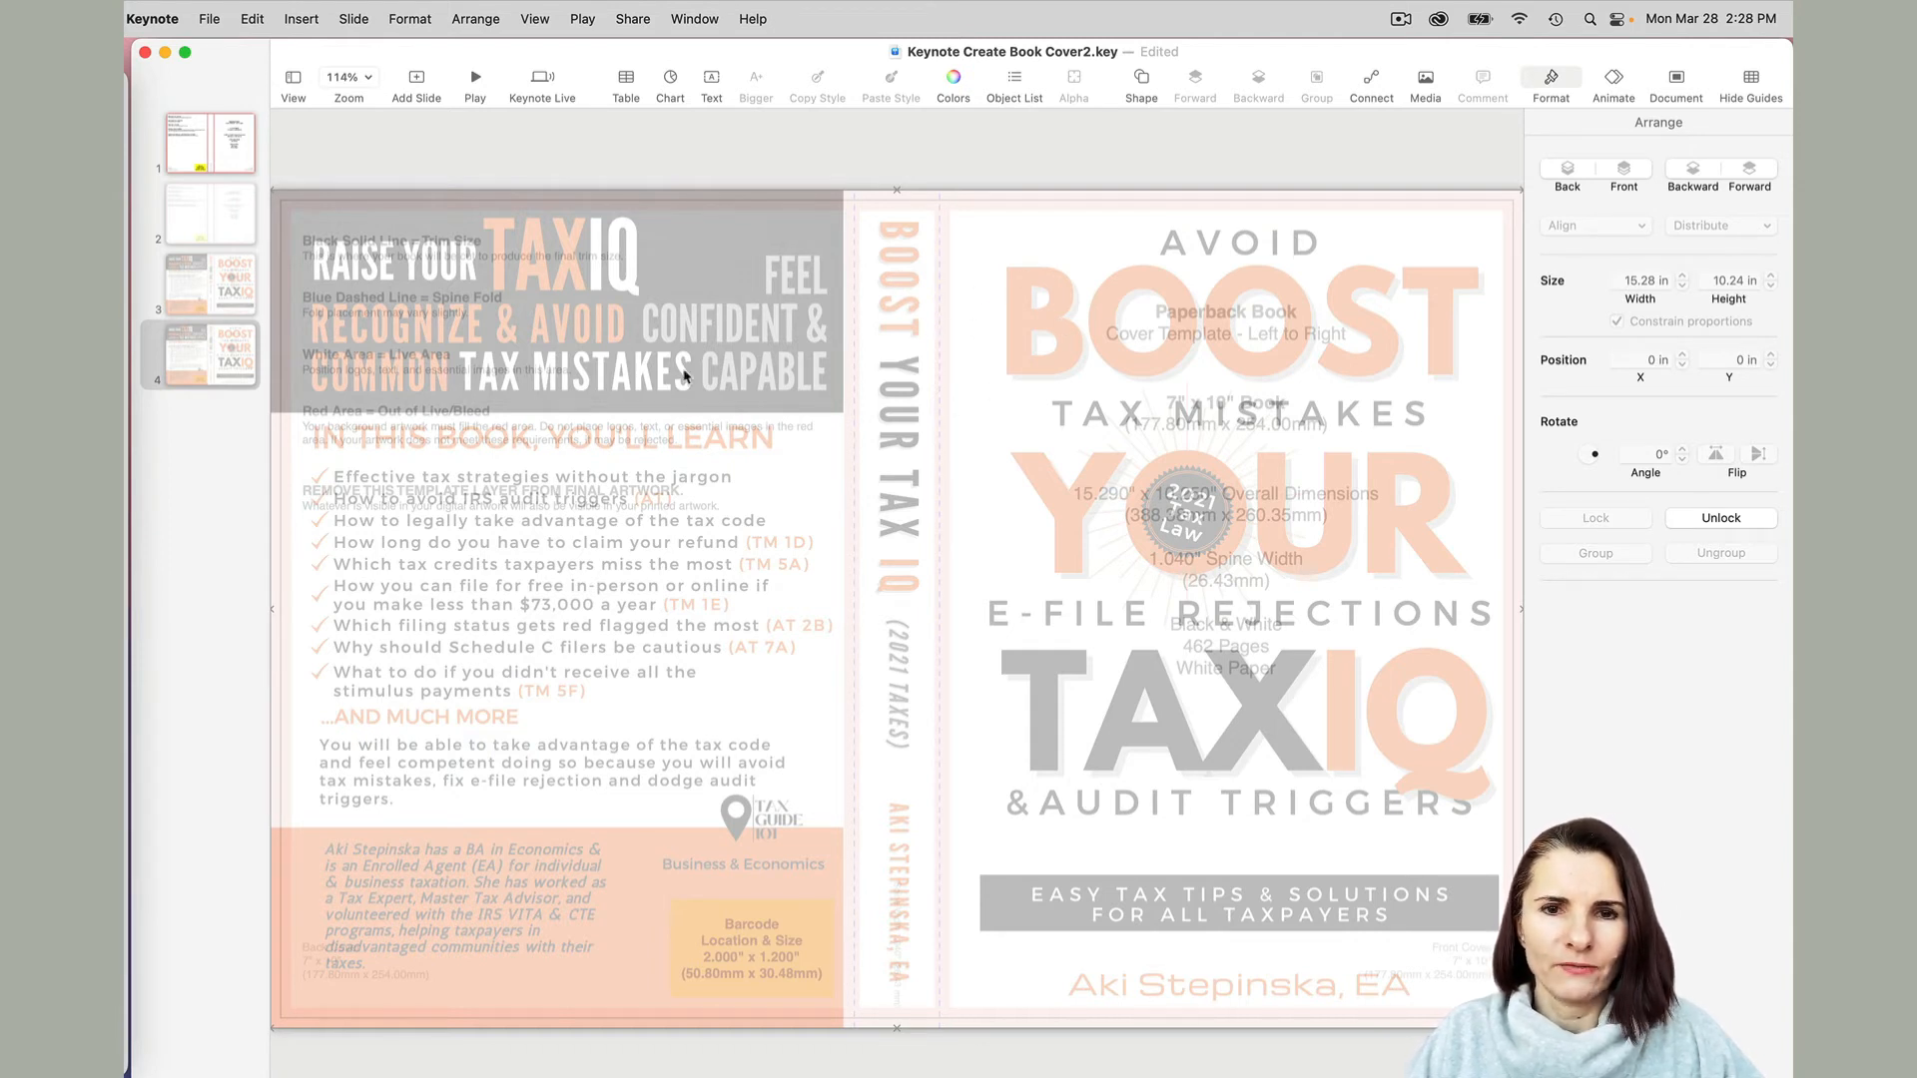
mouse_move(1008, 495)
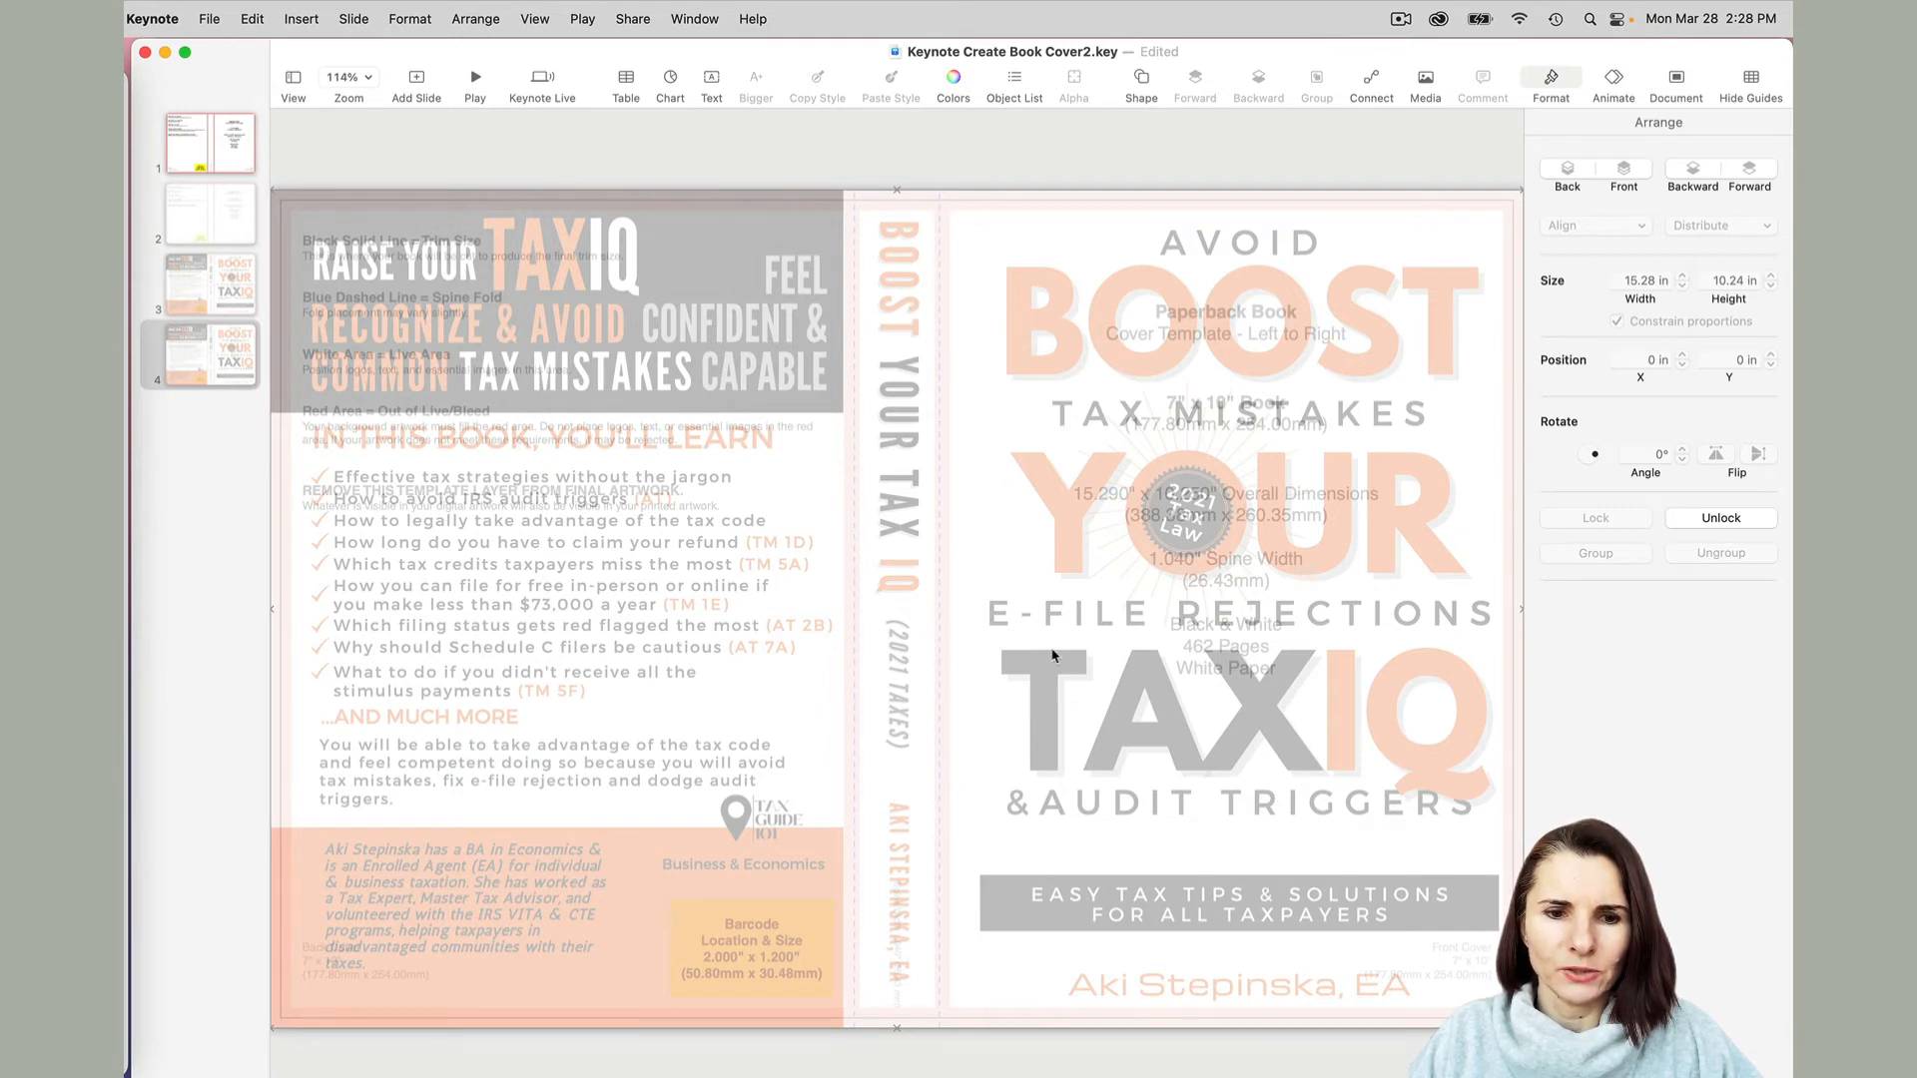
mouse_move(1133, 484)
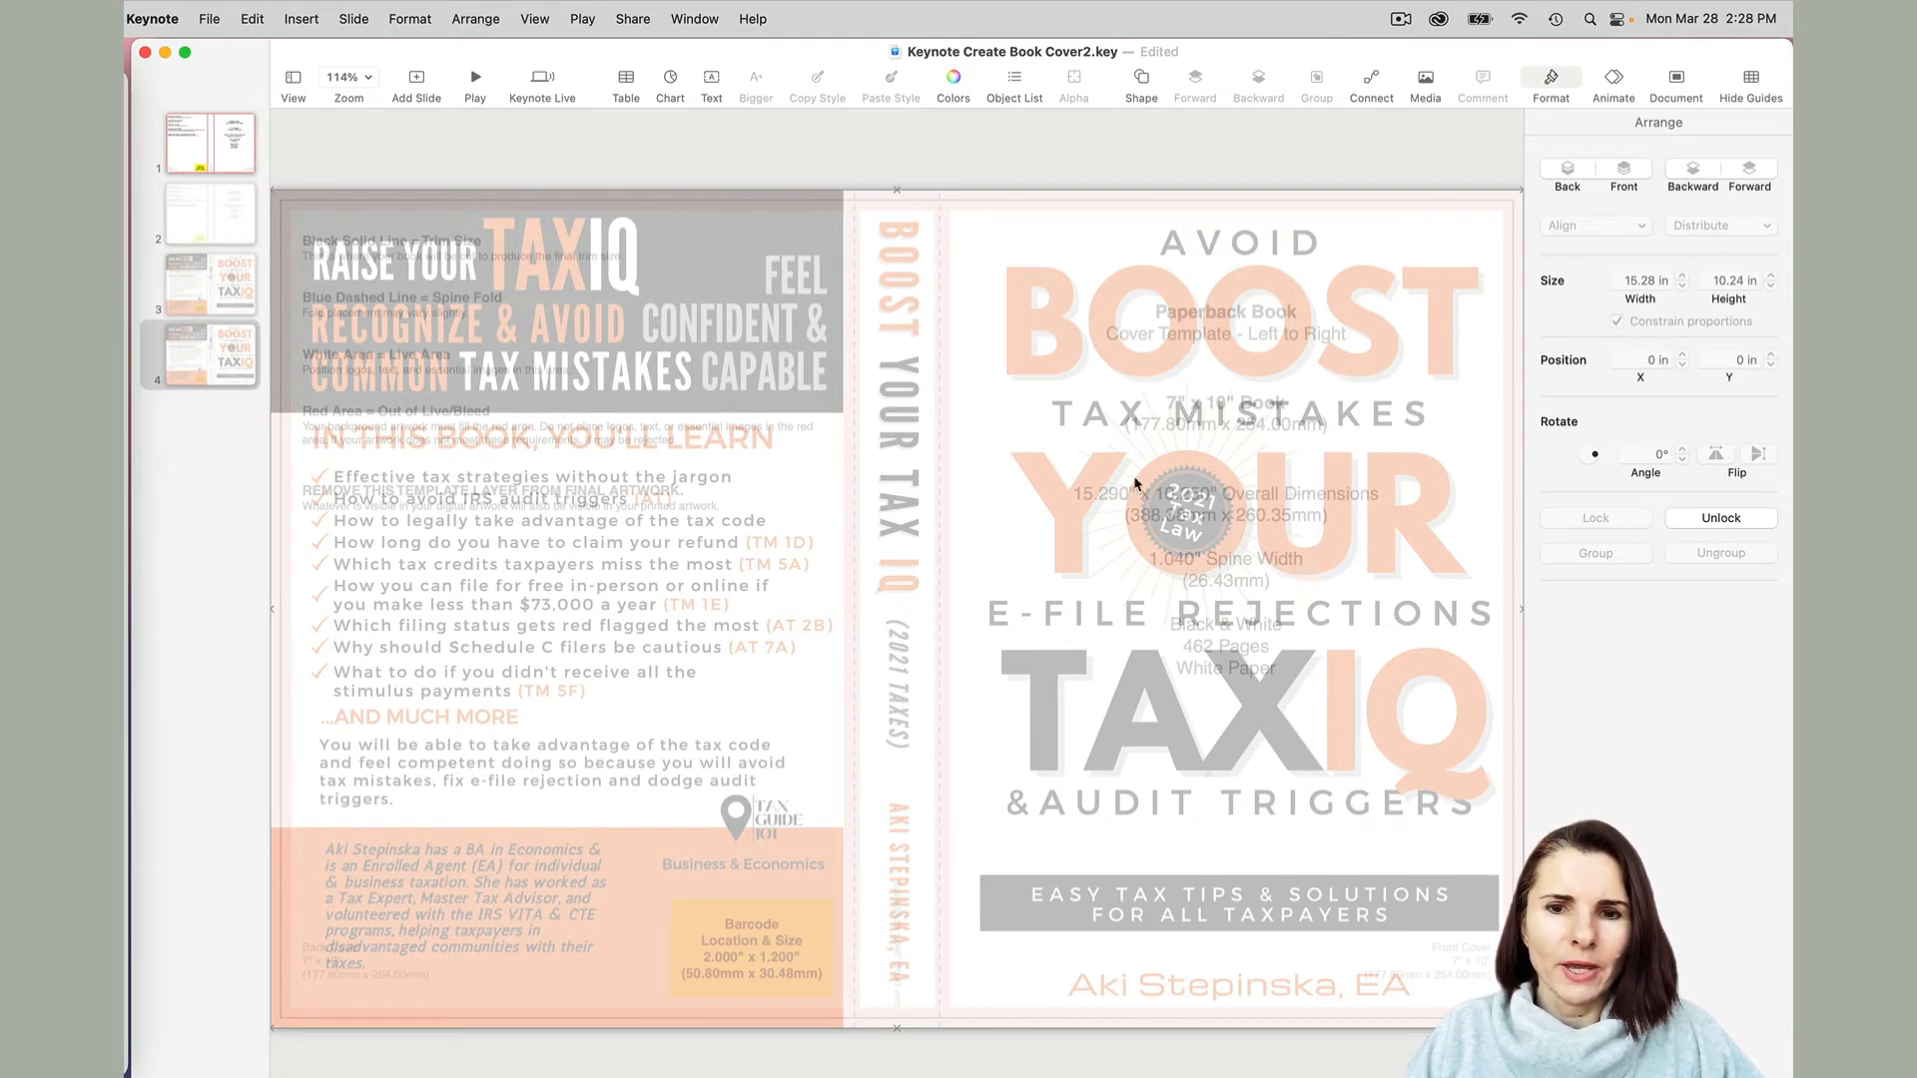
mouse_move(1113, 658)
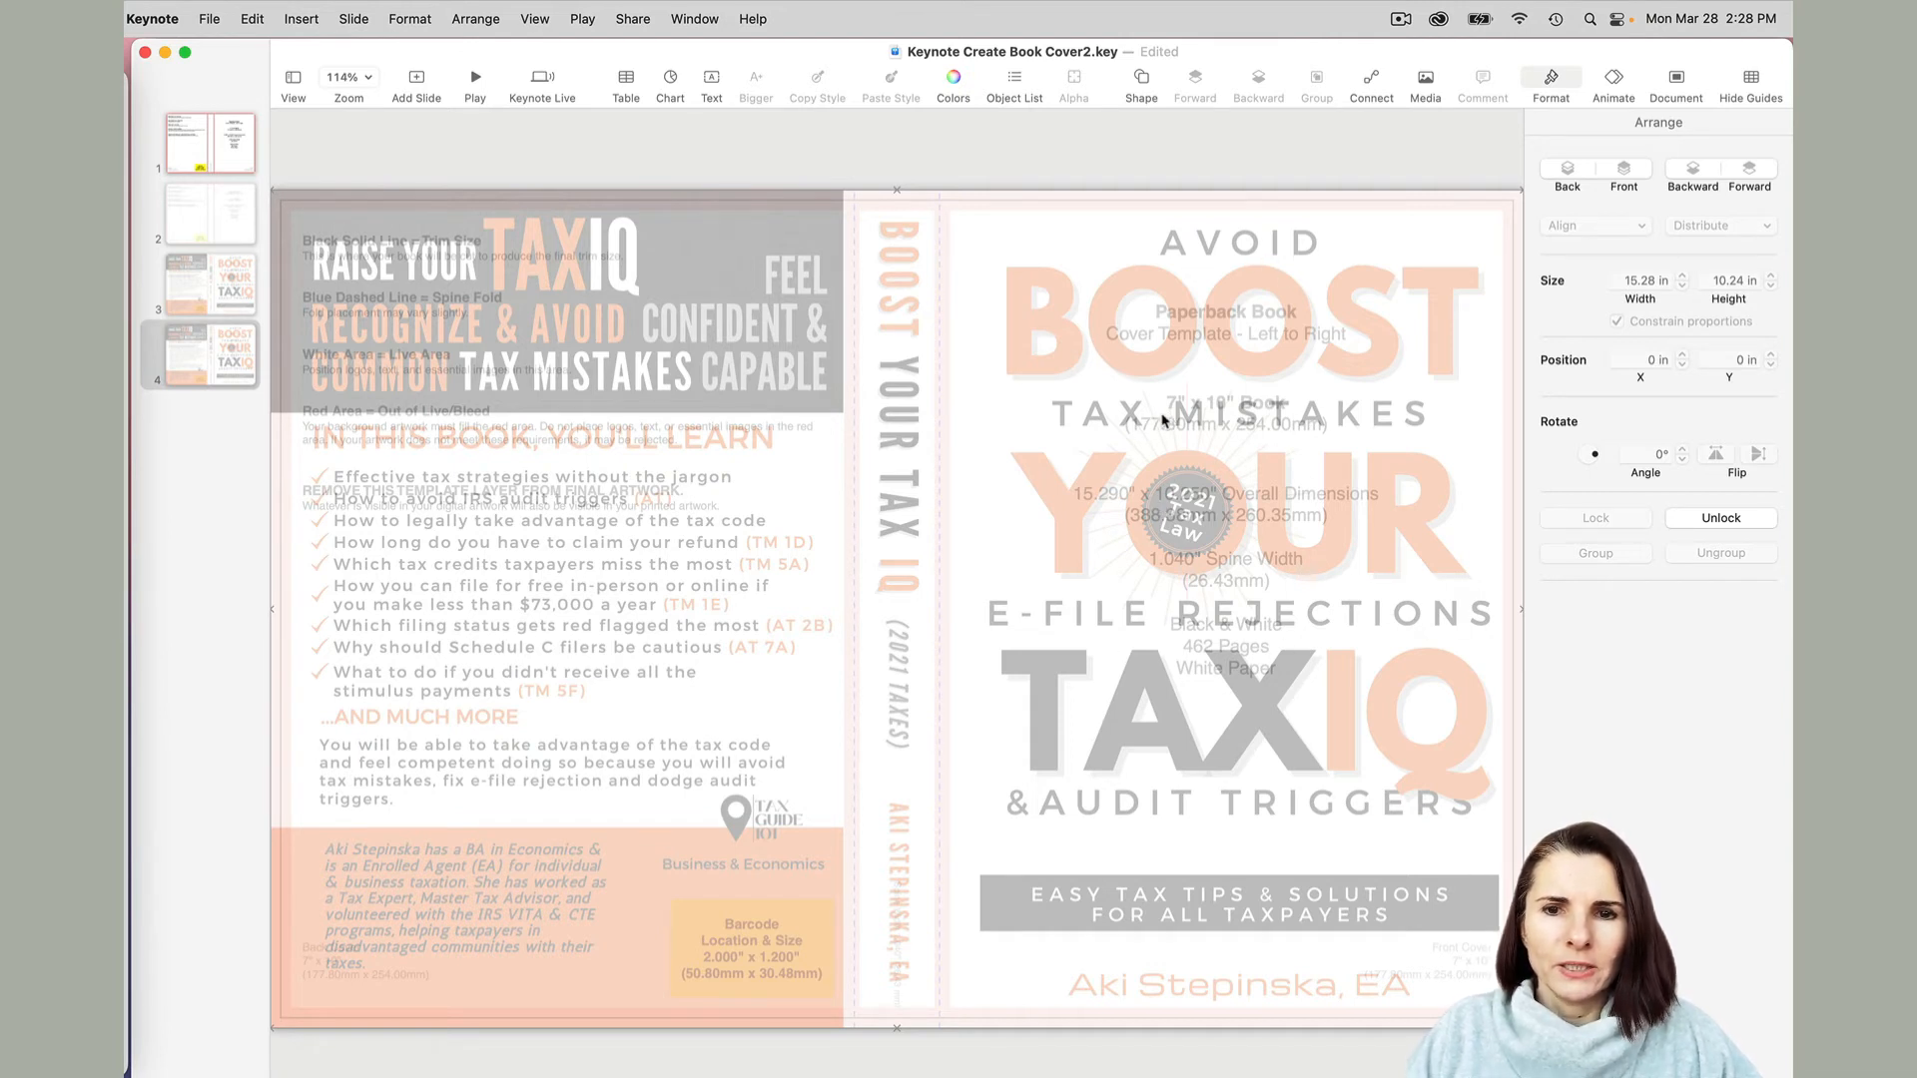
mouse_move(1172, 373)
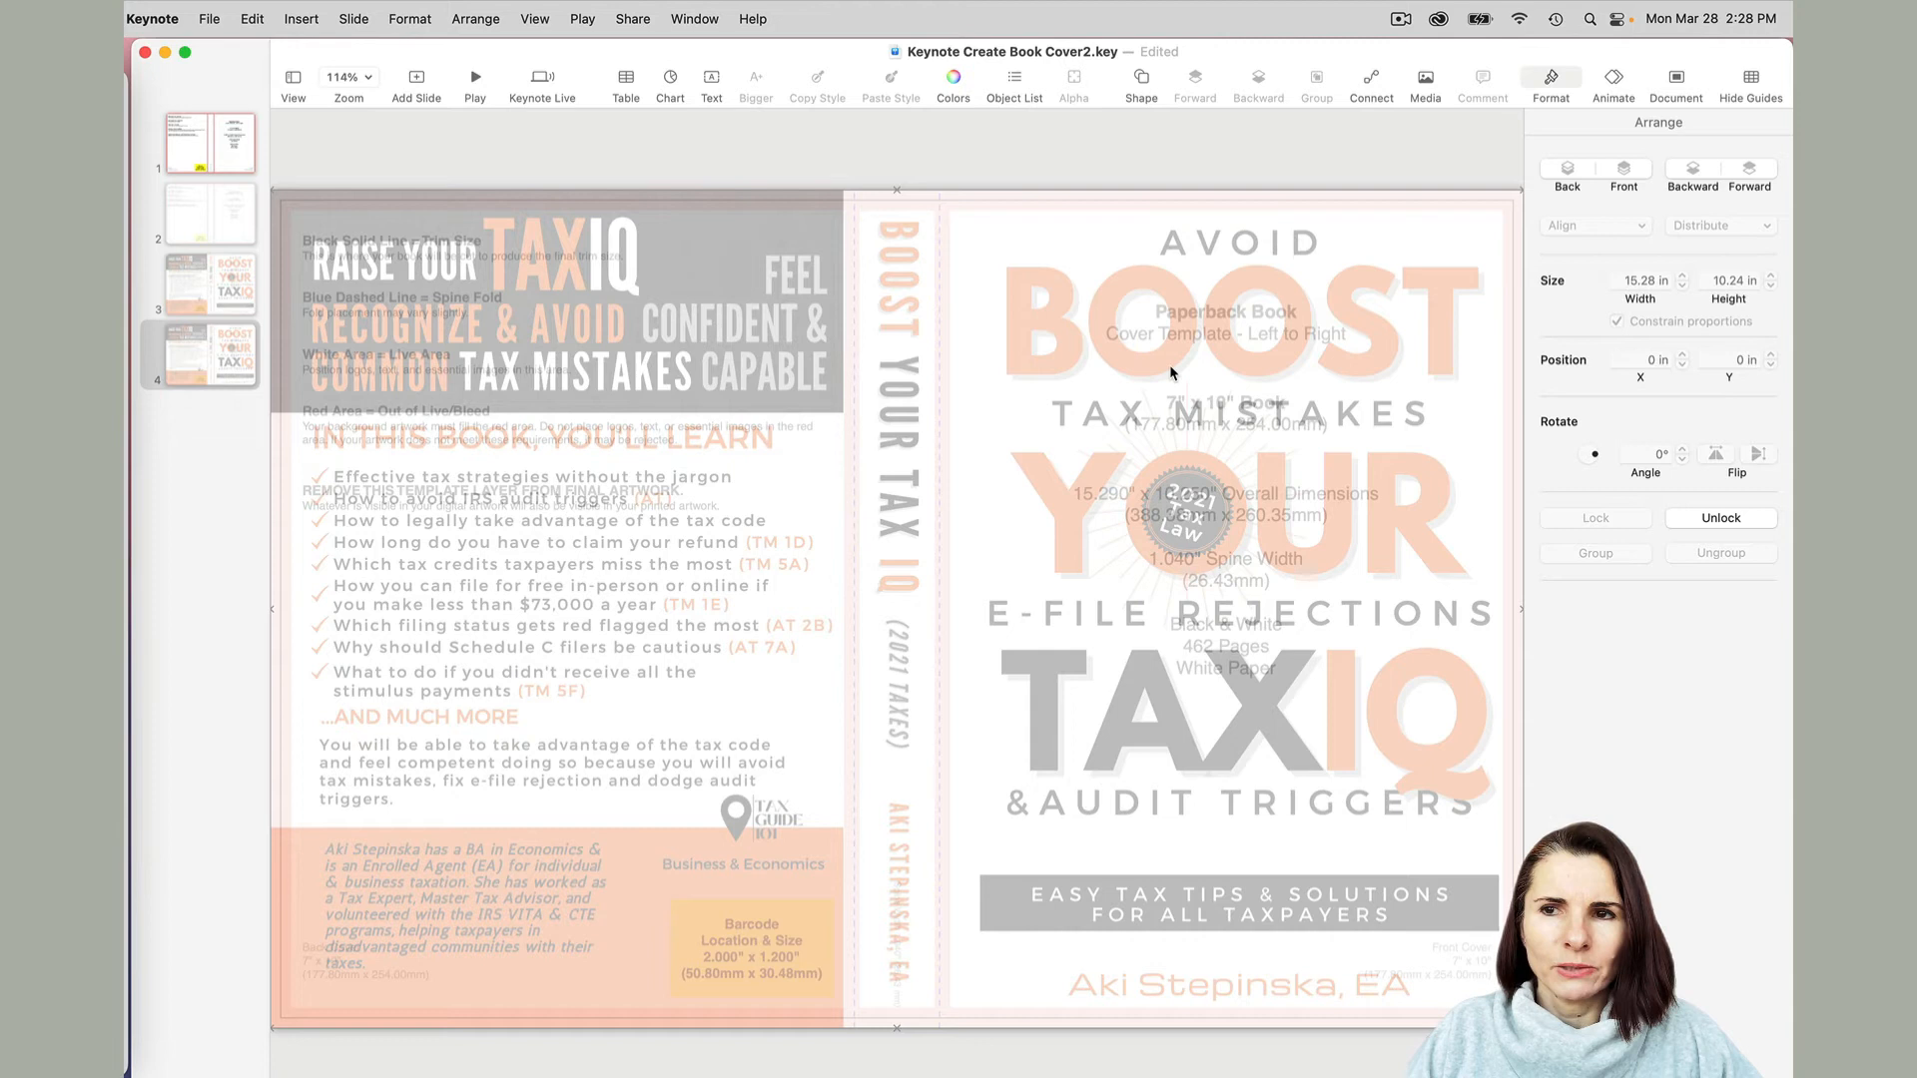
mouse_move(1043, 340)
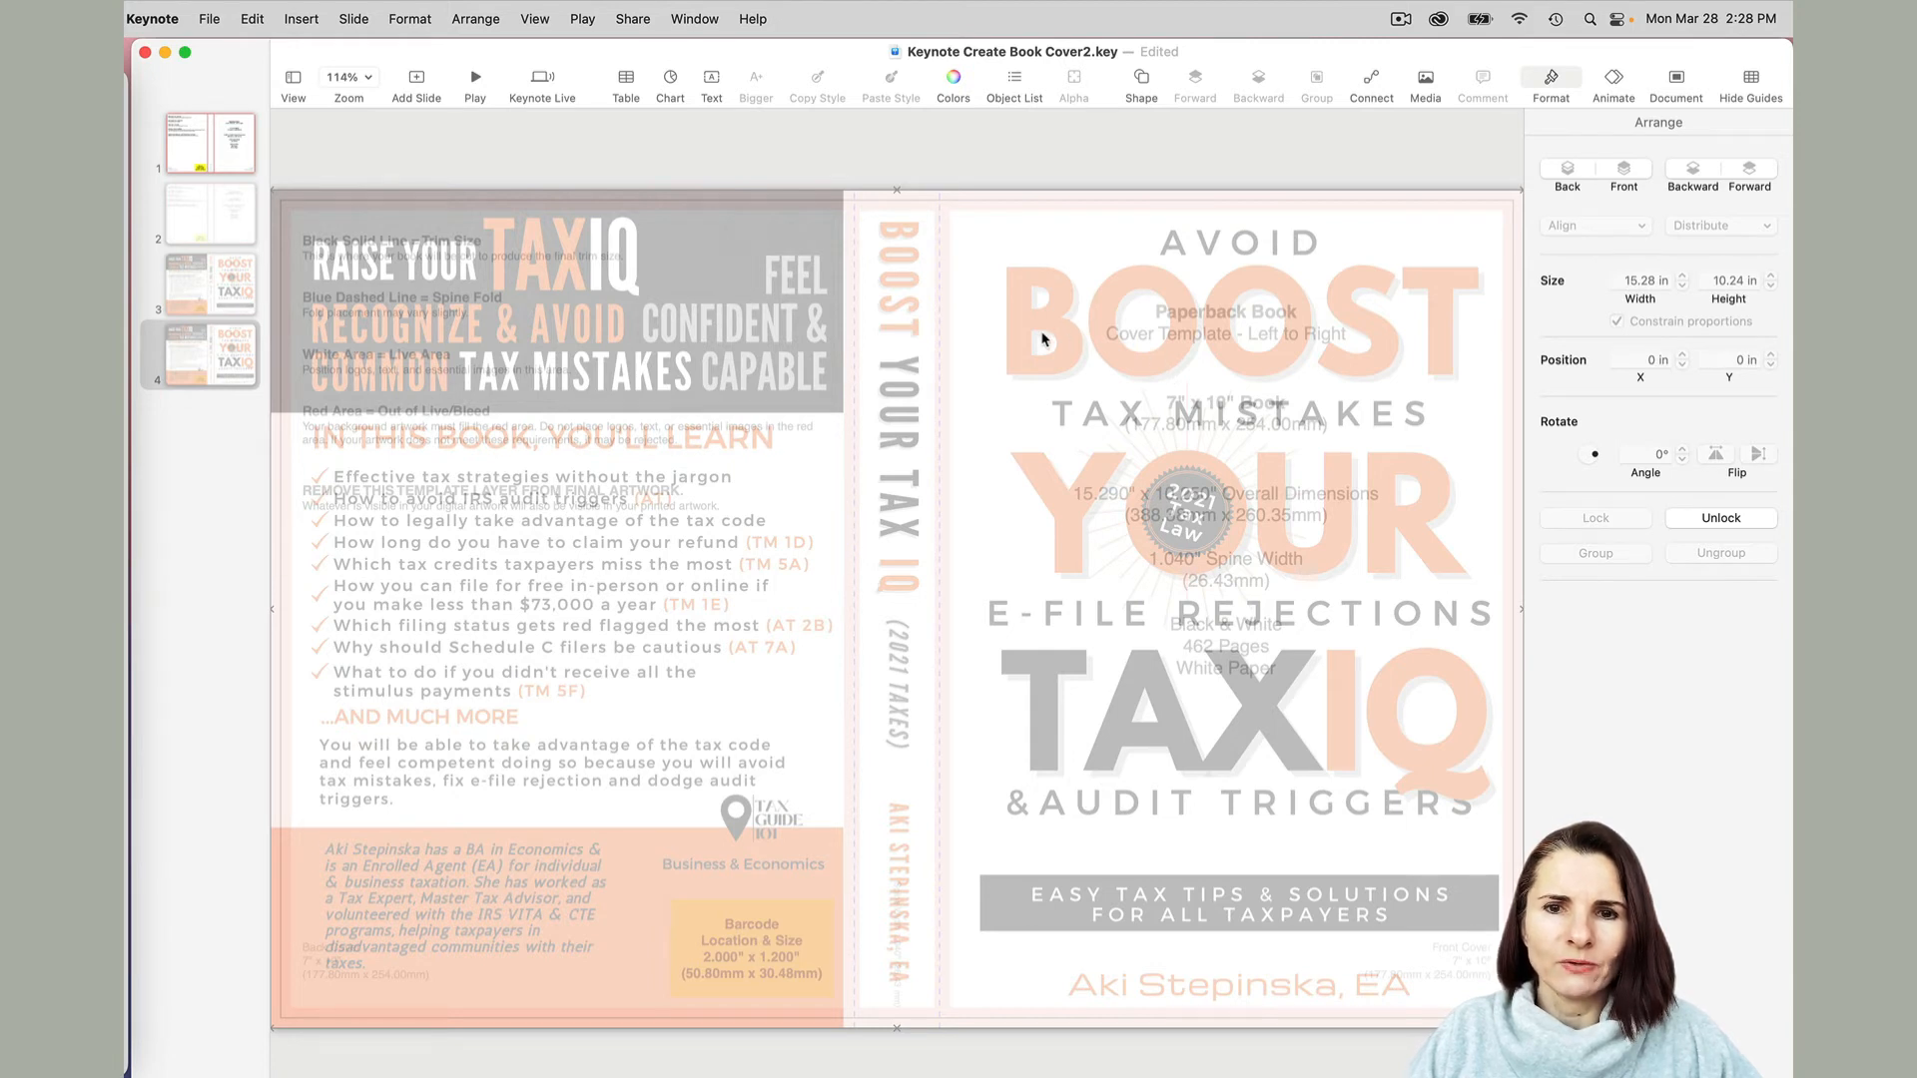
mouse_move(1034, 408)
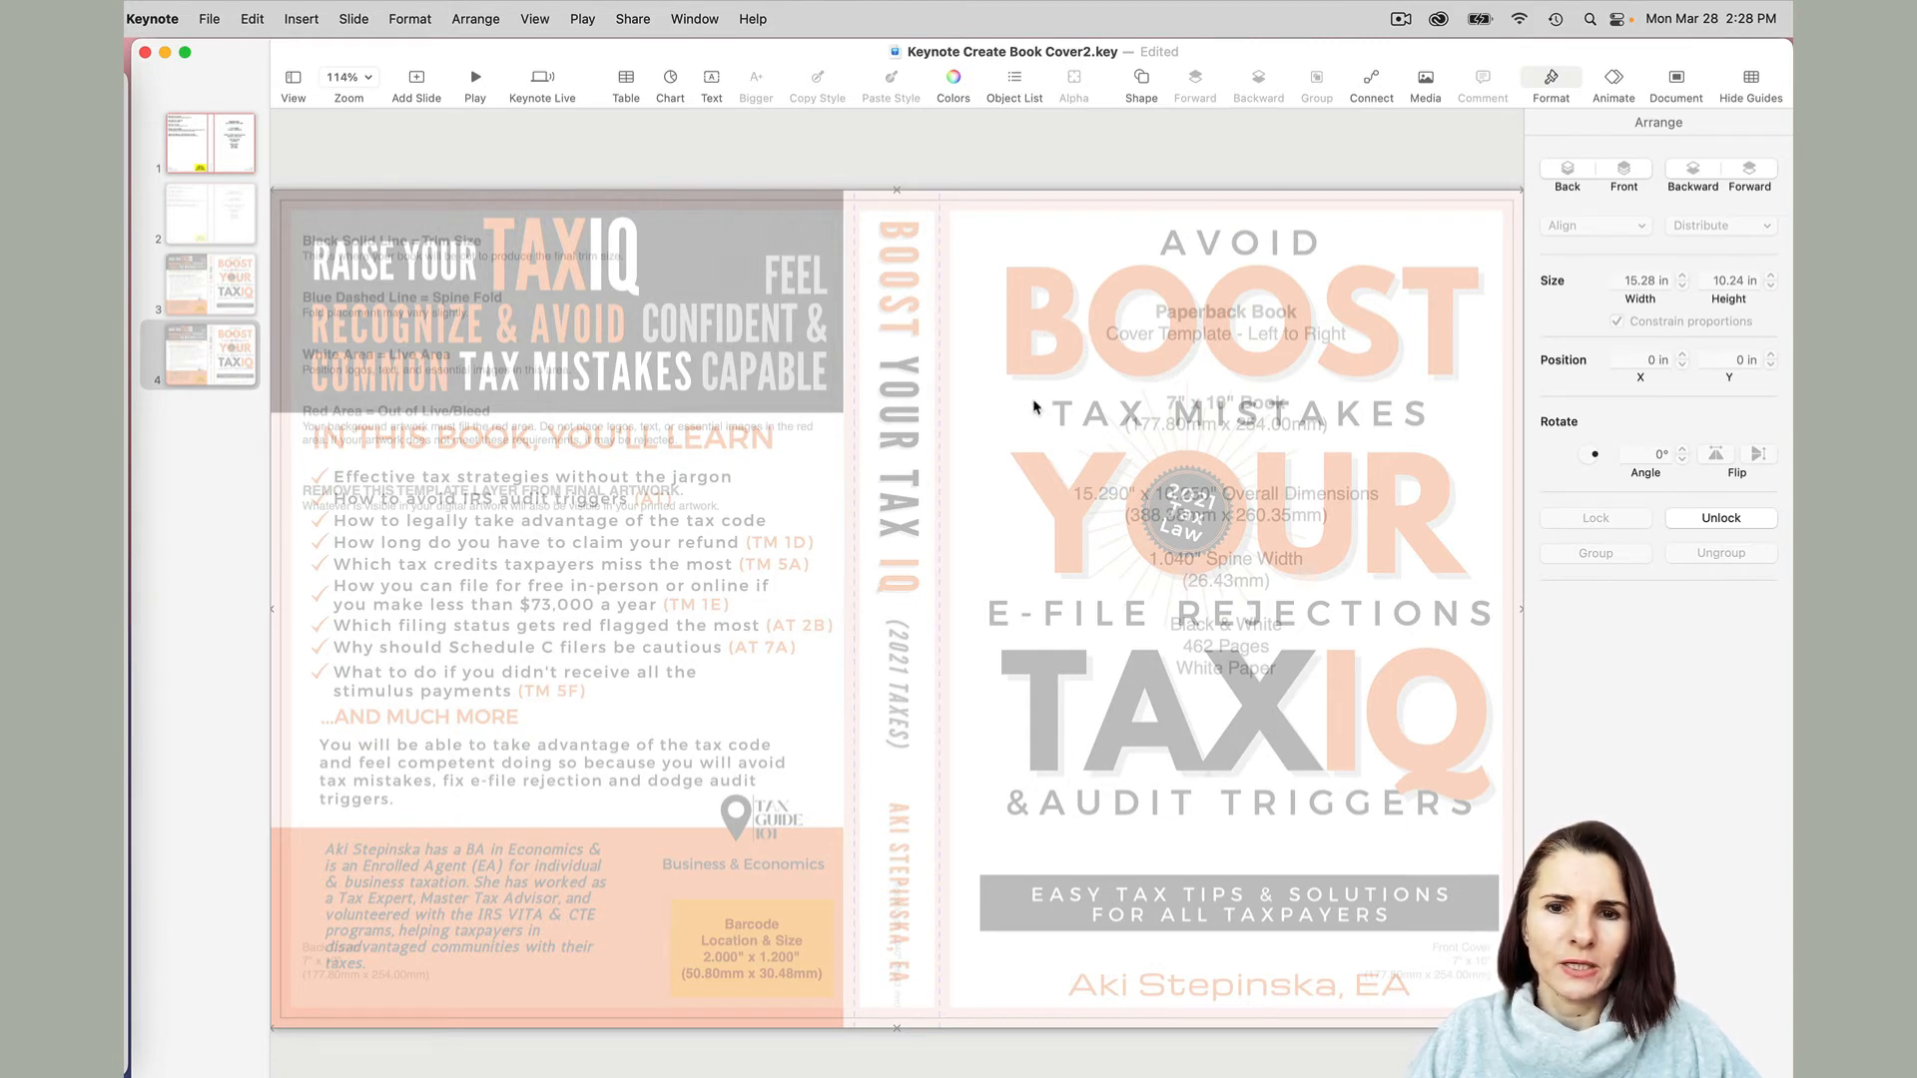
mouse_move(1354, 376)
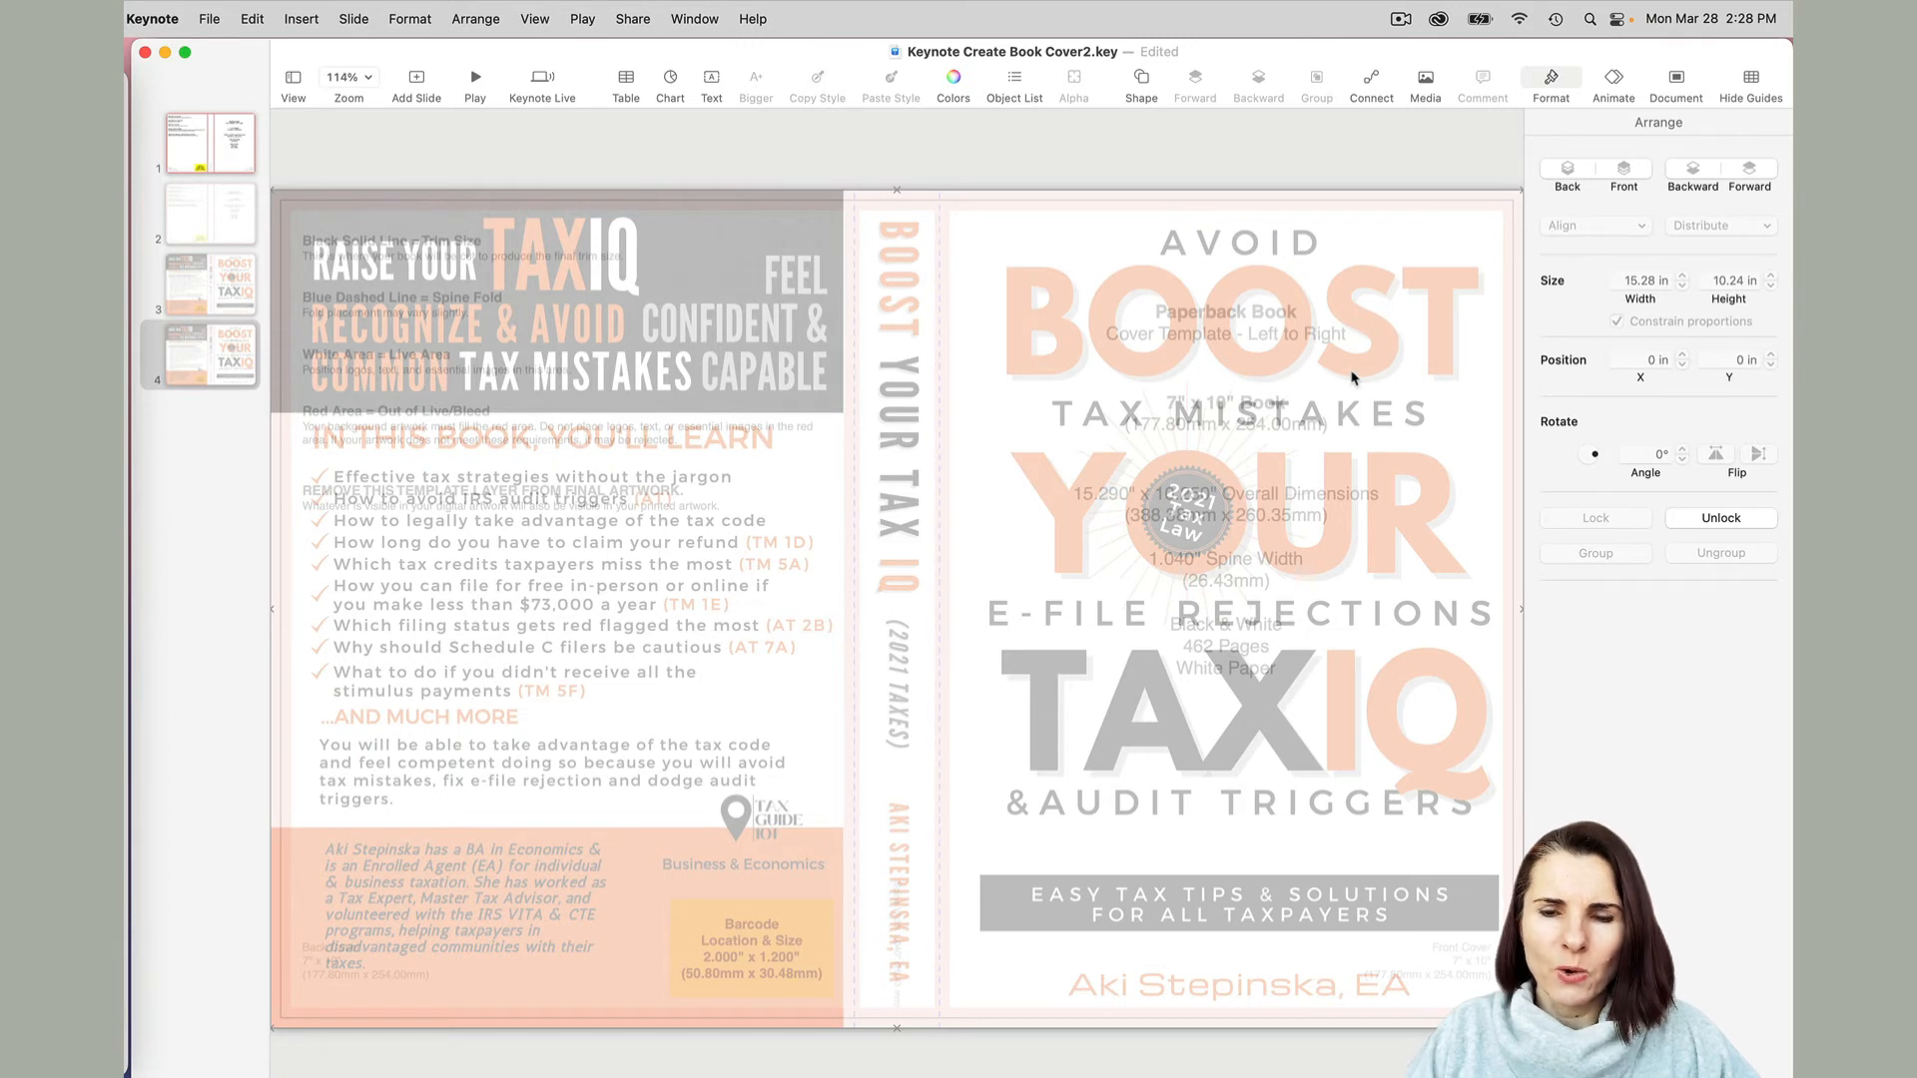
mouse_move(1334, 383)
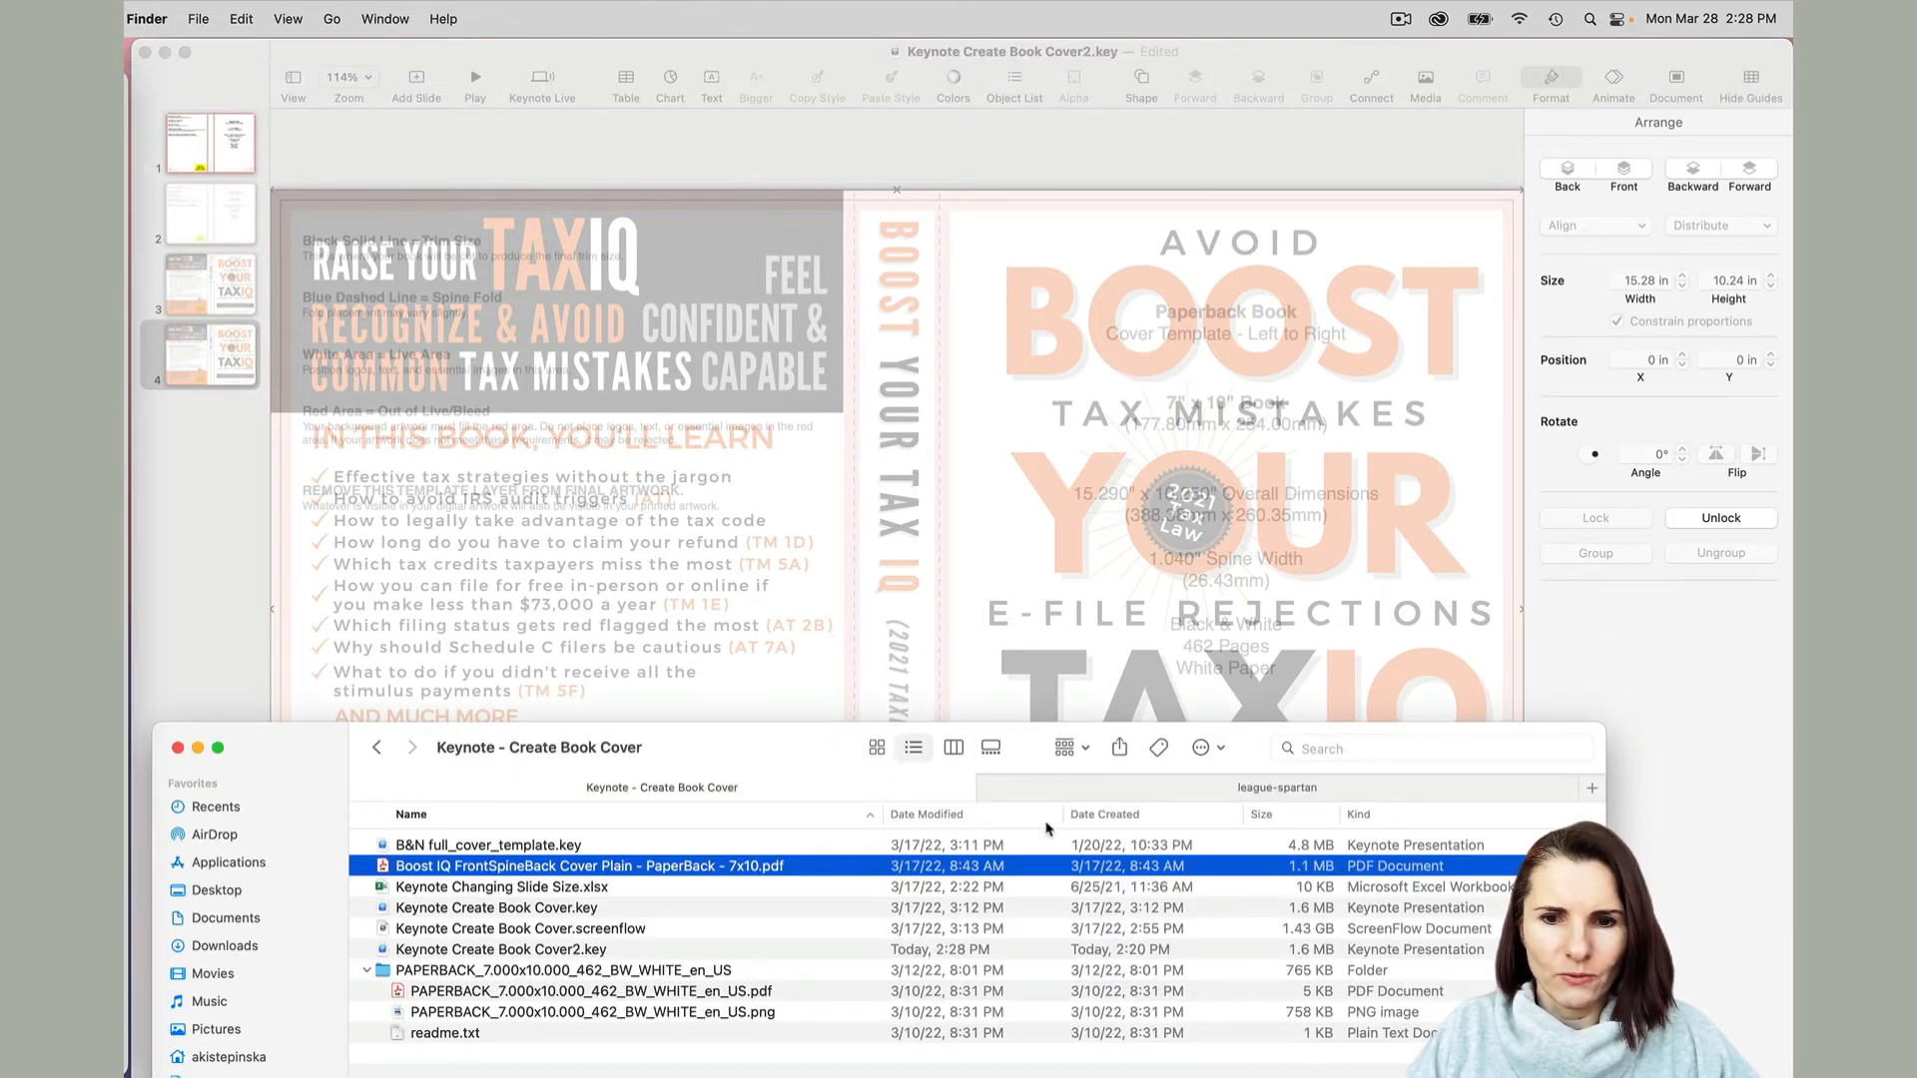
left_click(1276, 788)
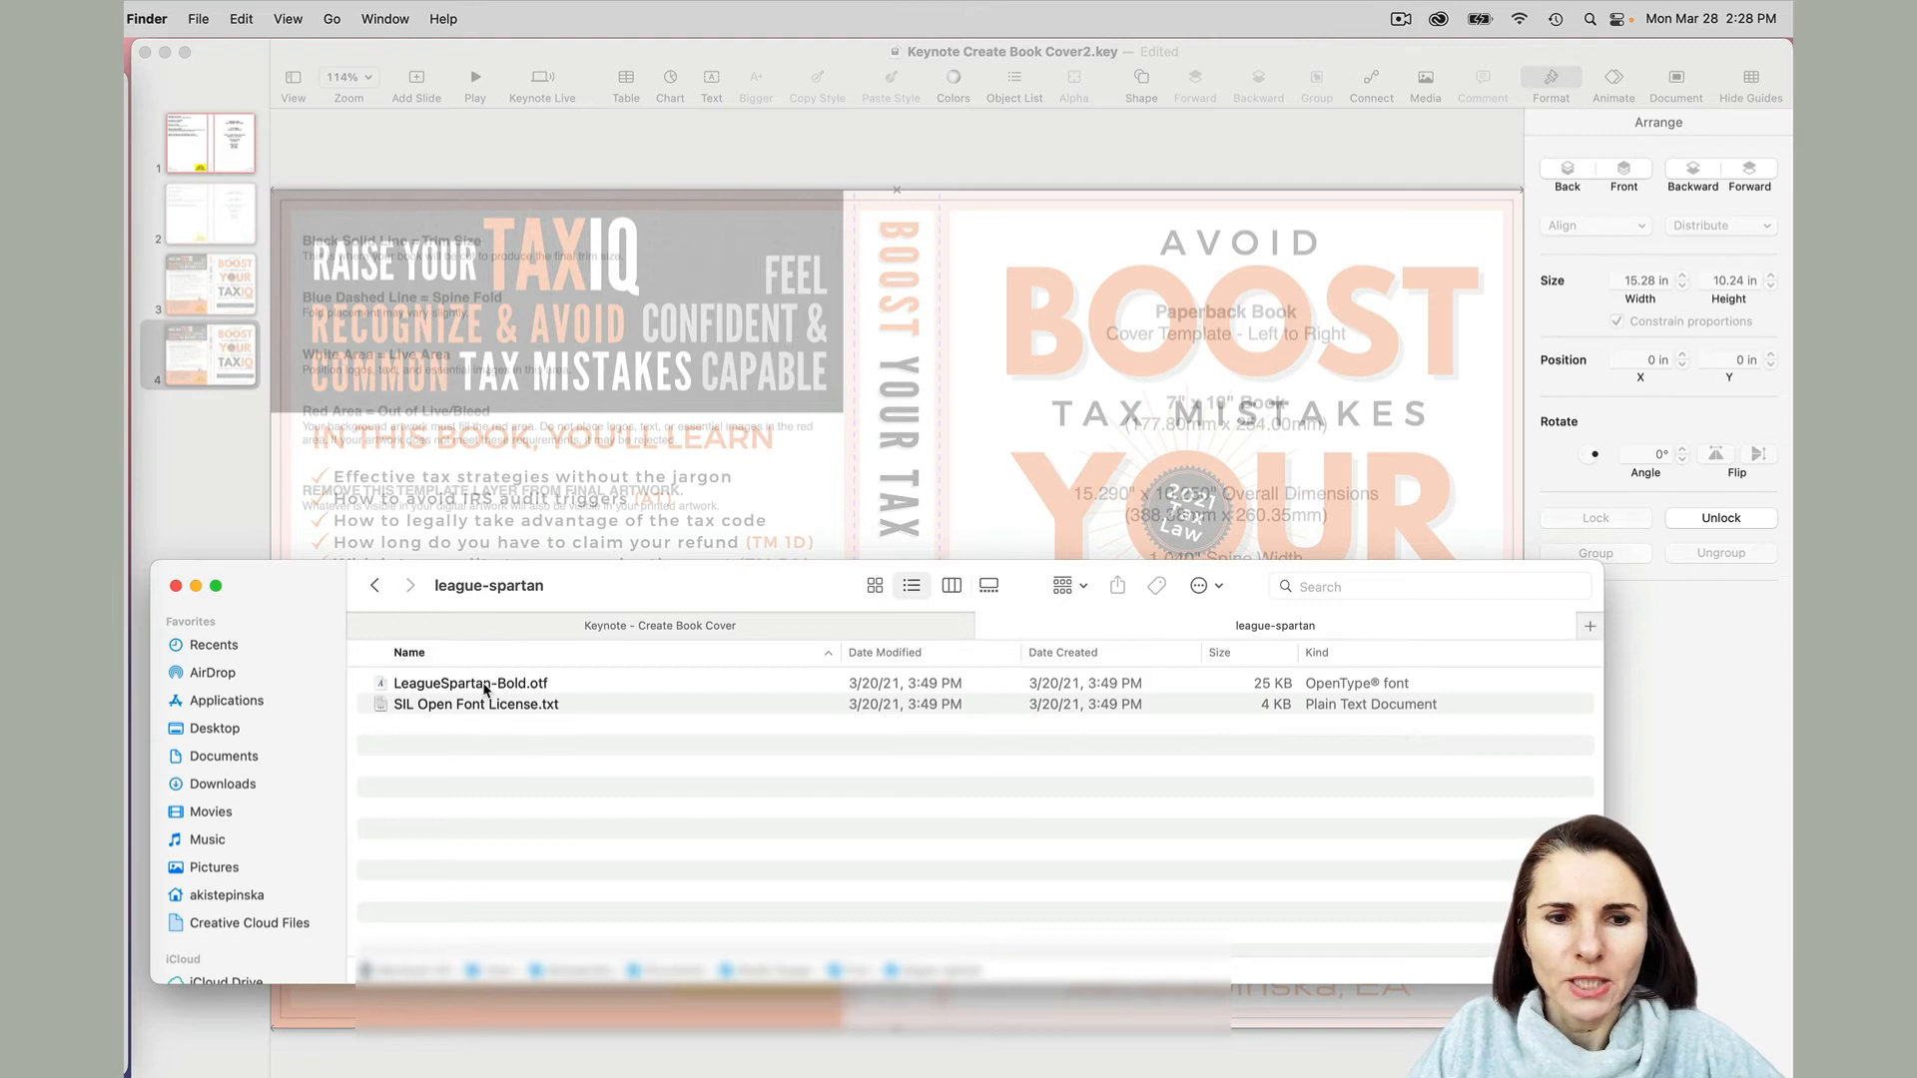
left_click(471, 682)
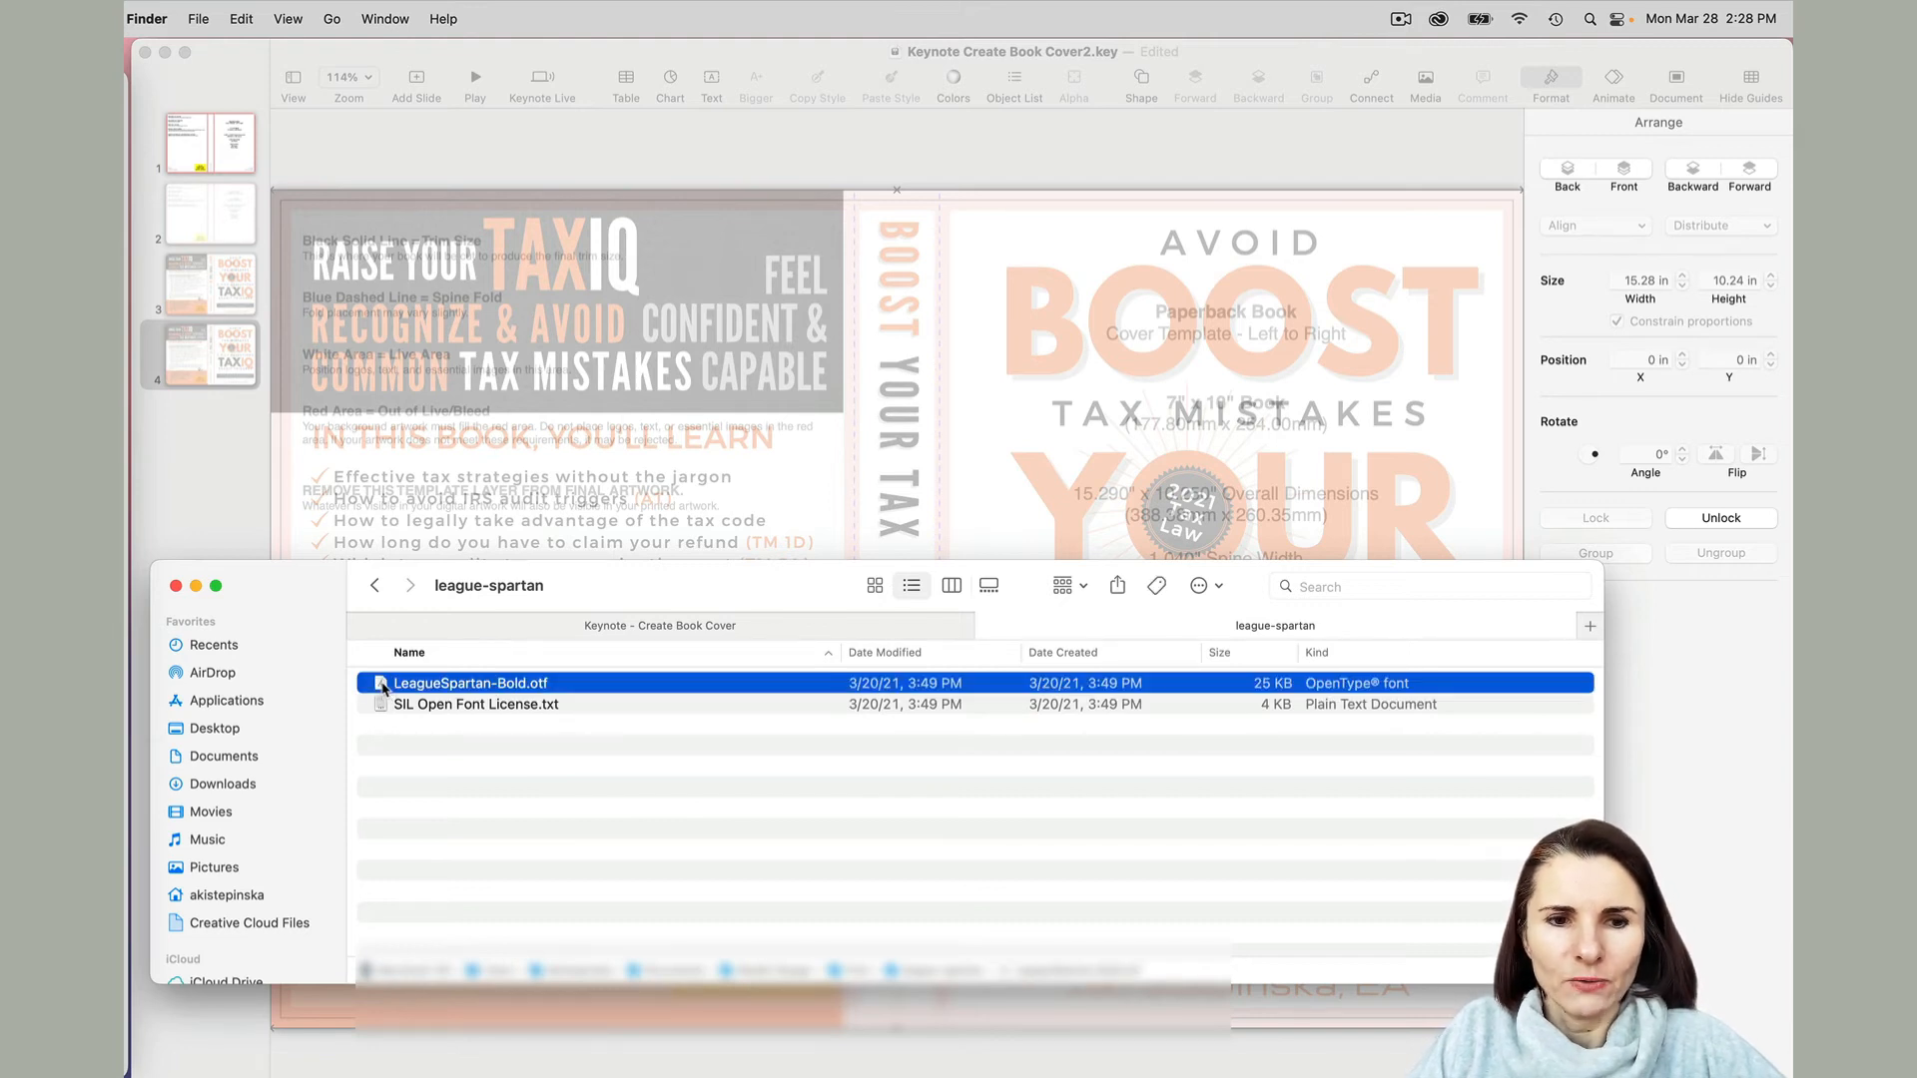
double_click(469, 682)
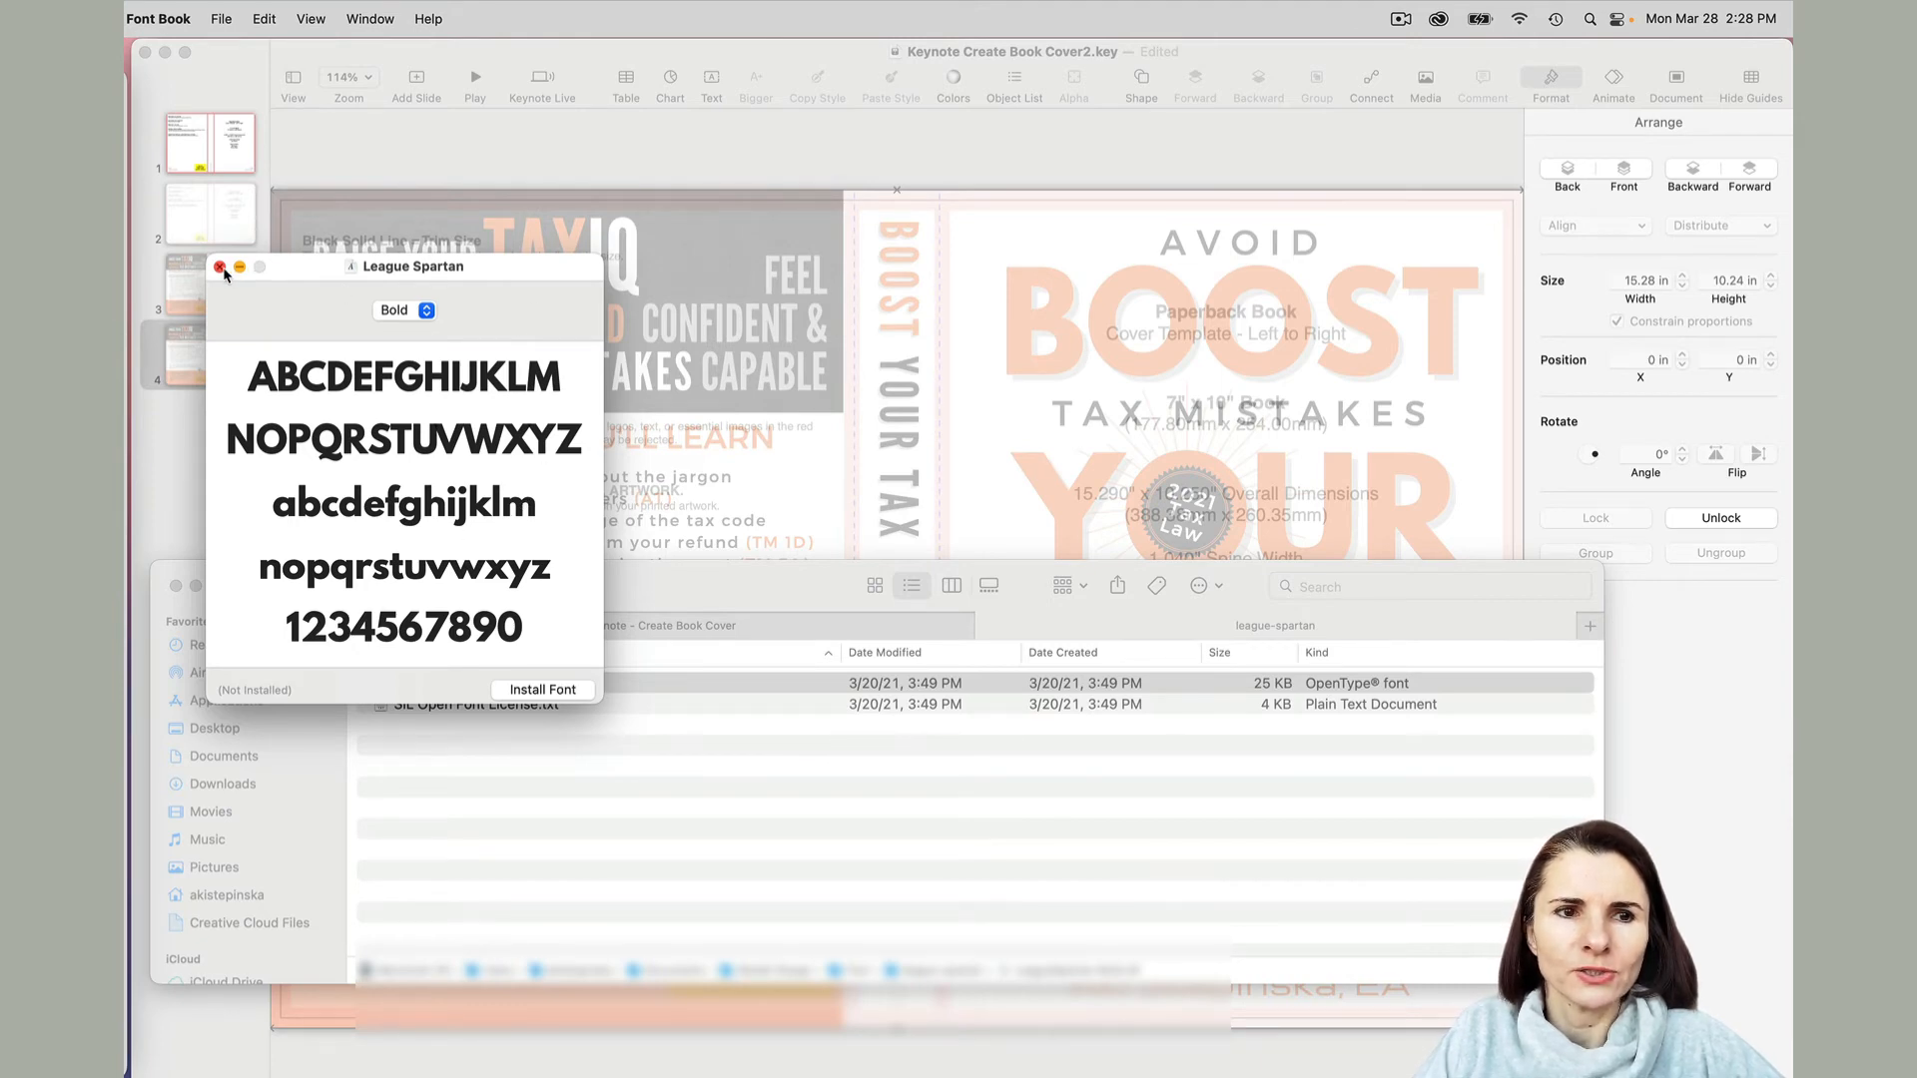
left_click(224, 272)
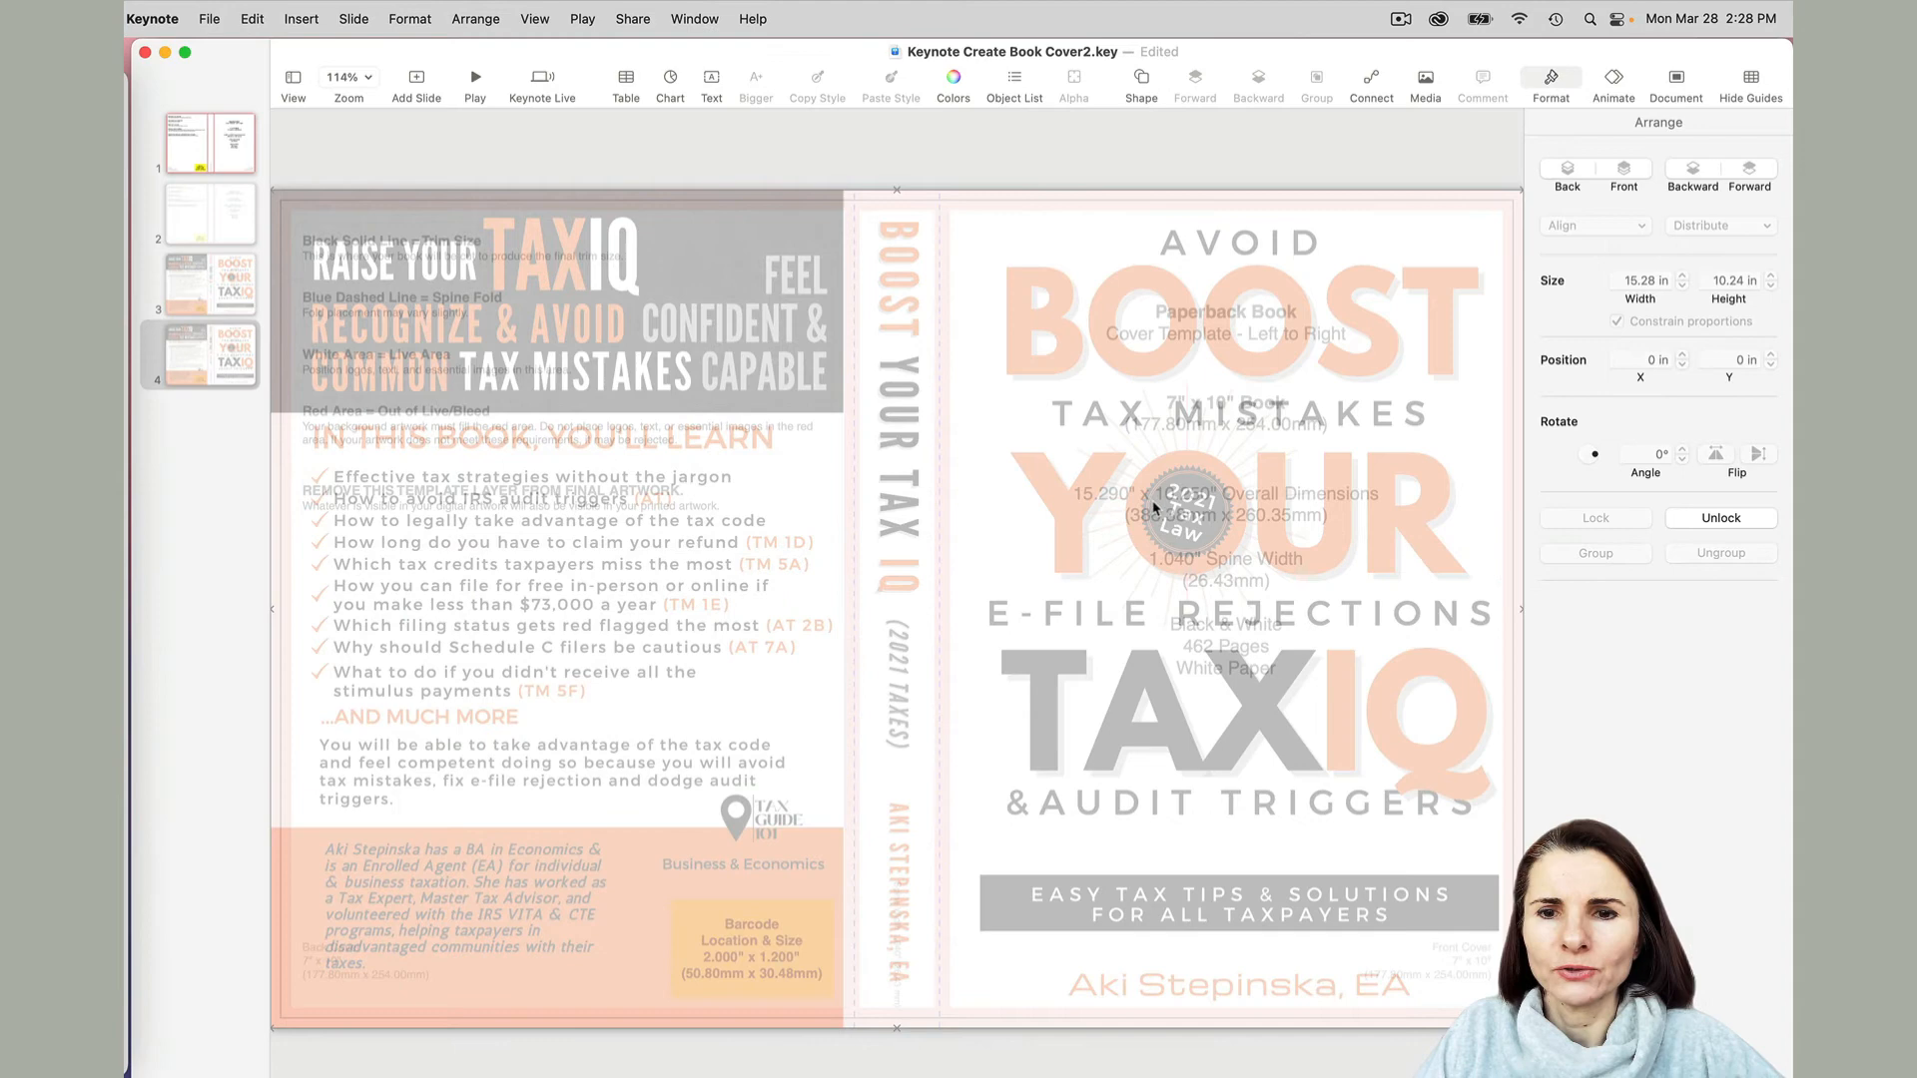
mouse_move(1186, 315)
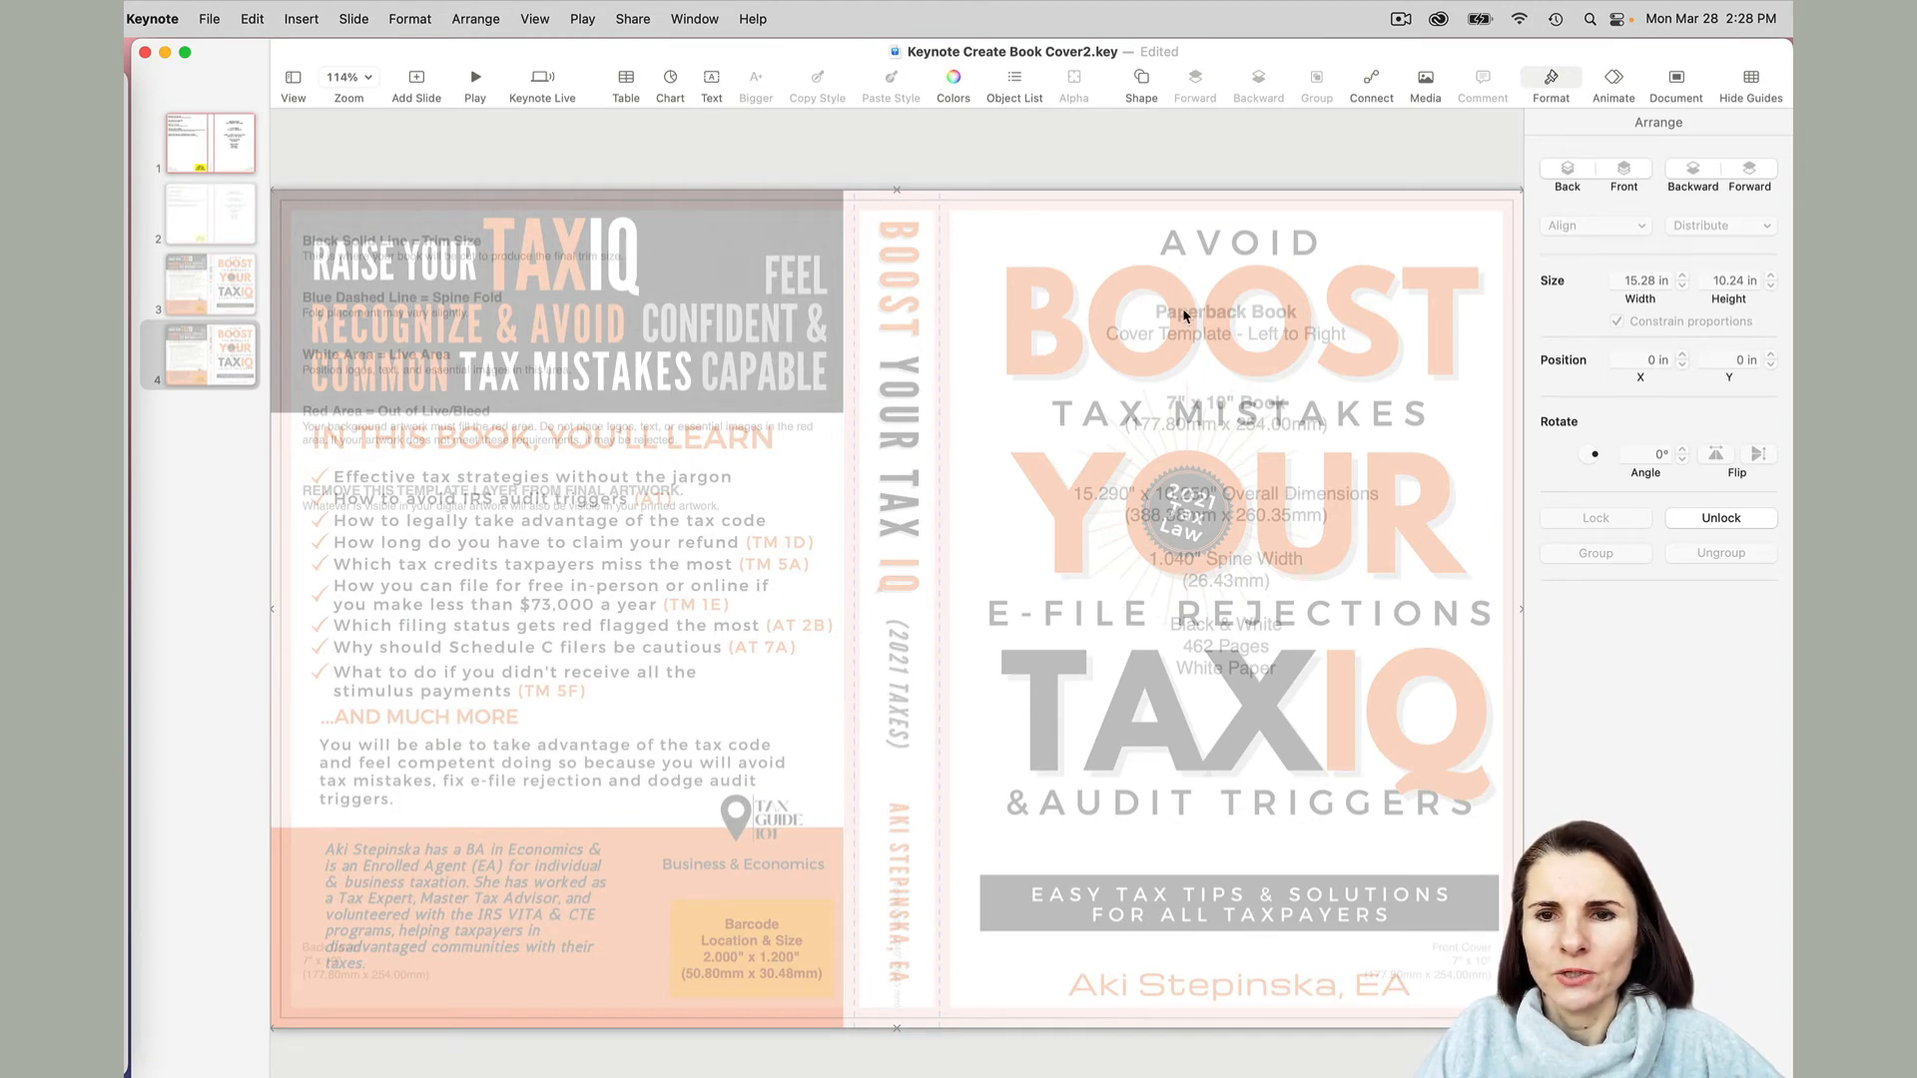
mouse_move(1507, 180)
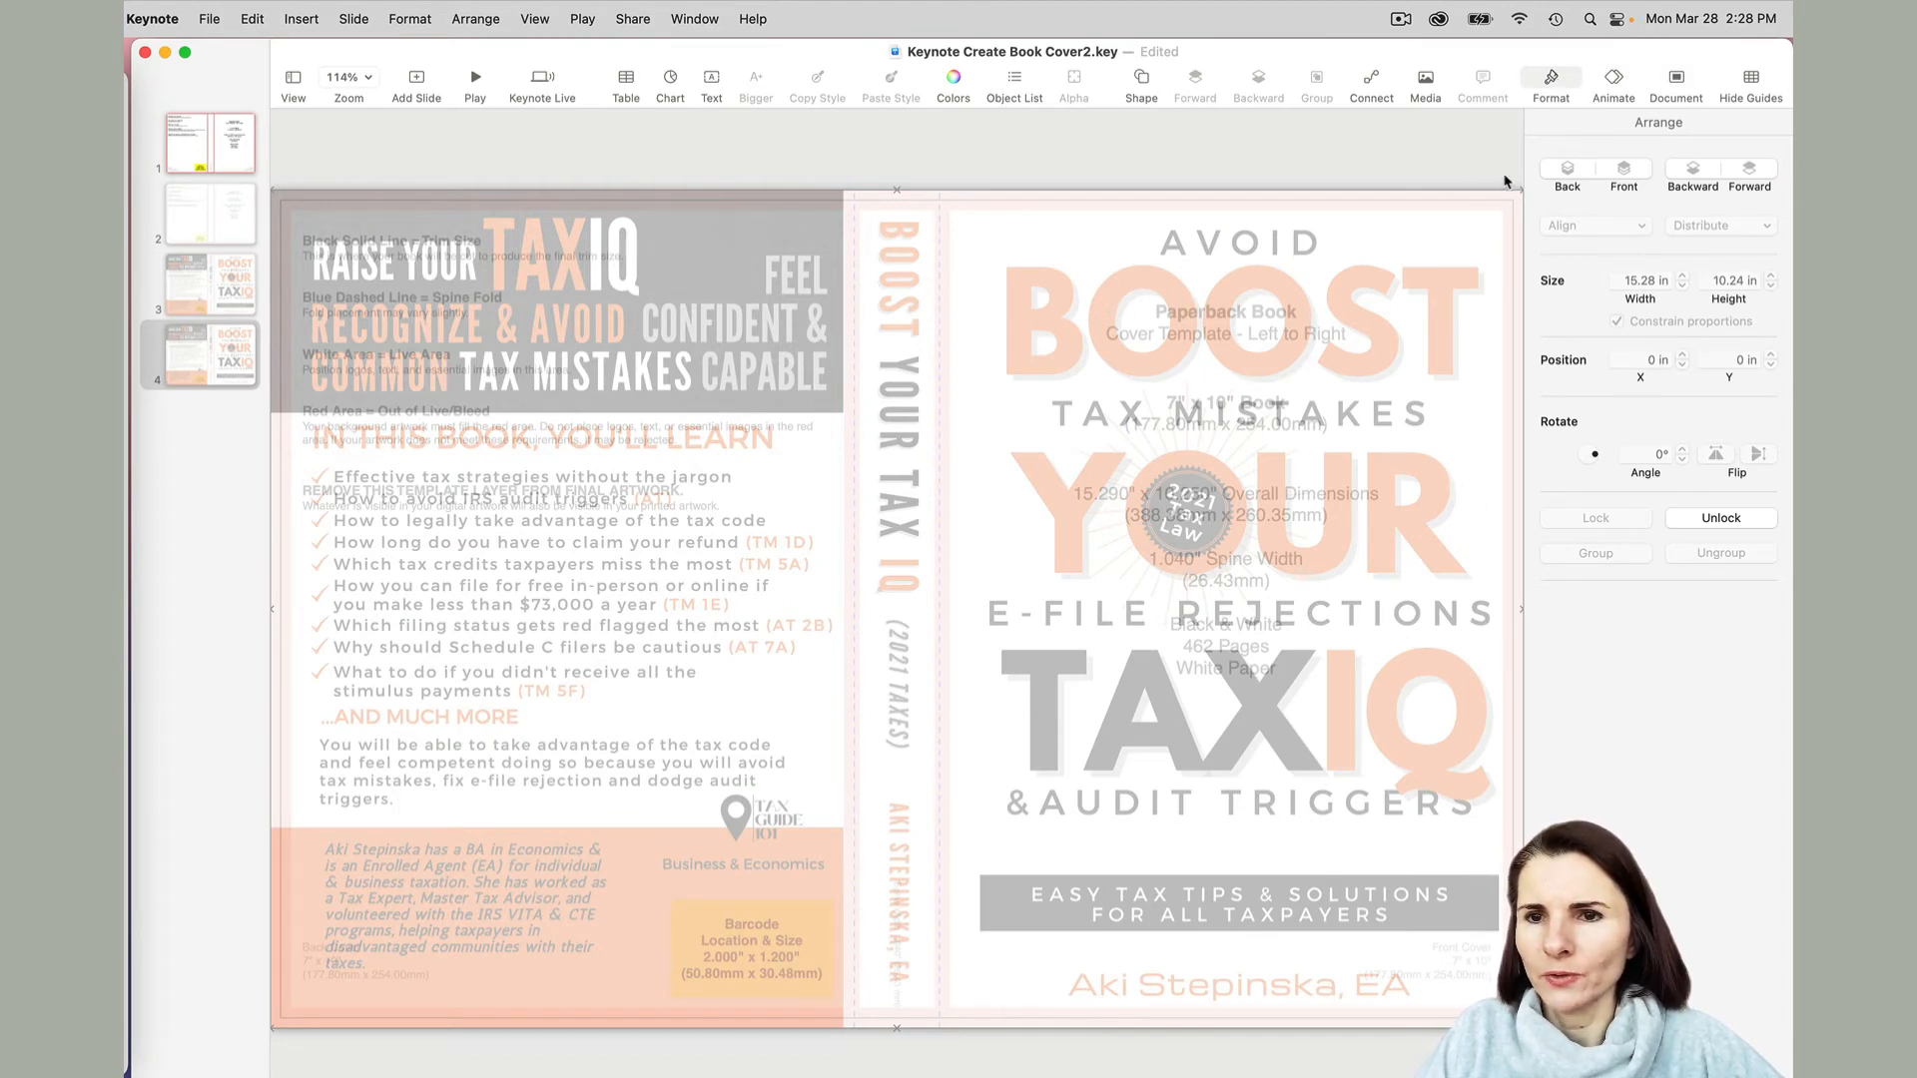
left_click(347, 77)
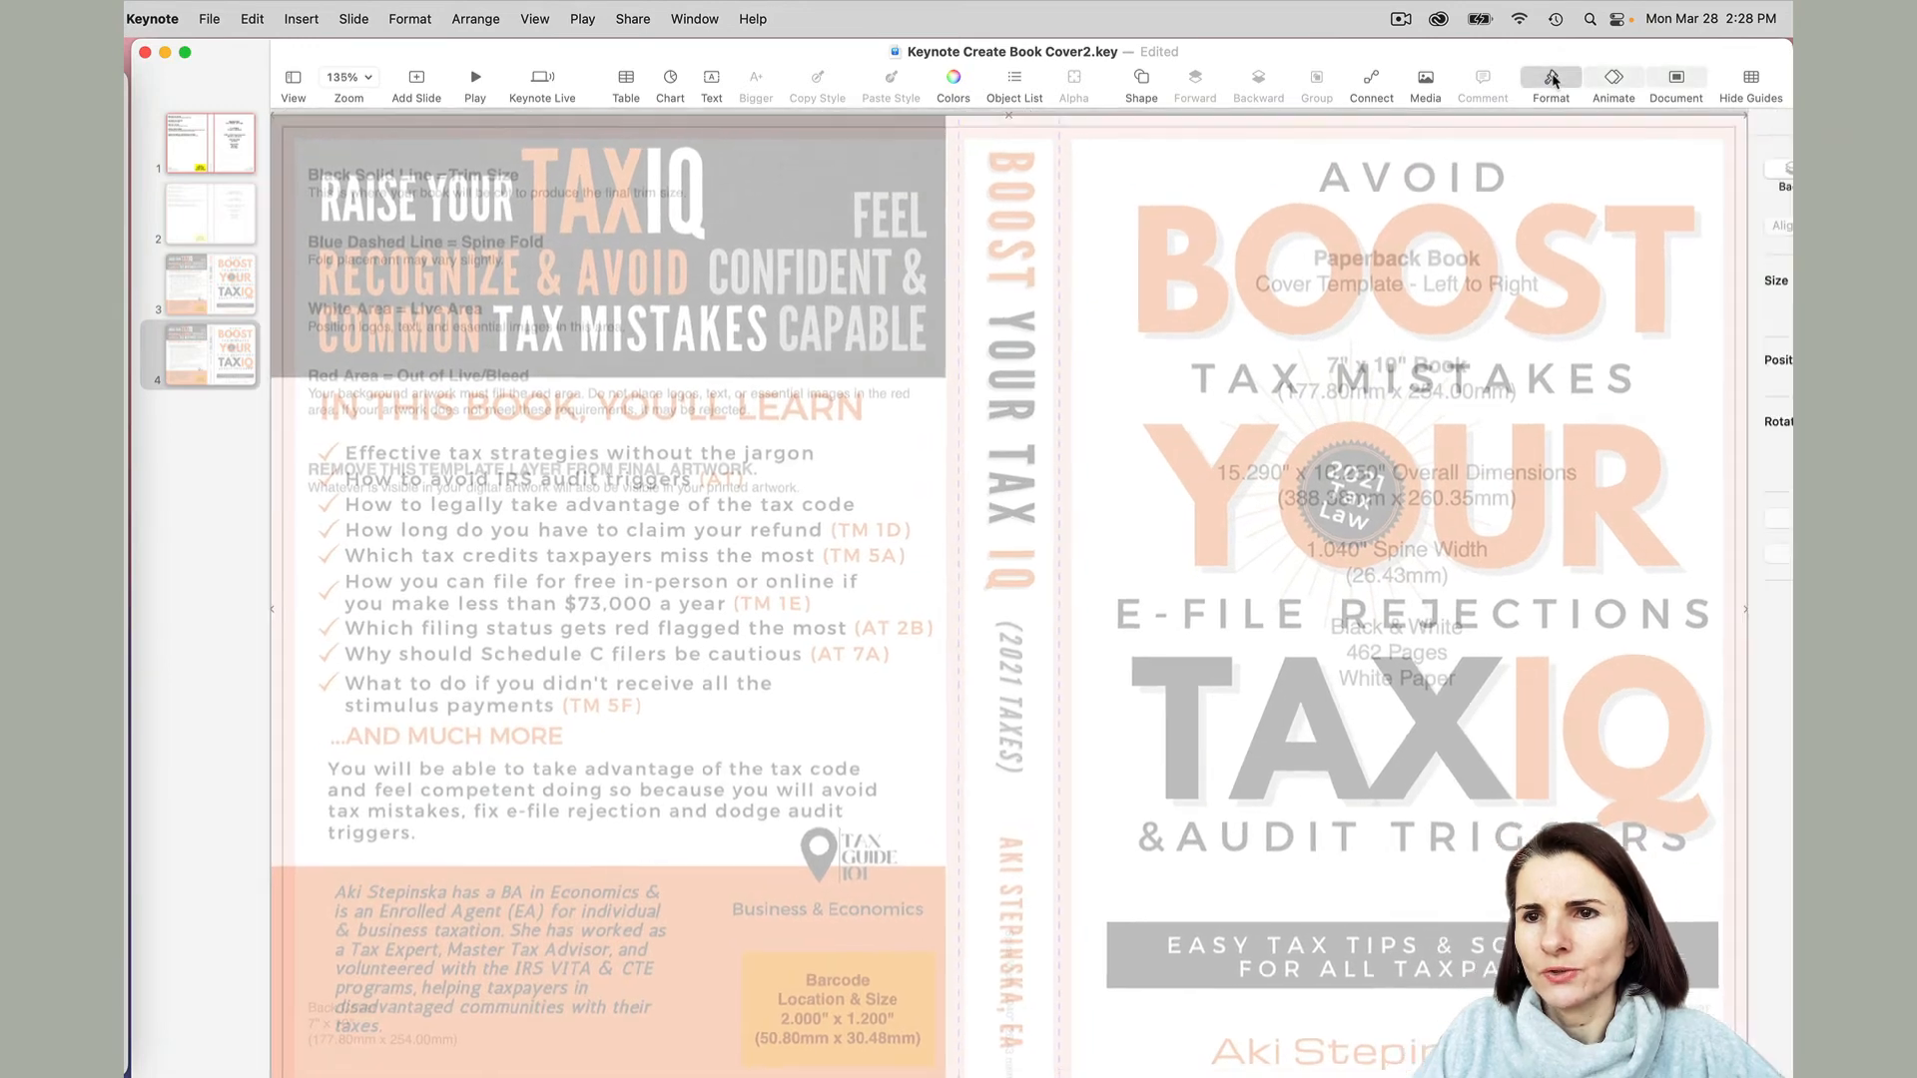
left_click(1549, 77)
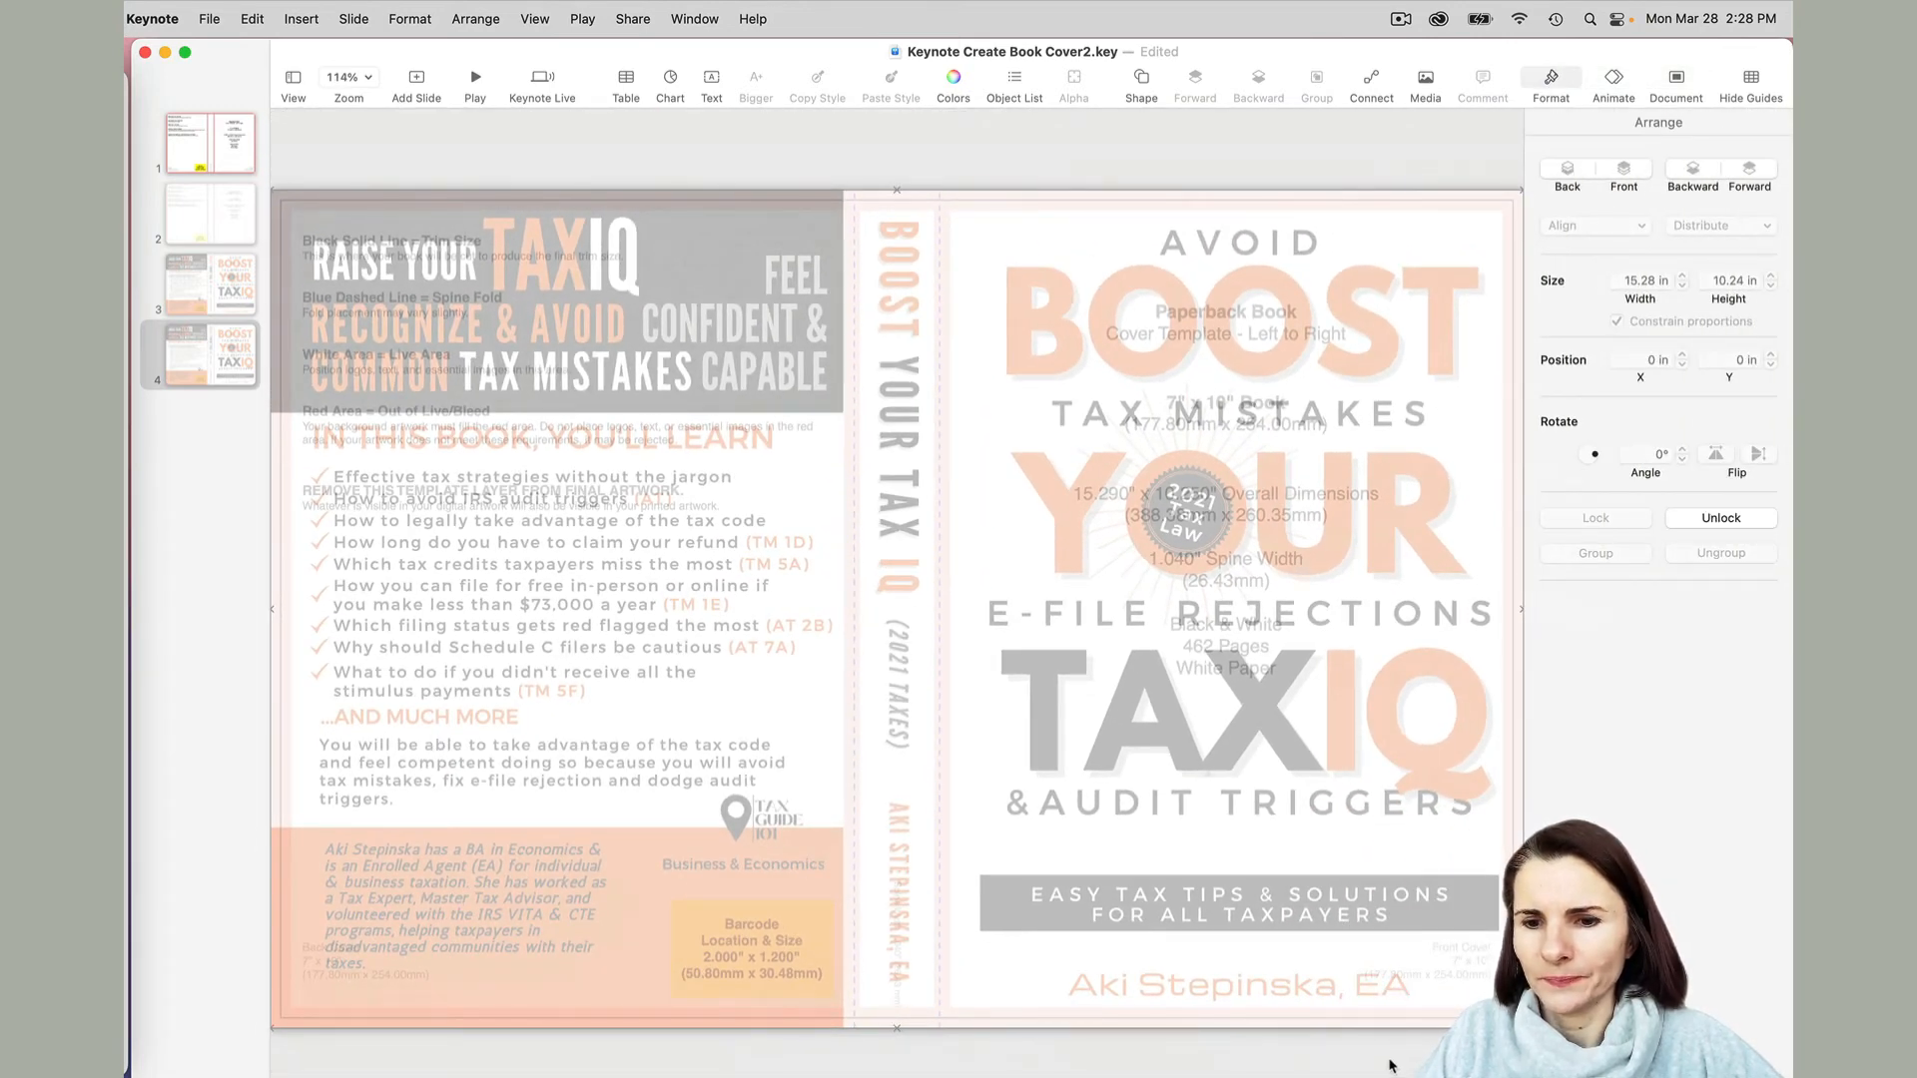
left_click(1135, 273)
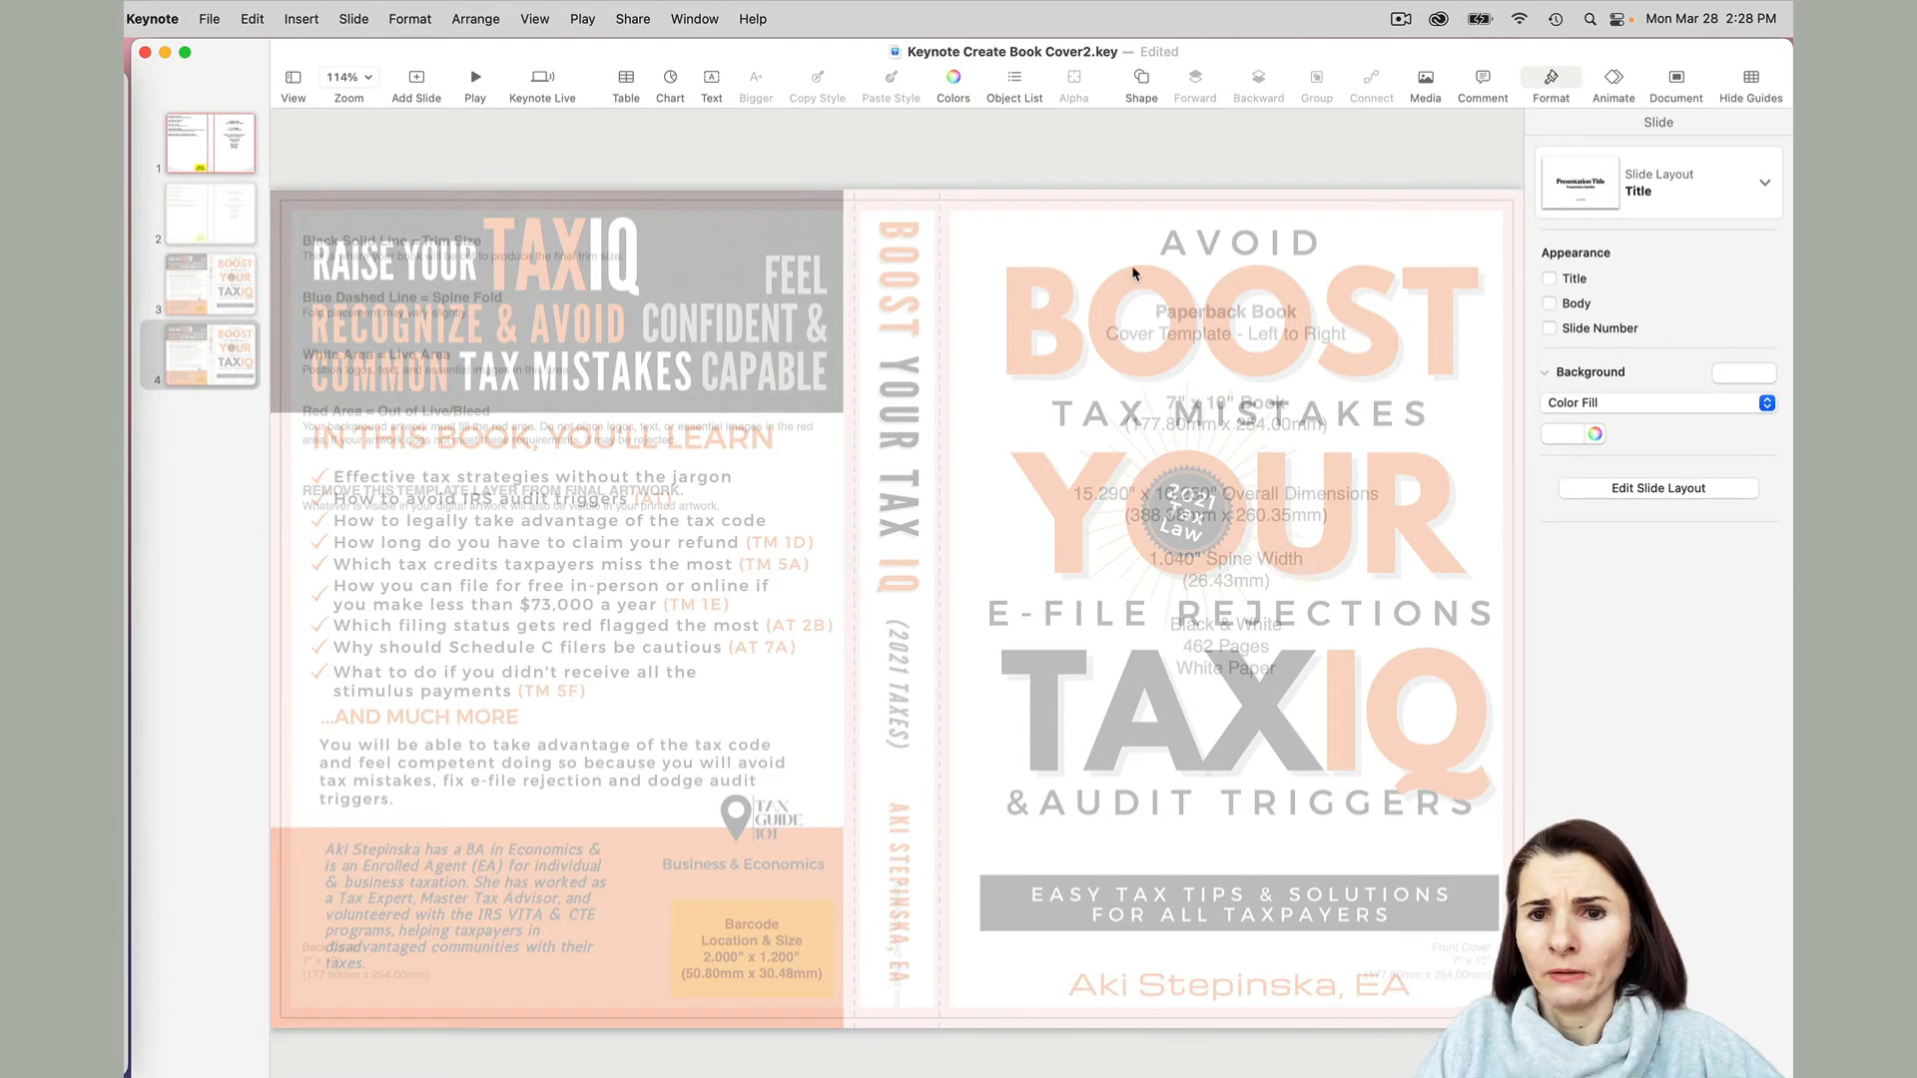
mouse_move(1290, 426)
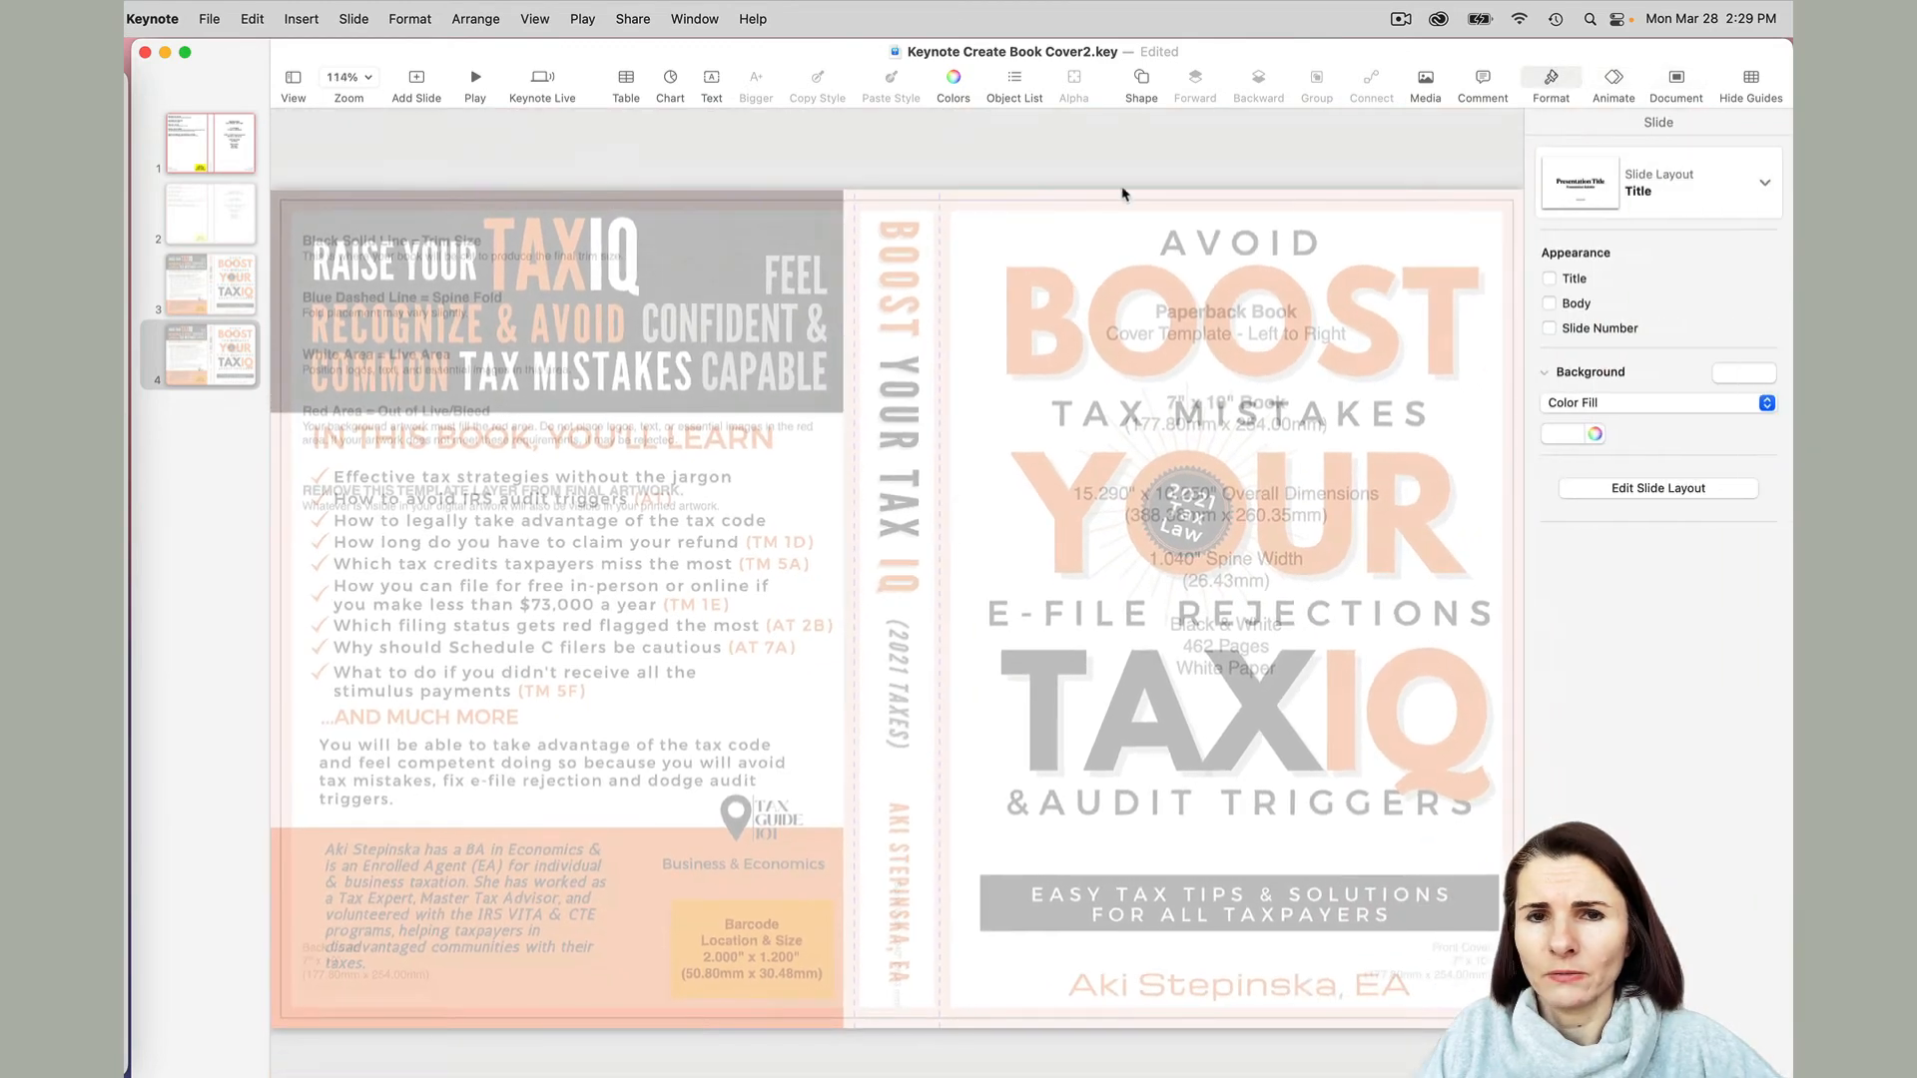
mouse_move(1711, 257)
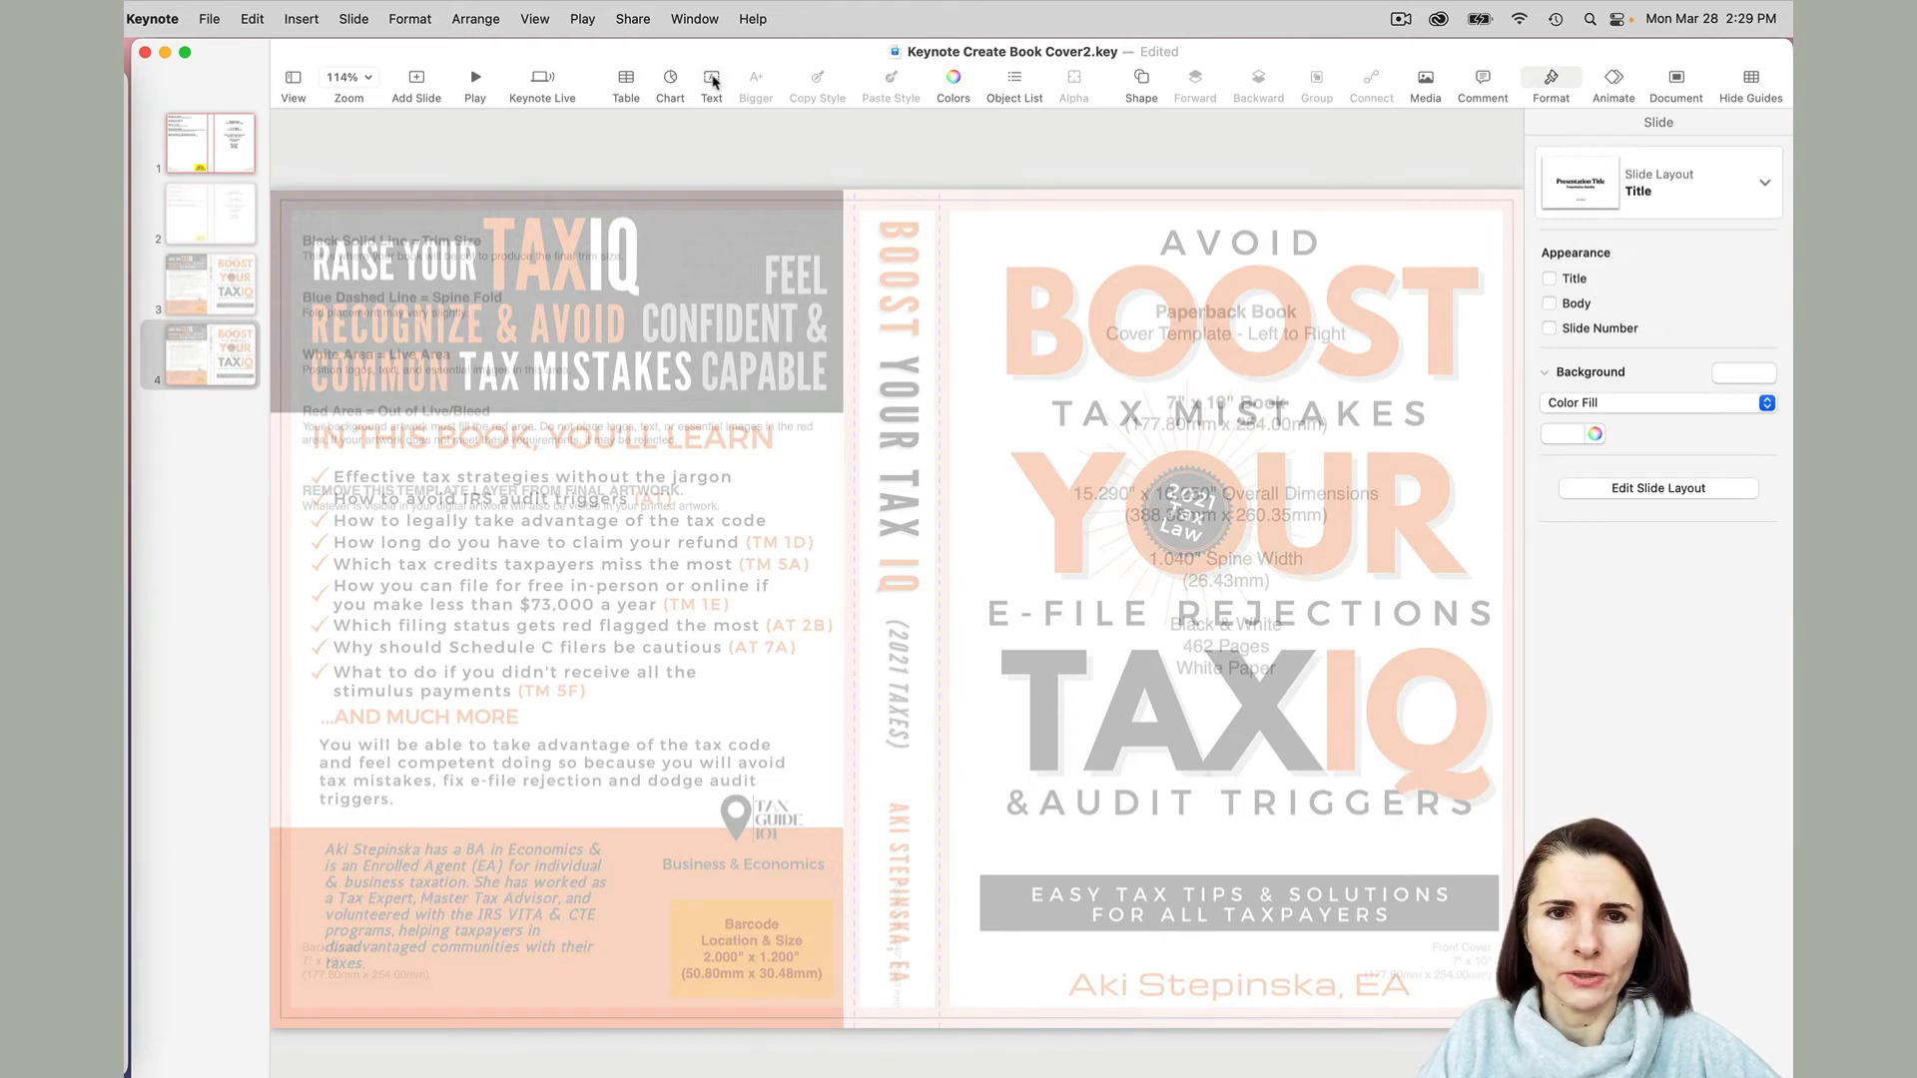
Add a BOOST text box and set its font to League Spartan Bold.
left_click(712, 77)
type("BOOST")
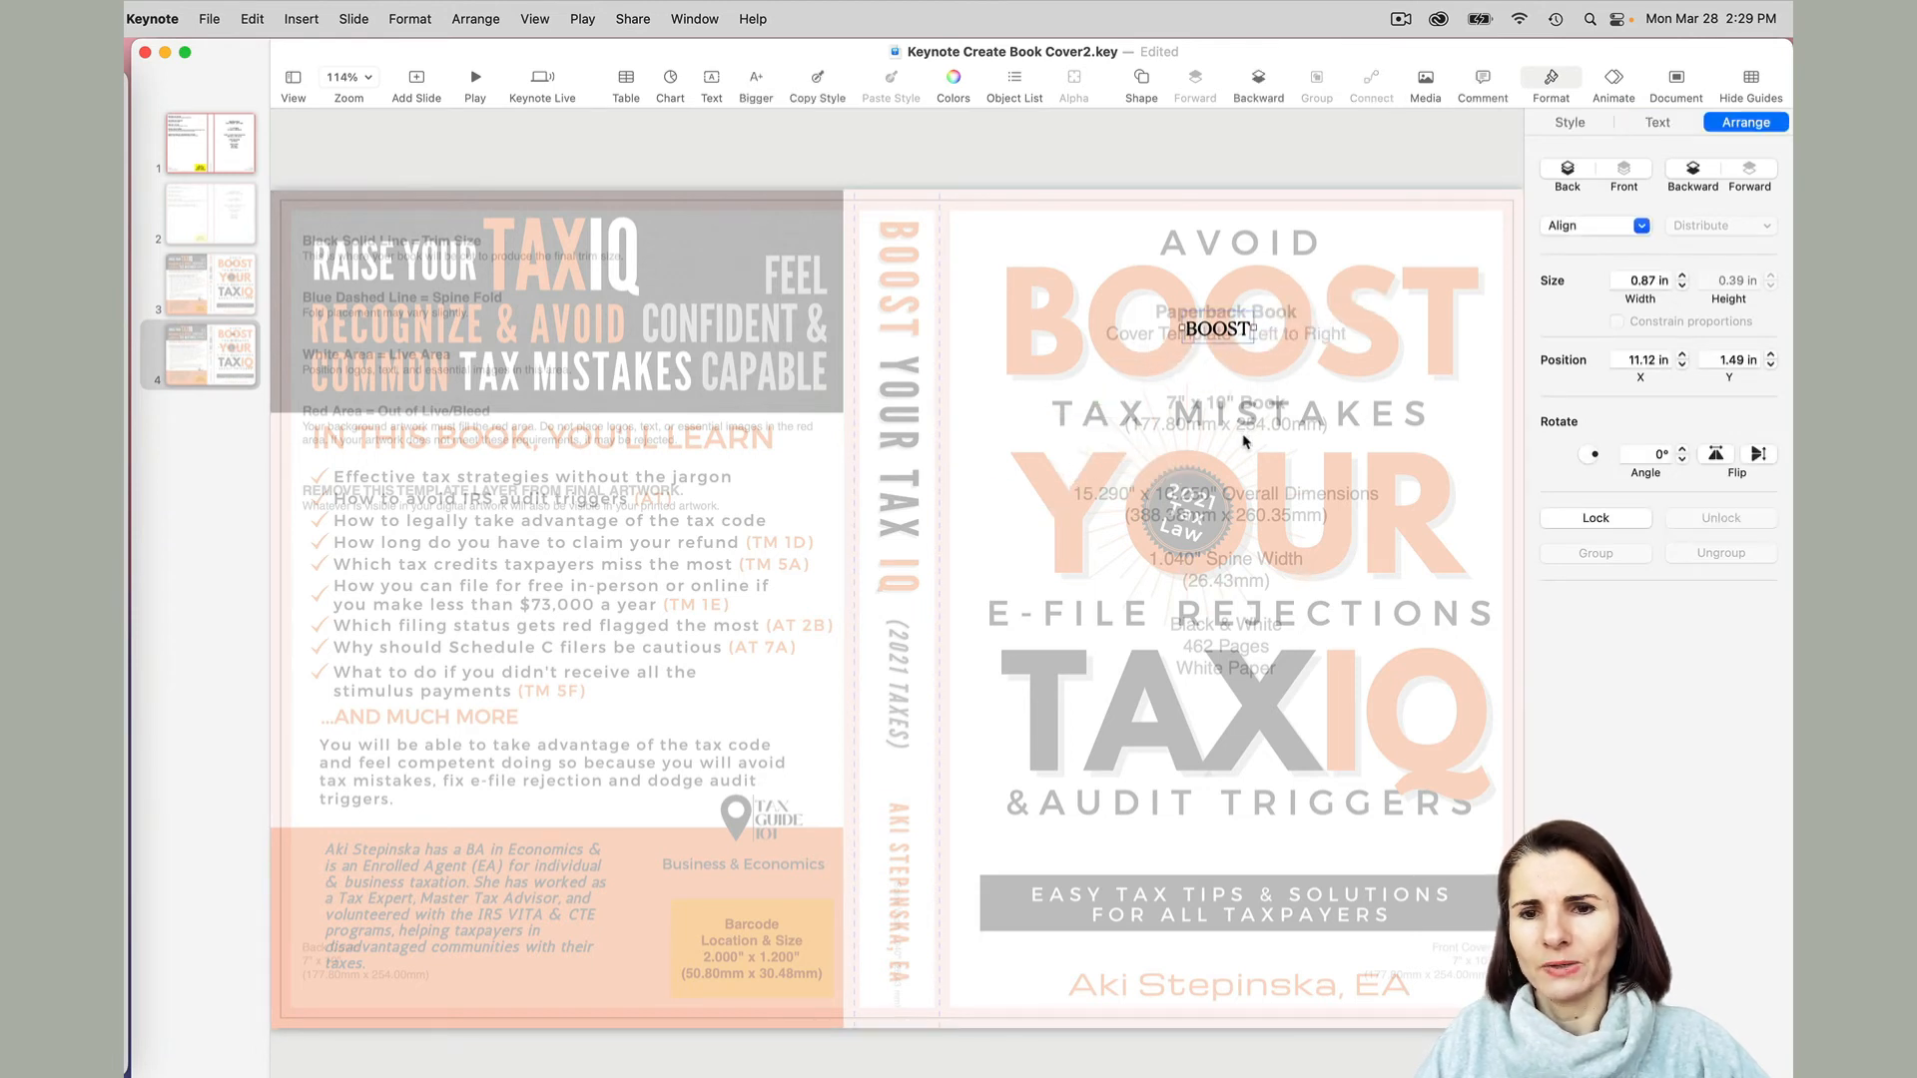
mouse_move(1253, 461)
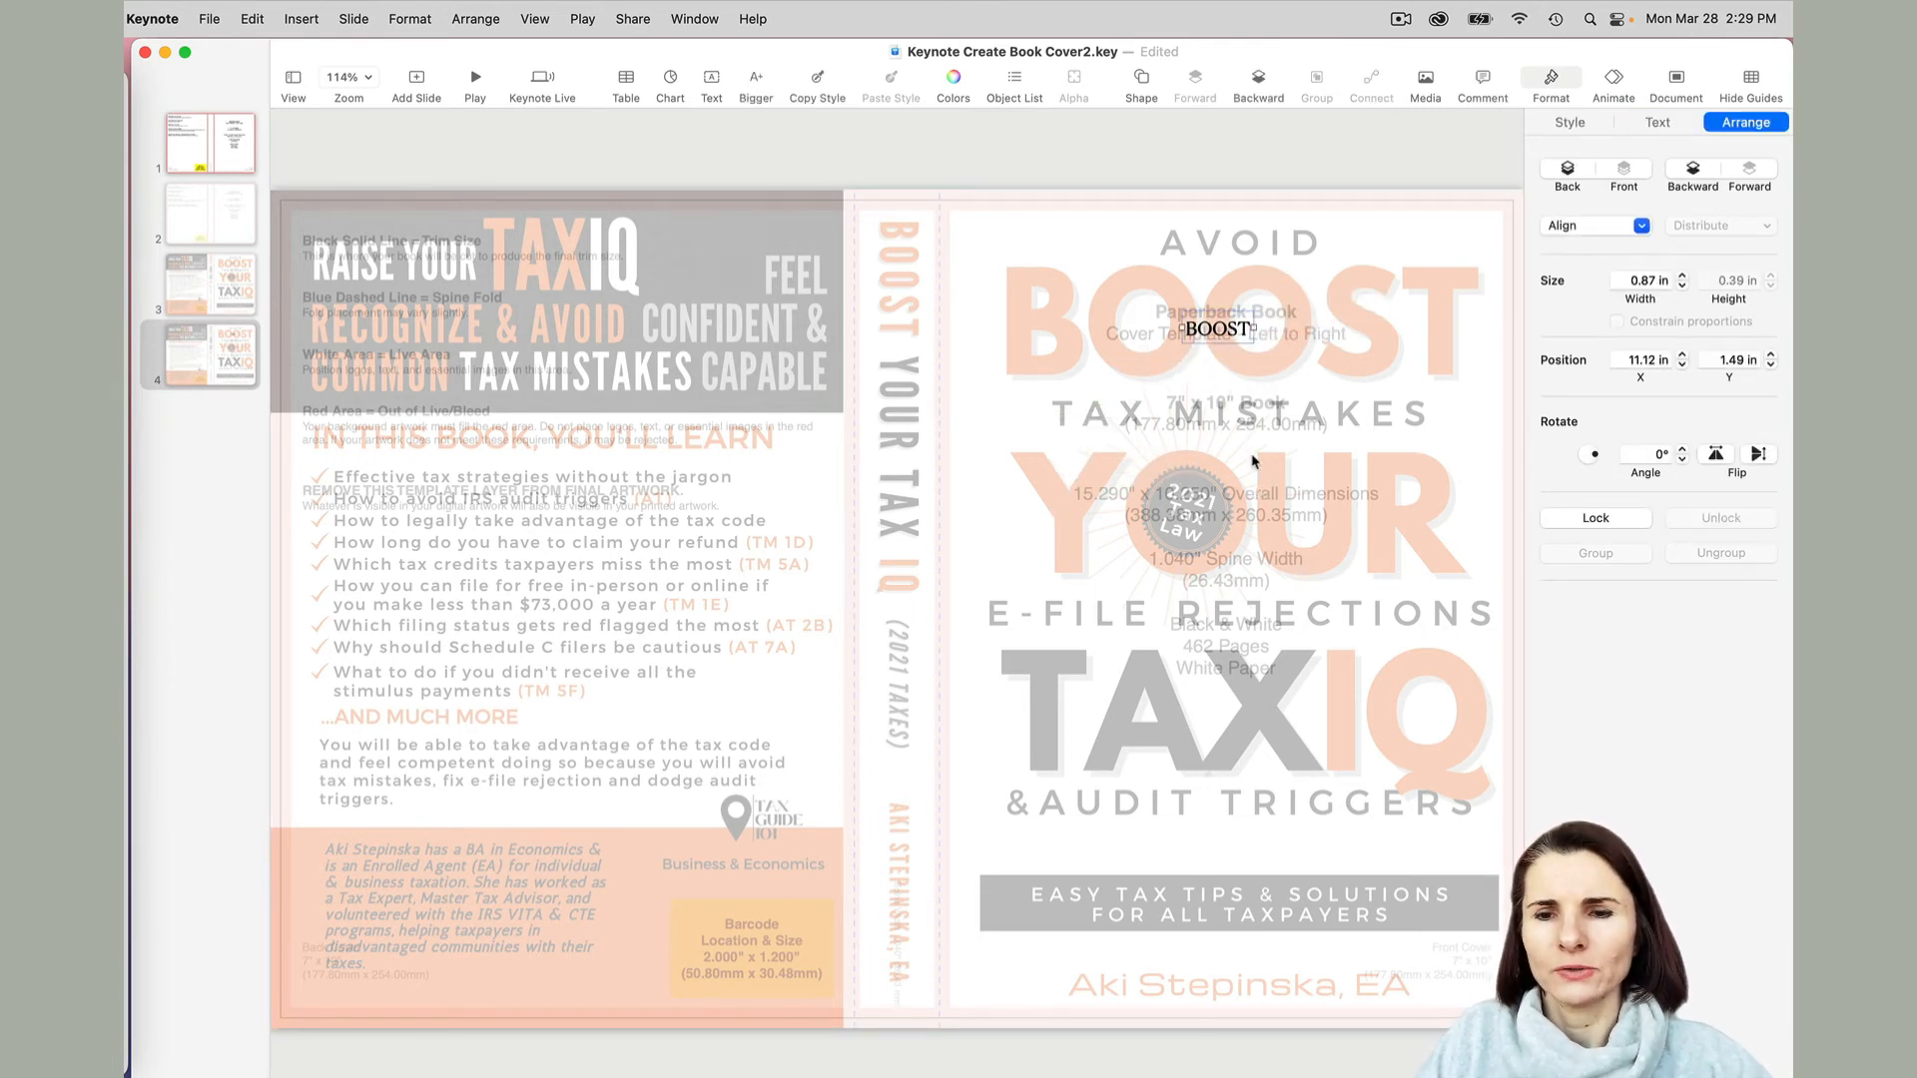
mouse_move(1264, 633)
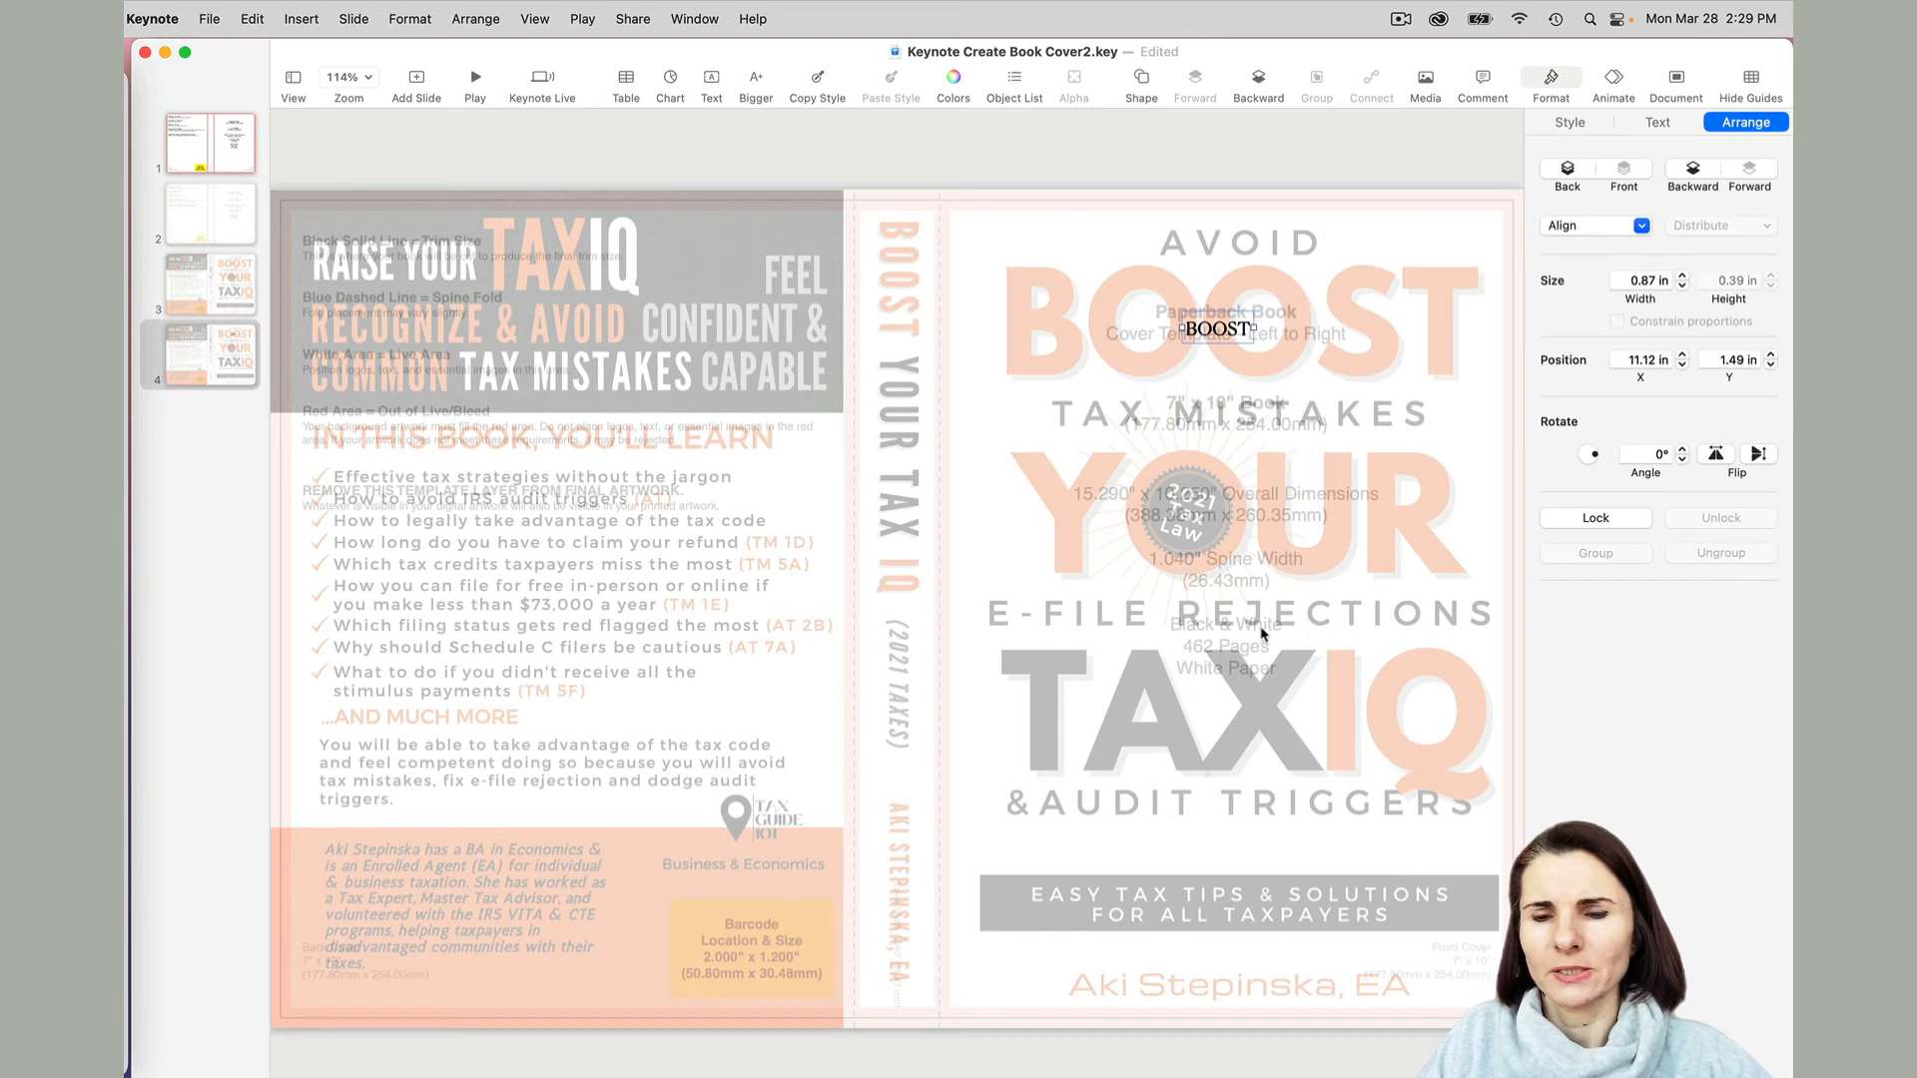
mouse_move(1193, 491)
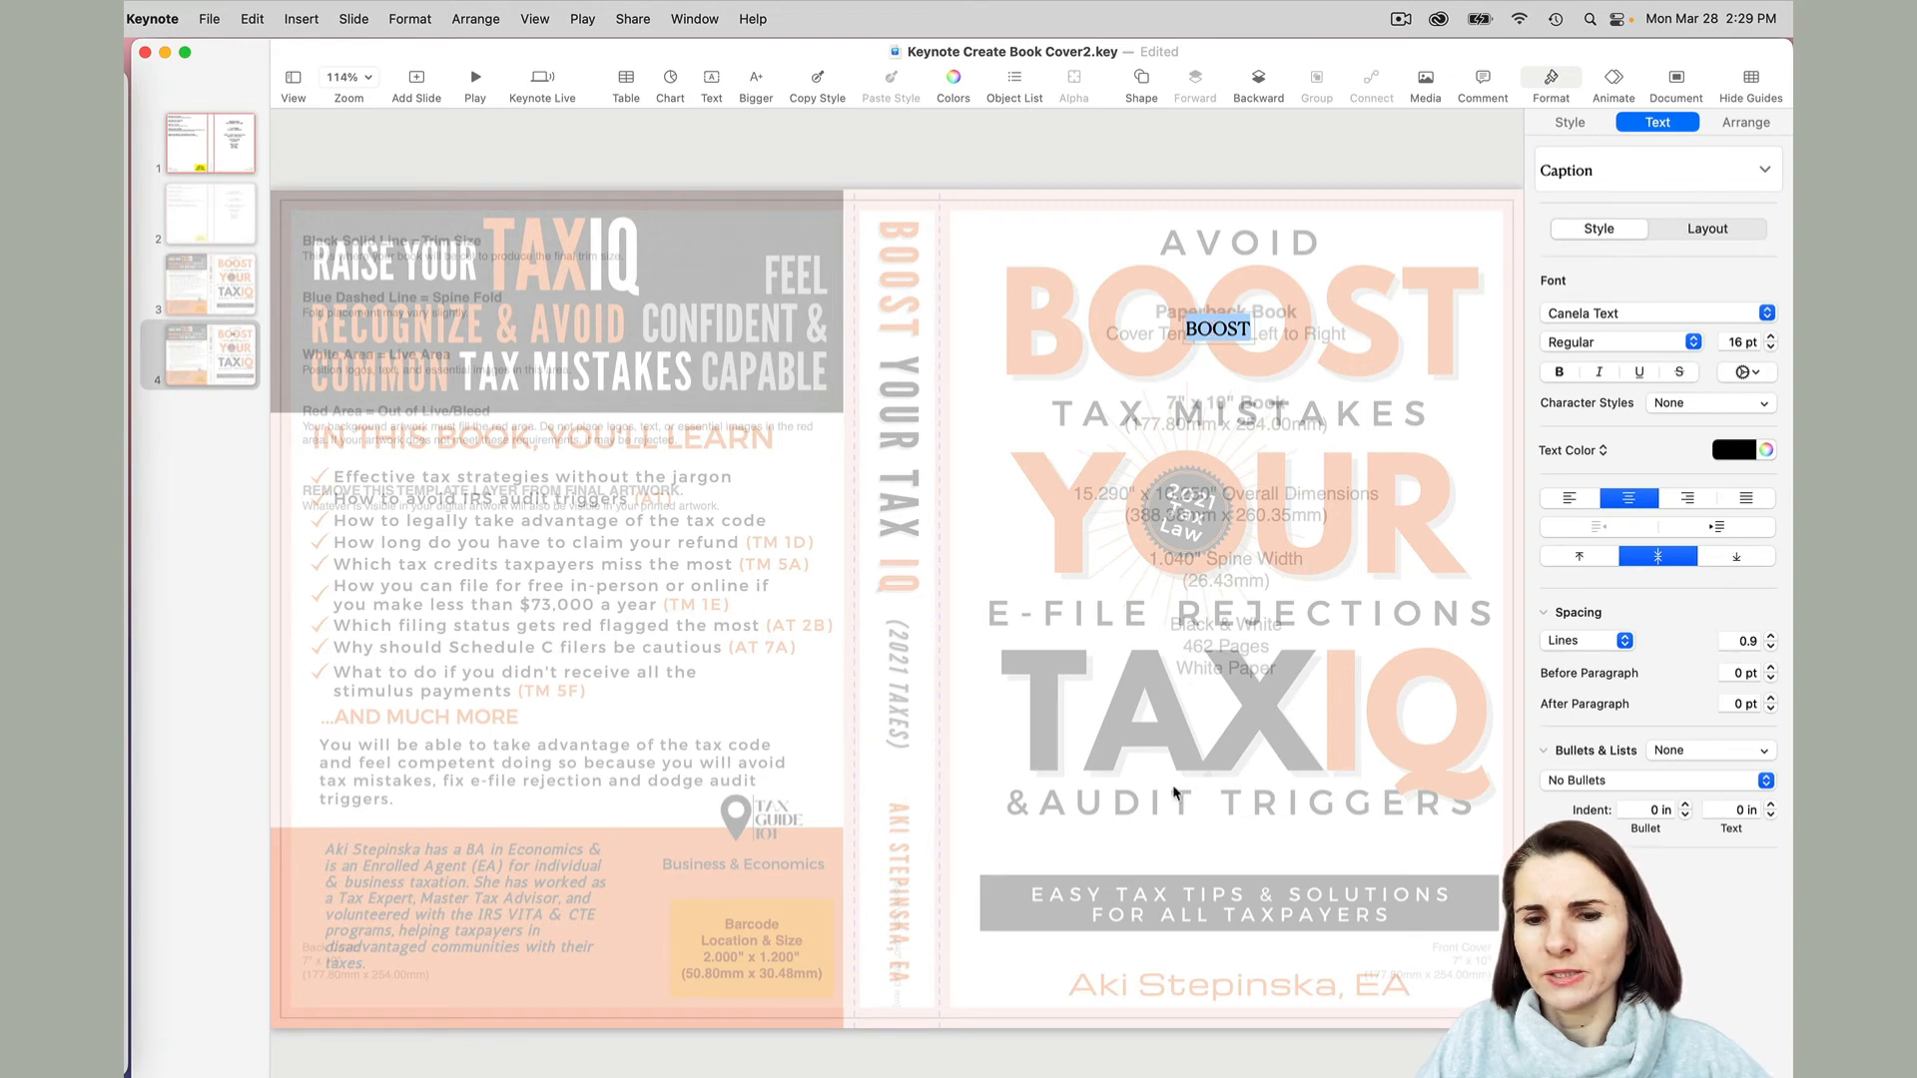
mouse_move(1175, 937)
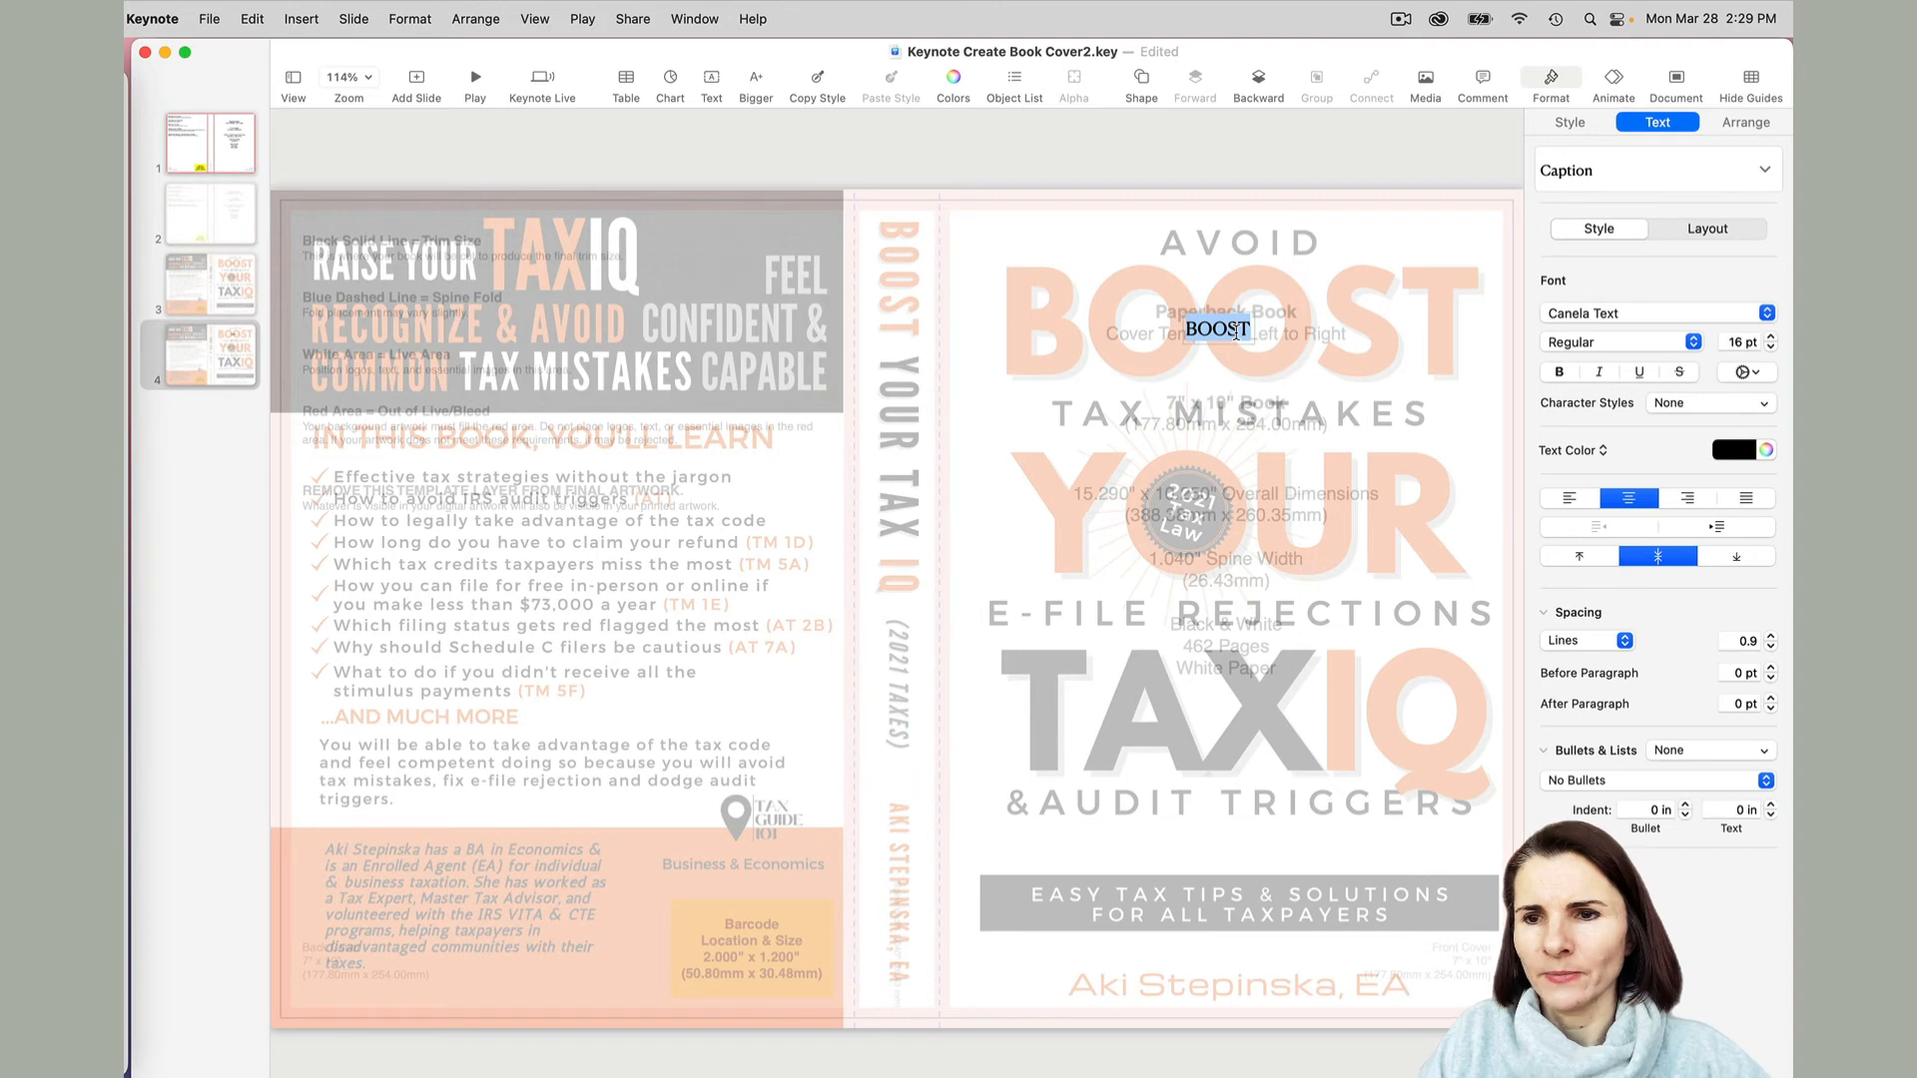
left_click(1651, 312)
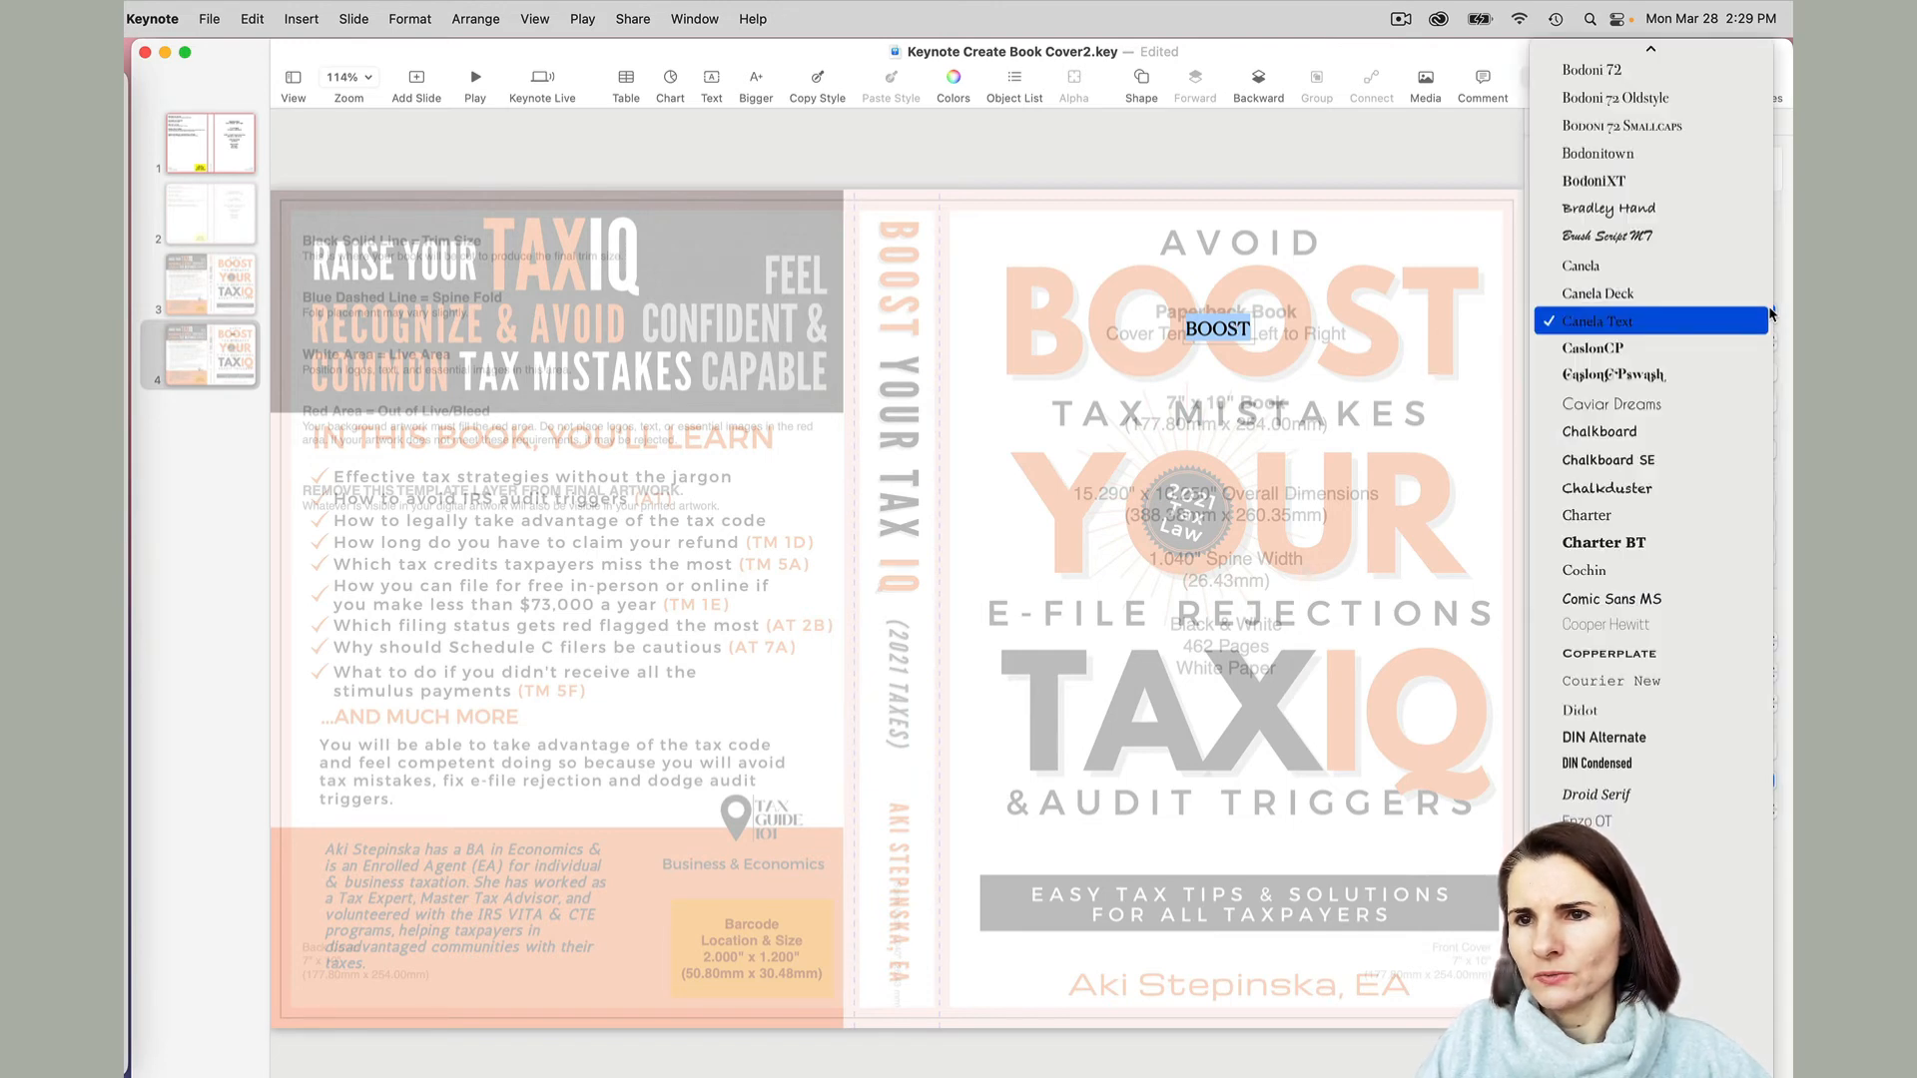
scroll("down", 3)
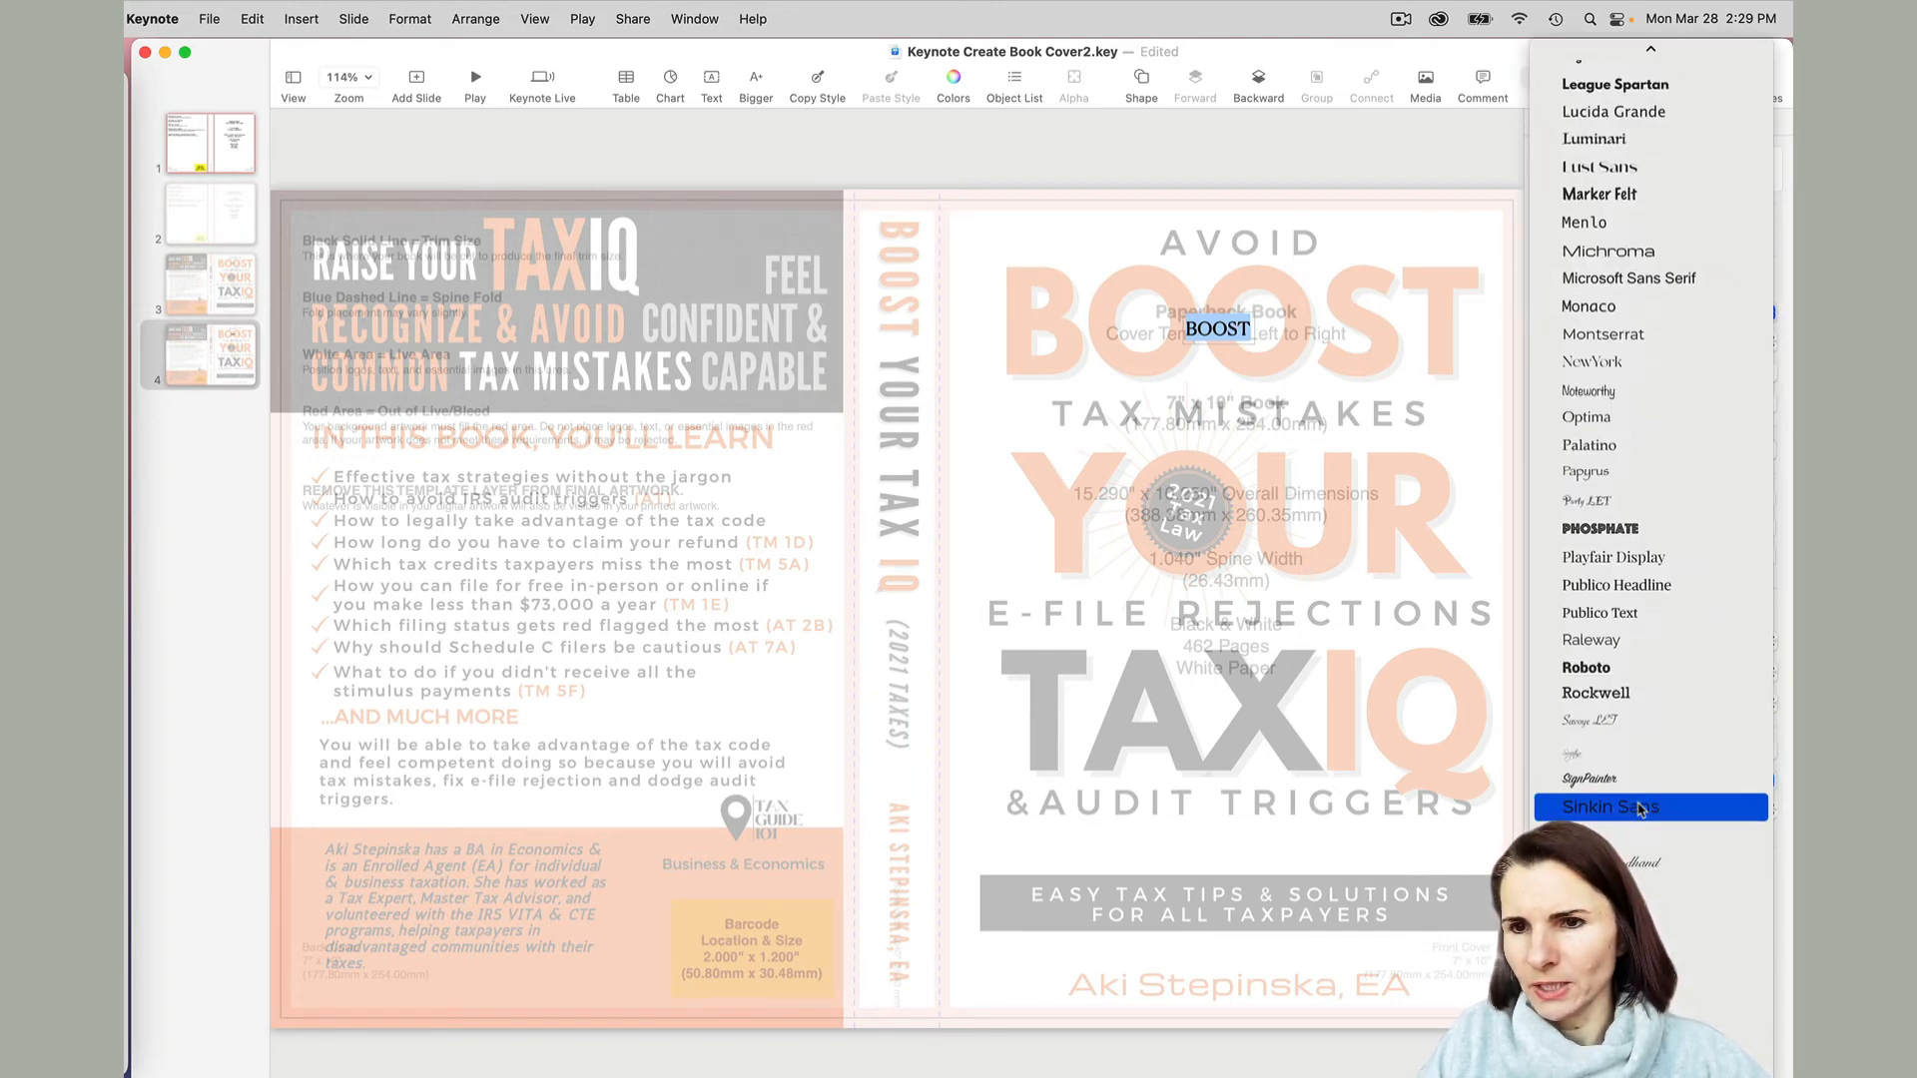
left_click(1650, 807)
type("40")
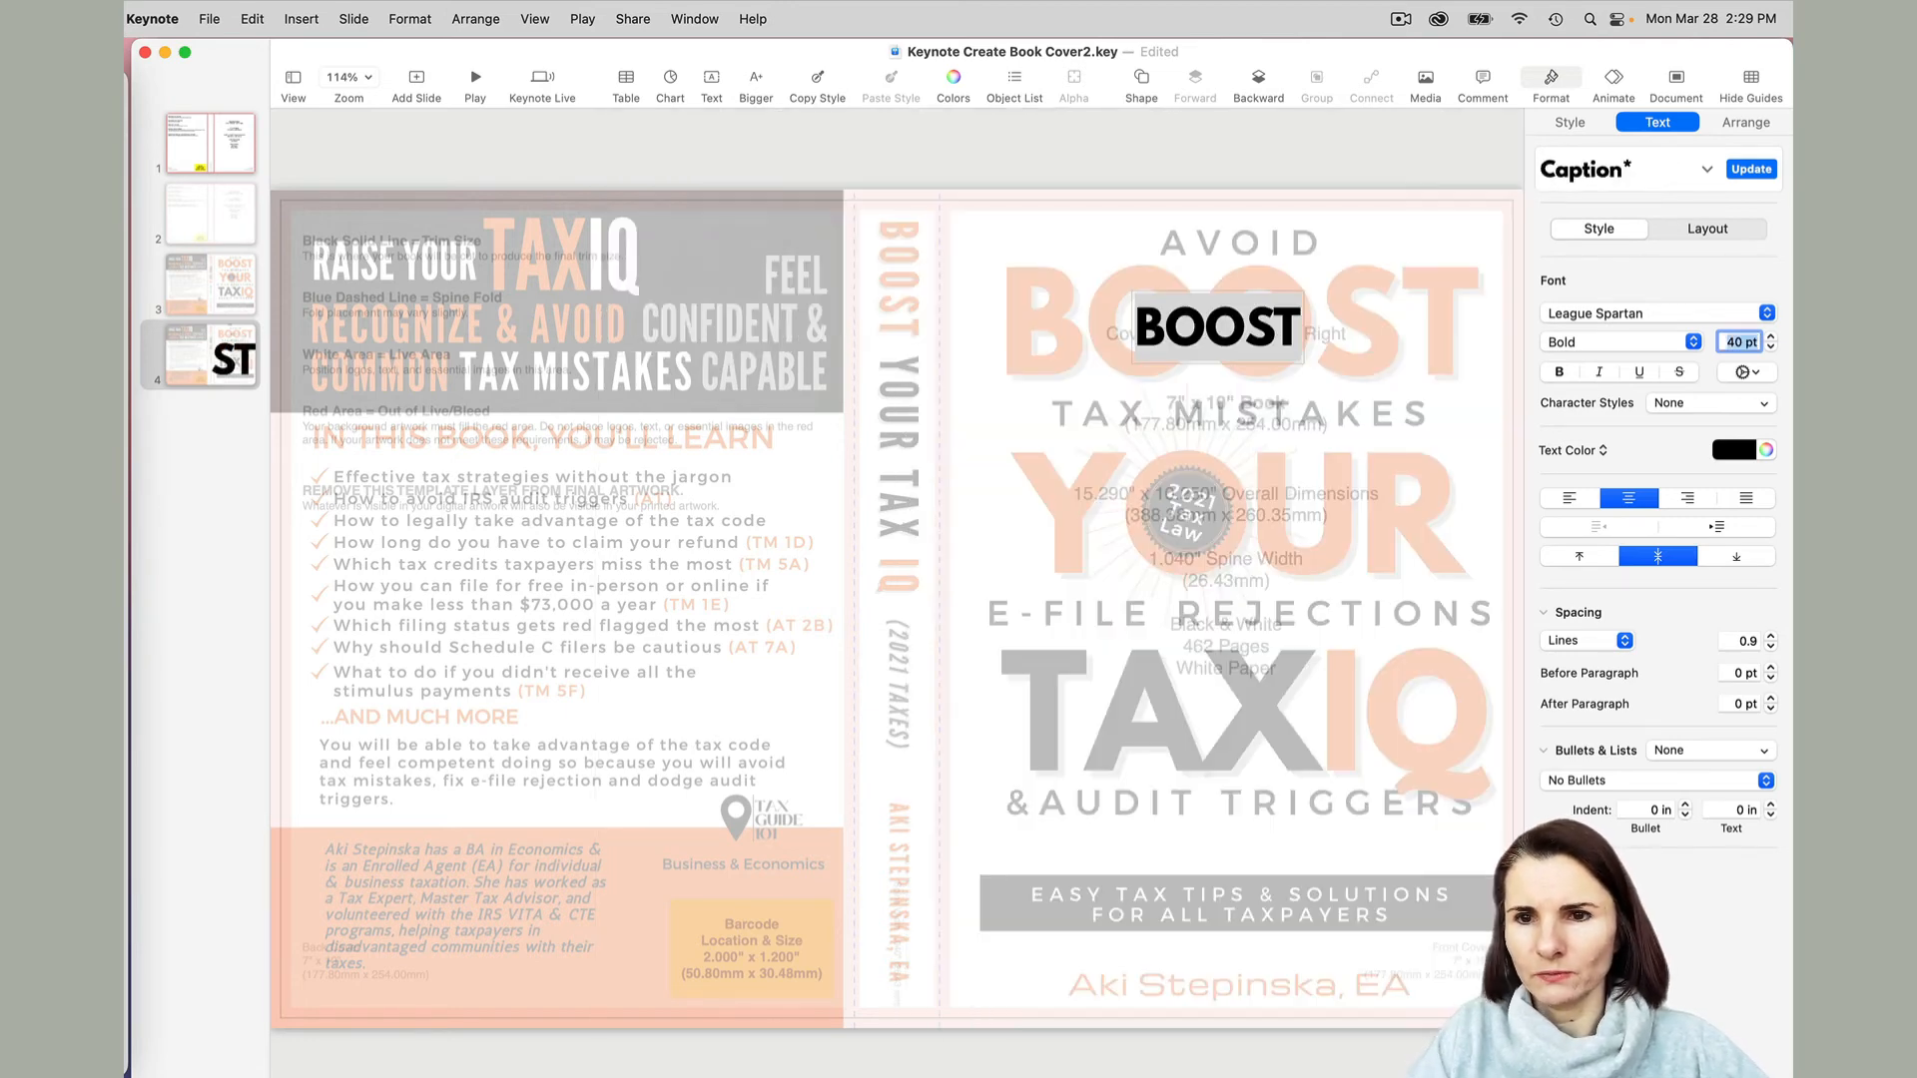
left_click(1744, 121)
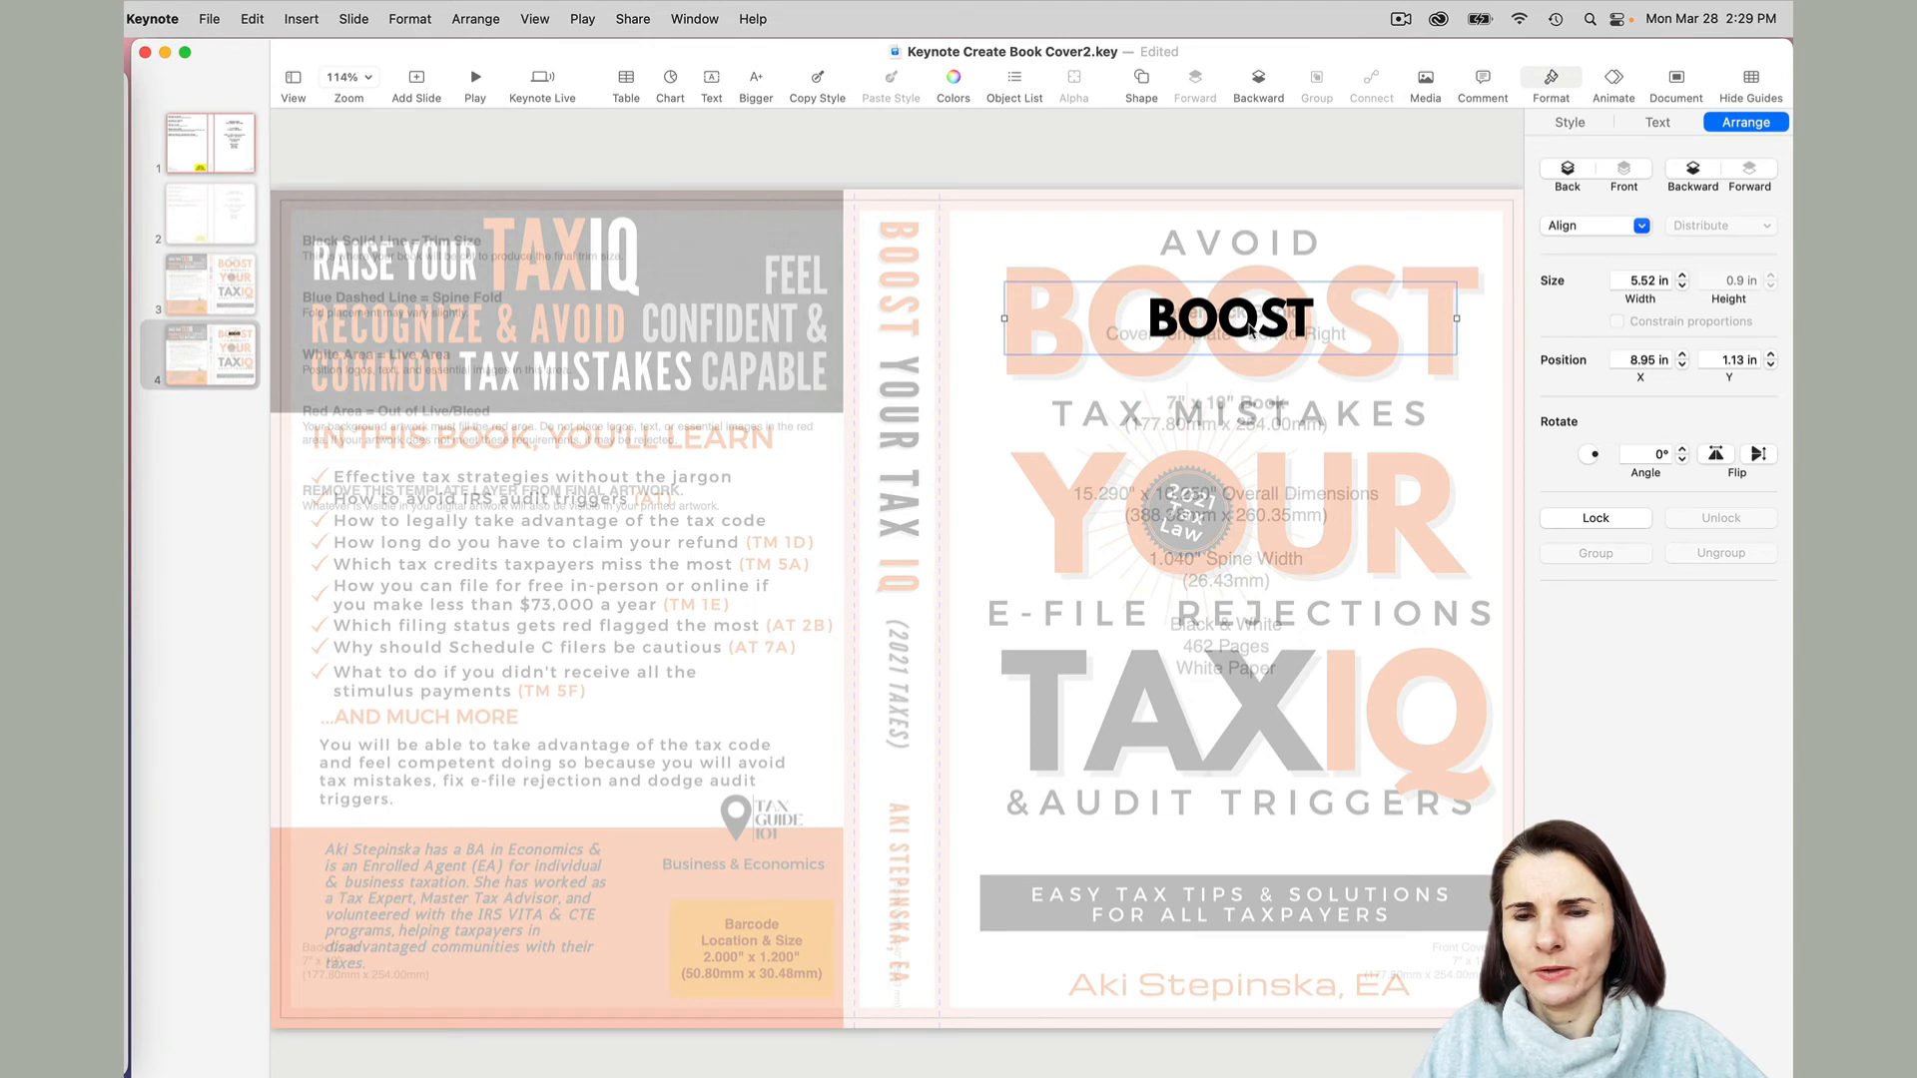
Raise the BOOST title's font size step by step to about 106 pt.
left_click(1658, 121)
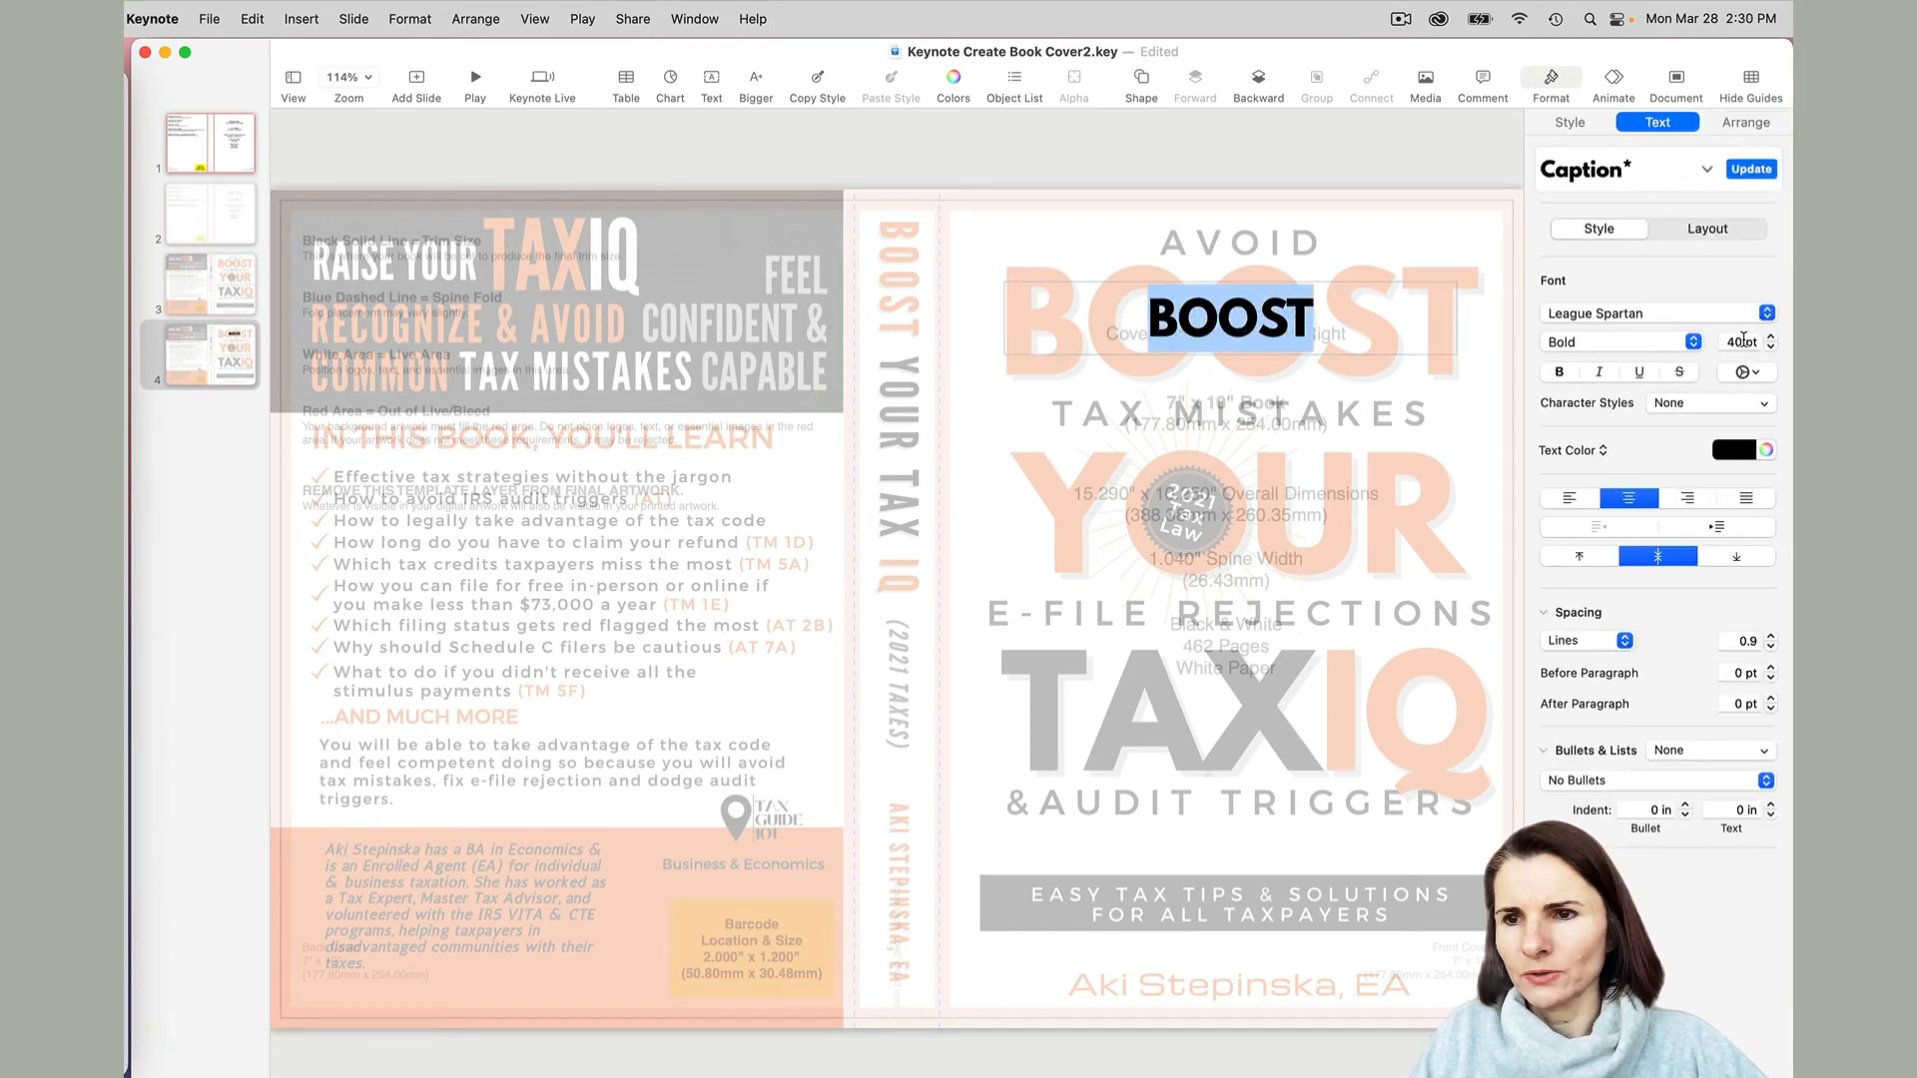
left_click(1769, 337)
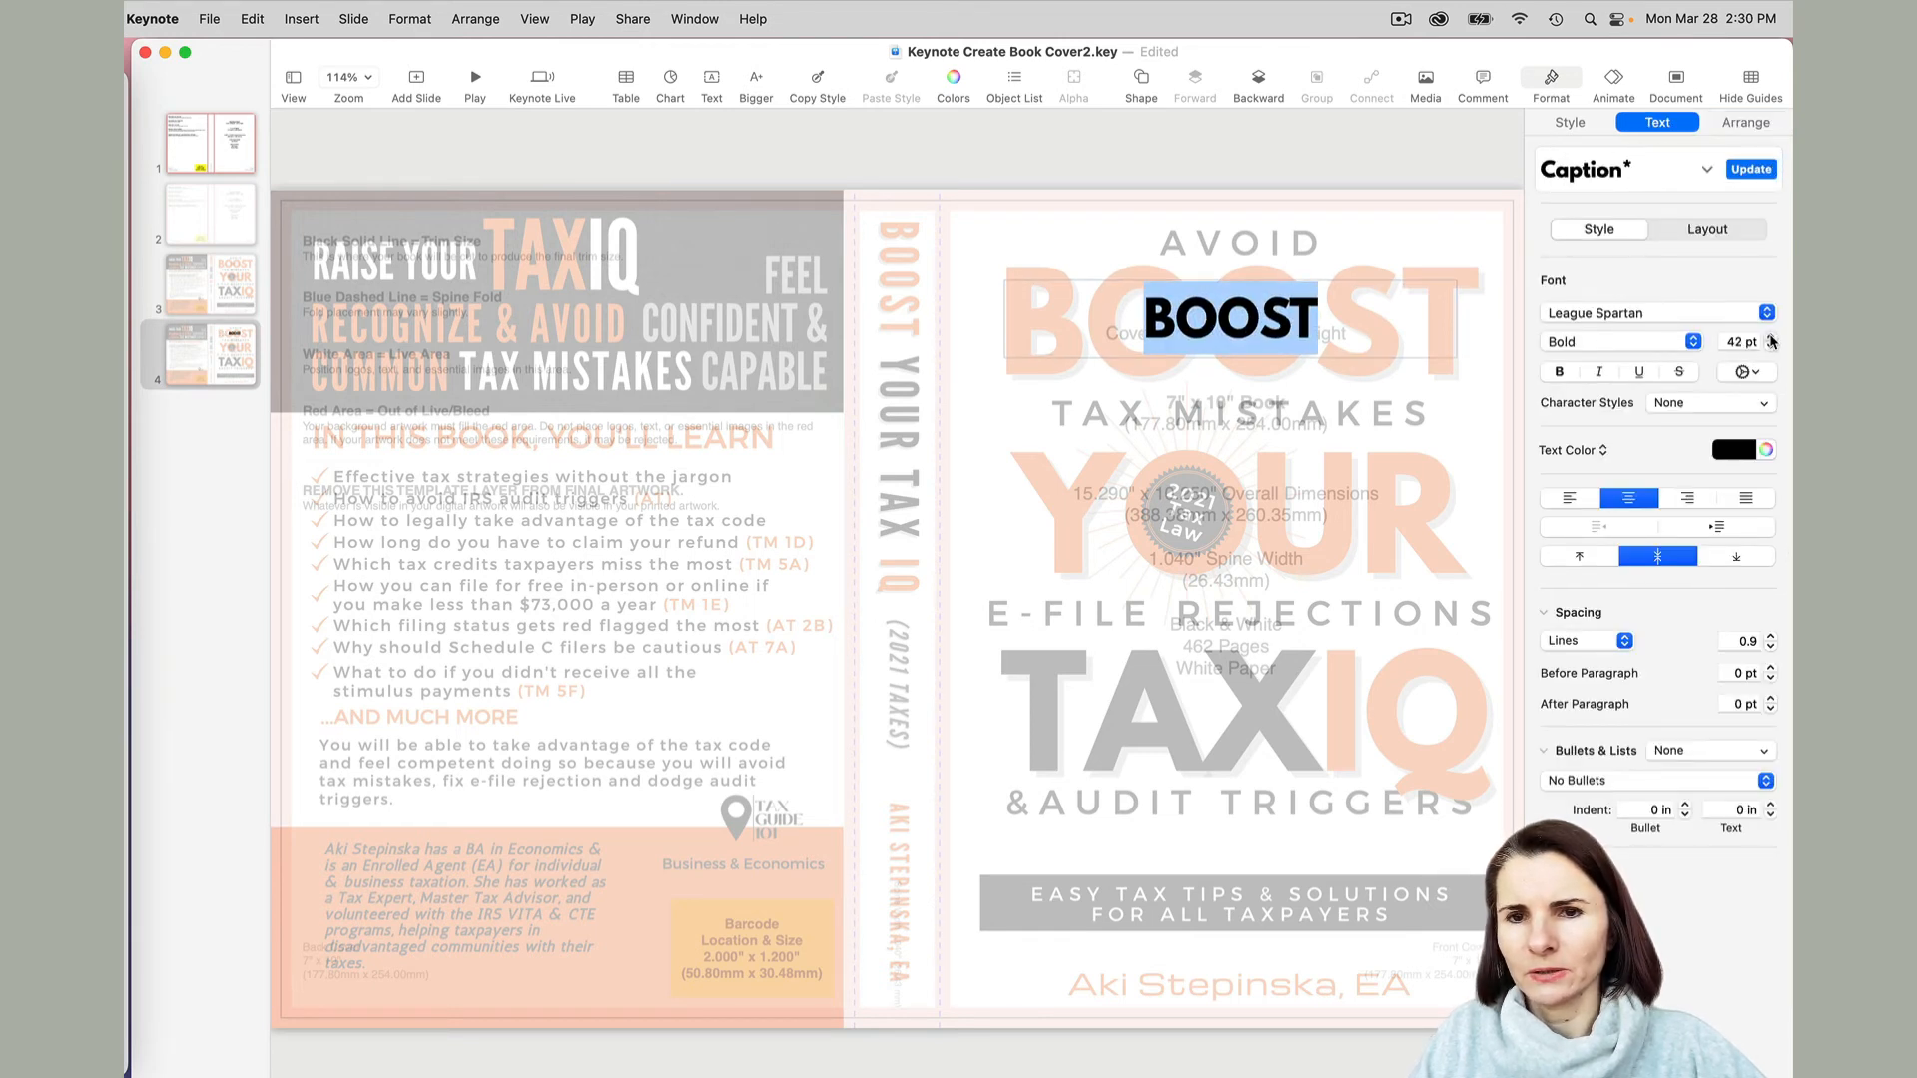
left_click(1765, 342)
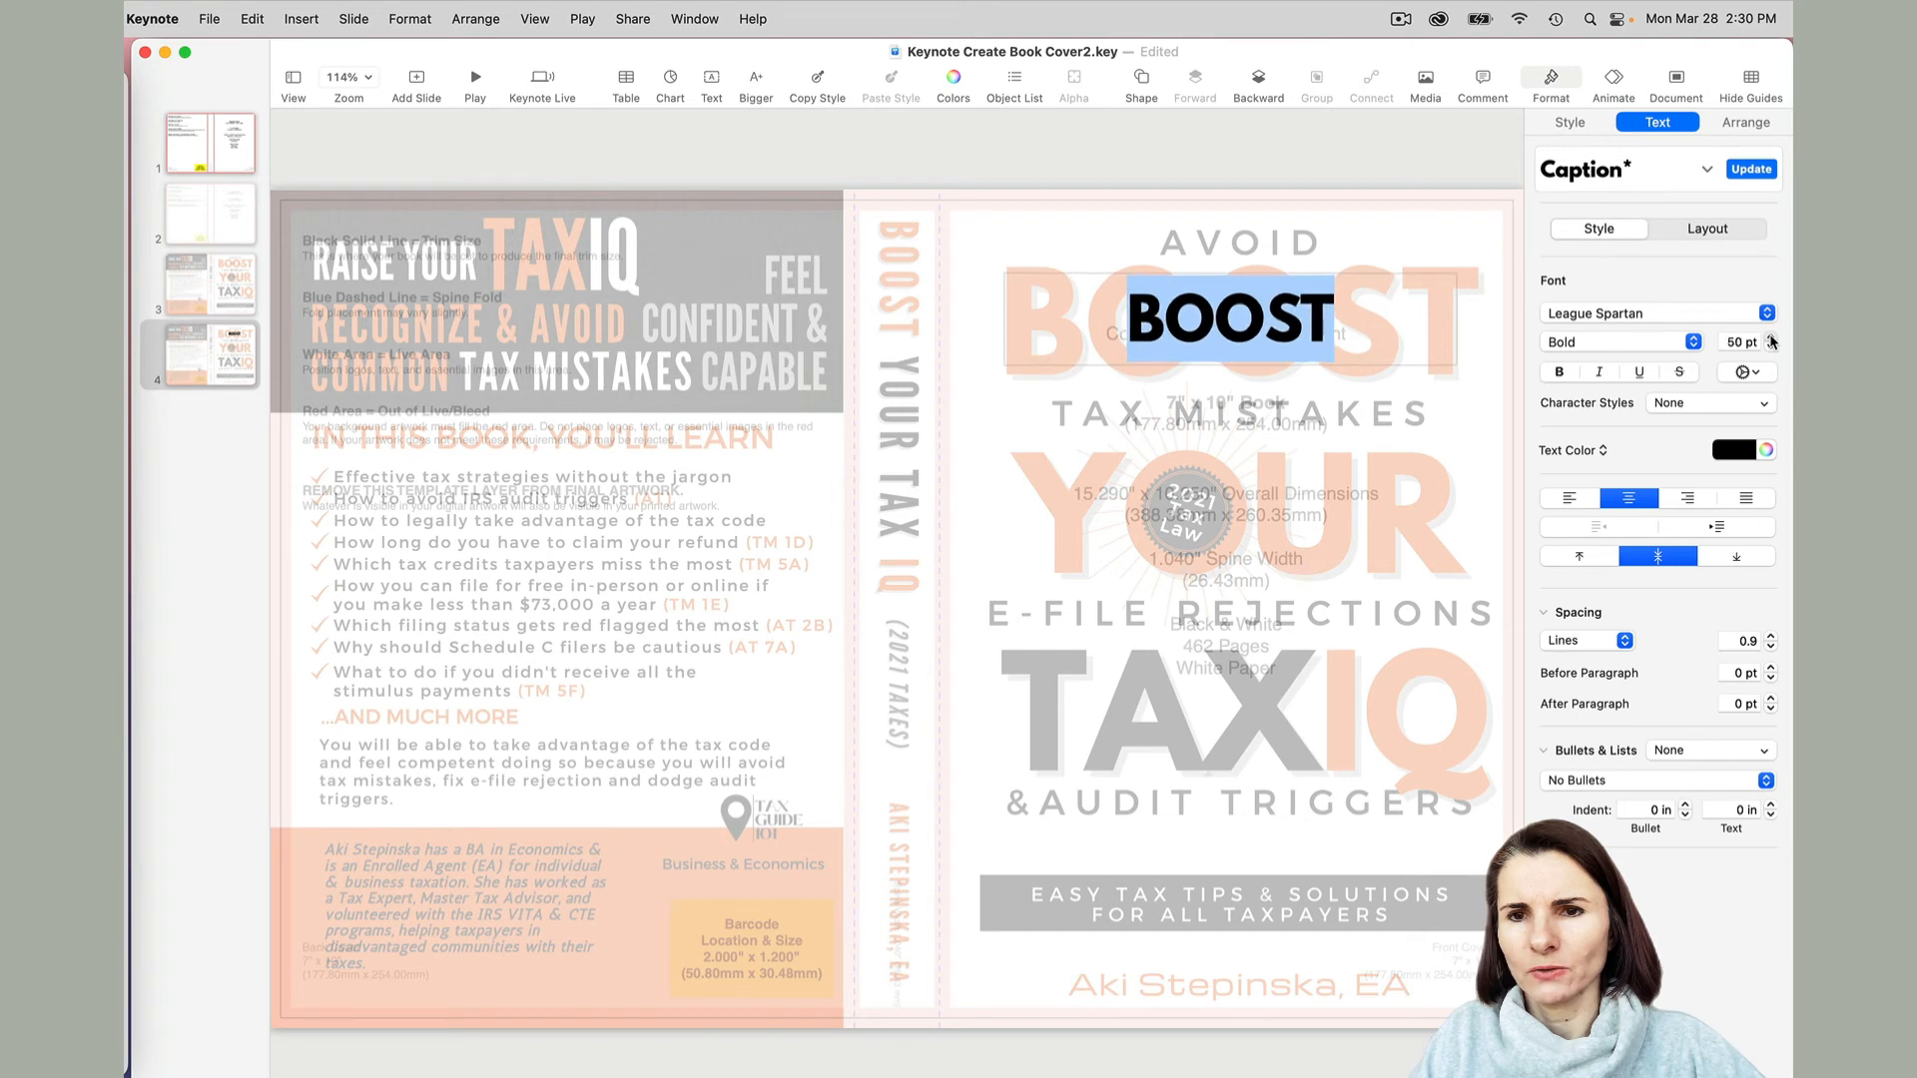
left_click(1765, 337)
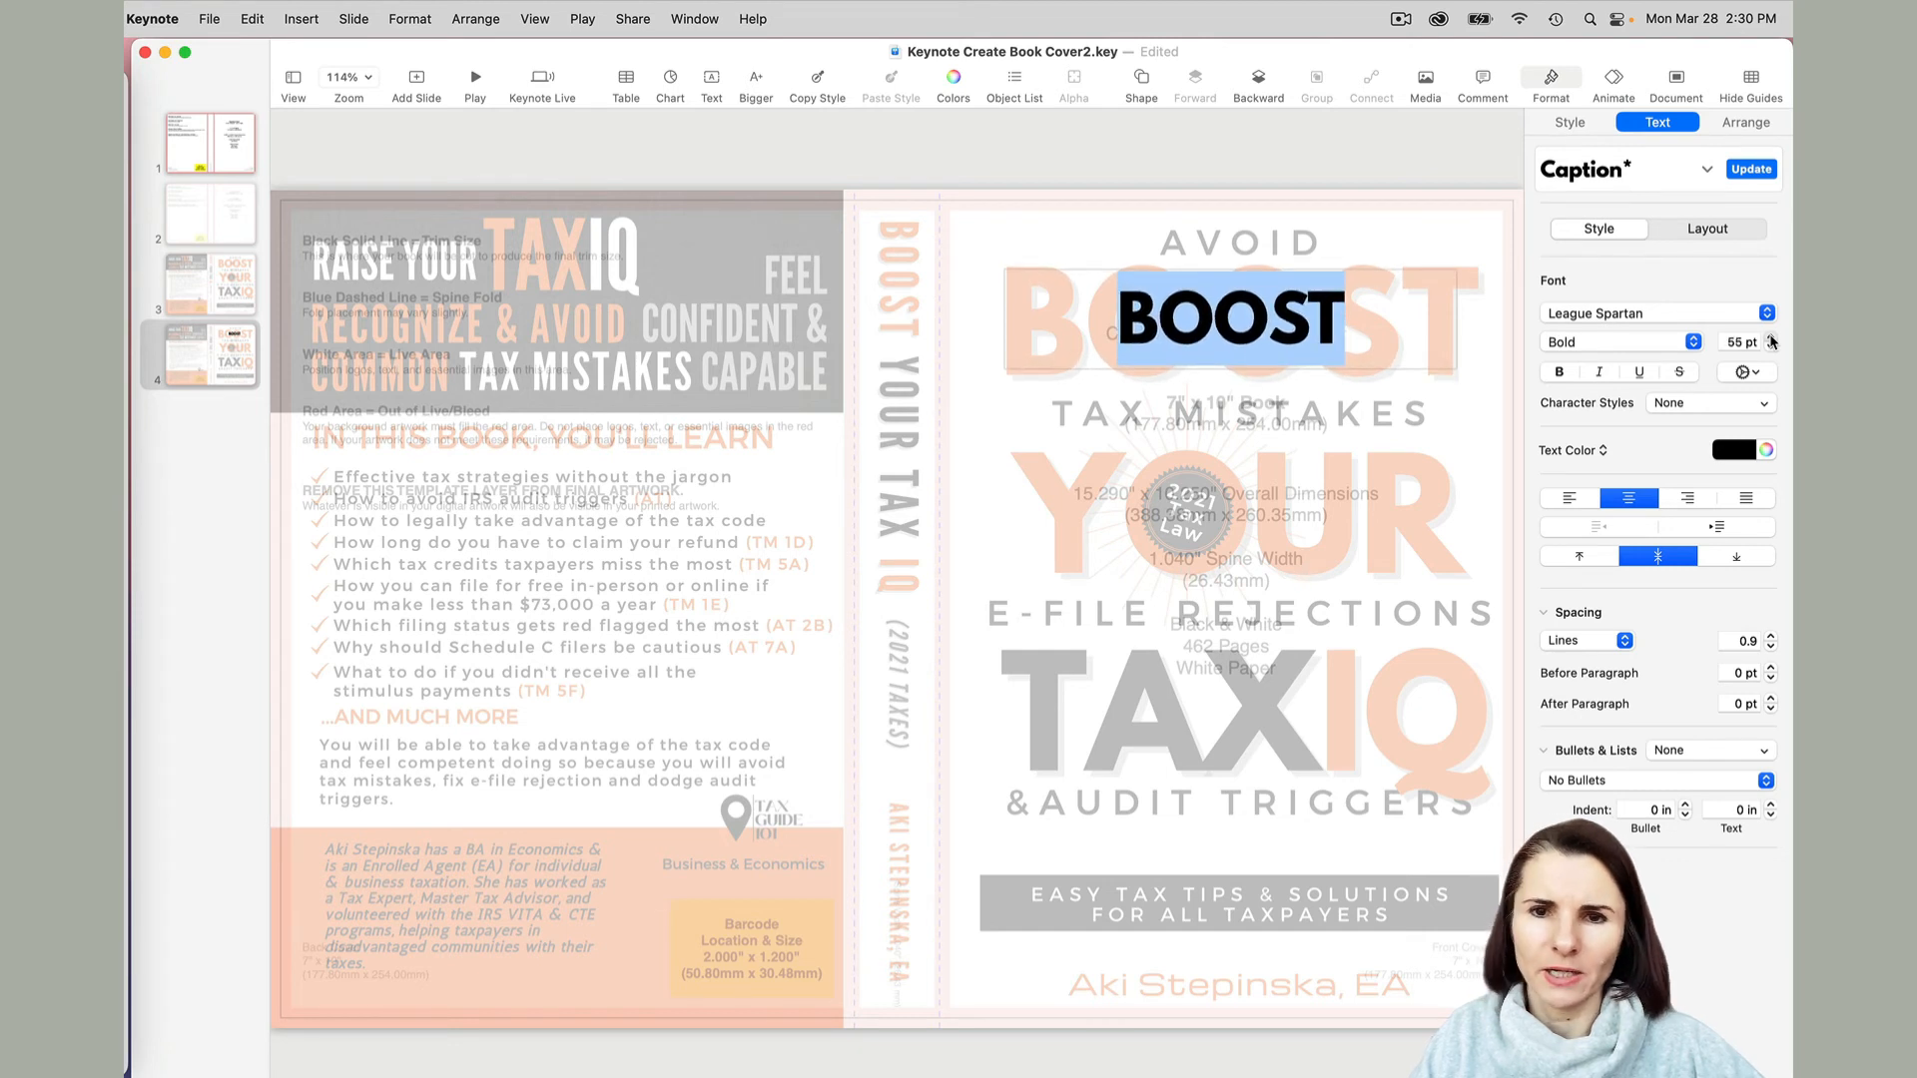
left_click(1769, 337)
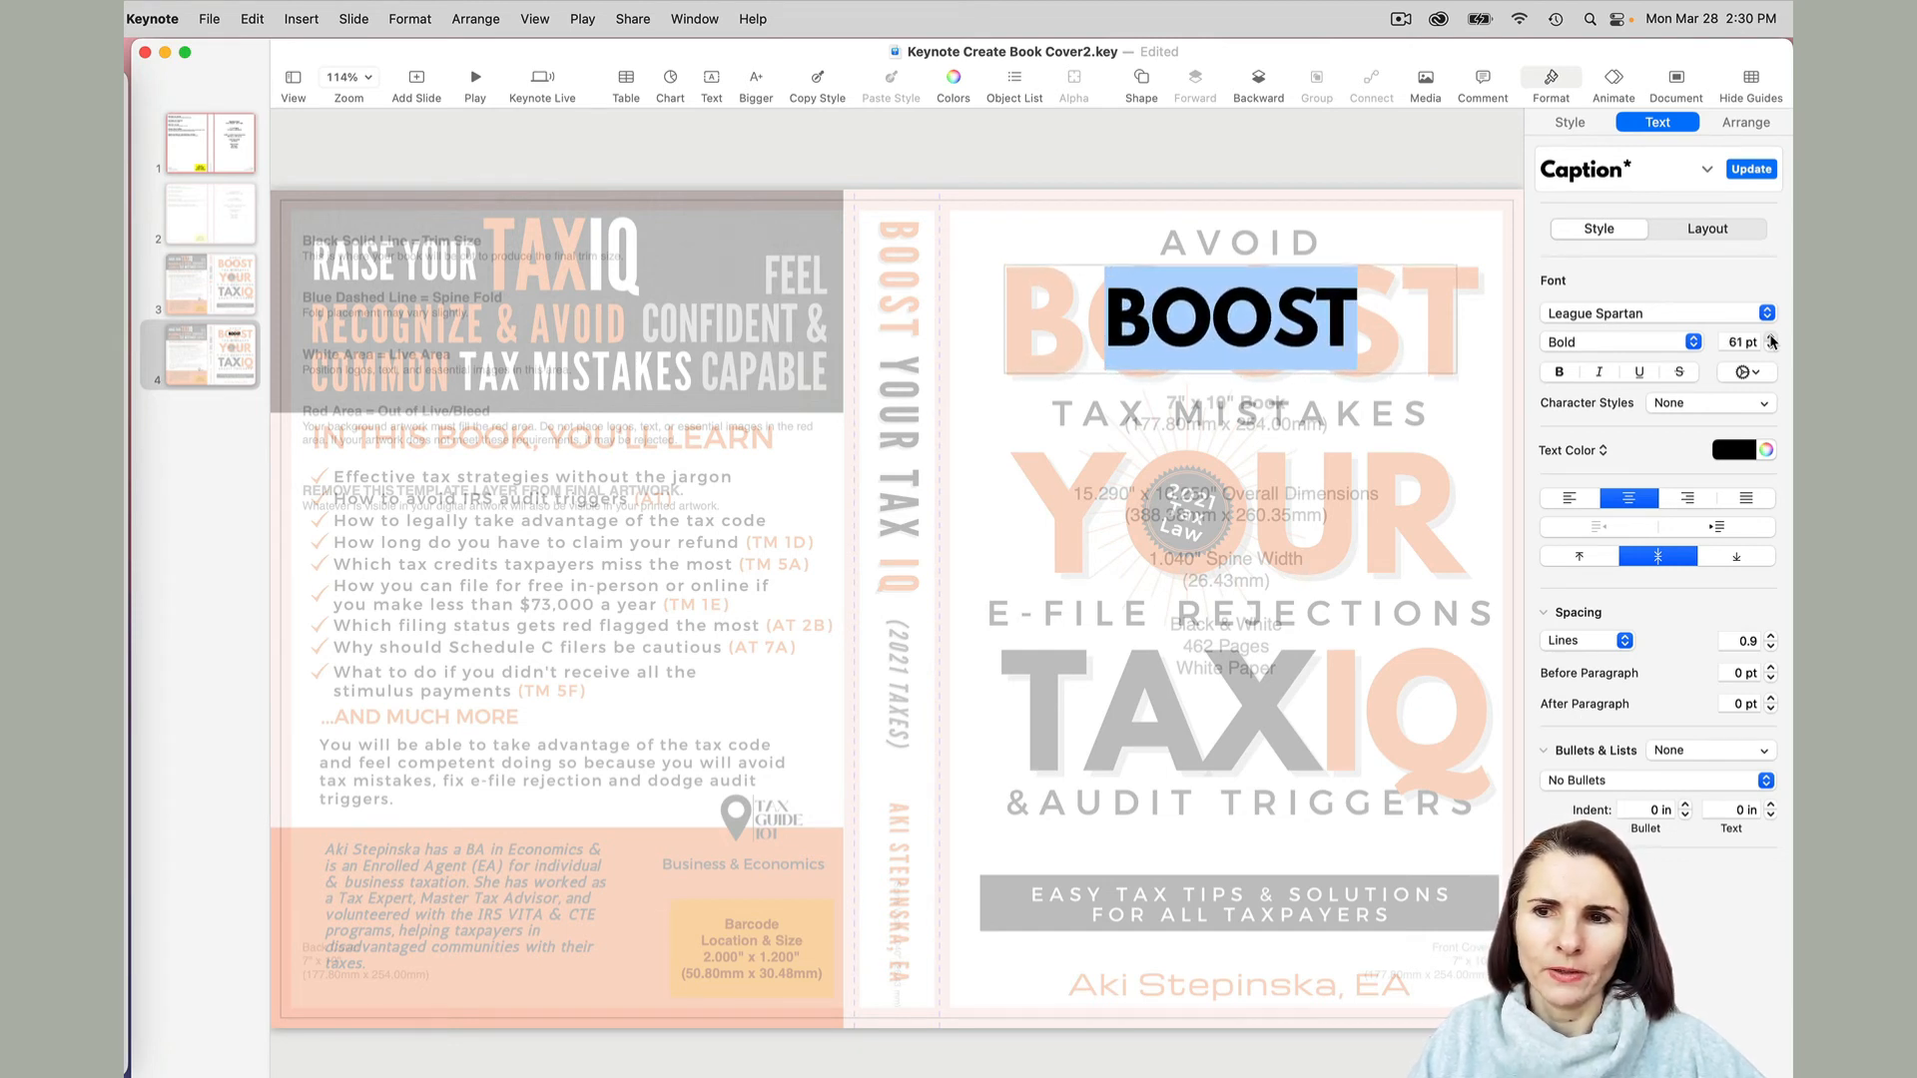
left_click(1765, 337)
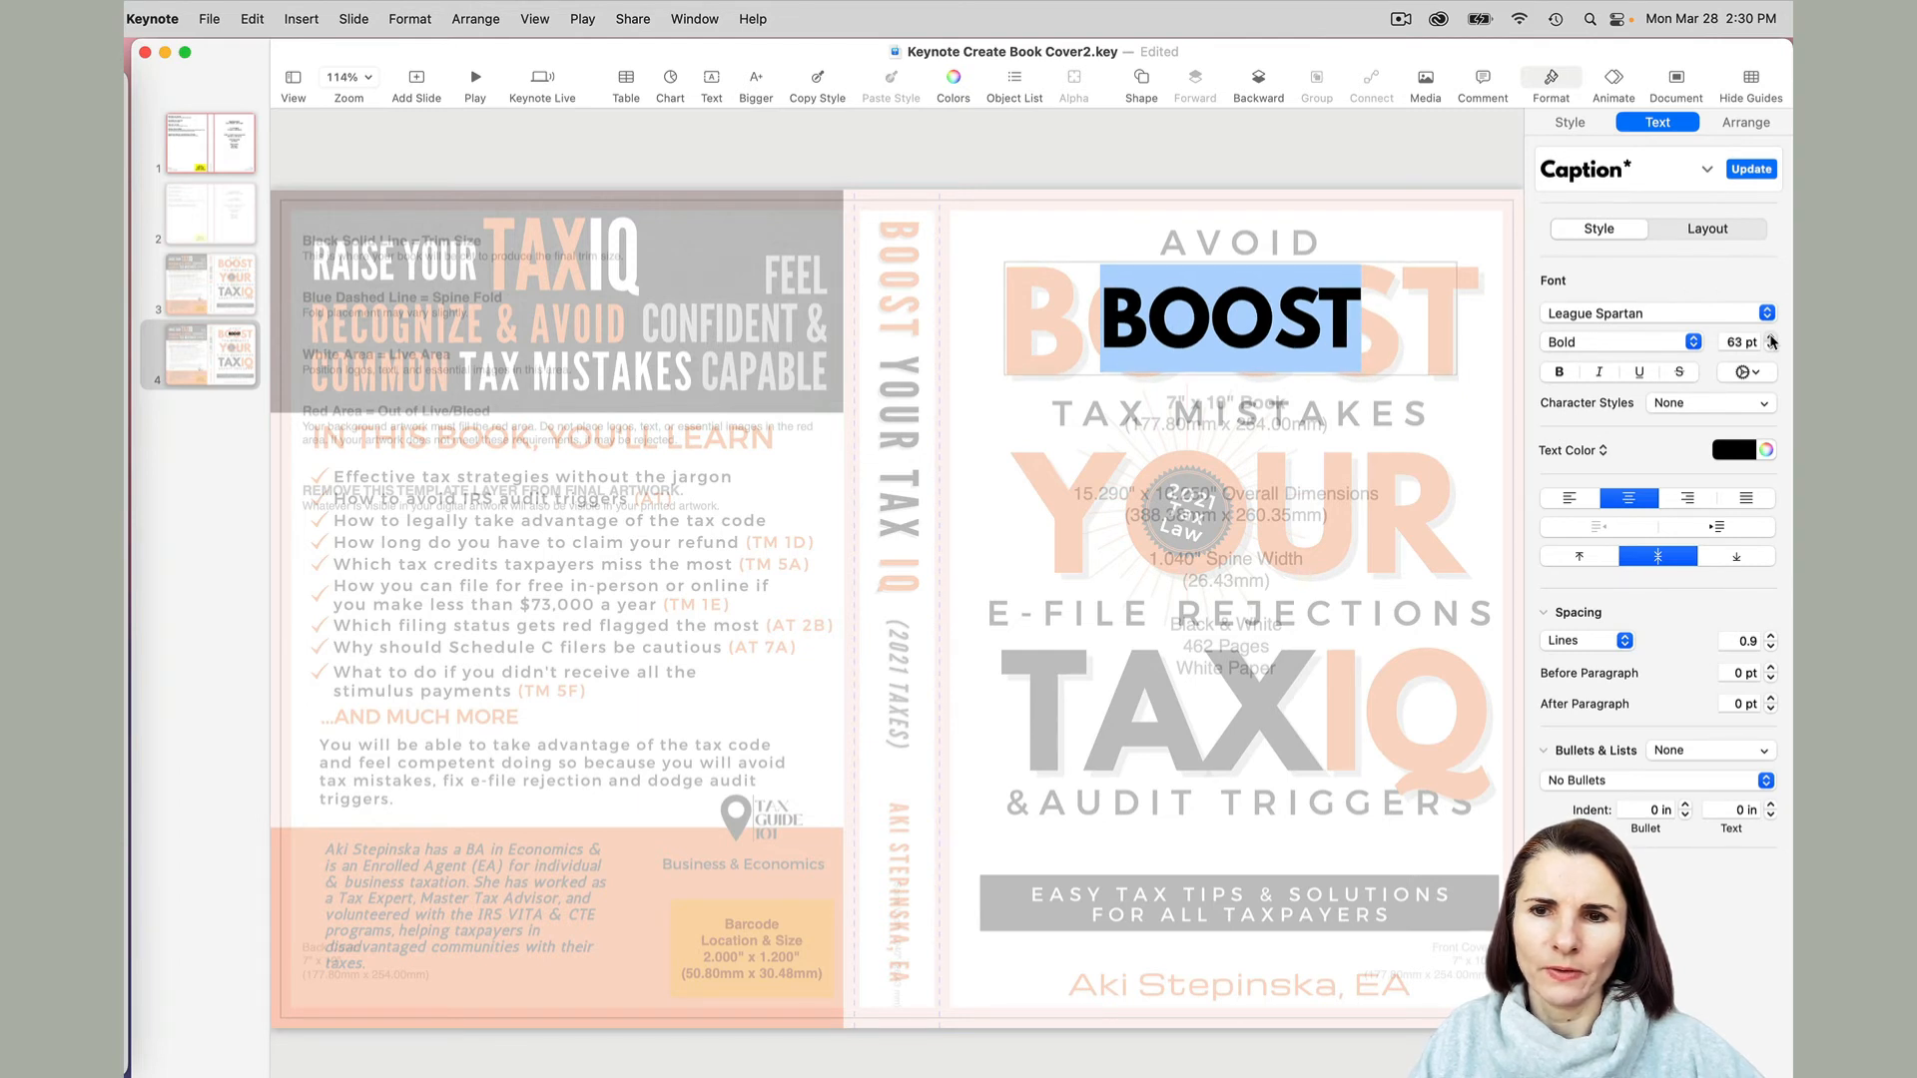
left_click(1765, 336)
type("100")
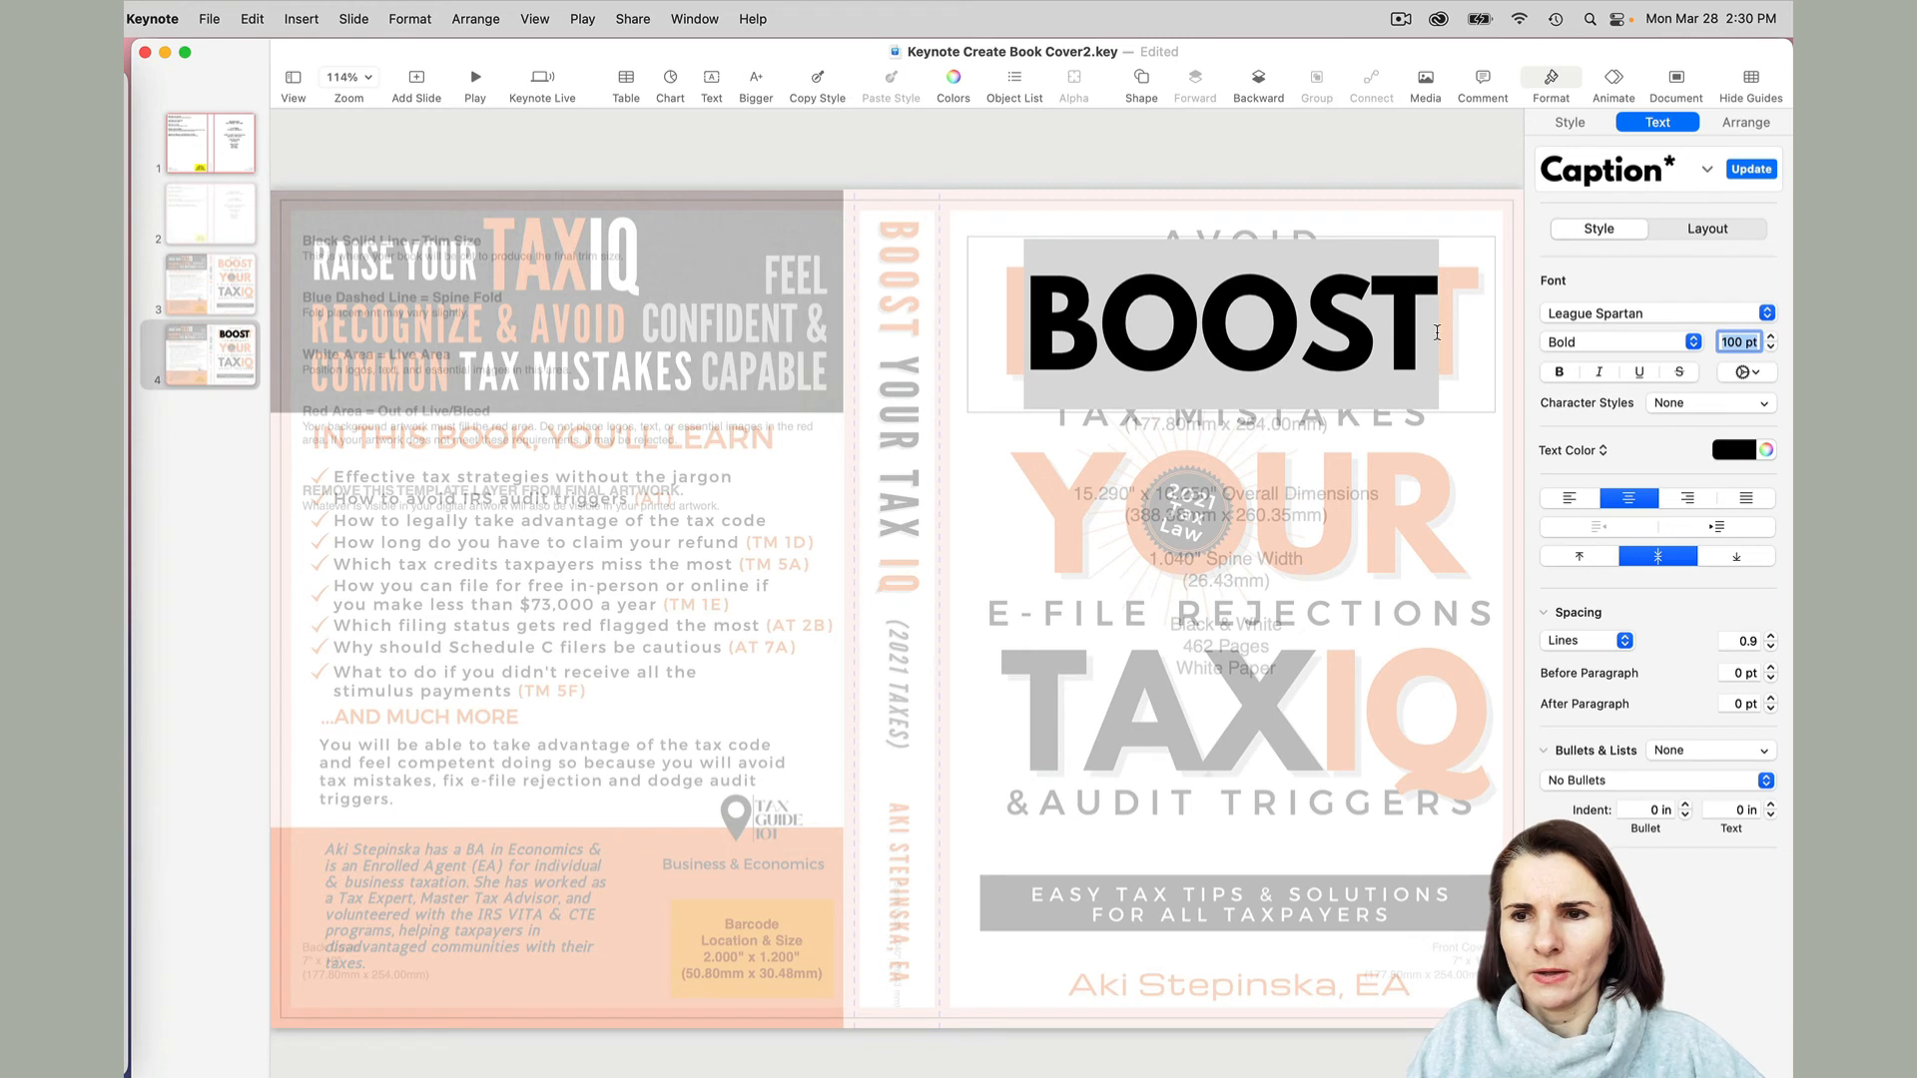
left_click(1765, 336)
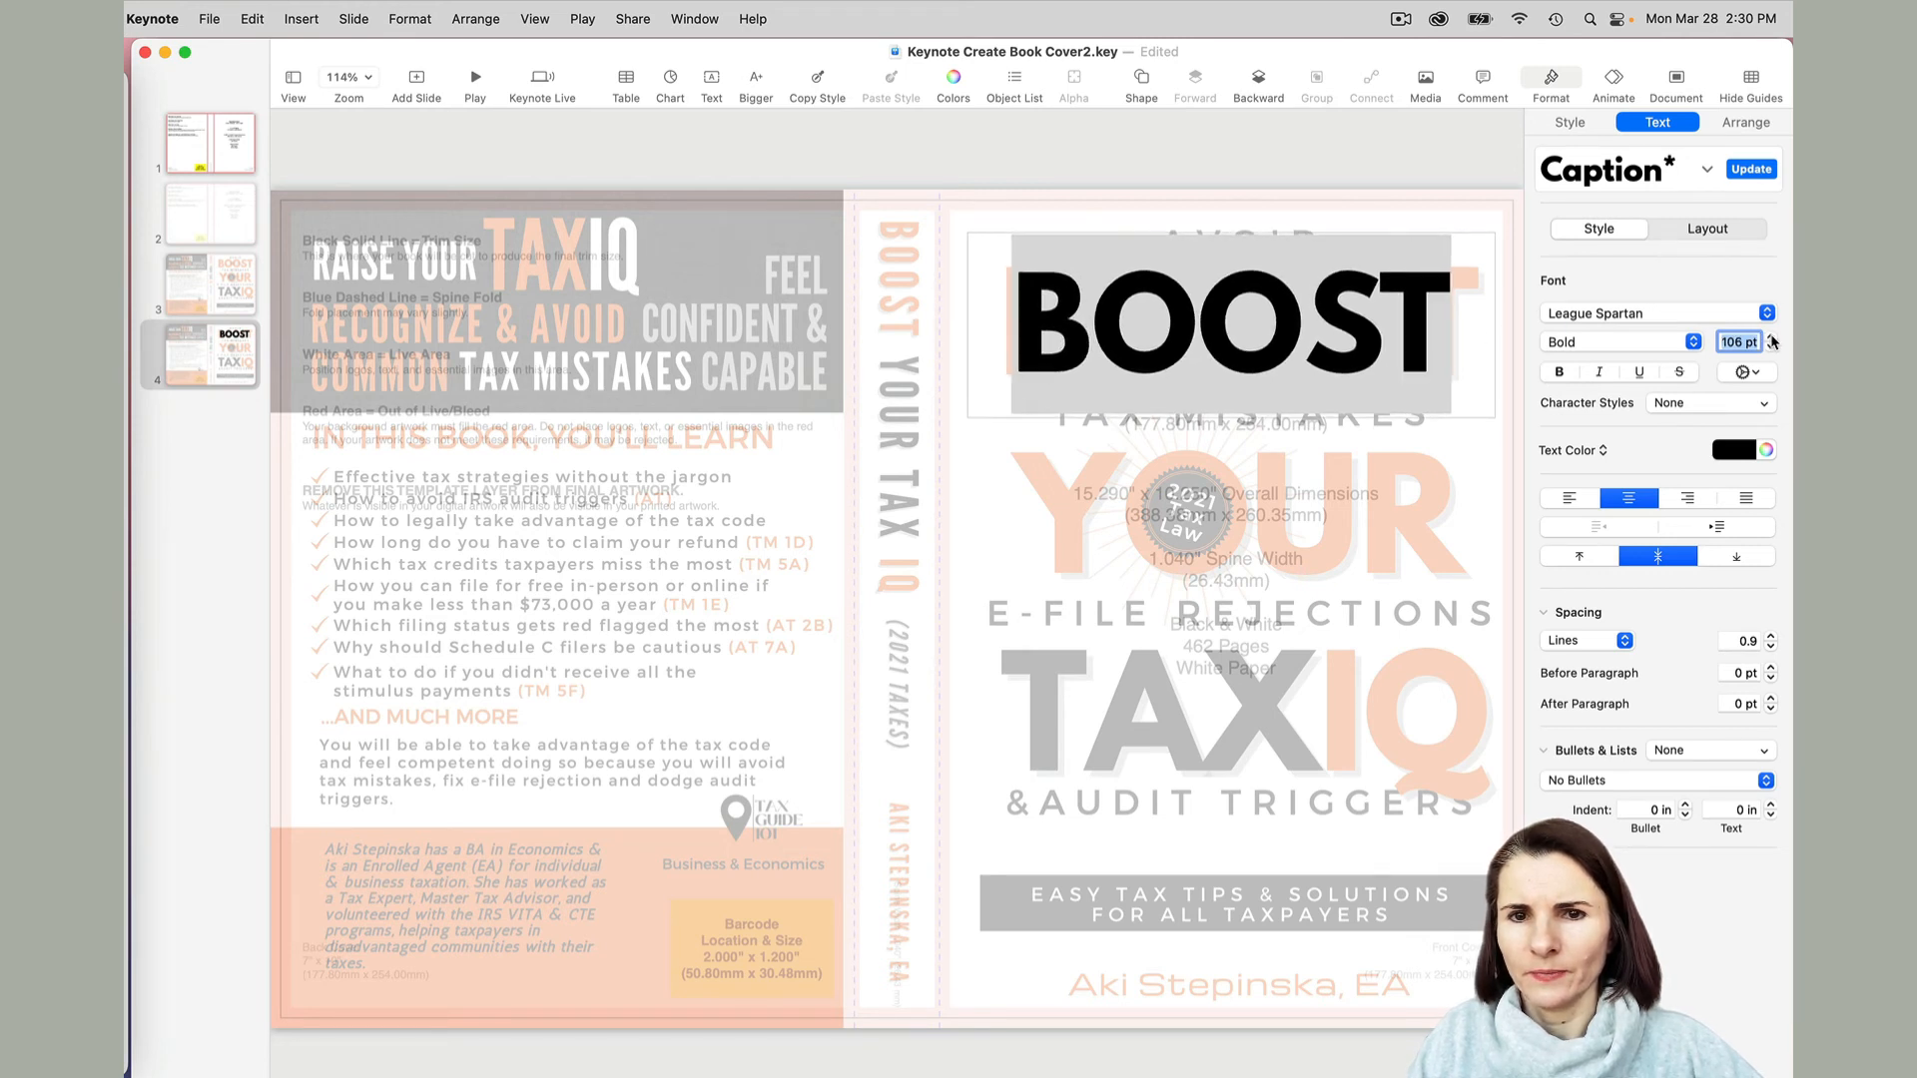
left_click(1747, 121)
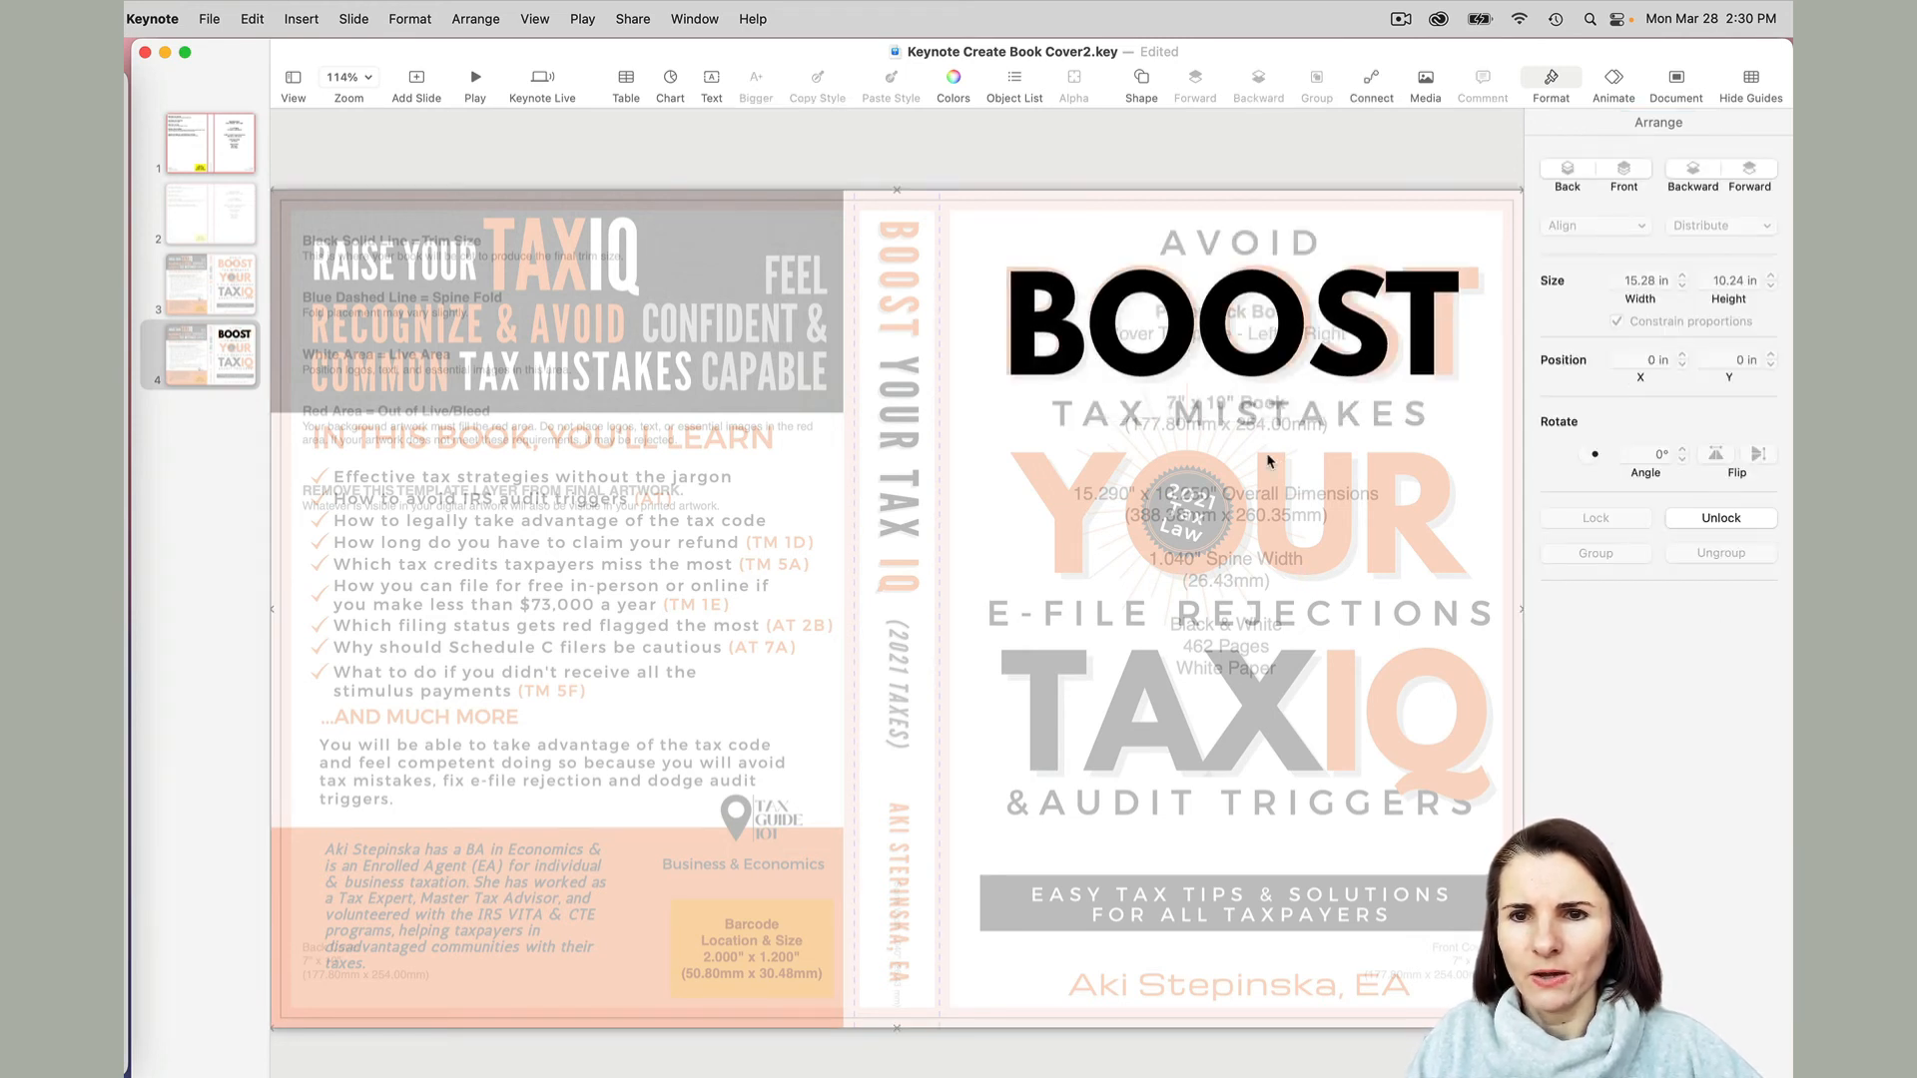
Set BOOST to 110 pt with 5% character spacing and preview the result.
left_click(1235, 323)
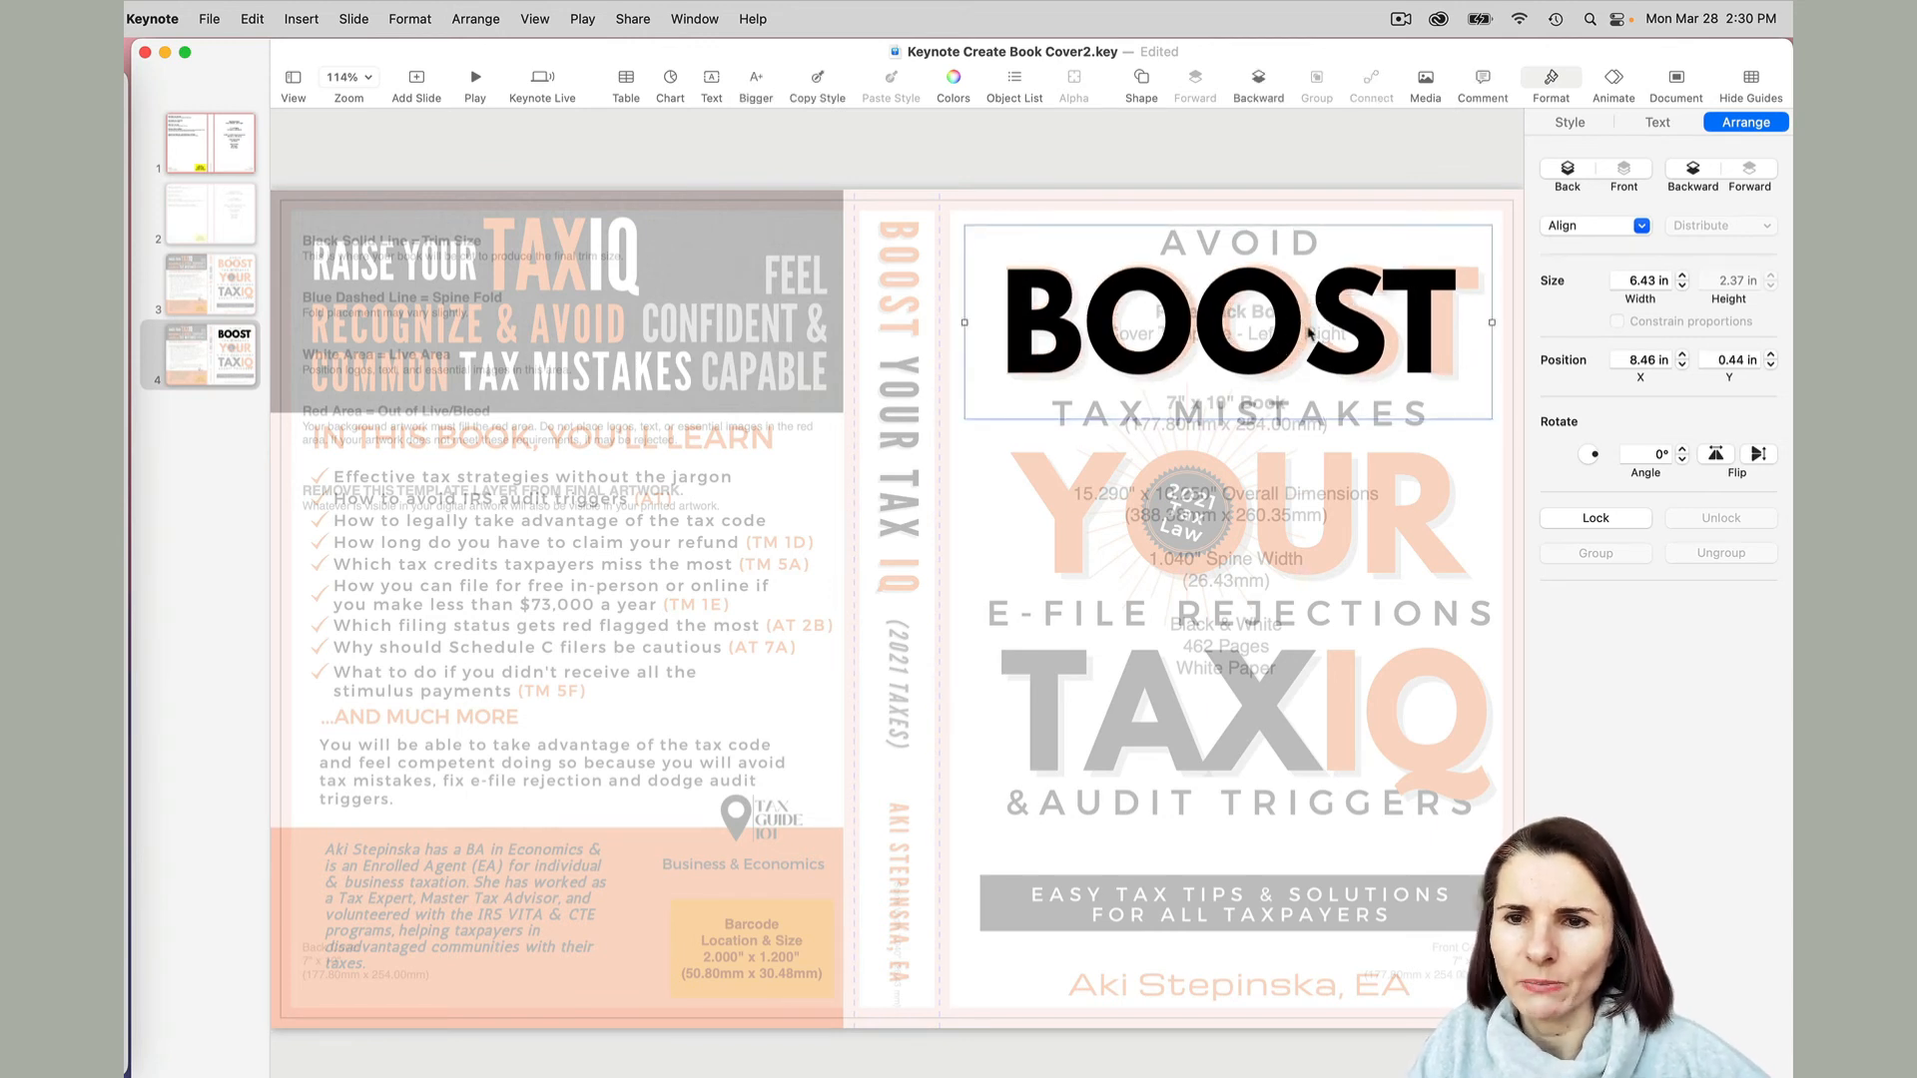
left_click(1657, 121)
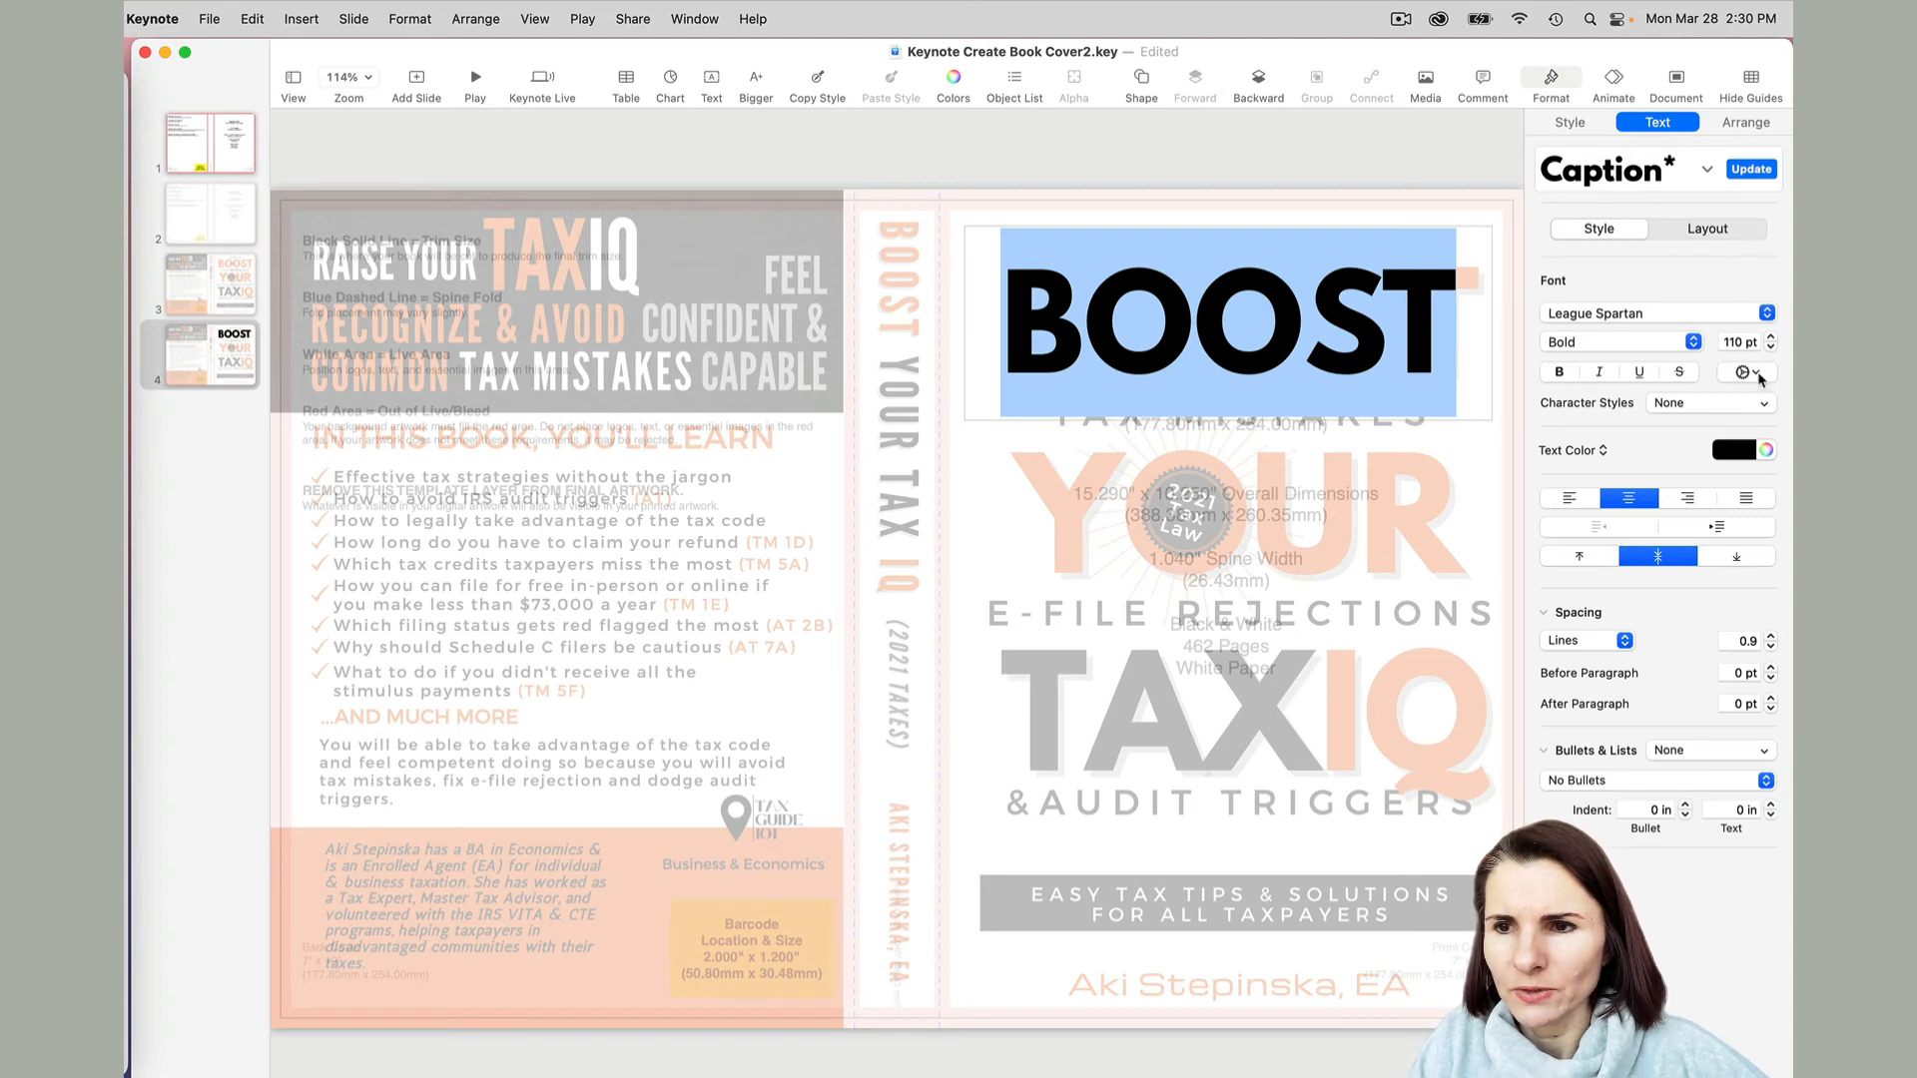
left_click(1759, 372)
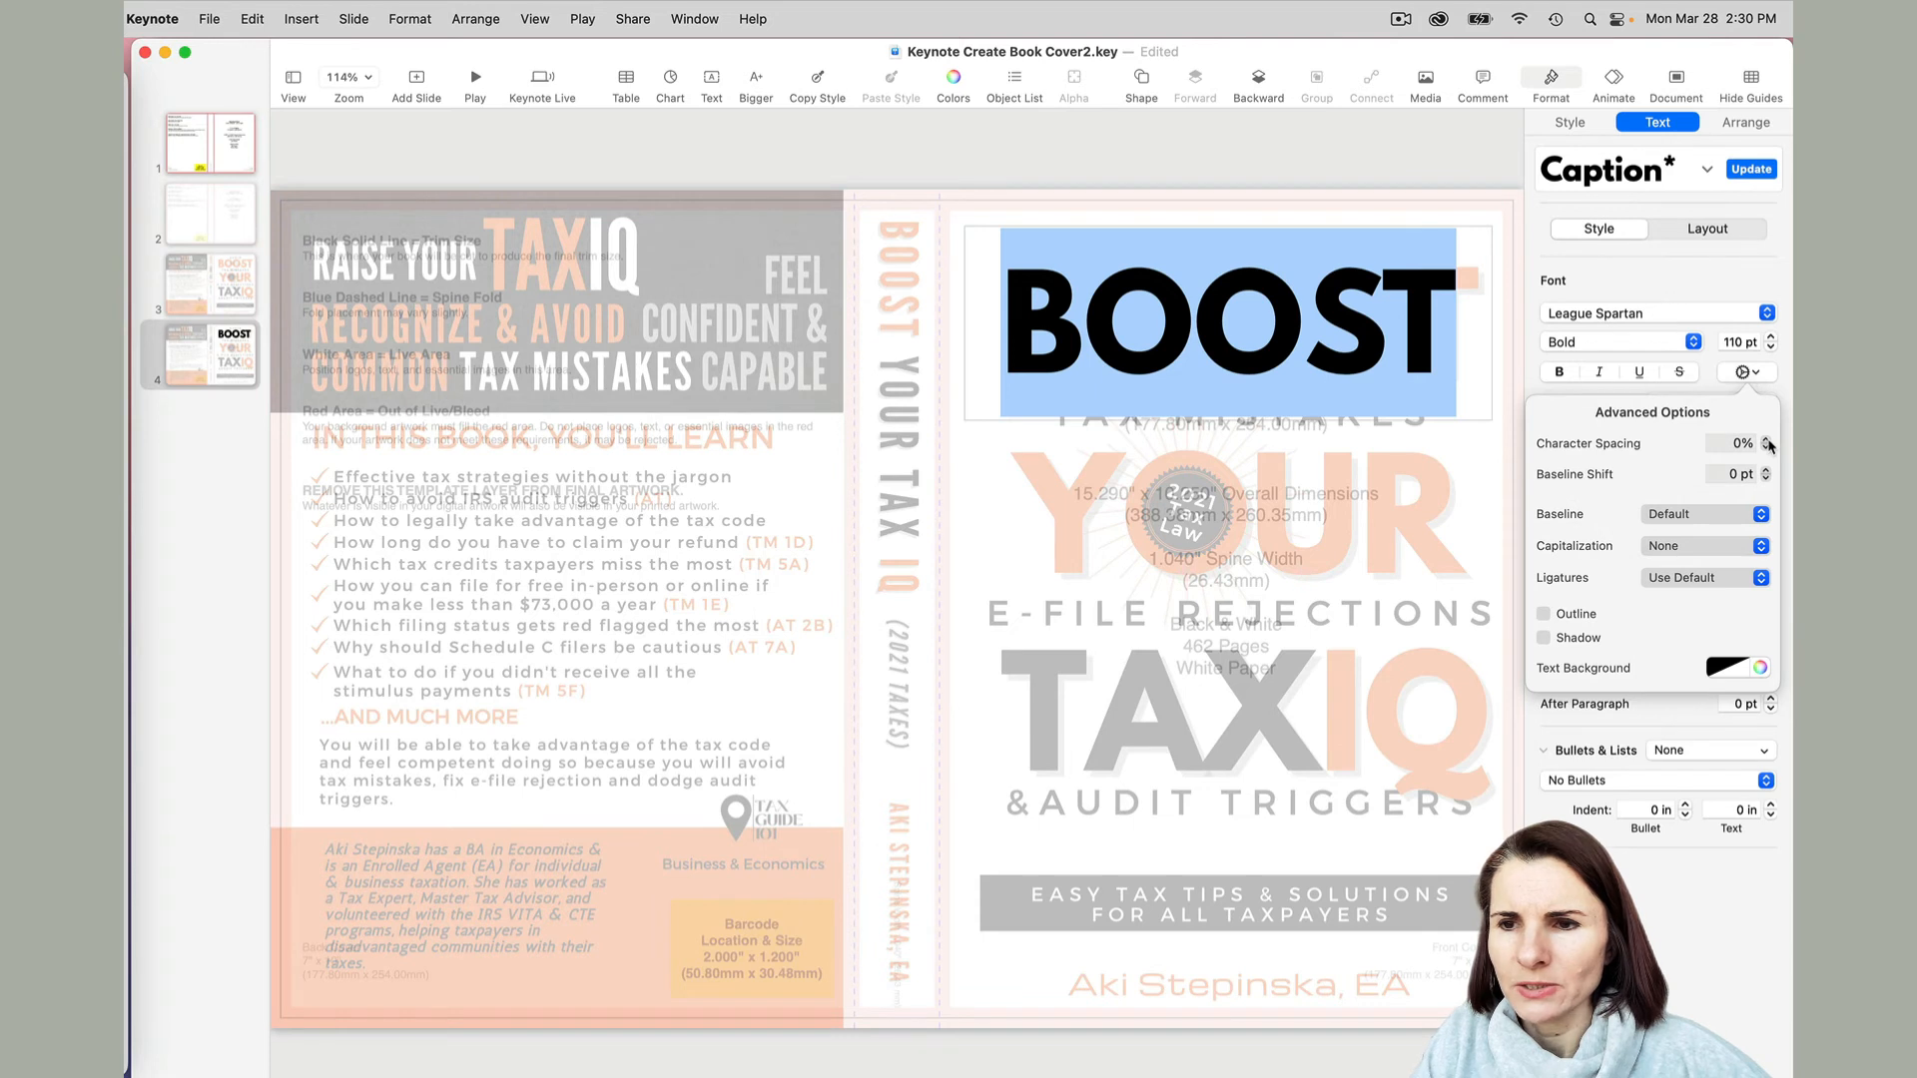
left_click(1767, 437)
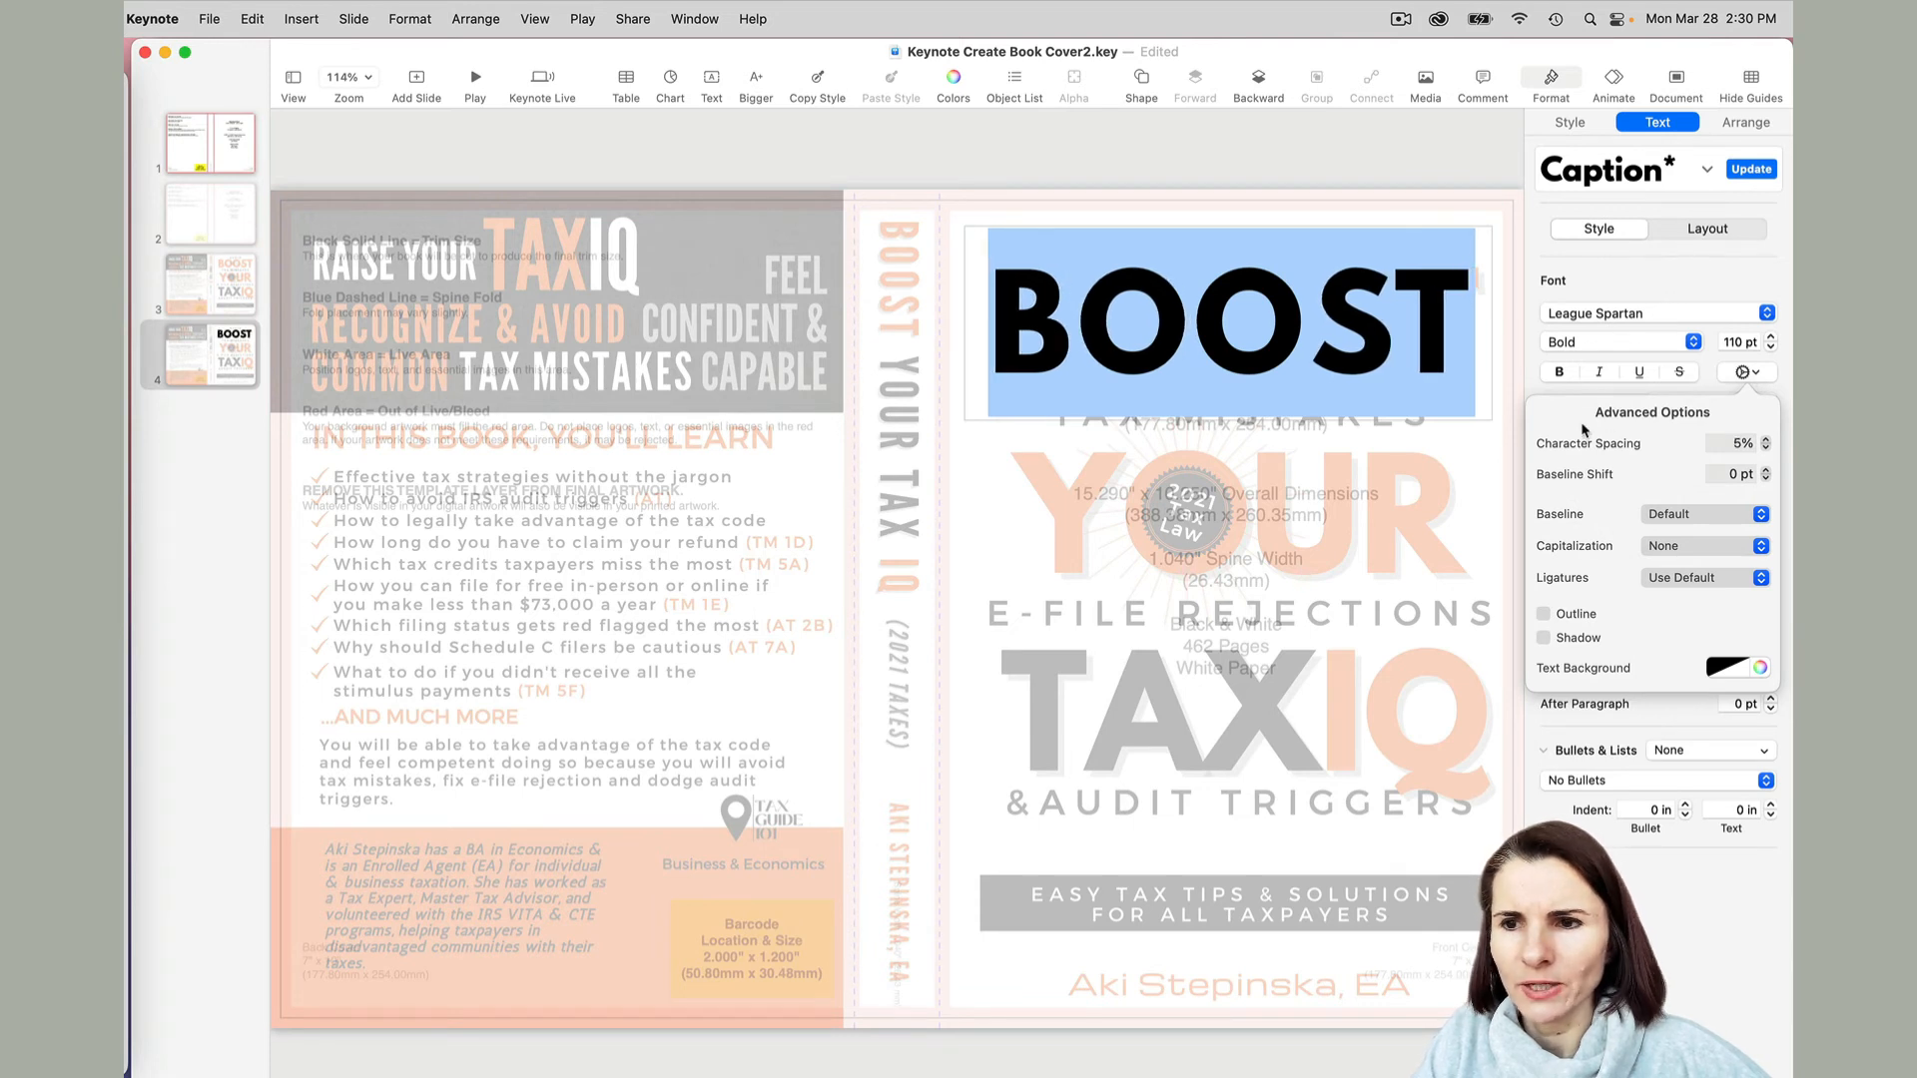
left_click(1745, 122)
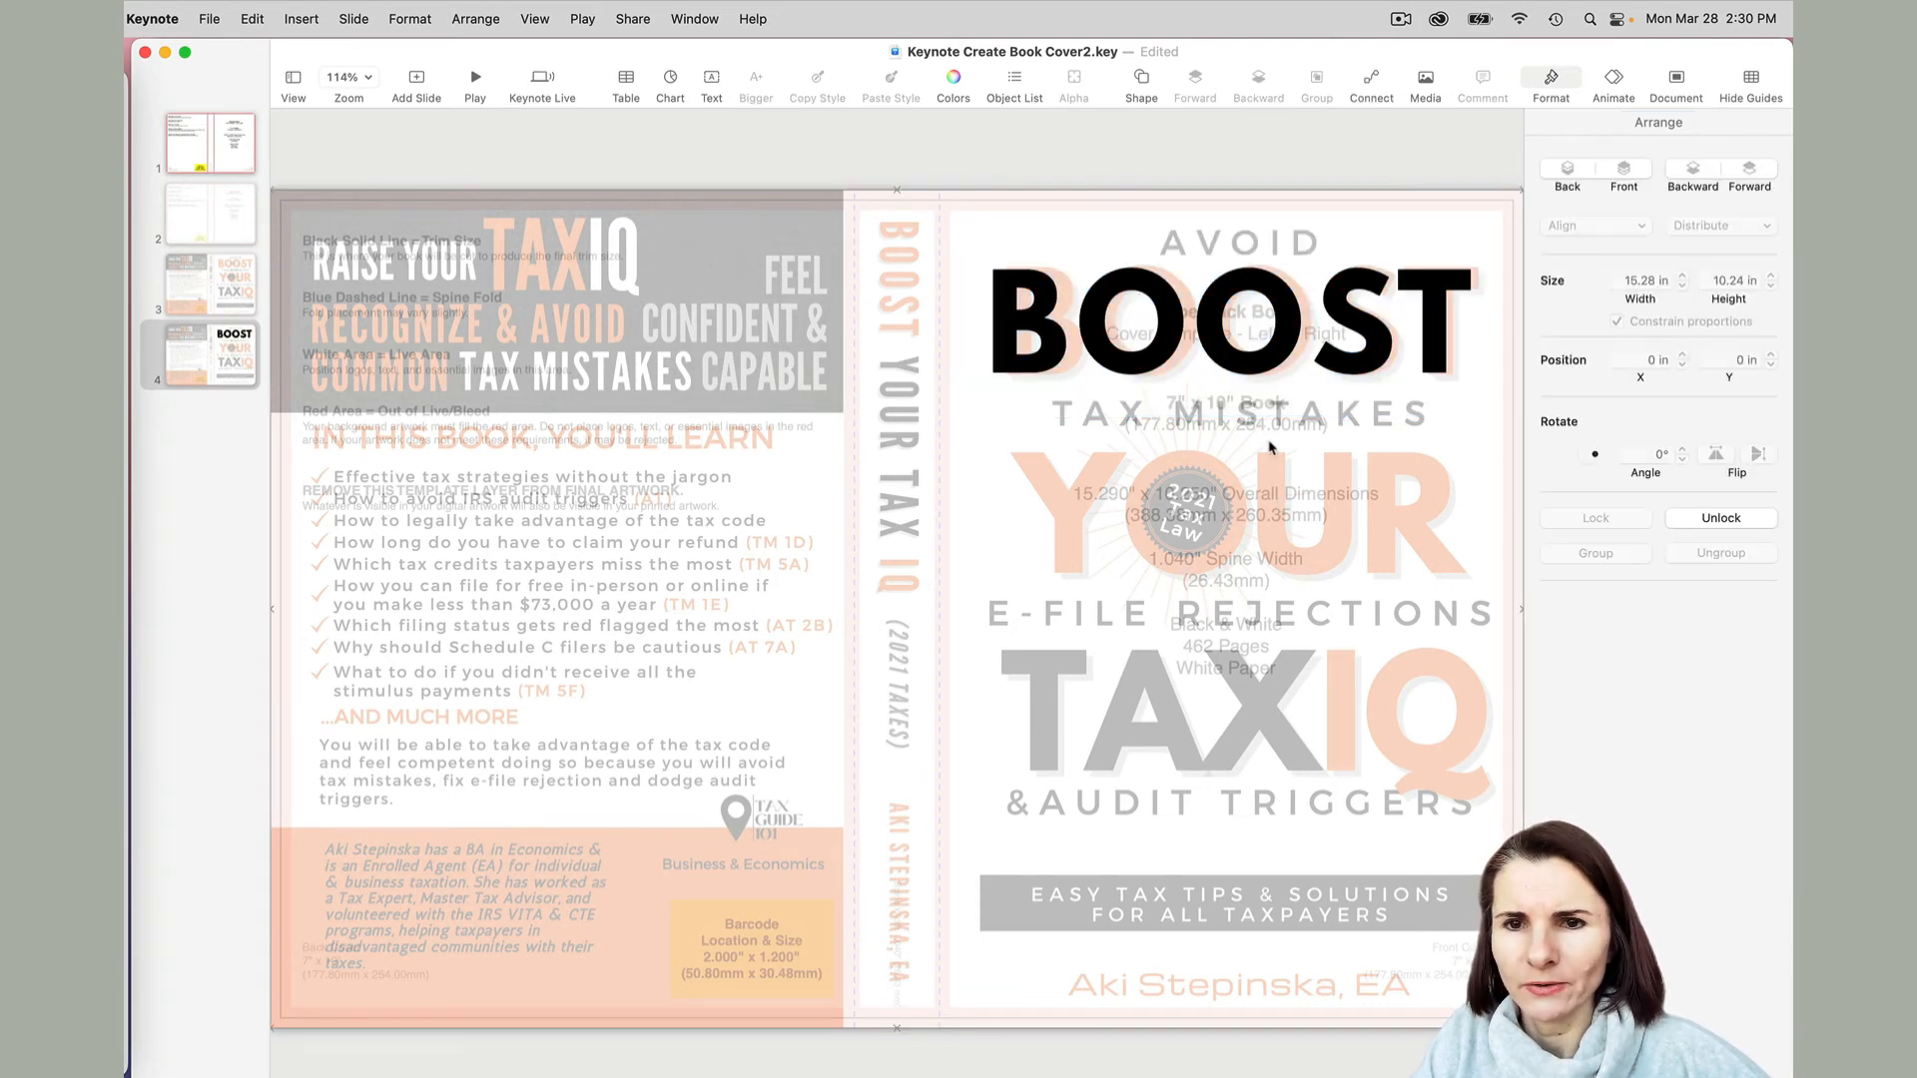
left_click(1238, 312)
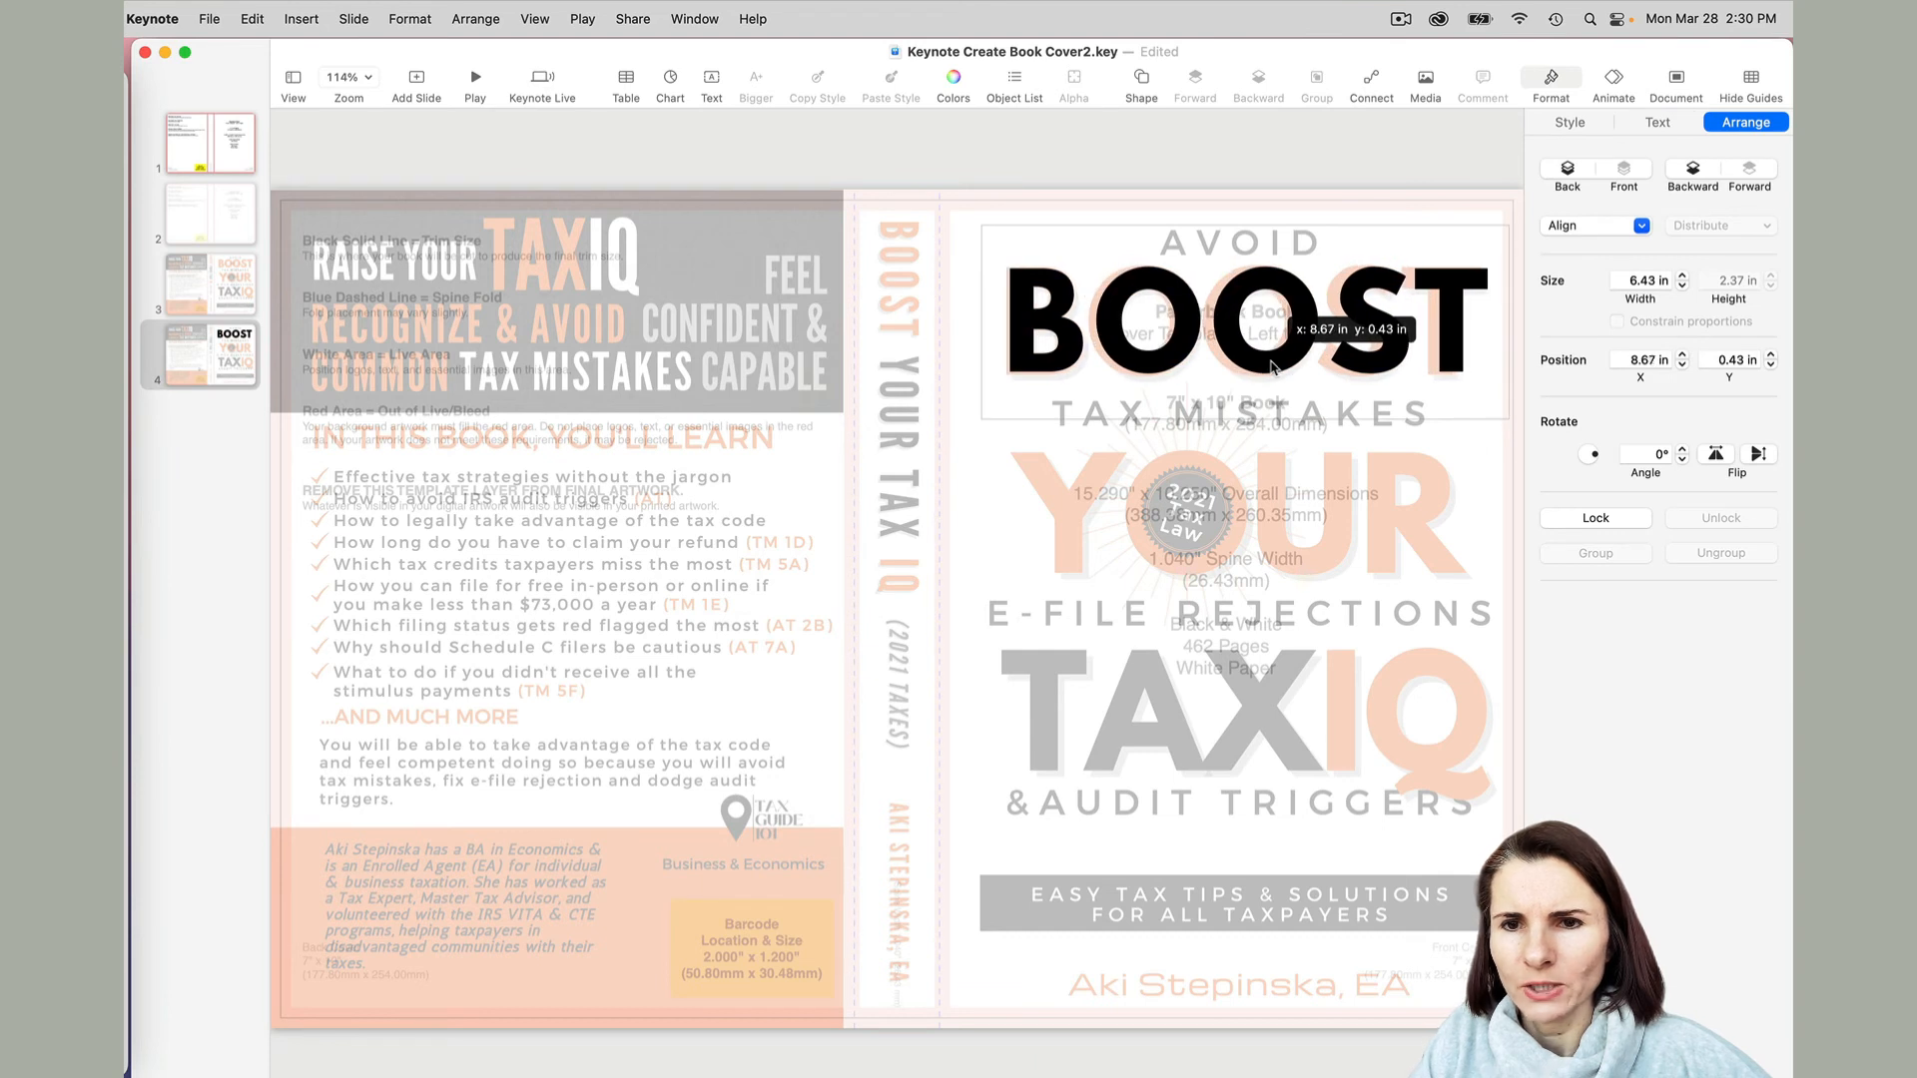
double_click(1238, 321)
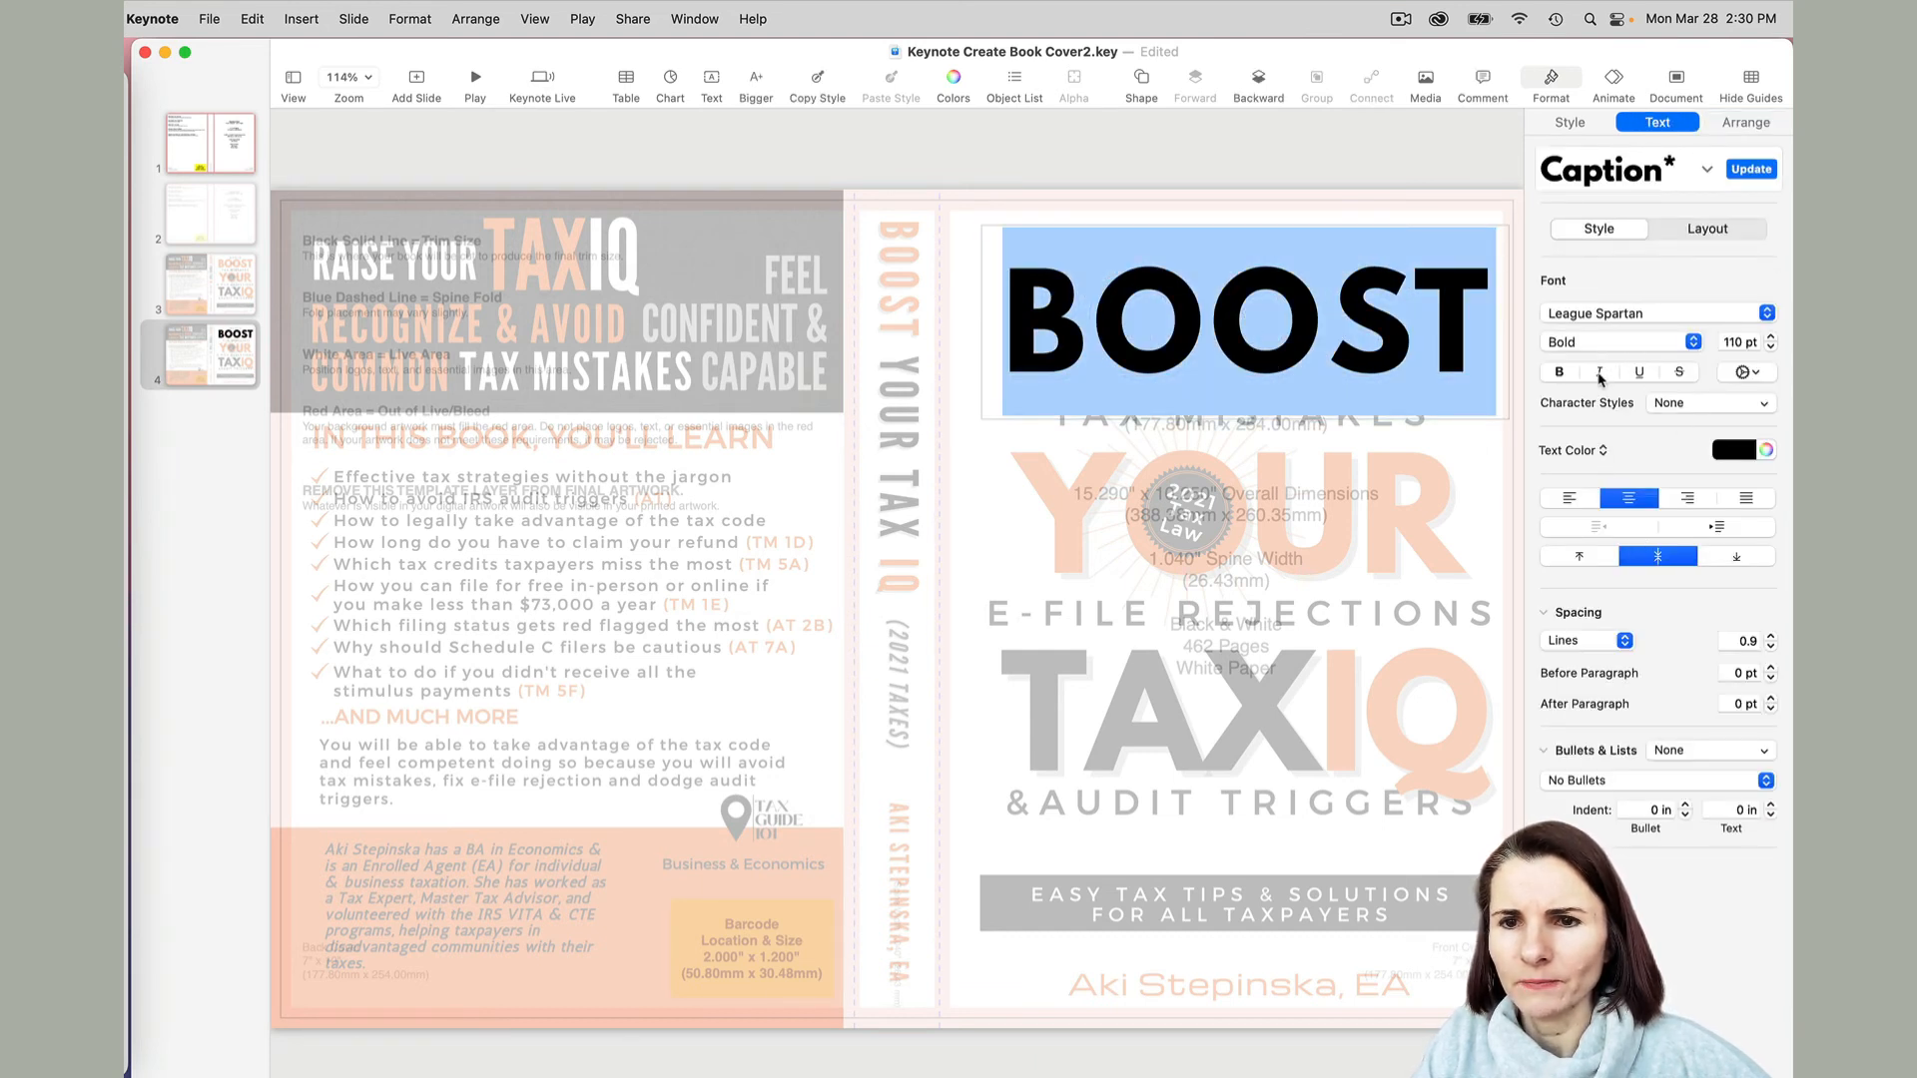
left_click(1744, 121)
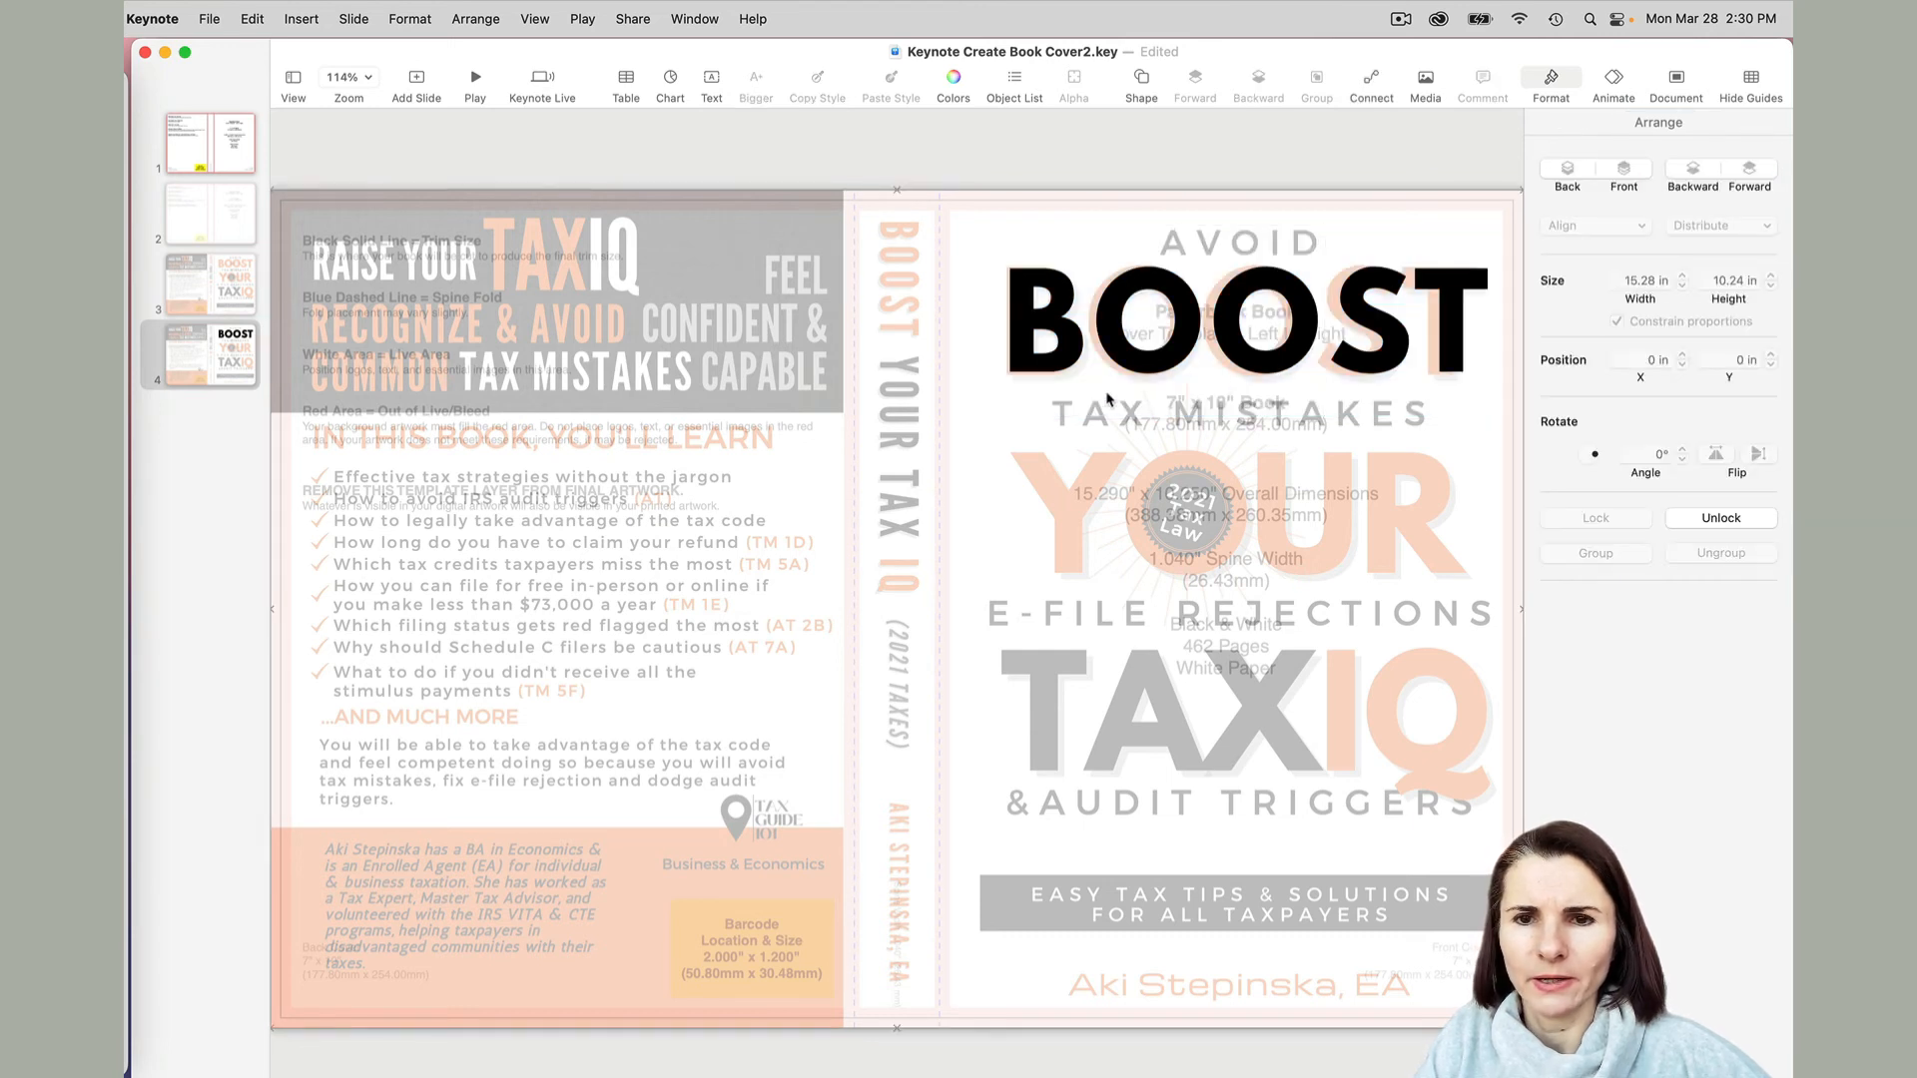
mouse_move(691, 230)
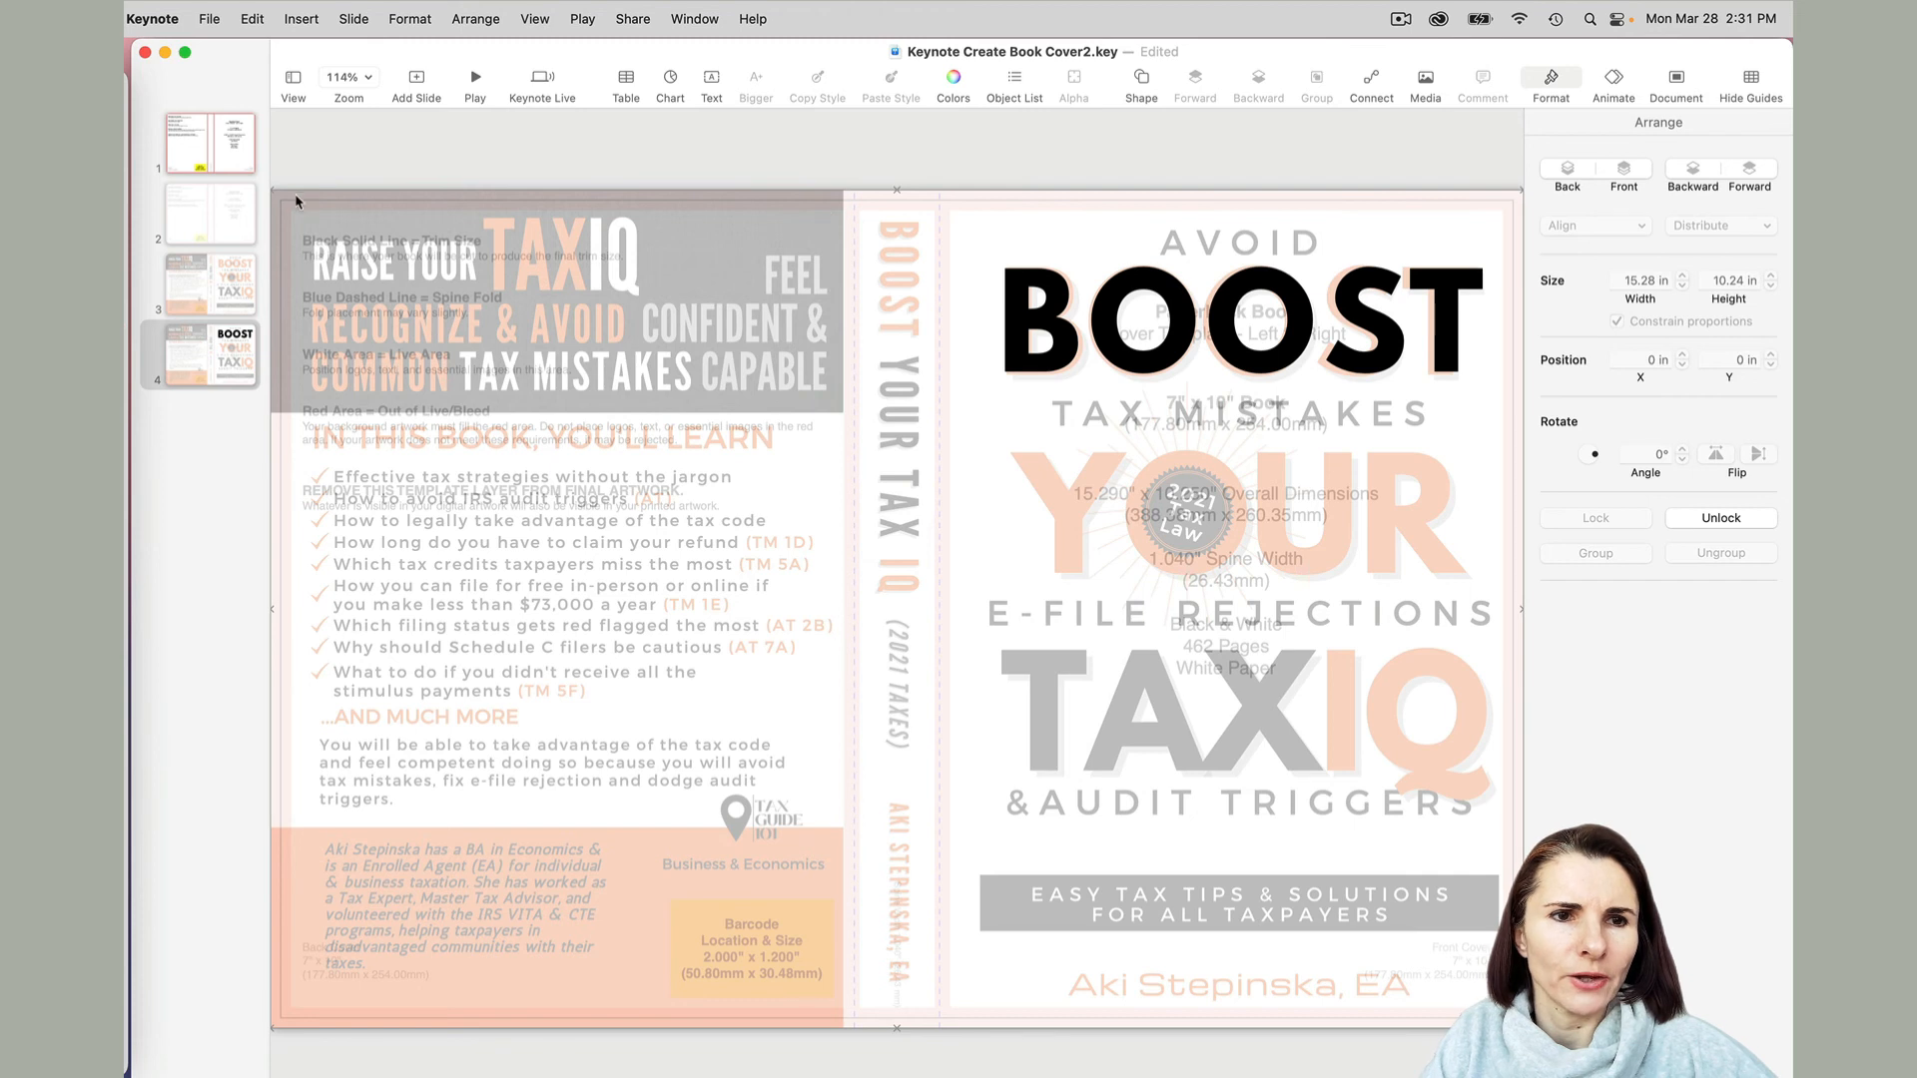
mouse_move(796, 110)
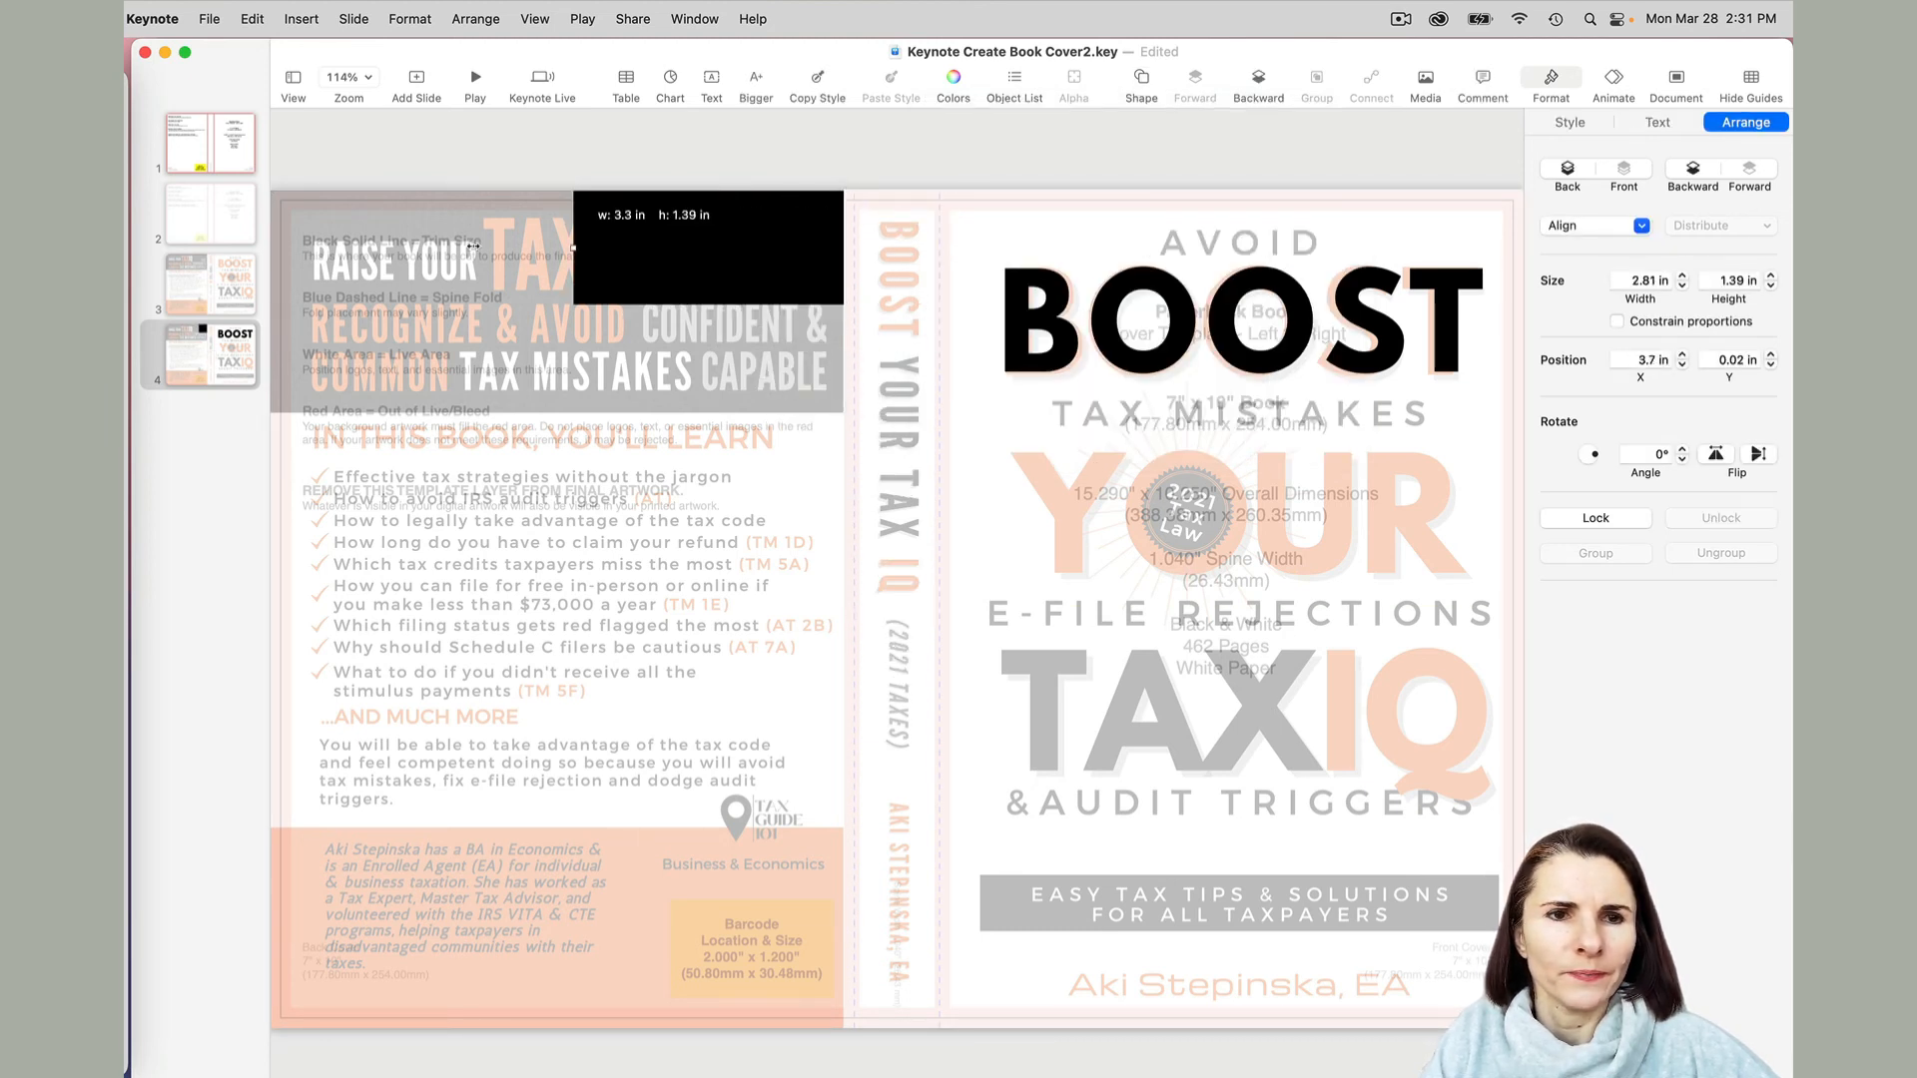
Stretch the black rectangle across the top of the back cover.
left_click_drag(581, 248, 275, 249)
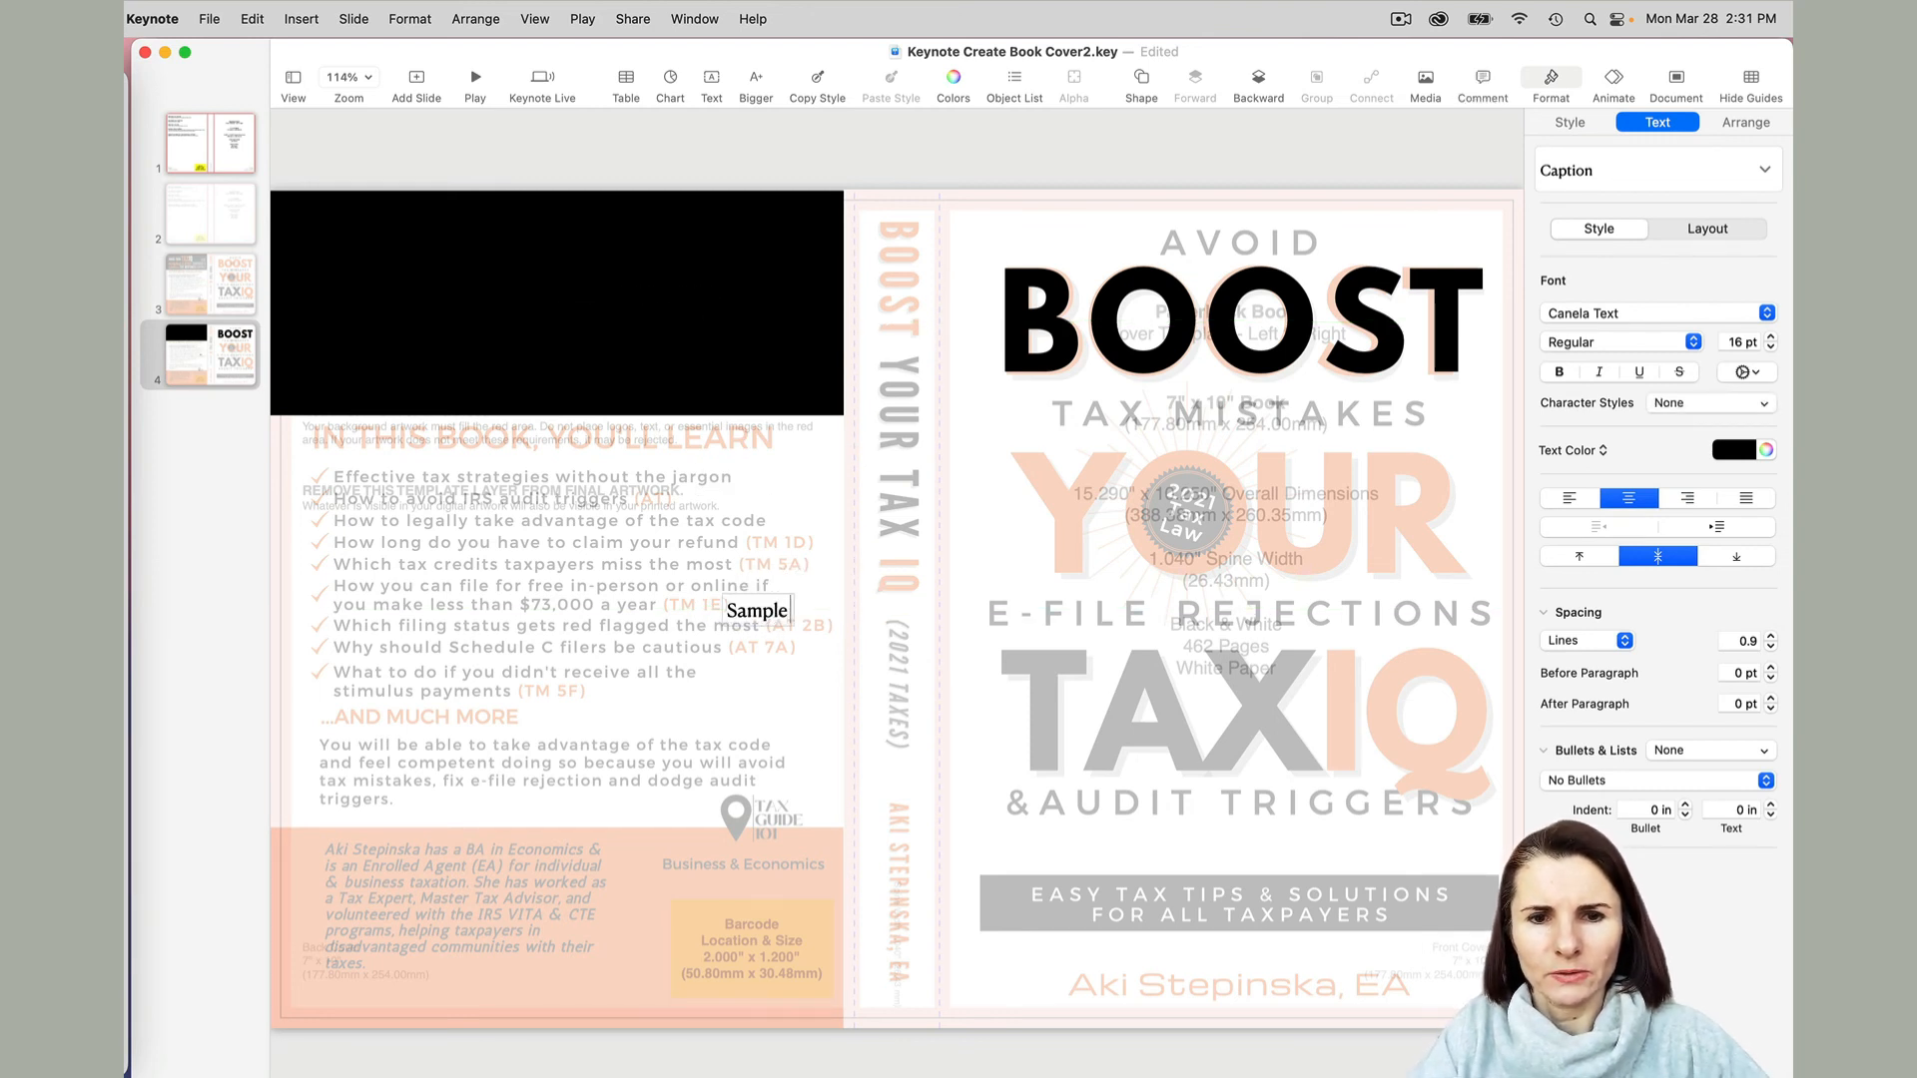
Type the banner sample text and make it white League Spartan Bold at 30 pt.
type("Text")
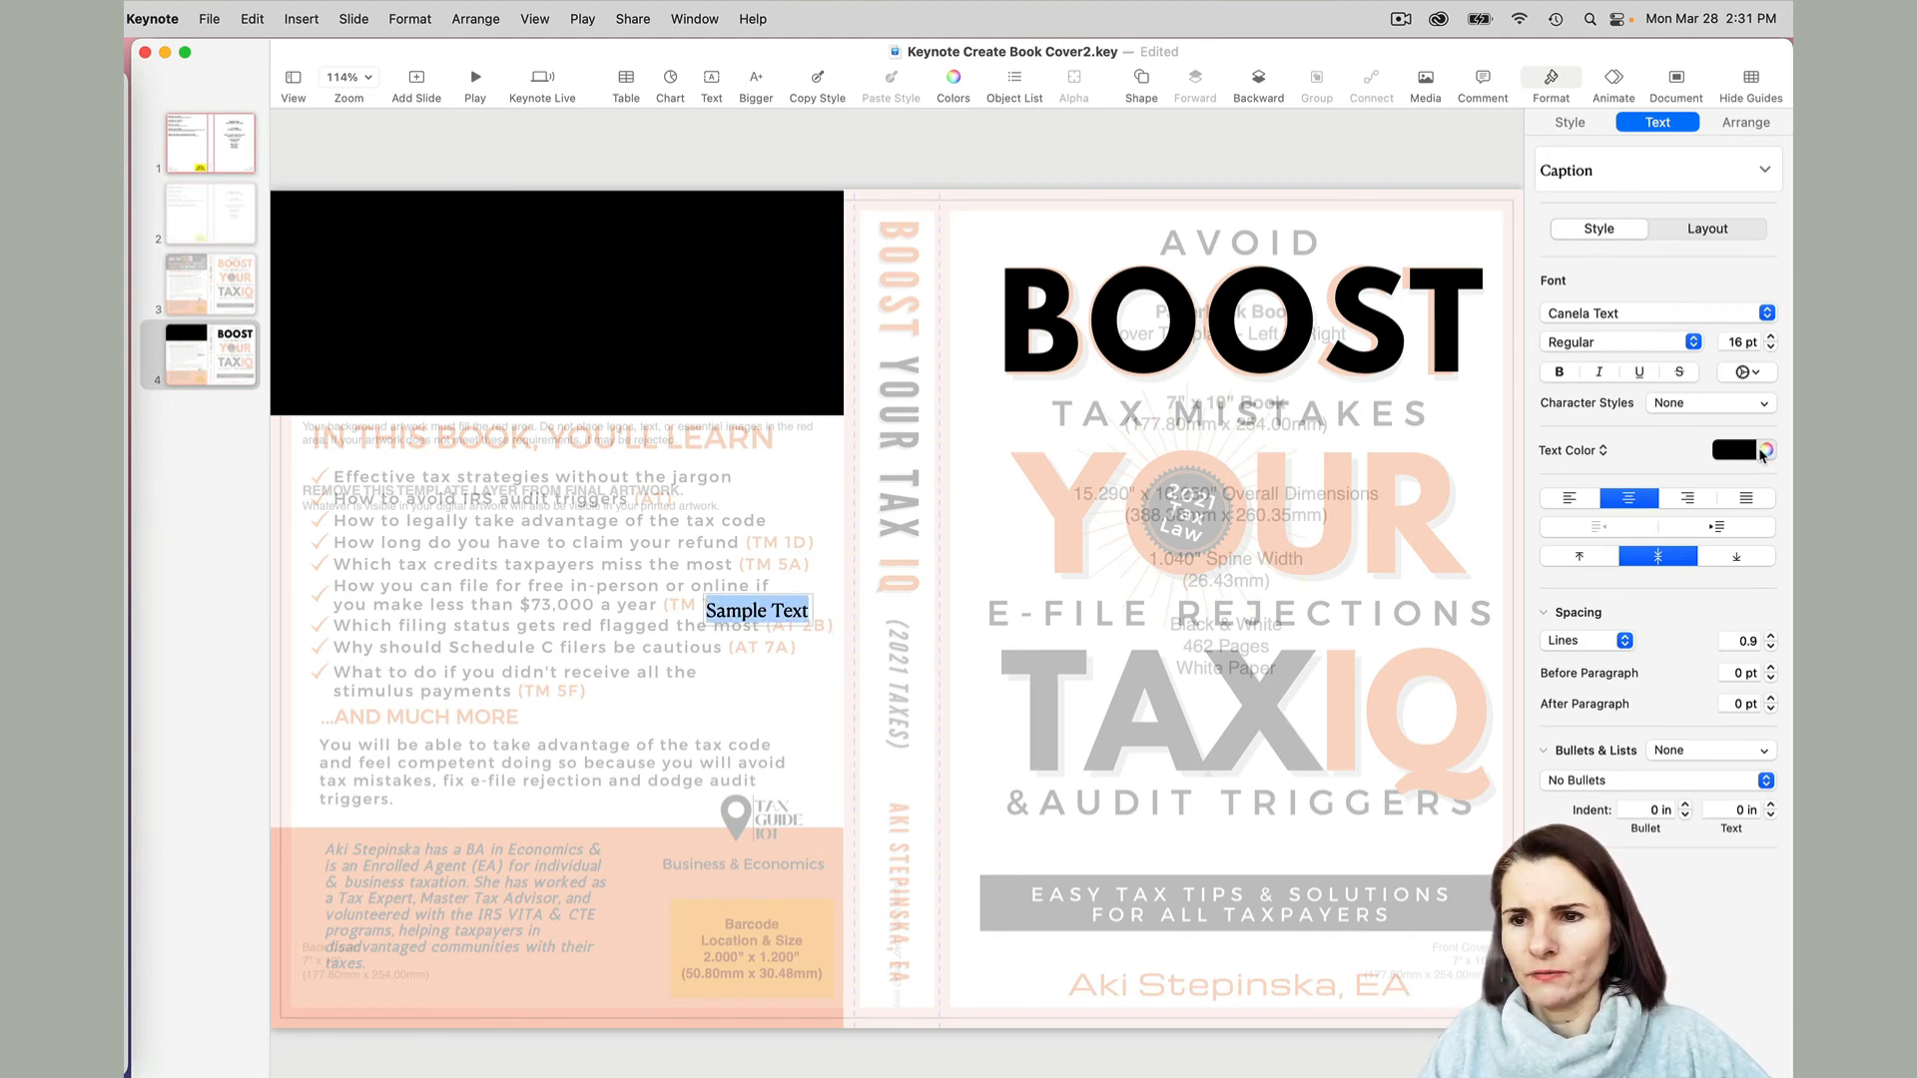
left_click(1764, 451)
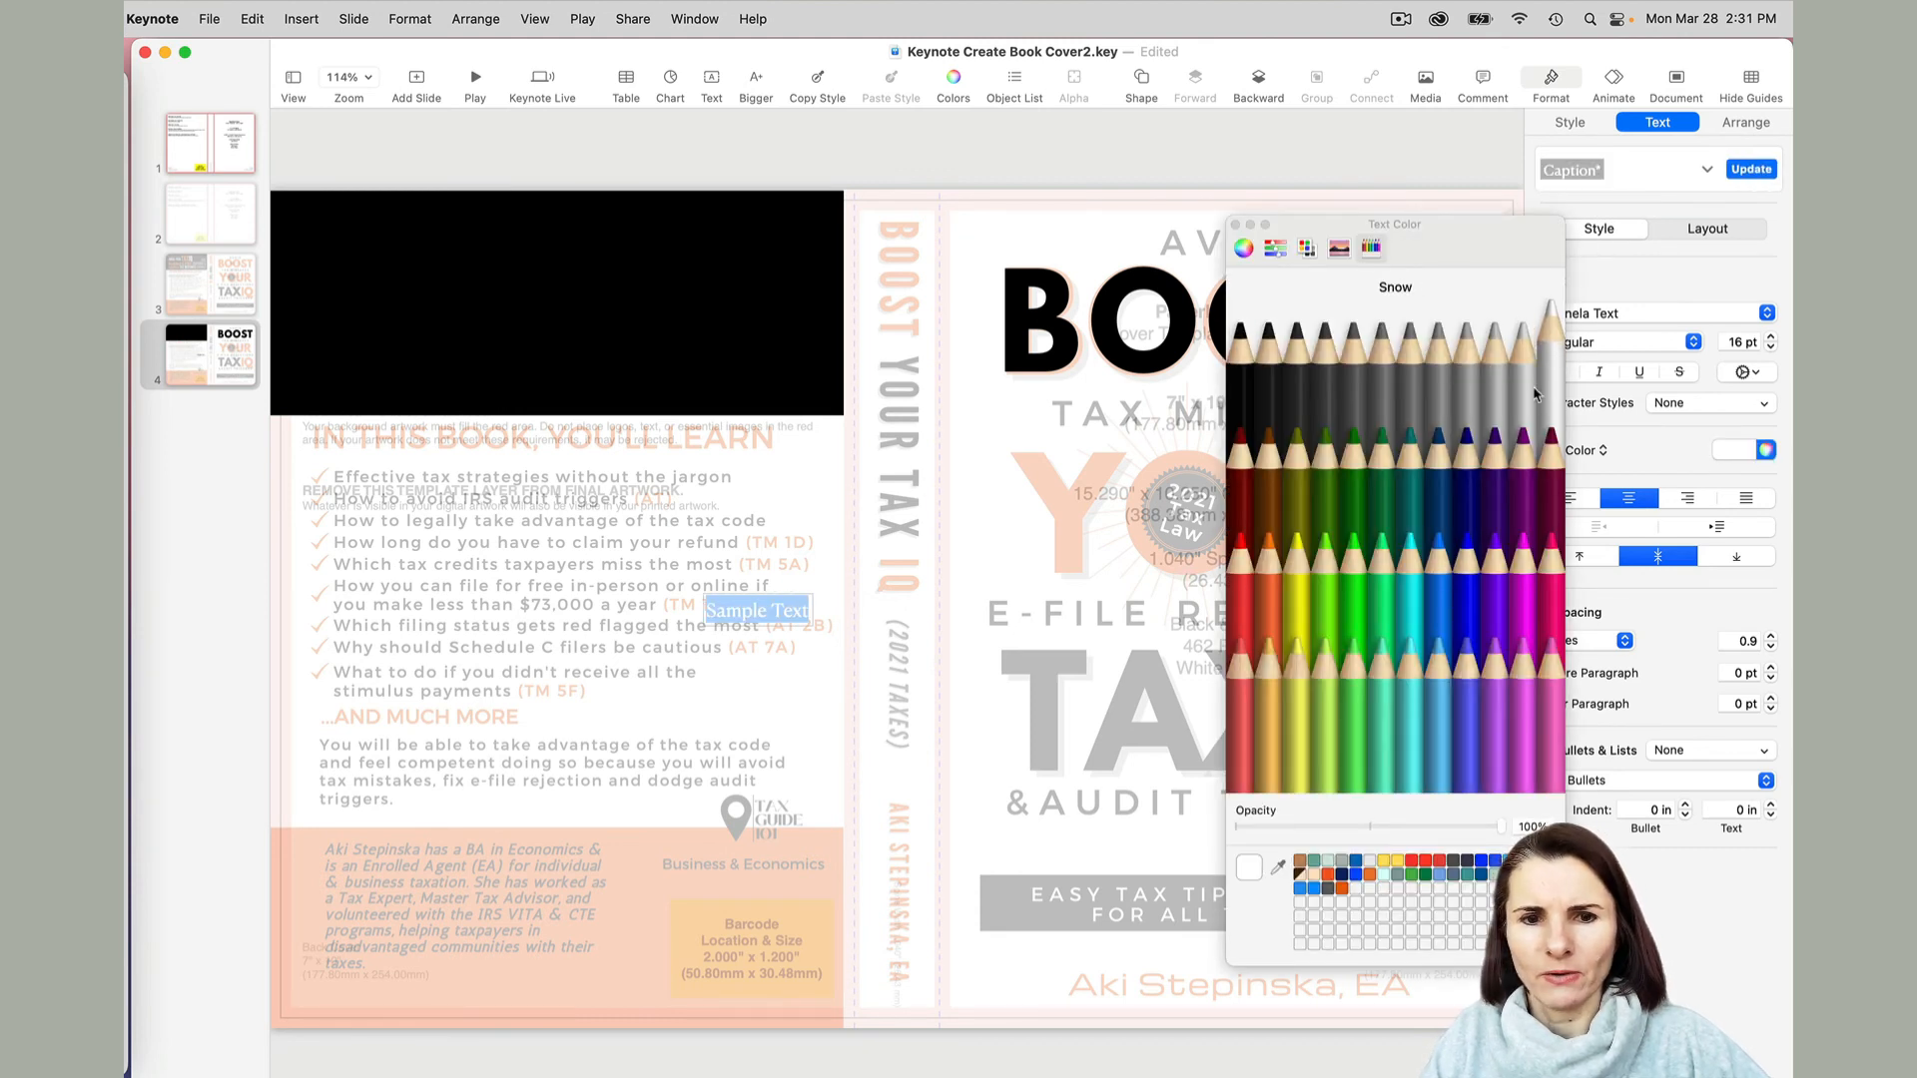
left_click(1746, 121)
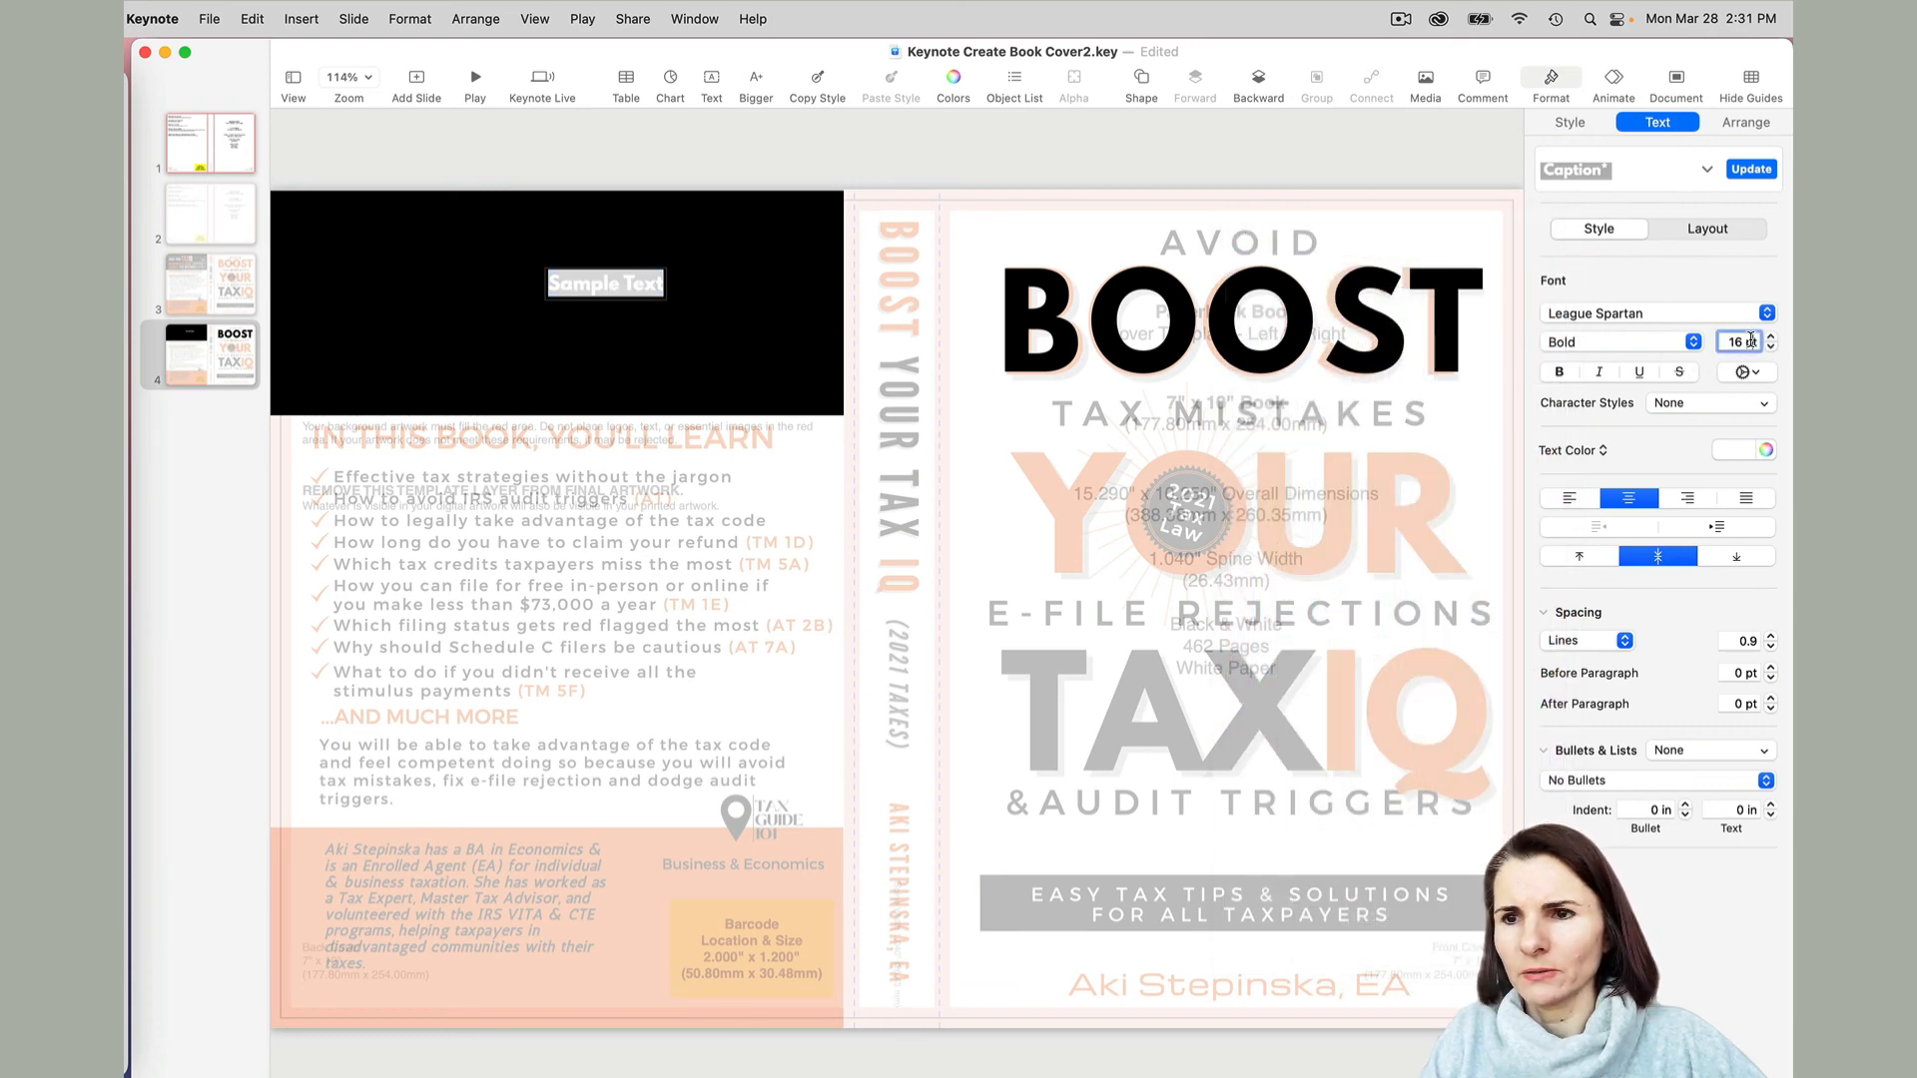
left_click(1762, 336)
type("30")
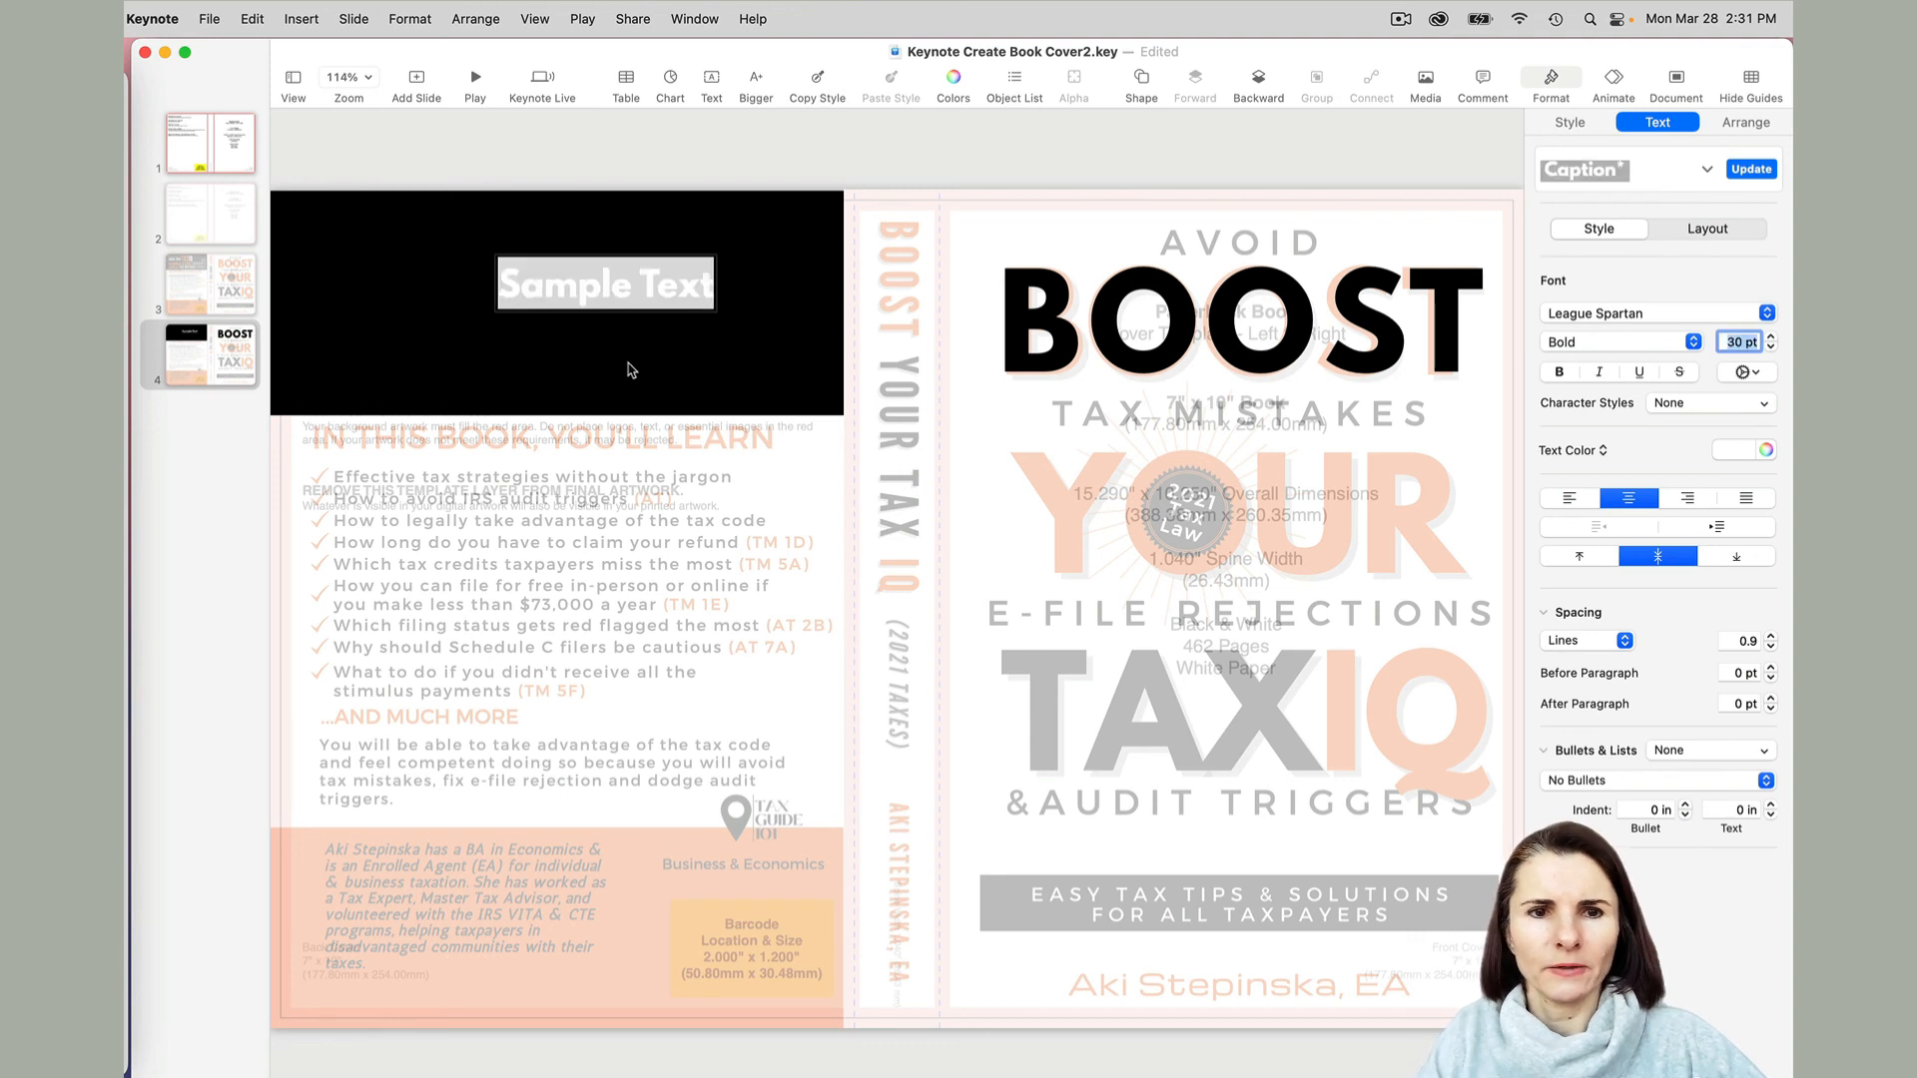
left_click(1745, 121)
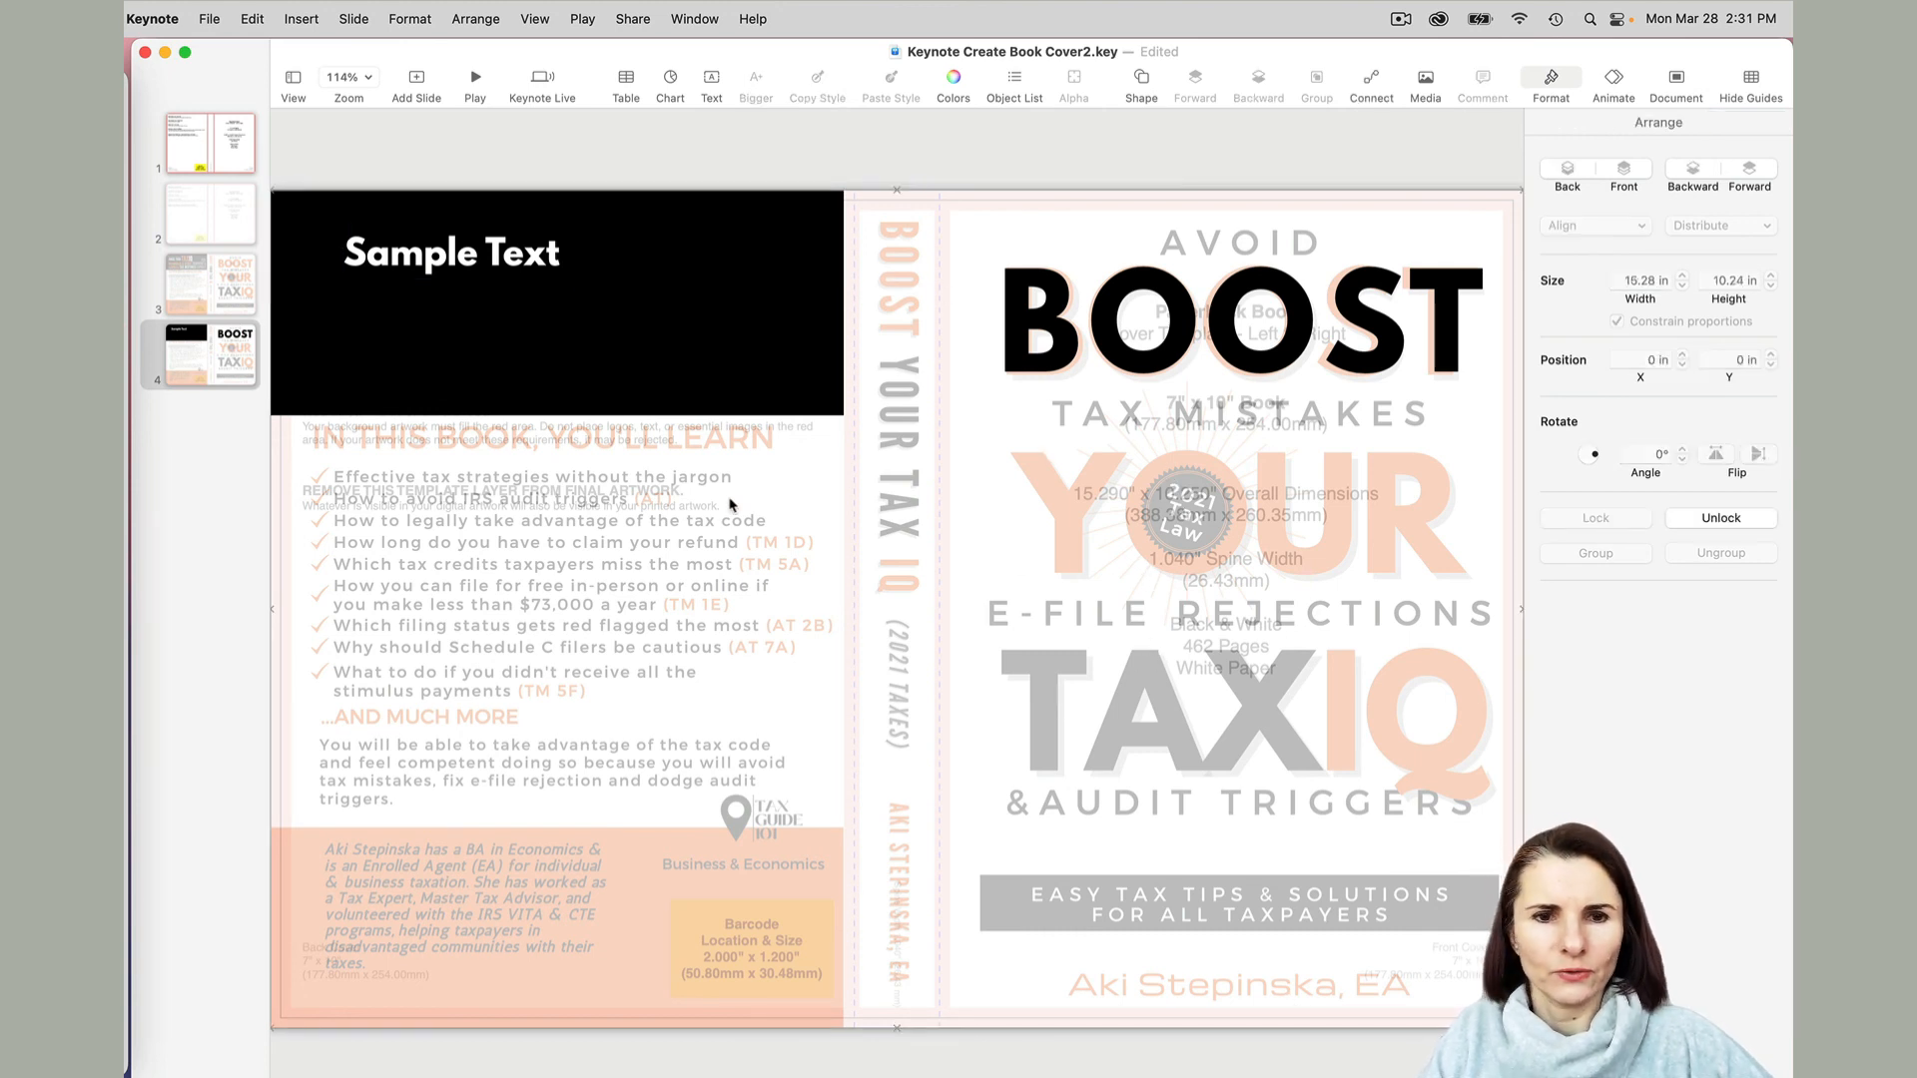
mouse_move(816, 598)
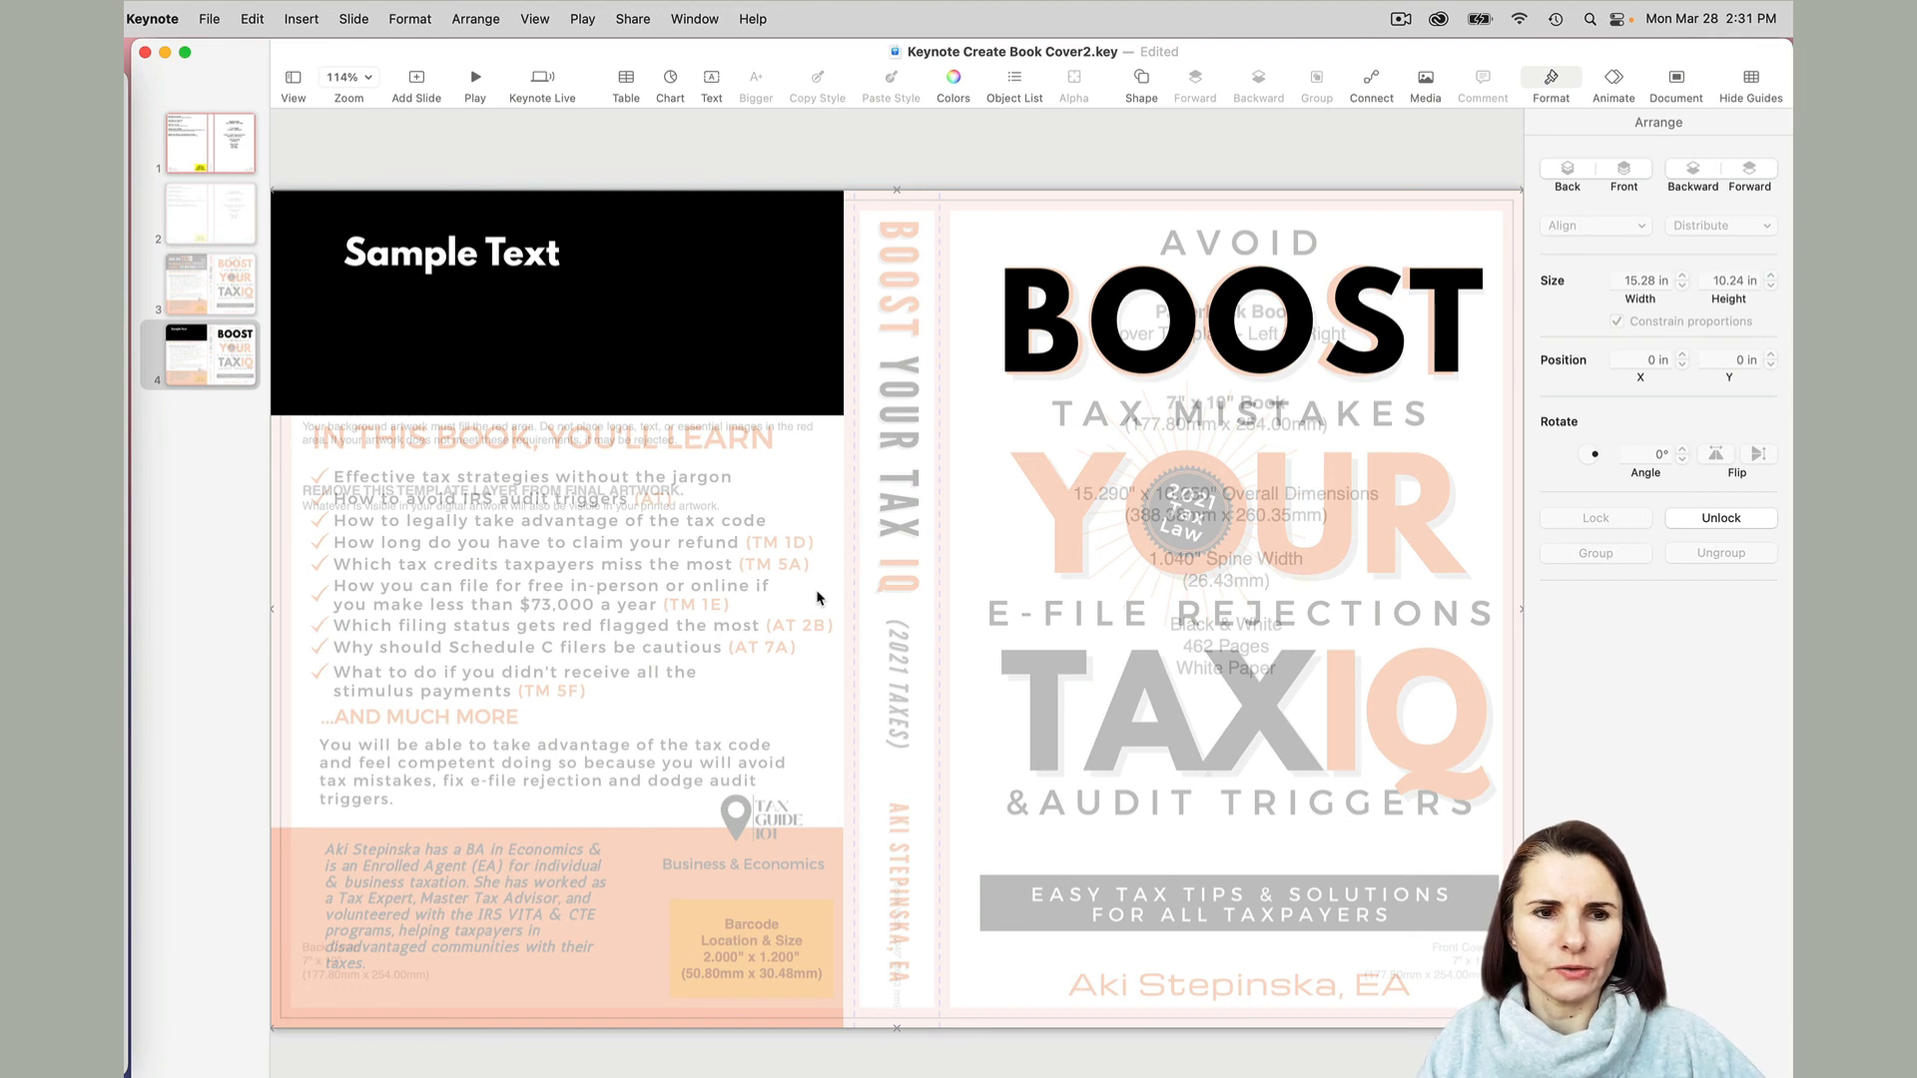
mouse_move(662, 286)
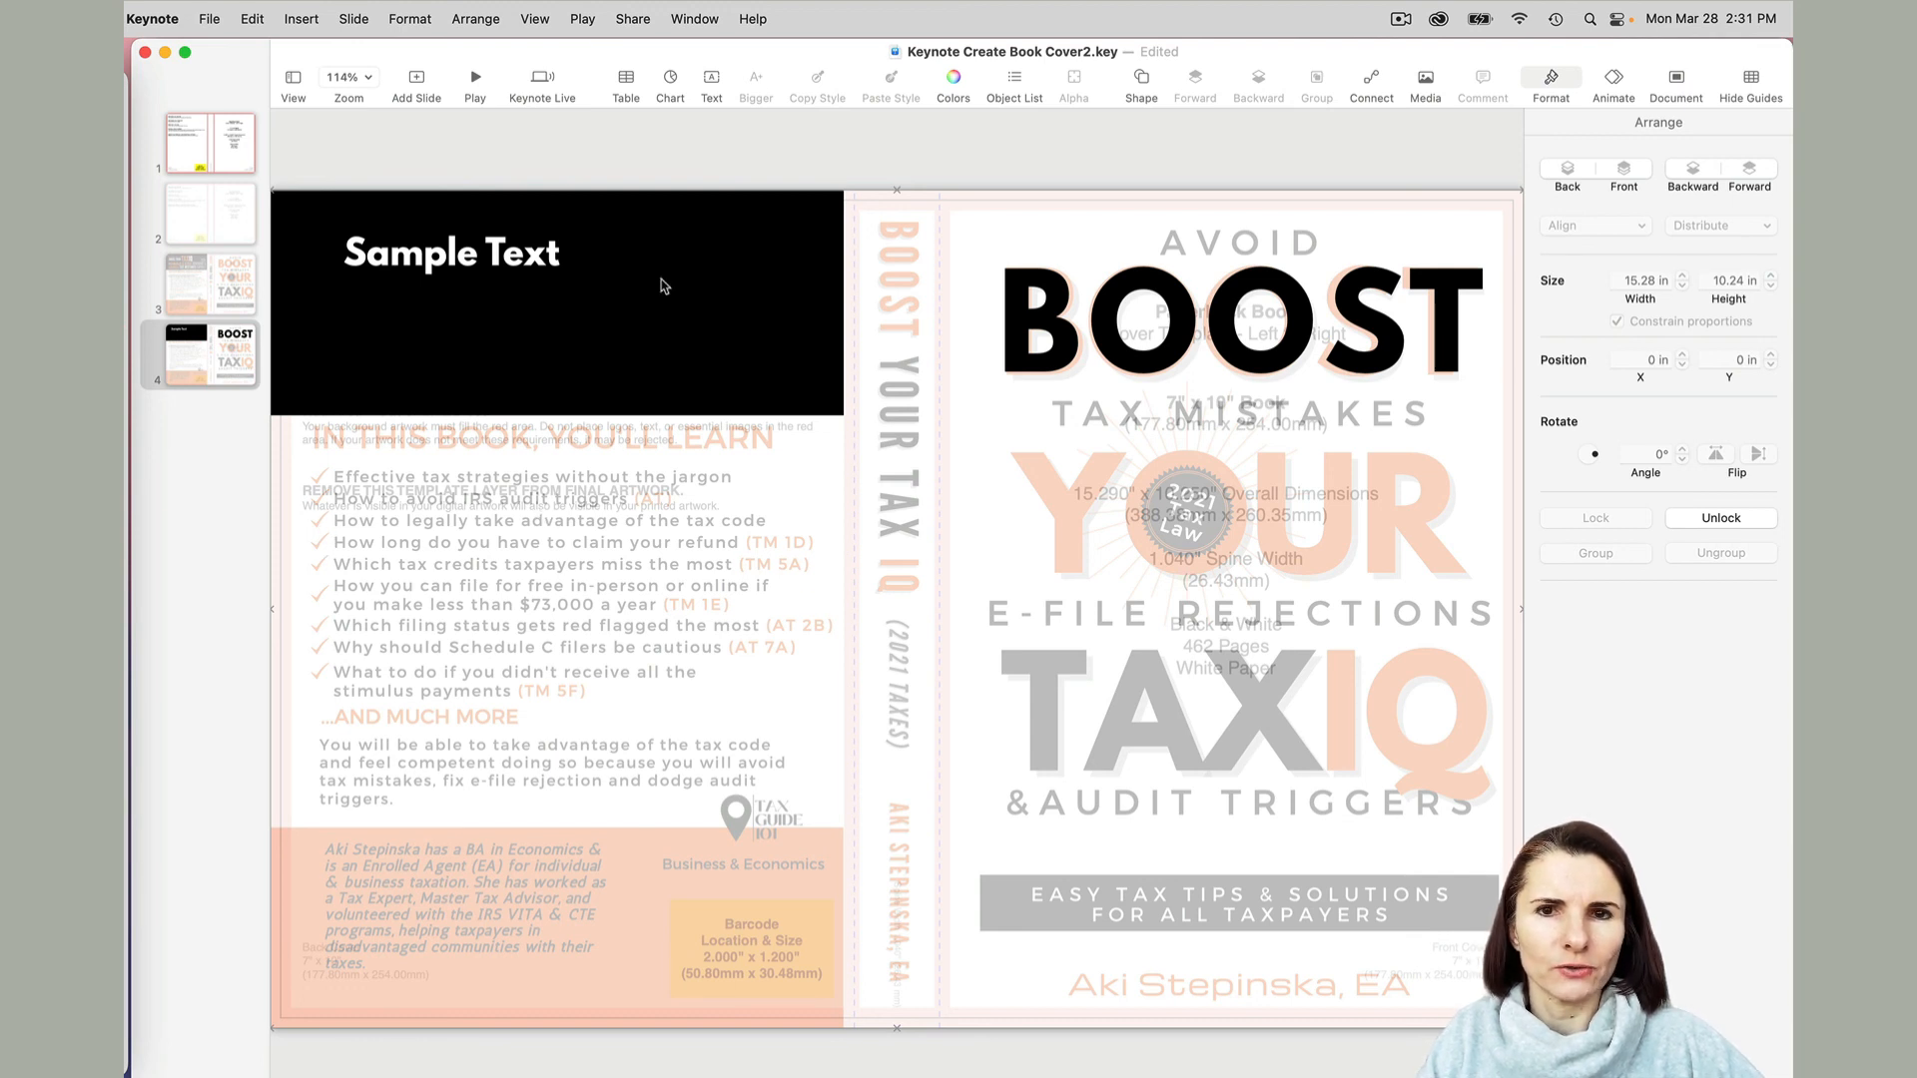
Search the shape library for 'check' to find the check mark shape.
left_click(1140, 78)
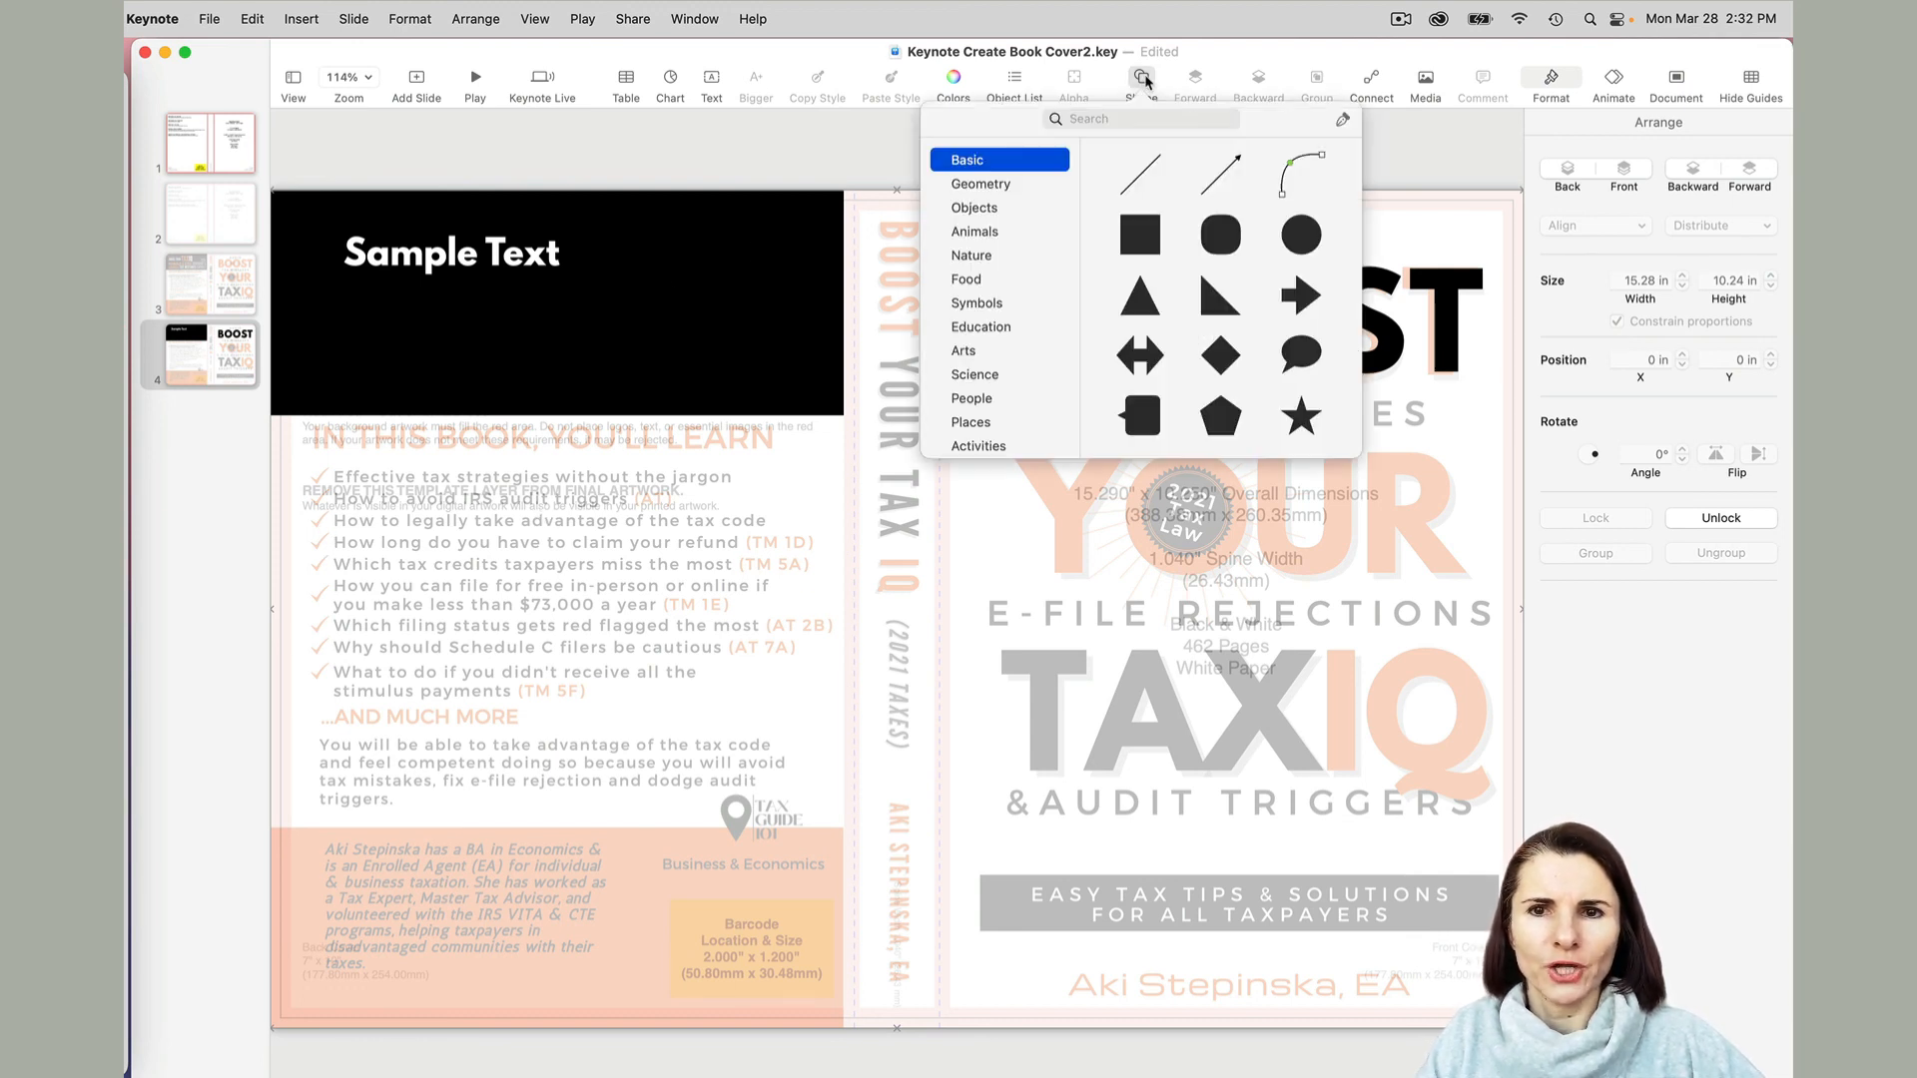
type("chec")
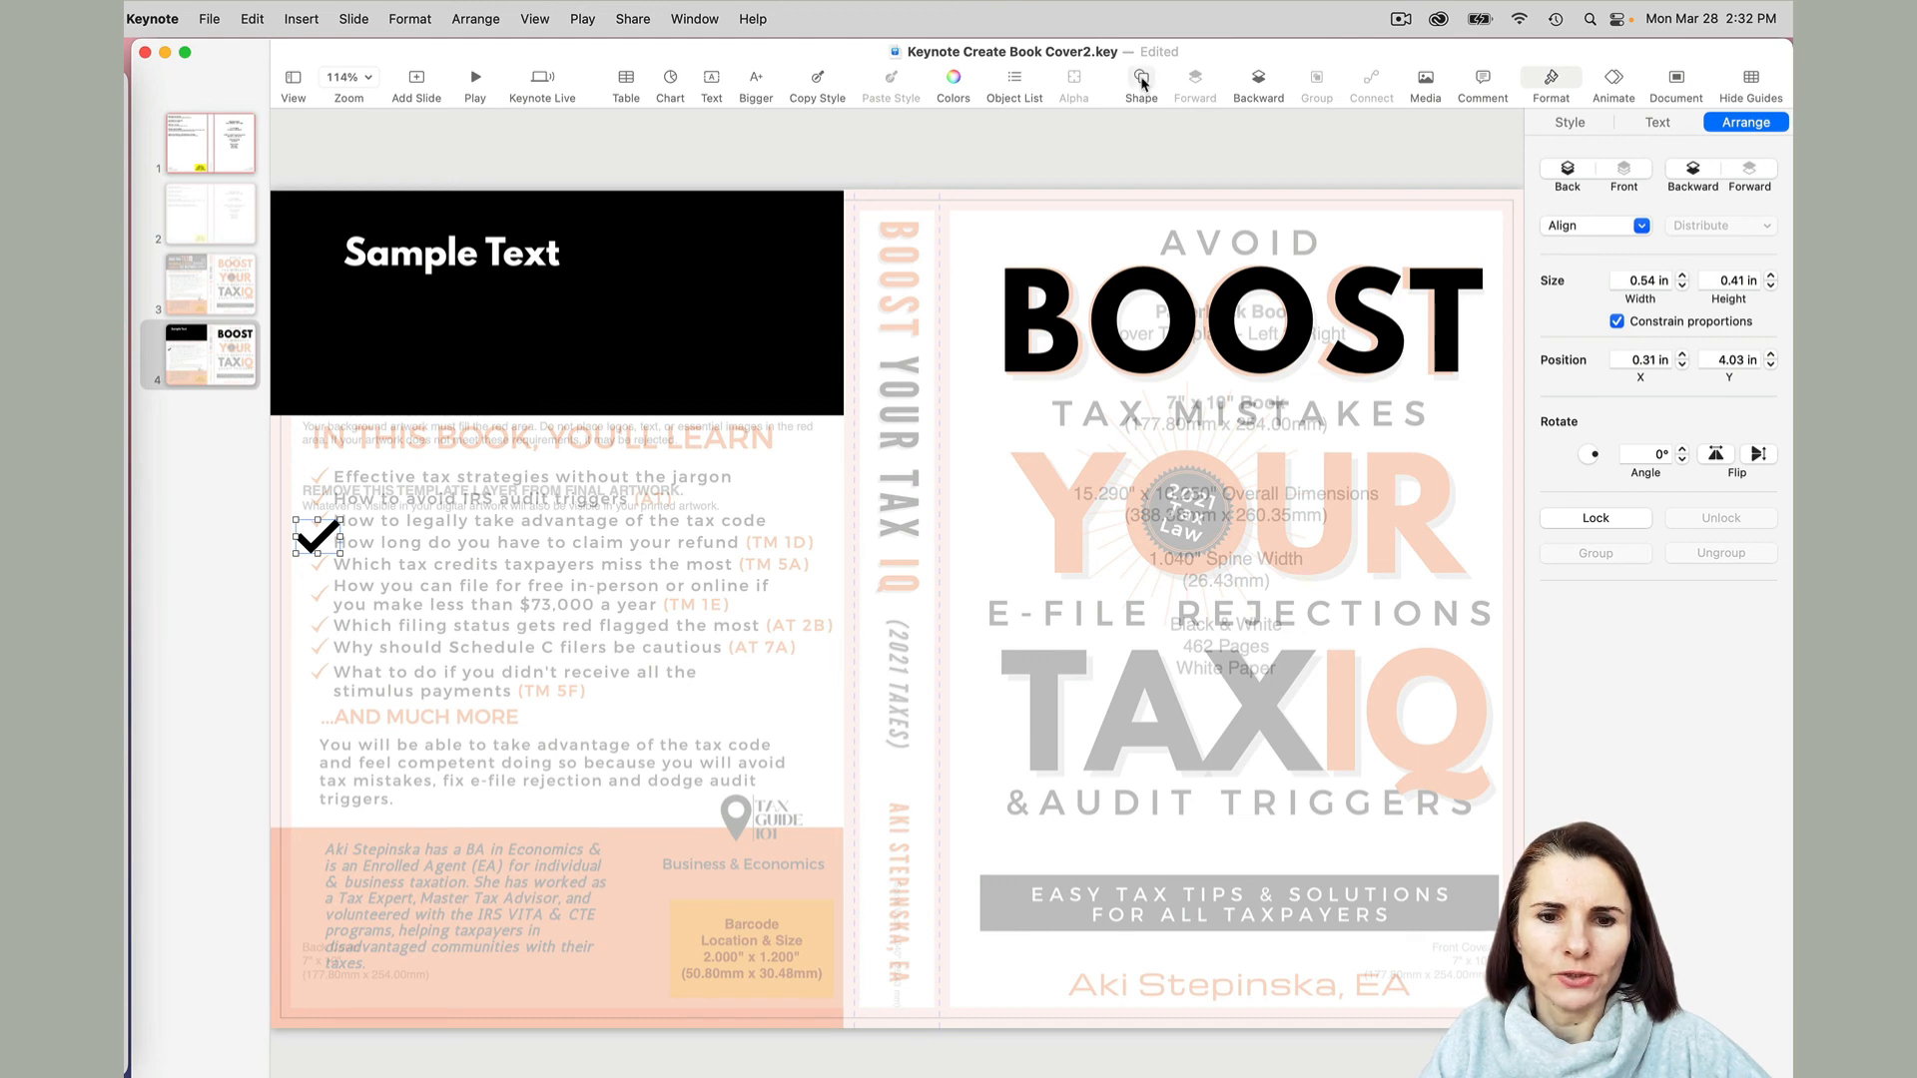
mouse_move(1140, 119)
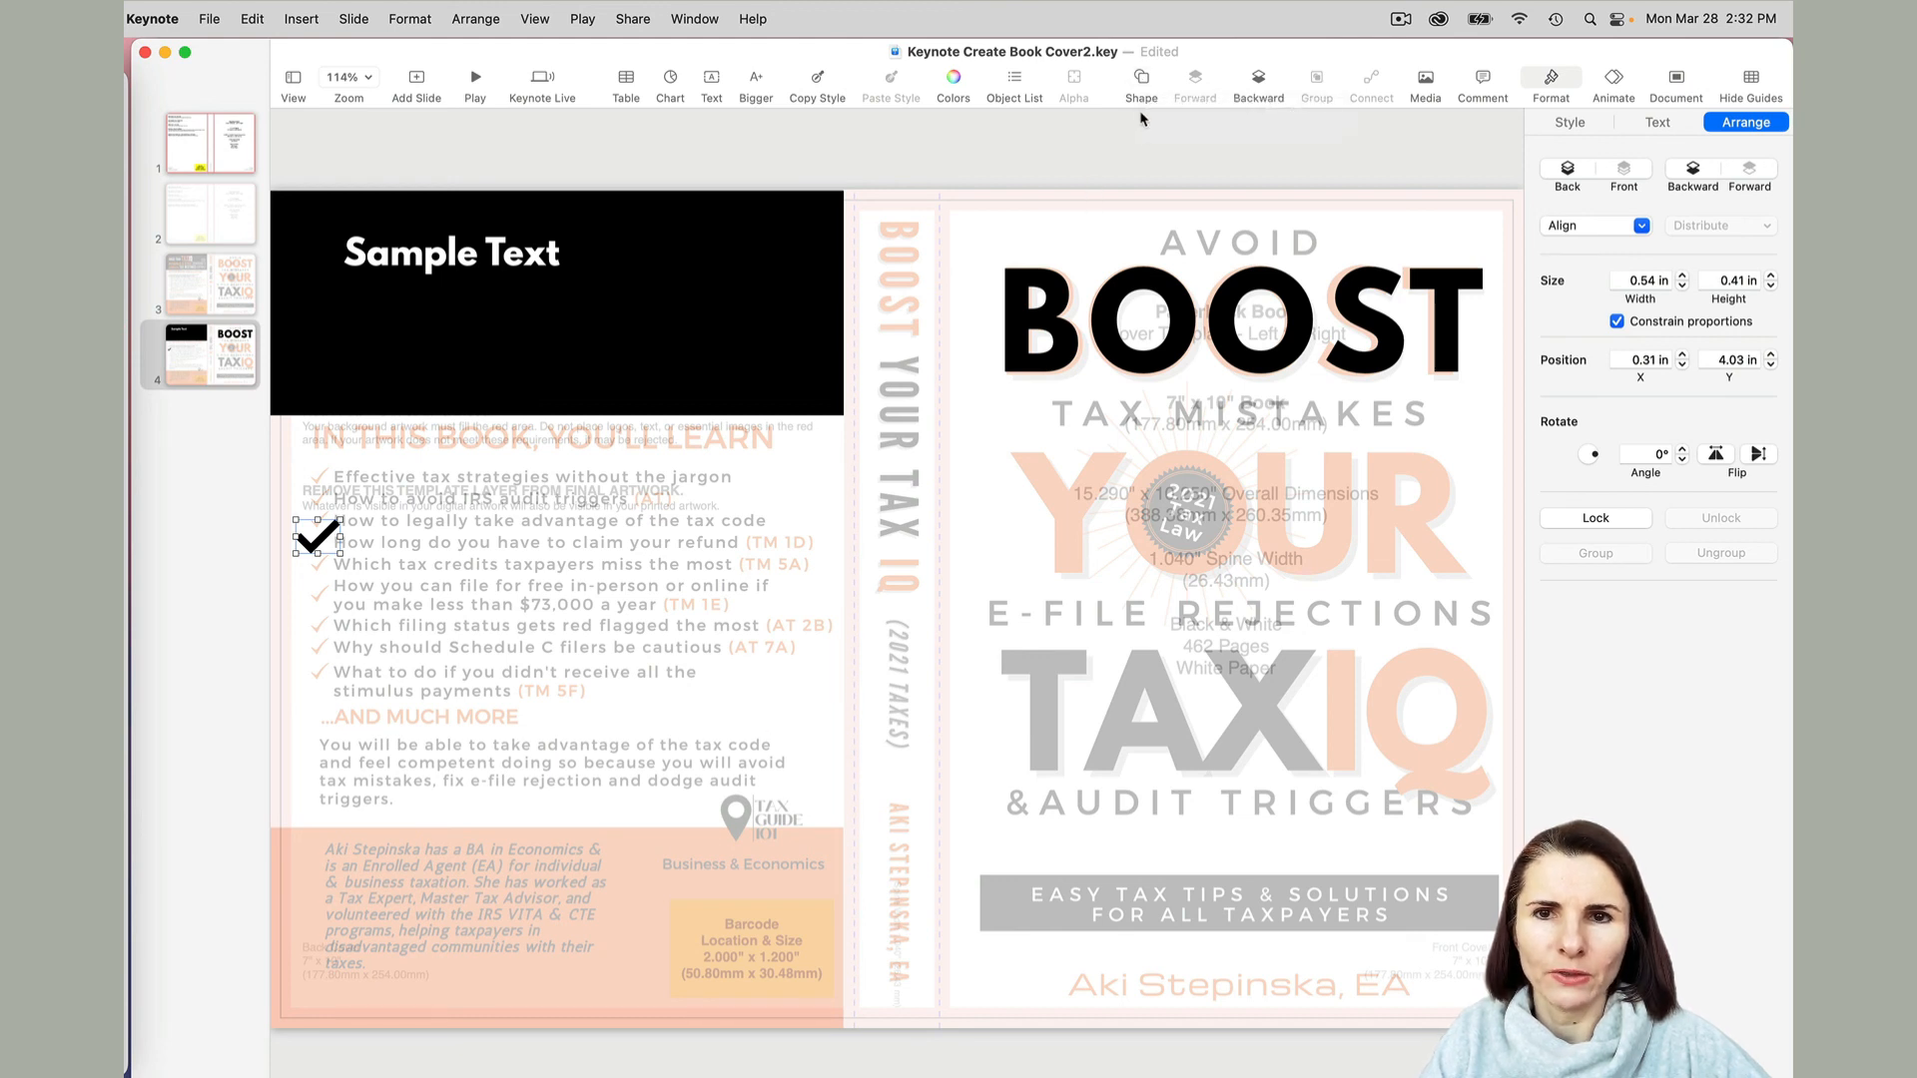
left_click(1139, 76)
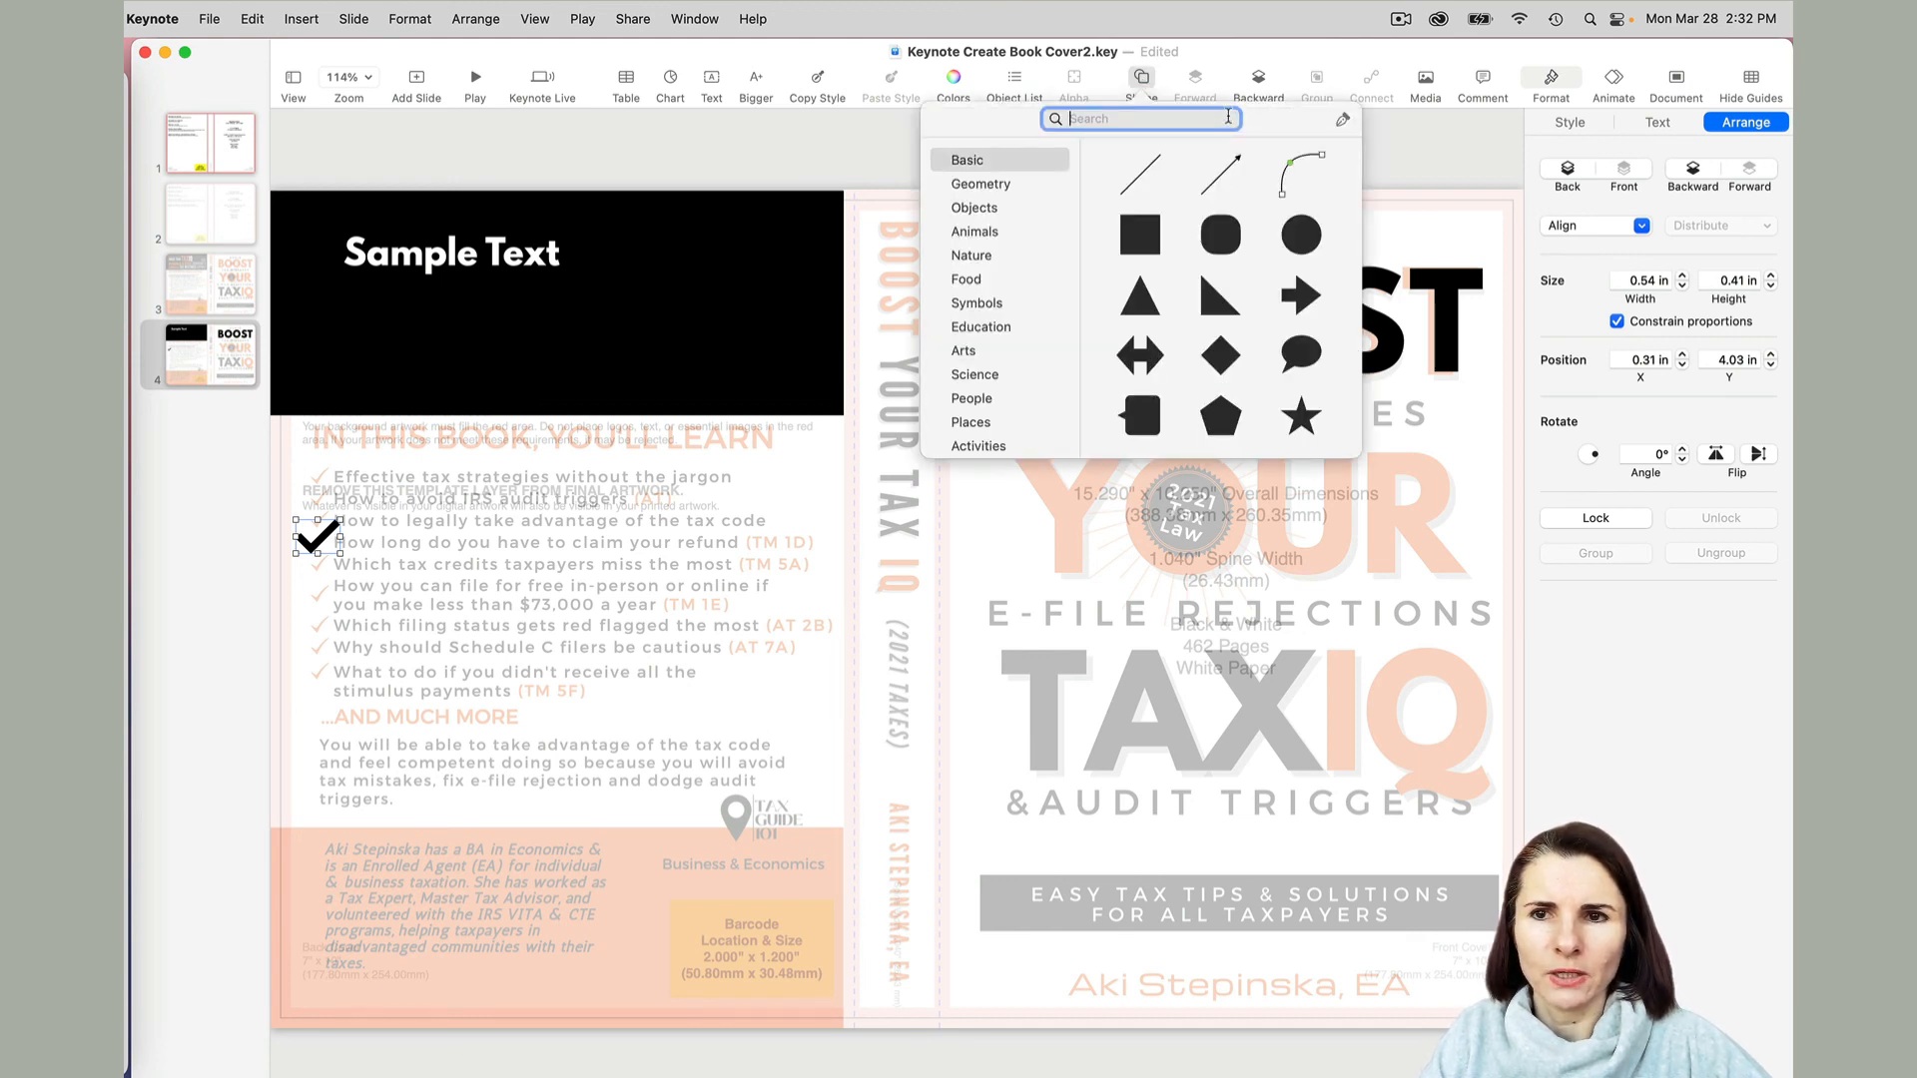
Dismiss the shape library popover by clicking elsewhere in the toolbar.
left_click(1425, 77)
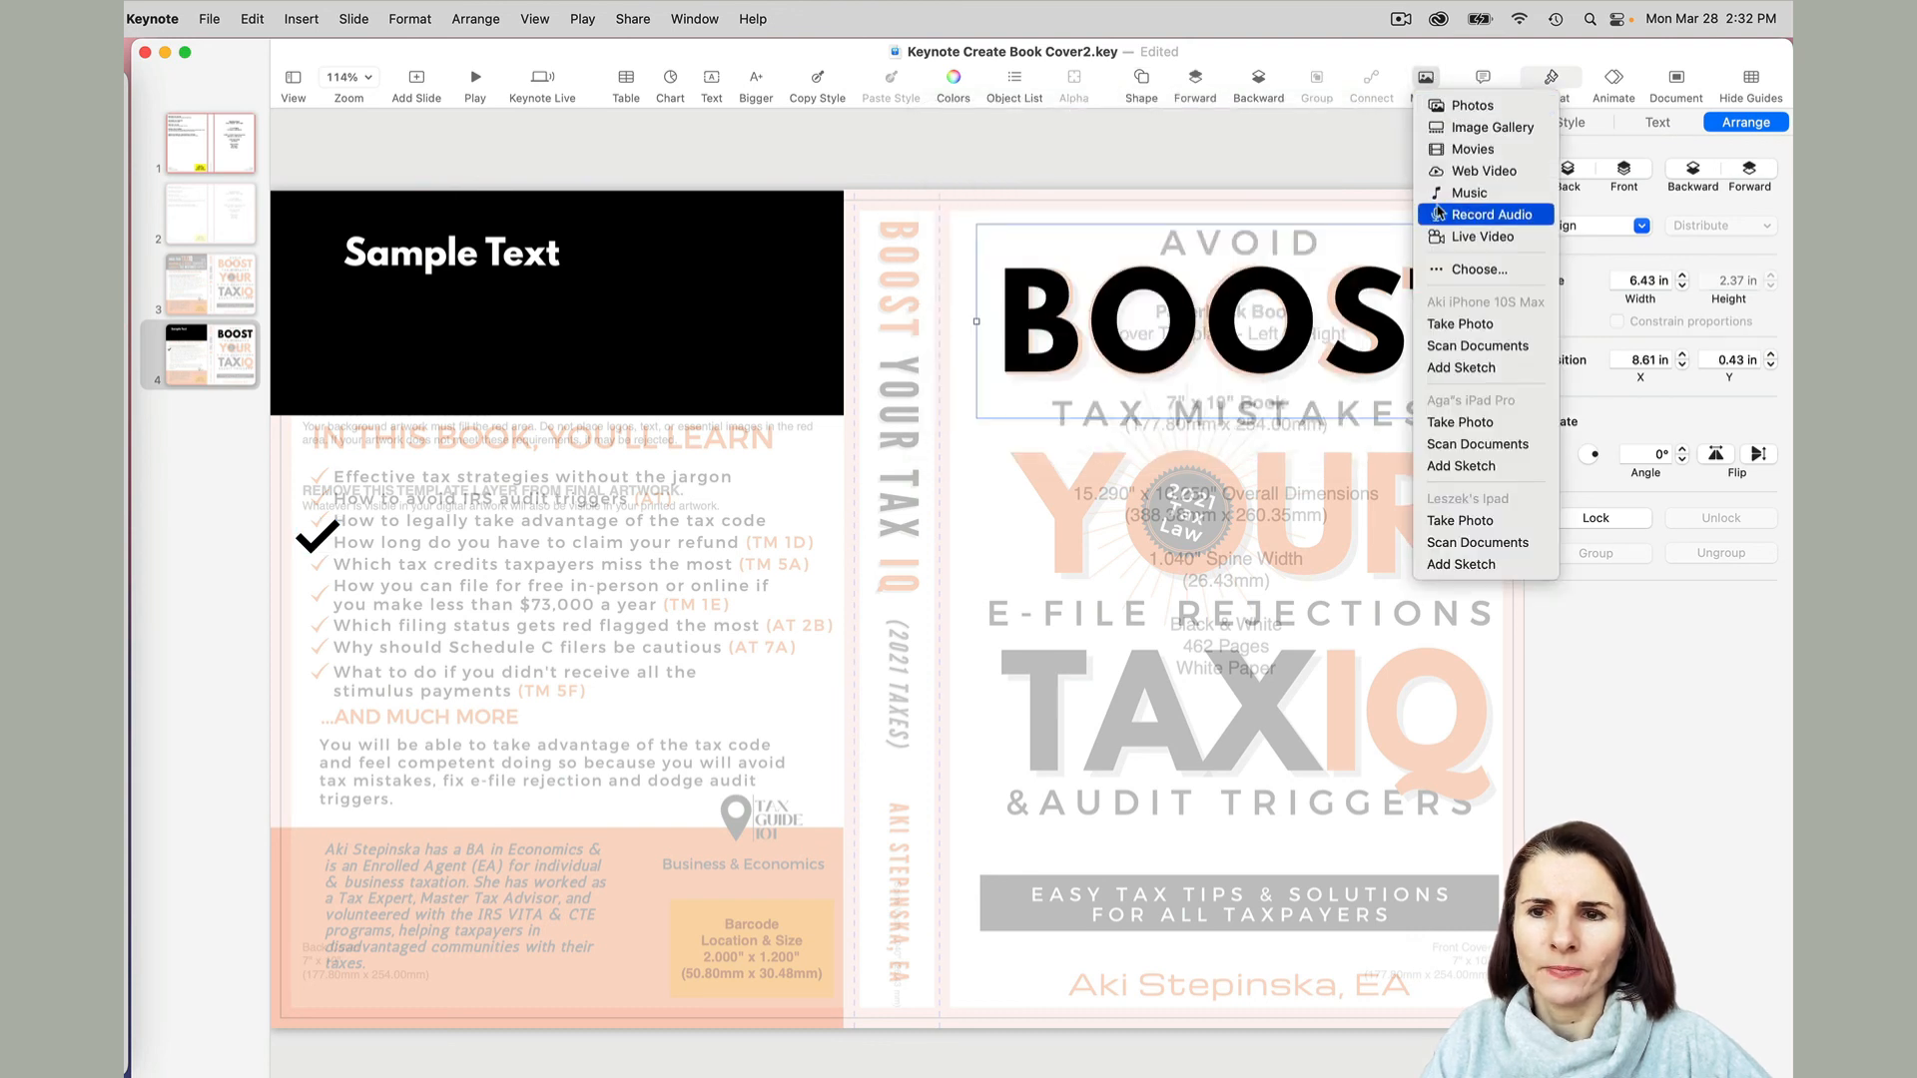
mouse_move(1210, 501)
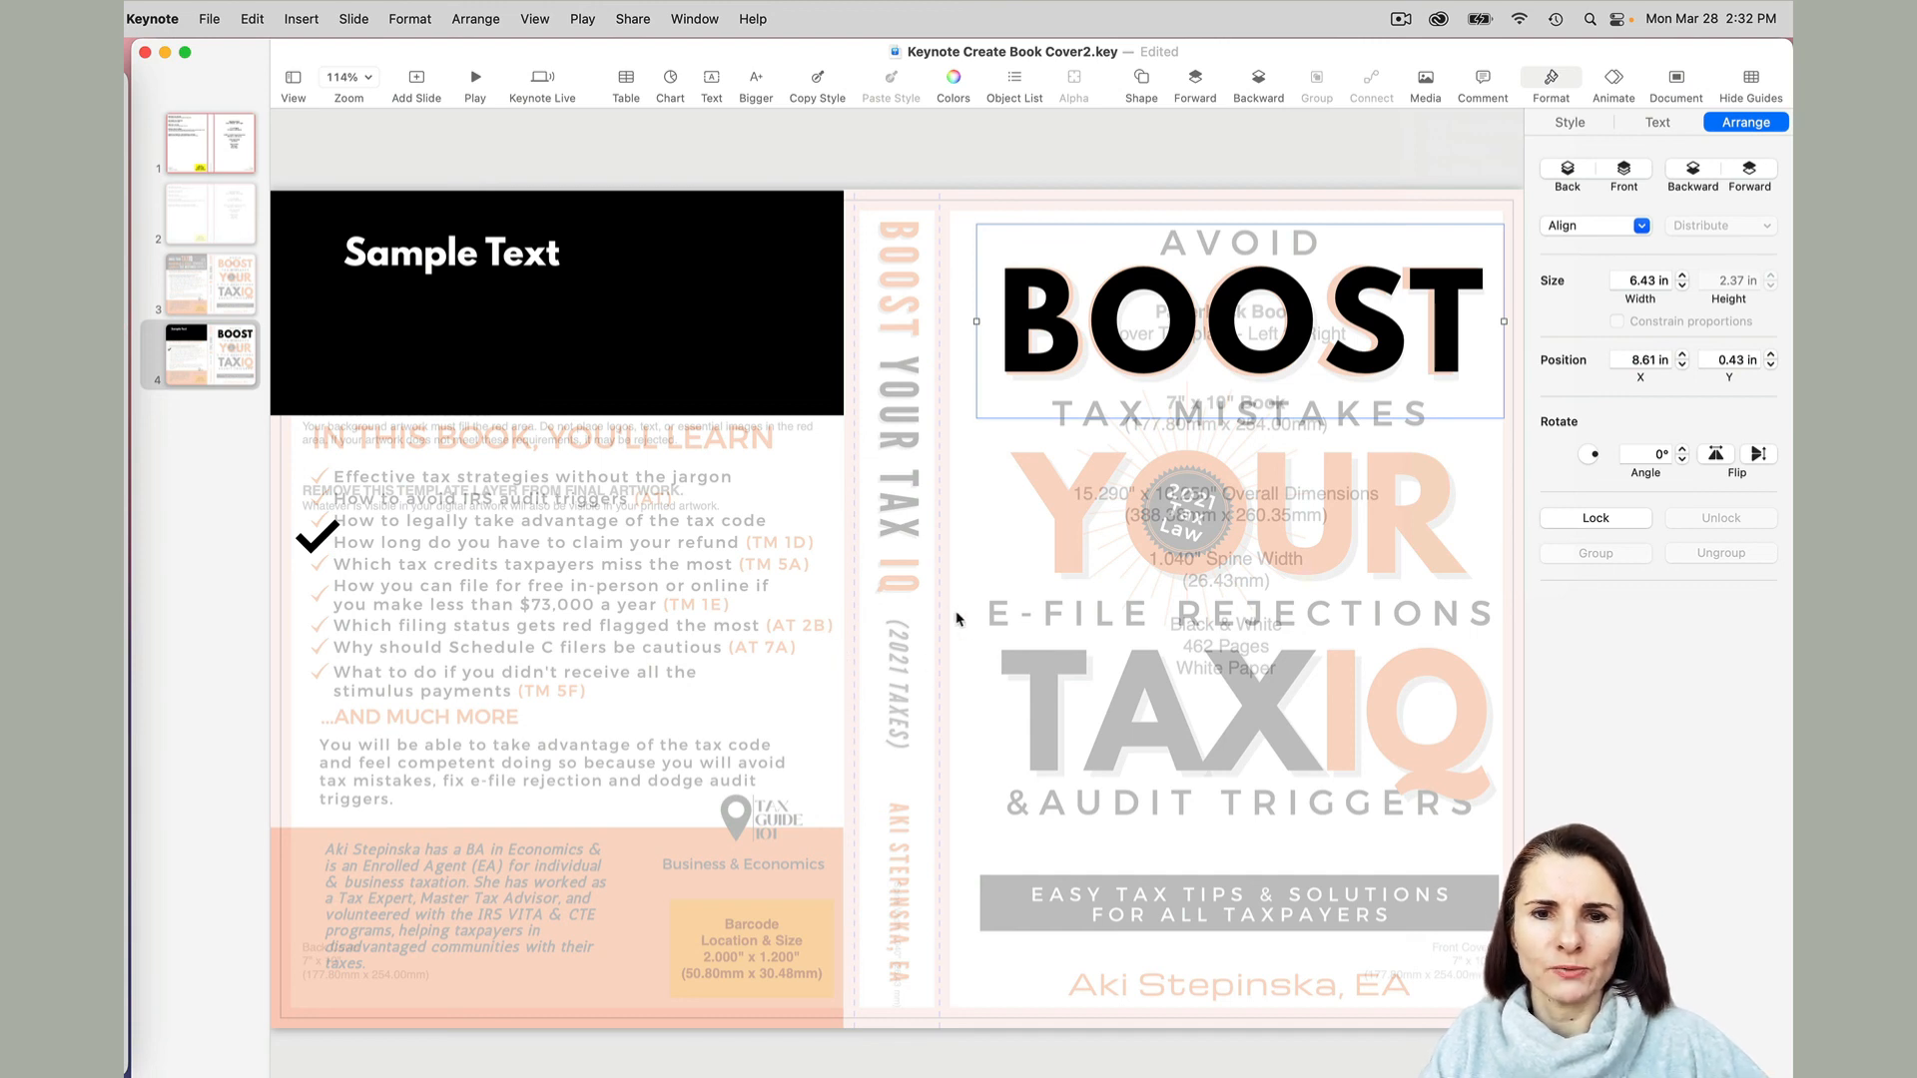
mouse_move(958, 608)
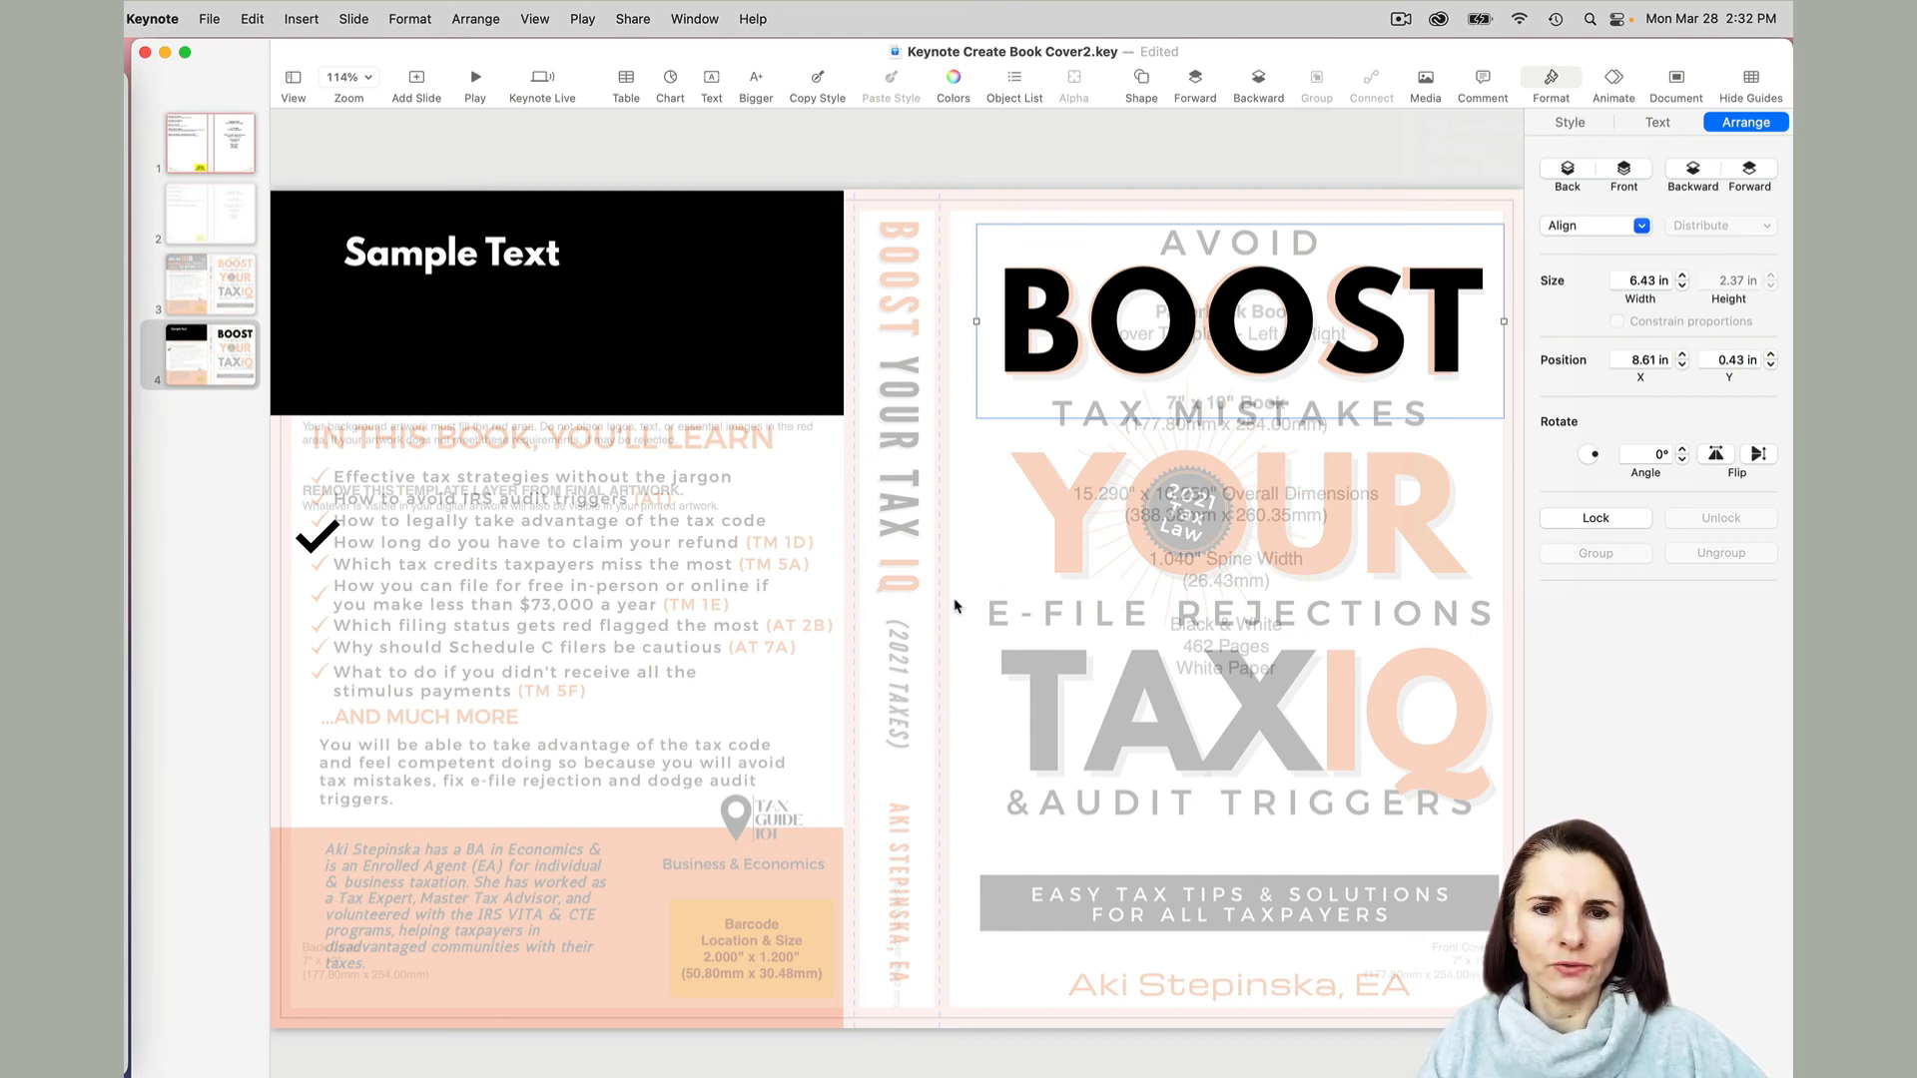
mouse_move(915, 552)
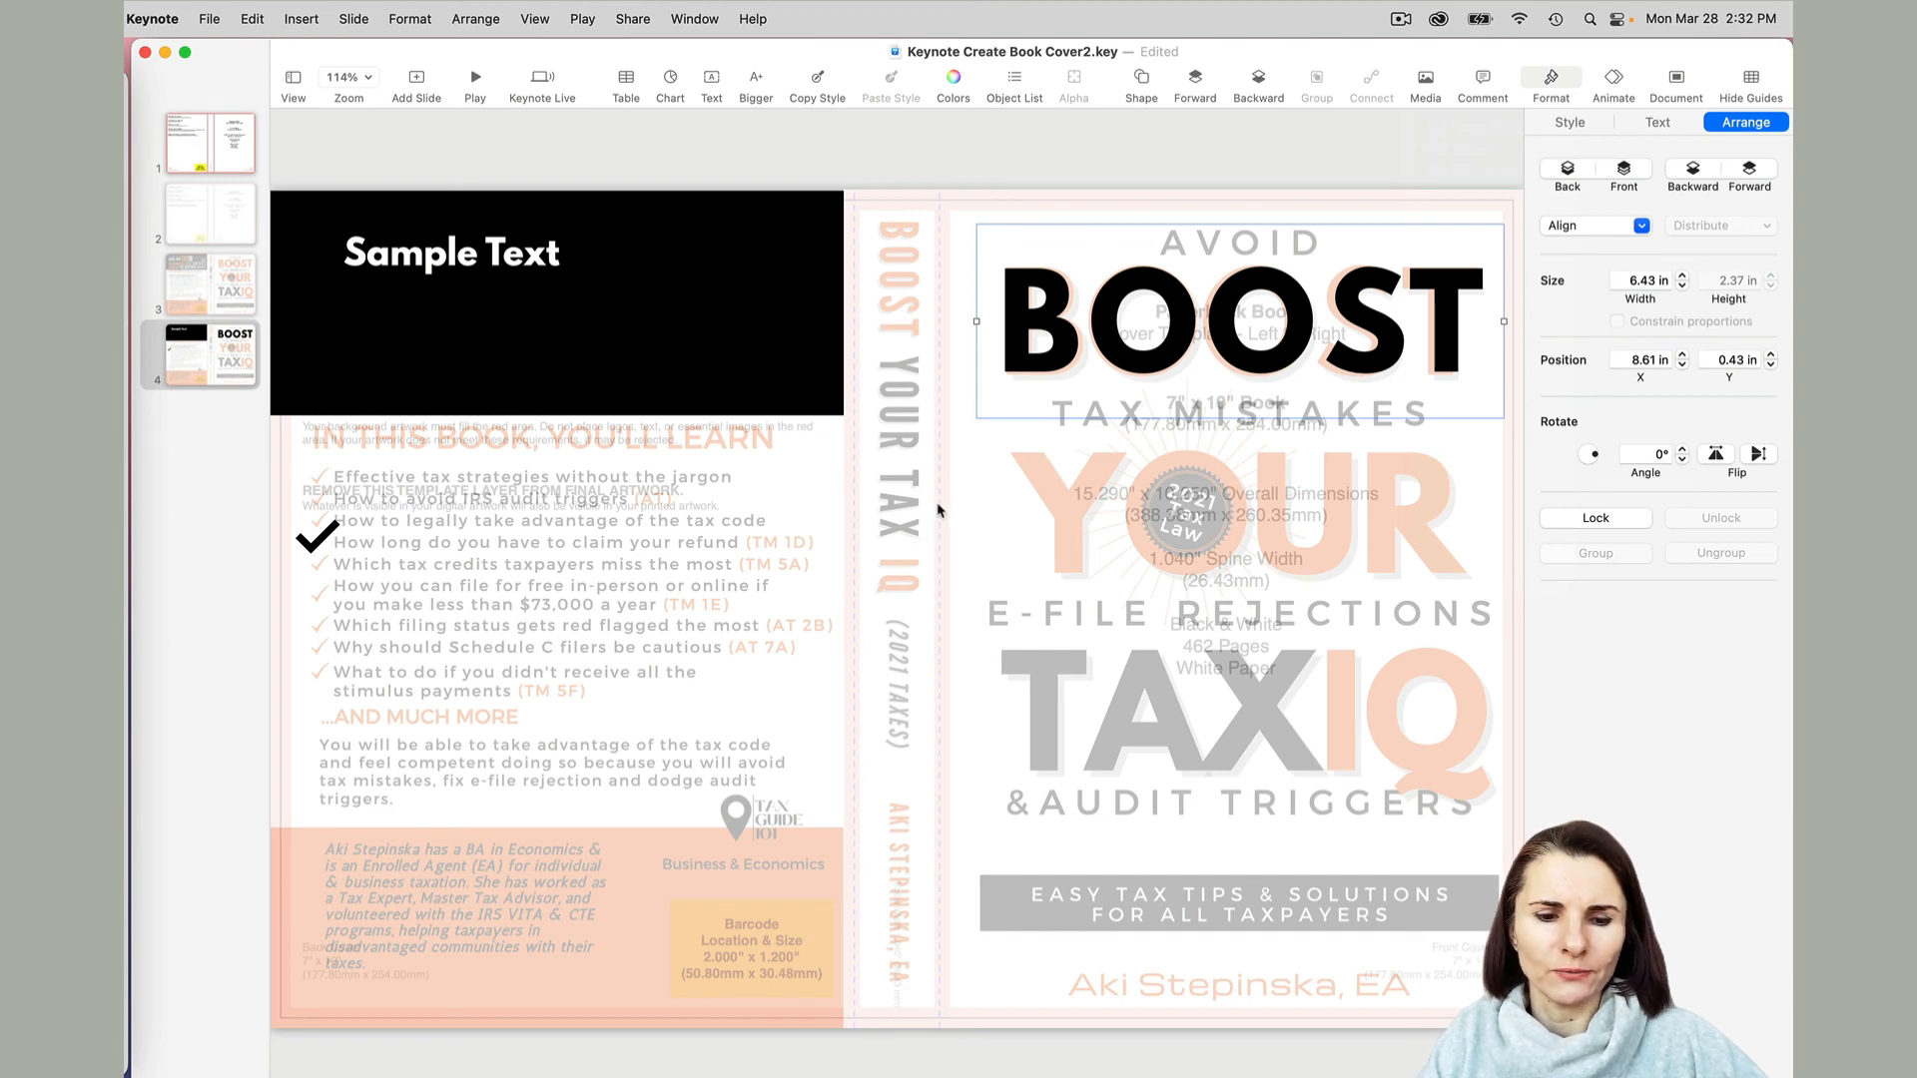
mouse_move(932, 468)
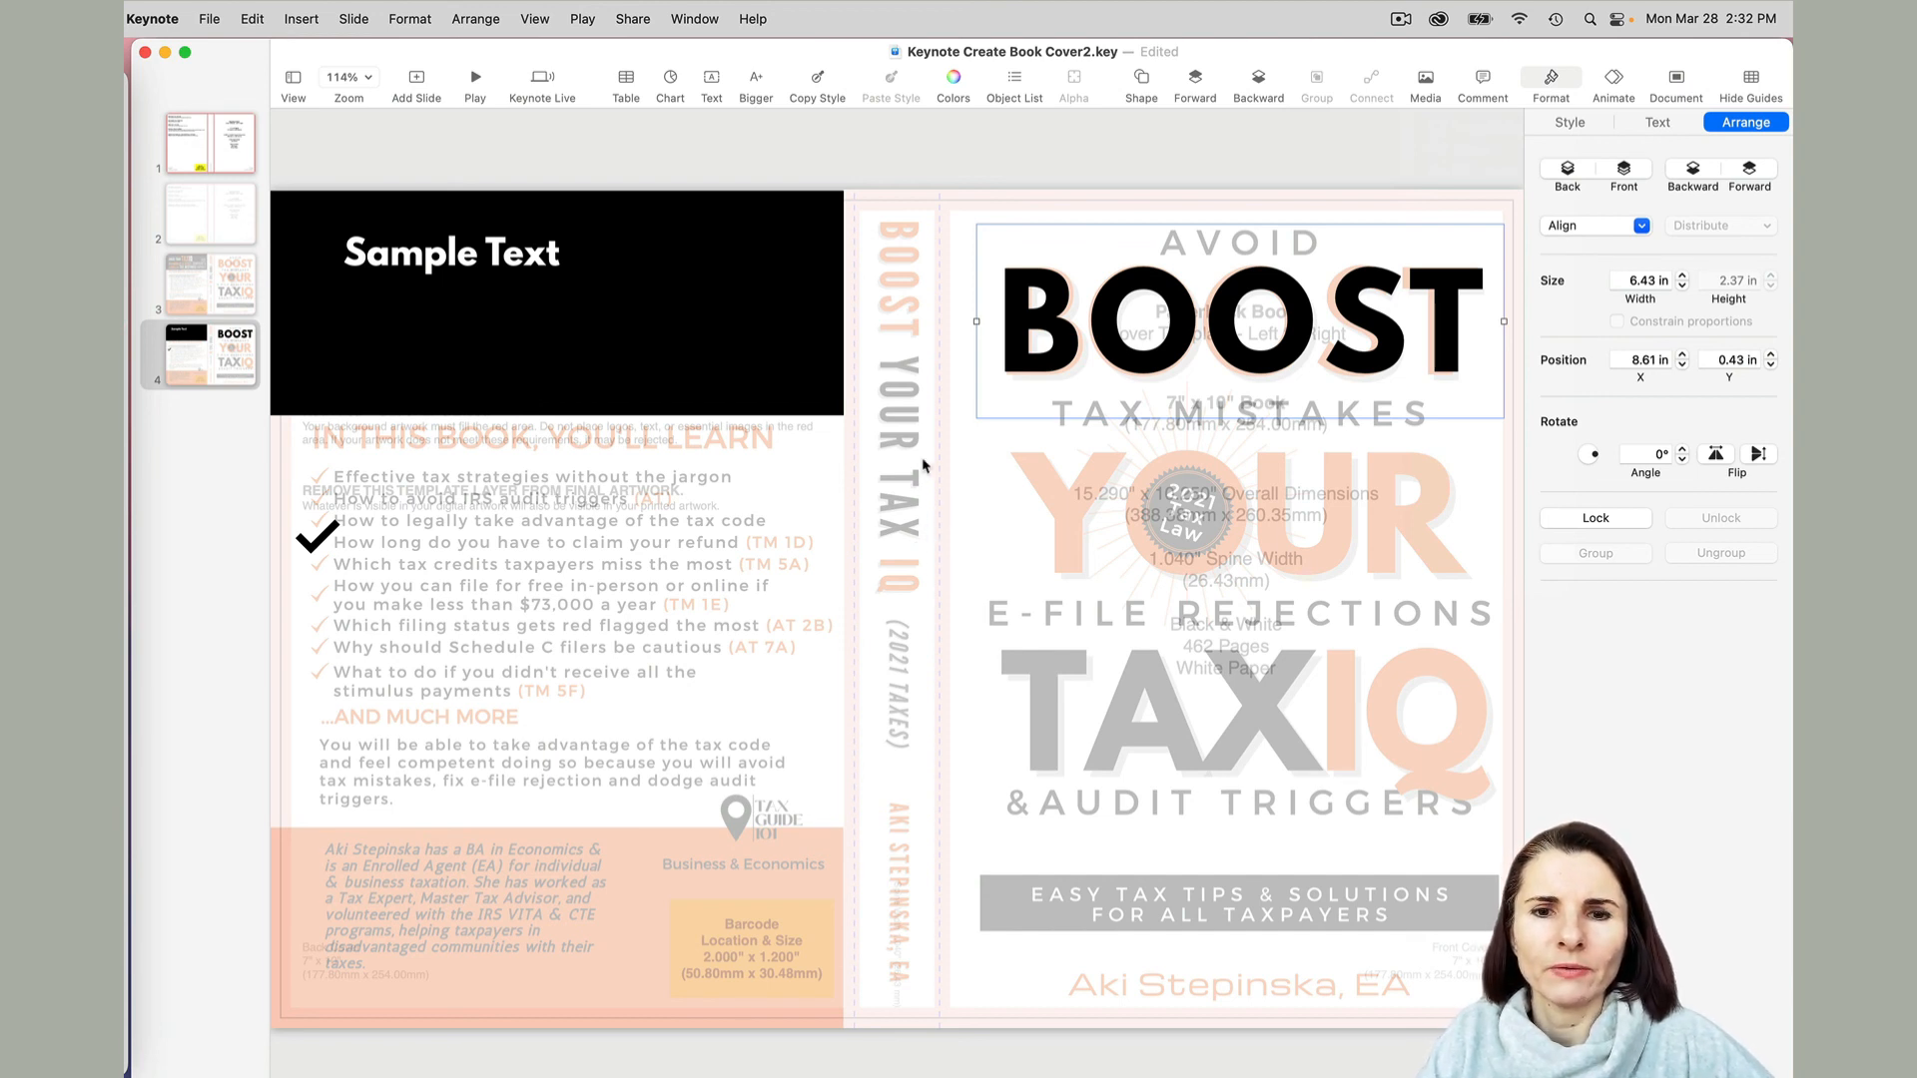